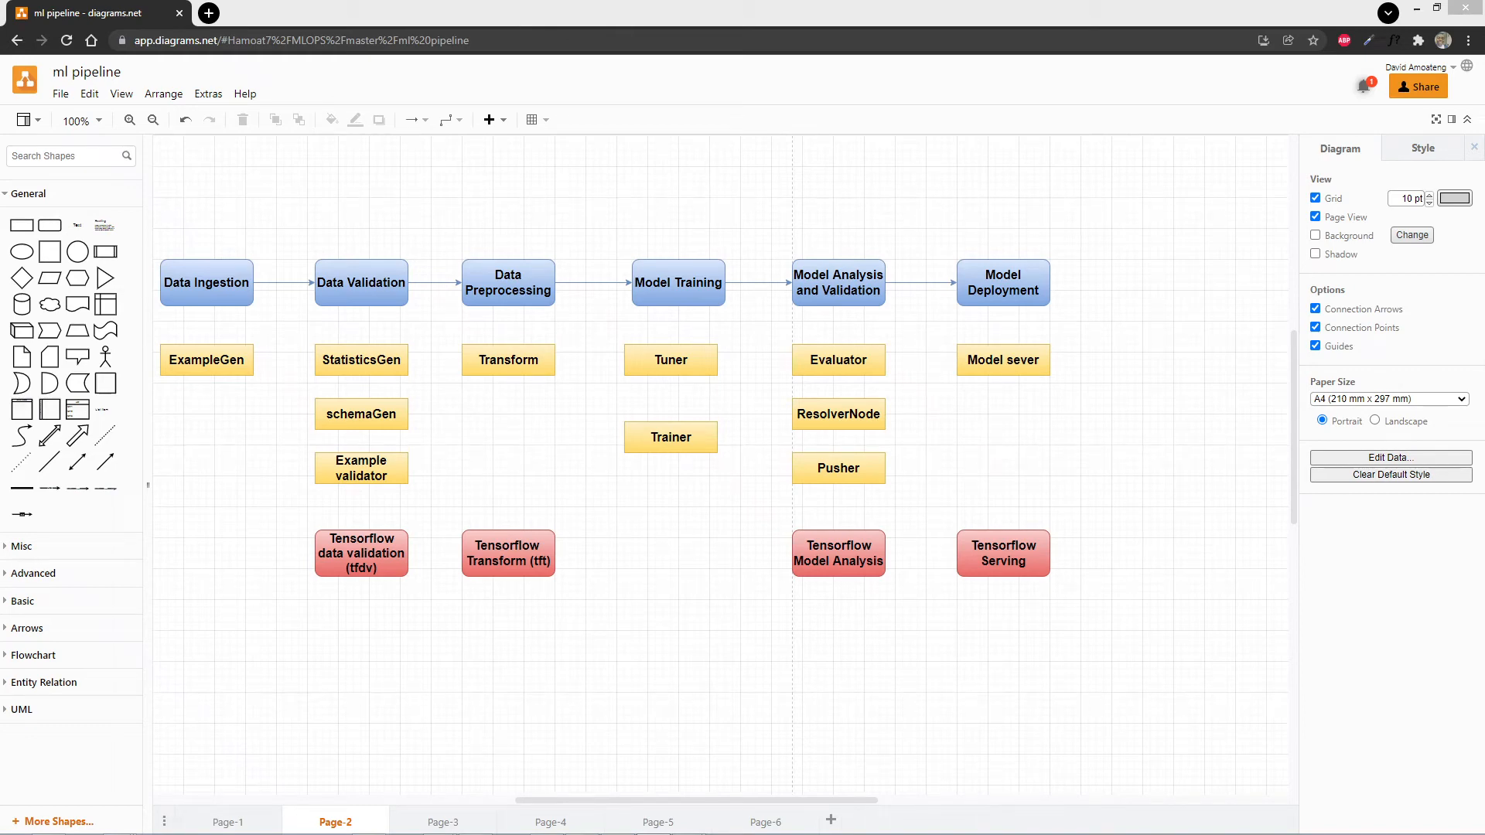
Review the Data Validation stage and StatisticsGen component, then switch to Visual Studio Code with the salary_ml project.
click(361, 281)
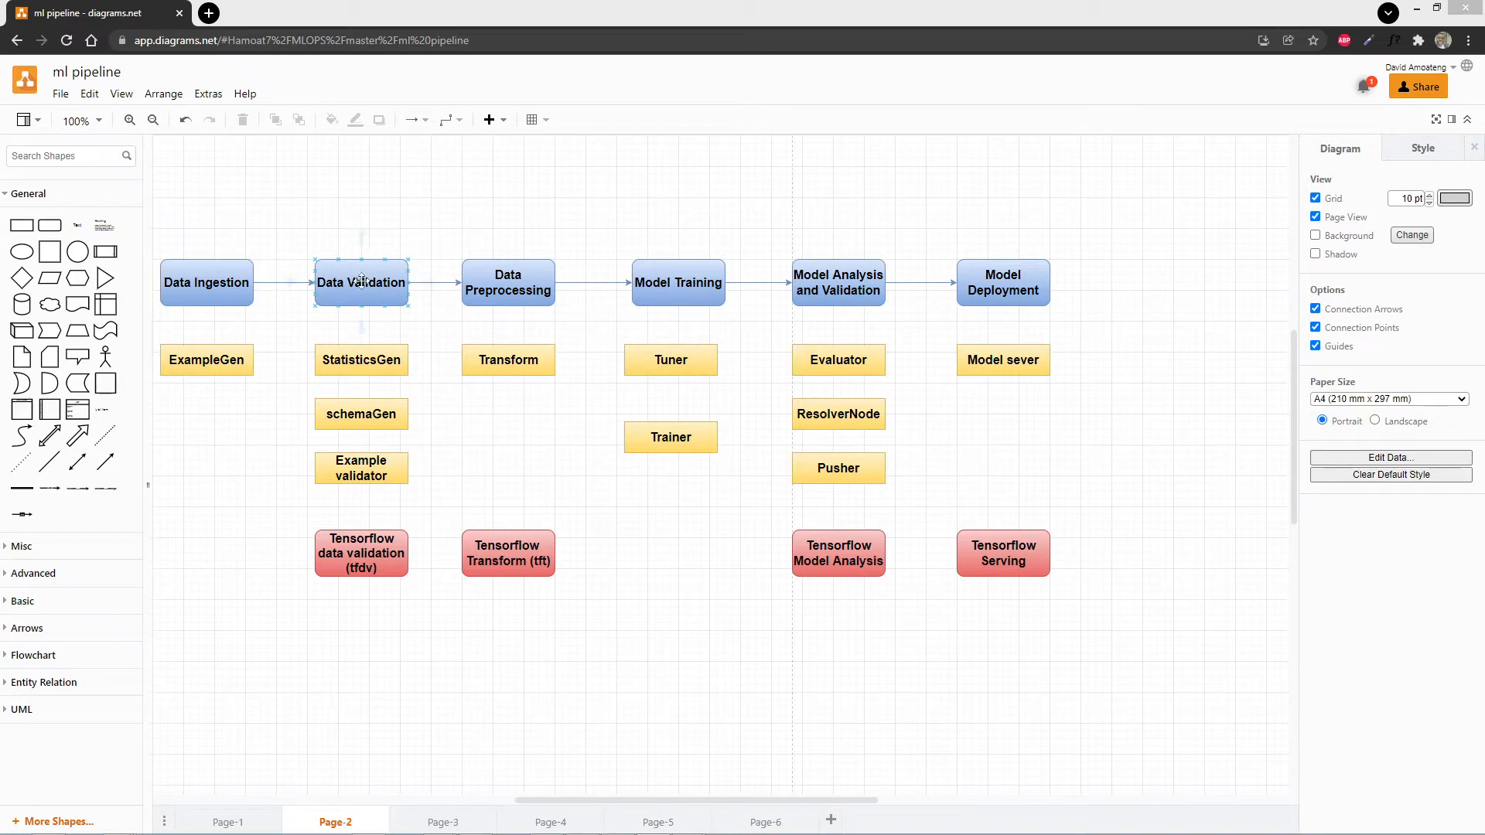
click(305, 277)
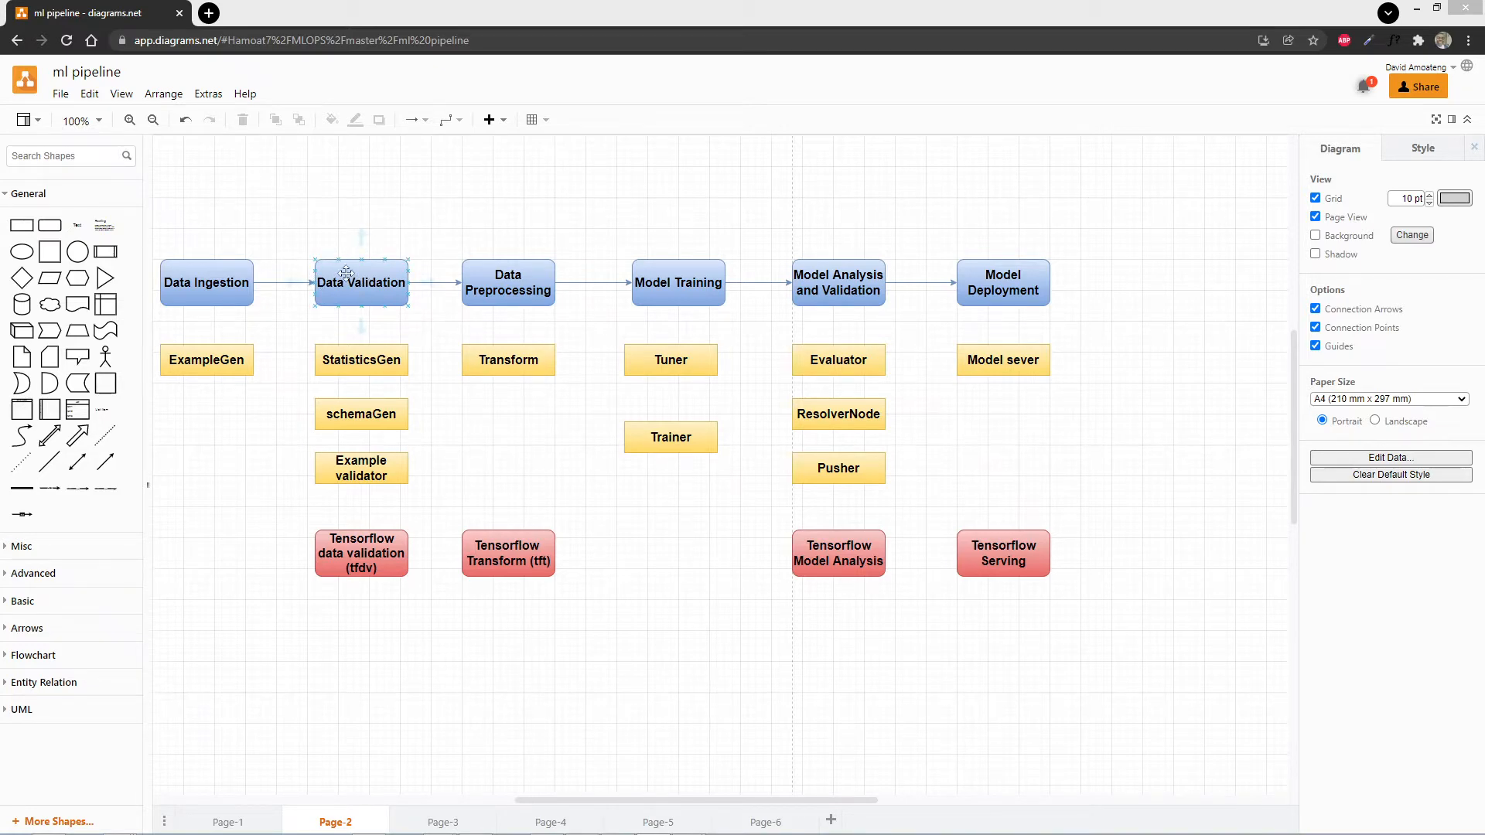
click(360, 361)
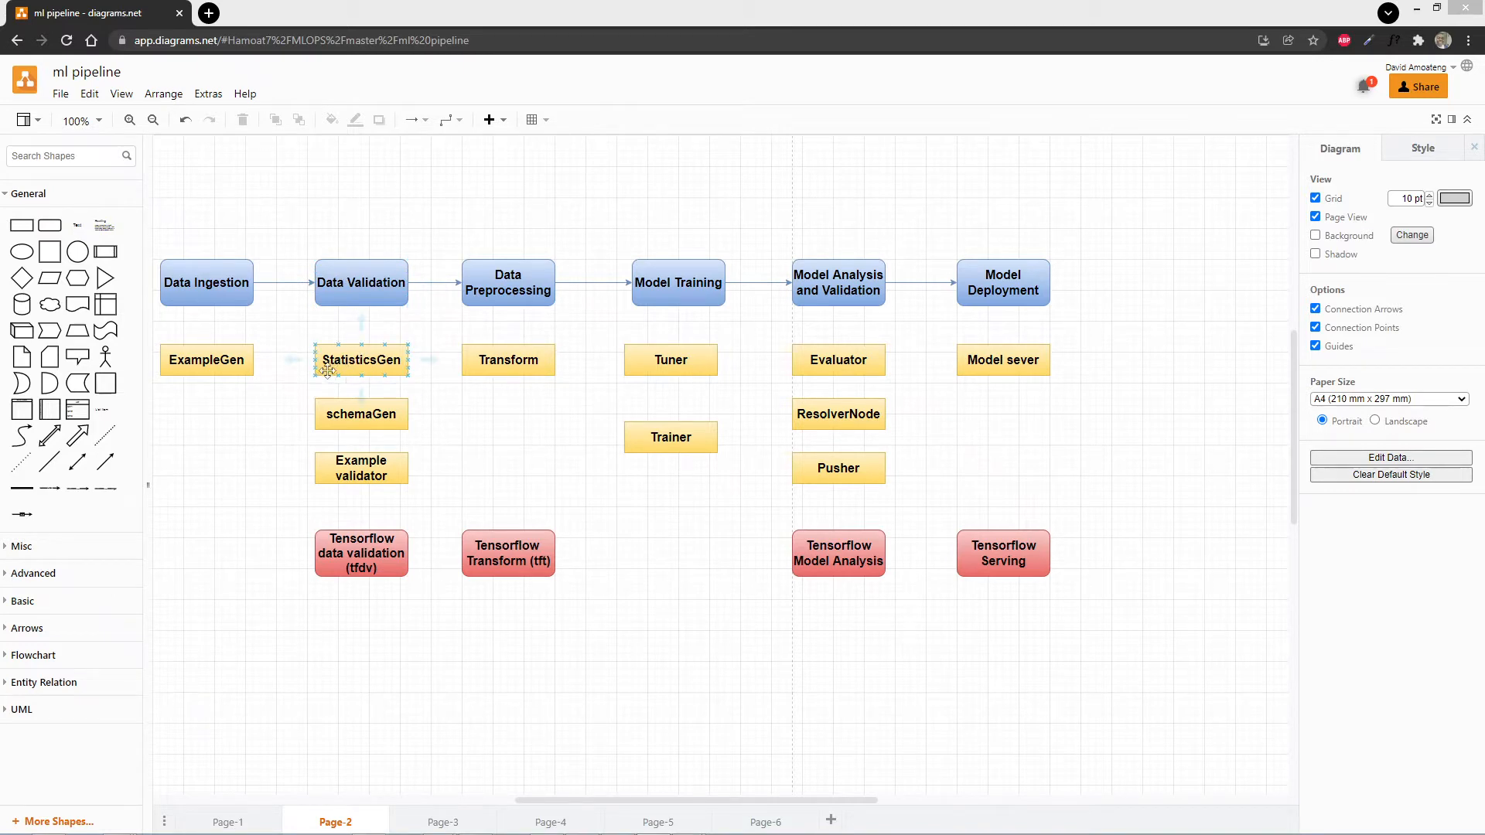
mouse_move(388, 356)
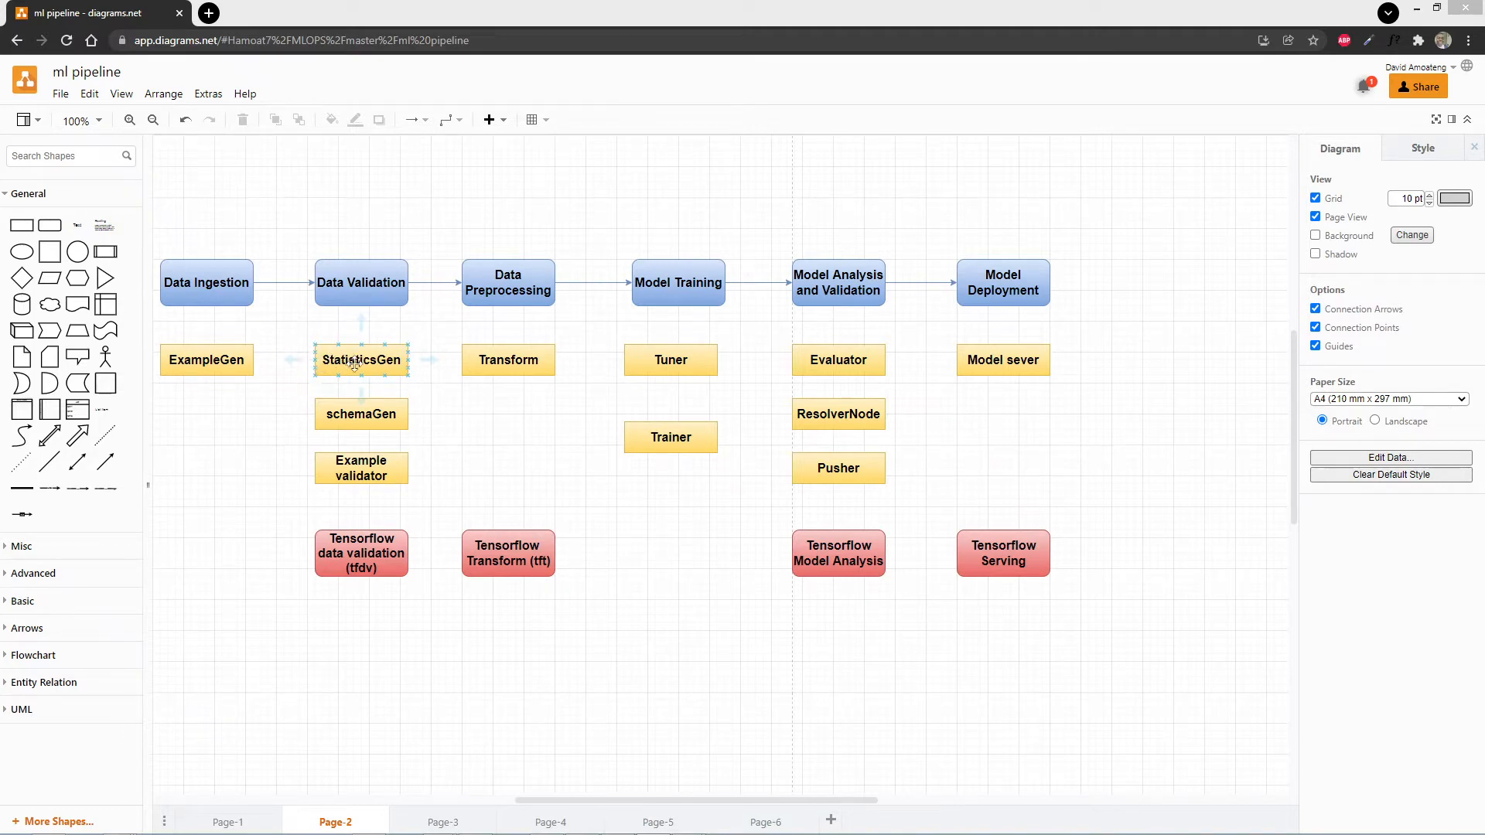
click(378, 334)
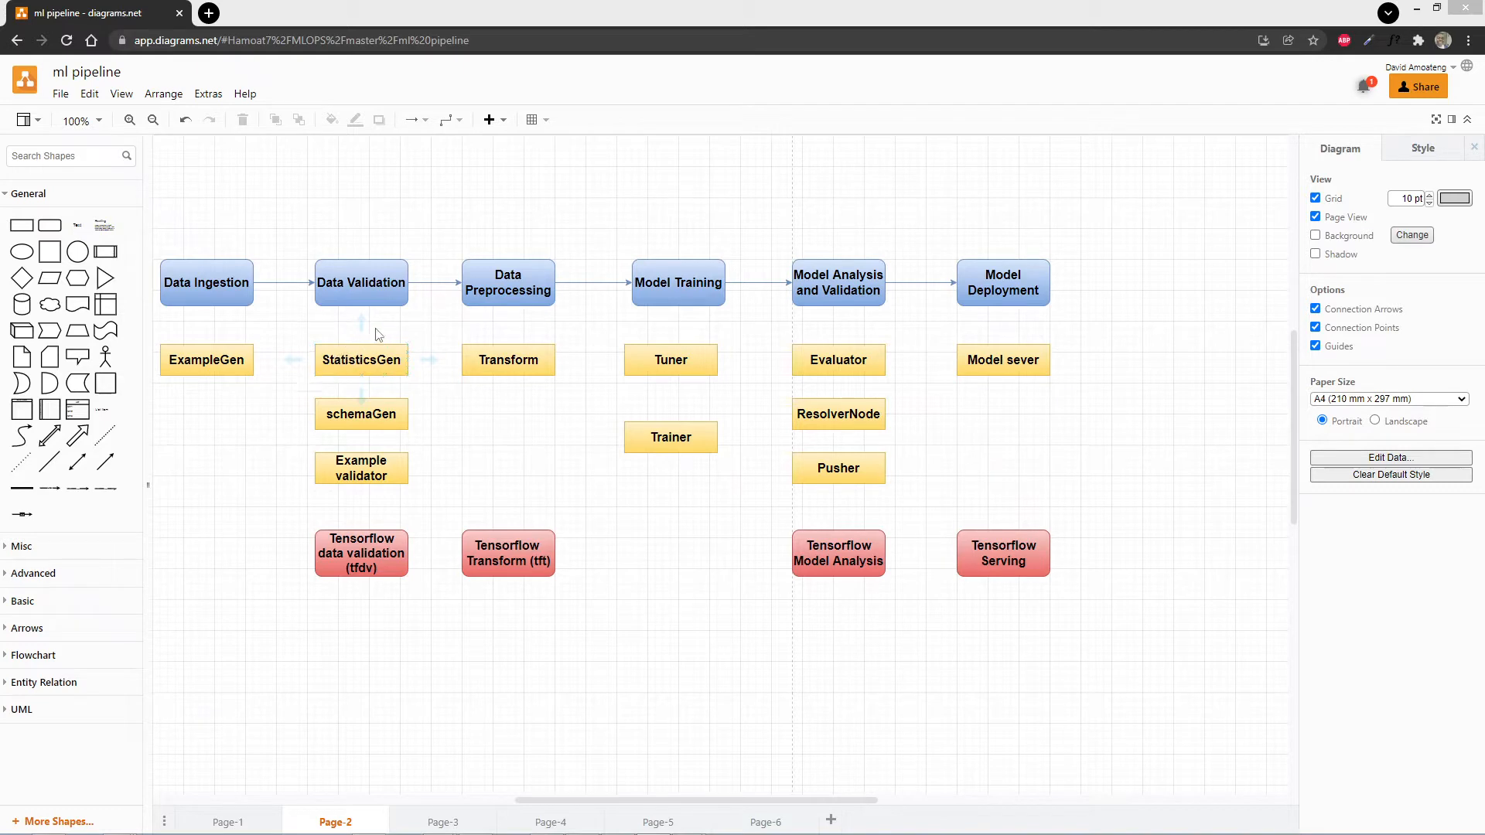
click(360, 361)
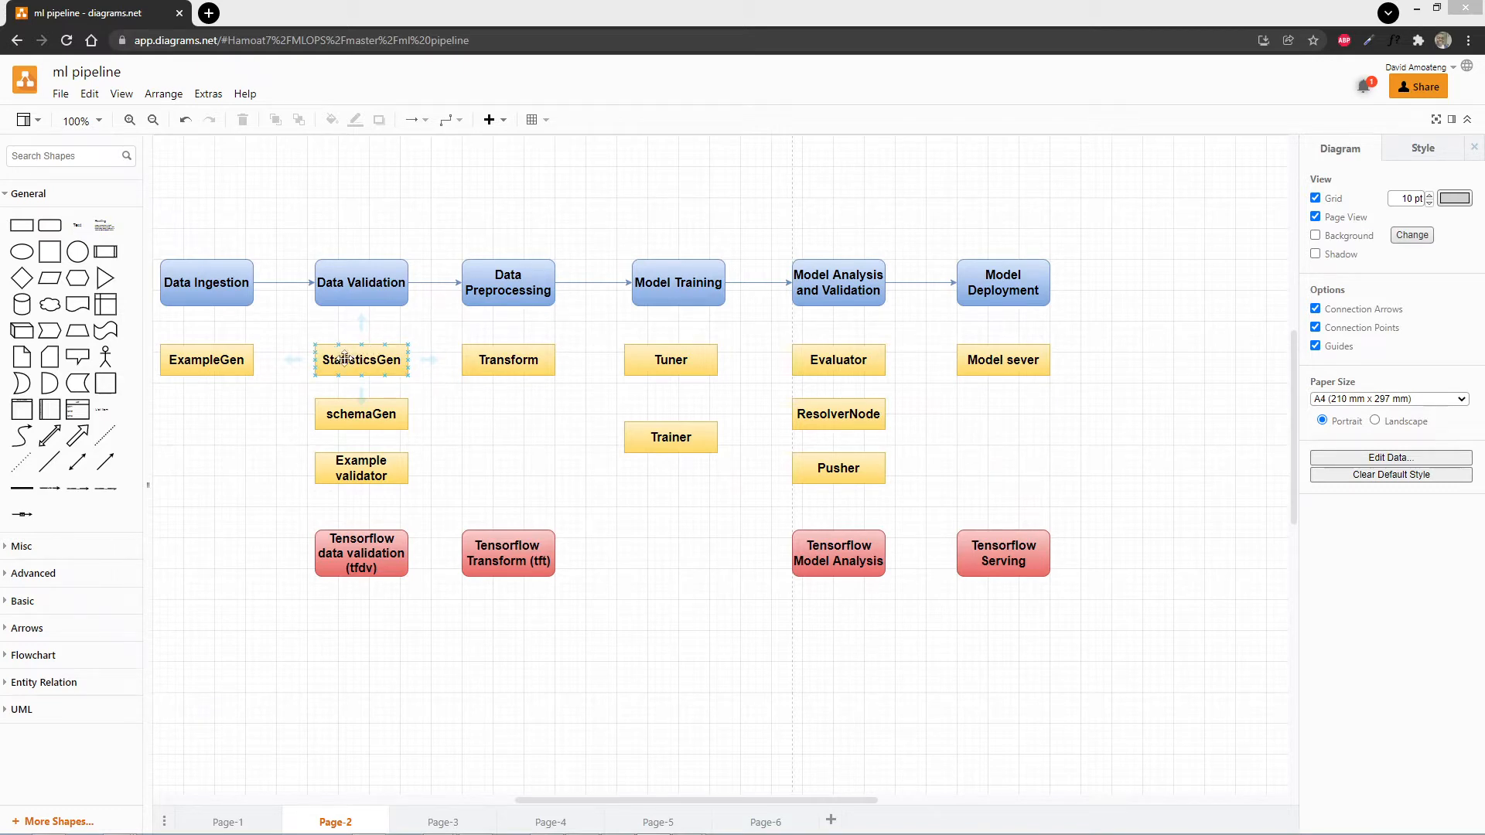
click(504, 335)
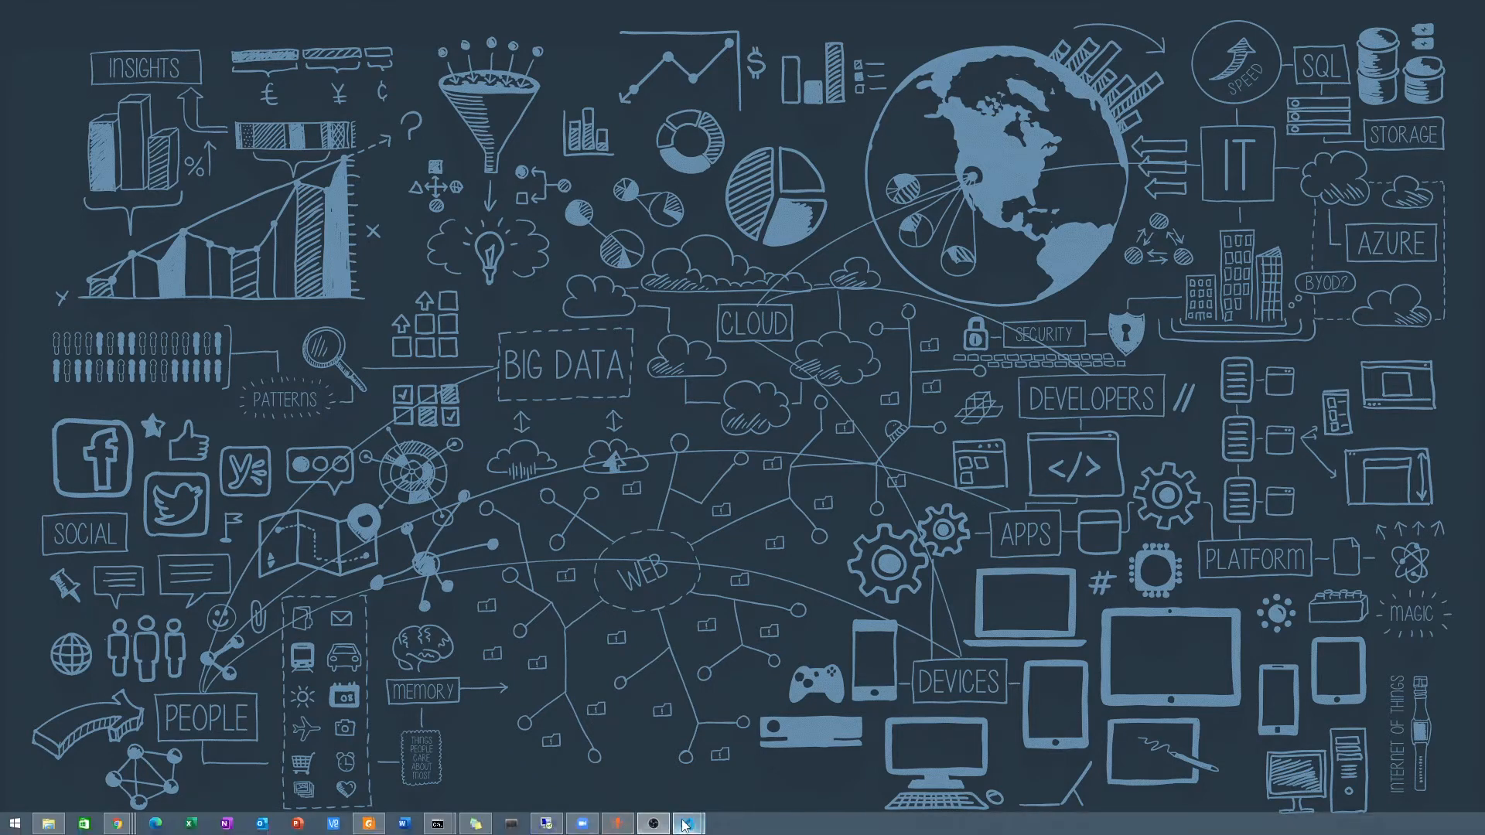
click(687, 822)
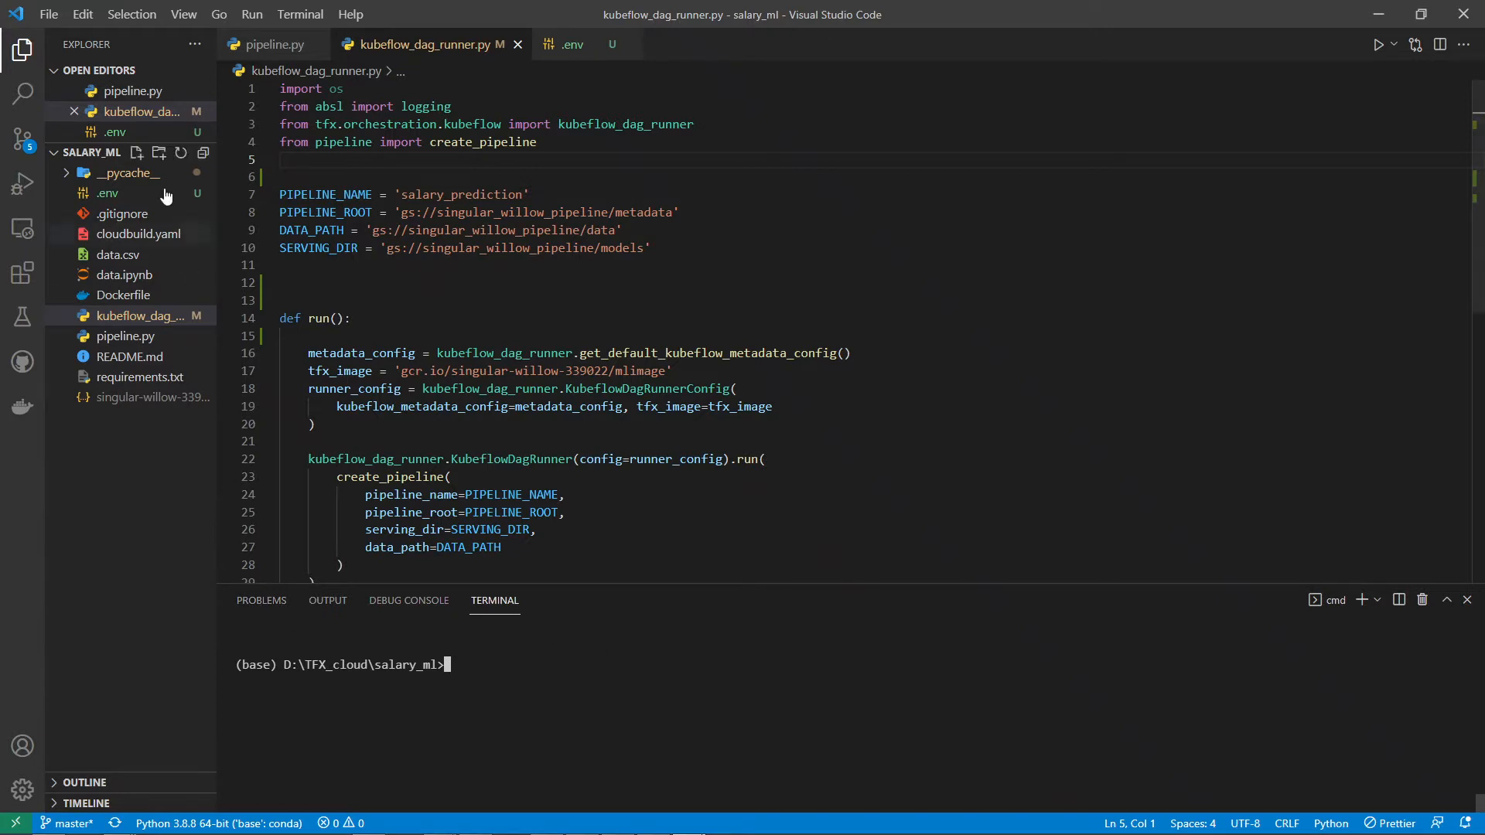
mouse_move(107, 194)
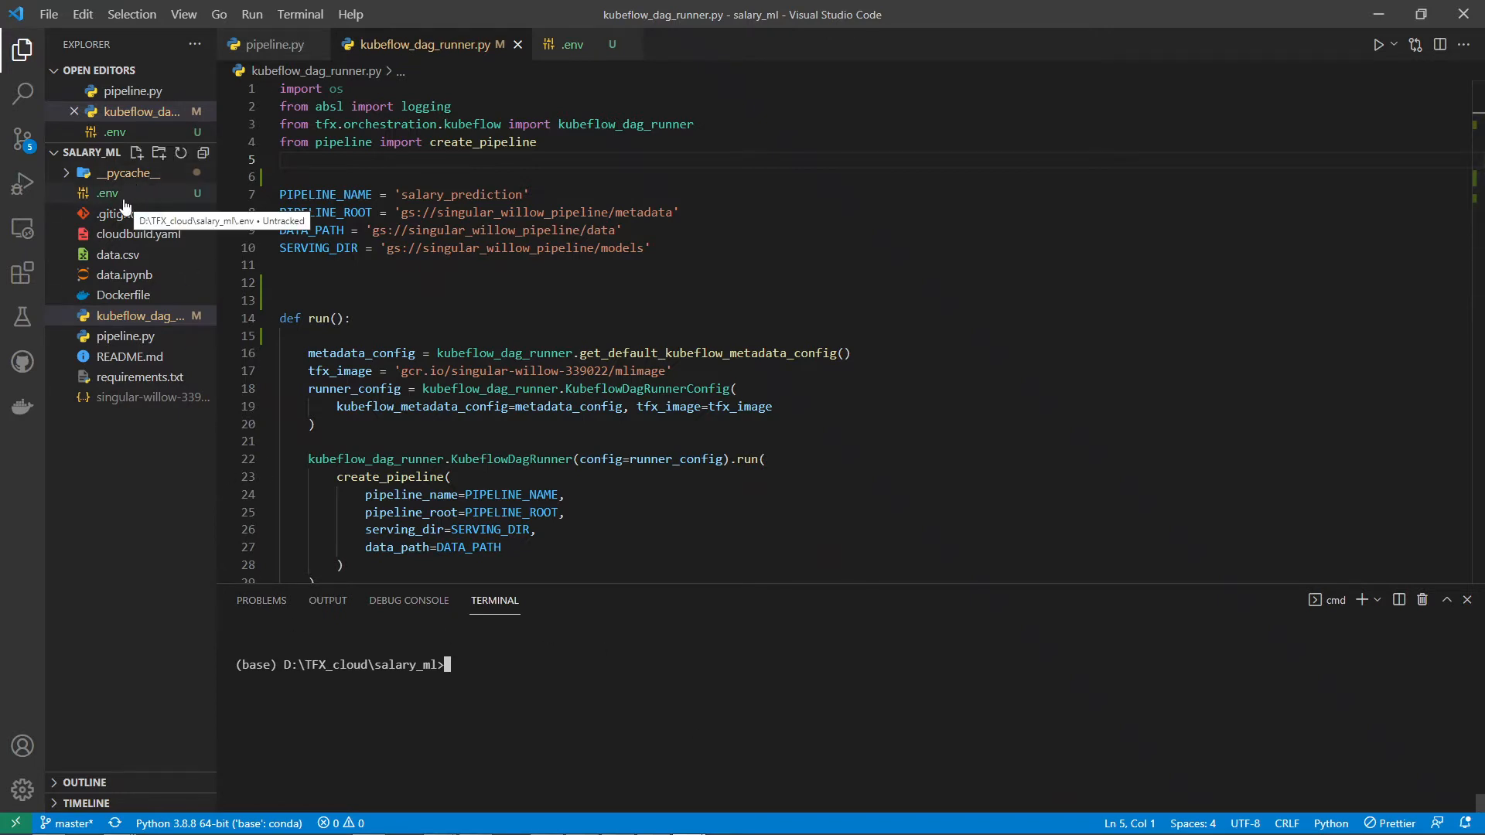
Set HOME and GOOGLE_APPLICATION_CREDENTIALS in the terminal from the .env lines, then close .env.
click(573, 44)
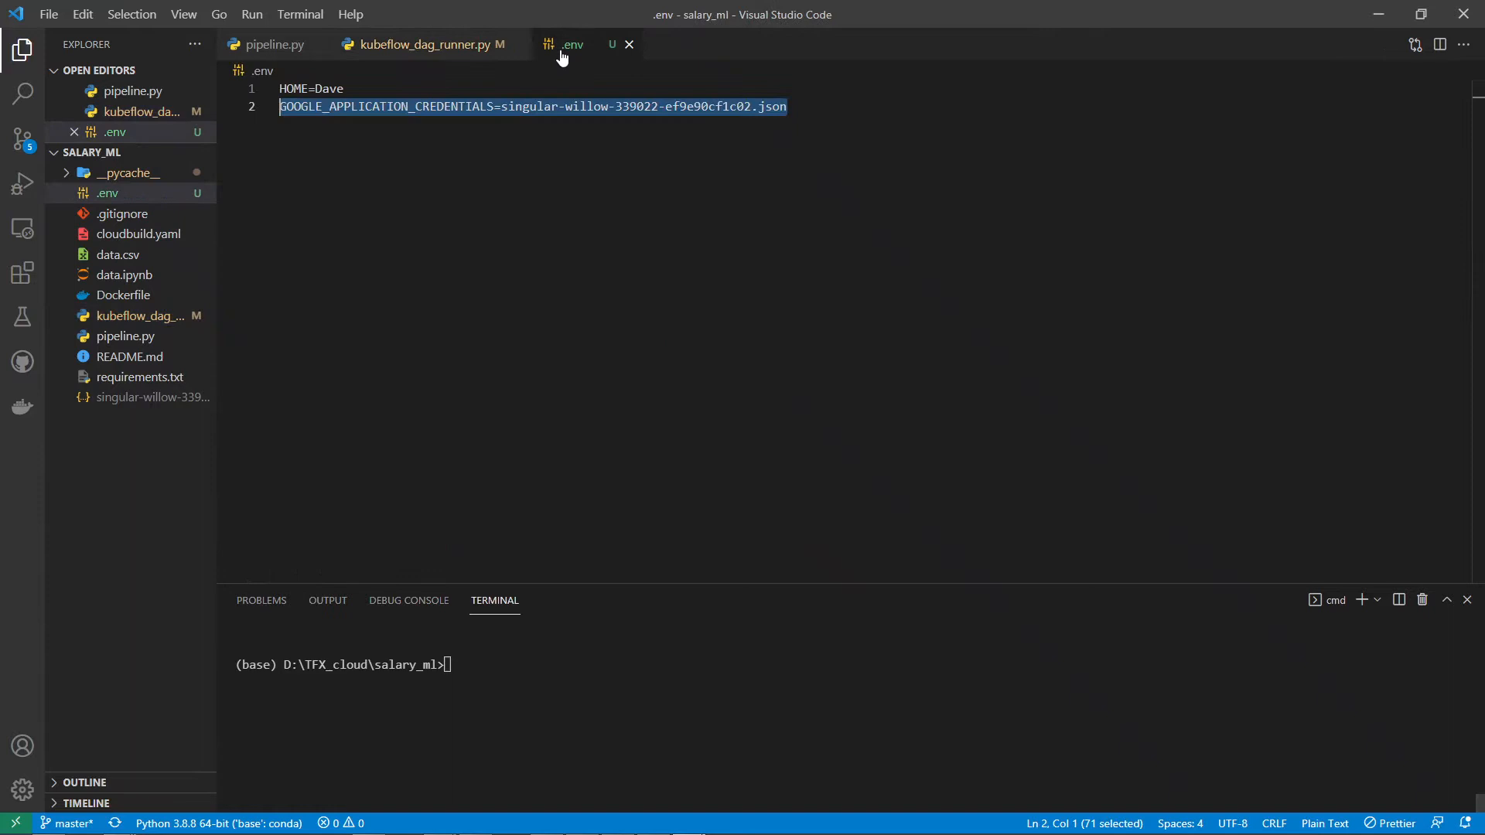
click(786, 107)
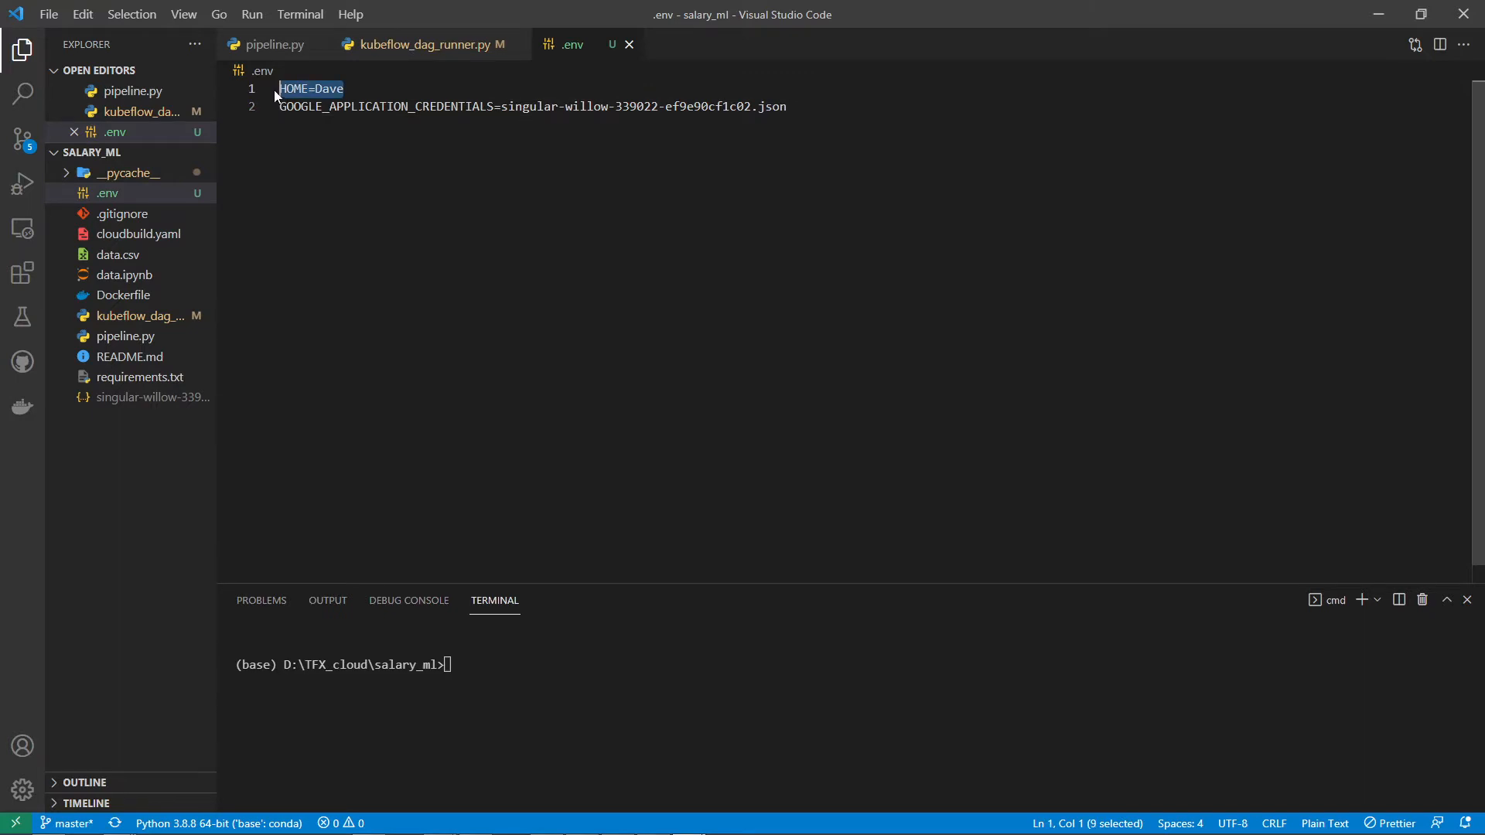
mouse_move(348, 332)
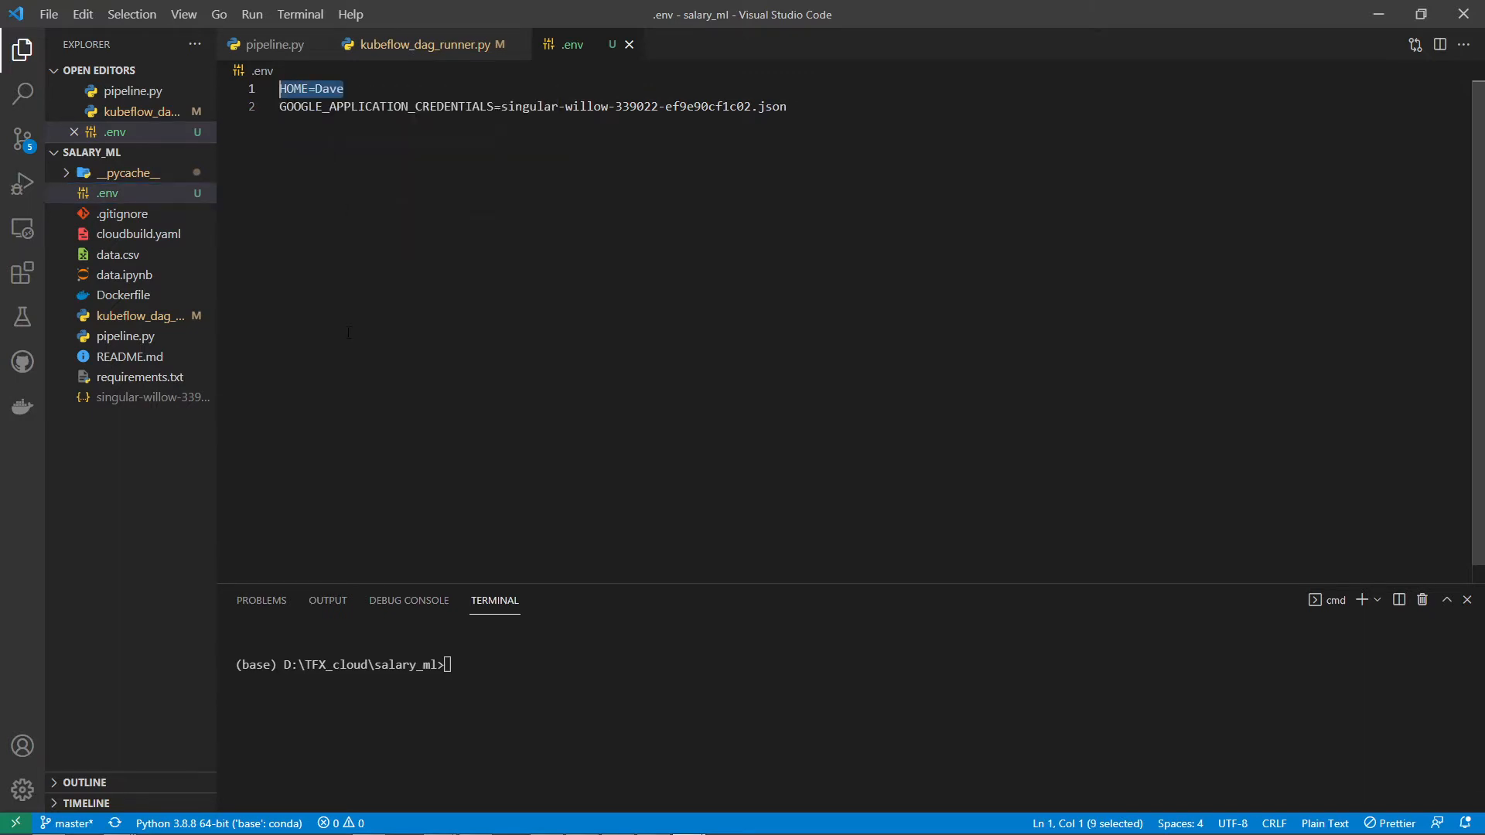
text(set HOME=Dave)
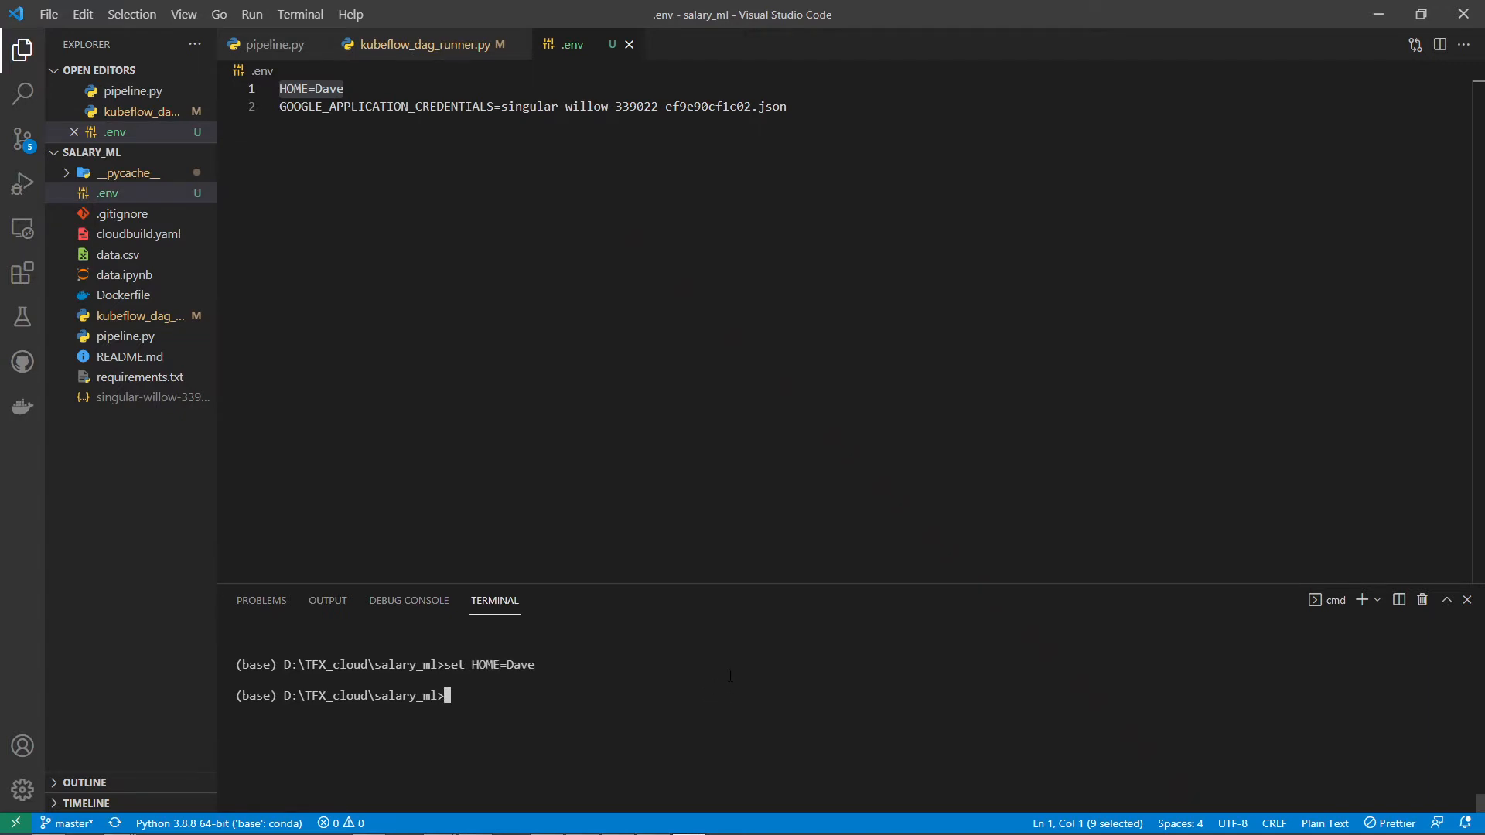
text(set)
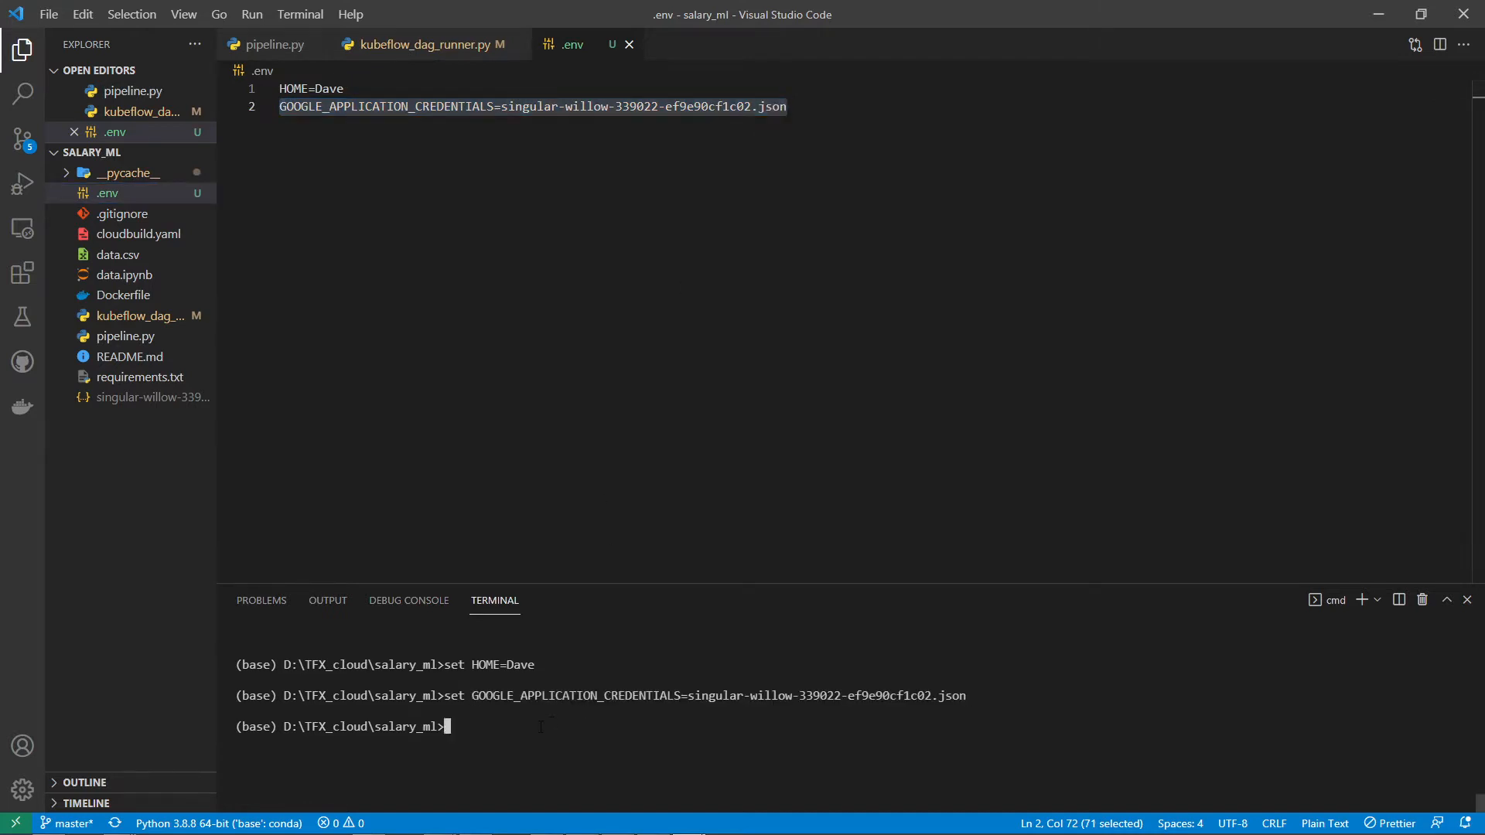
click(786, 106)
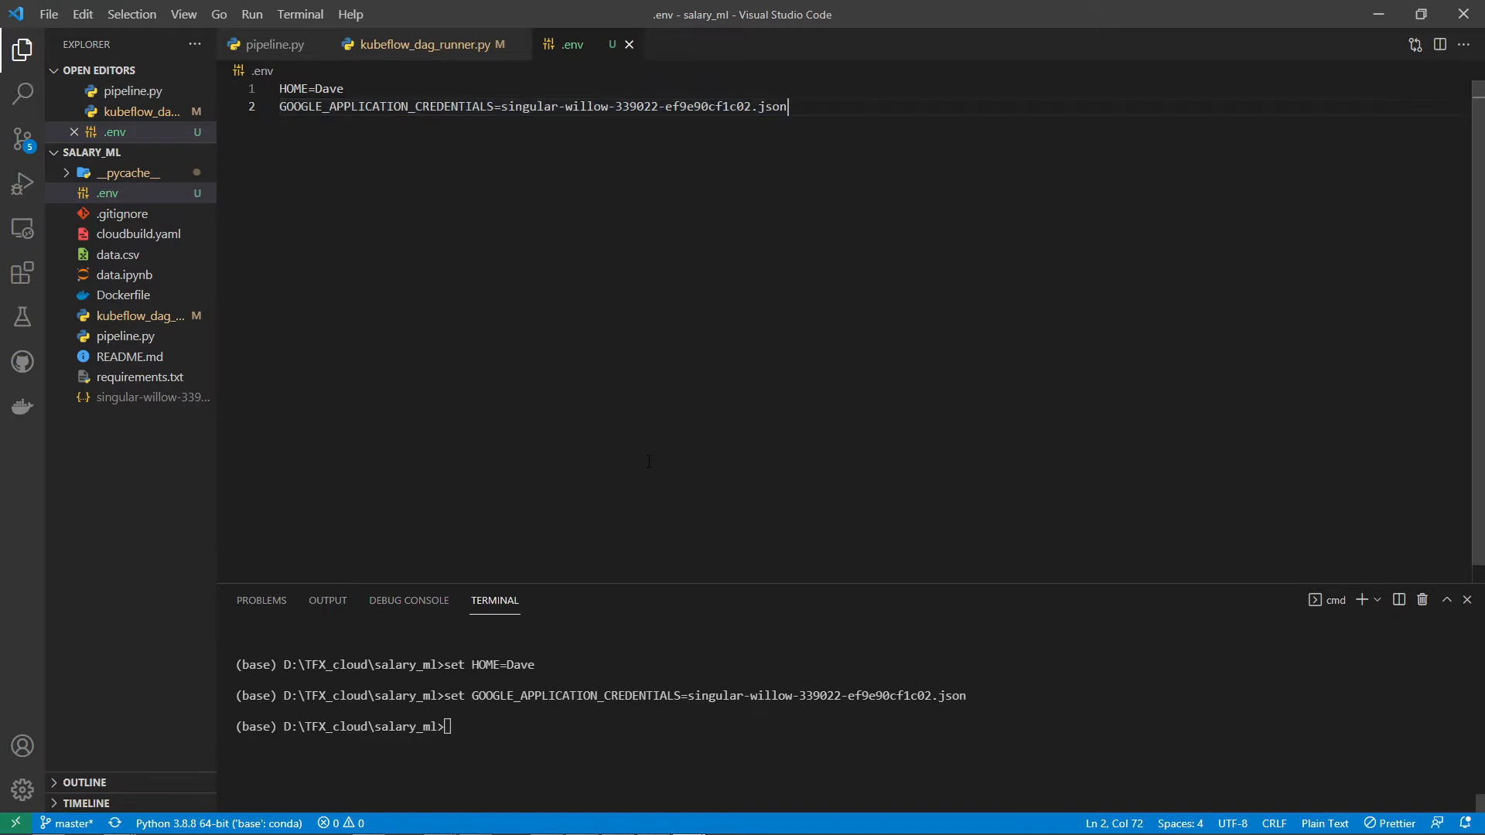
mouse_move(161, 290)
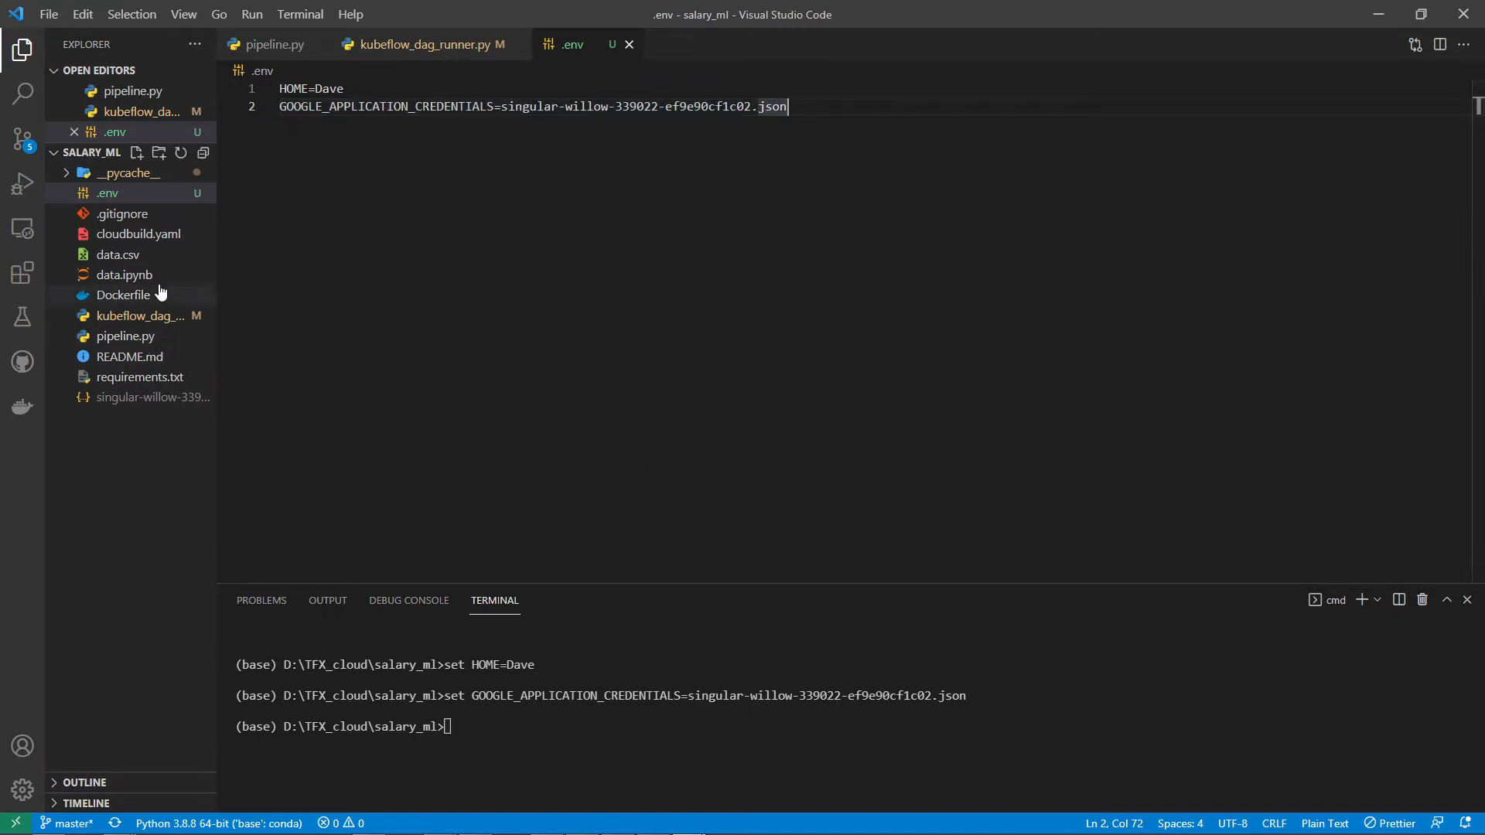
mouse_move(122, 214)
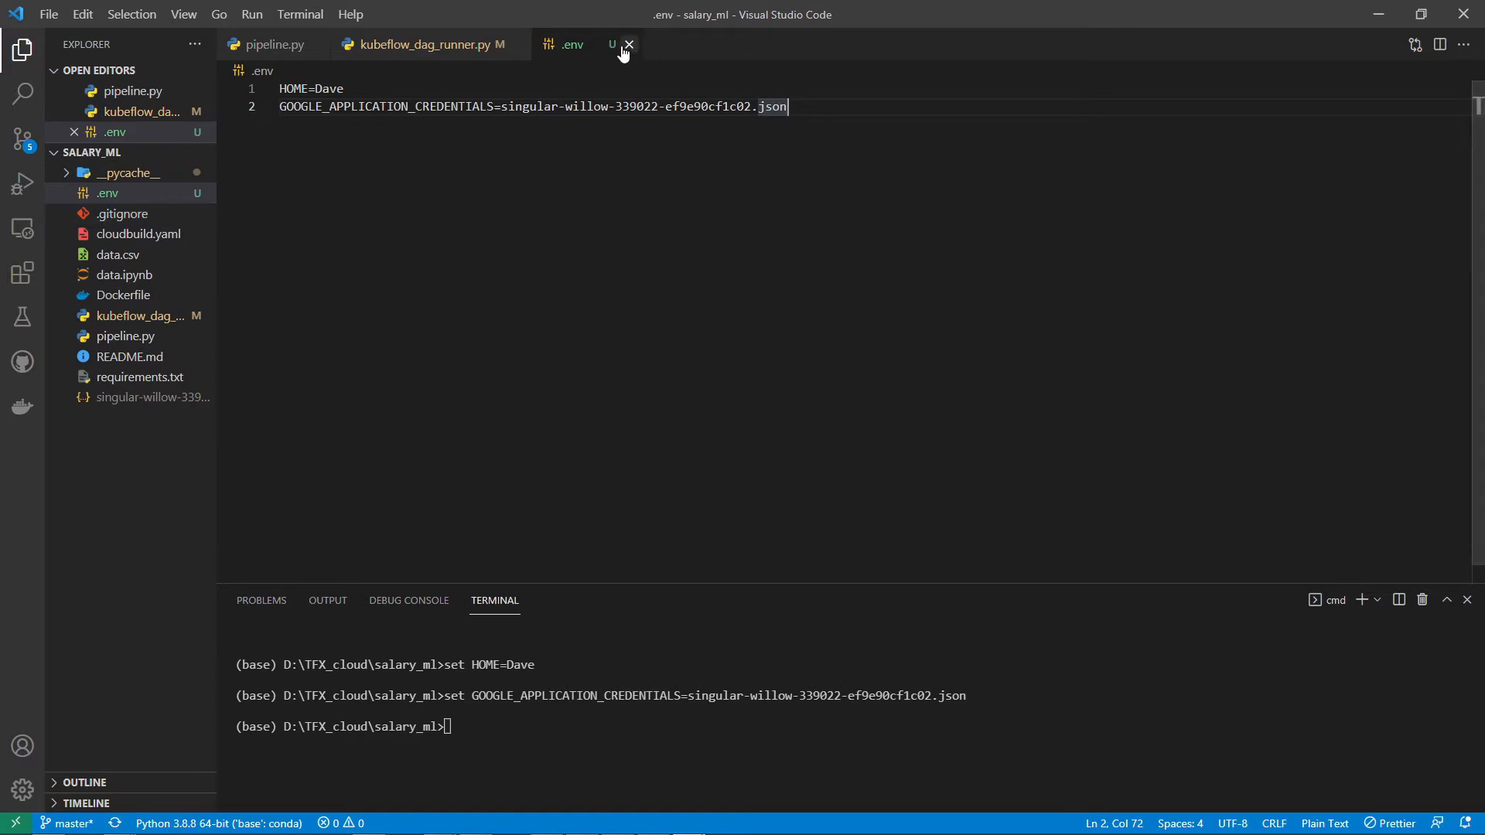
mouse_move(629, 45)
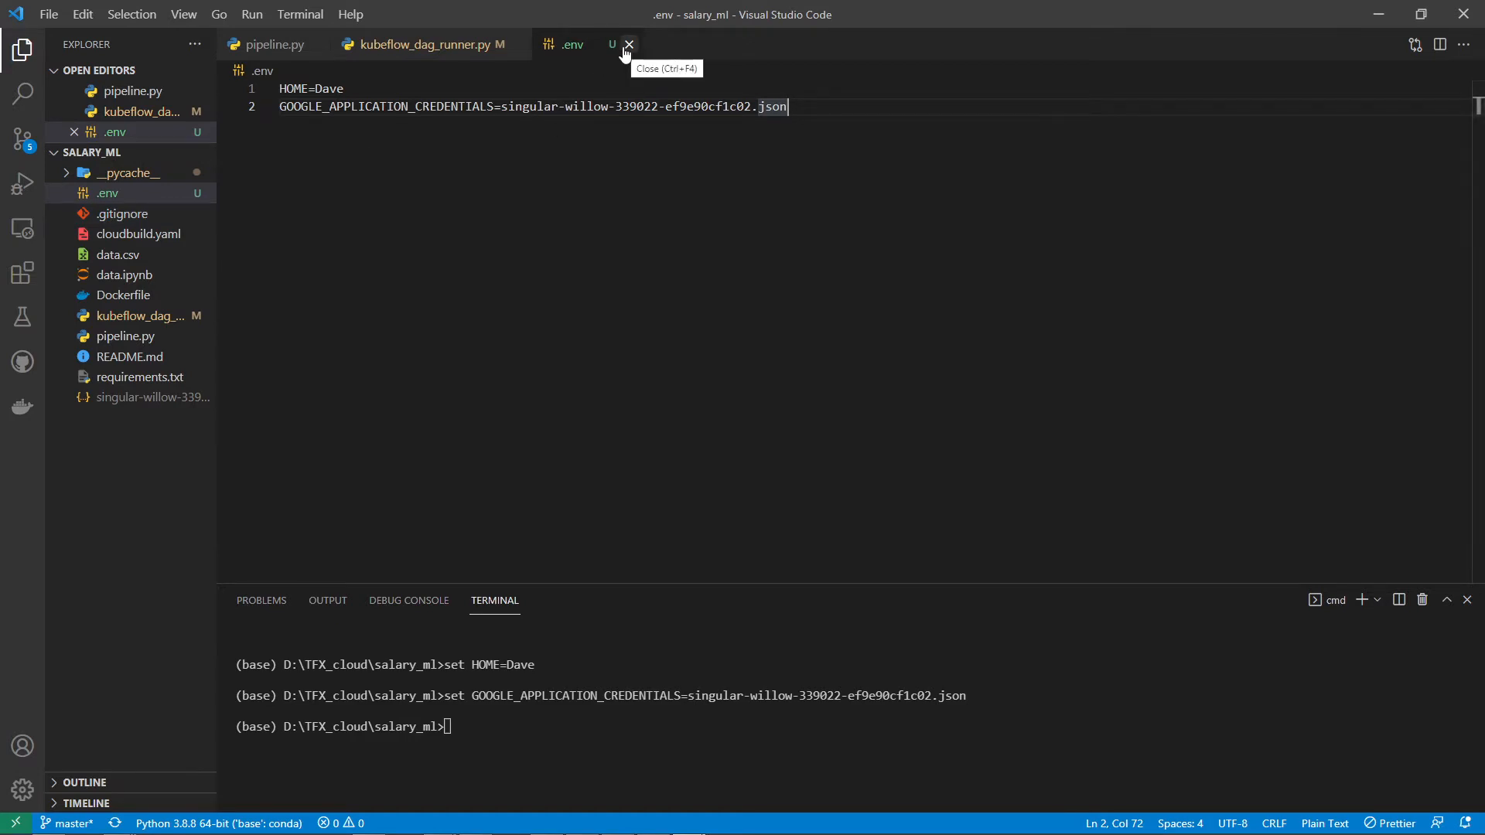
click(628, 45)
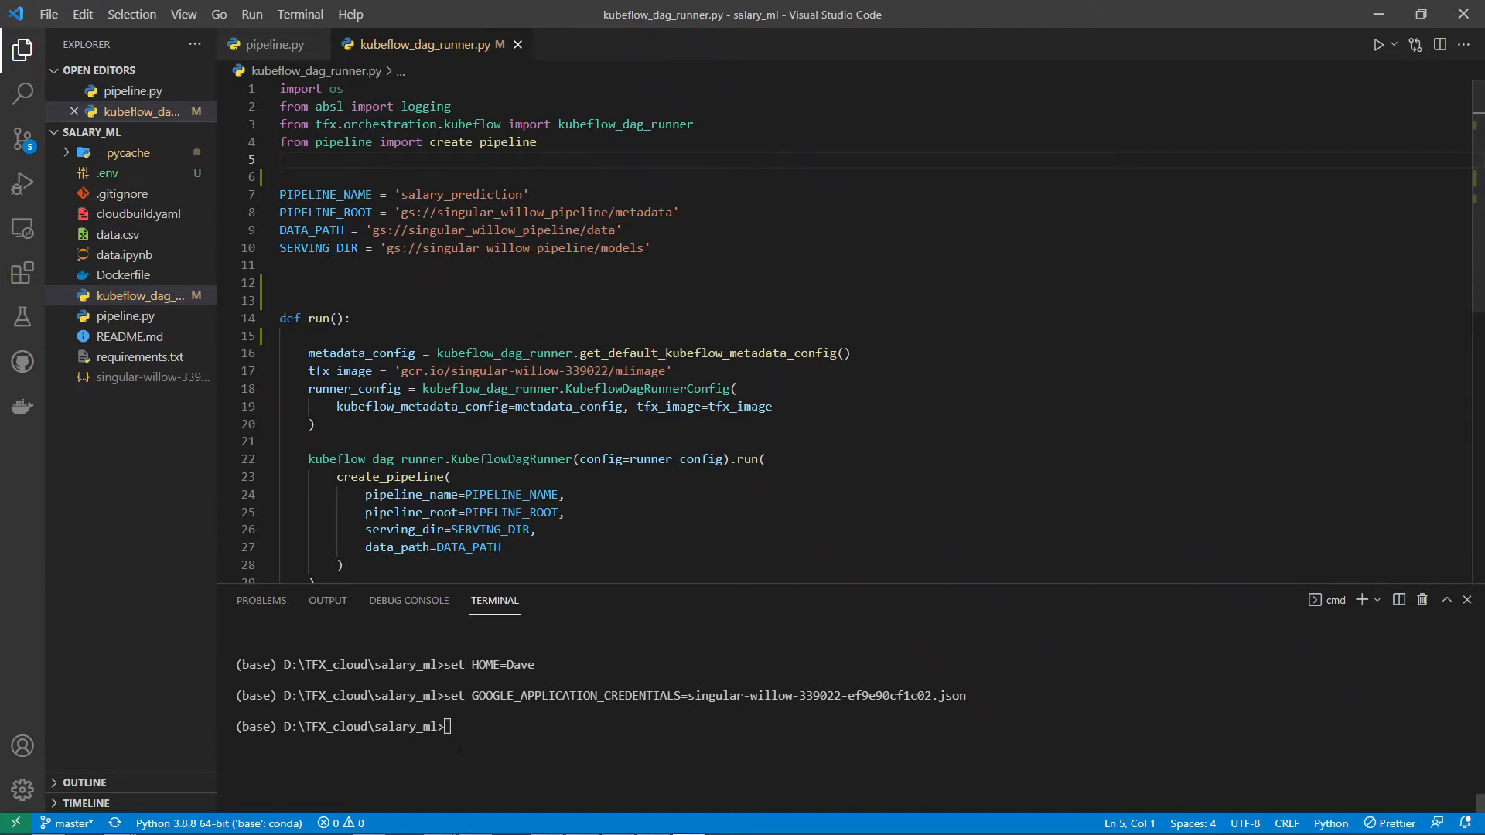
Clear the terminal with cls and add 'from tfx.components import StatisticsGen' to pipeline.py.
text(c)
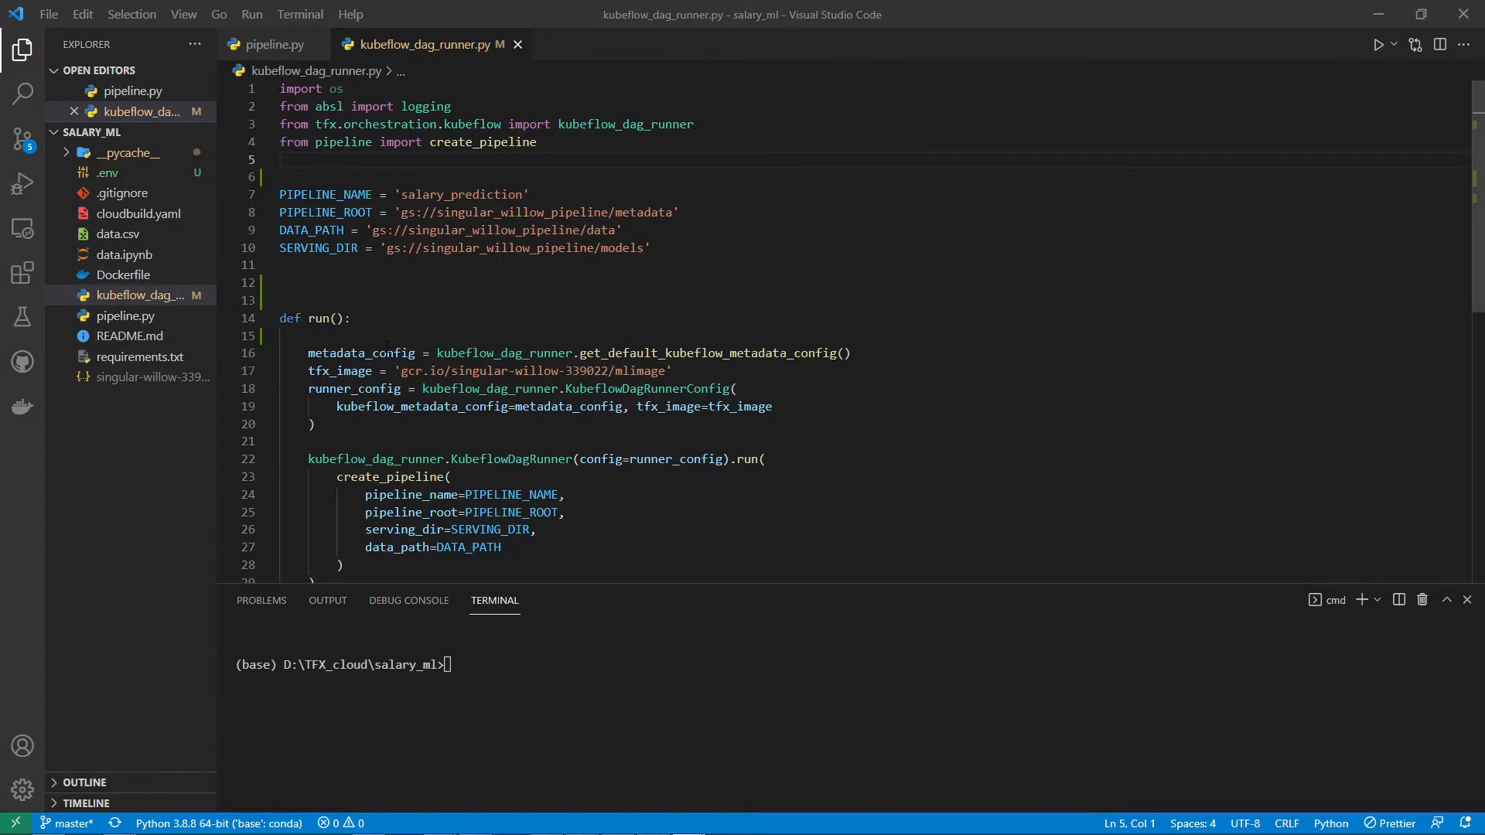
click(275, 44)
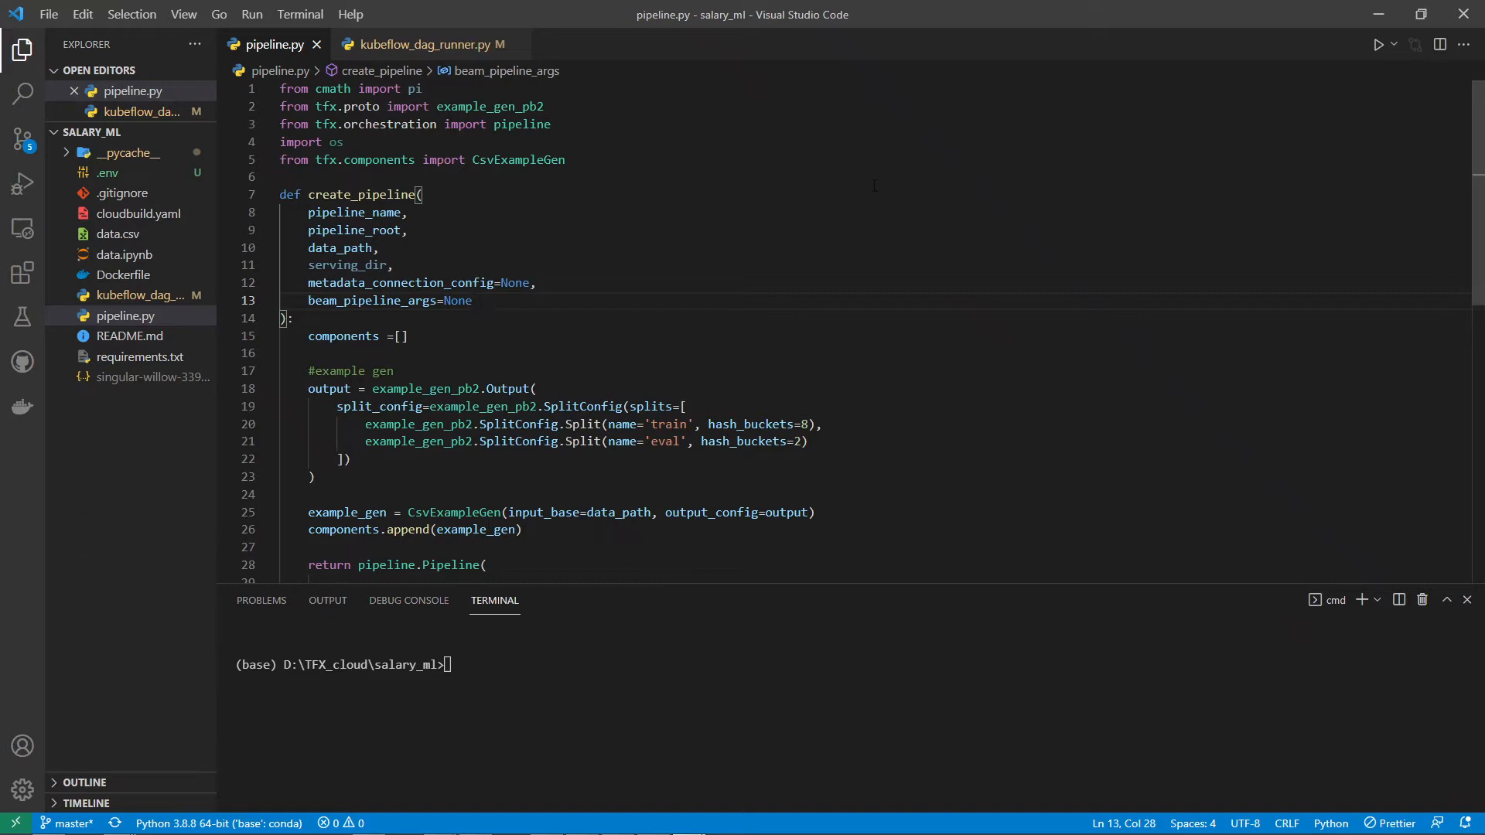
text(from tfx)
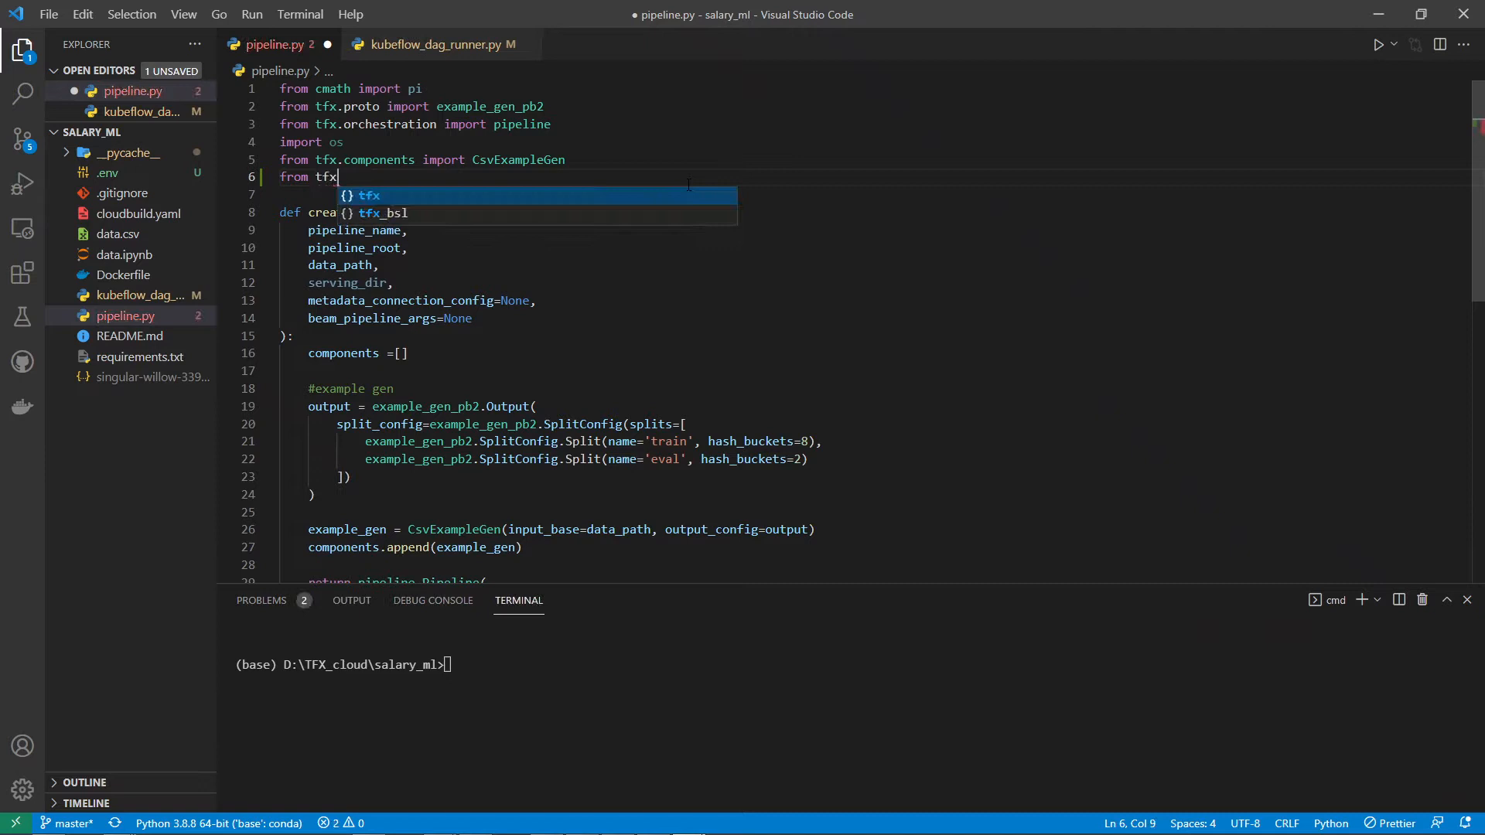
text(.components import)
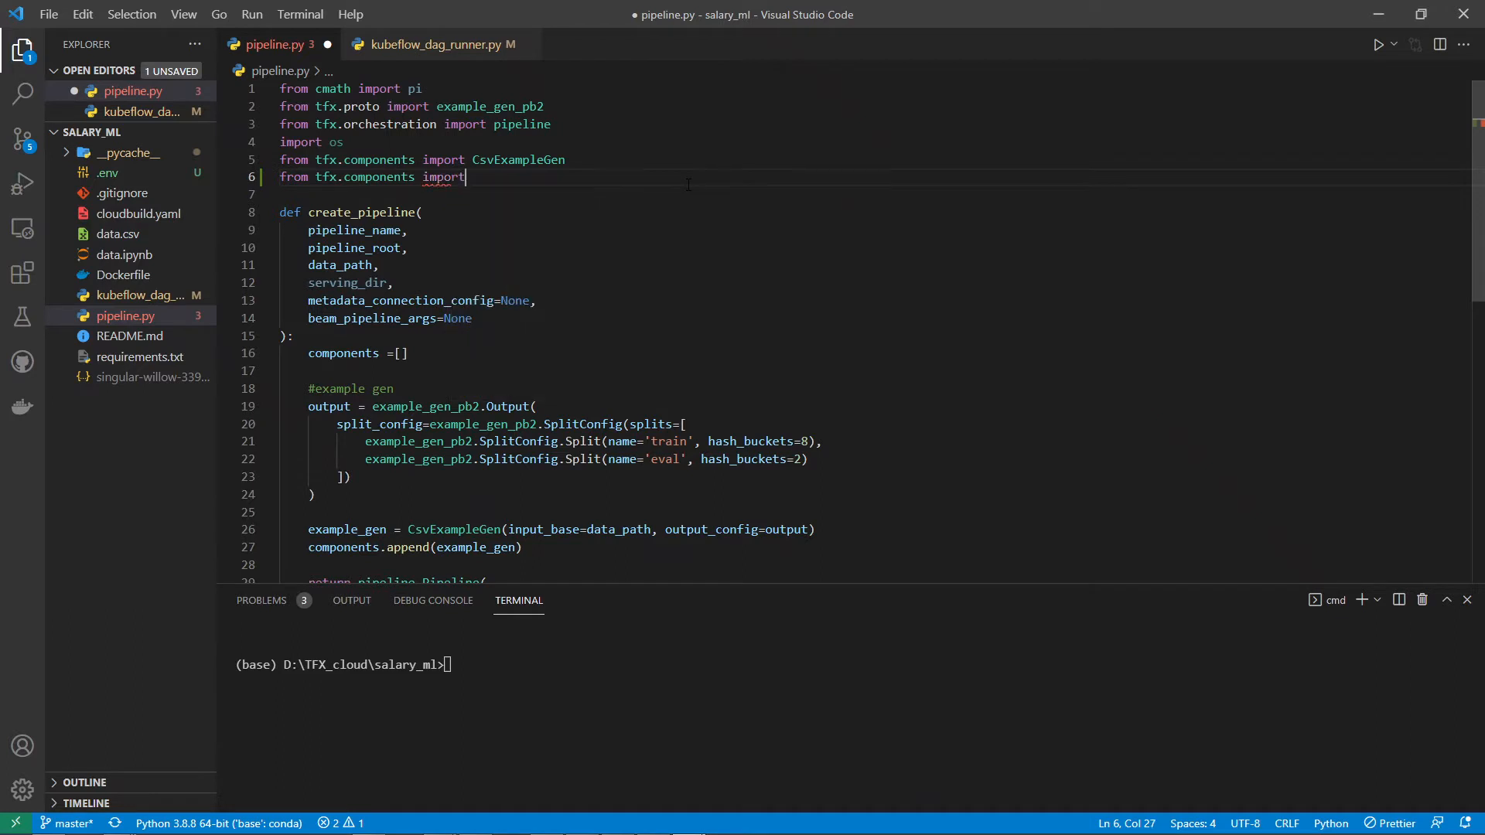
text(Sta)
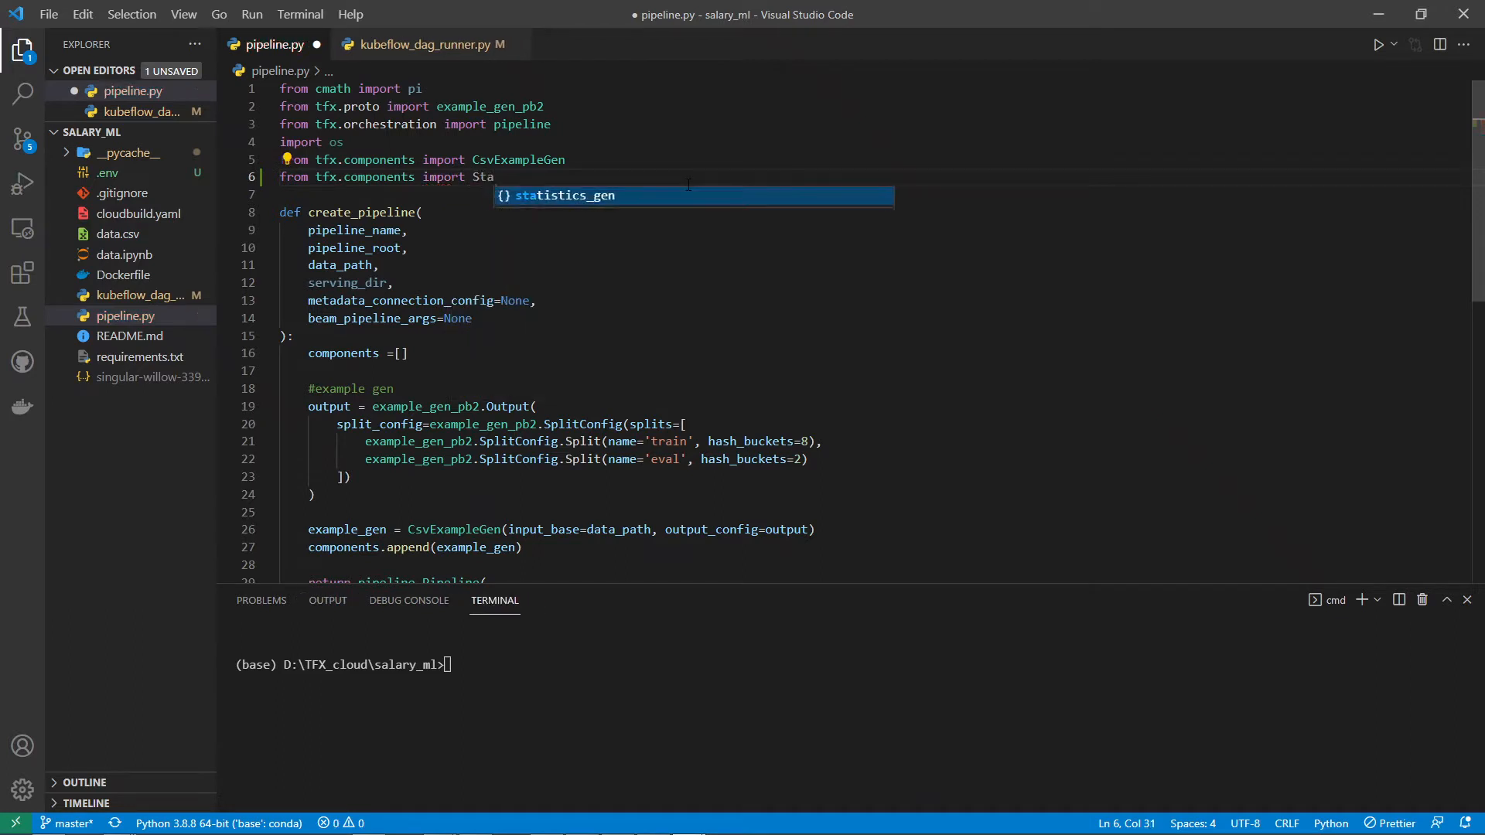
text(tis)
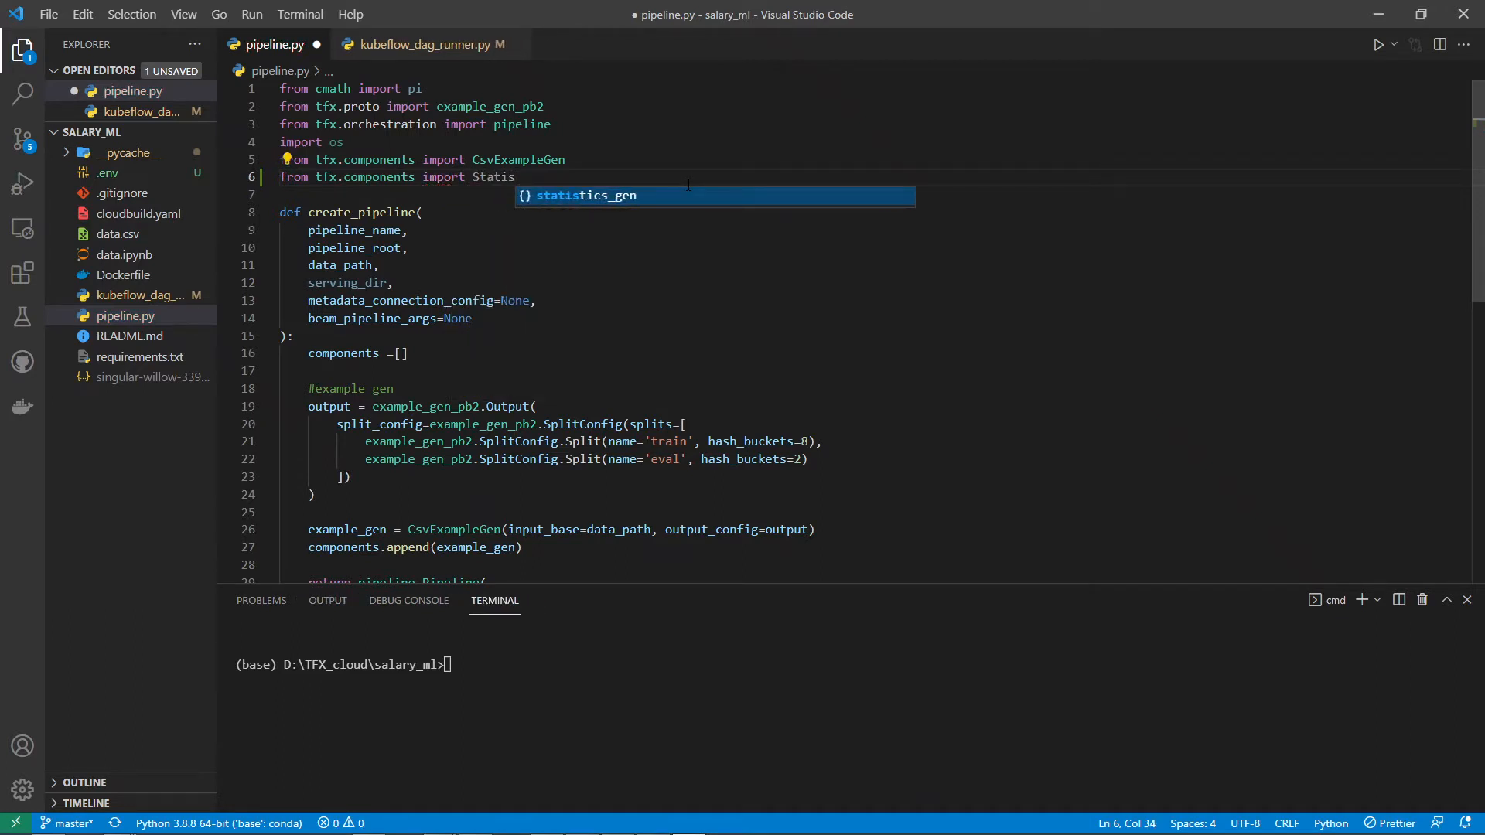
text(tics)
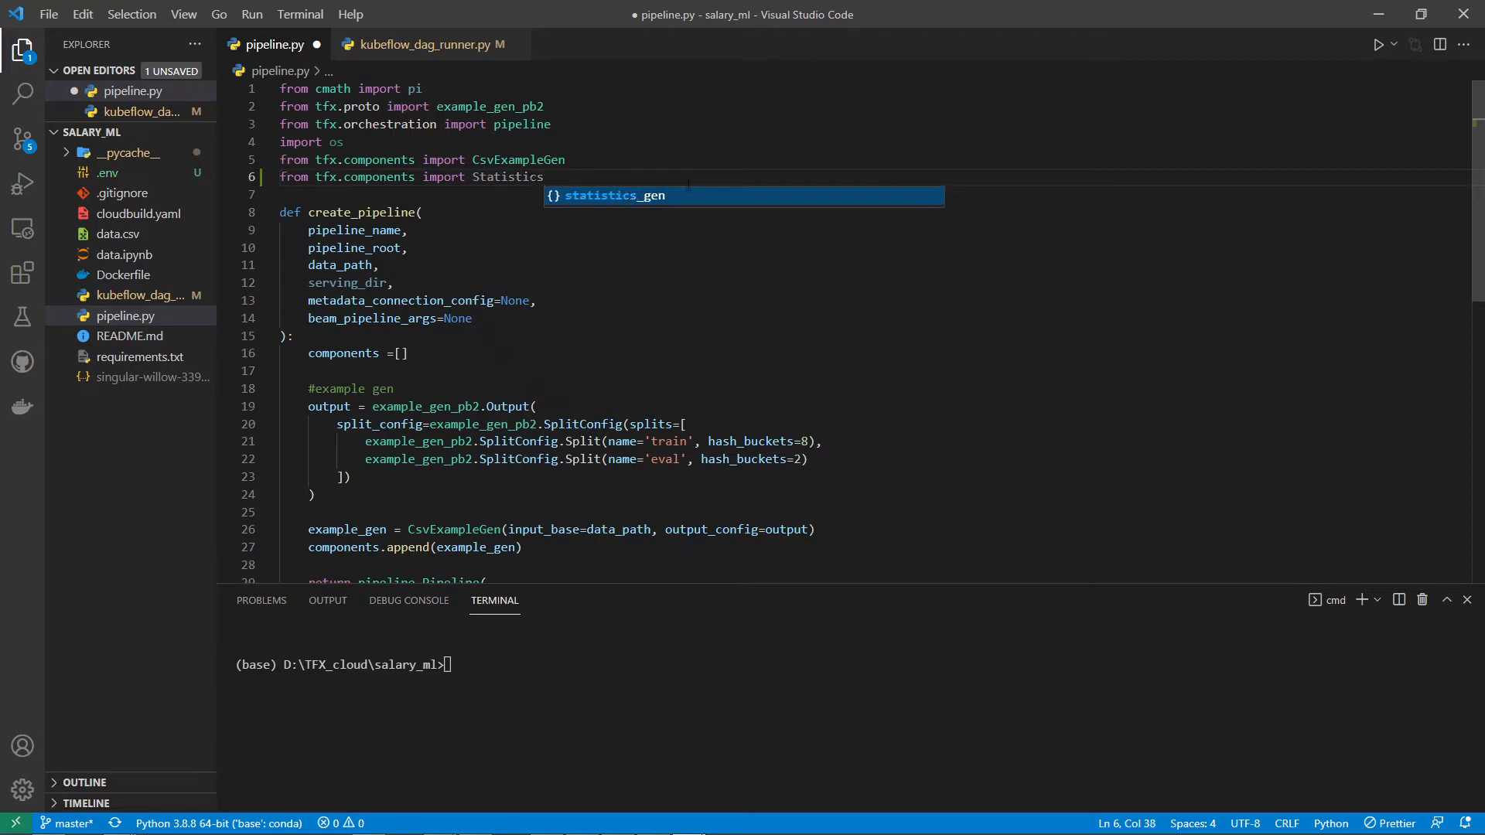
text(Gen)
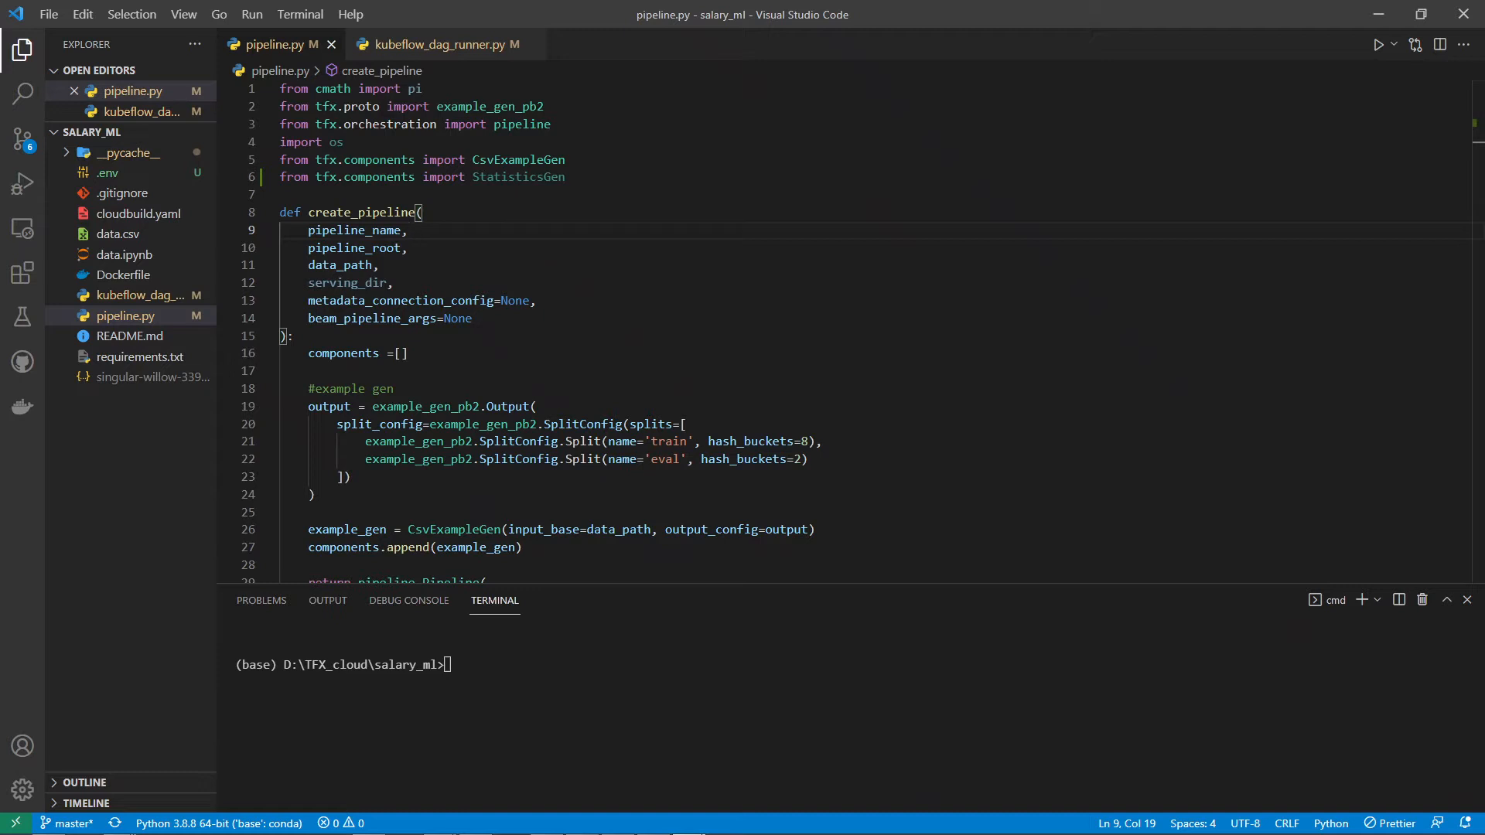
Define statistics_gen = StatisticsGen(examples=example_gen.outputs['examples']) after example_gen is appended.
scroll(down, 3)
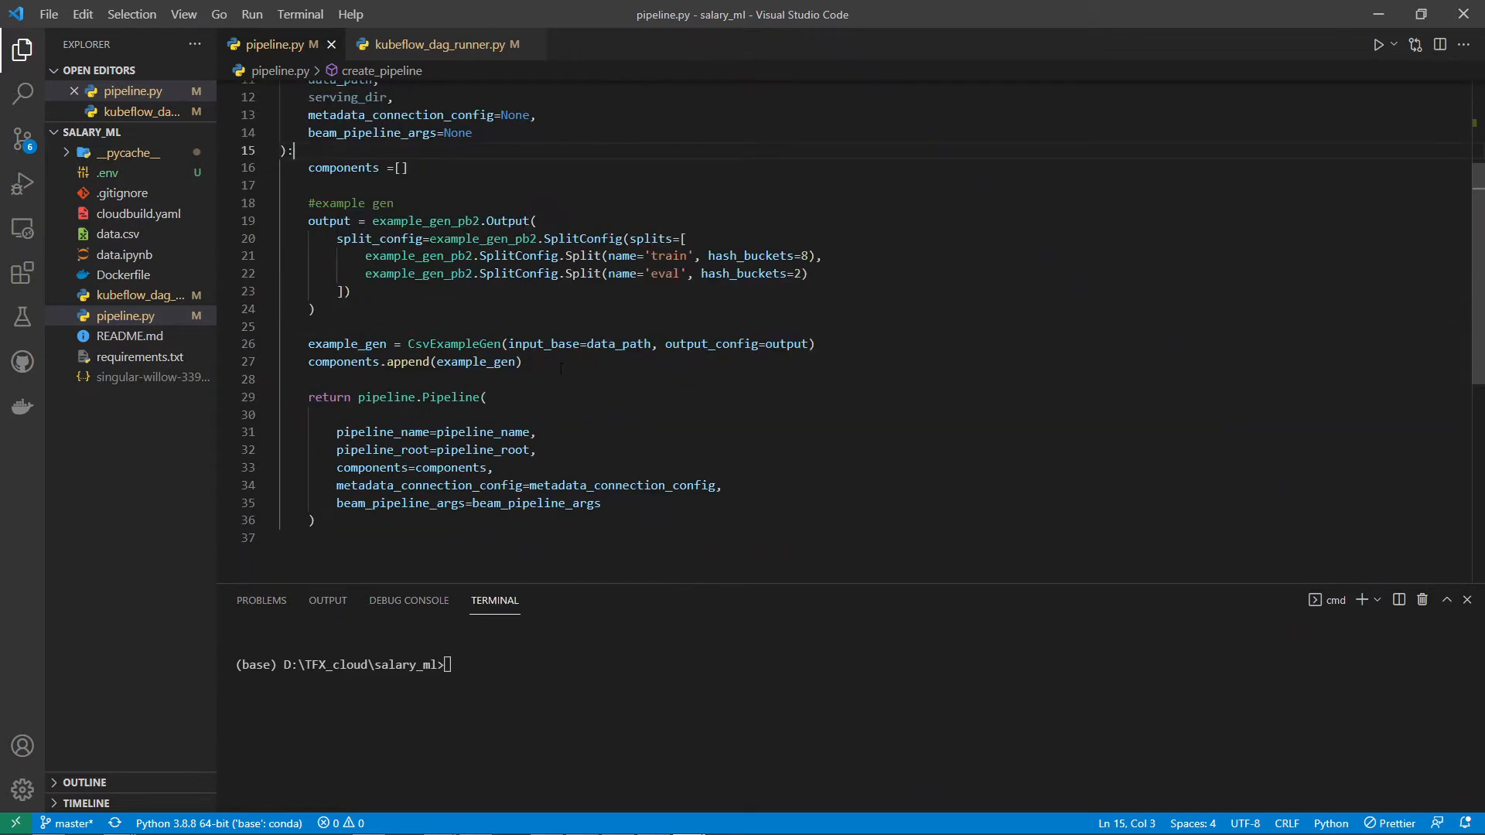
click(521, 362)
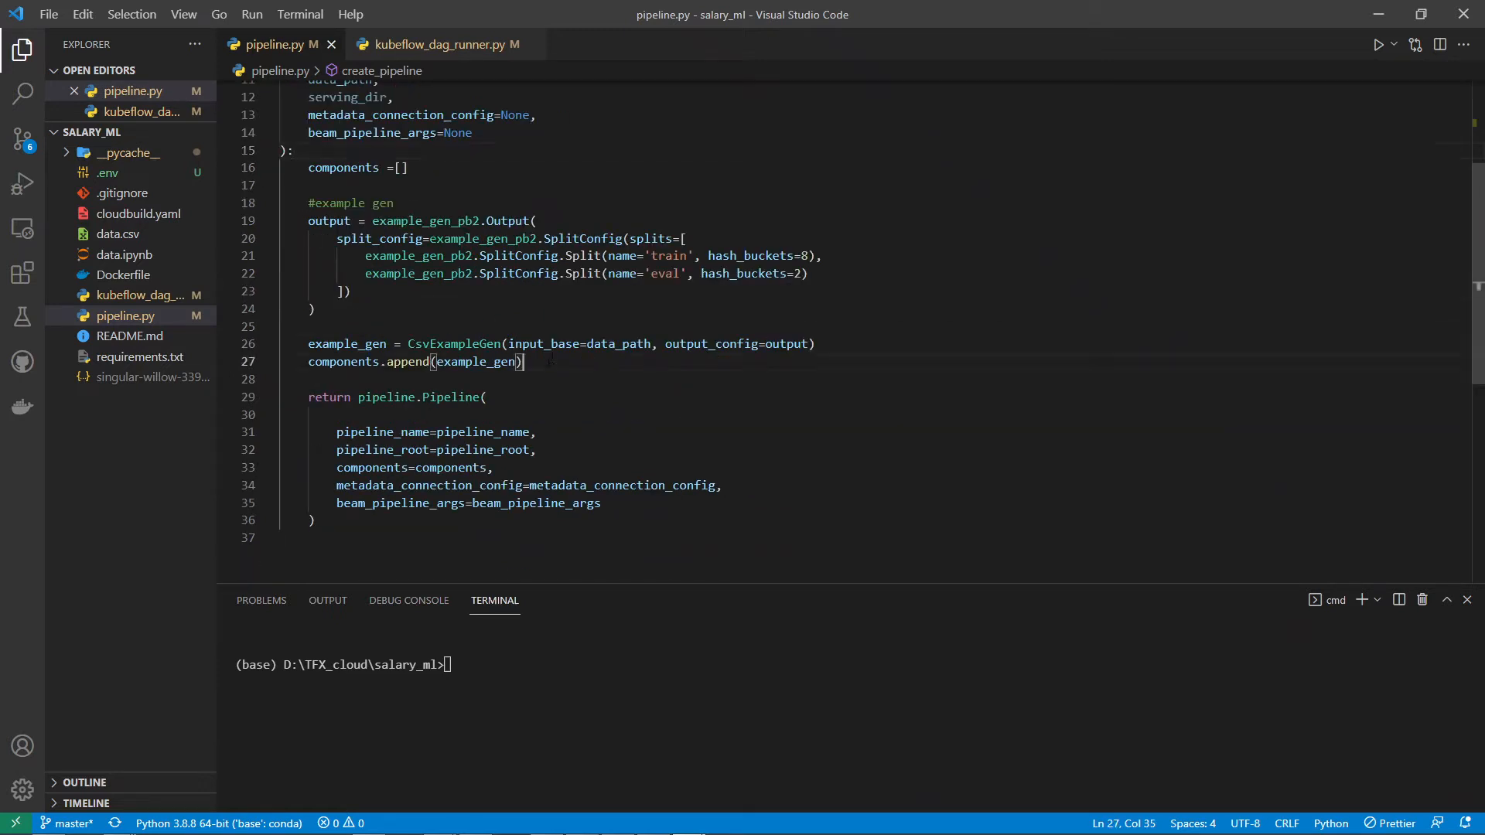
text(s)
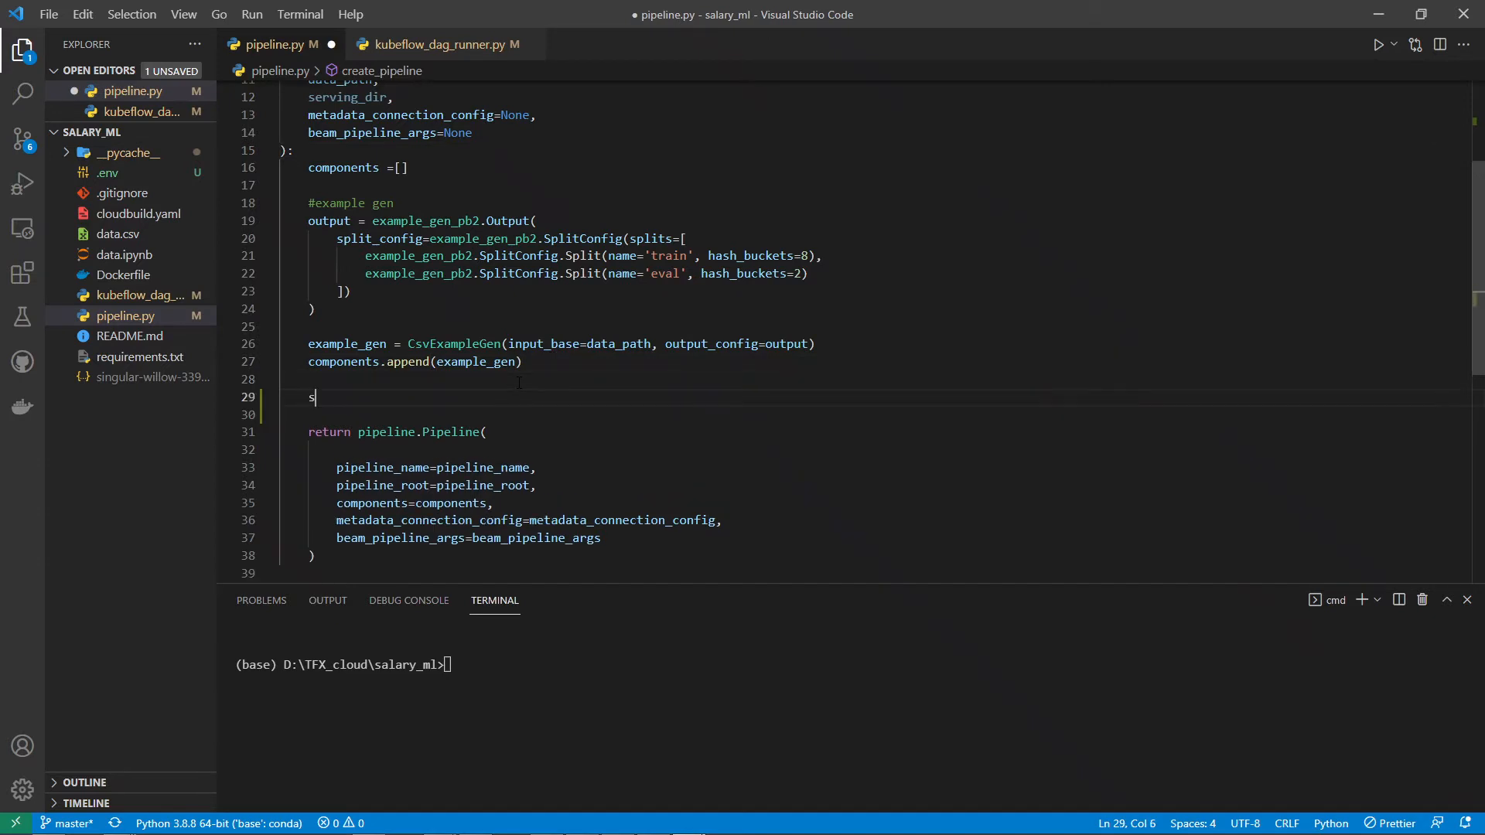
text(tati)
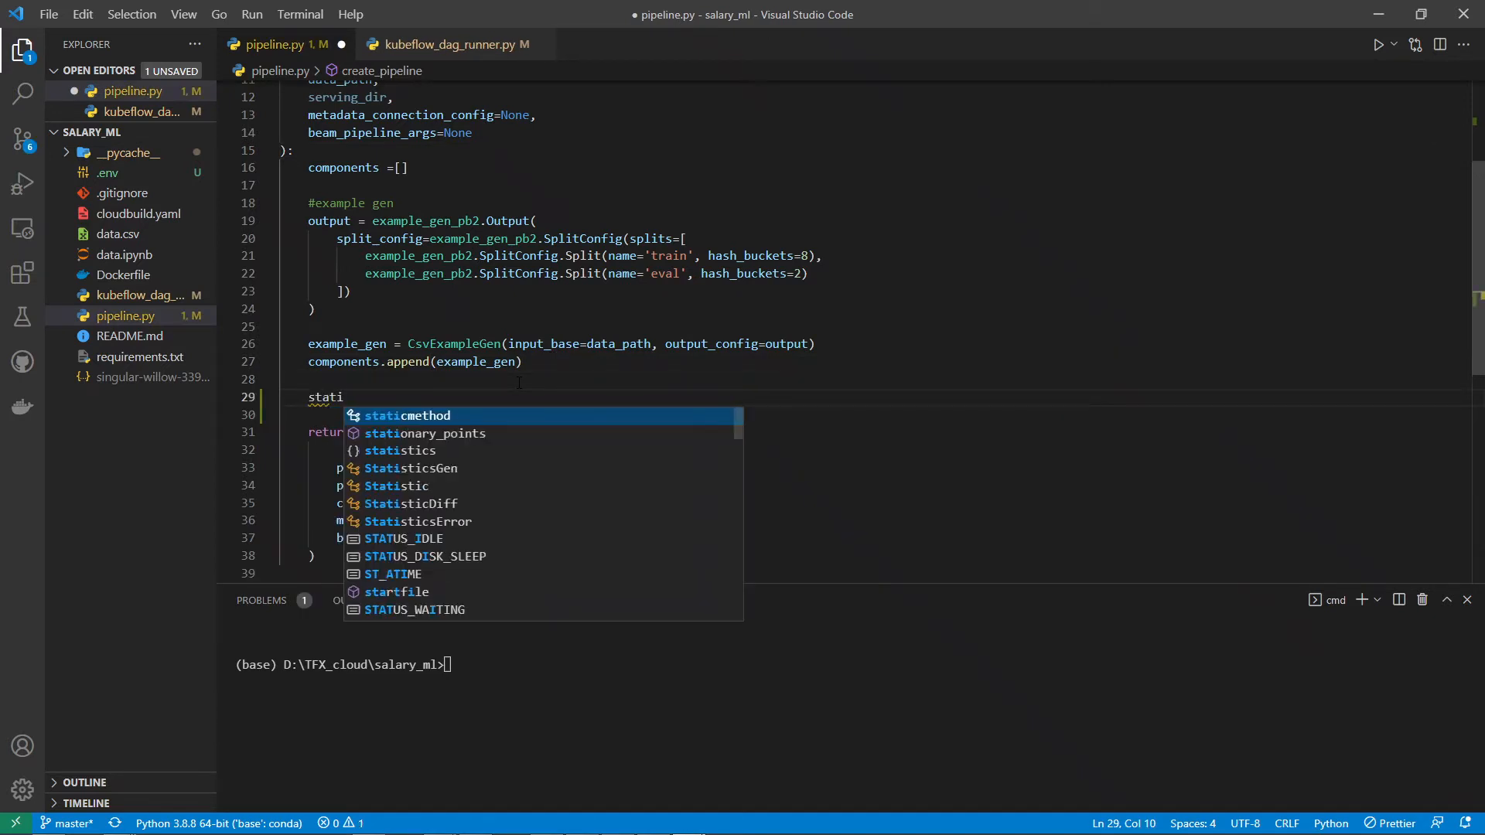
text(stics)
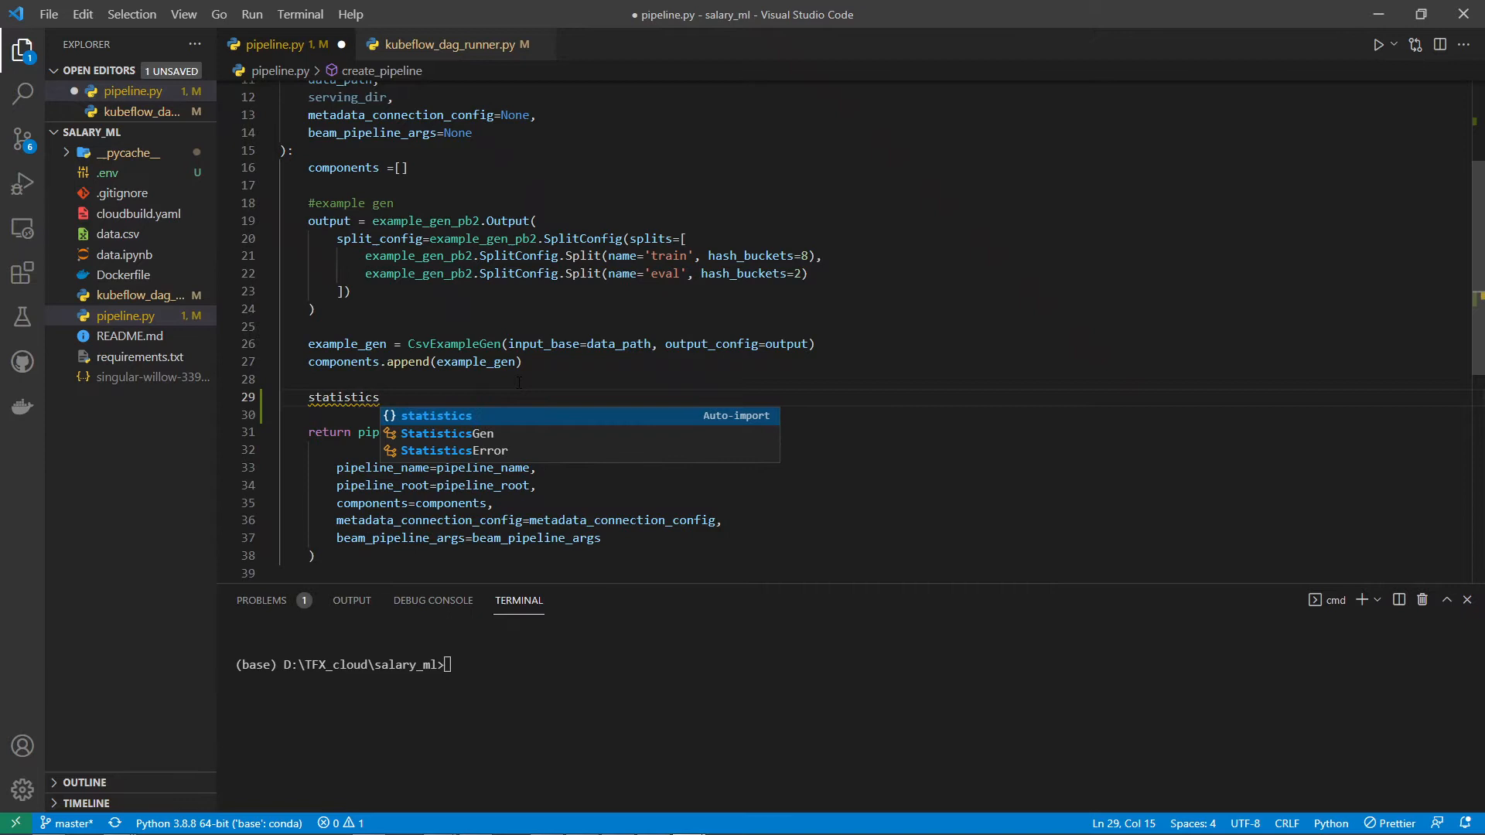
text(_gen =)
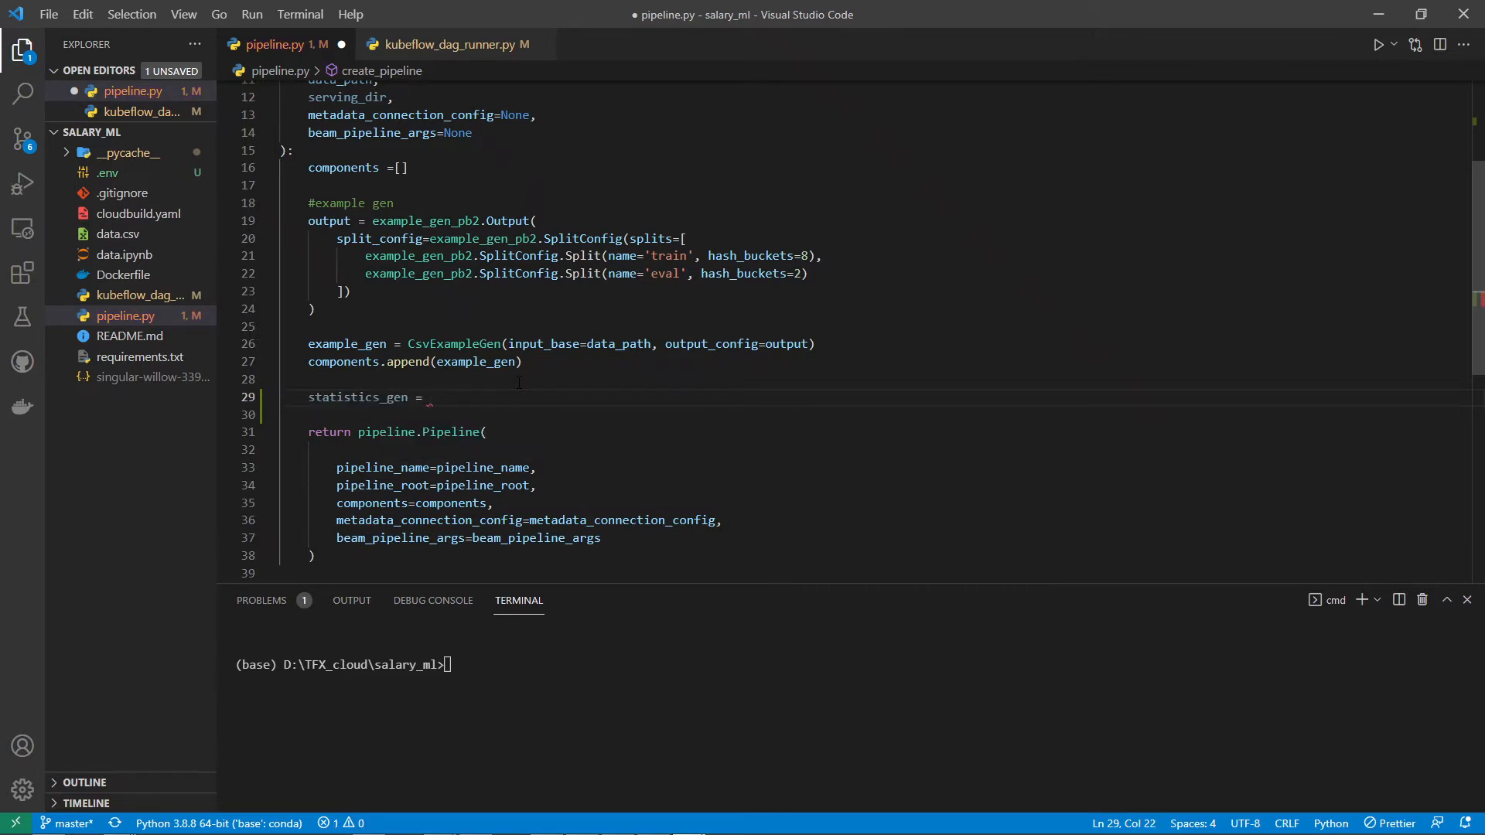
text(StatisticsGen)
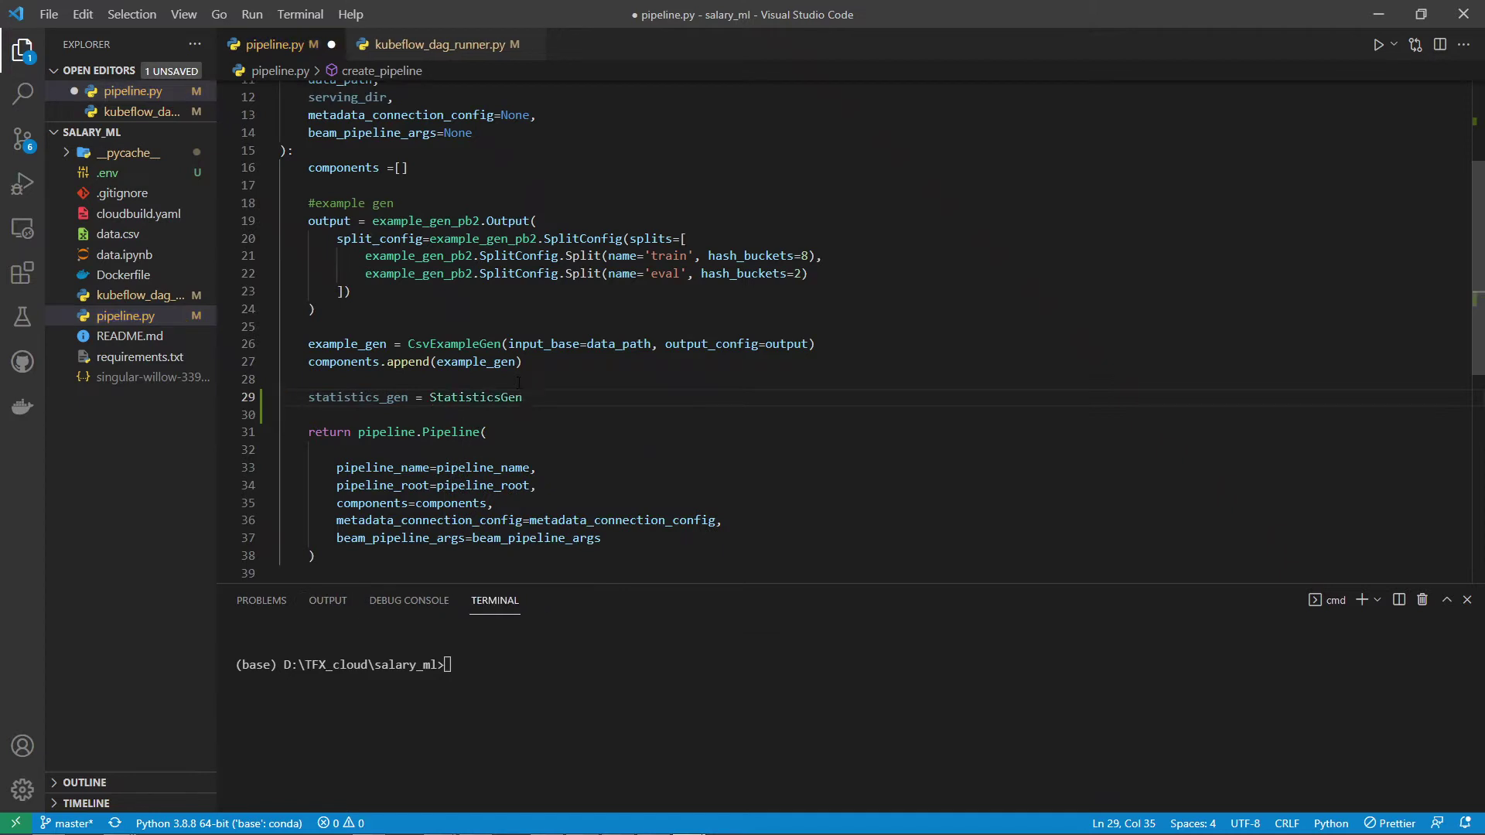
text(()
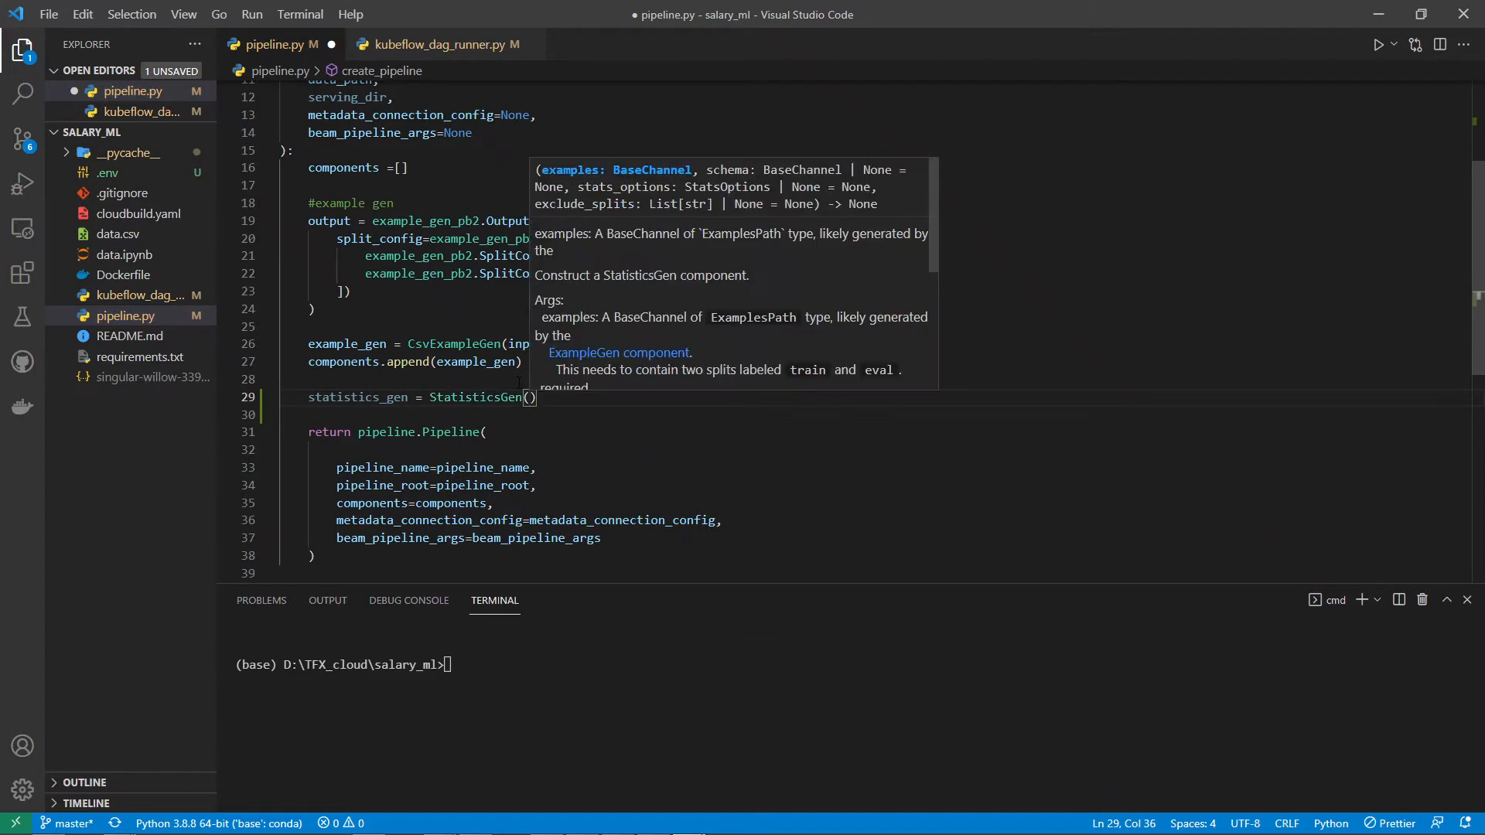
text(examples=)
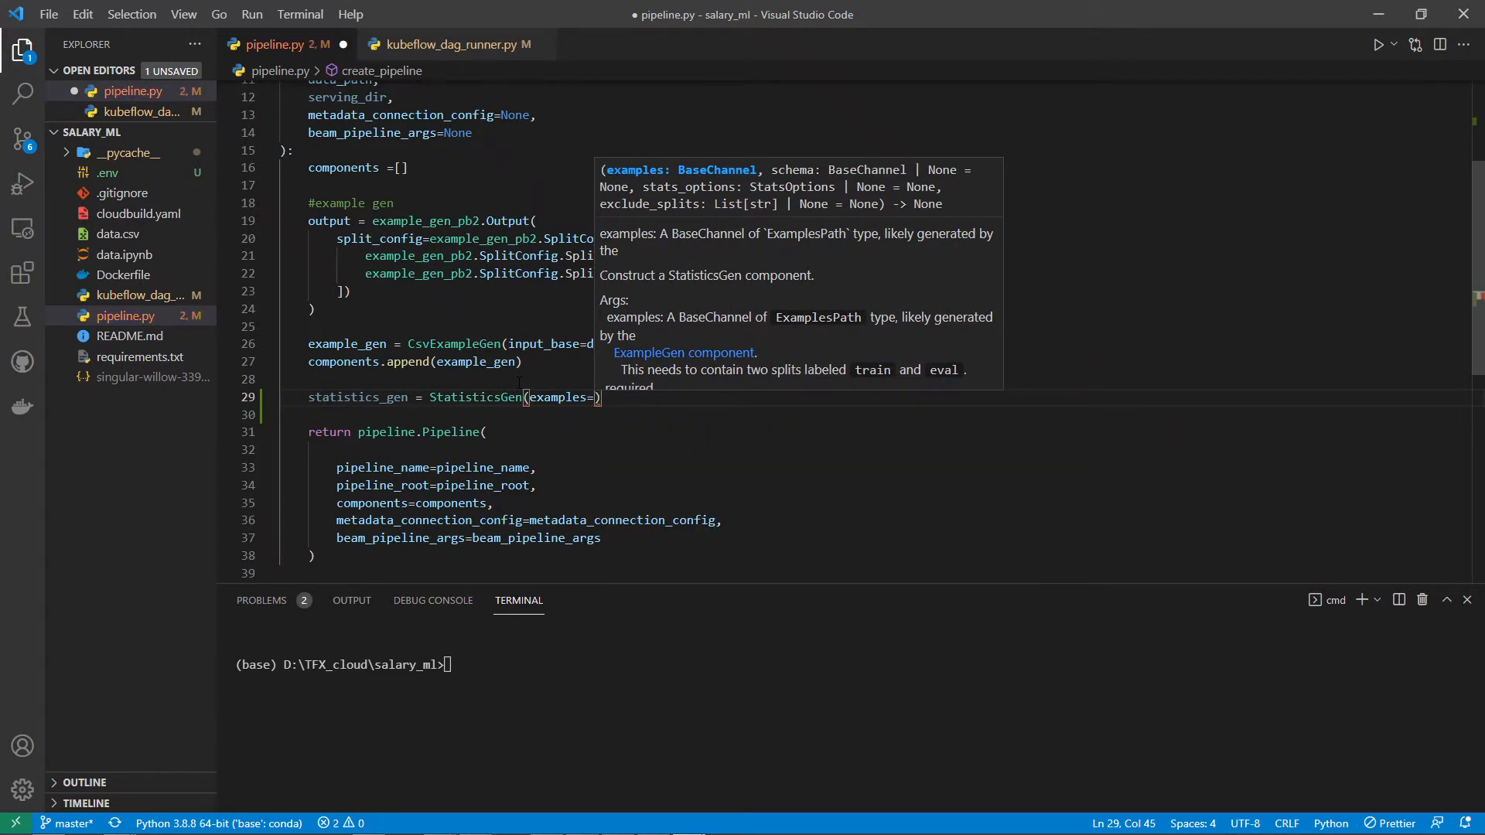
text(example_gen)
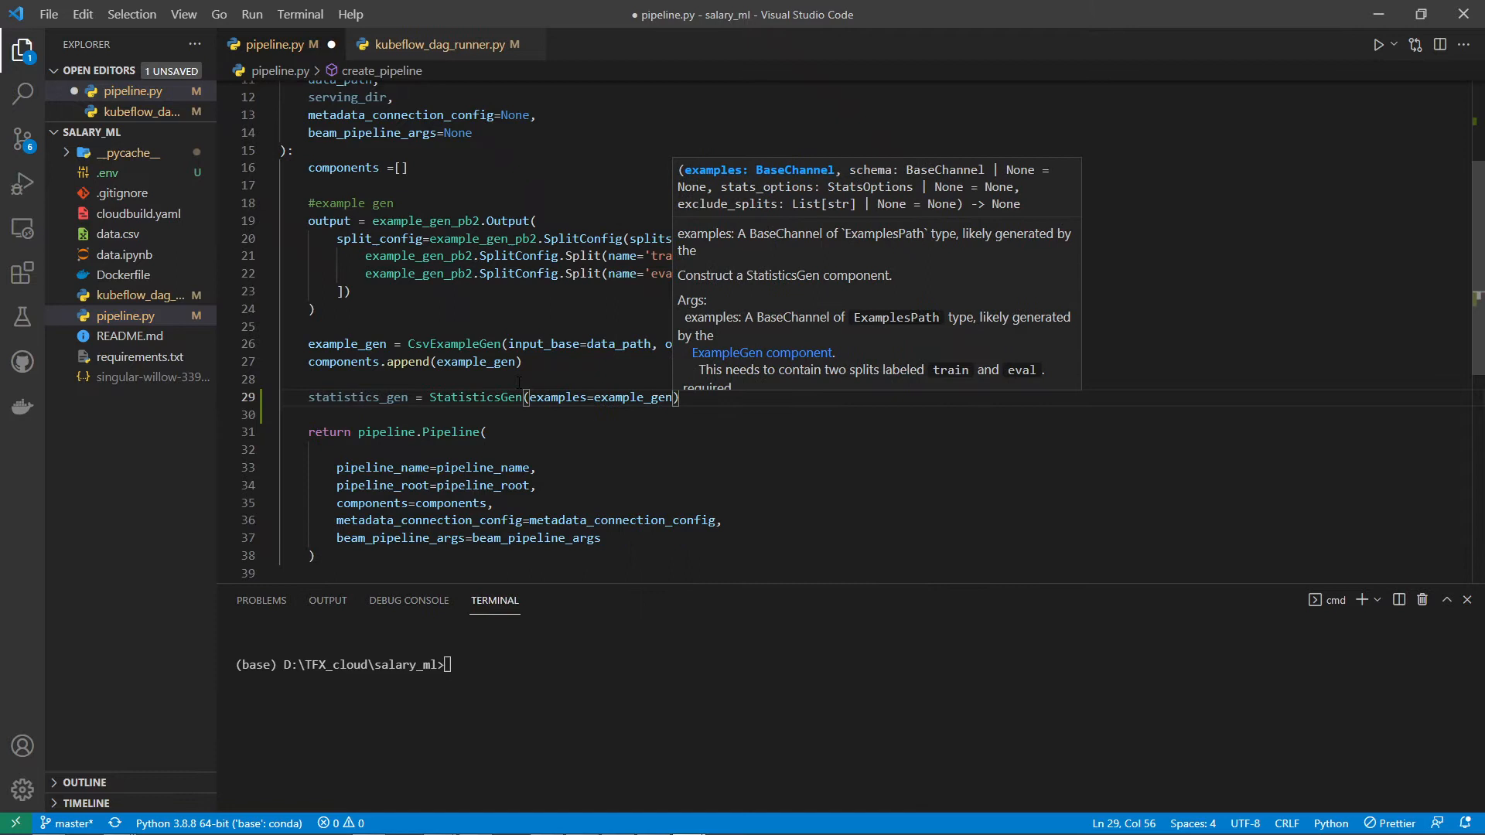
text(.outputs[')
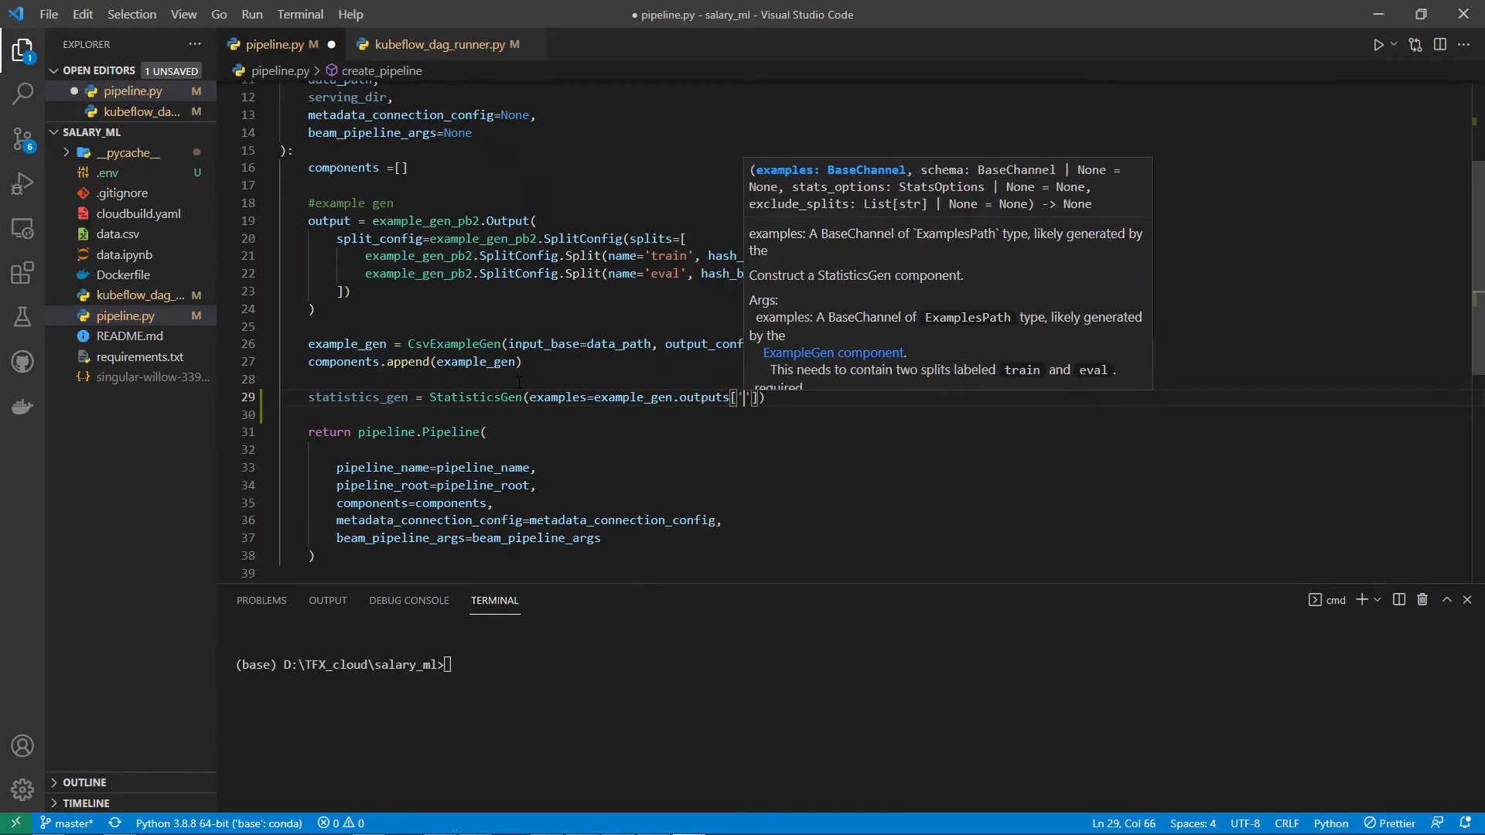
text(examples)
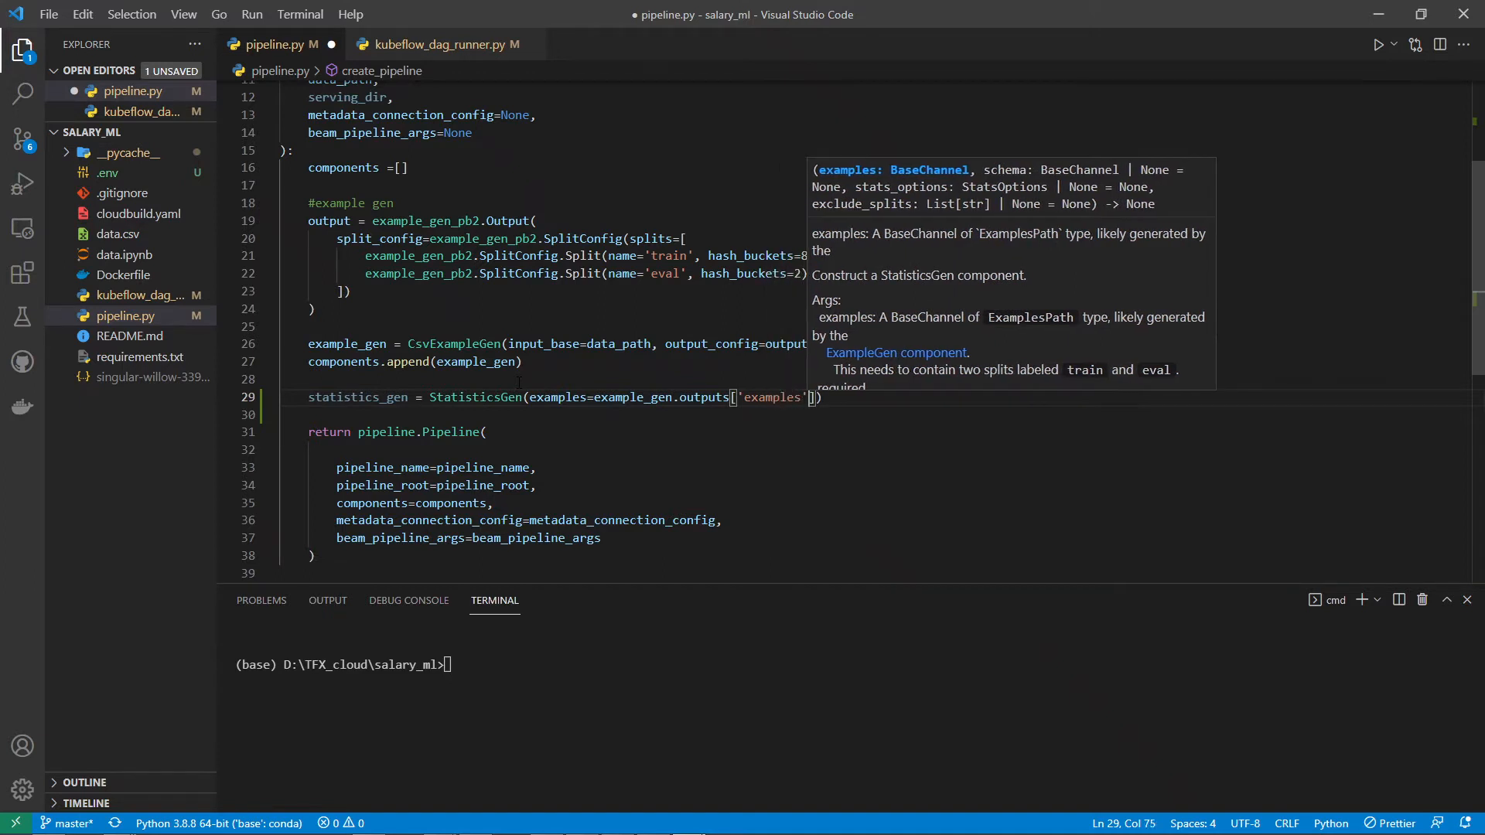
Append statistics_gen to components and enter the tfx pipeline create command with kubeflow_dag_runner.py.
key(Enter)
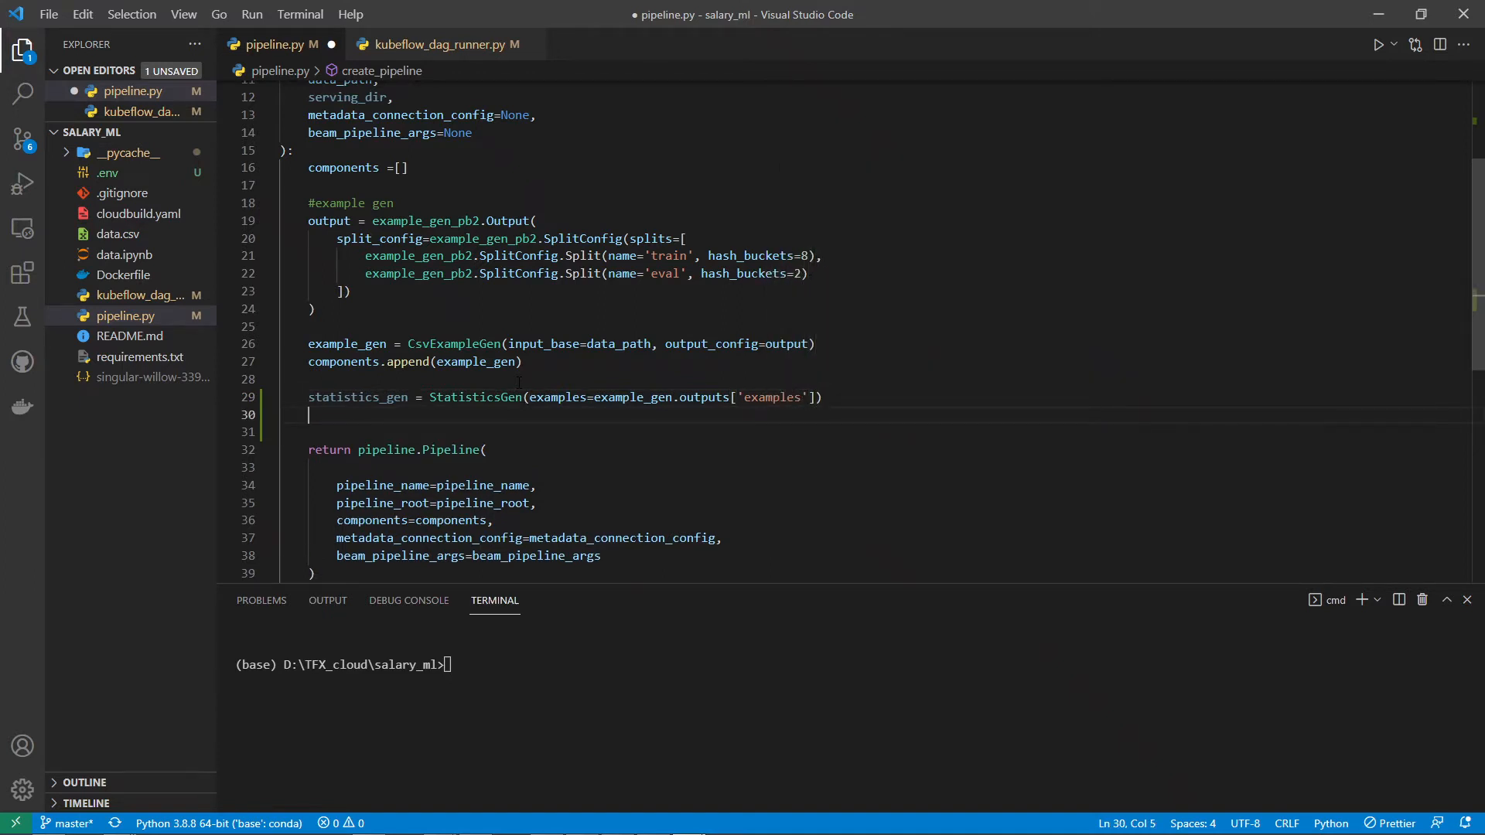
text(com)
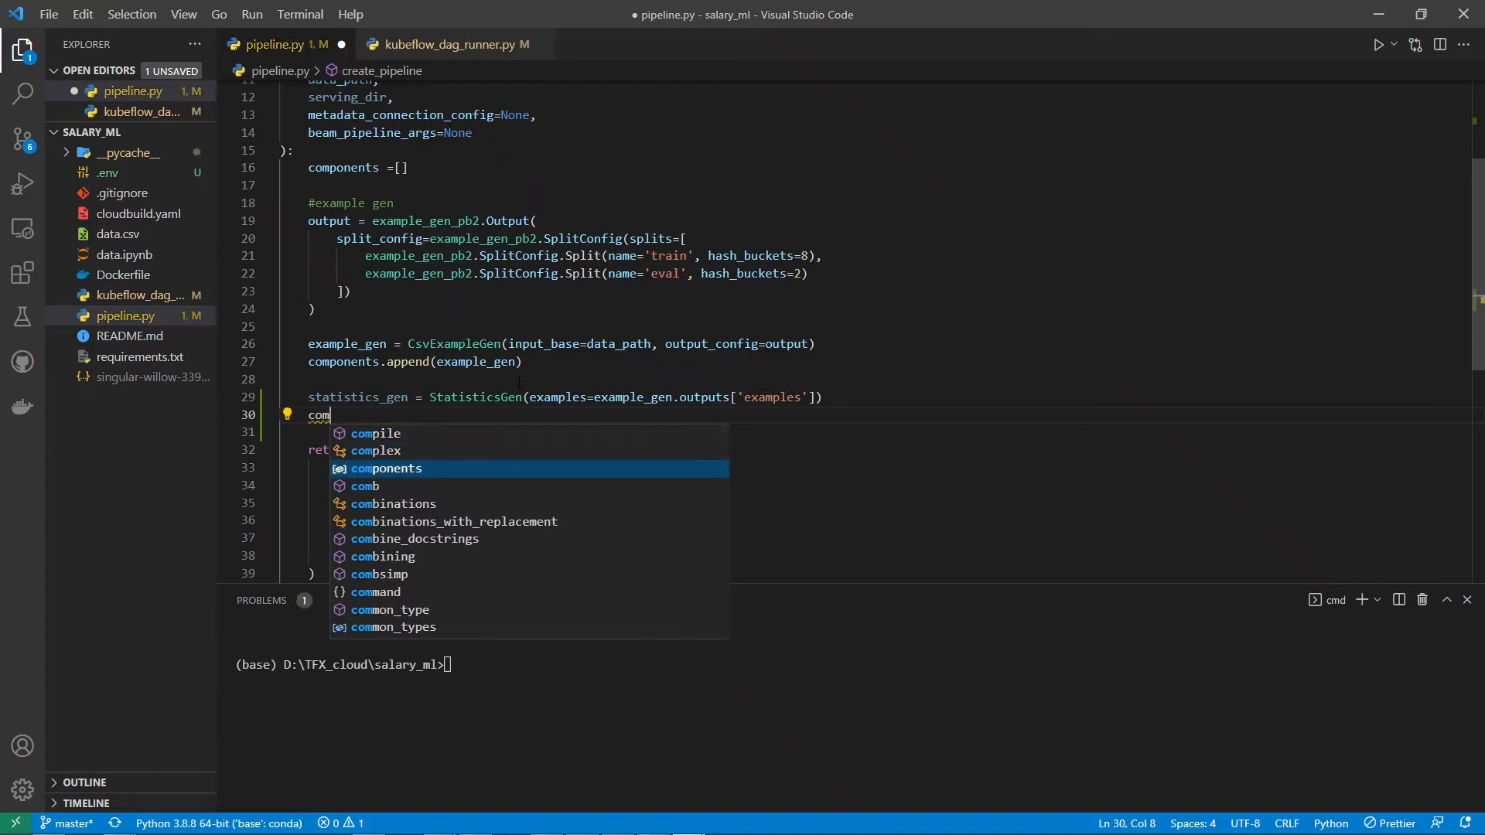
text(ponents.append(statistics_gen)
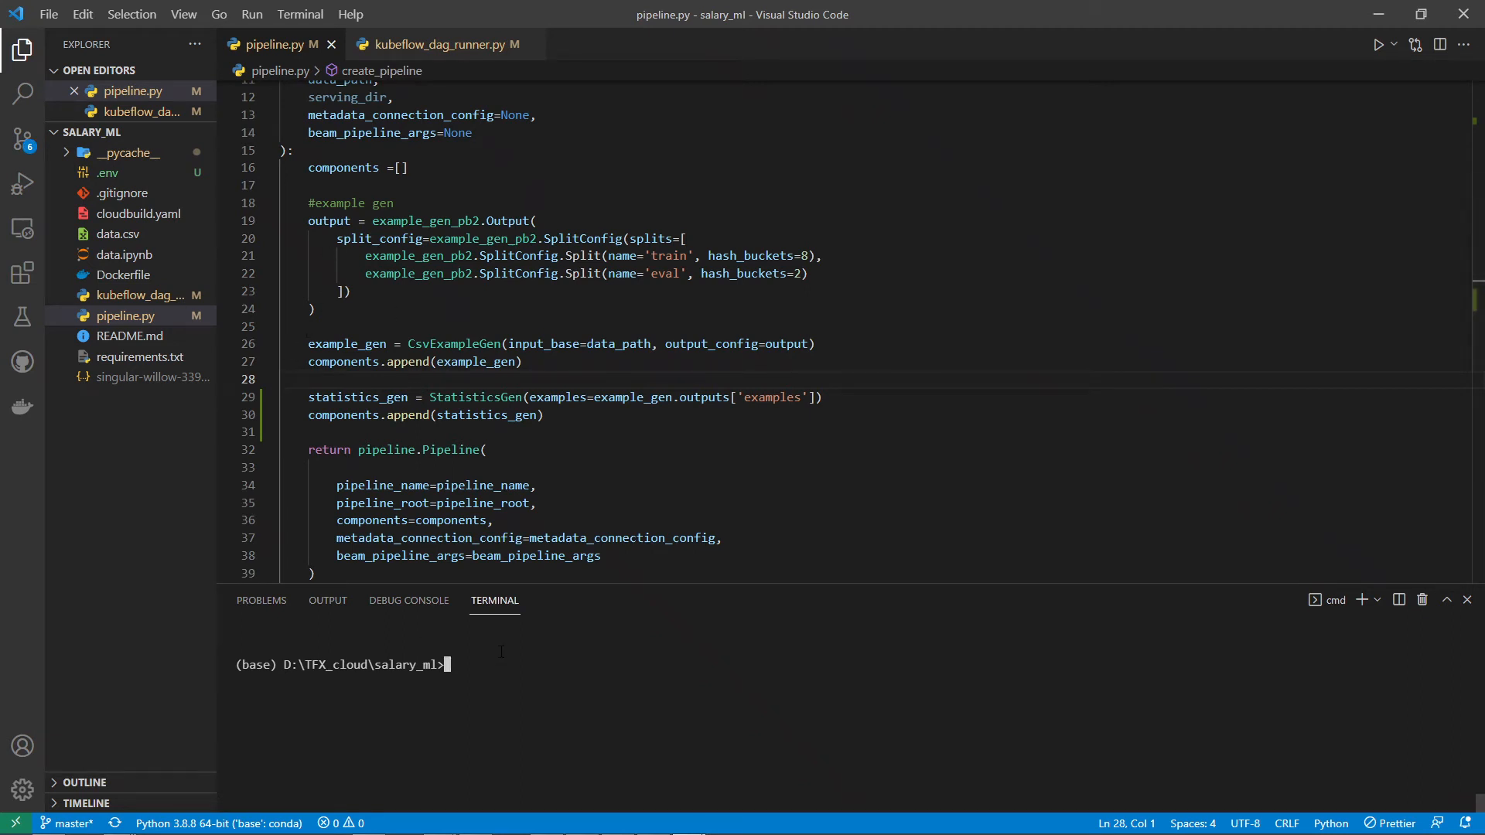
text(tfx pipeline create --pipeline-path=kubeflow_dag_runner.py --endpoint=https://d196cf8f136a082-dot-us-central1.pipelines.googleusercontent.com/)
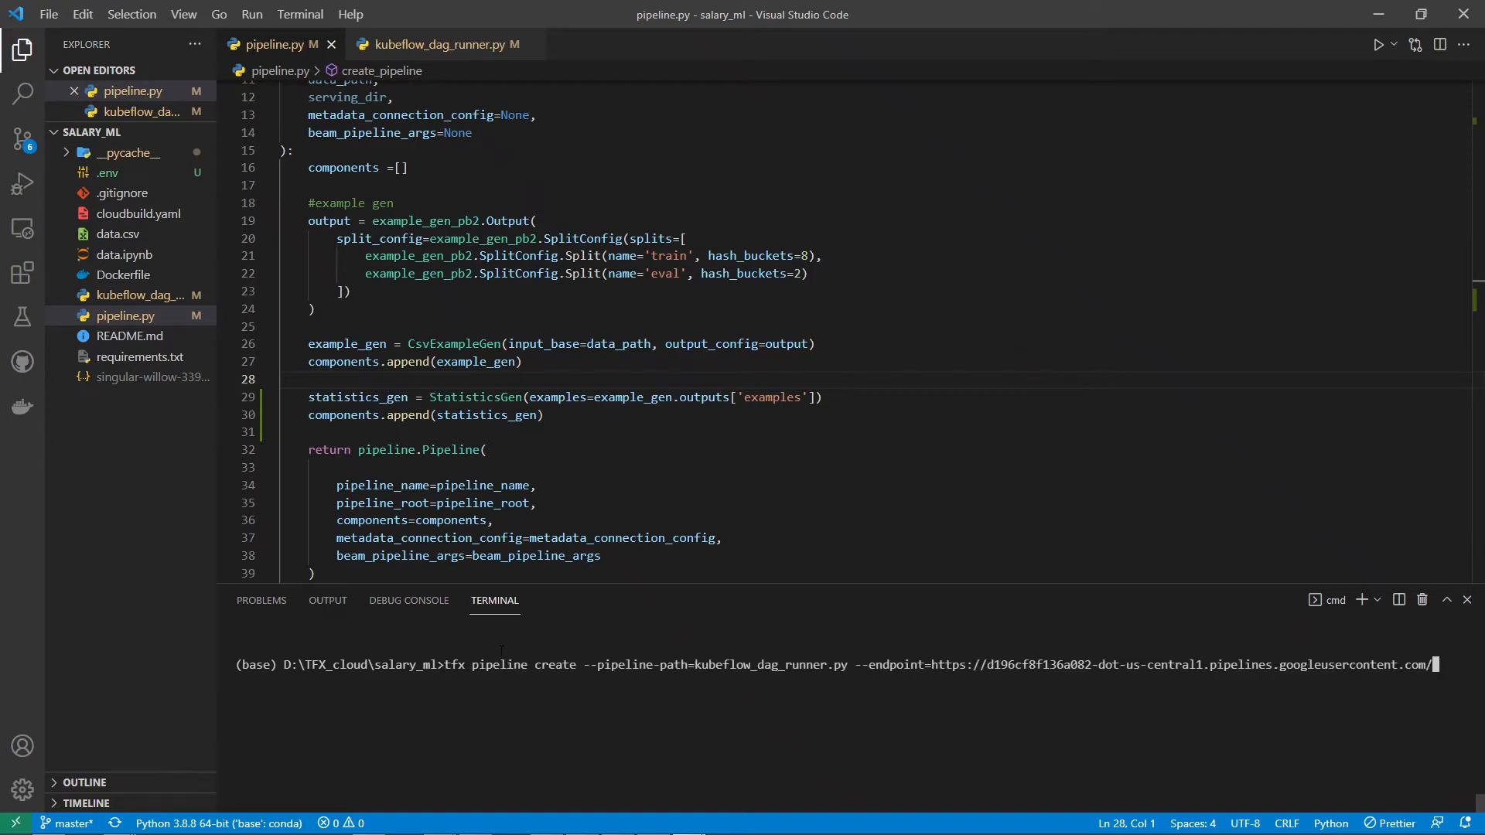
Run tfx pipeline create, which reports salary_prediction already exists, then return to kubeflow_dag_runner.py.
key(Return)
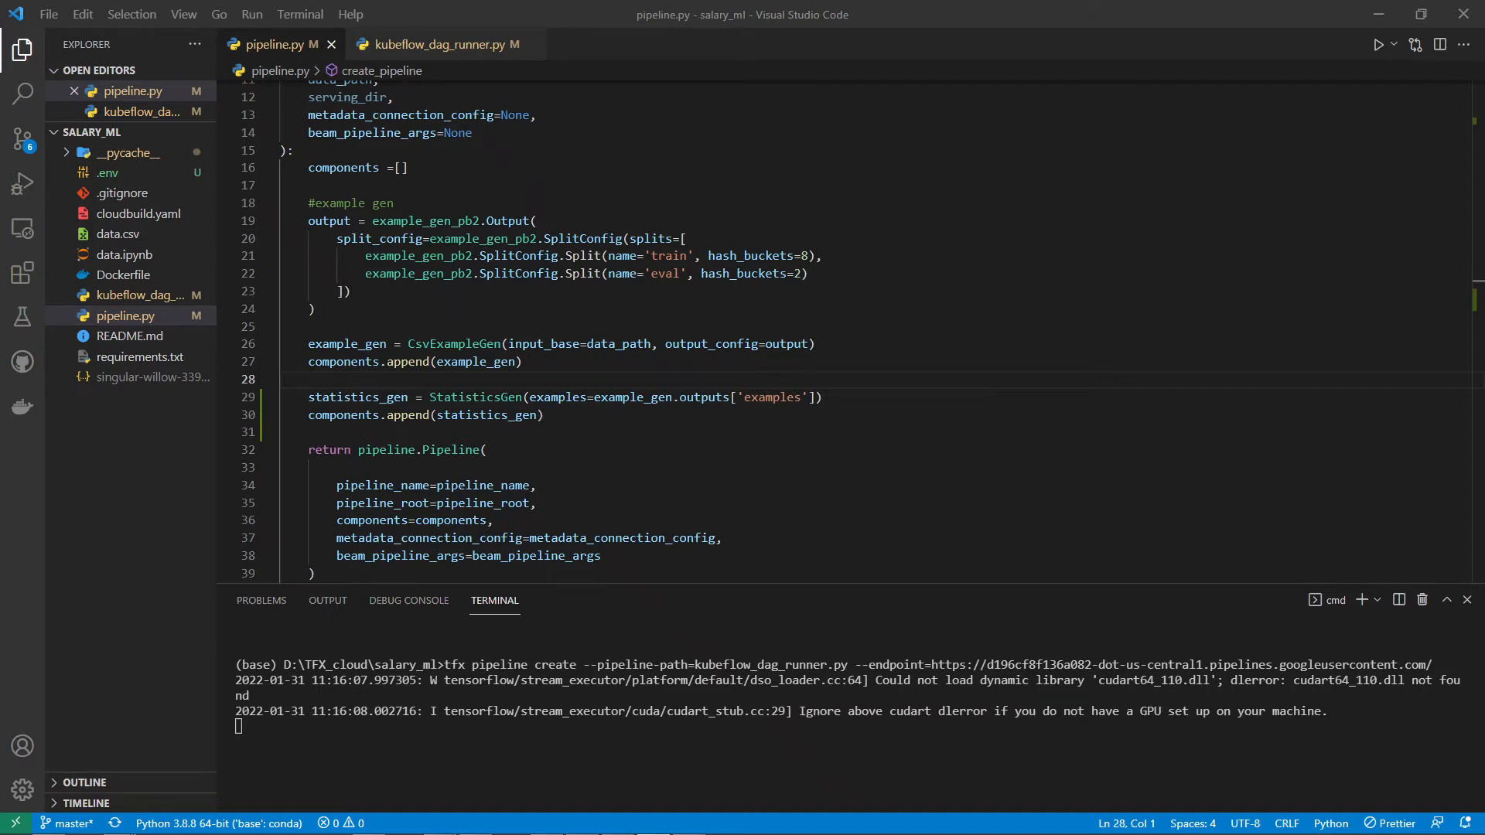
click(438, 44)
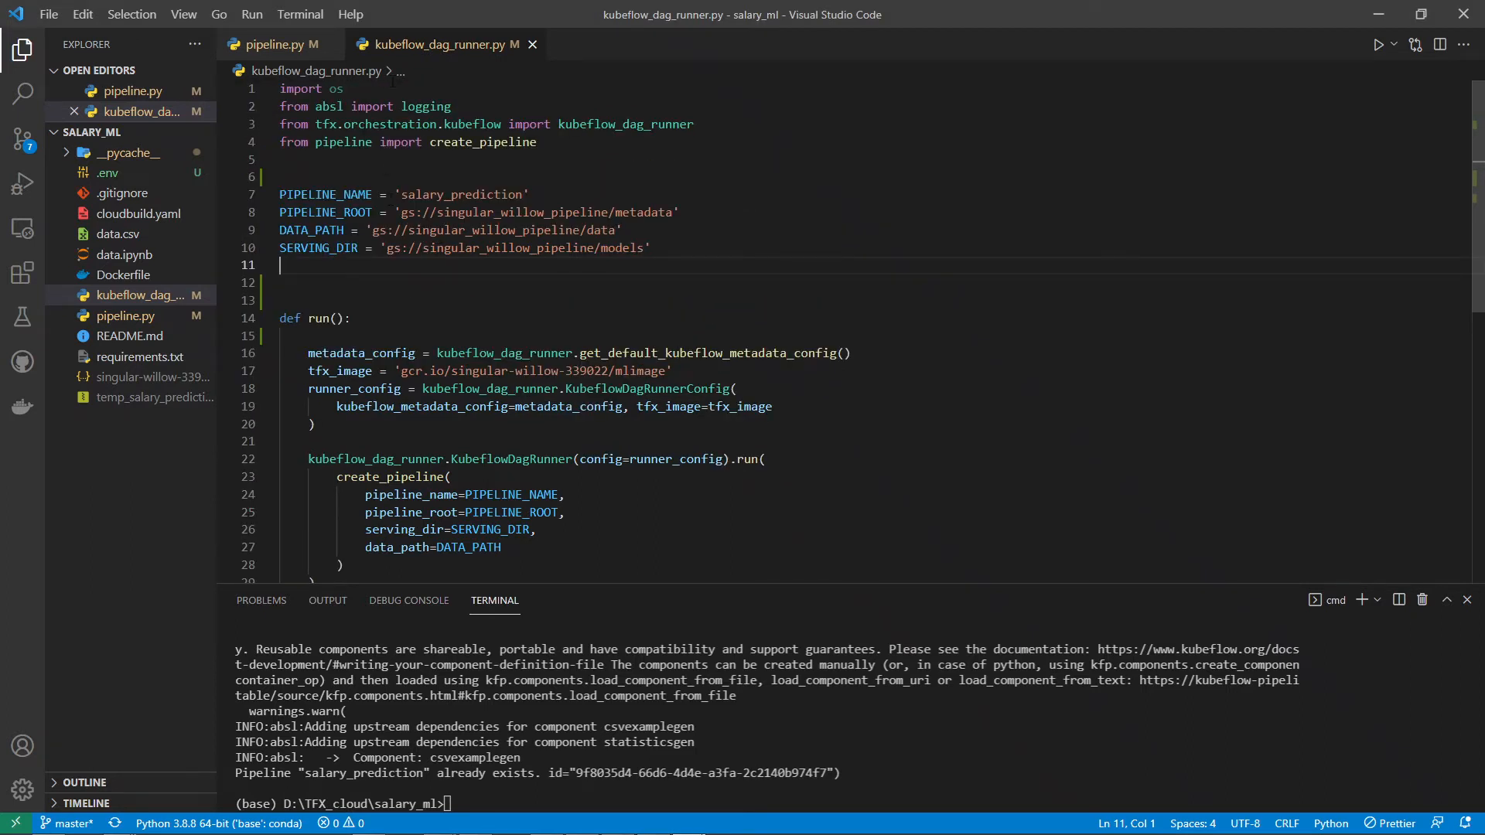
mouse_move(484, 60)
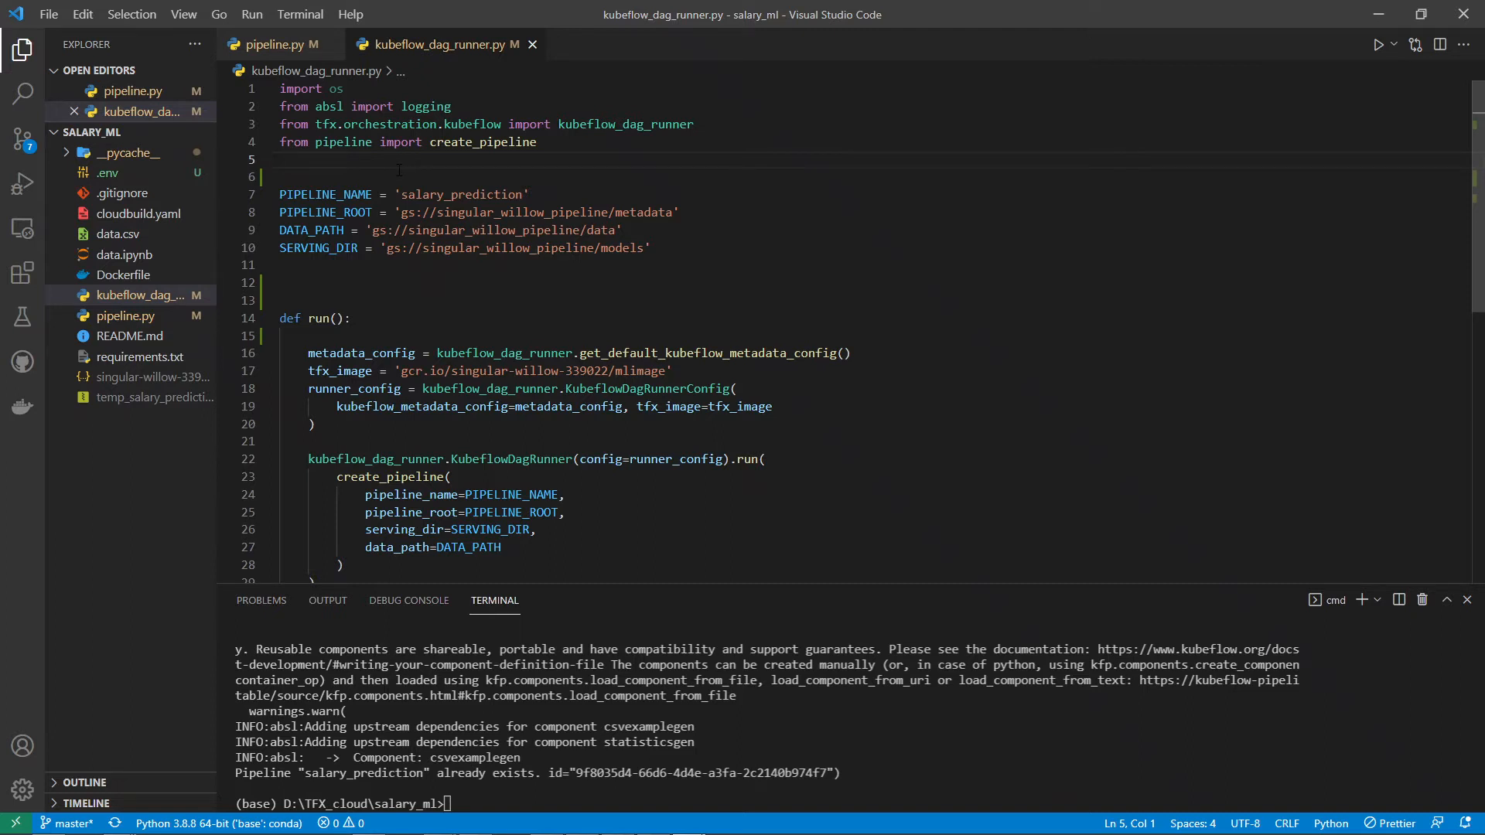
Import time, set suffix = int(time.time()) and rename PIPELINE_NAME to f'salary_prediction_{suffix}'.
text(import time)
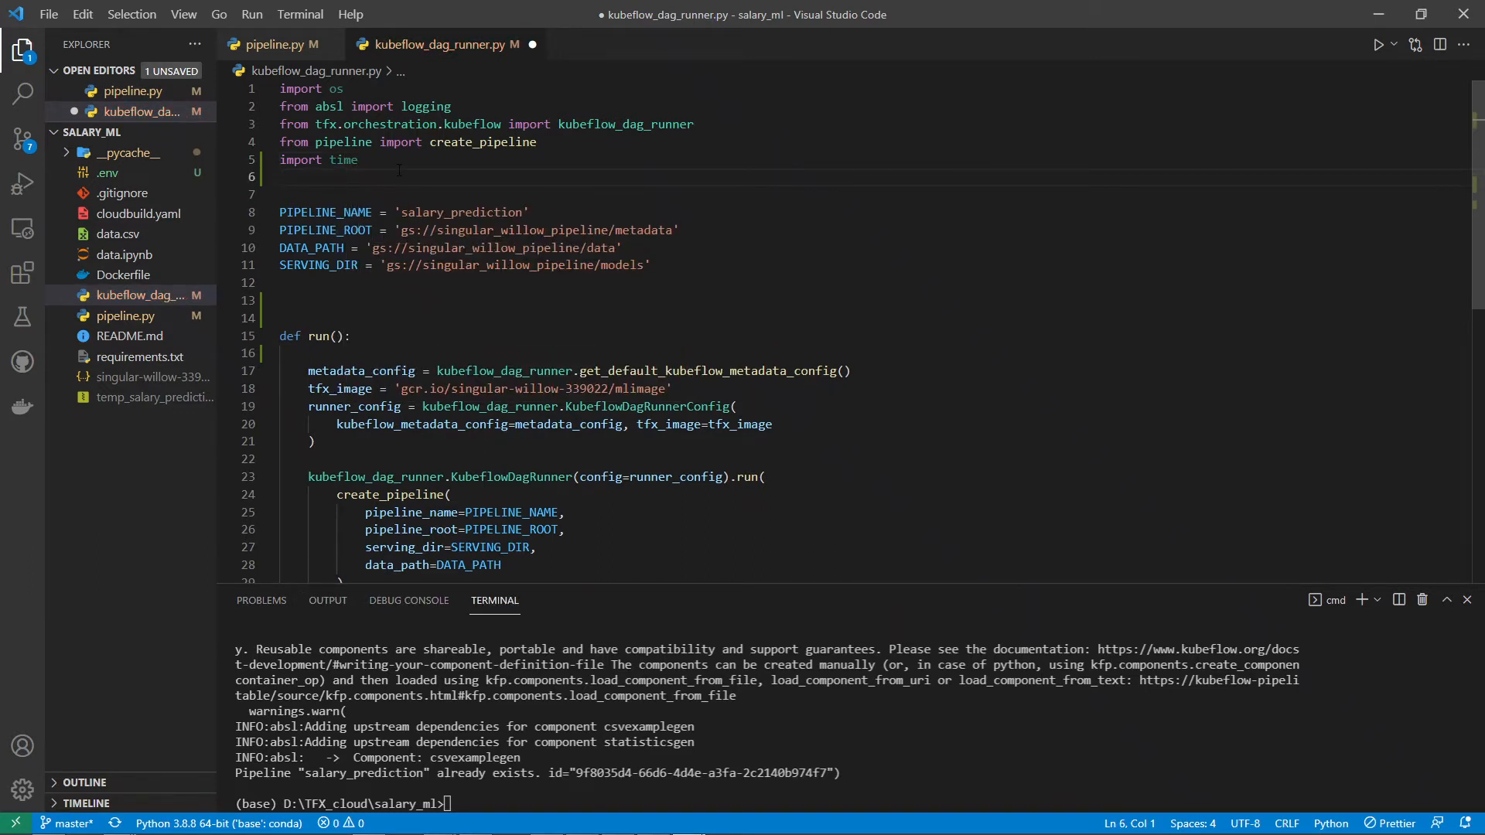
text(su)
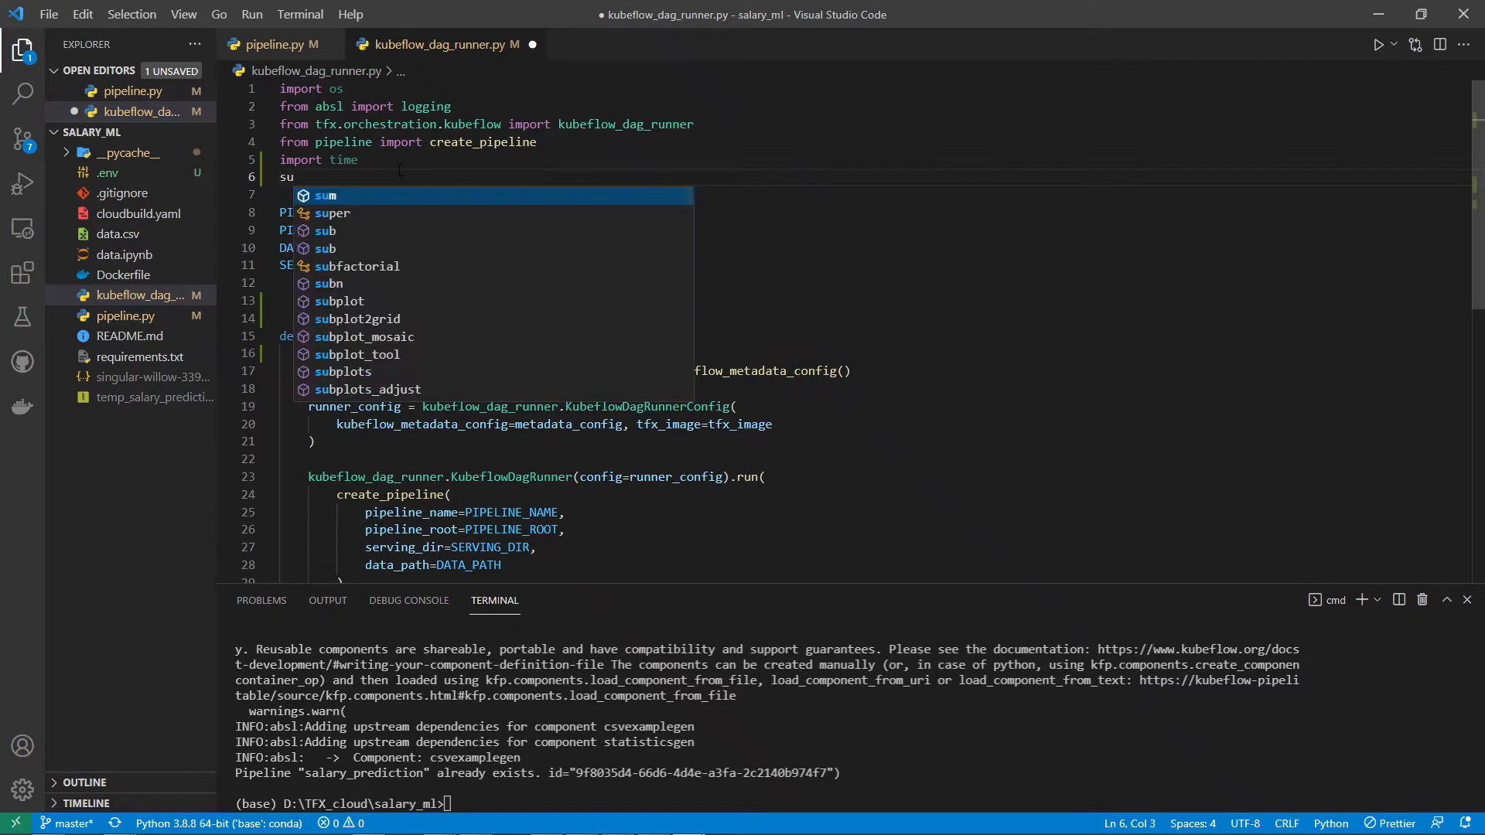
text(ffix)
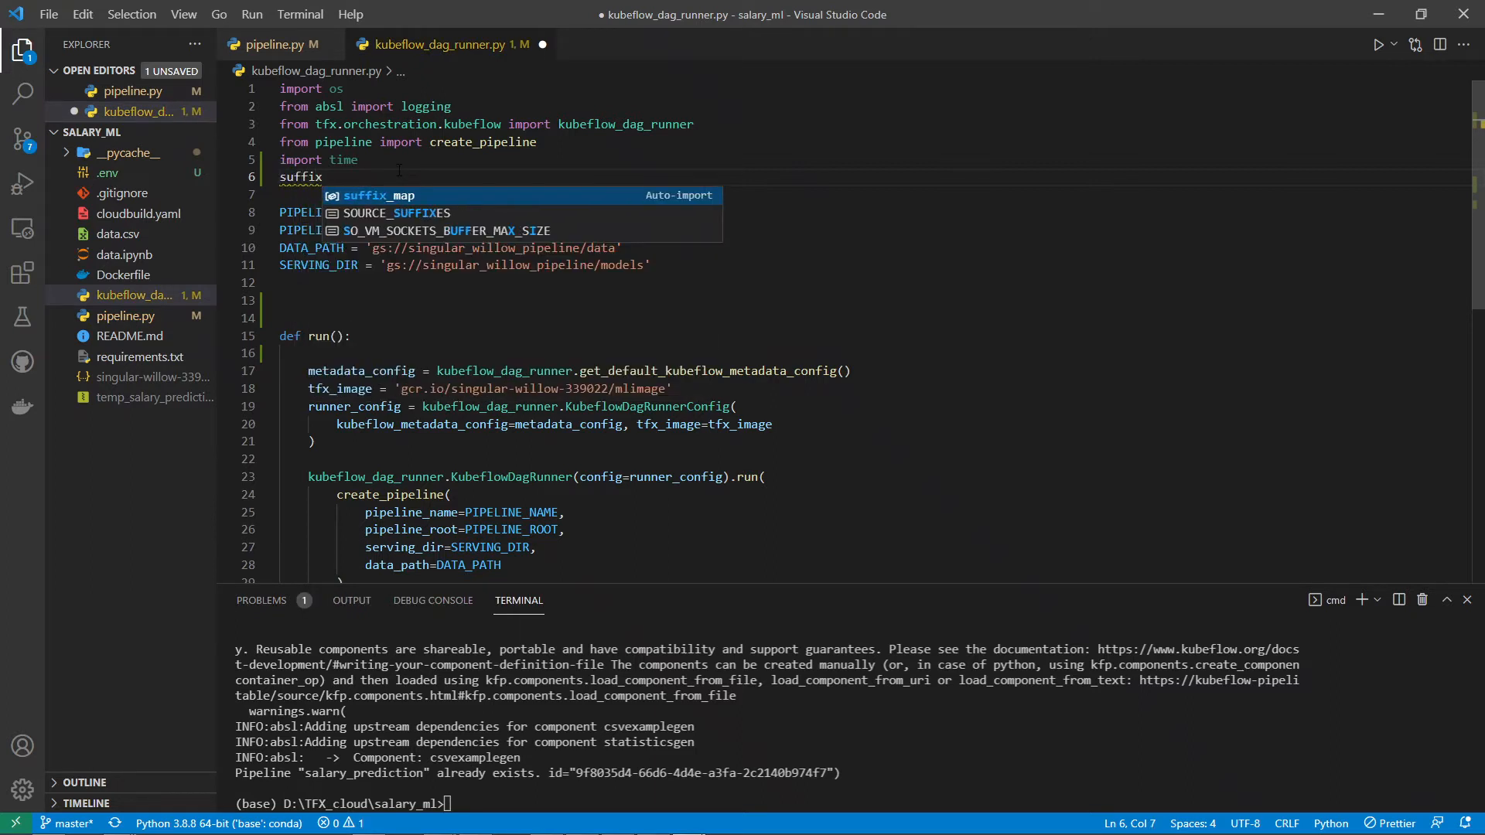
text(= int)
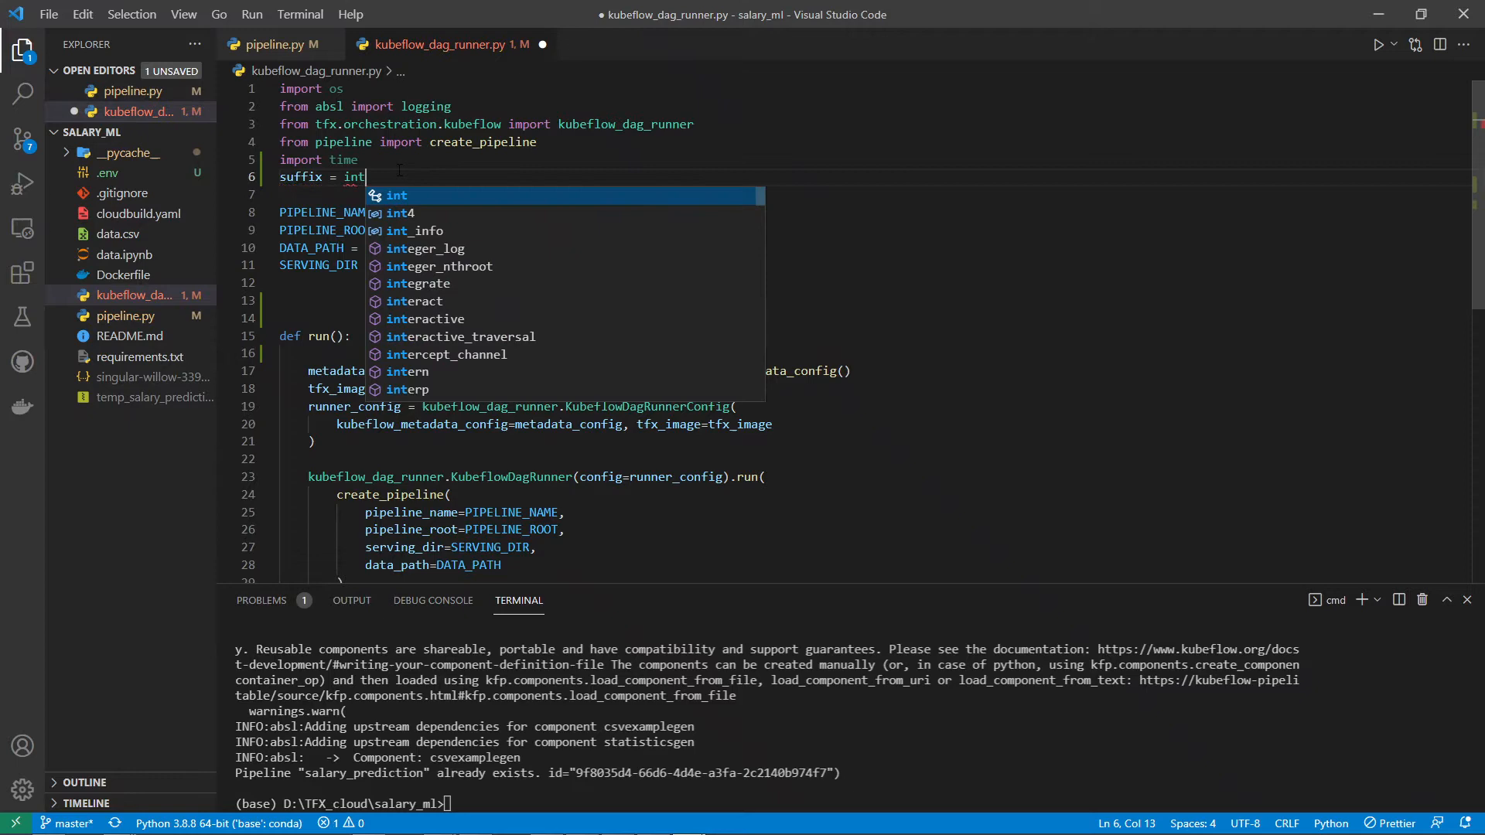
text((time.time()
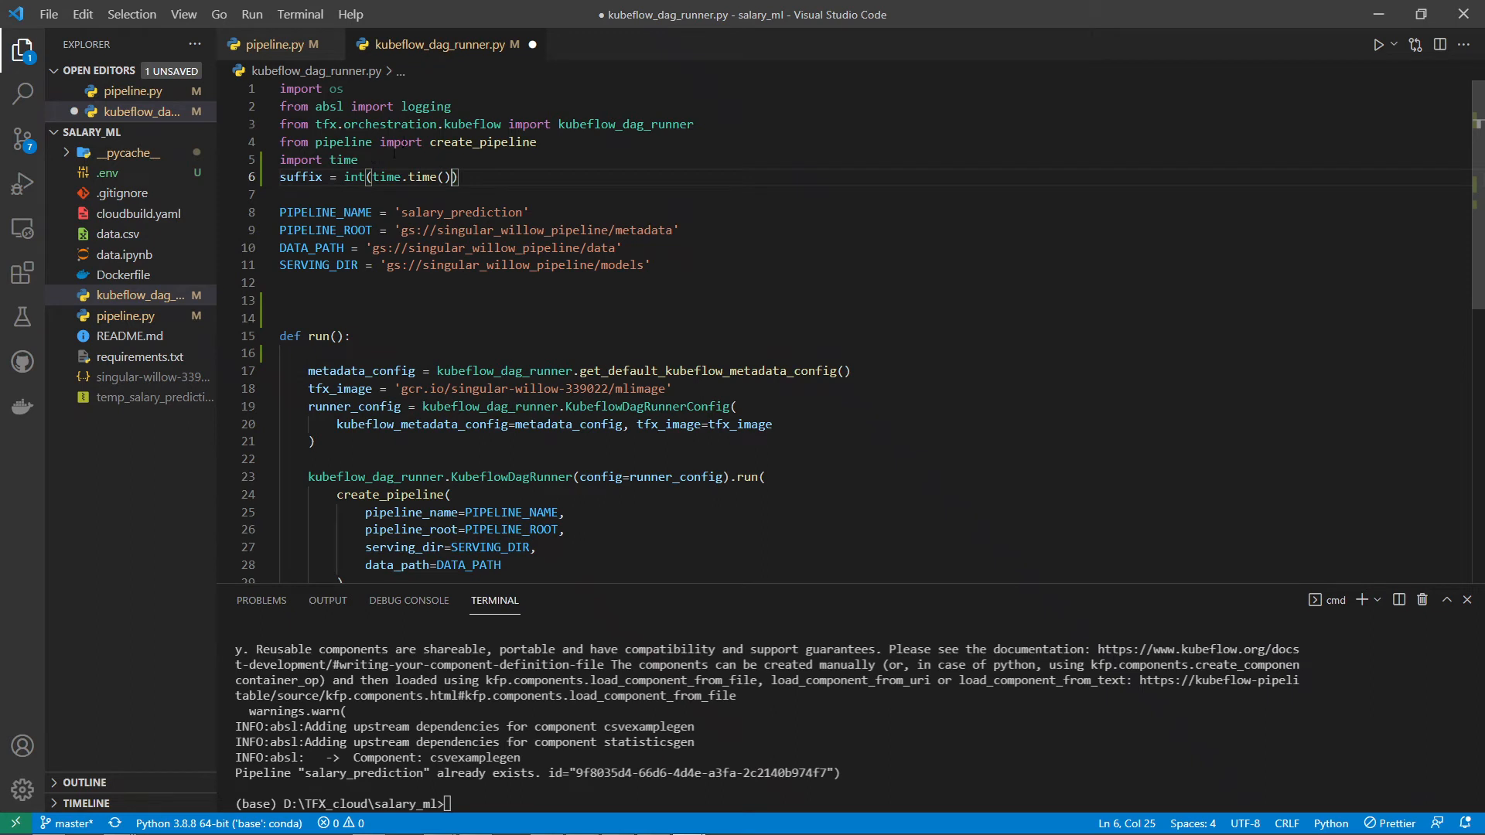
mouse_move(424, 176)
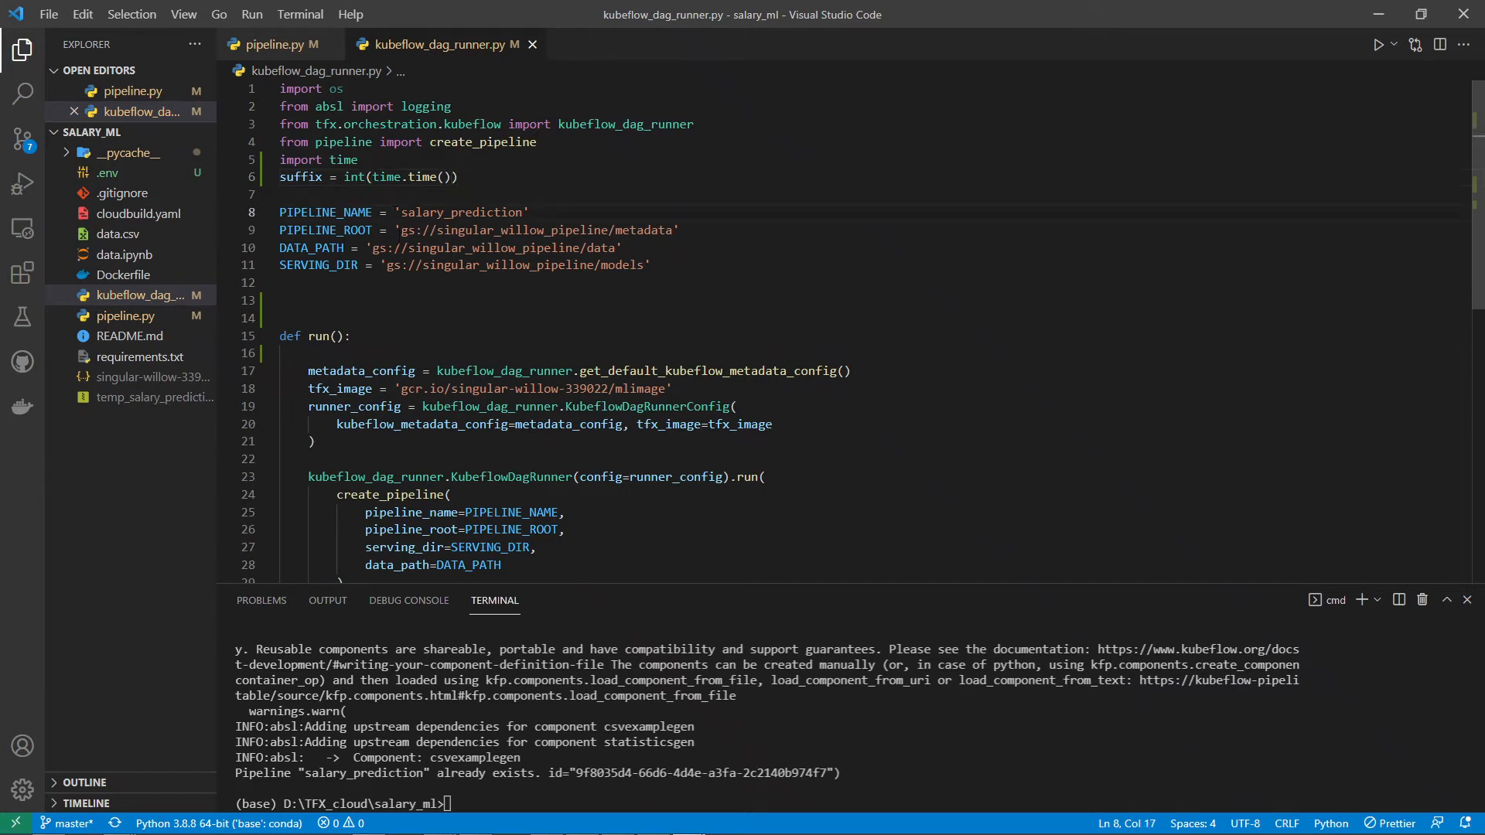
text(f)
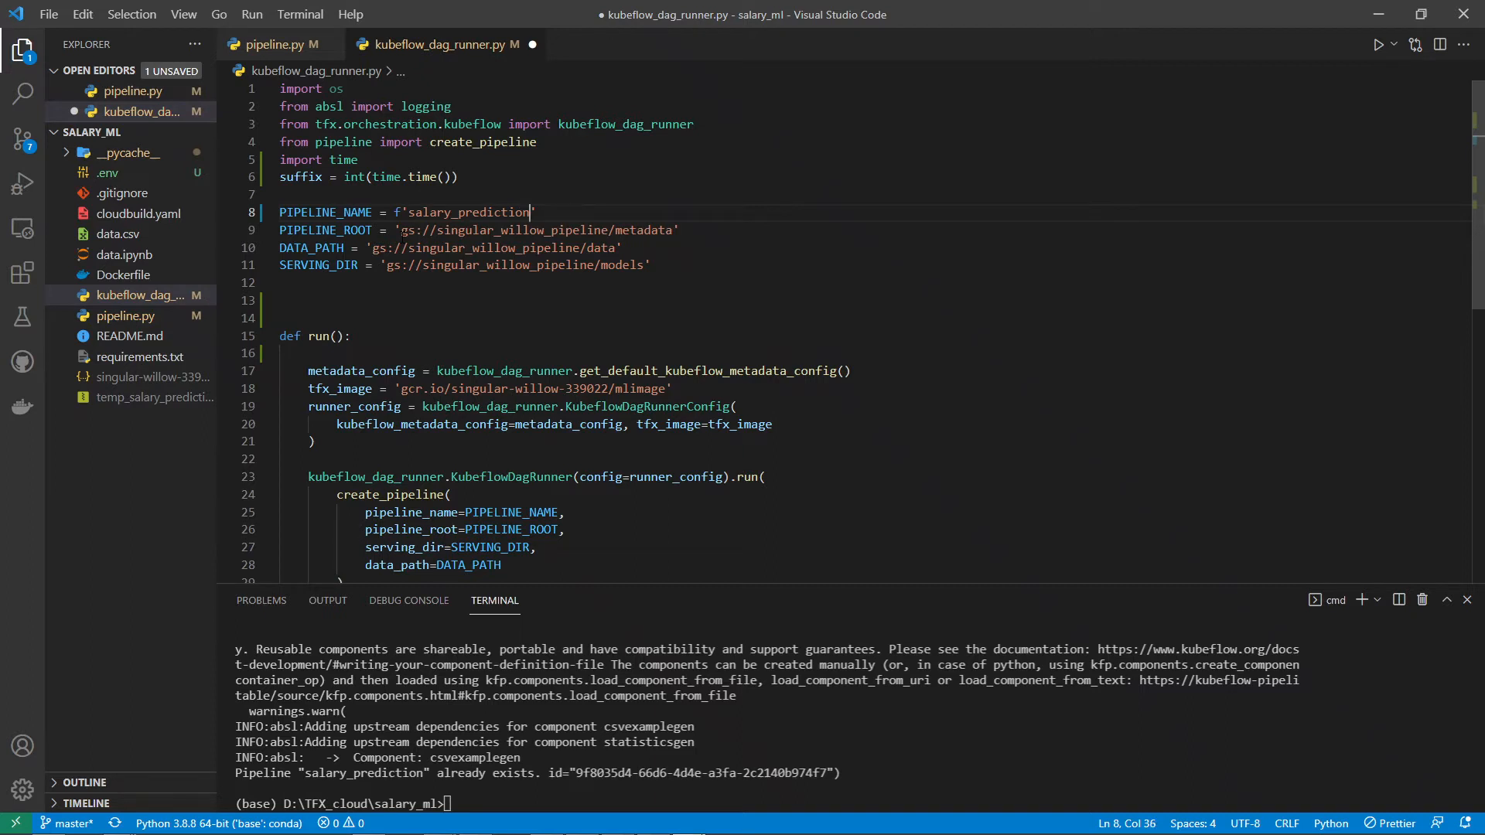
text(_{})
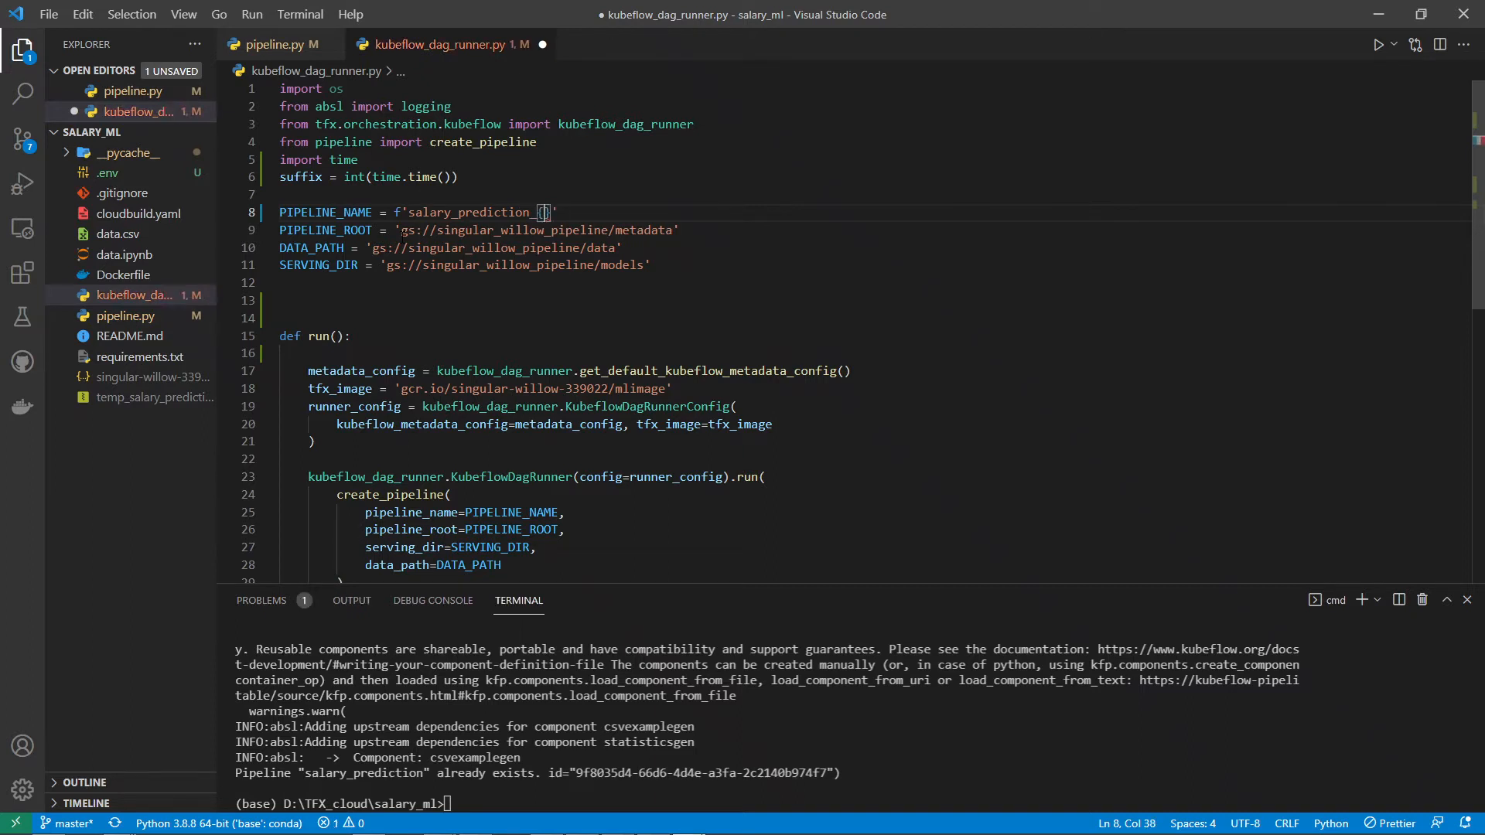
text(suffix)
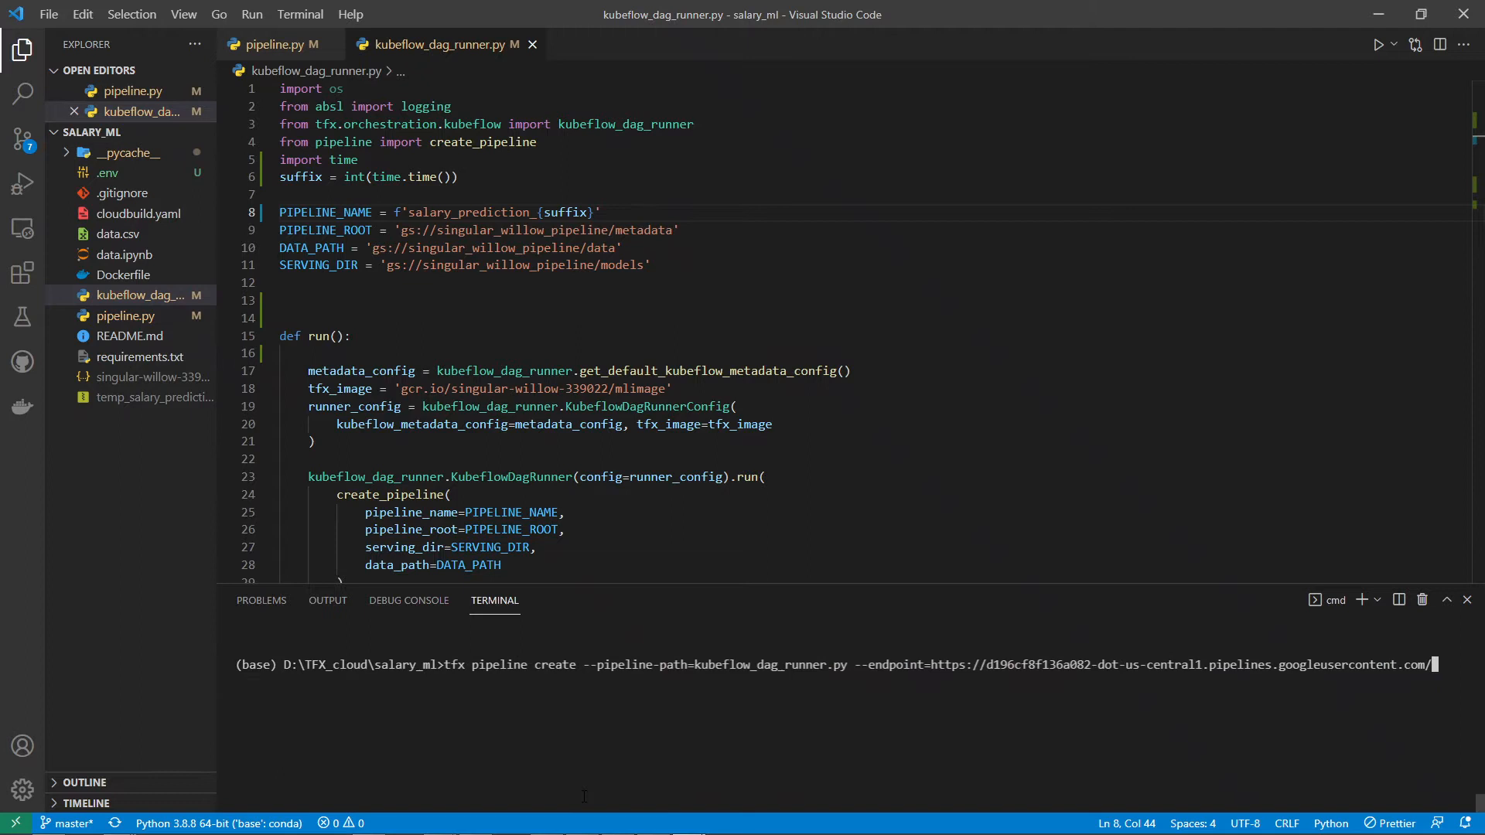
key(Return)
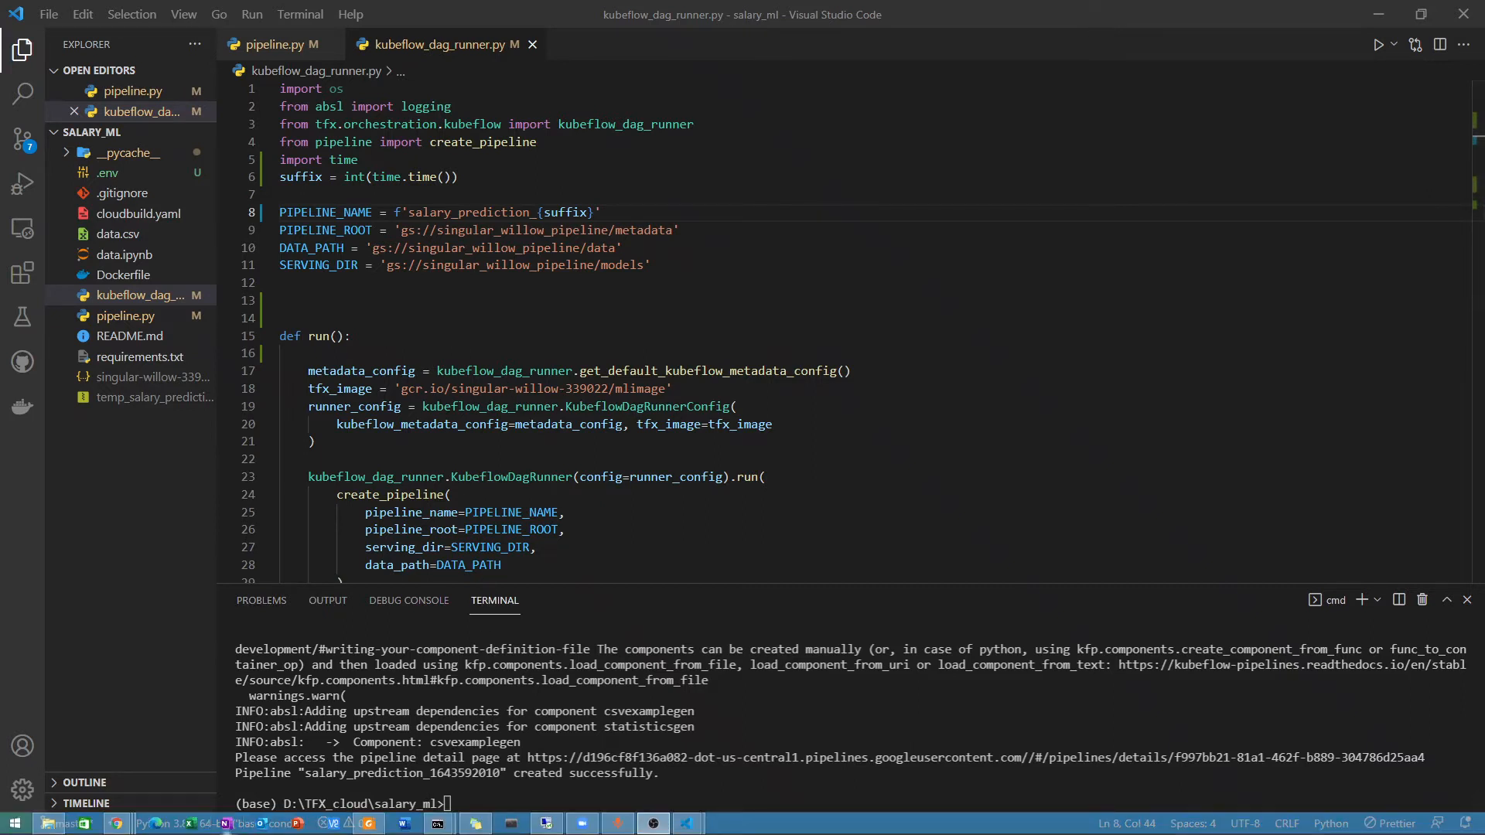
mouse_move(116, 821)
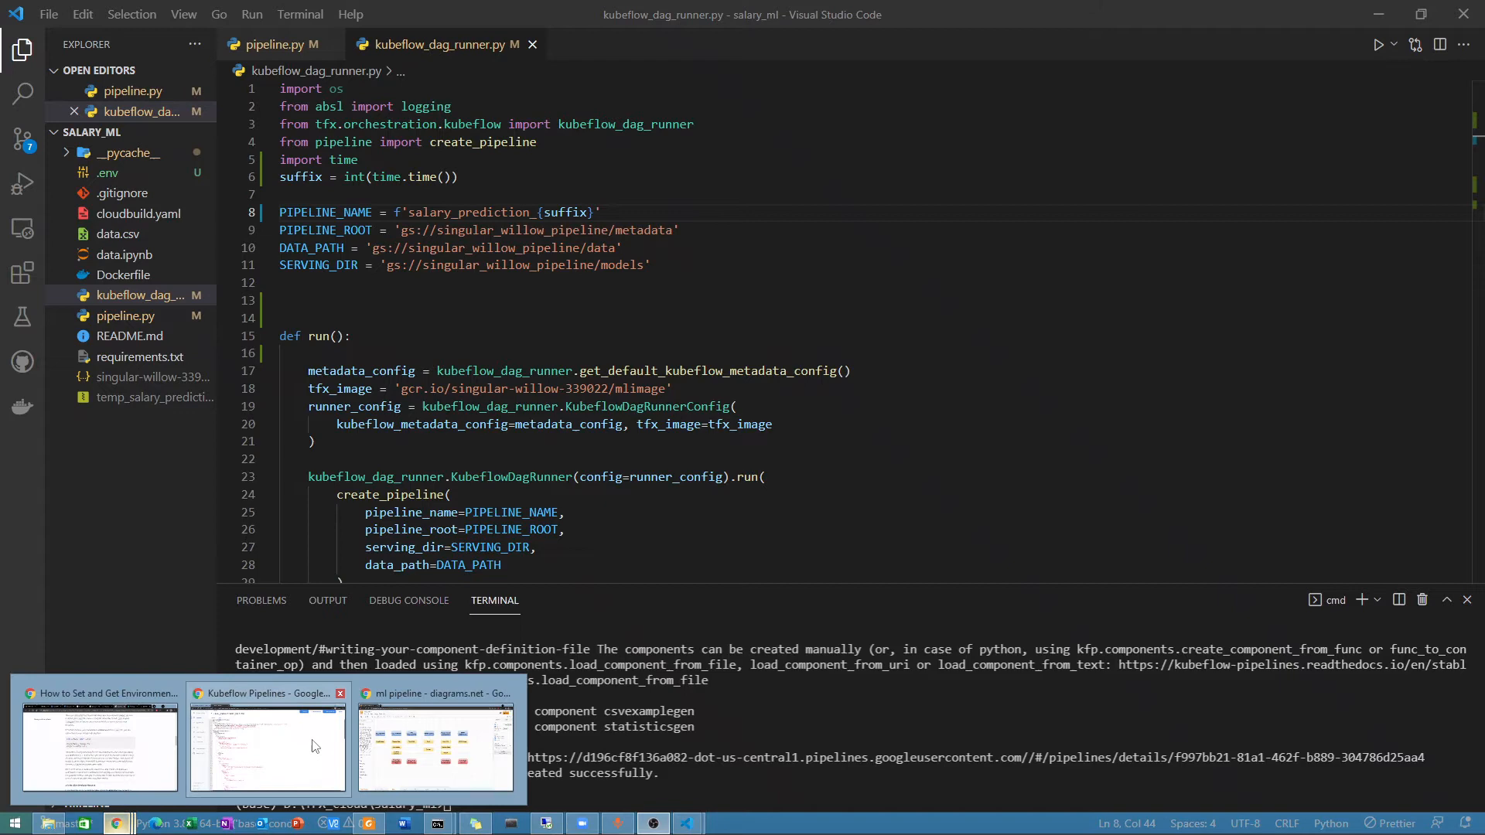
click(268, 748)
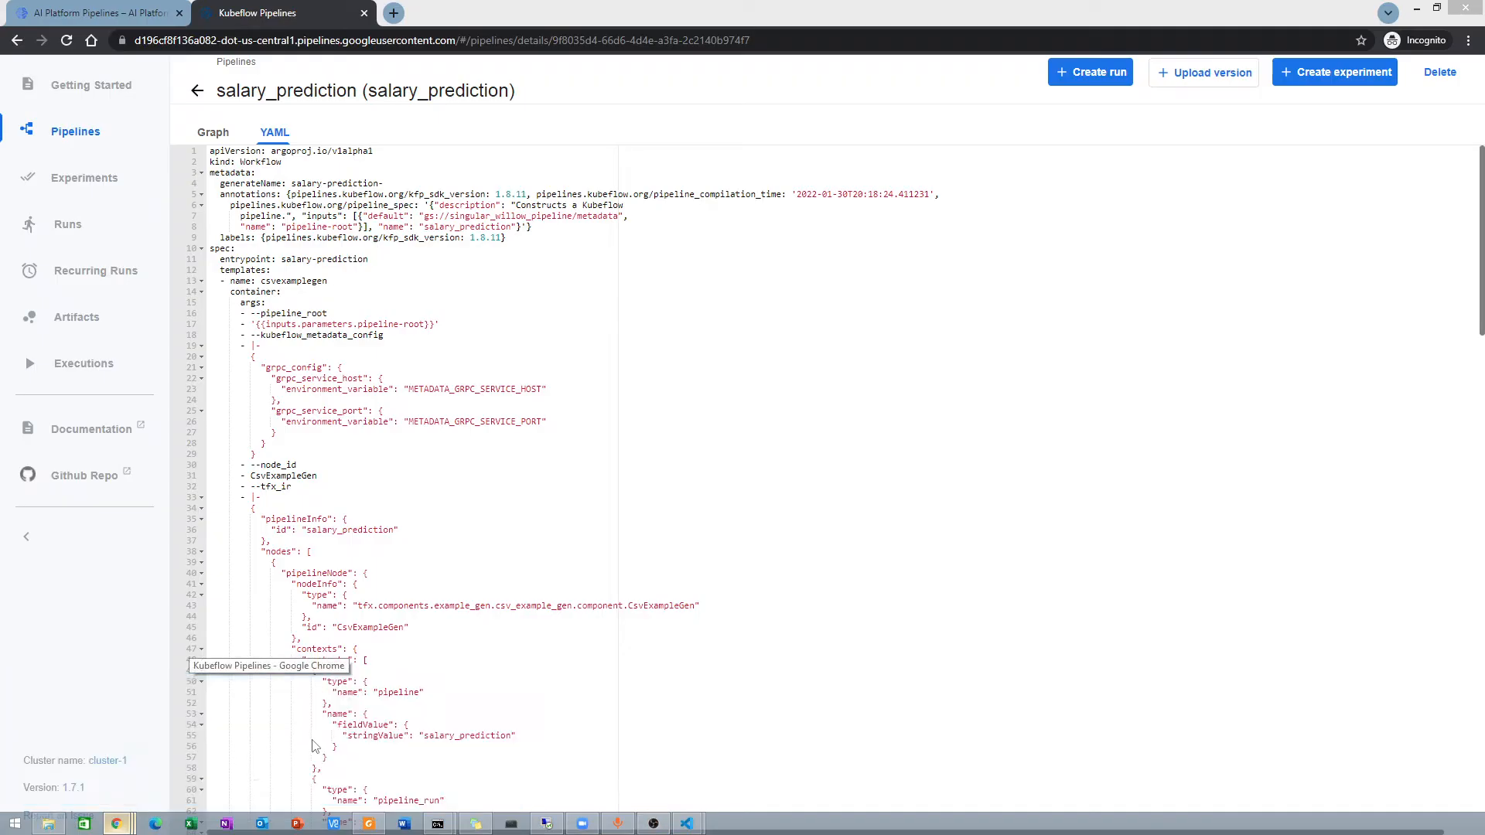
click(74, 130)
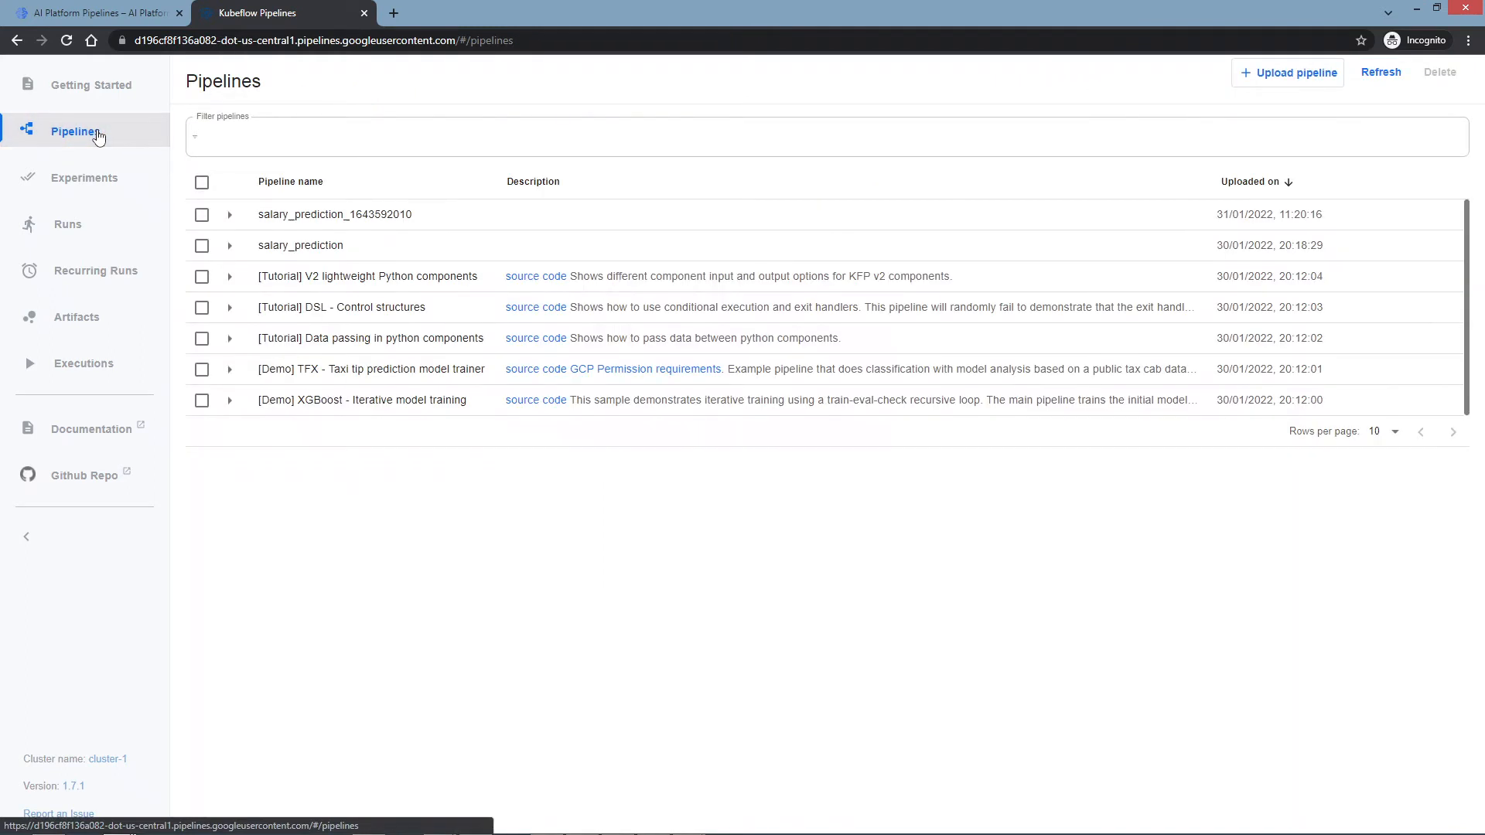
mouse_move(334, 213)
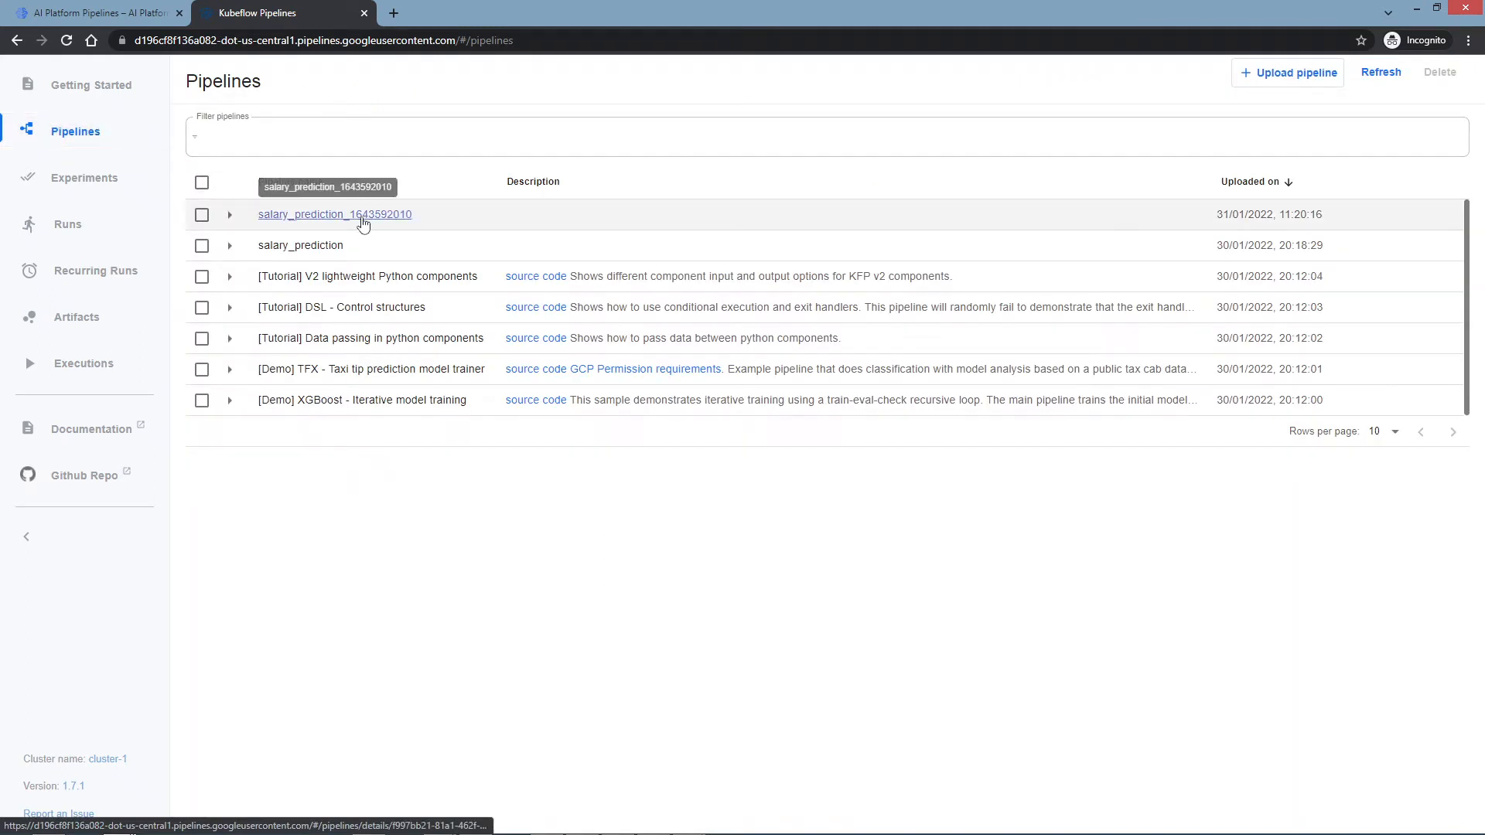
click(334, 213)
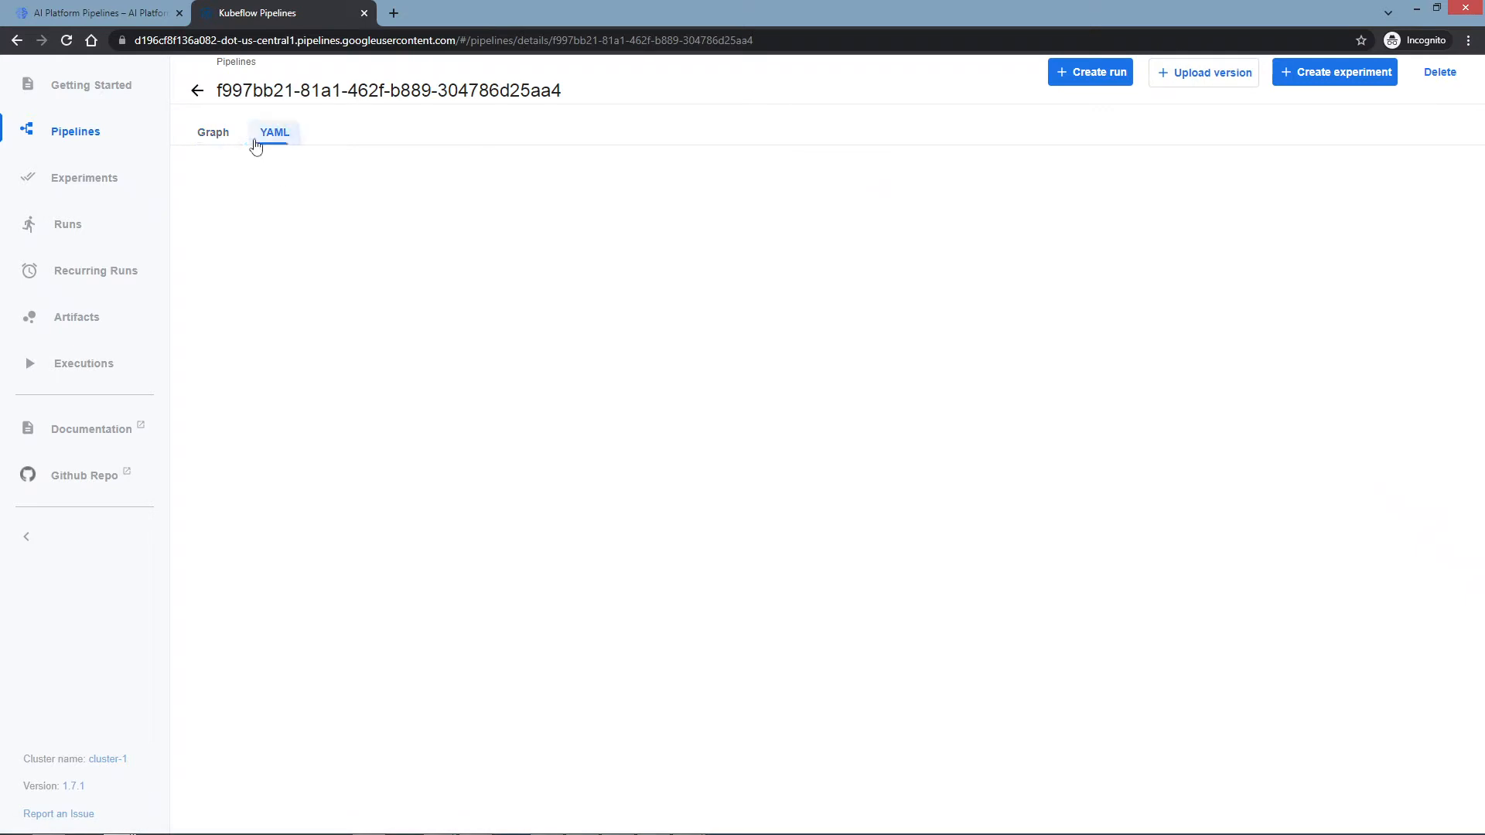
click(213, 132)
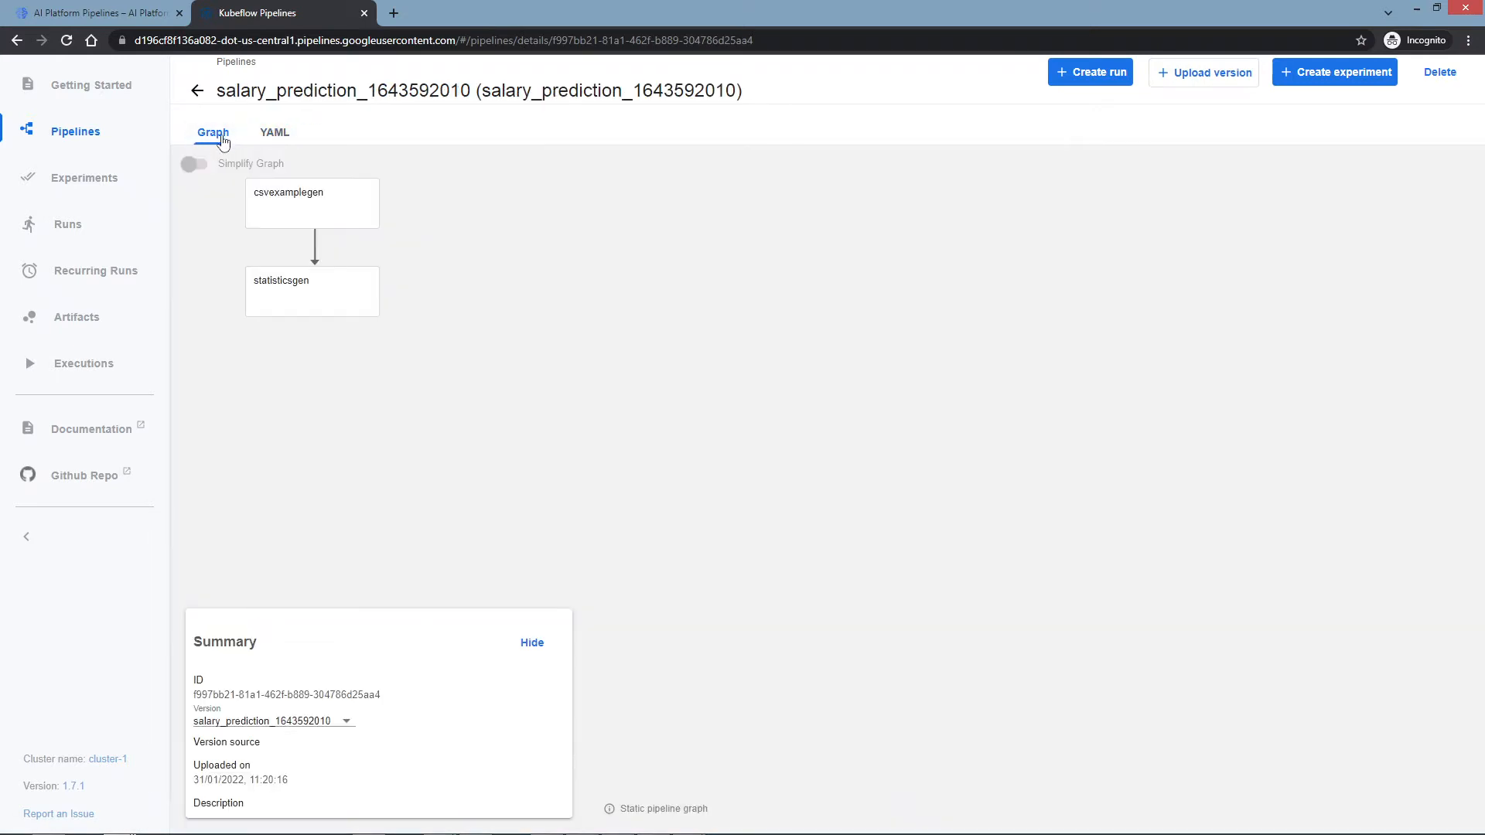
mouse_move(365, 298)
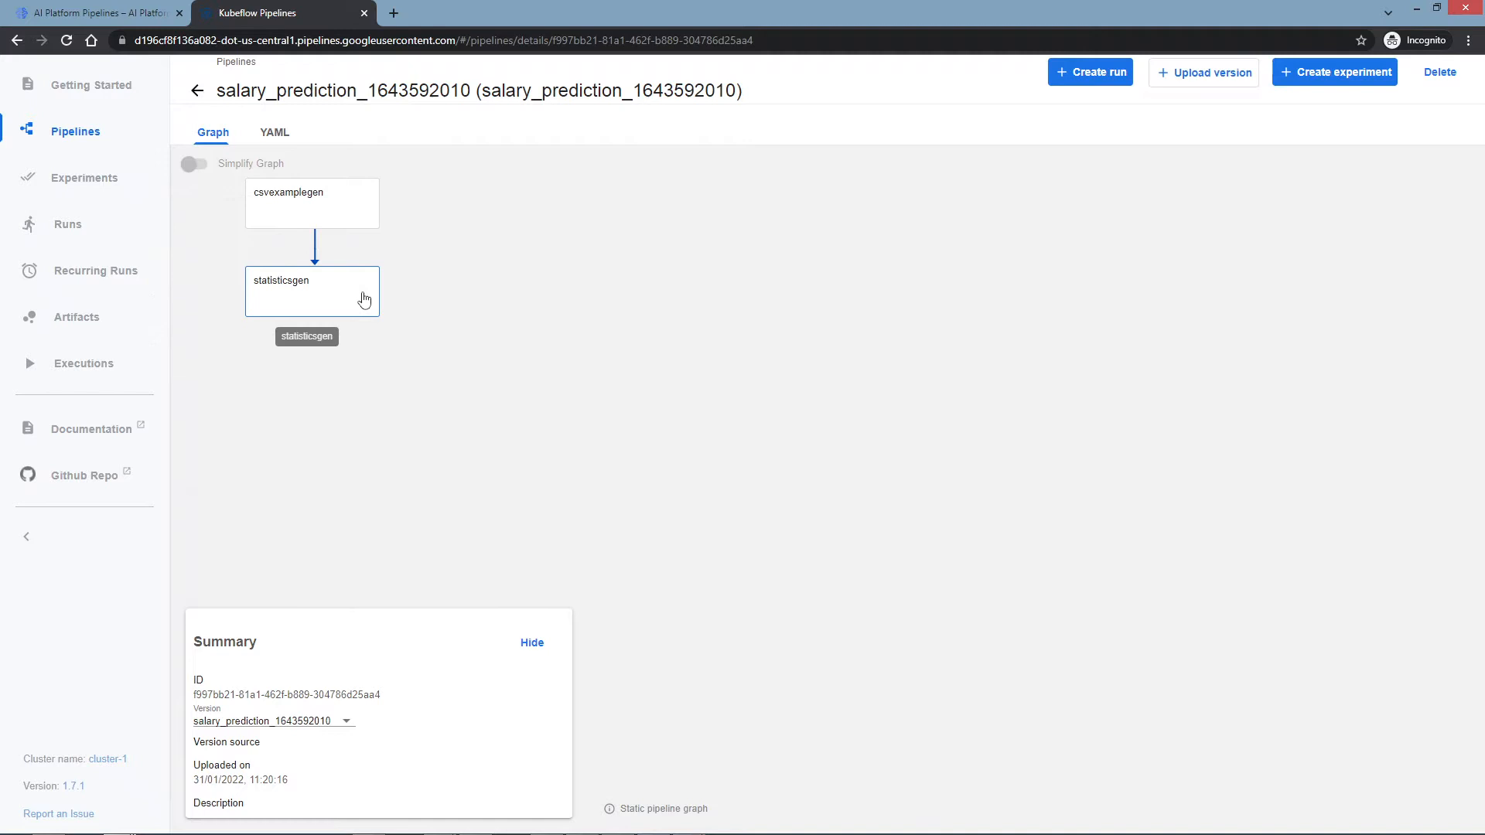
mouse_move(817, 195)
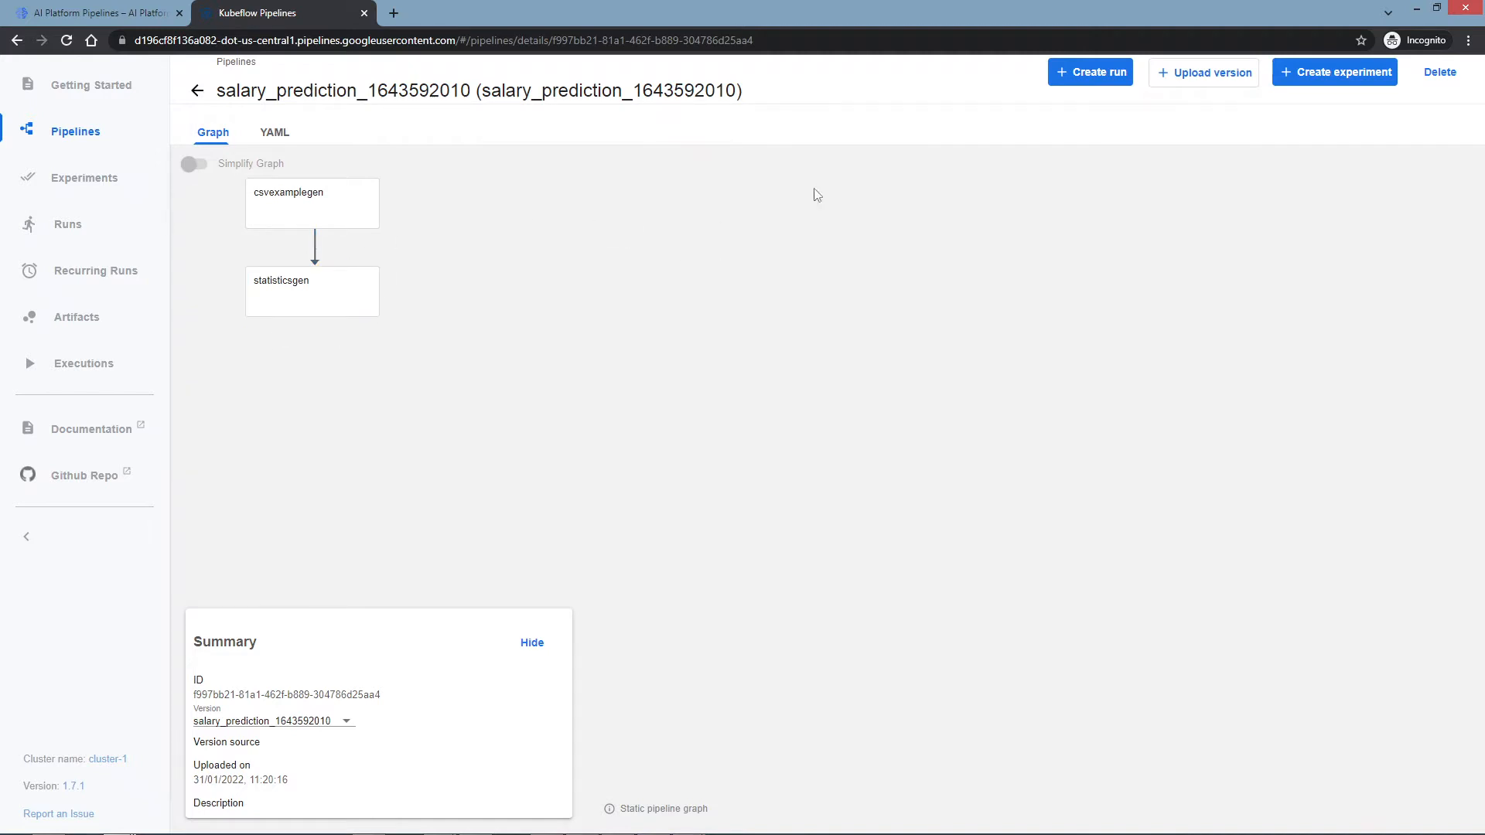
mouse_move(1089, 73)
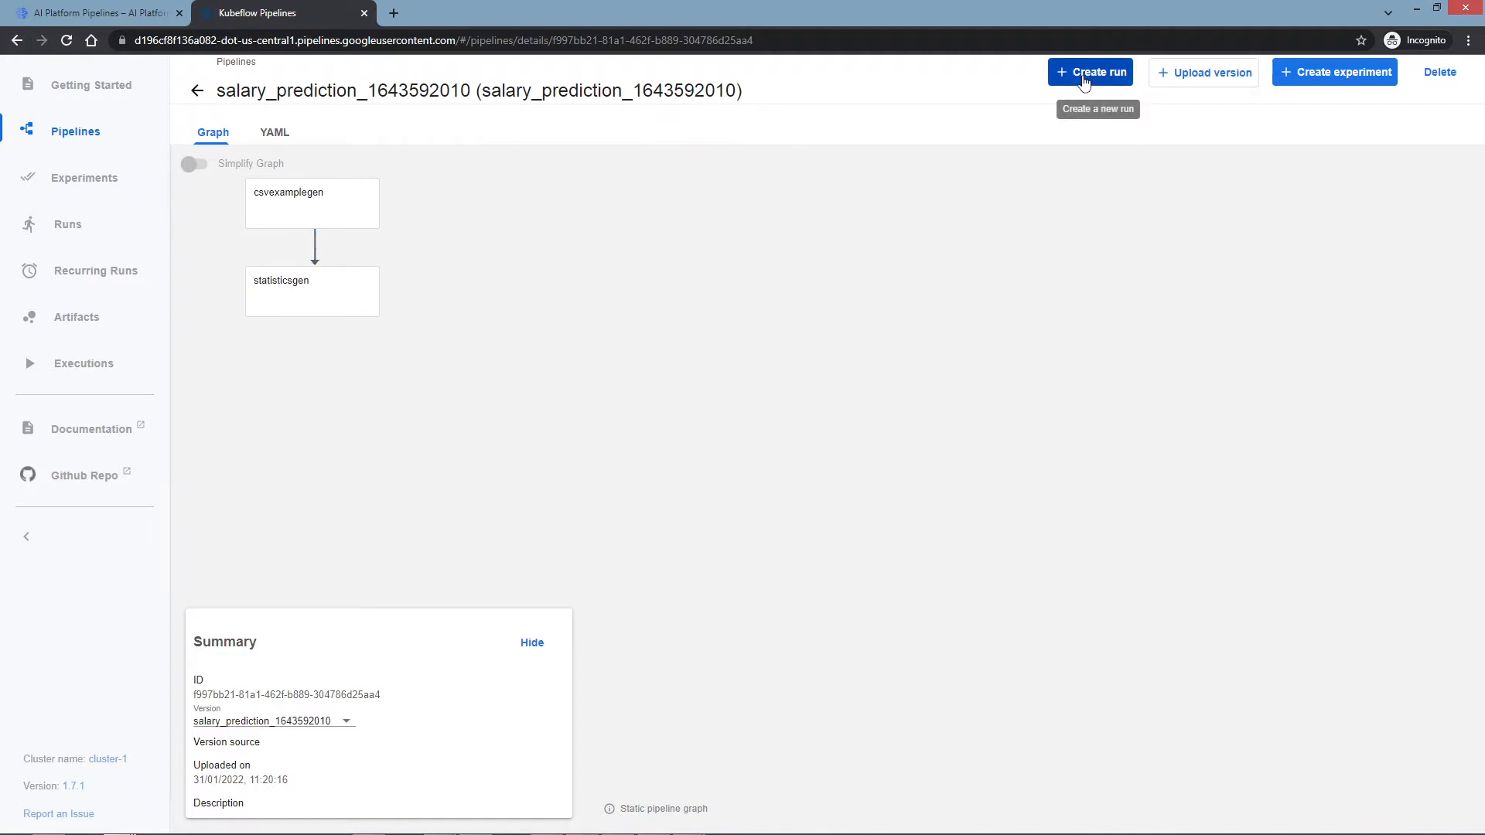
click(1089, 73)
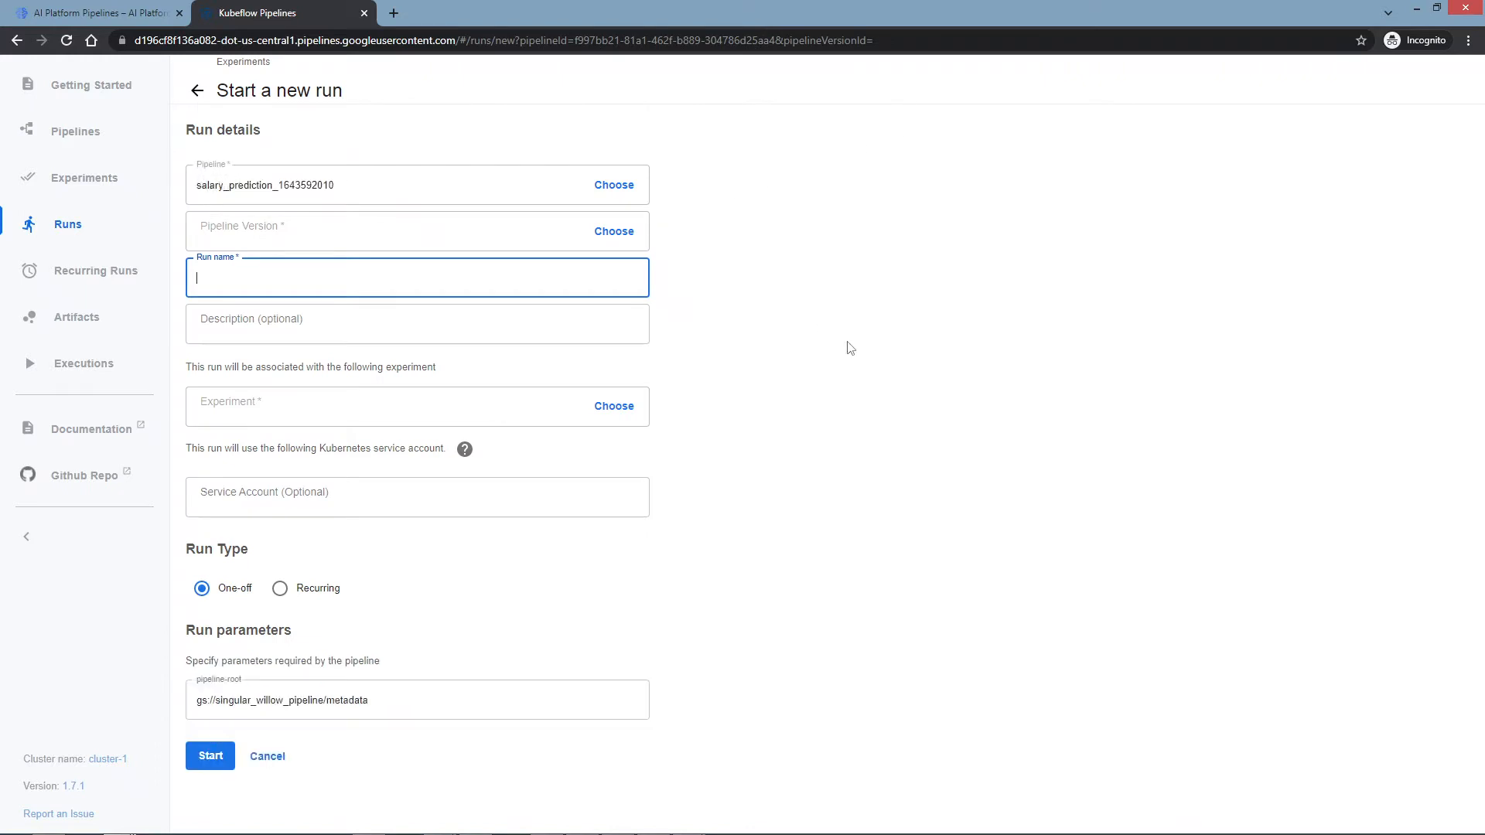
click(613, 230)
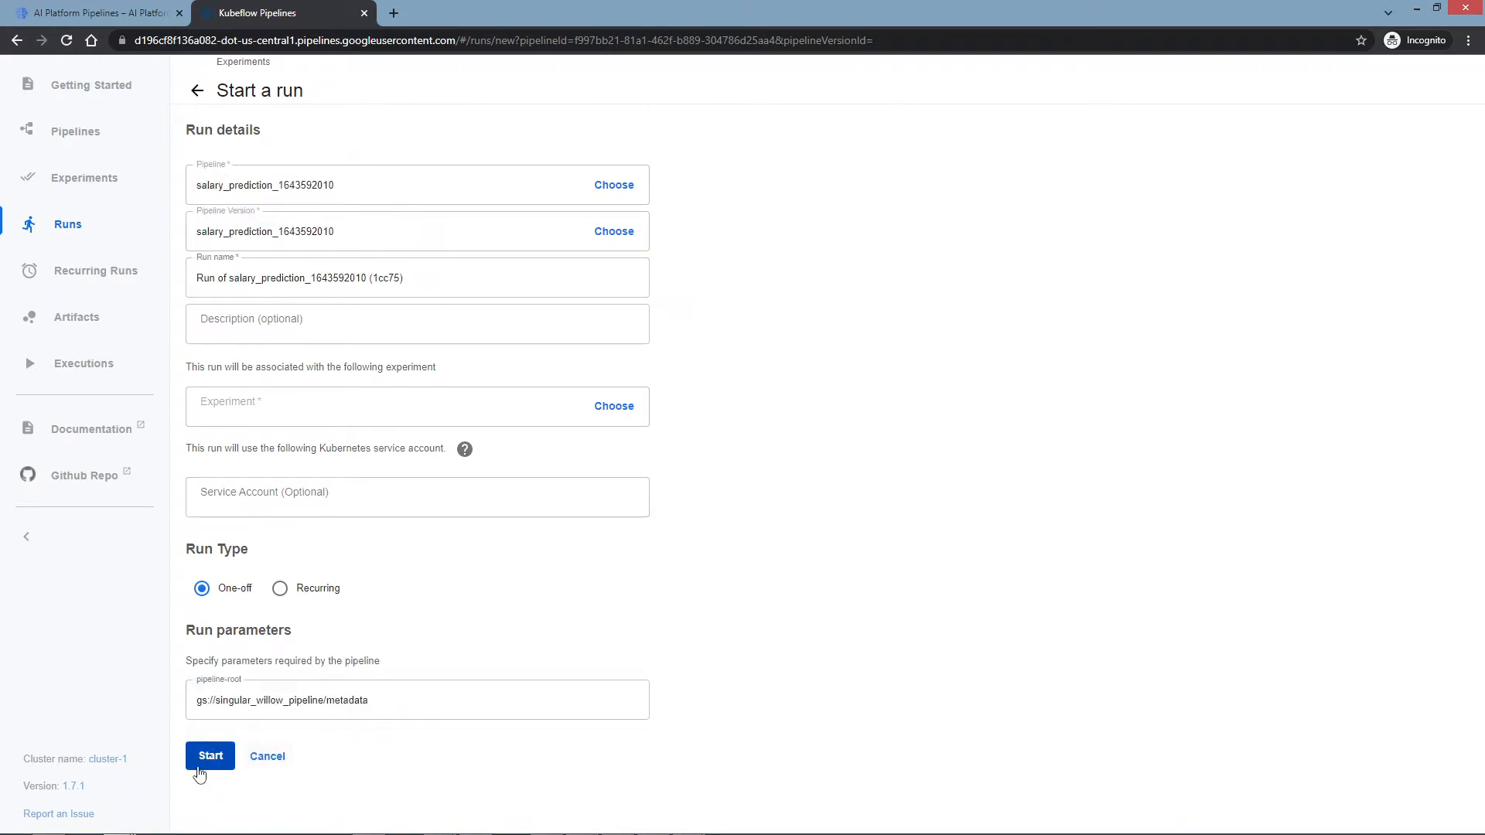
click(210, 756)
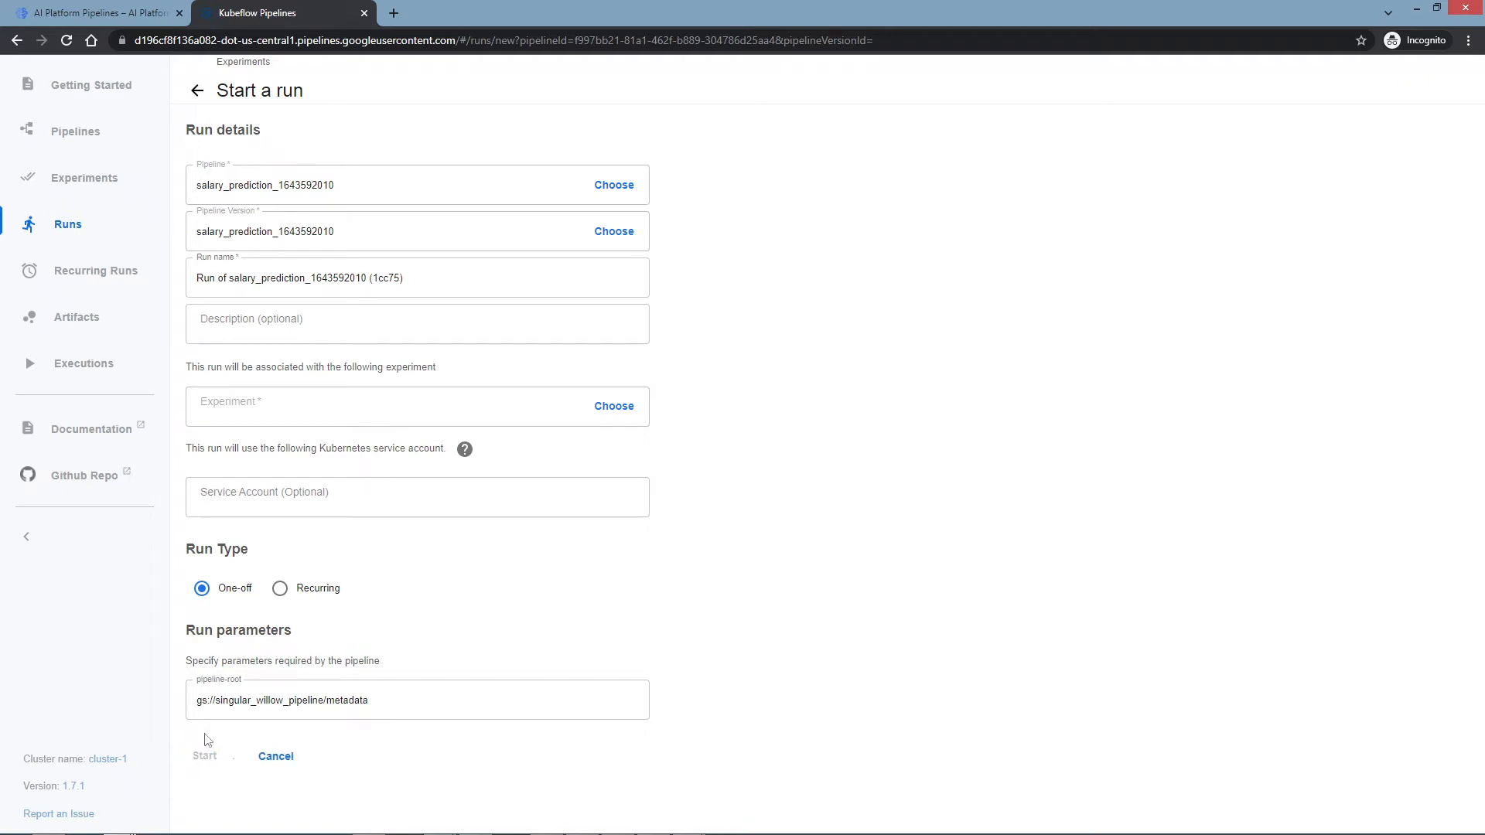
click(276, 757)
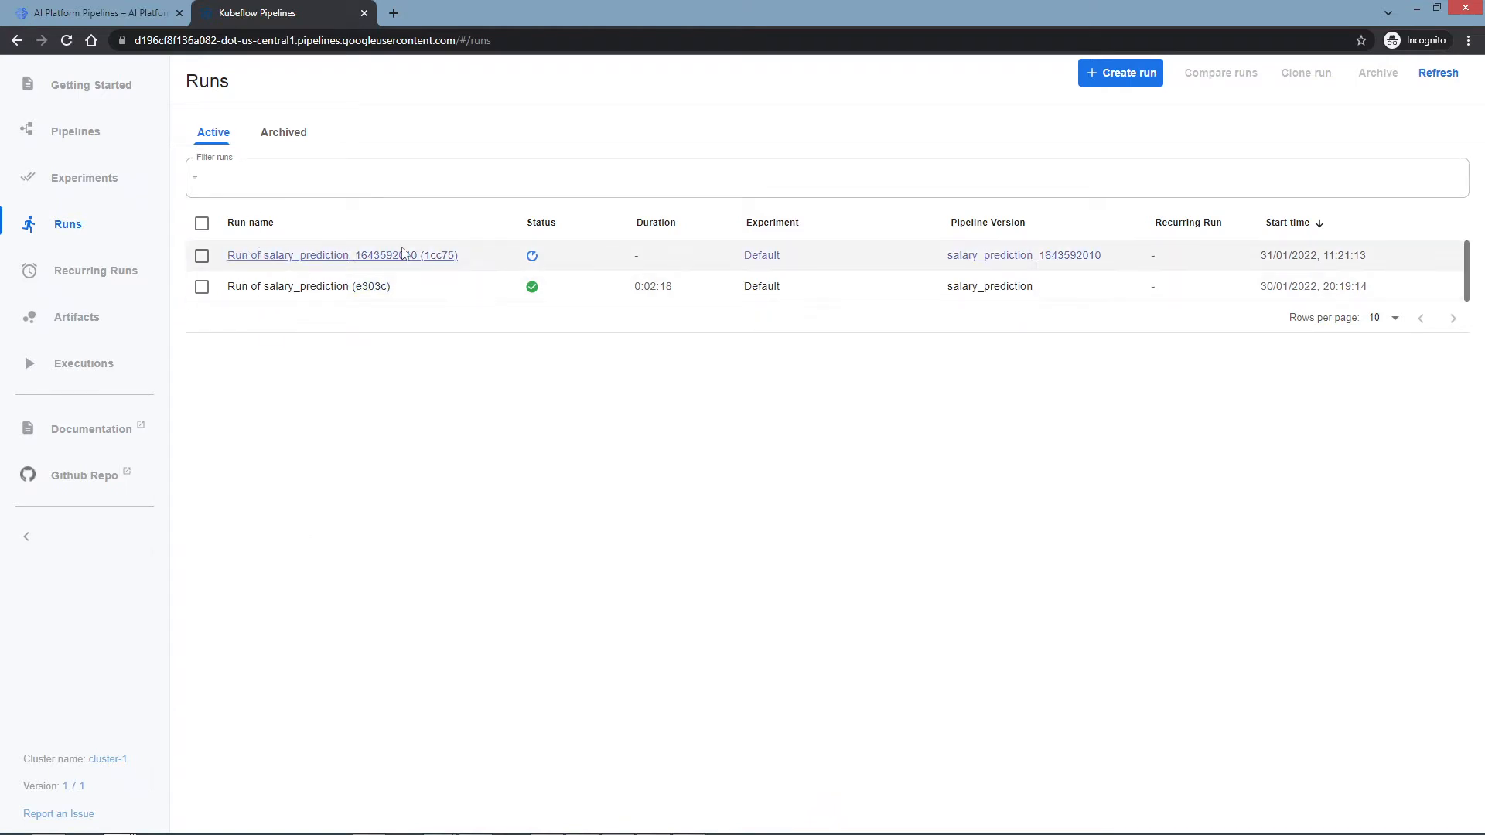
mouse_move(308, 286)
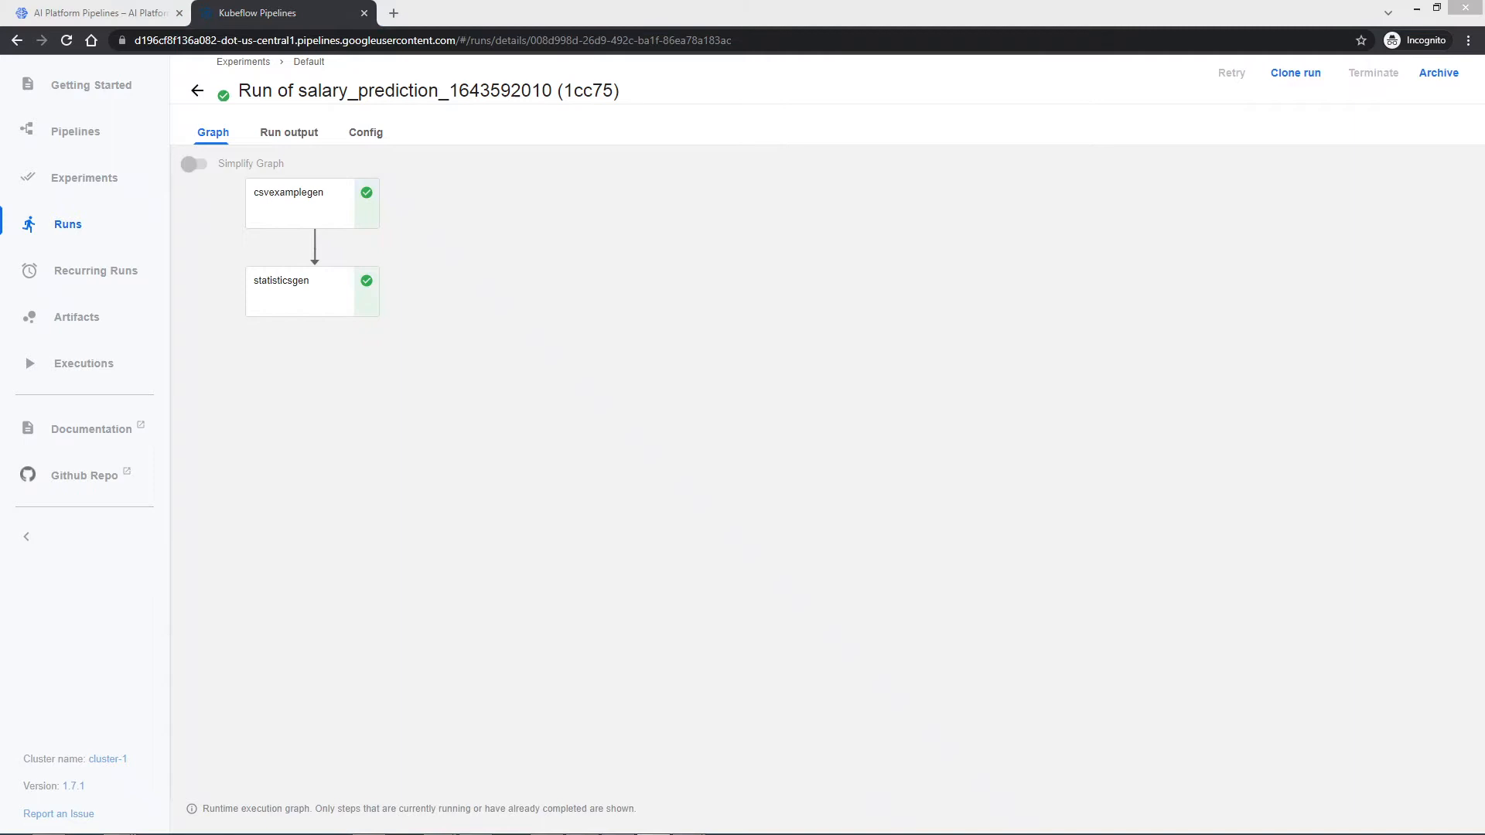
mouse_move(84, 364)
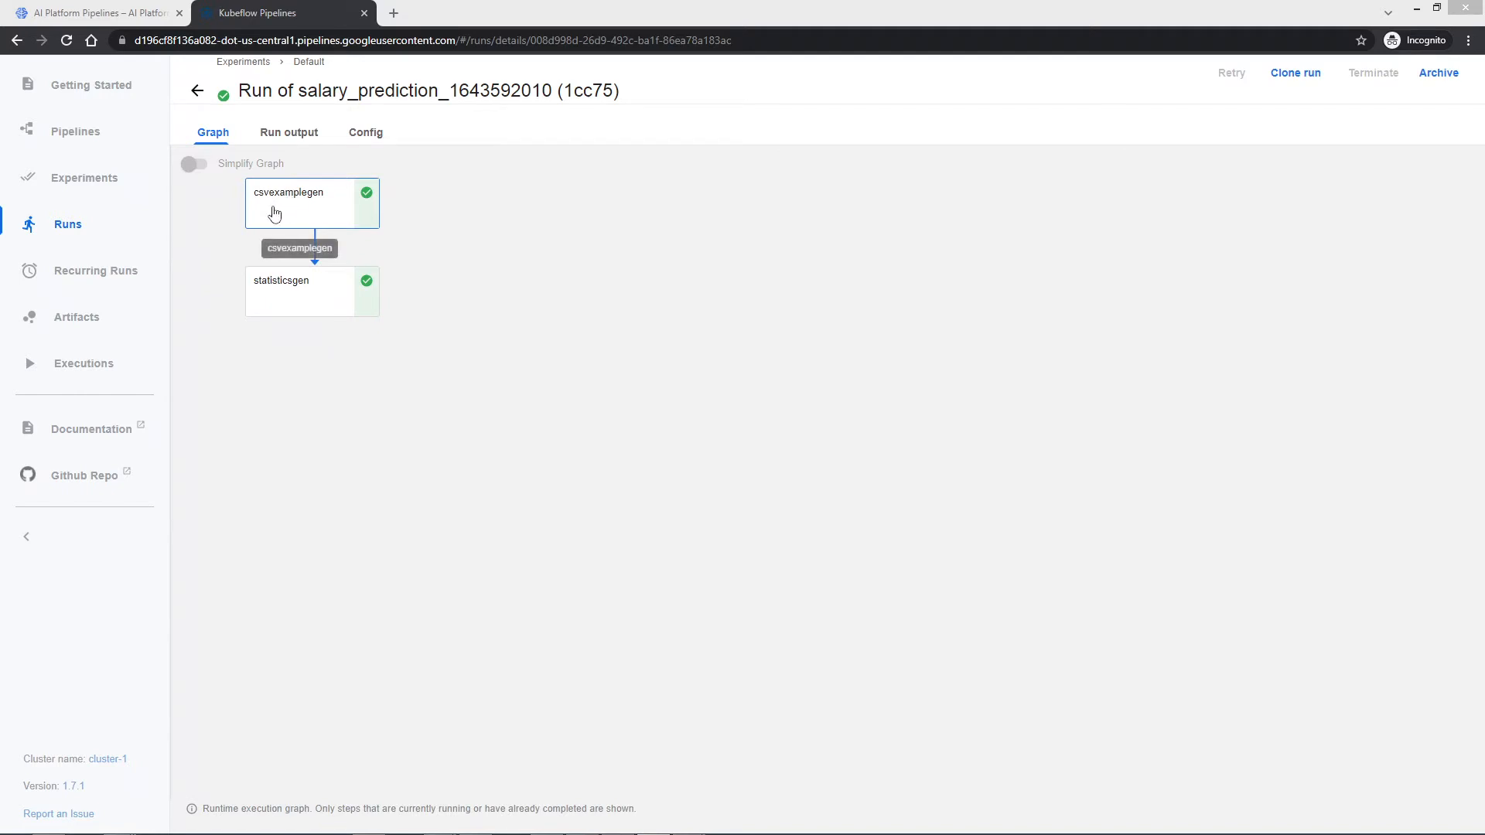
Inspect the statisticsgen step's Input/Output, Visualizations, Details and ML Metadata in the finished run.
click(289, 205)
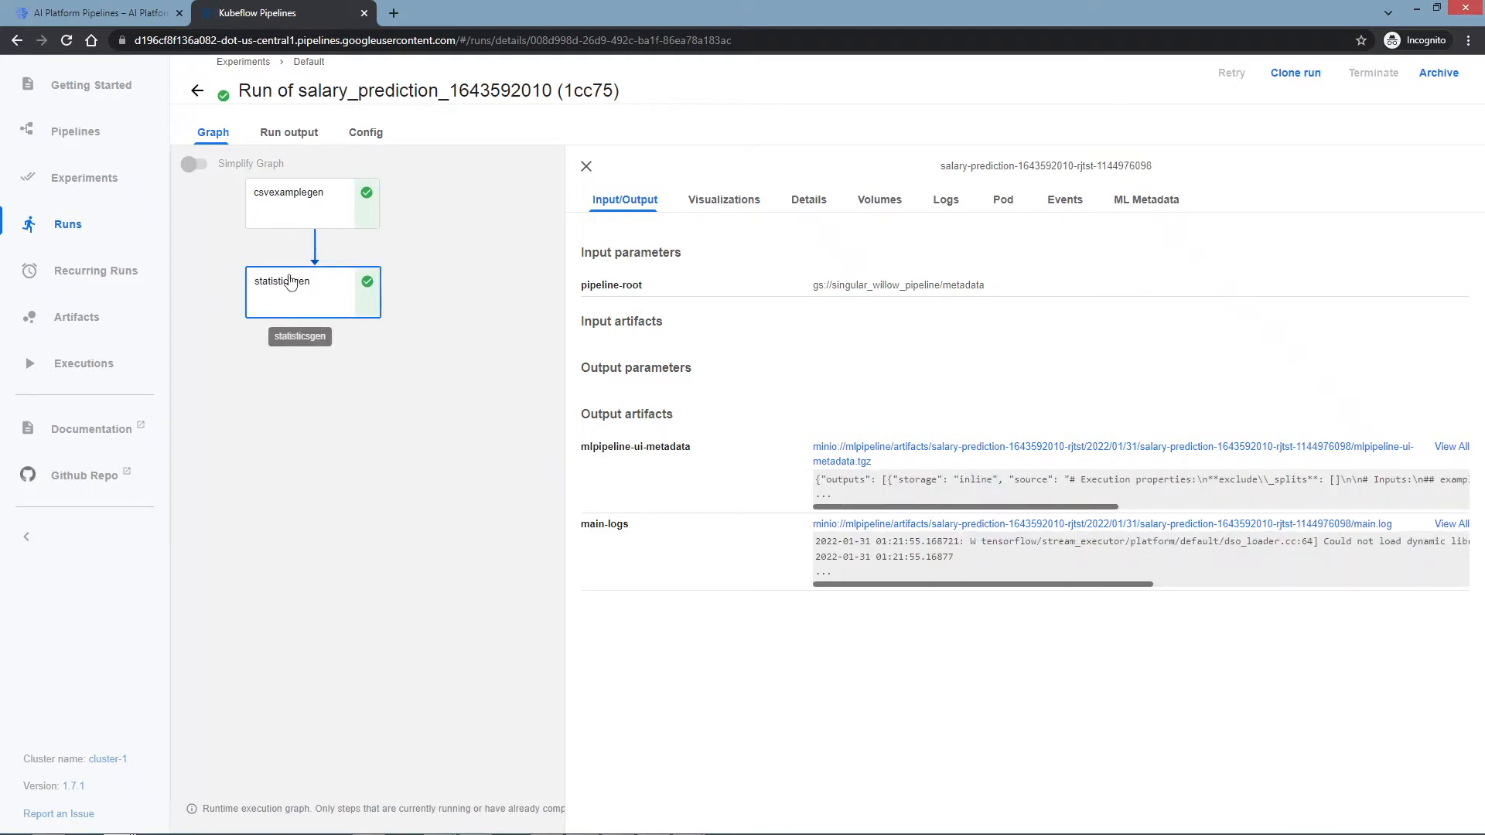
mouse_move(346, 394)
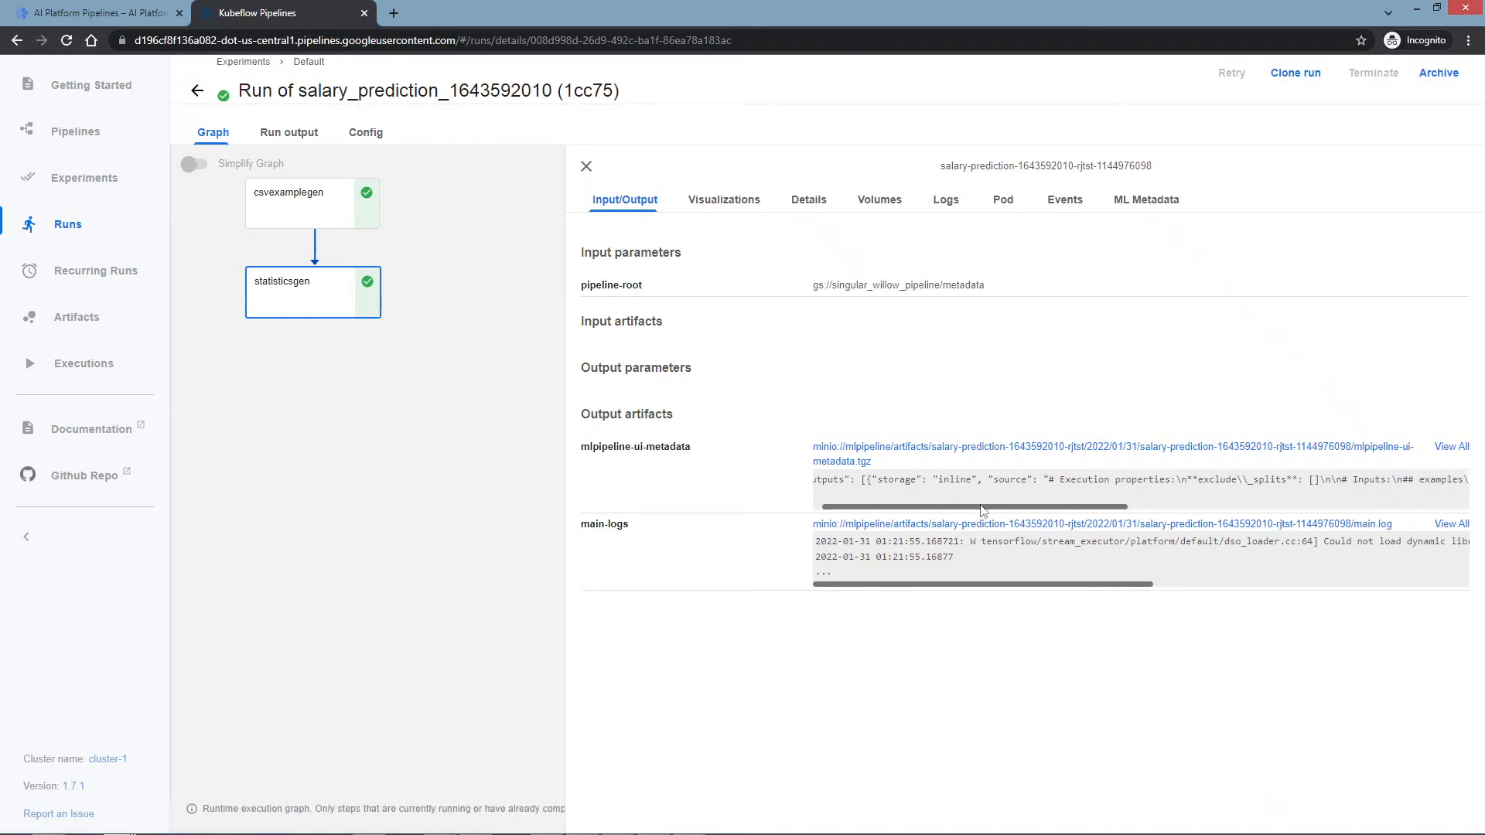
scroll(right, 3)
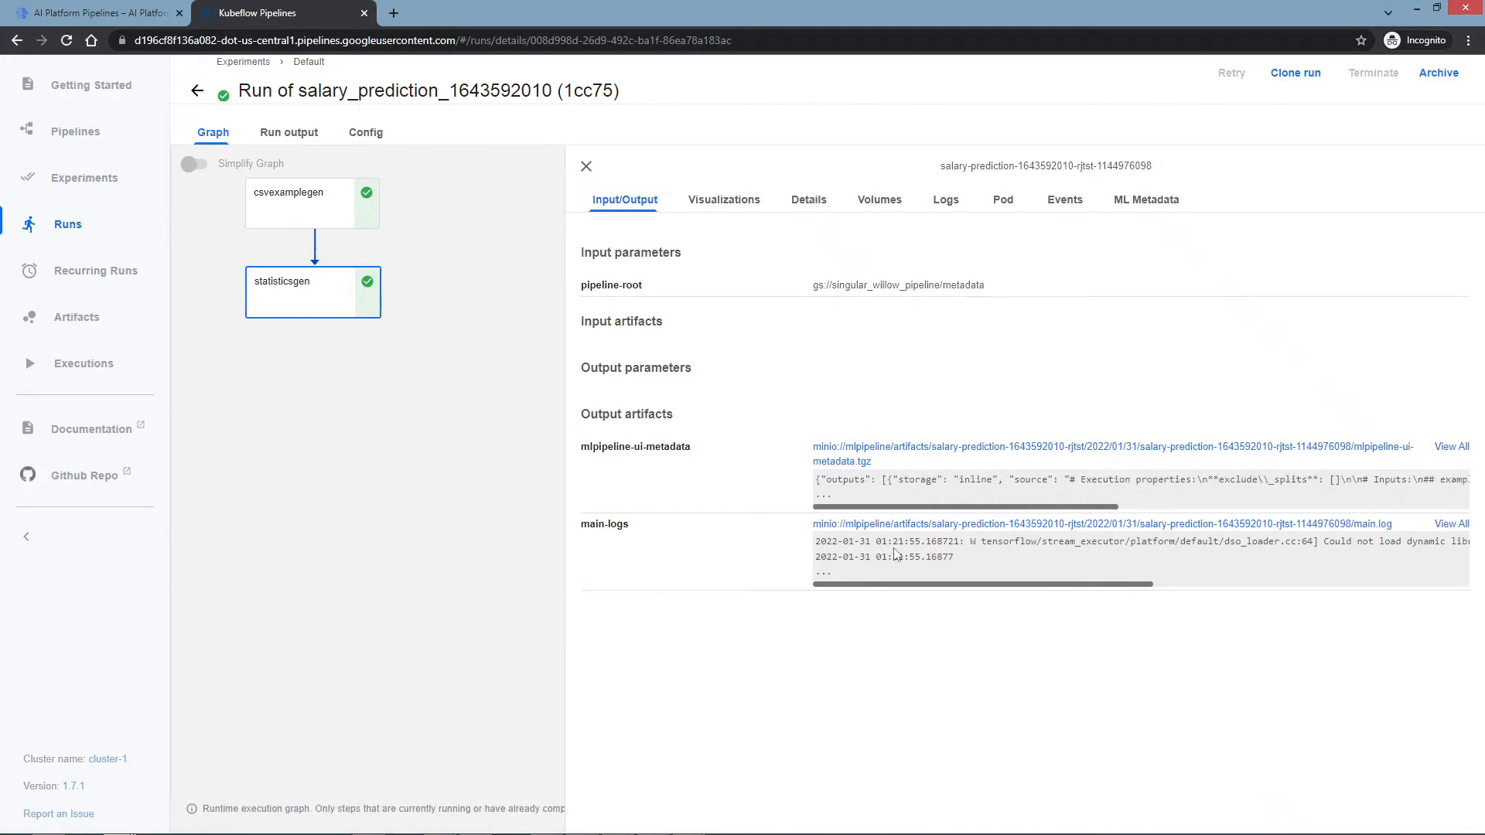
click(723, 200)
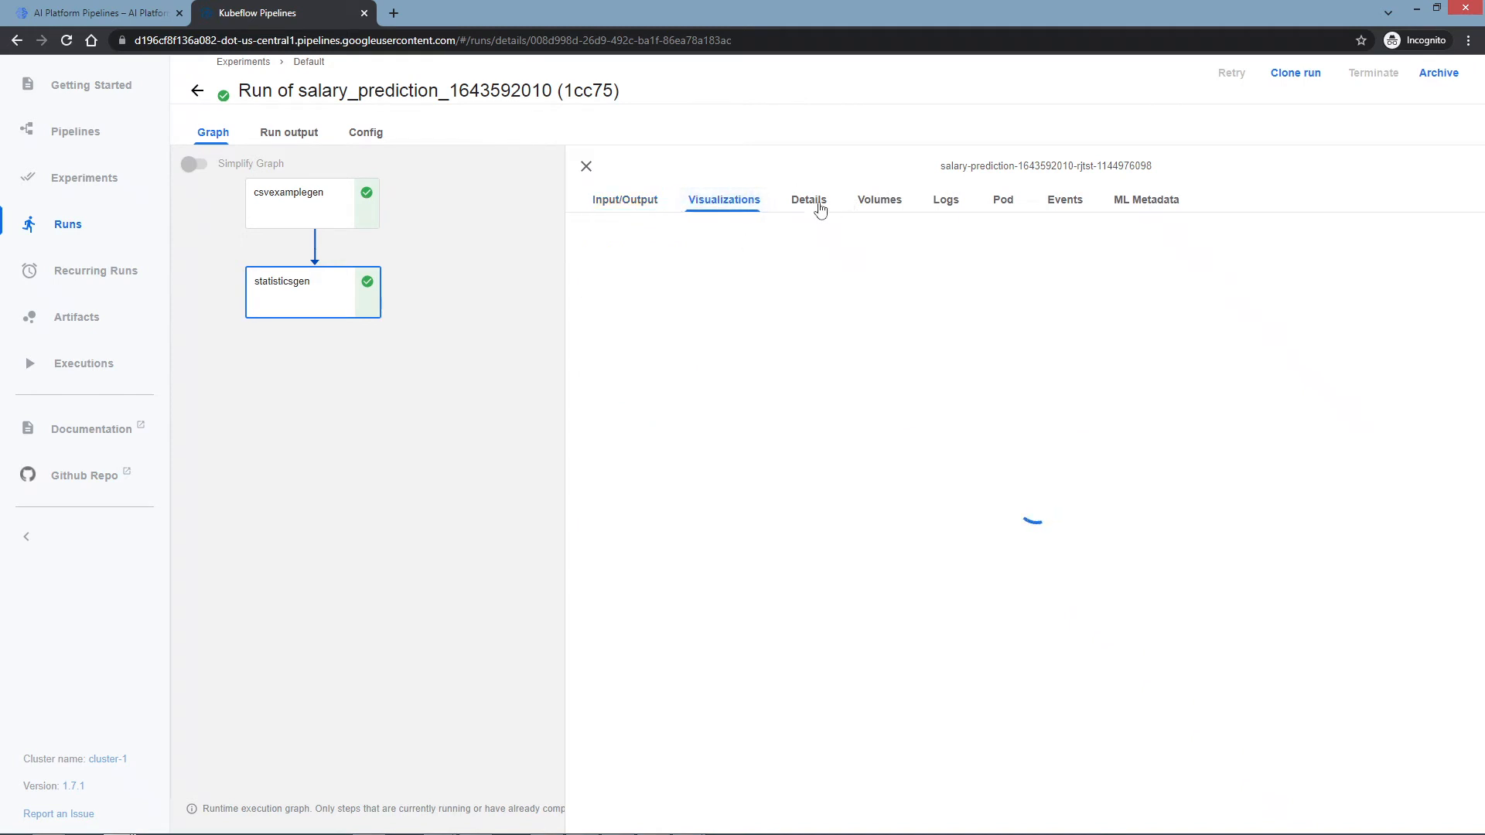
click(807, 200)
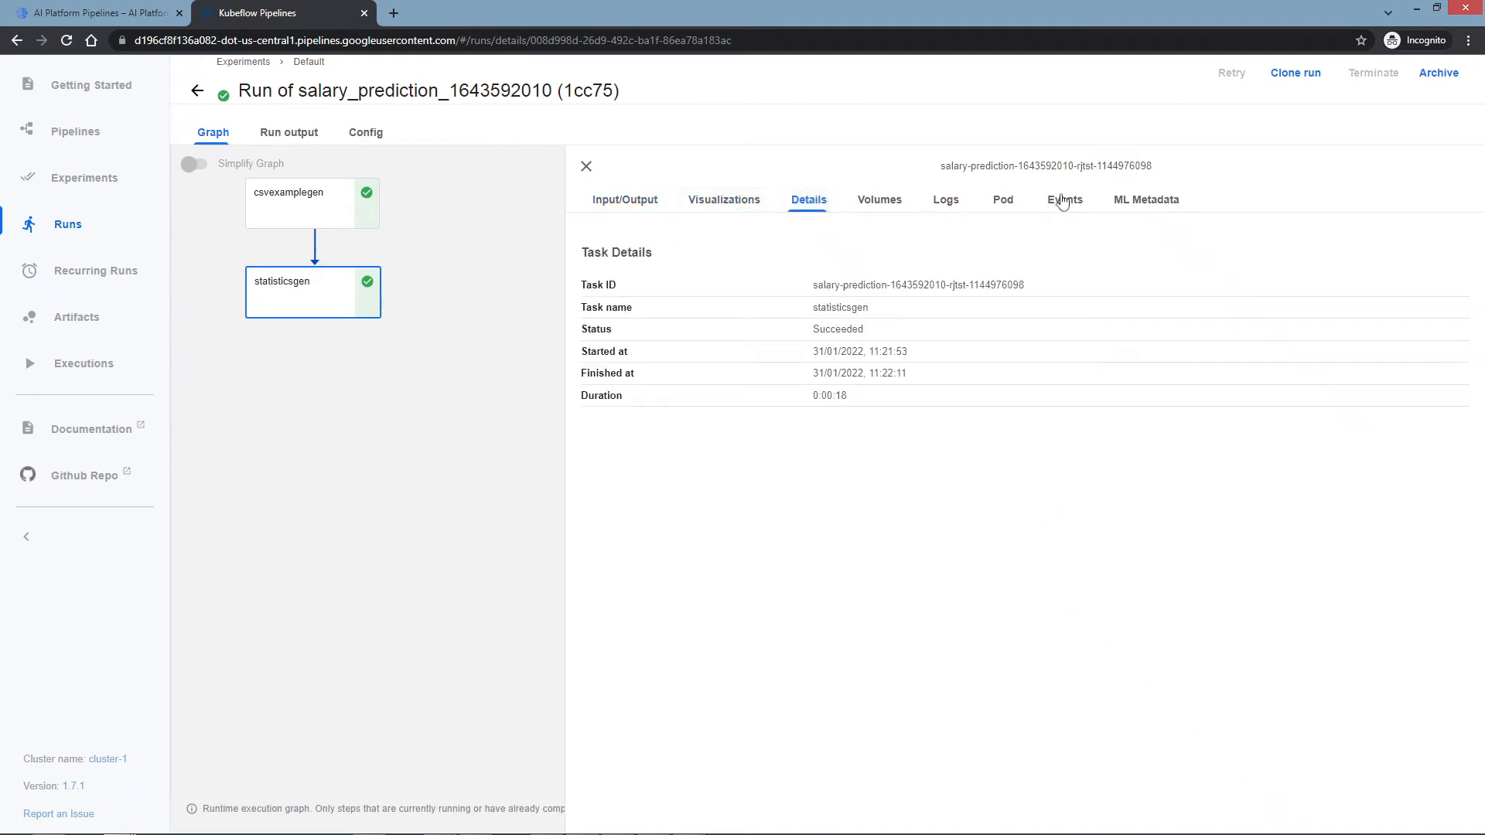
click(1145, 199)
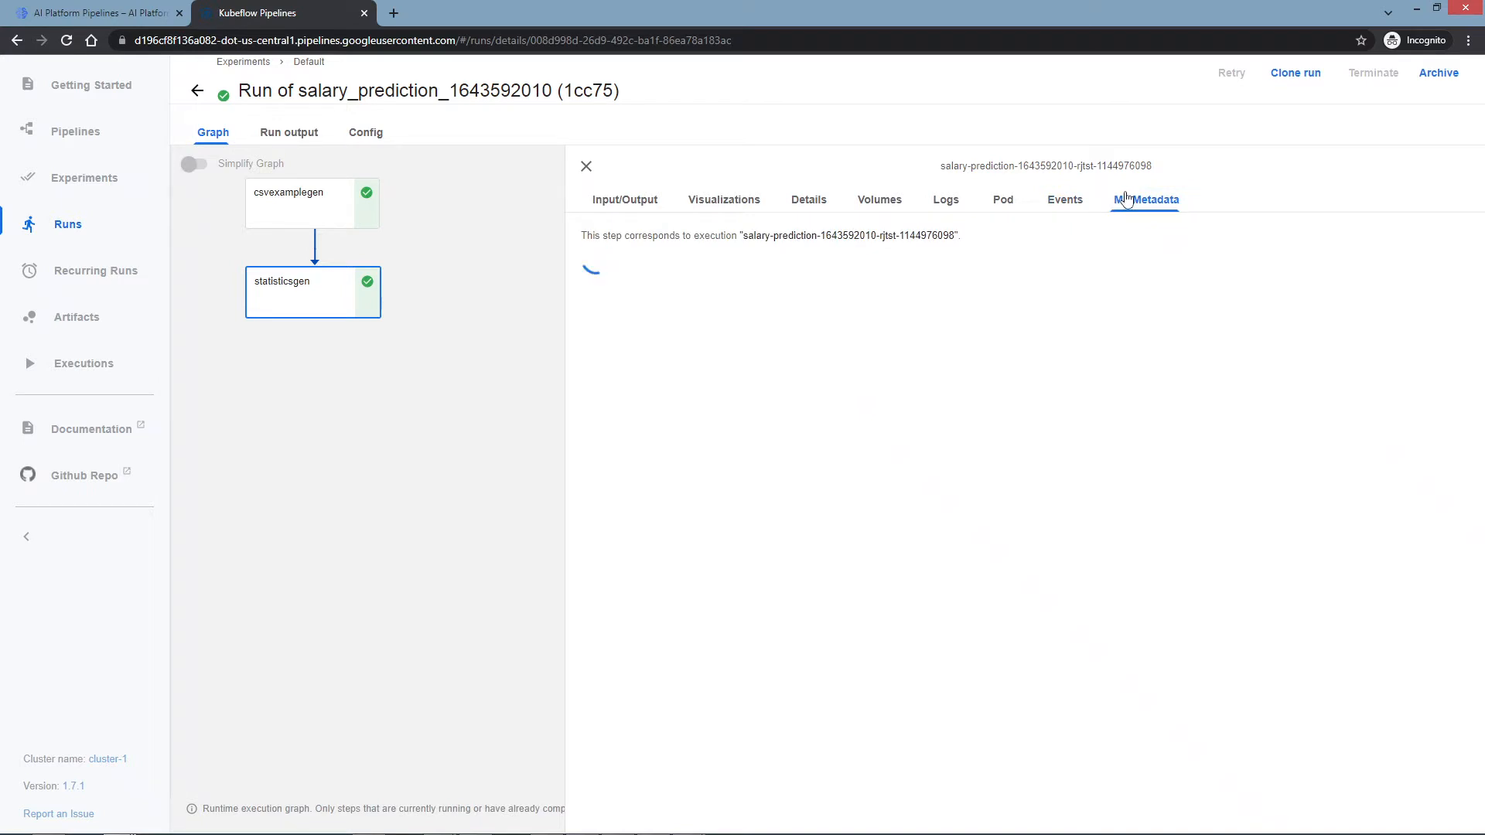
Review statisticsgen's ML Metadata (examples input, statistics output), then switch to its Events list.
click(1145, 200)
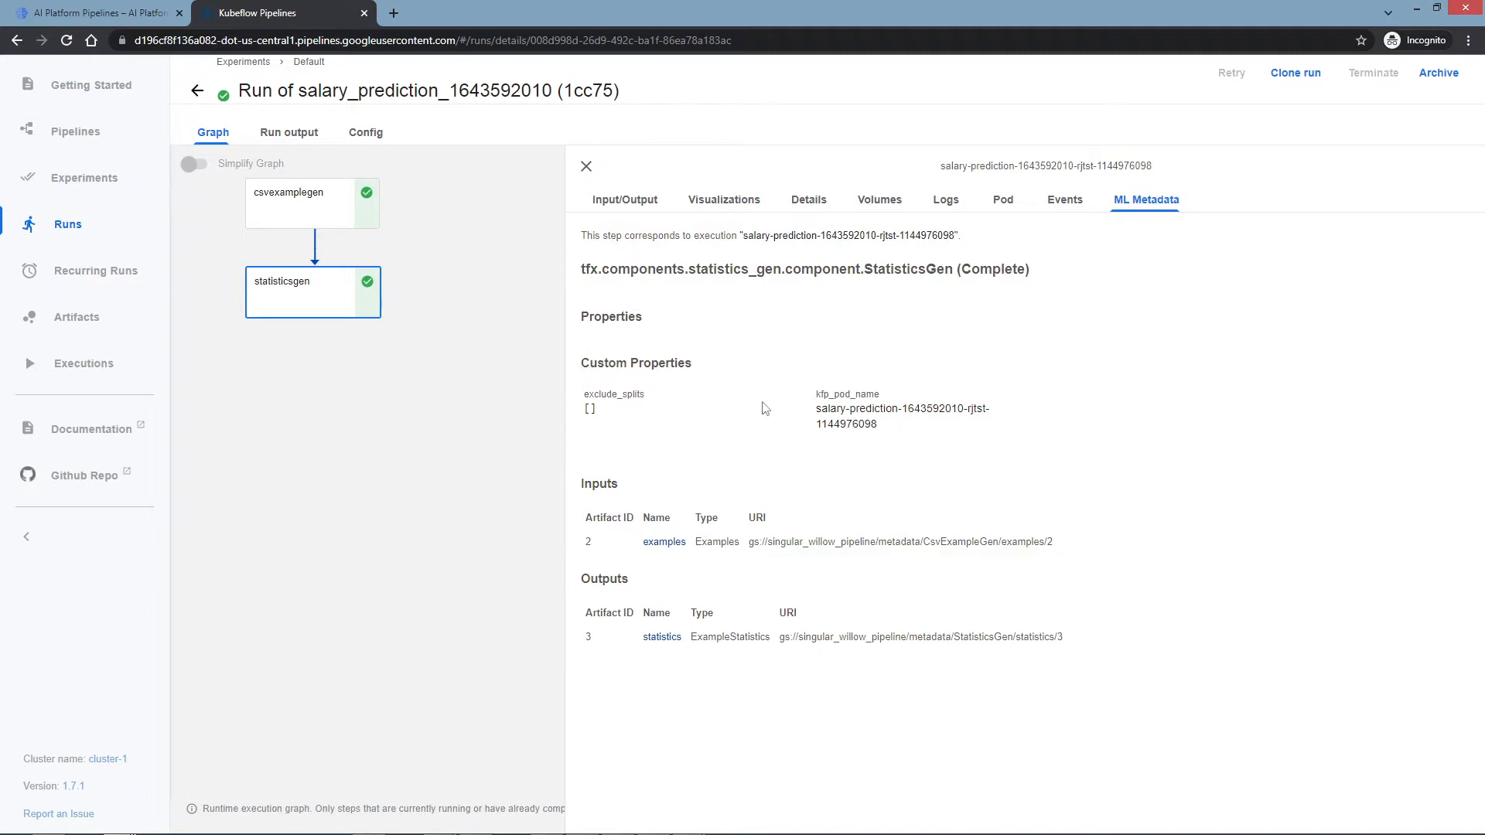
mouse_move(610, 673)
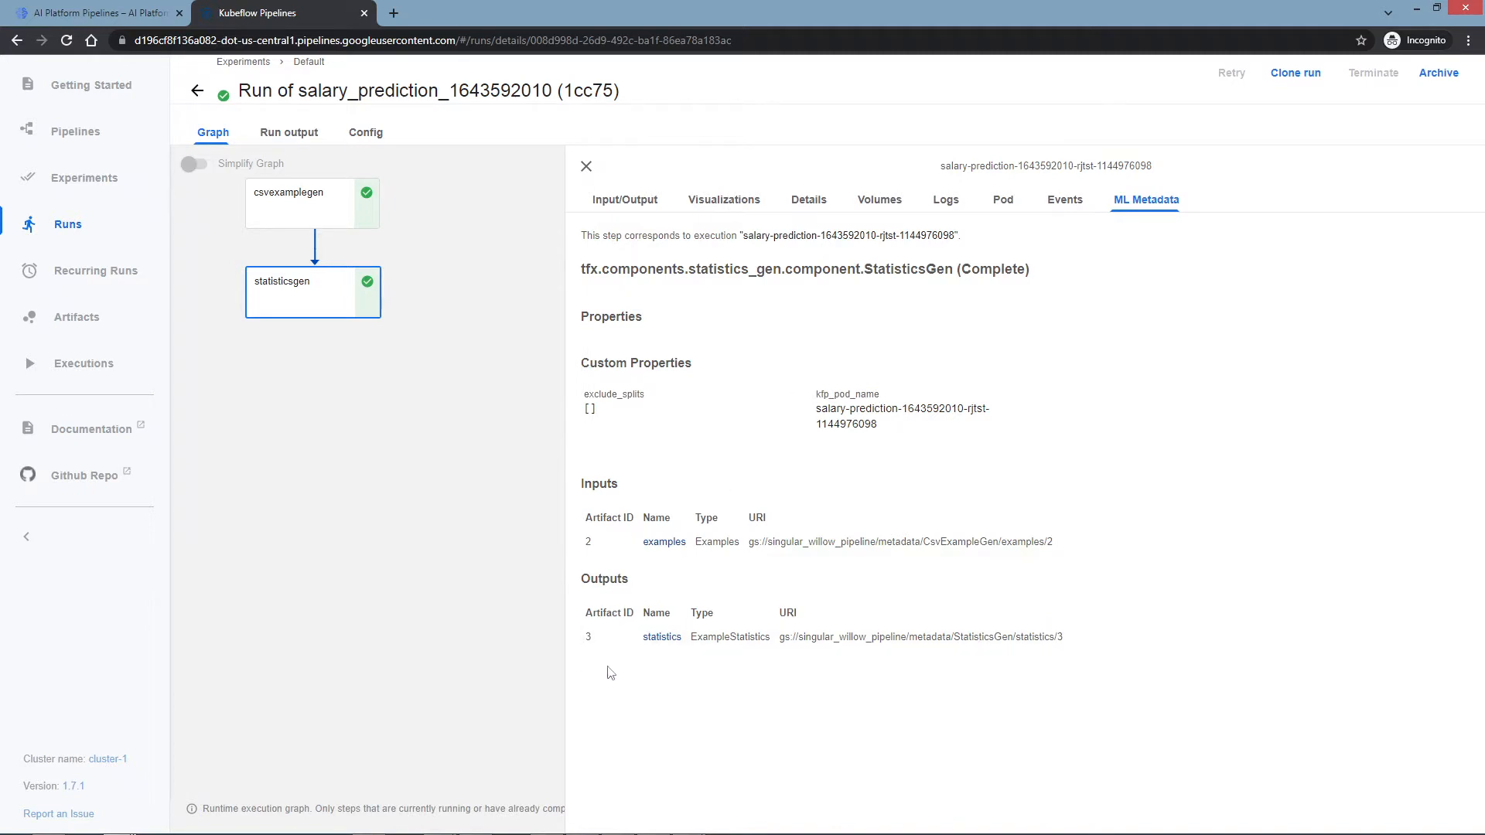
mouse_move(661, 636)
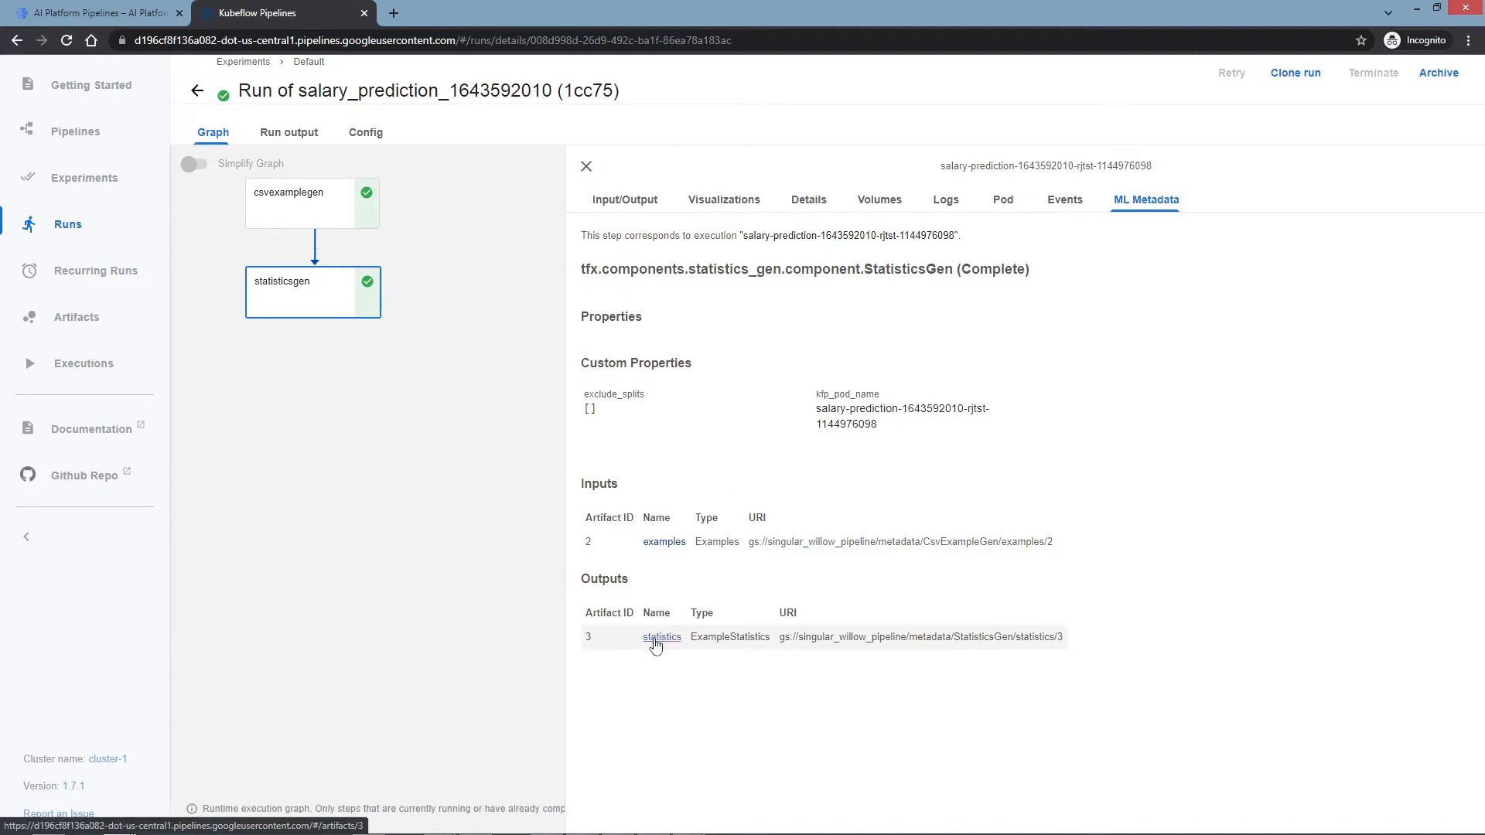
mouse_move(703, 661)
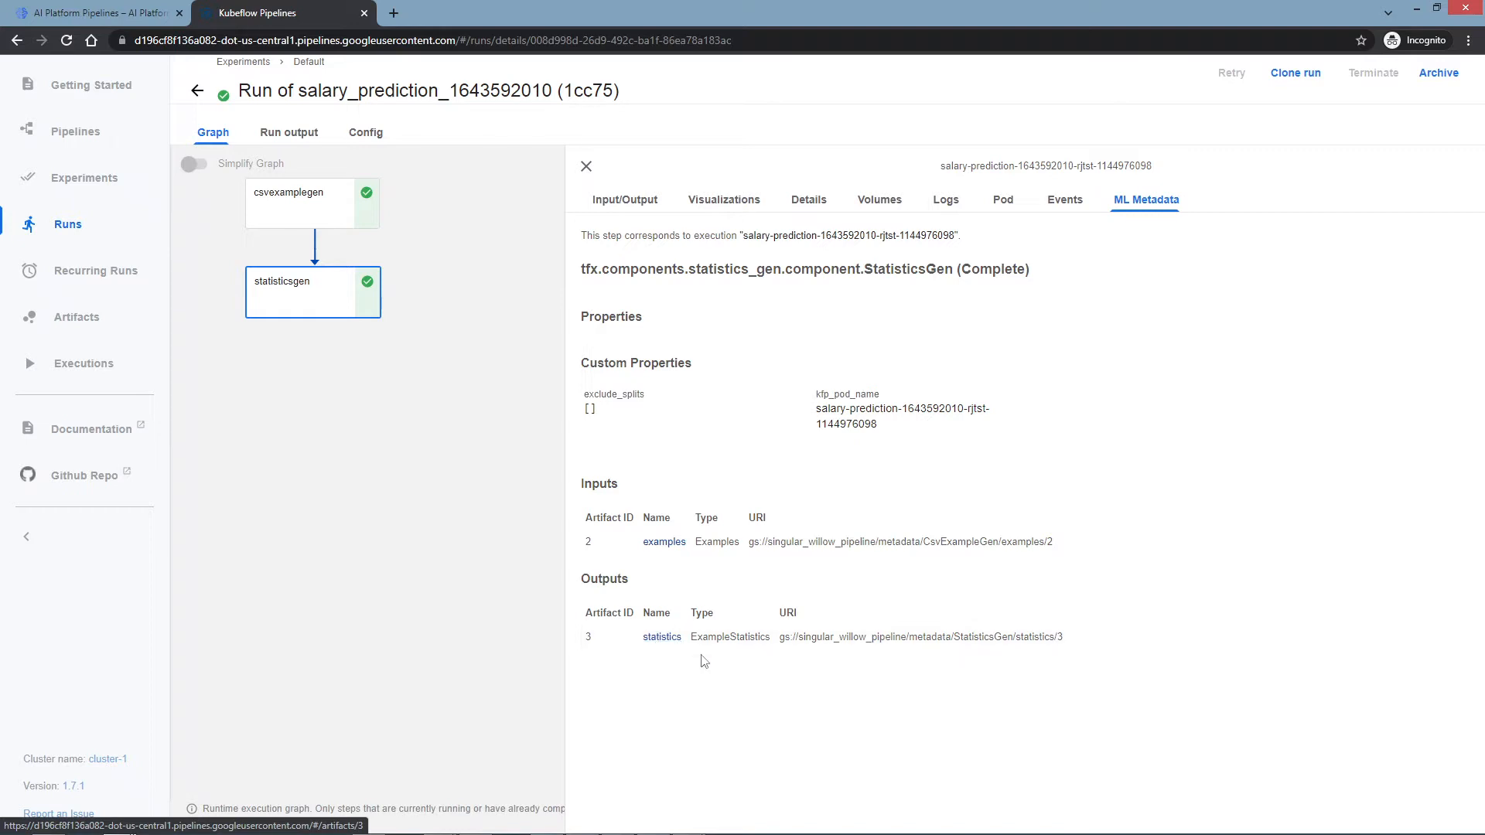
mouse_move(877, 633)
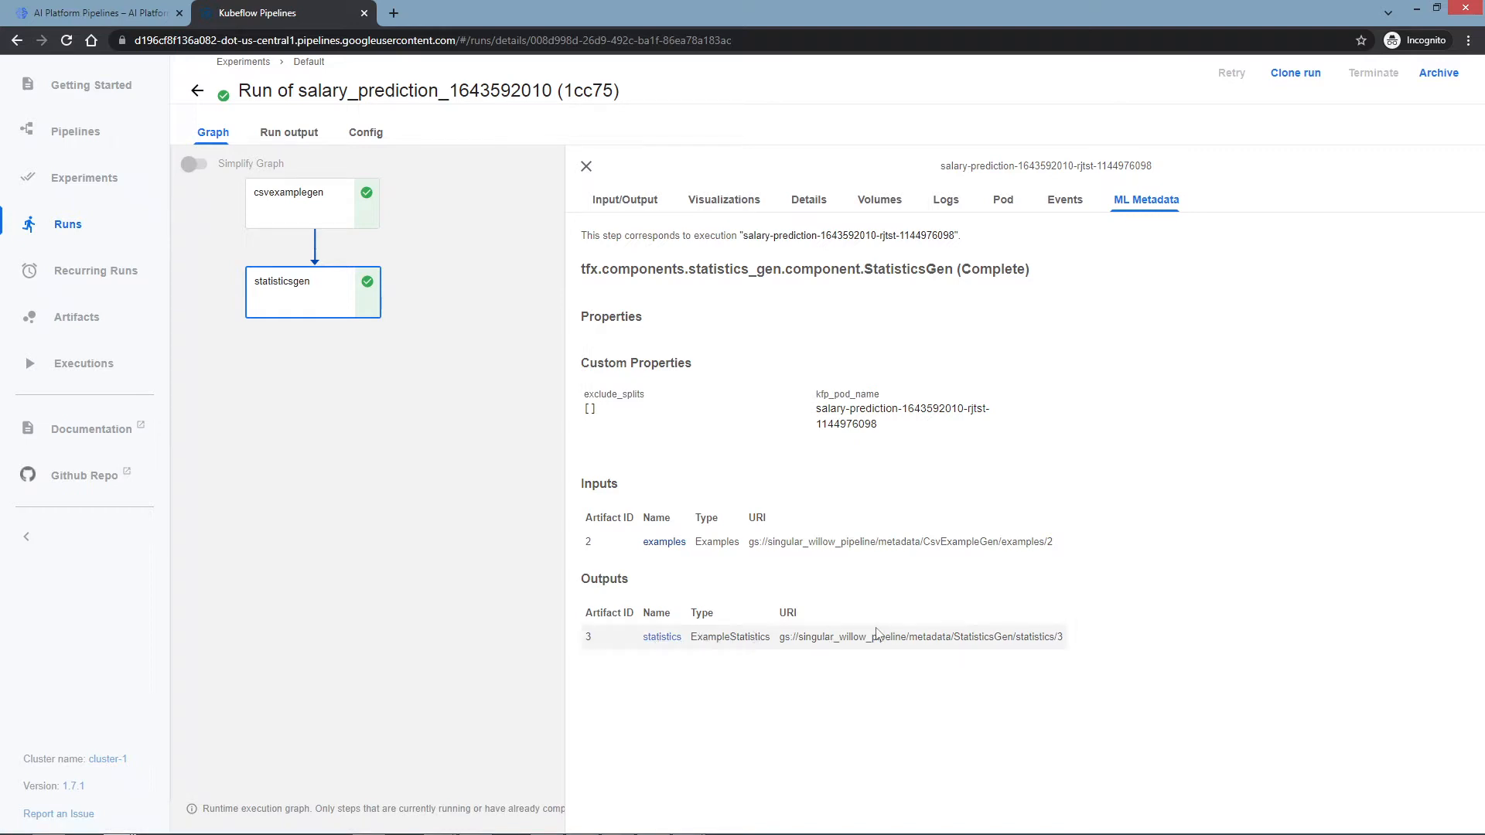
mouse_move(1099, 639)
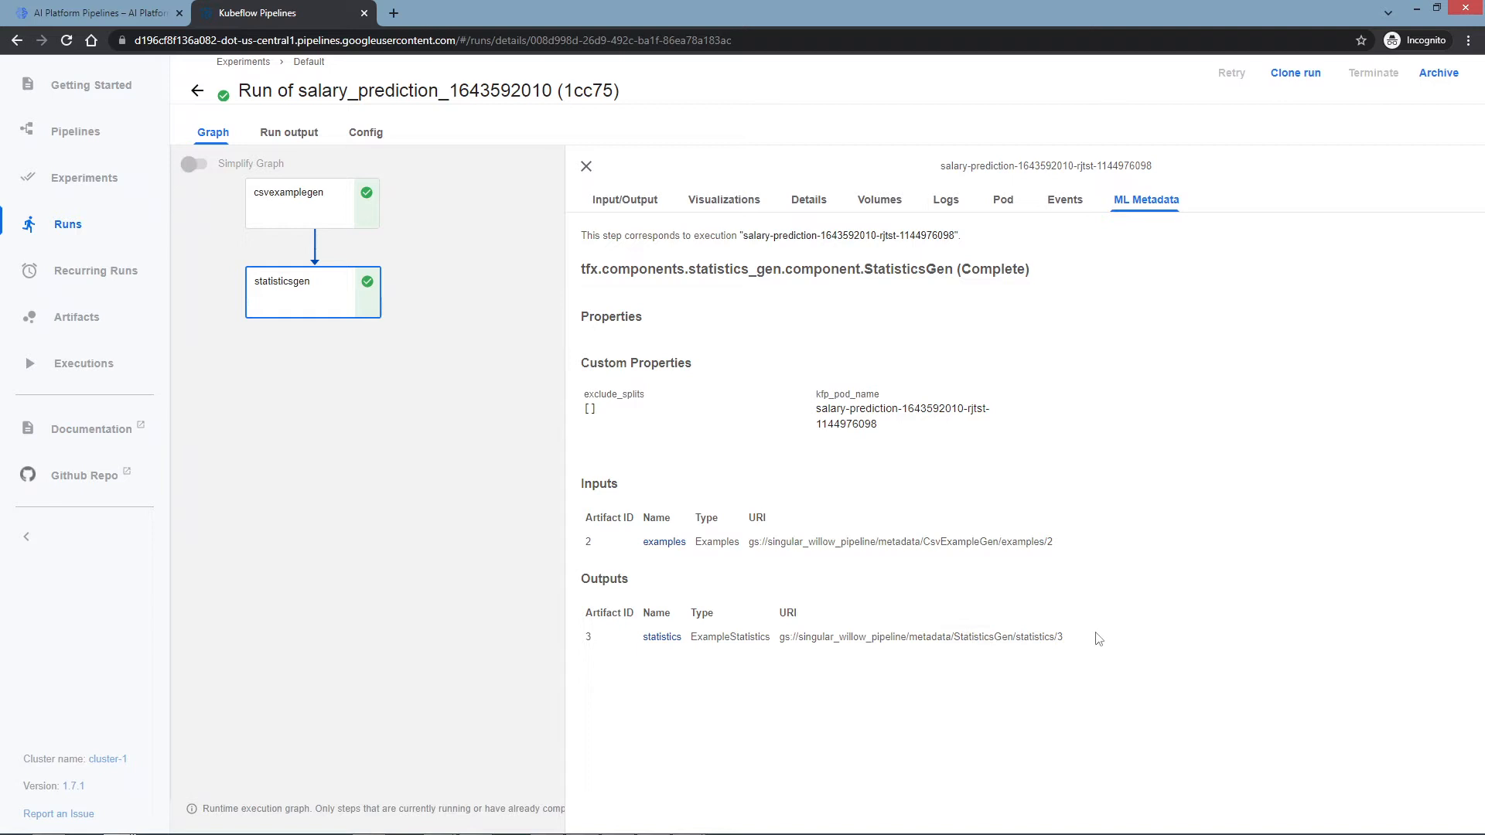
mouse_move(661, 636)
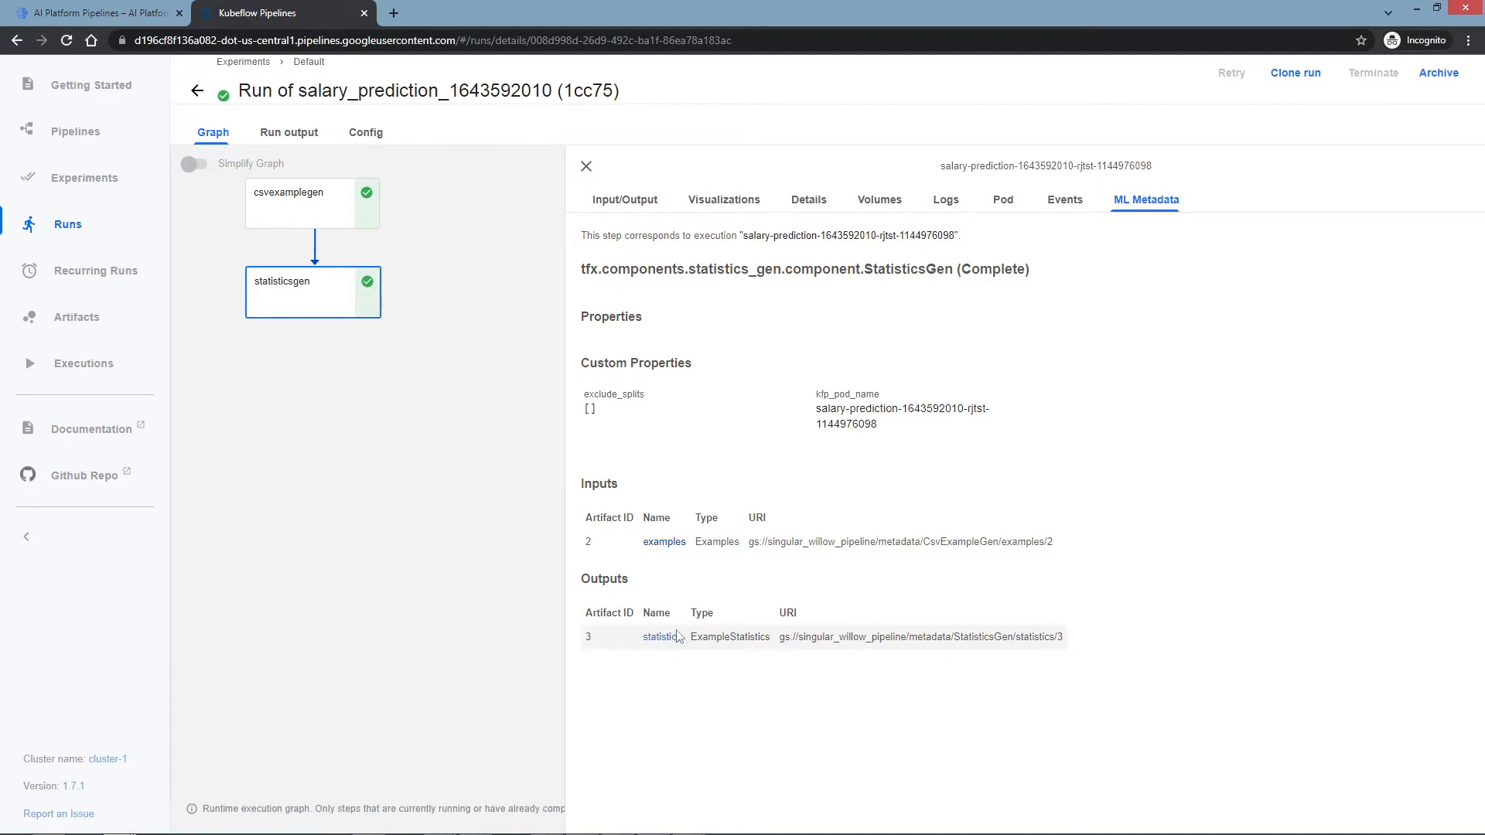
mouse_move(823, 625)
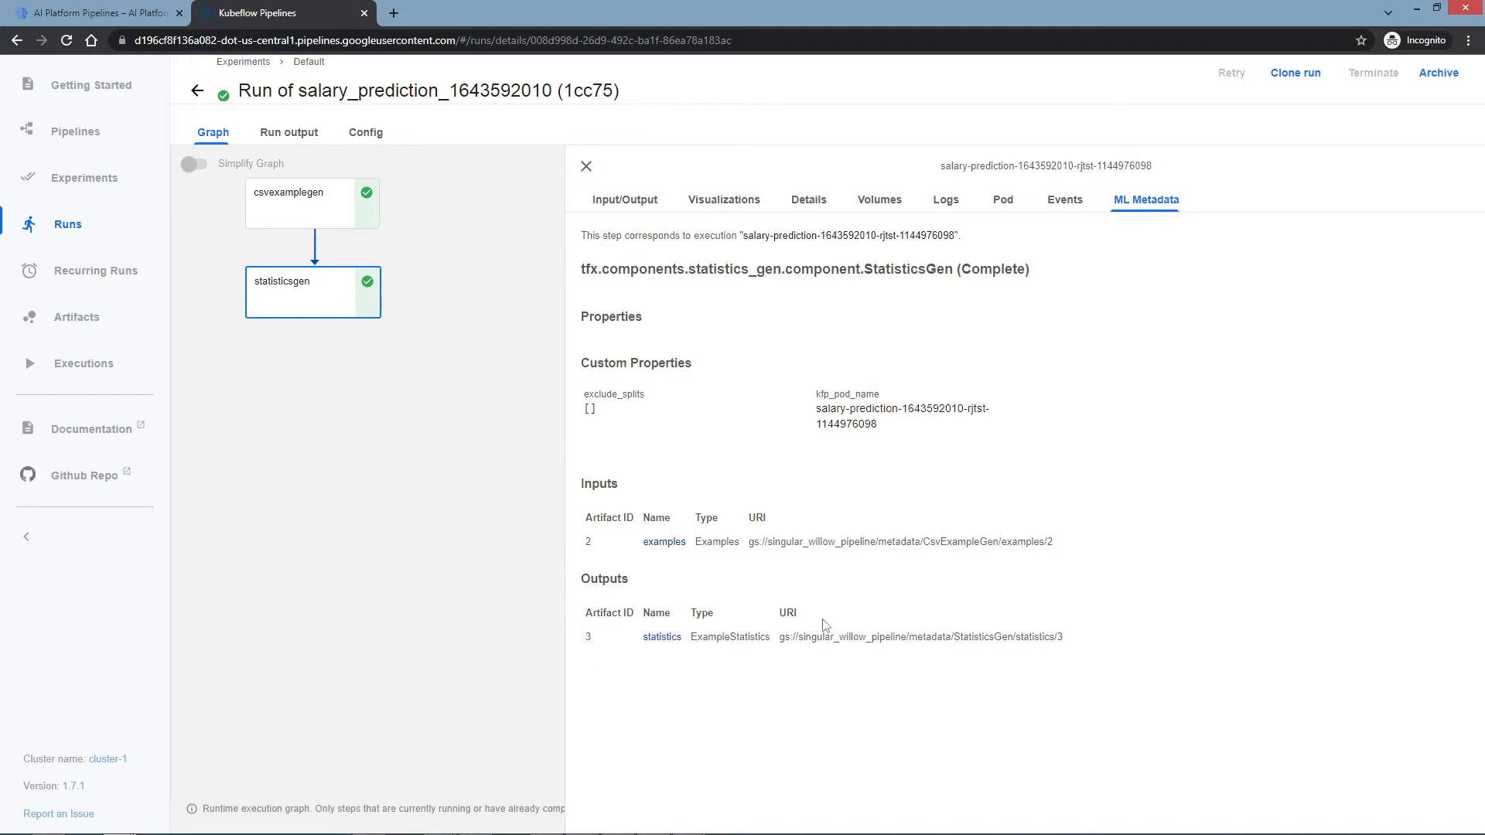
mouse_move(302, 313)
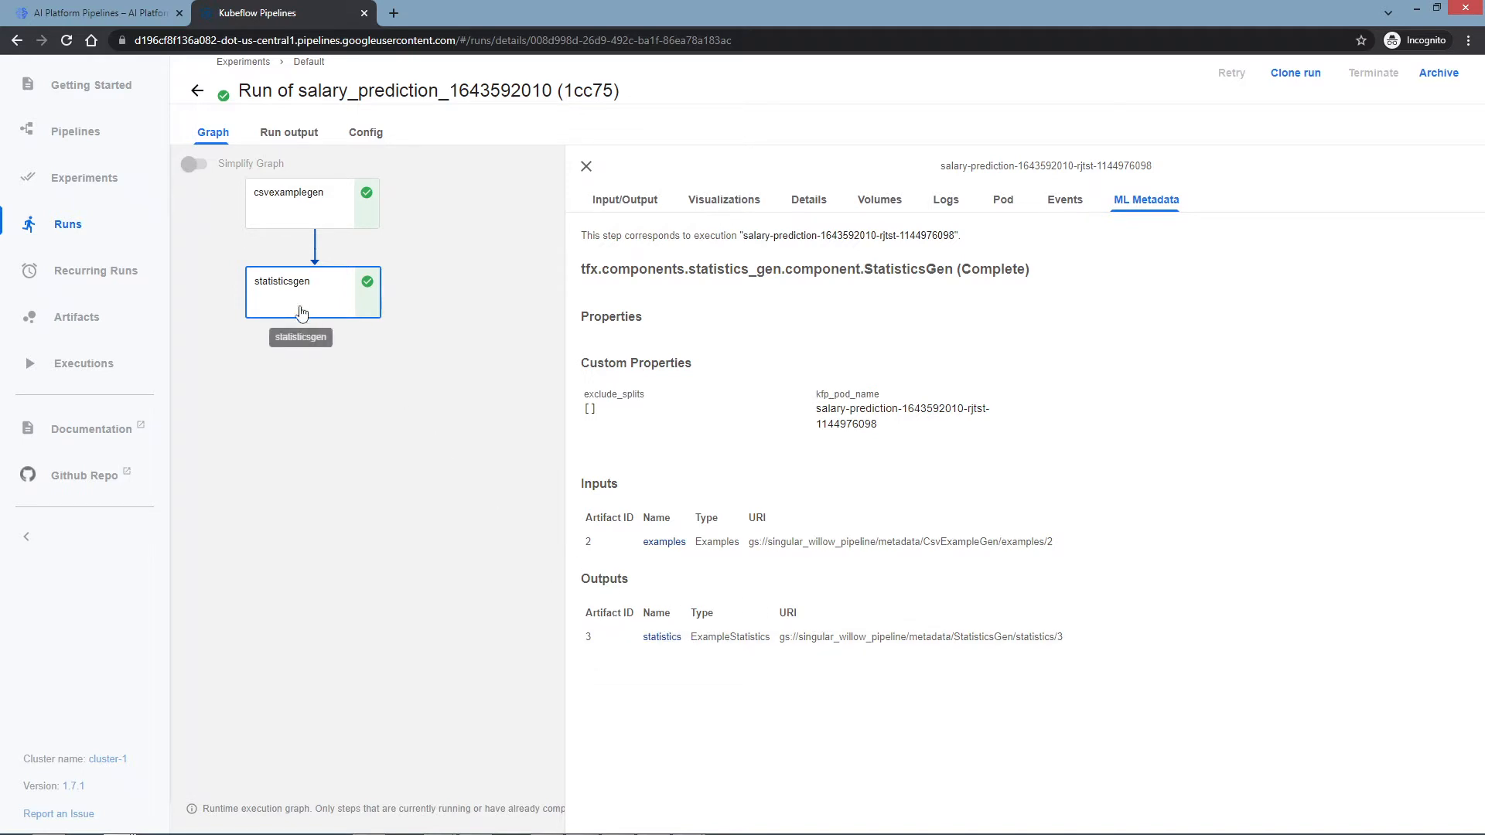
mouse_move(741, 541)
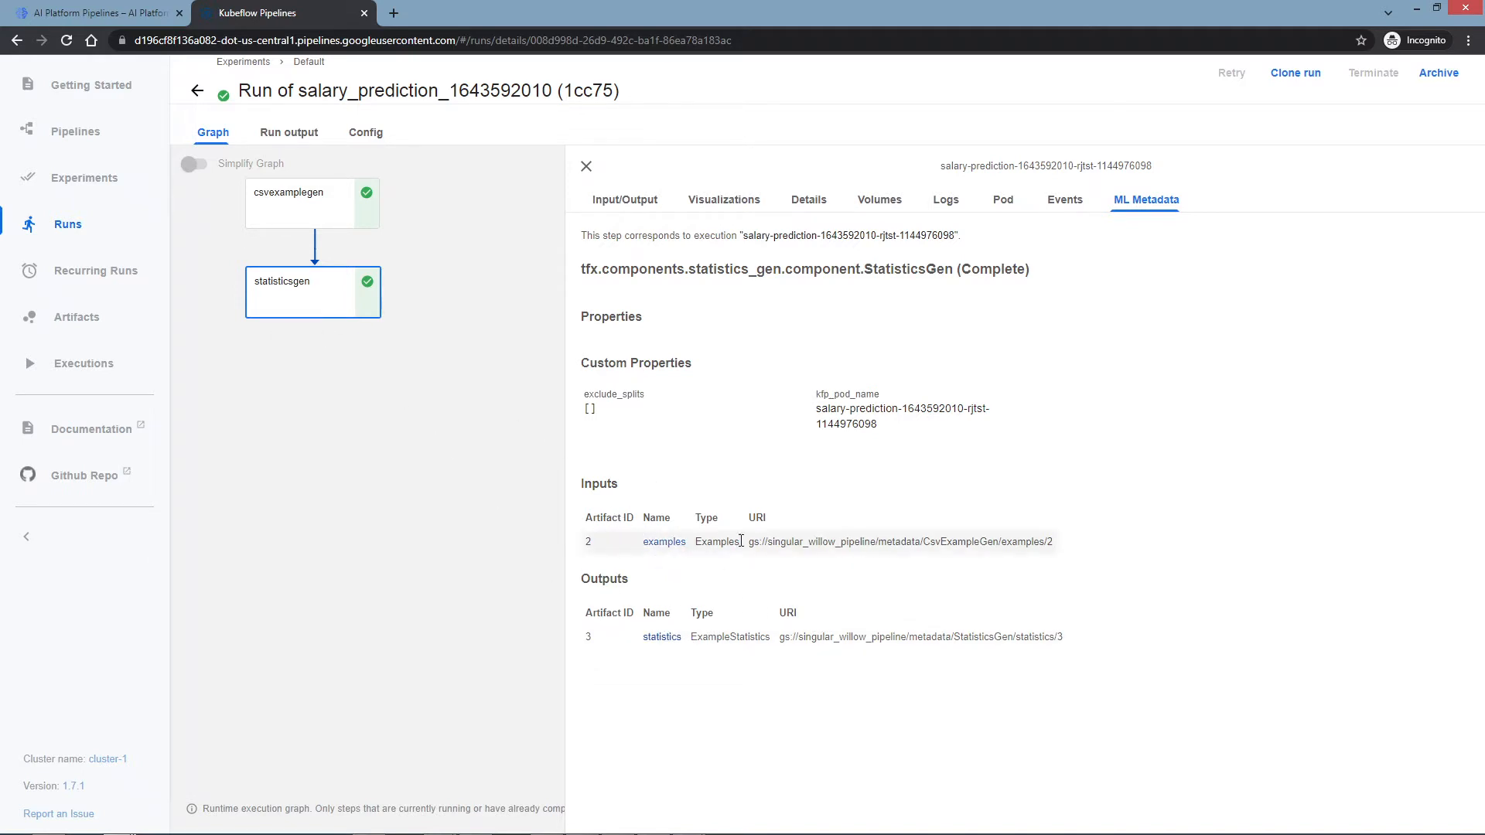
mouse_move(403, 251)
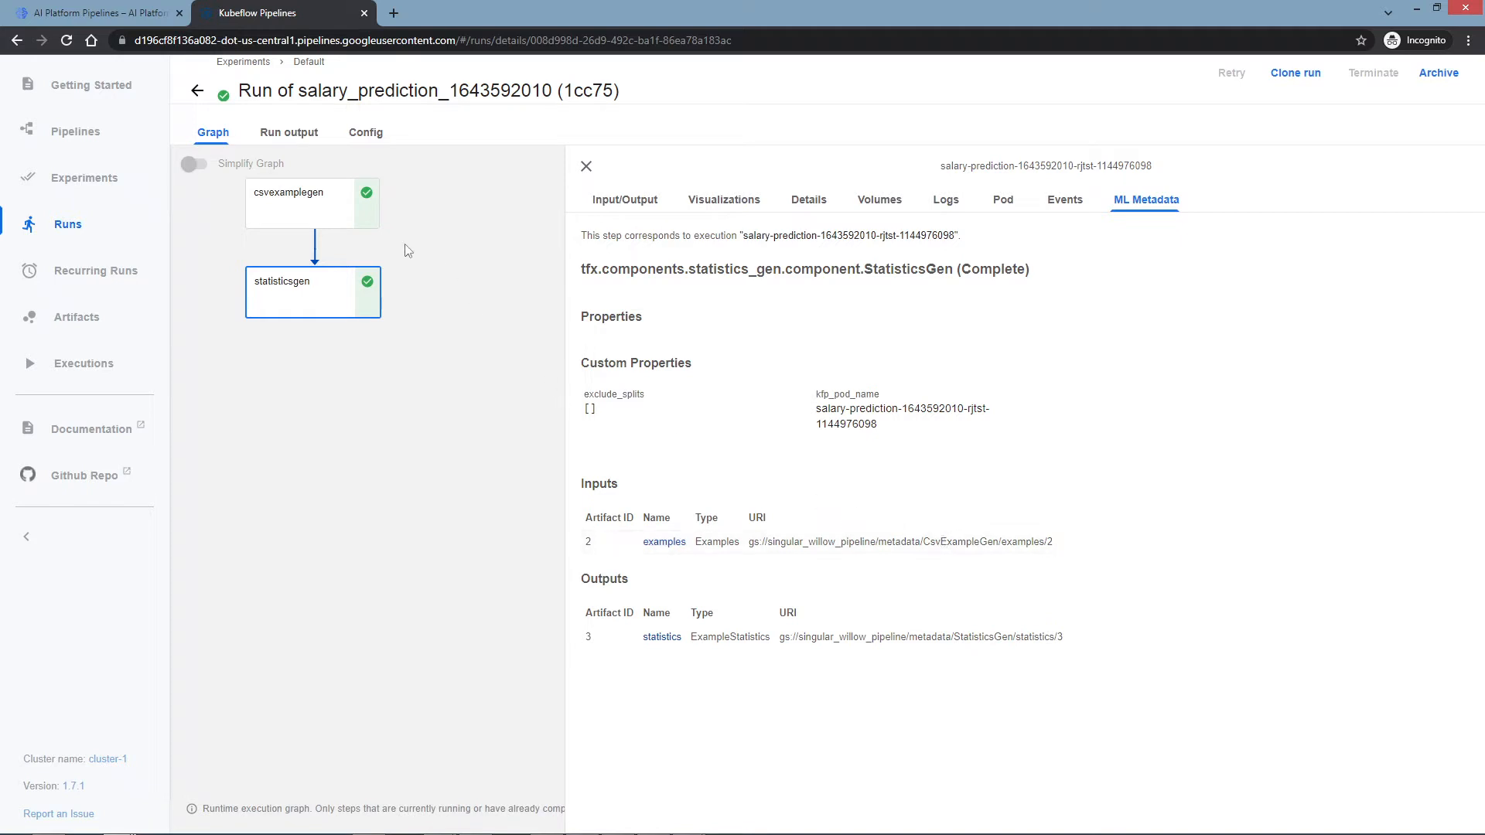
mouse_move(365, 175)
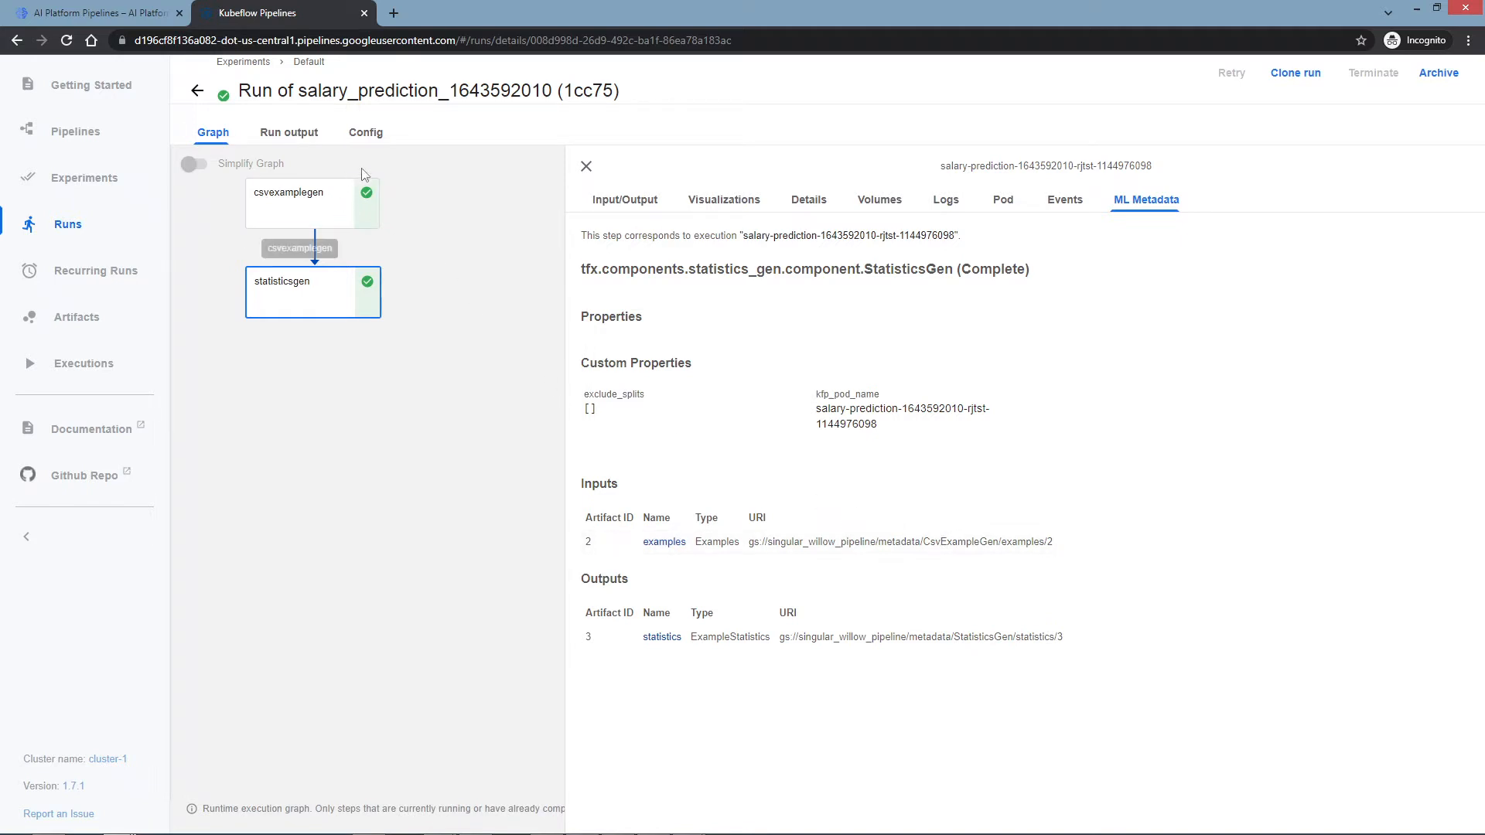
mouse_move(936, 421)
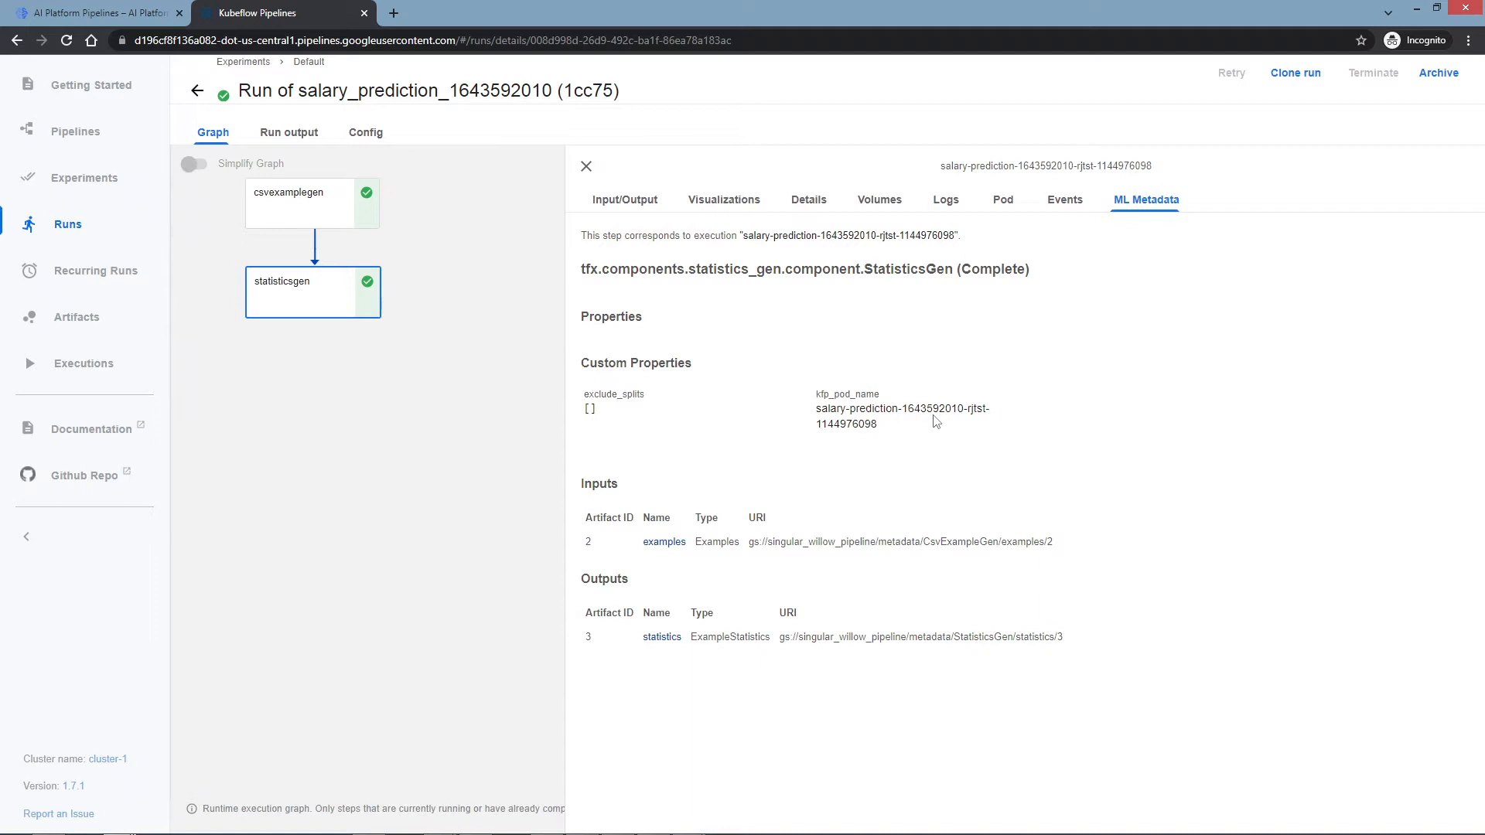
mouse_move(997, 222)
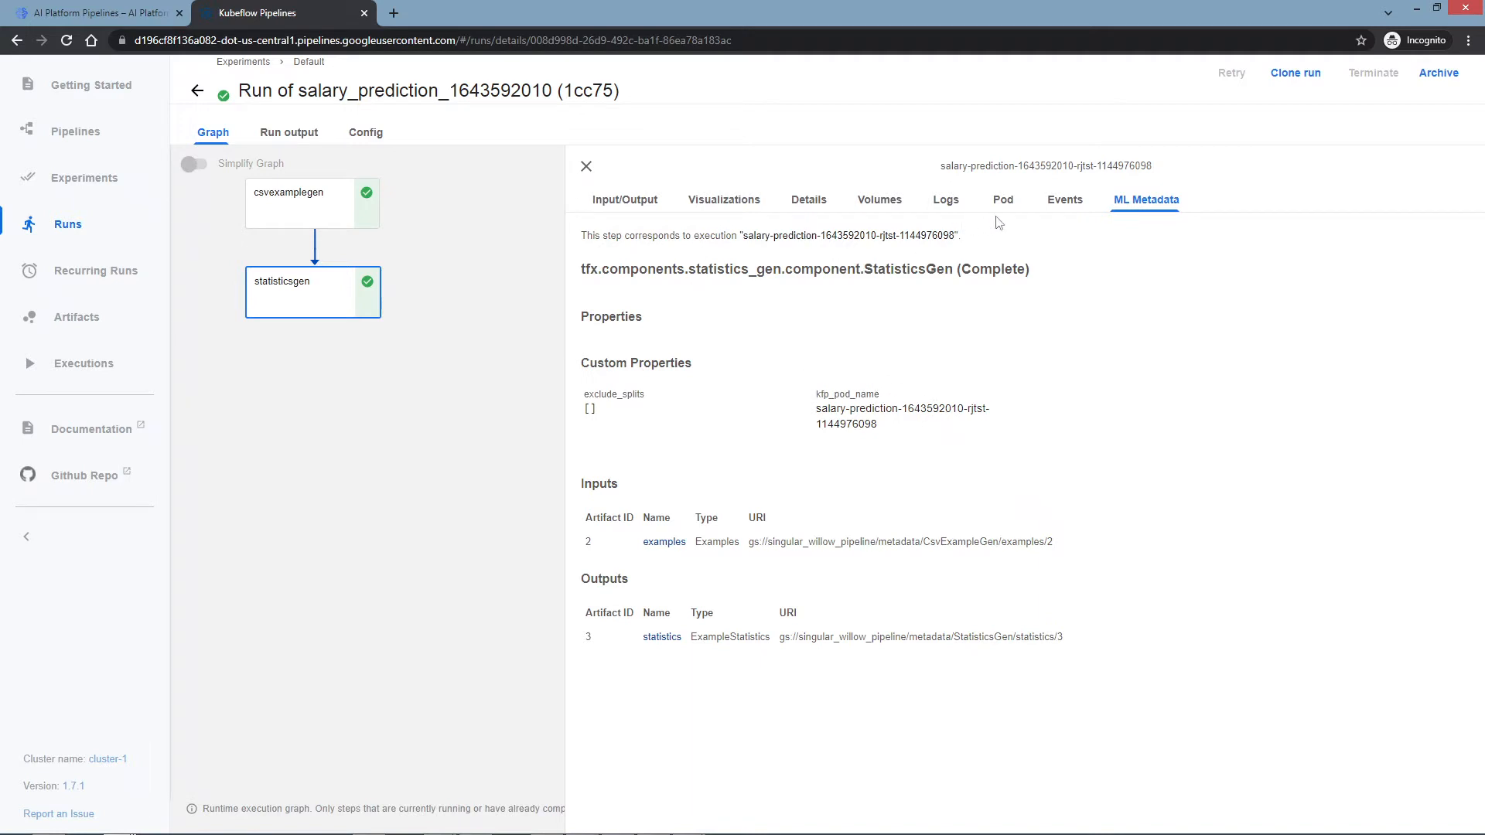
click(1065, 200)
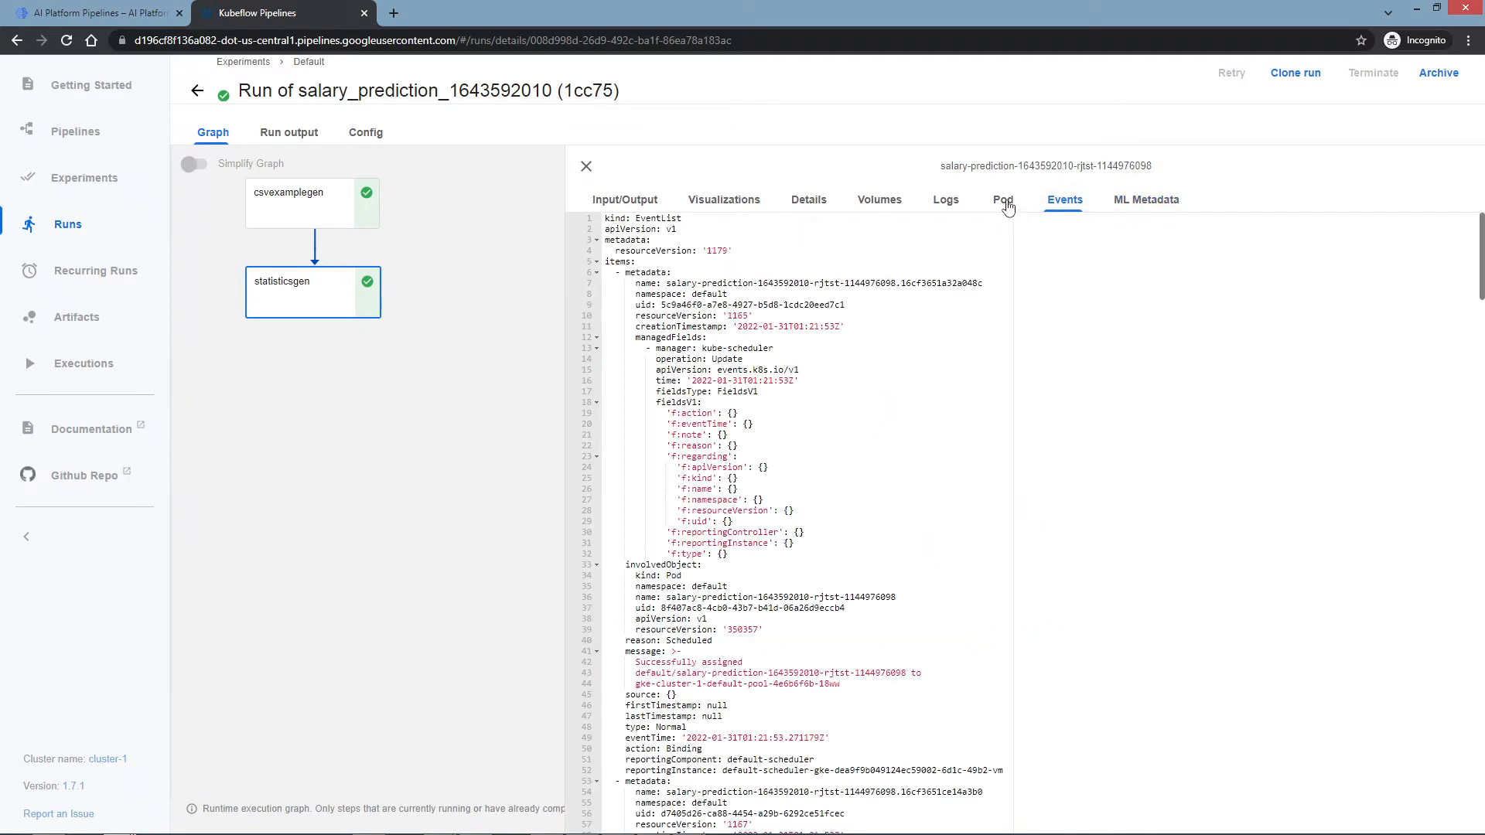
View statisticsgen's Pod info, then its Task Details showing success in 0:00:18.
click(1002, 200)
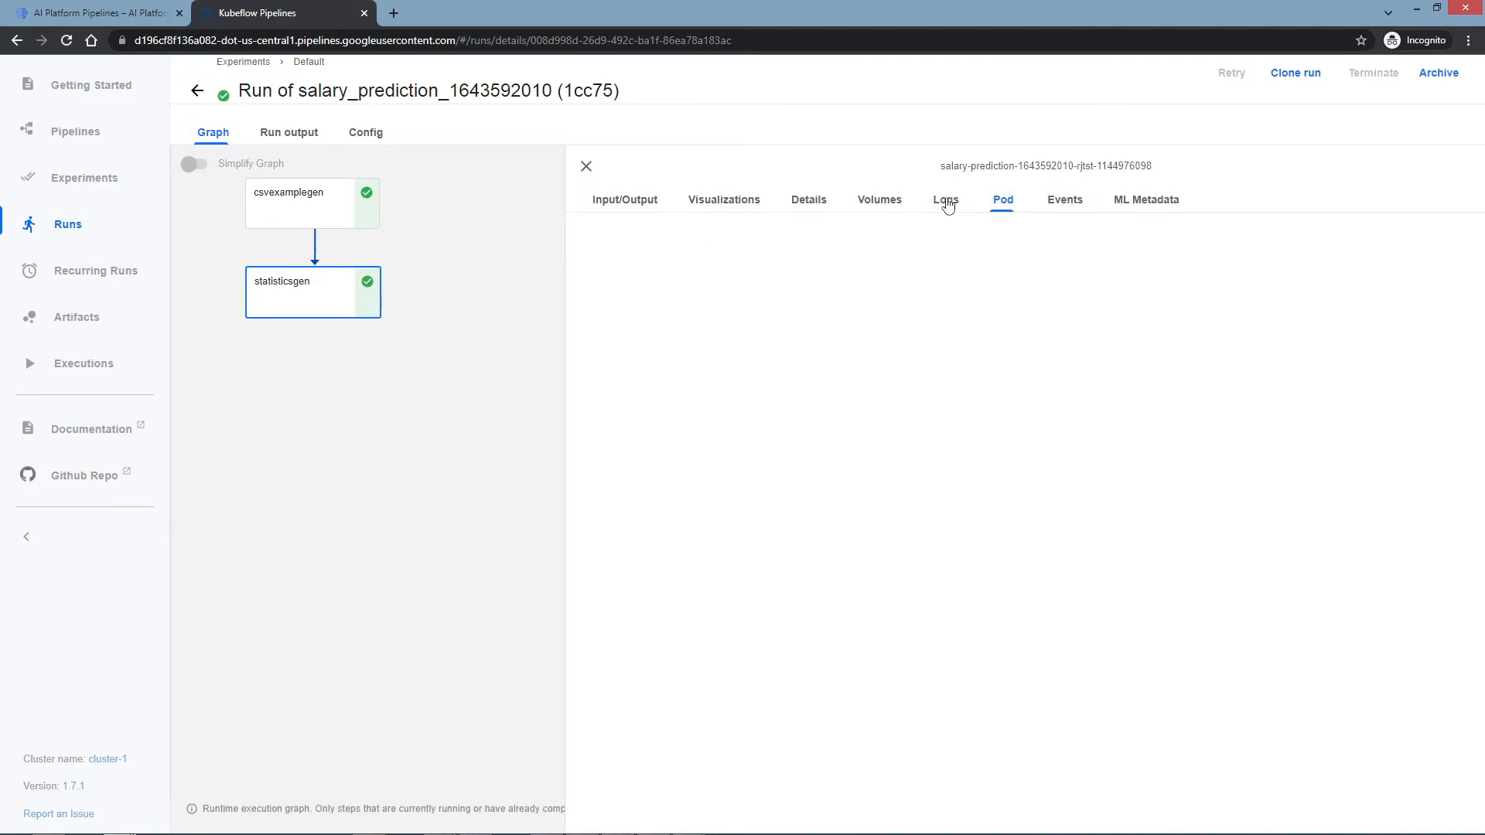
click(808, 200)
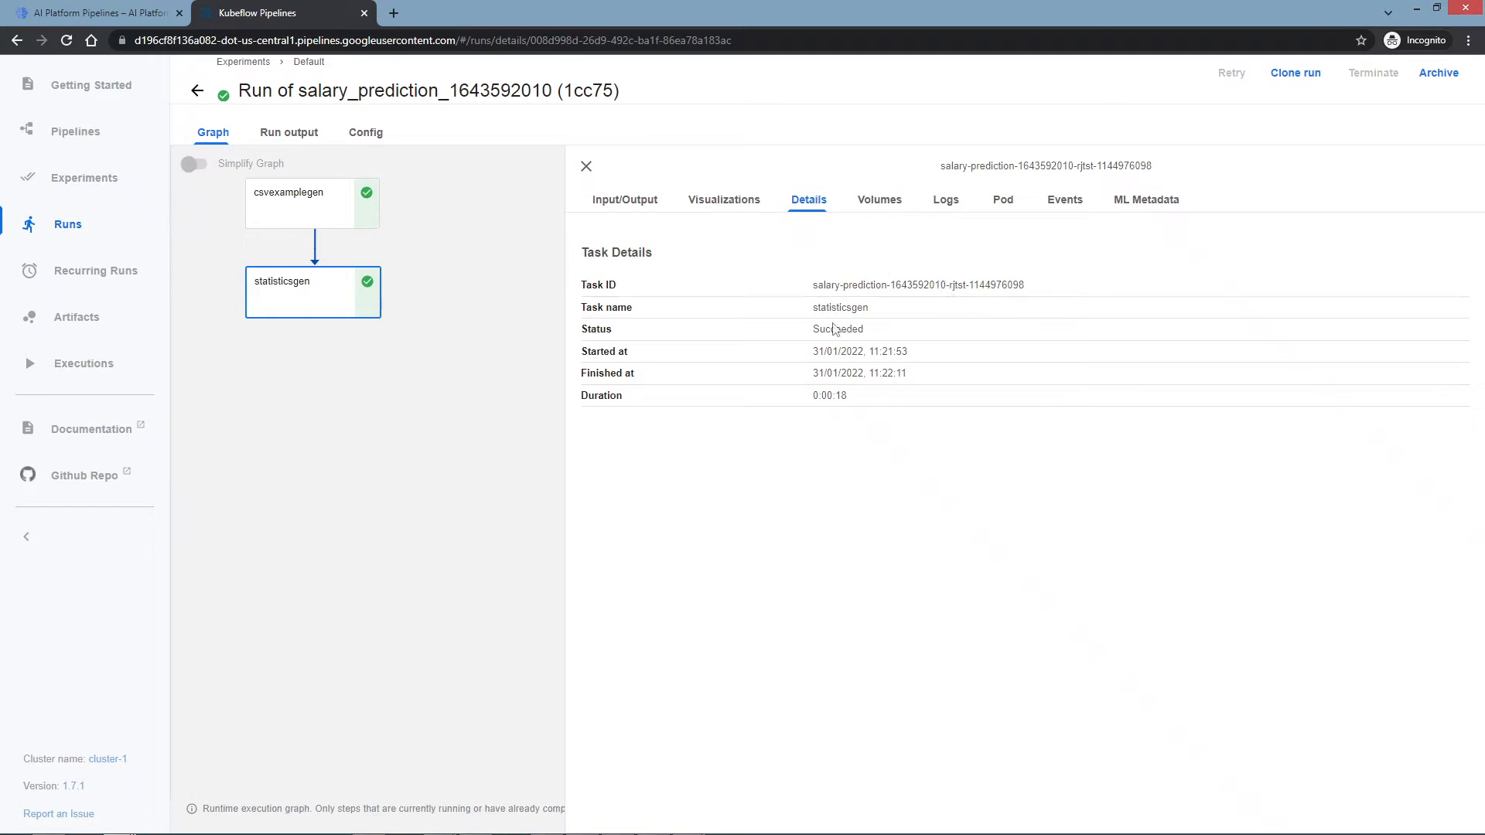
mouse_move(850, 399)
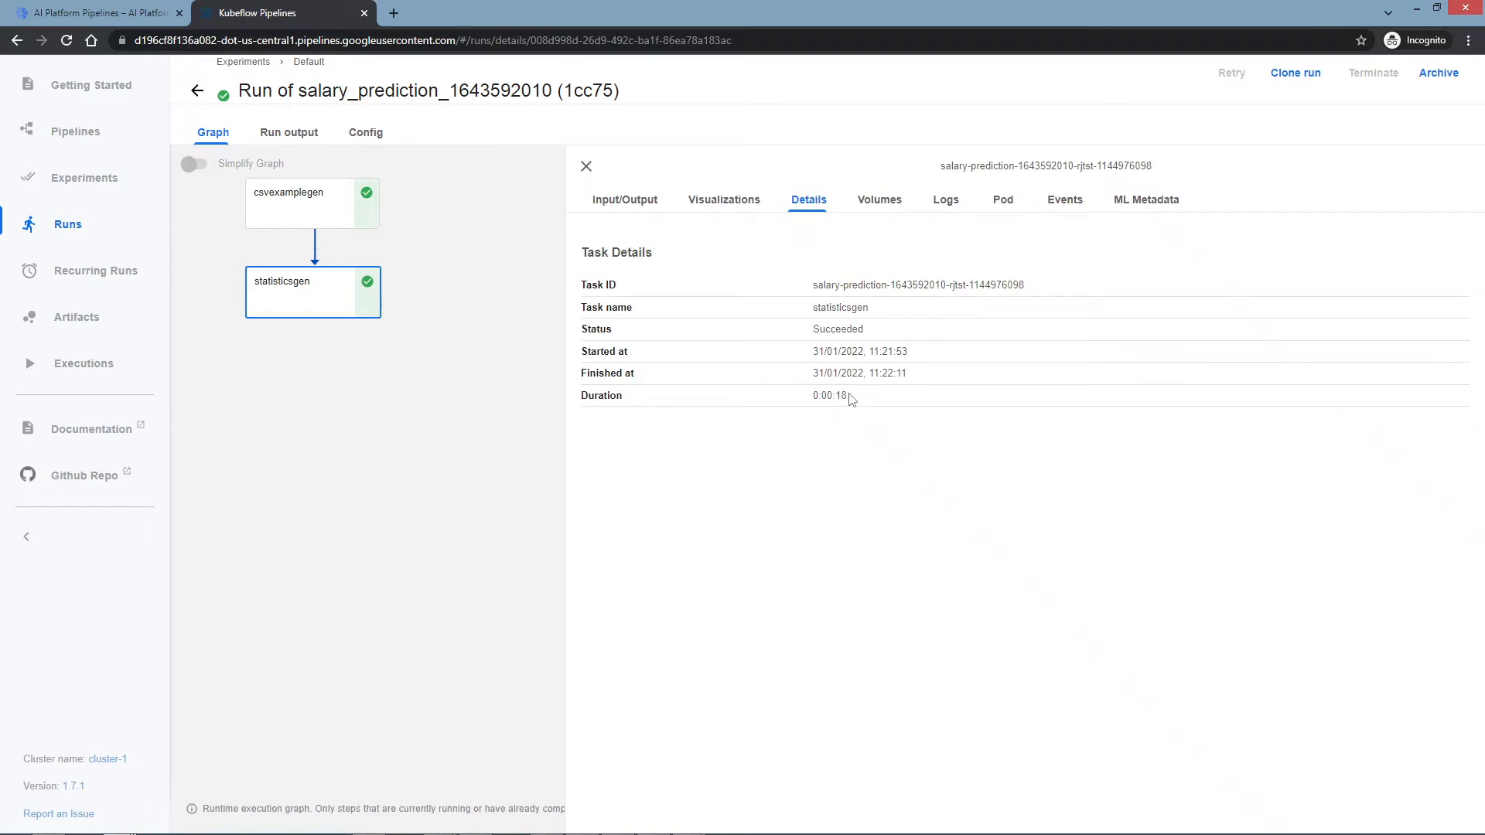
mouse_move(856, 379)
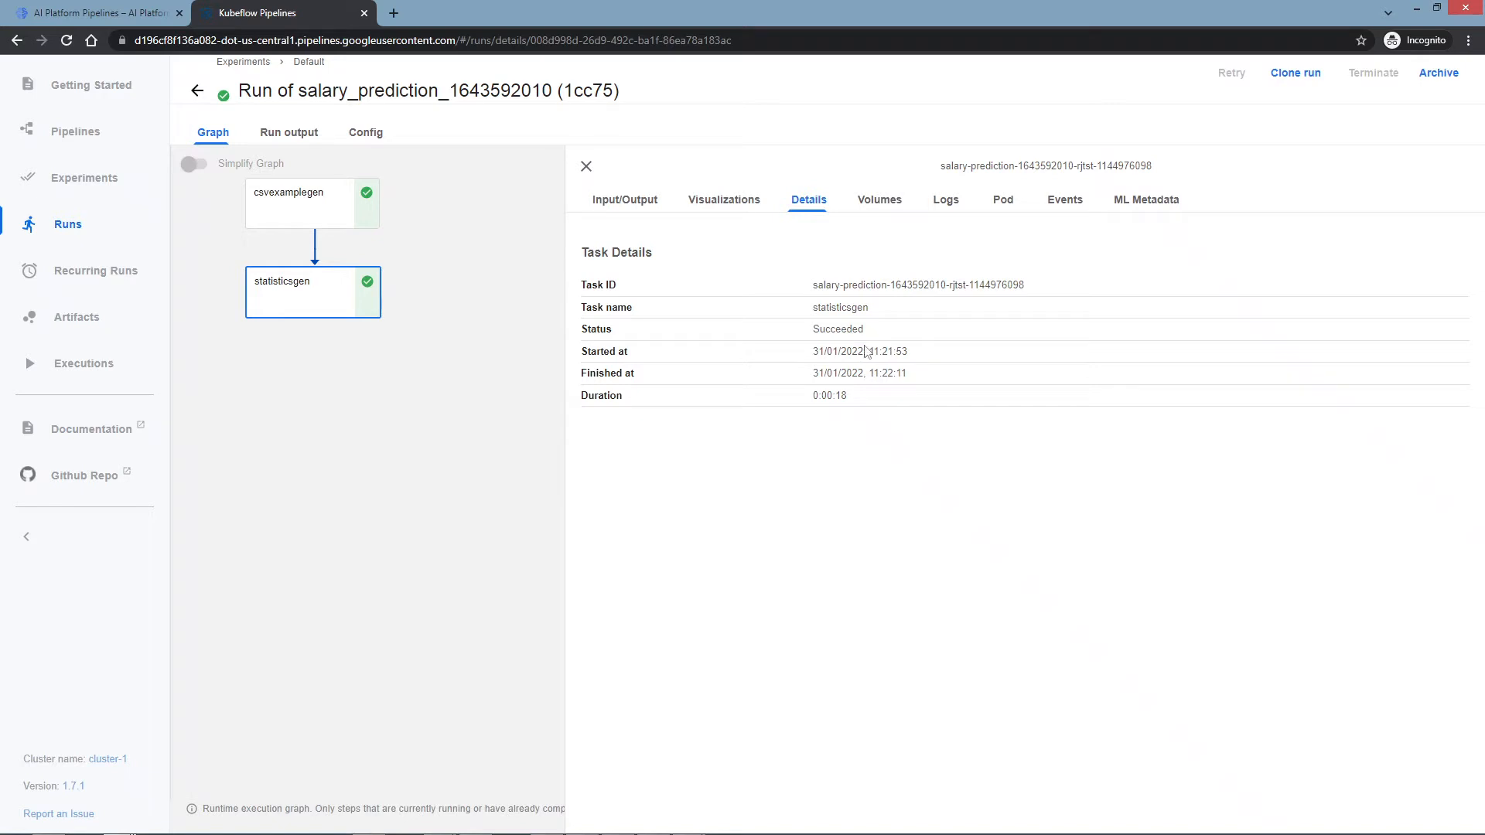
mouse_move(863, 328)
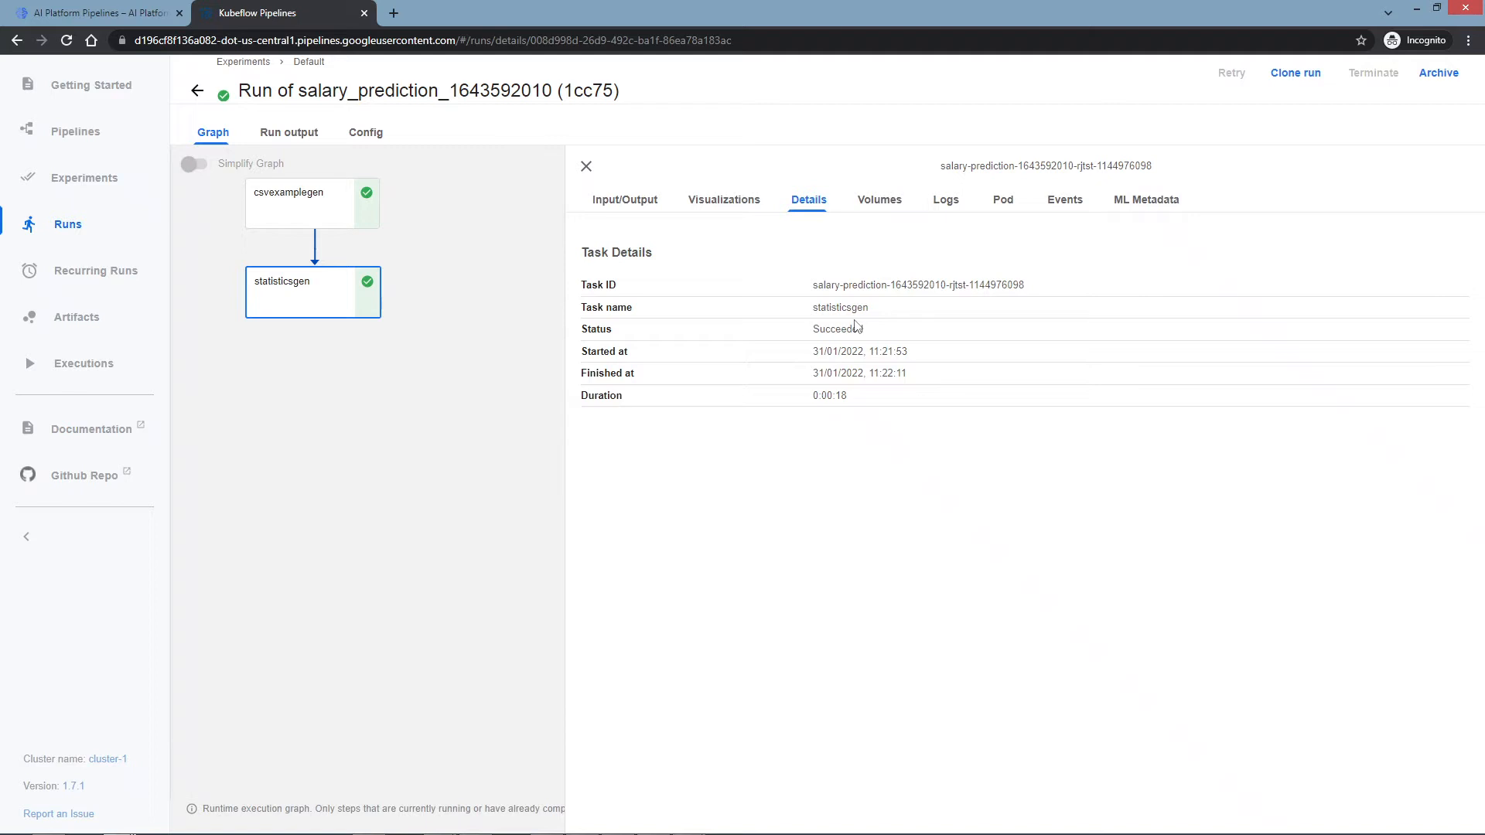
mouse_move(807, 243)
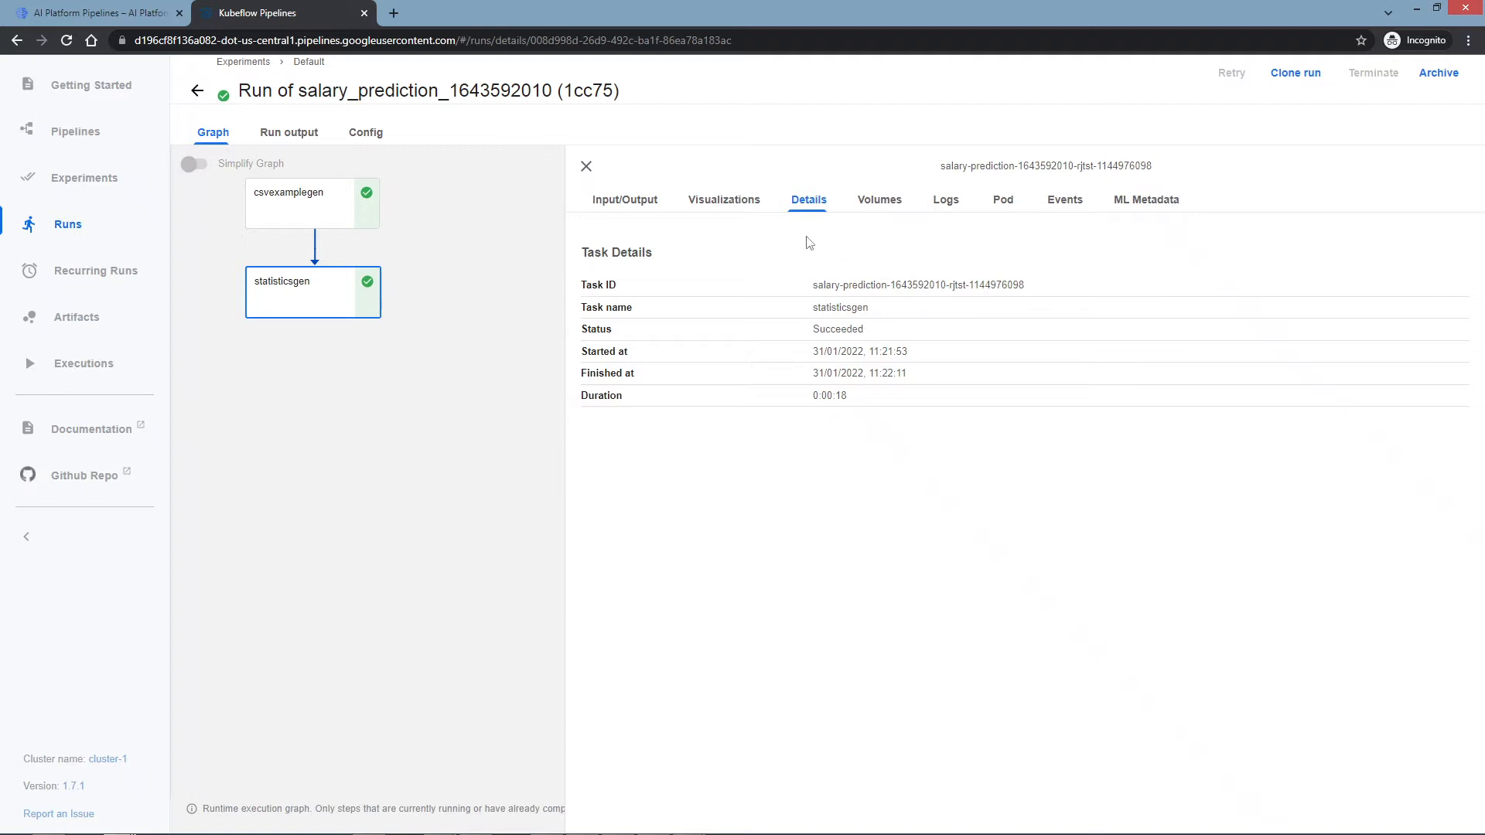
mouse_move(600, 302)
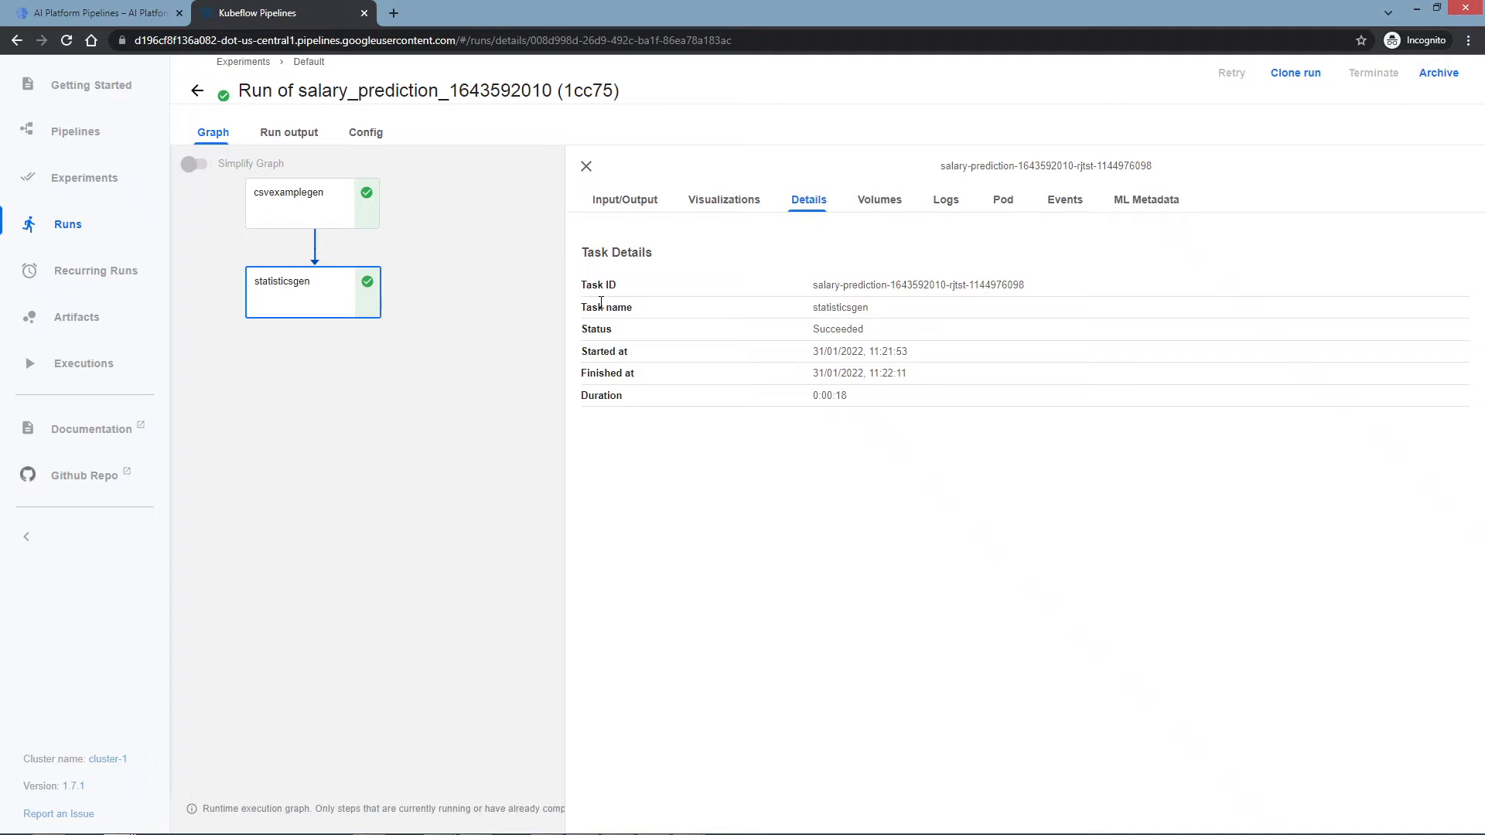
mouse_move(717, 205)
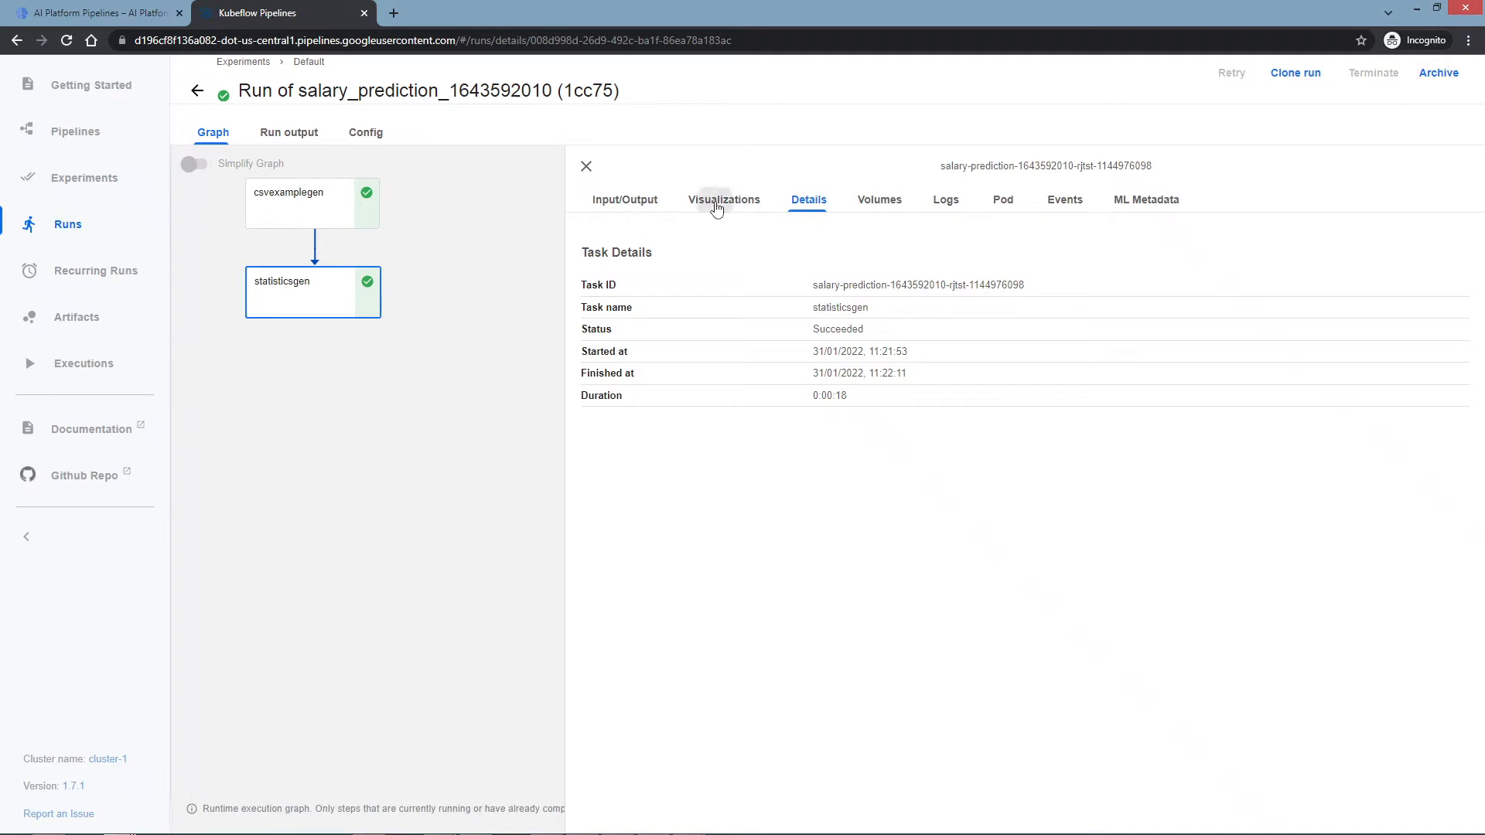
Show statisticsgen's Visualizations with the seven-numeric-feature statistics table.
click(724, 199)
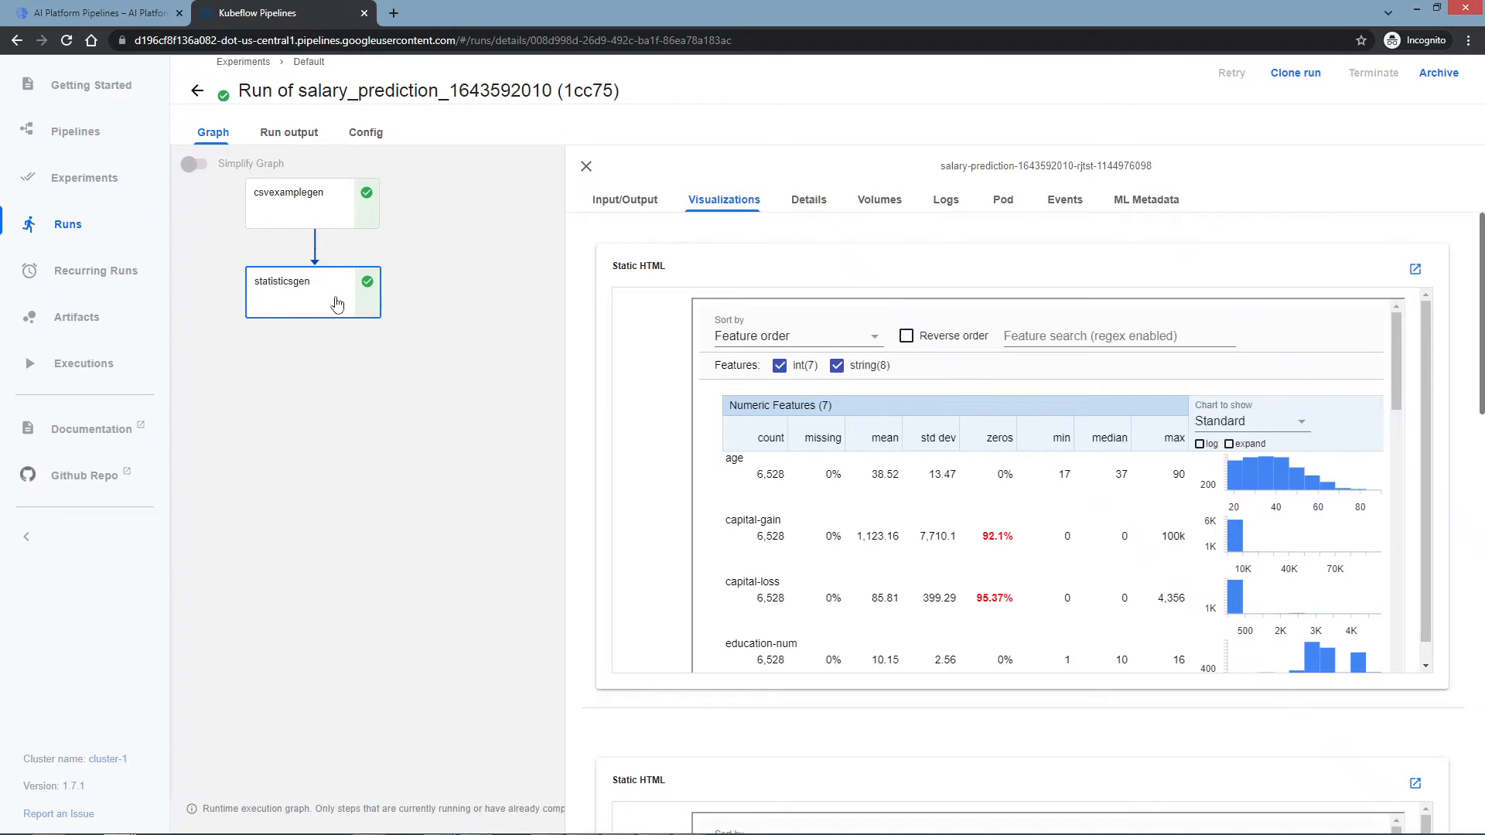
mouse_move(652, 407)
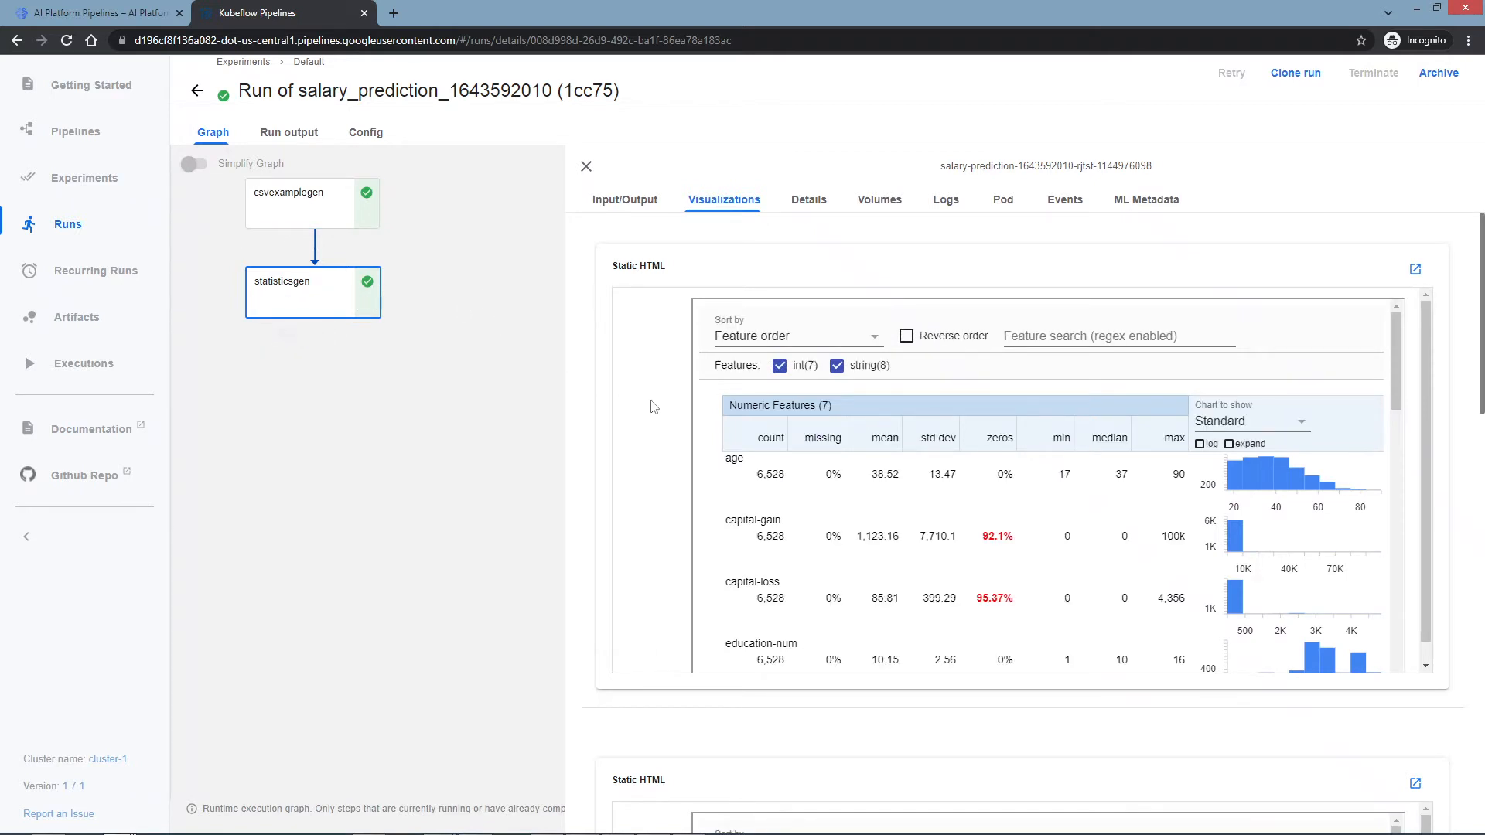
mouse_move(1416, 269)
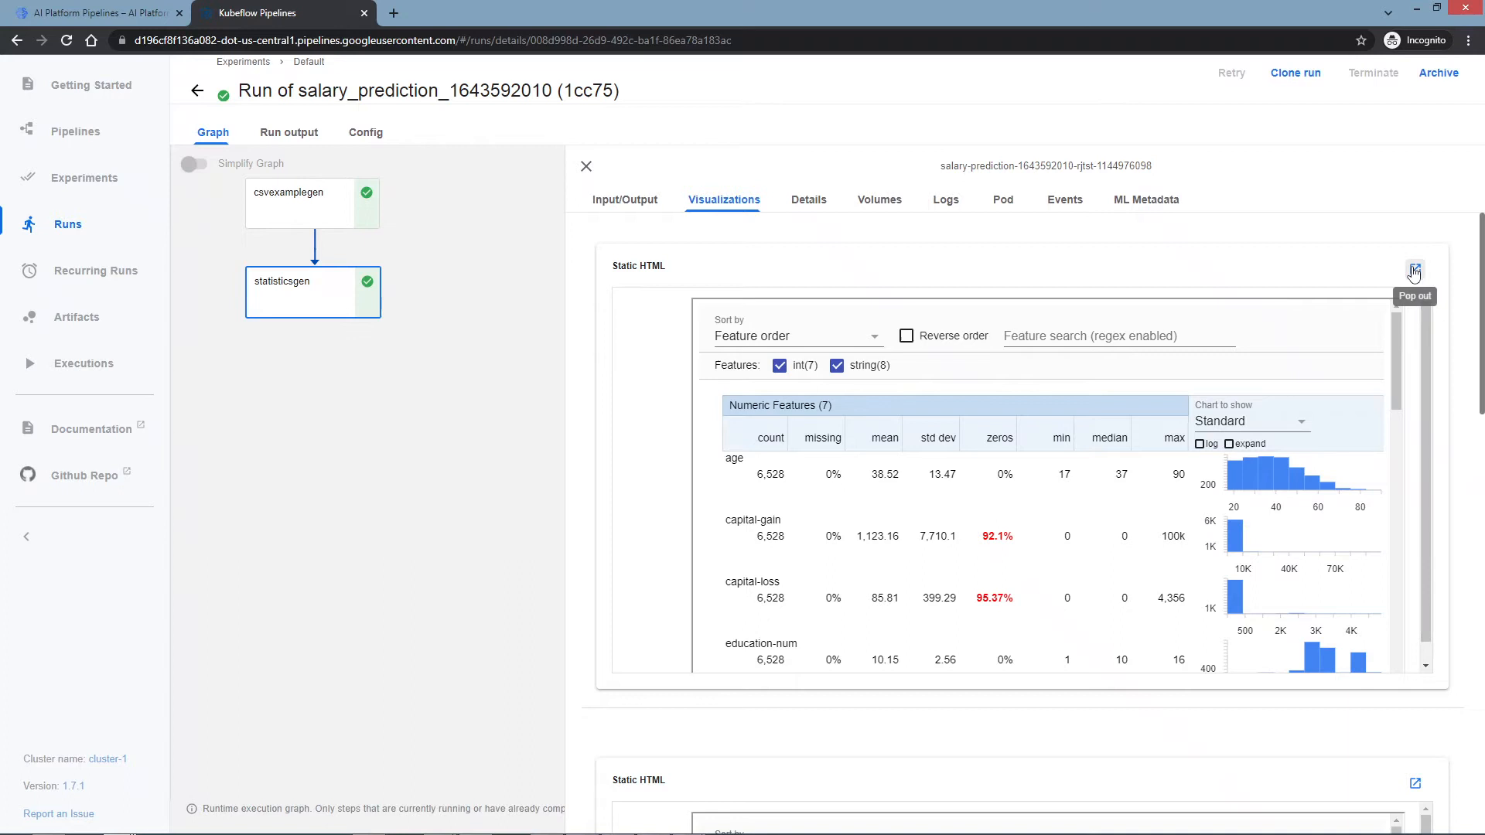
Pop out the Static HTML statistics report and adjust browser zoom so the numeric table fits.
click(1415, 270)
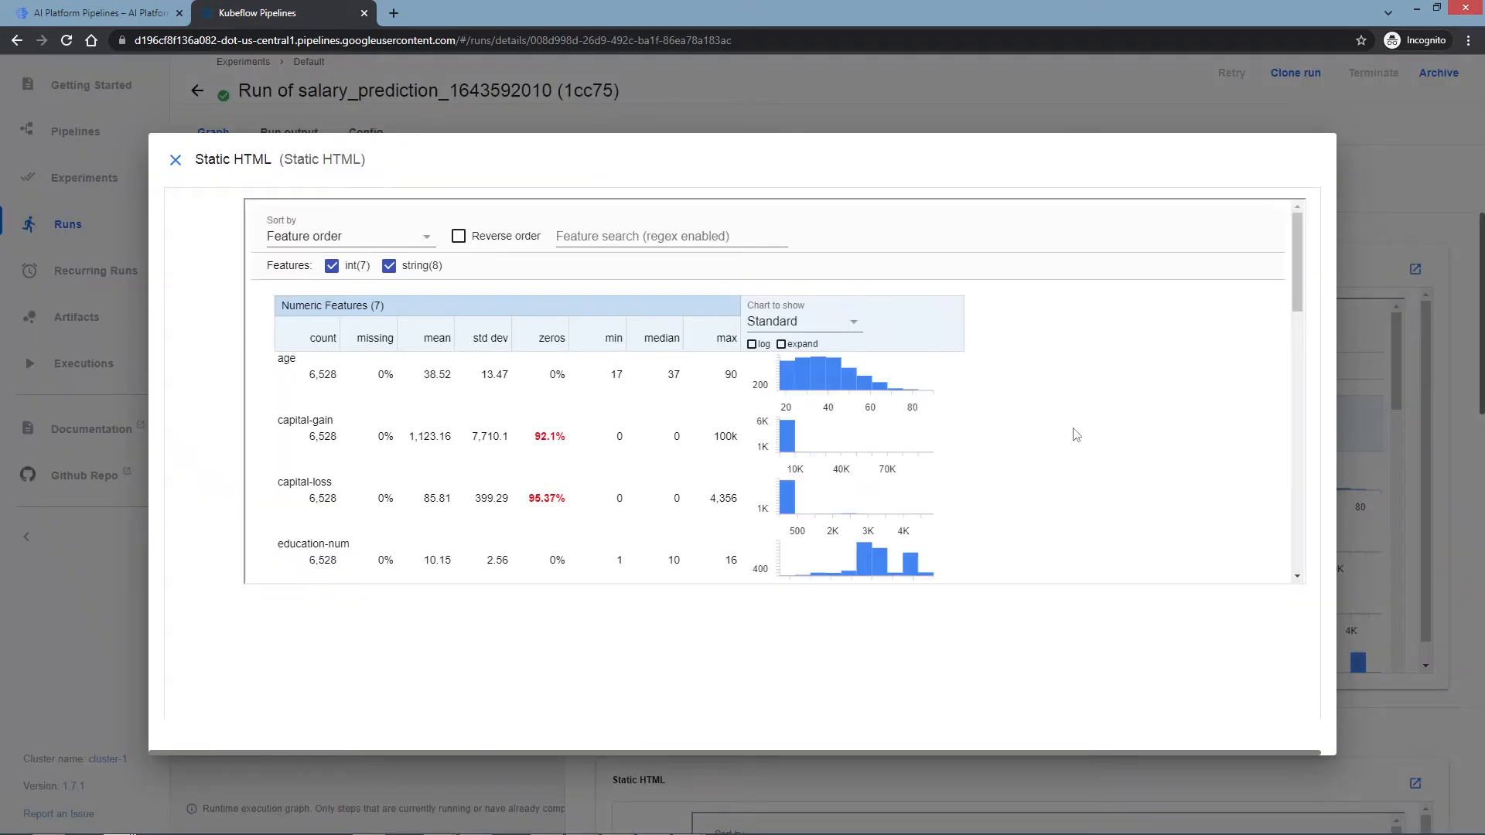
mouse_move(1326, 761)
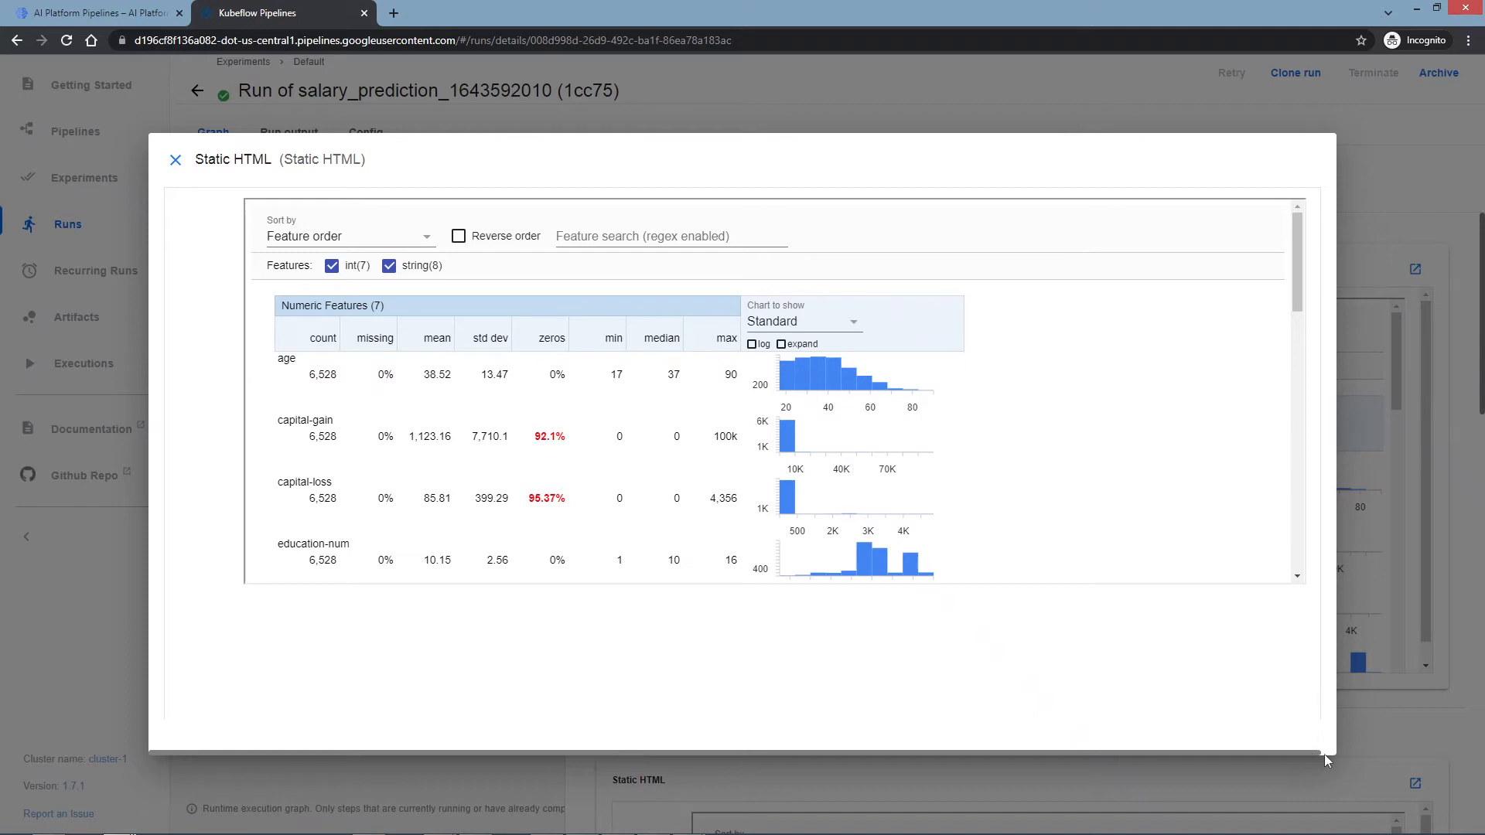
mouse_move(1314, 153)
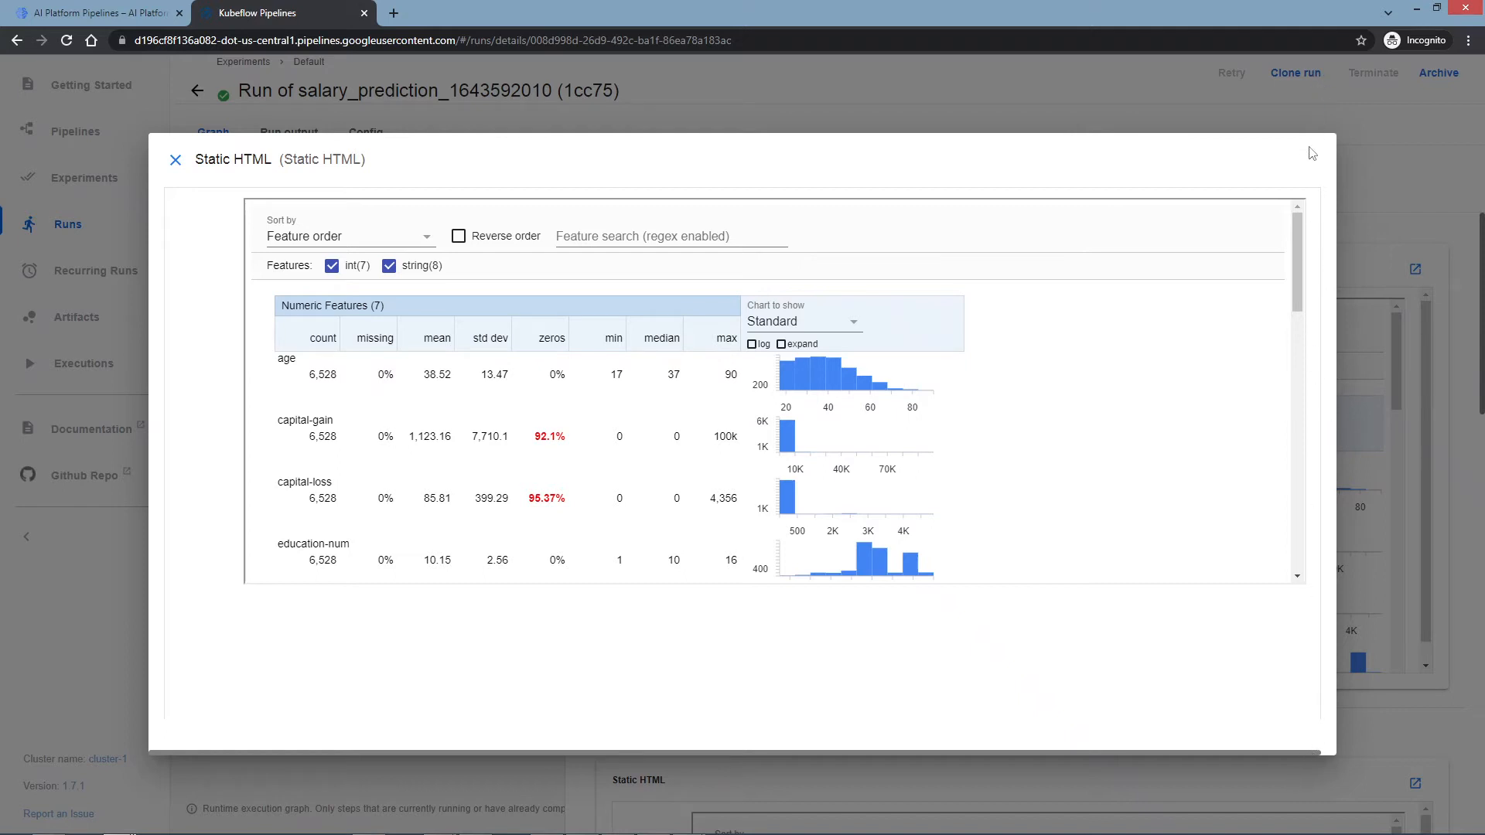
mouse_move(1060, 822)
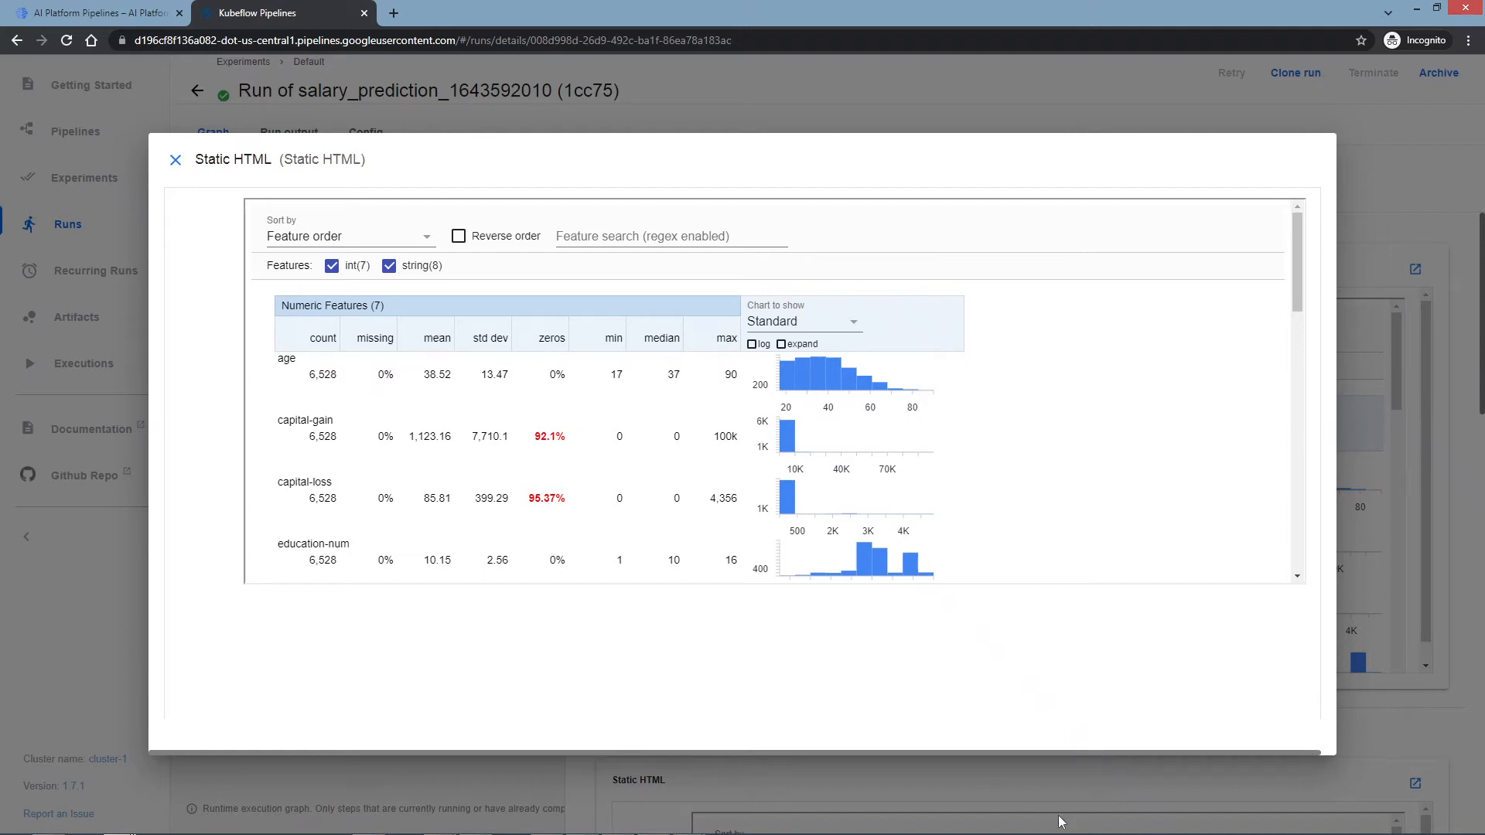
mouse_move(780, 448)
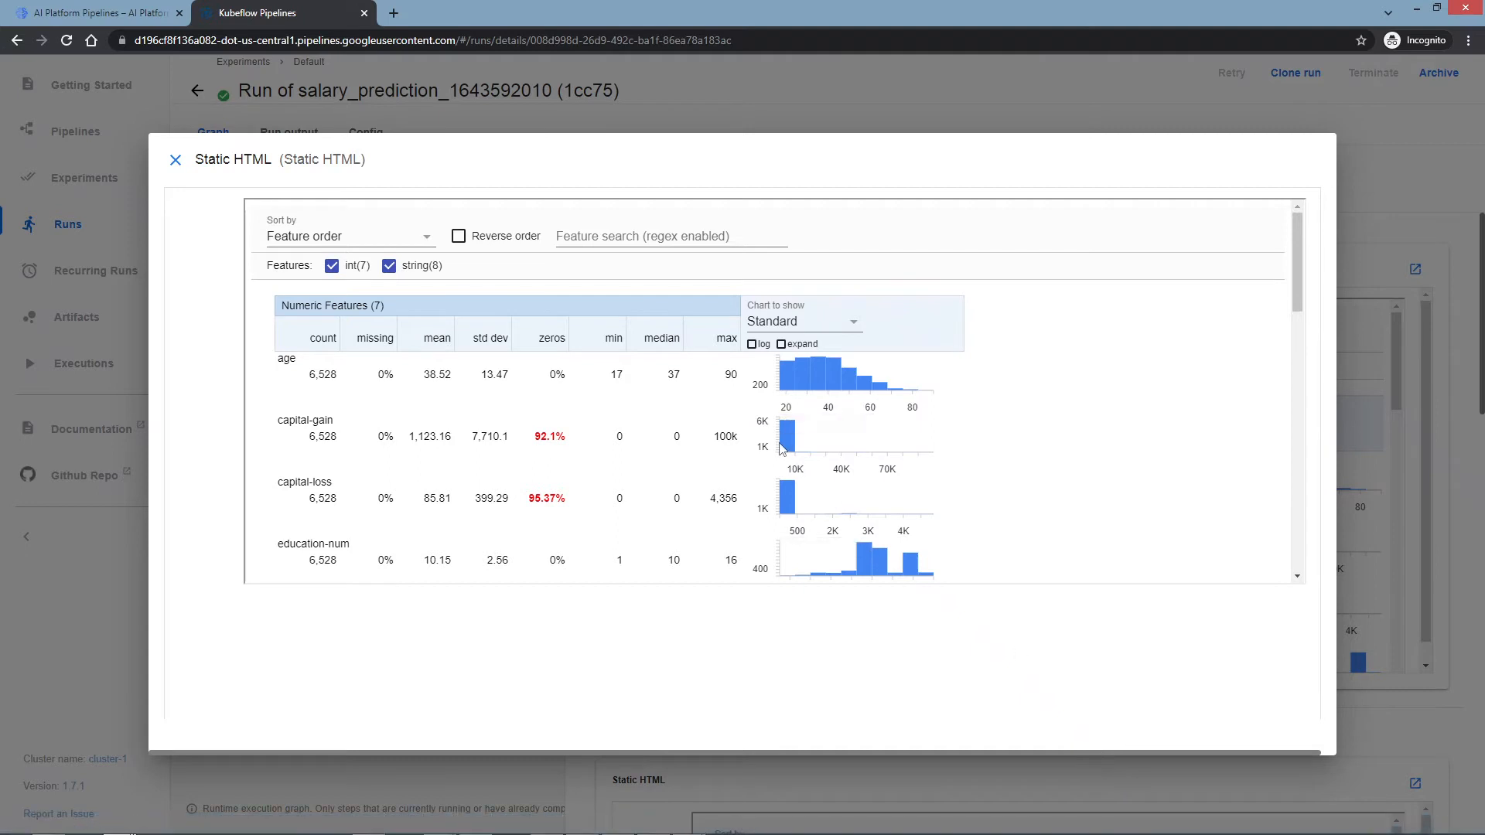
mouse_move(758, 382)
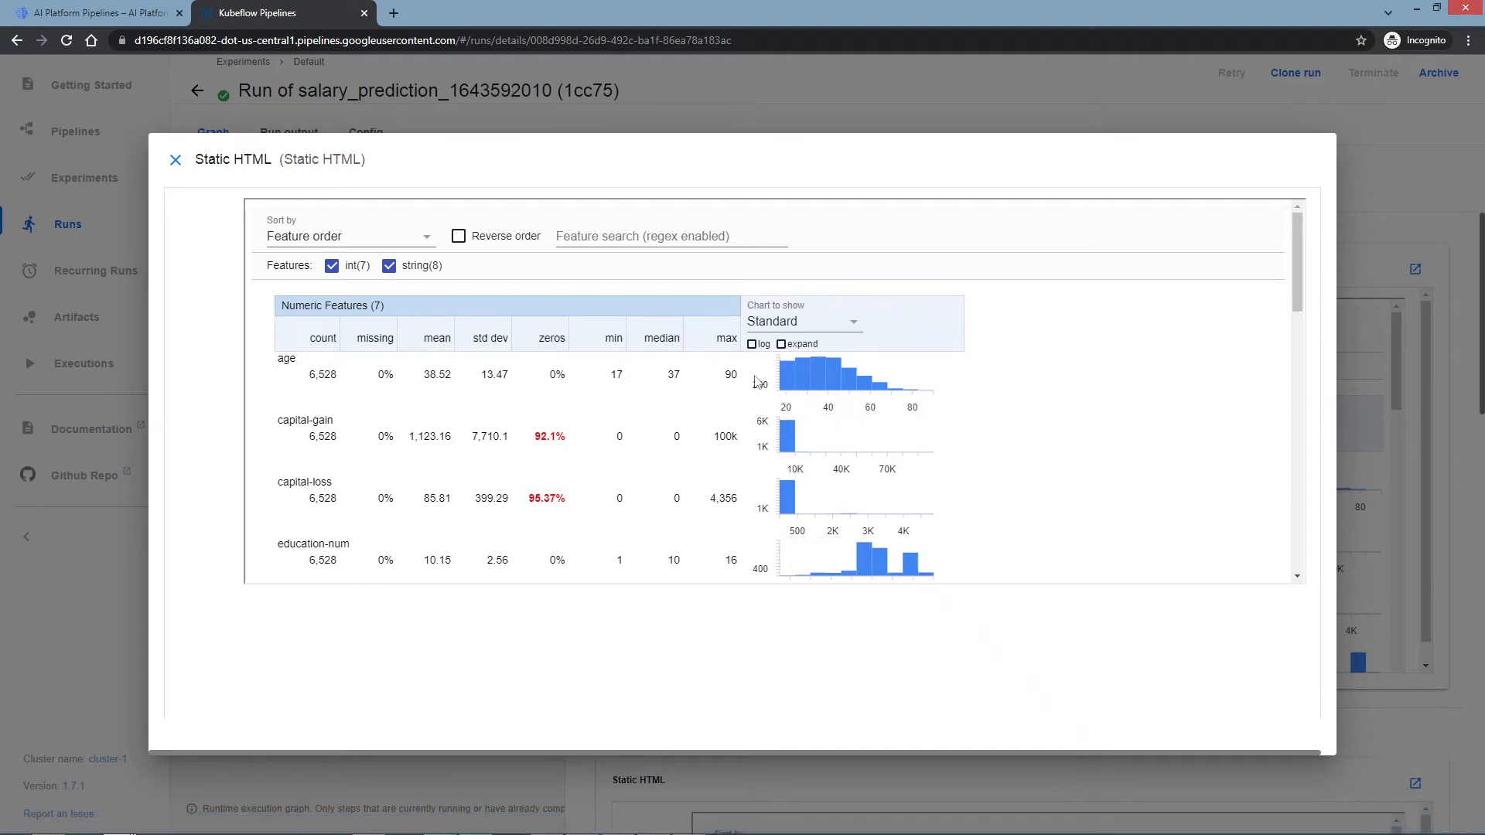
mouse_move(577, 281)
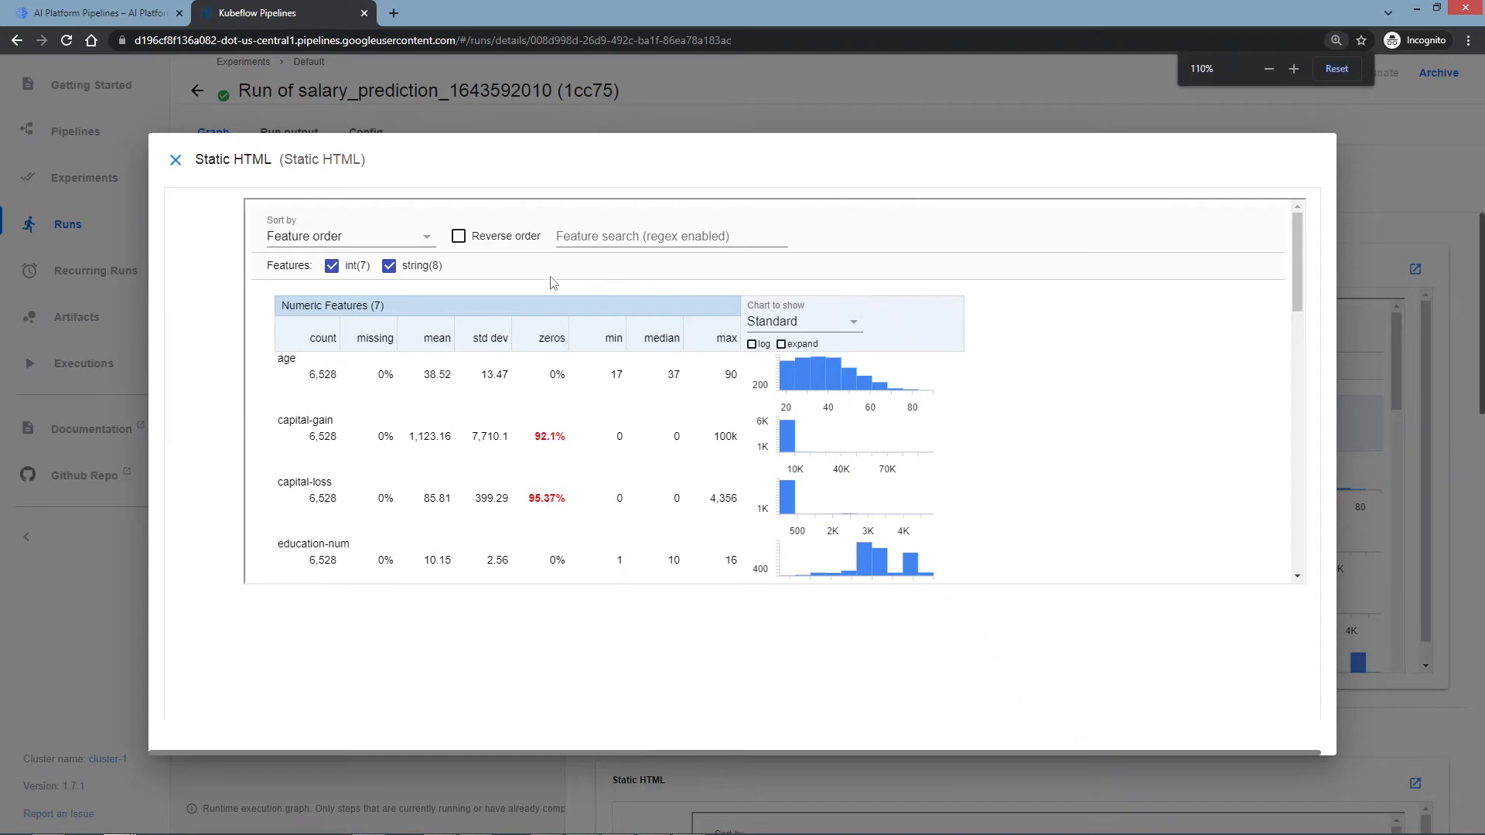
click(1294, 68)
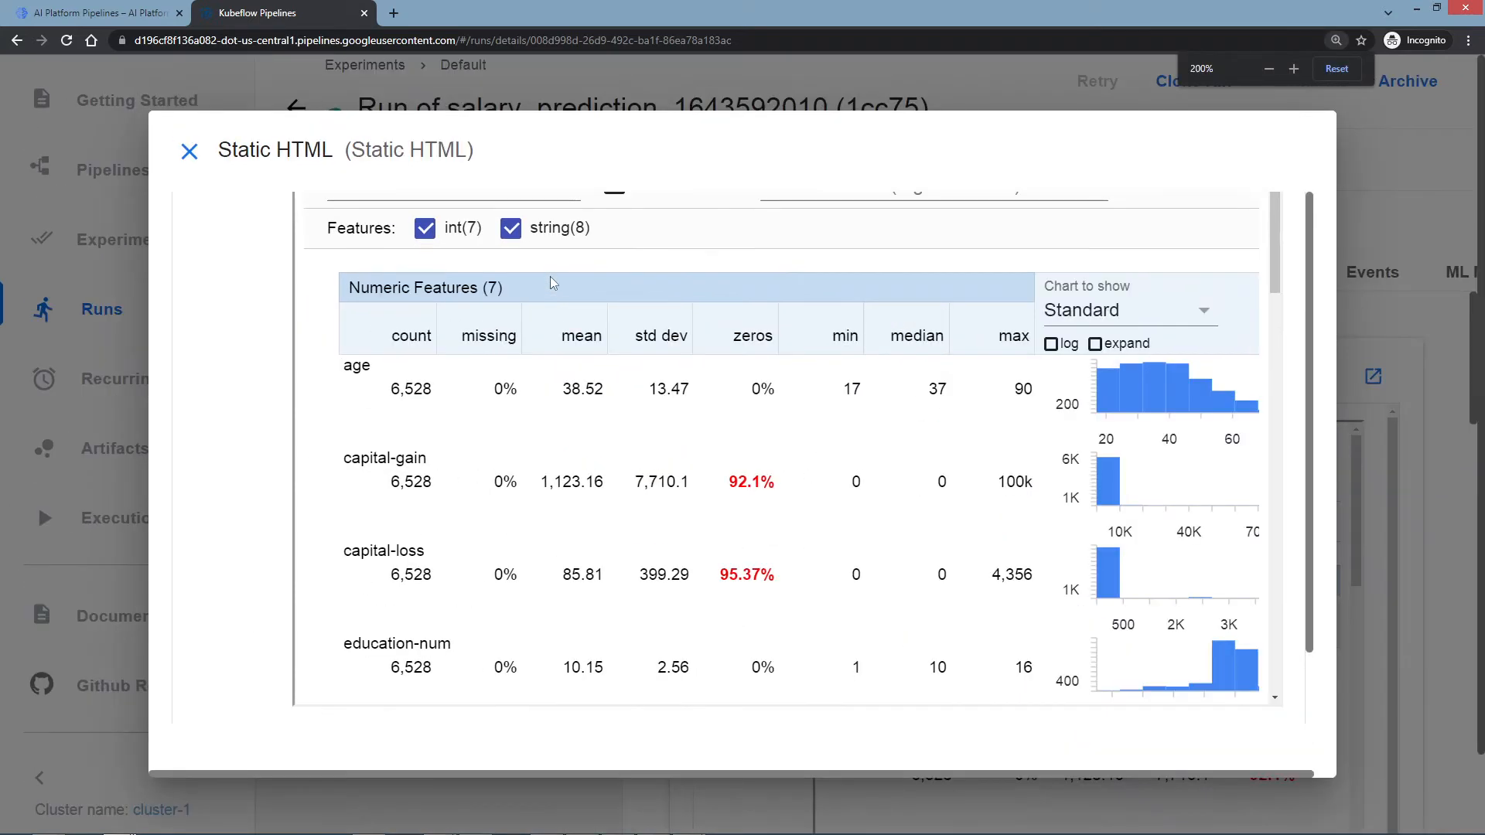
click(1268, 68)
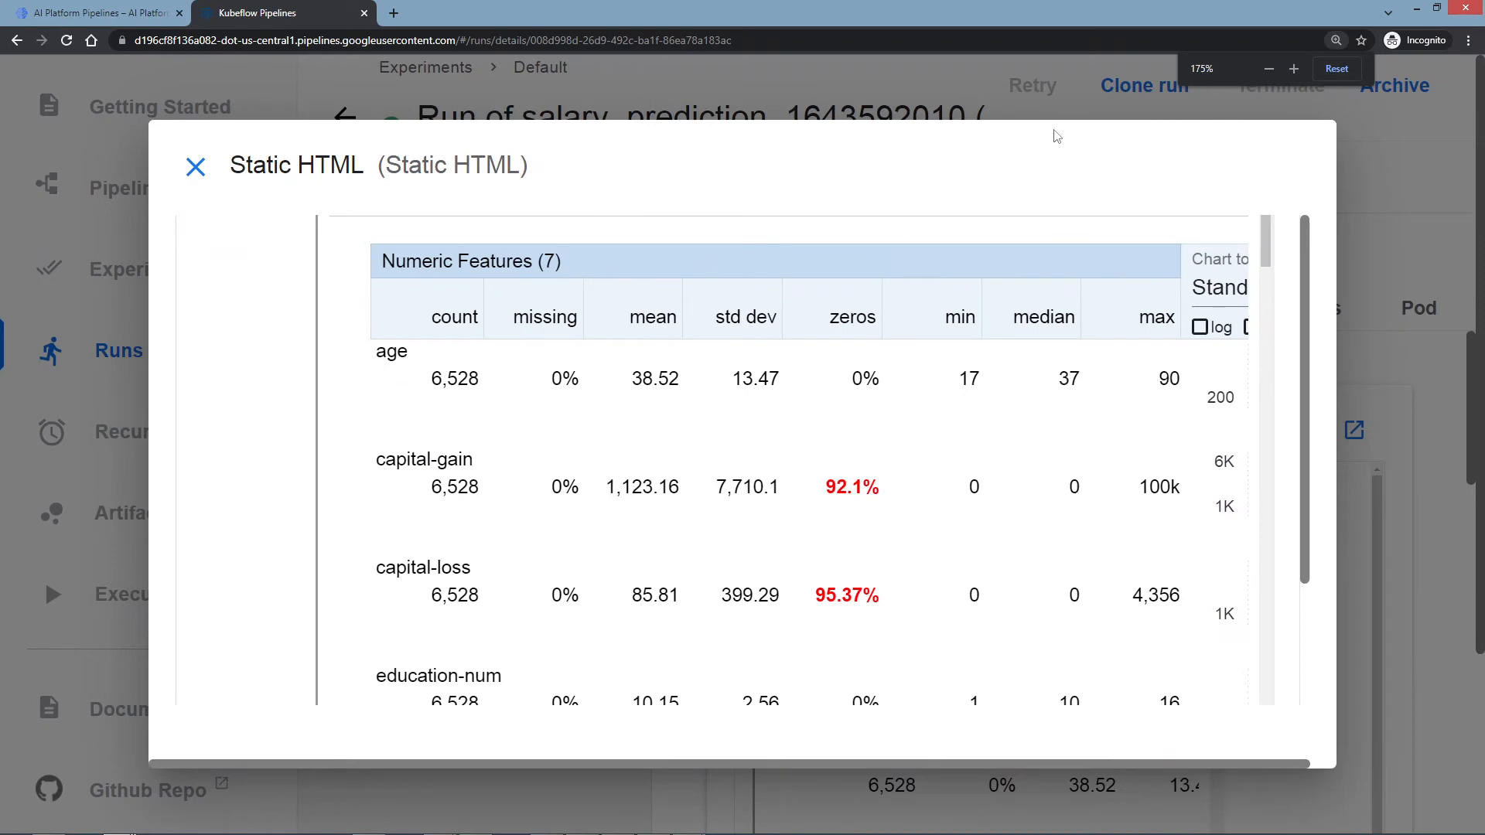
click(1267, 68)
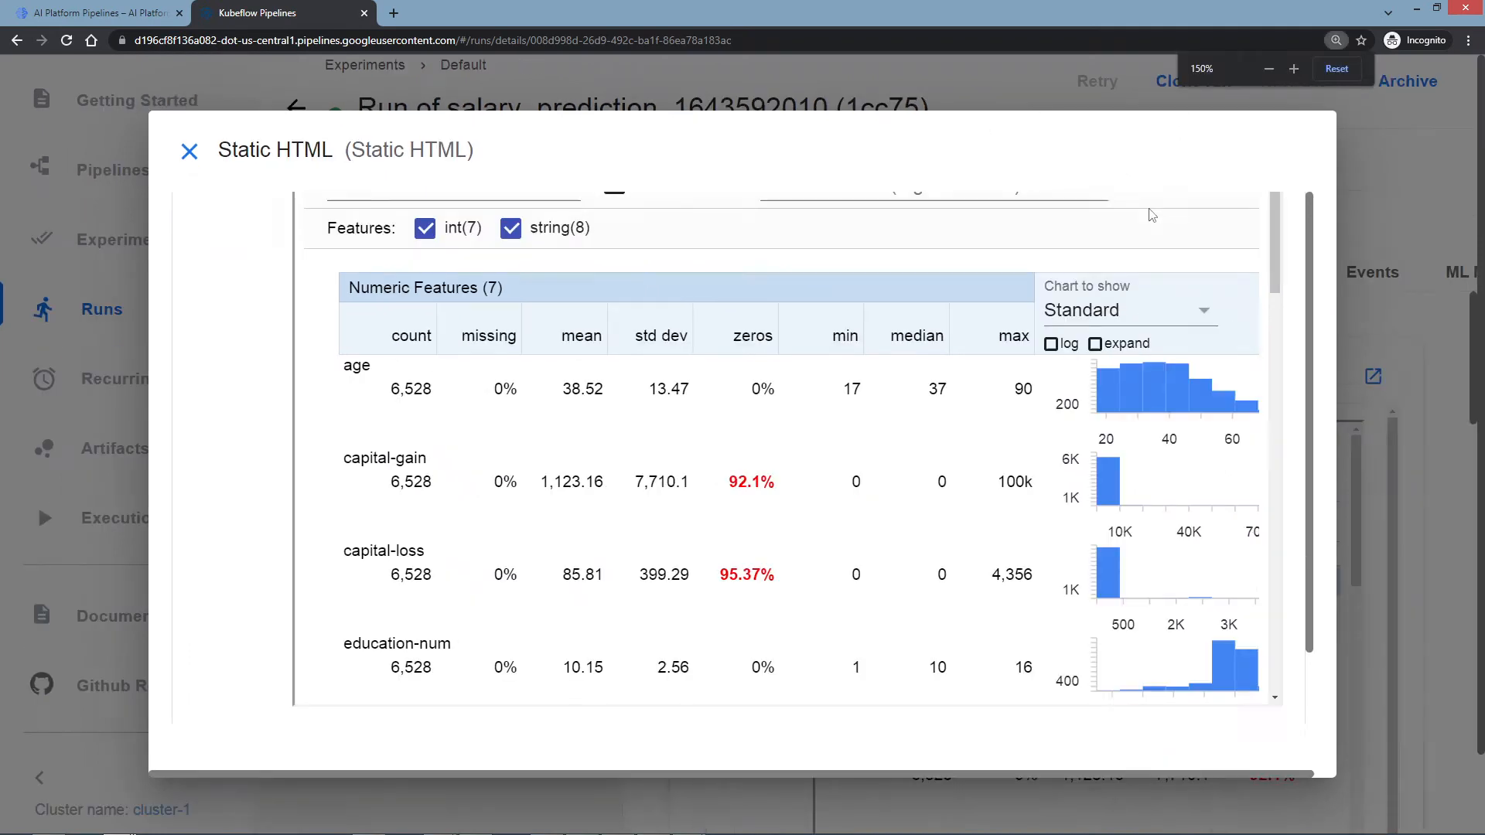
click(1269, 68)
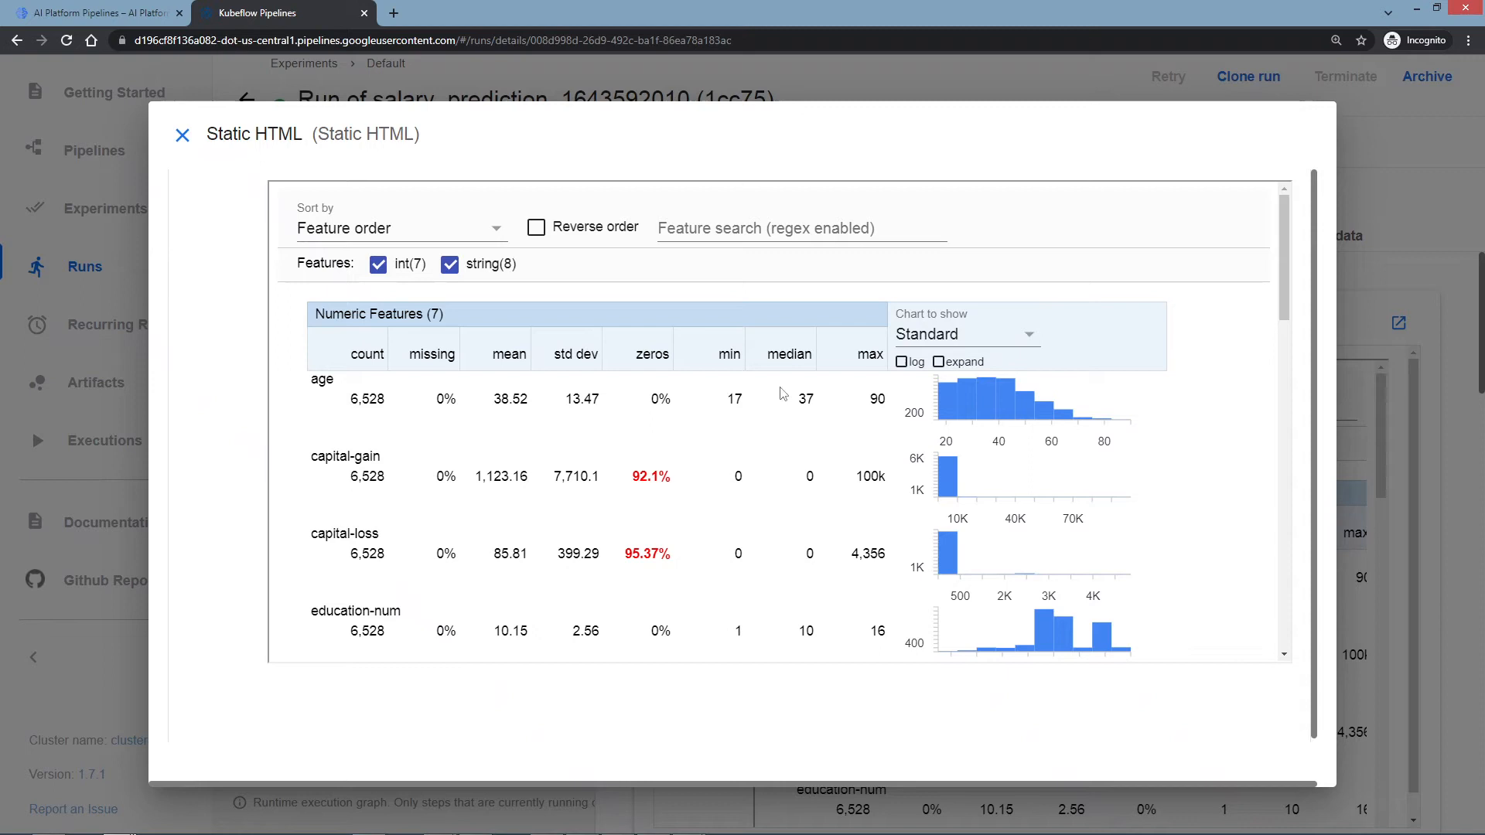
mouse_move(792, 326)
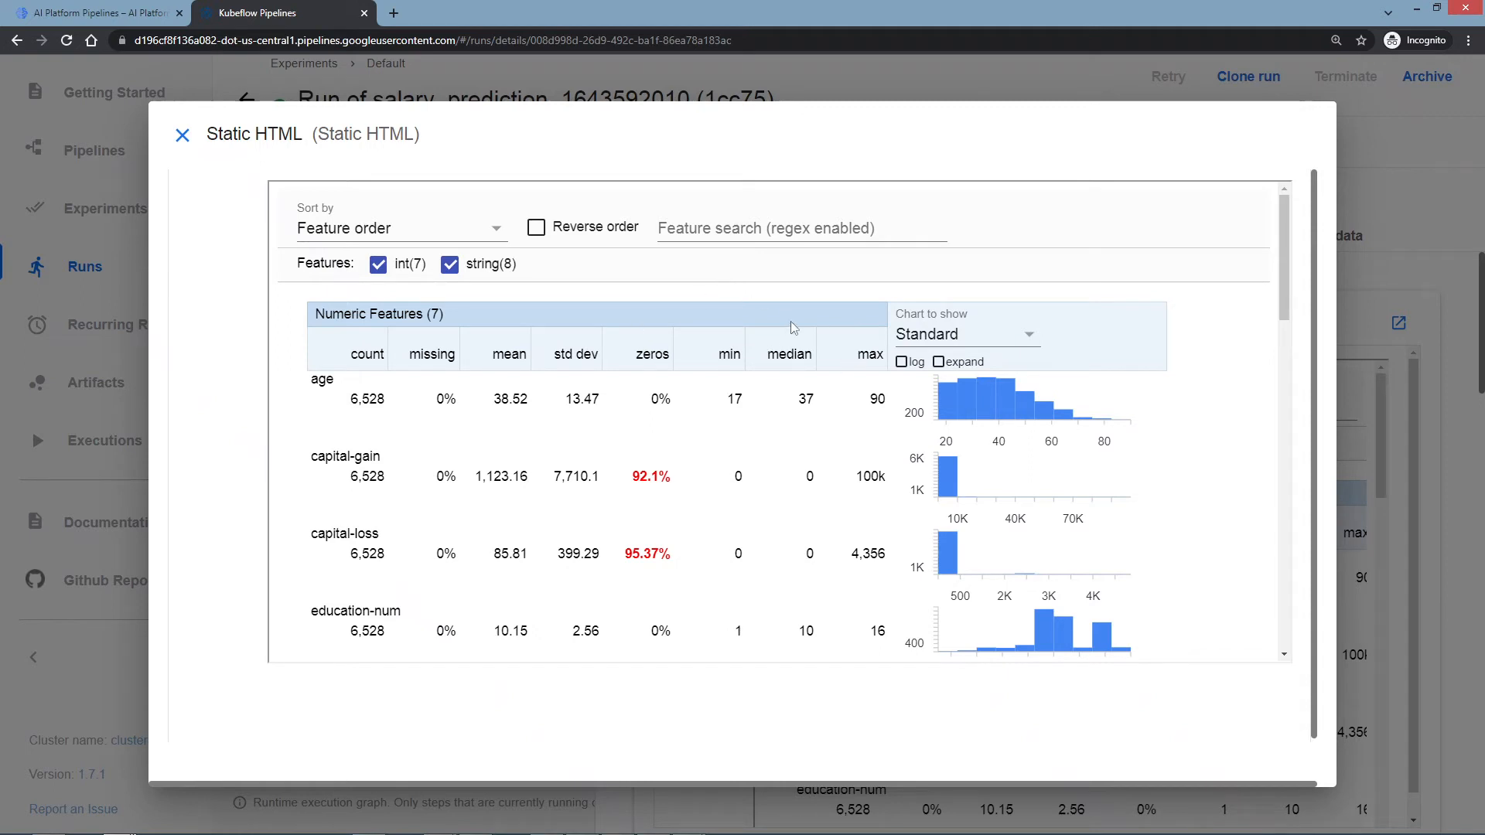
mouse_move(379, 377)
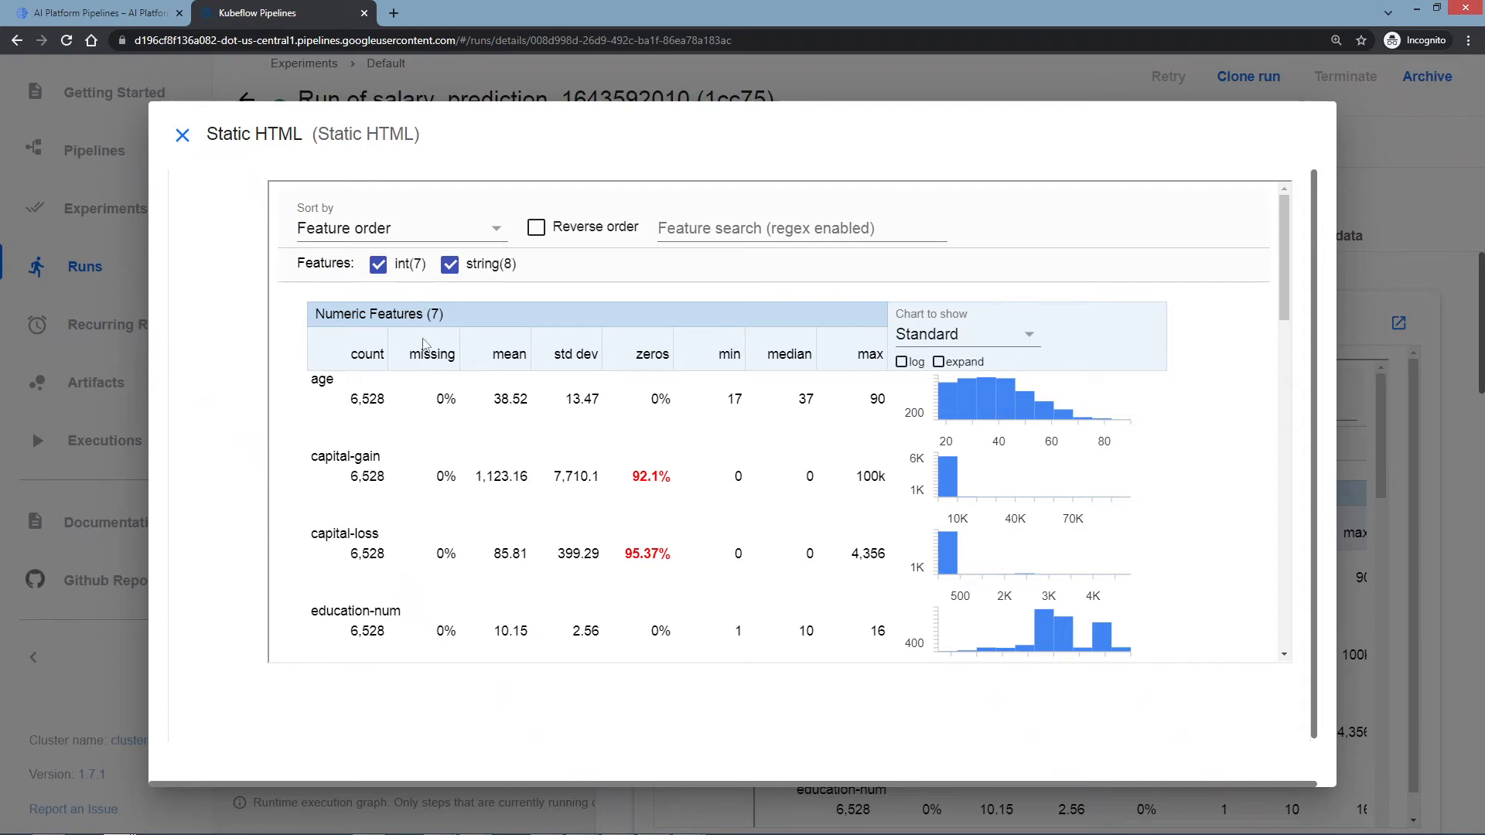
Scroll through the numeric features from age and capital-gain down to the label feature.
scroll(down, 3)
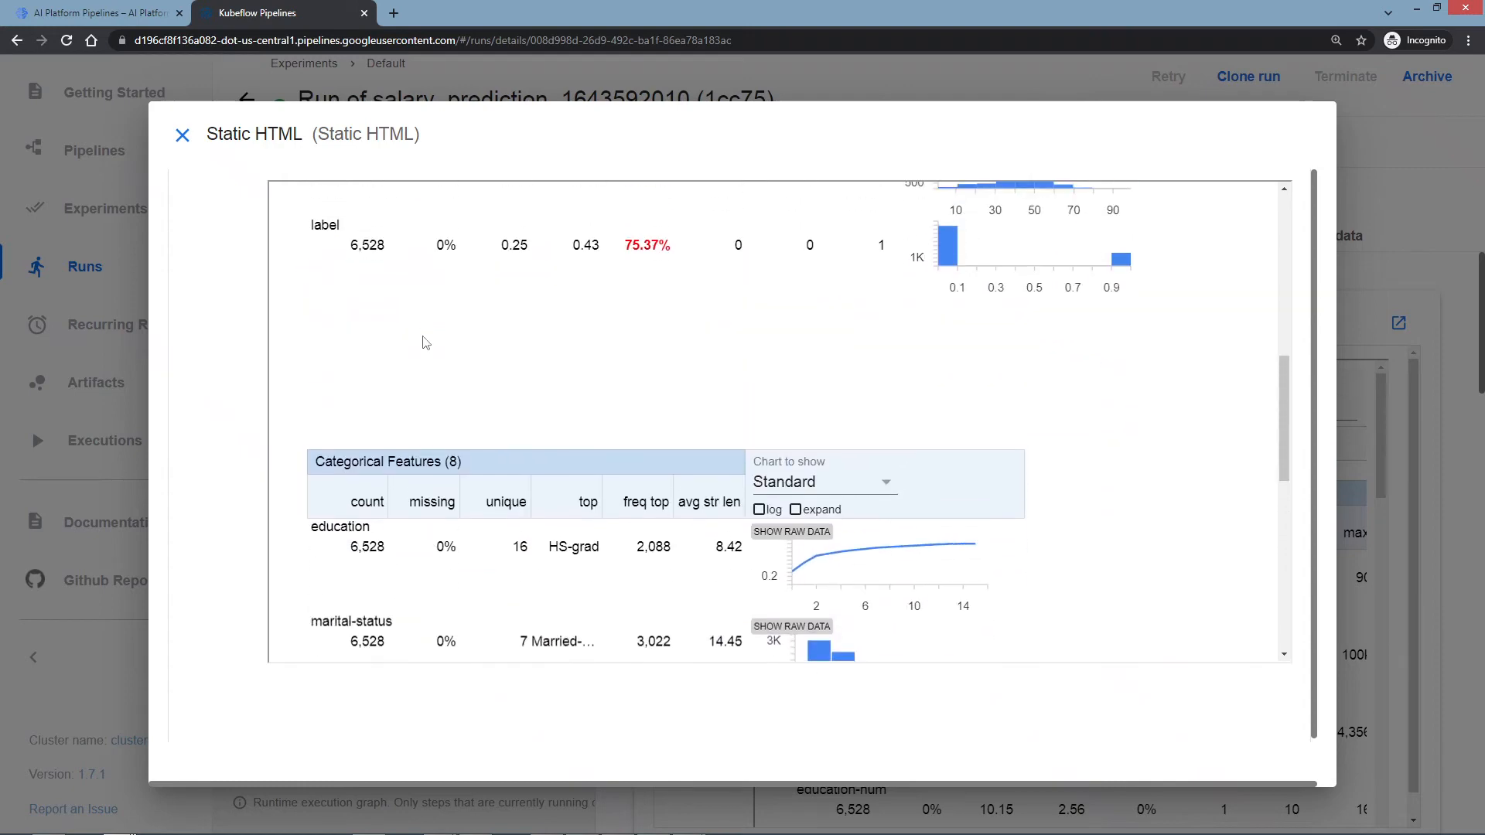
scroll(up, 3)
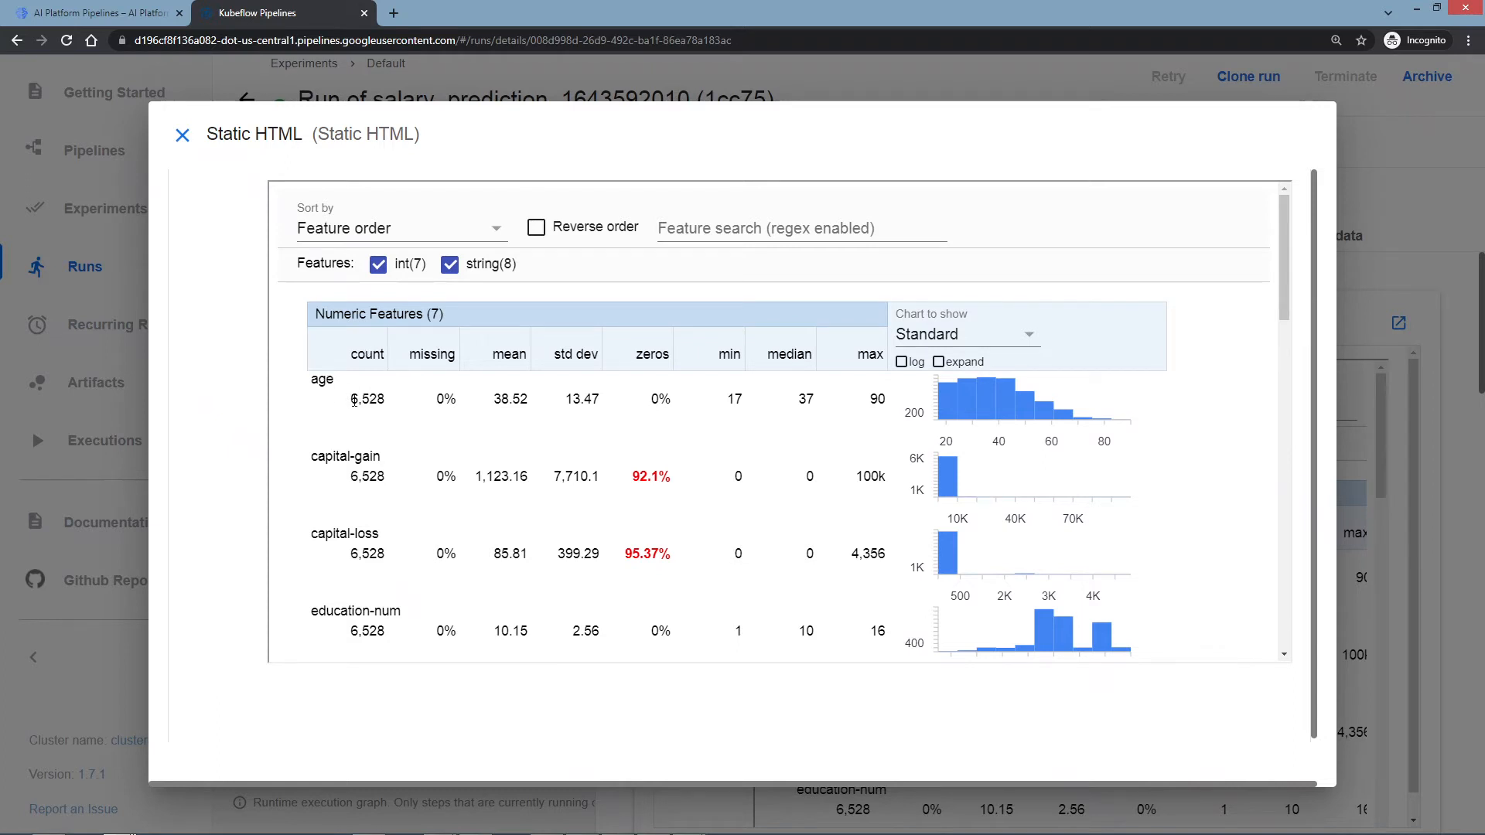
mouse_move(385, 400)
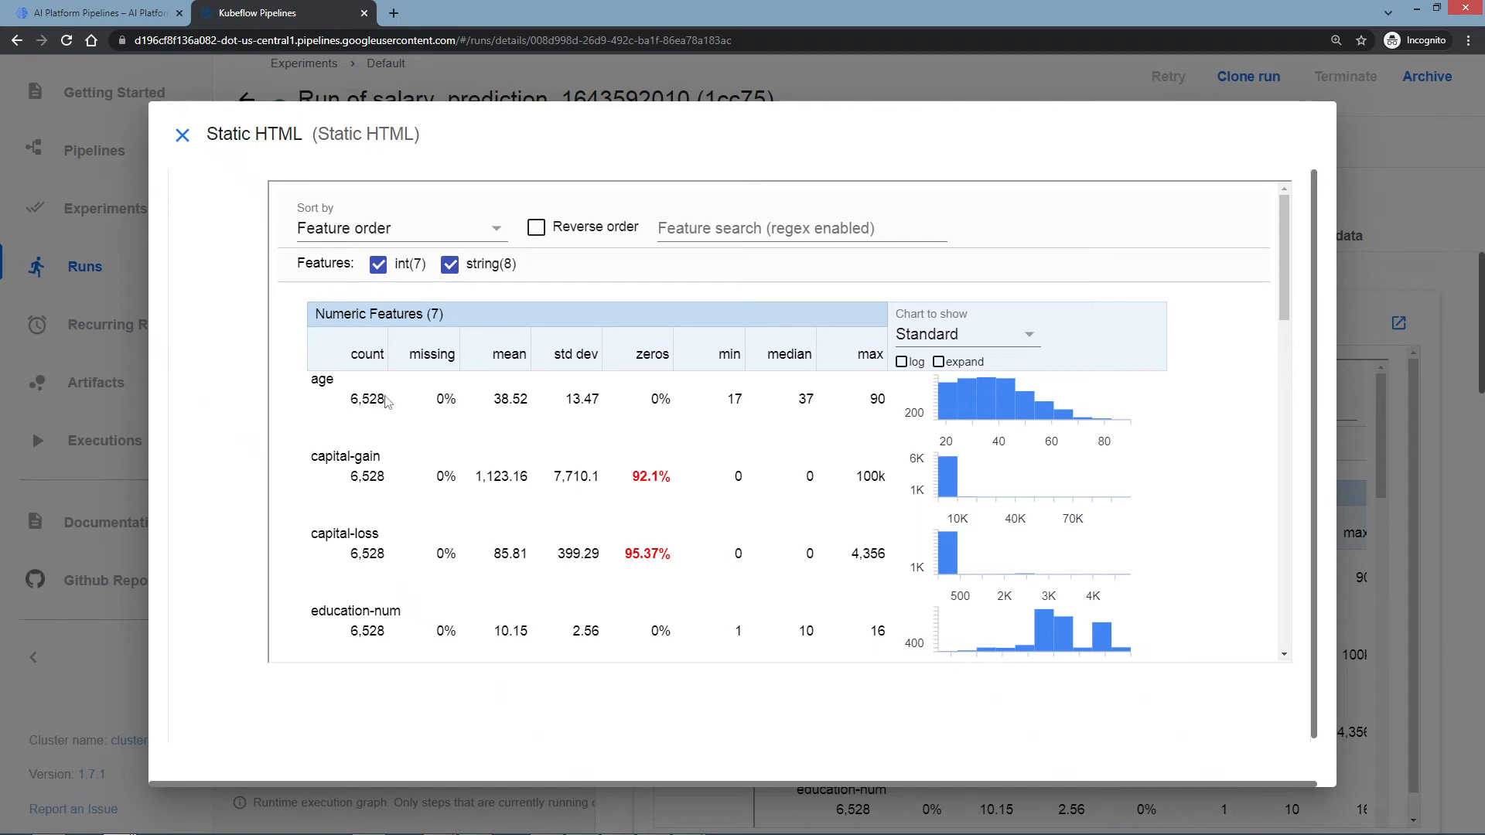
mouse_move(383, 399)
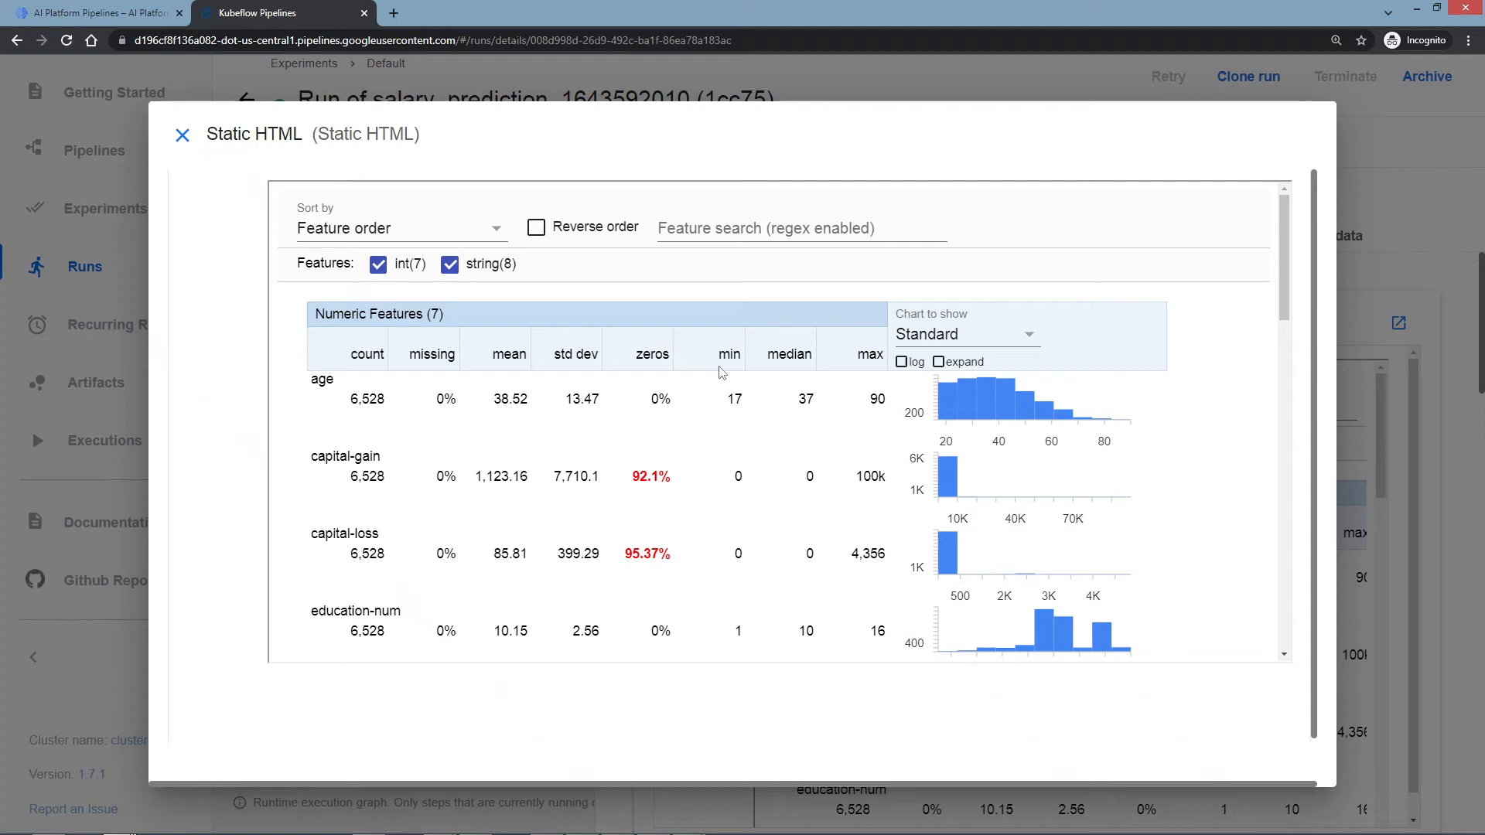
mouse_move(888, 403)
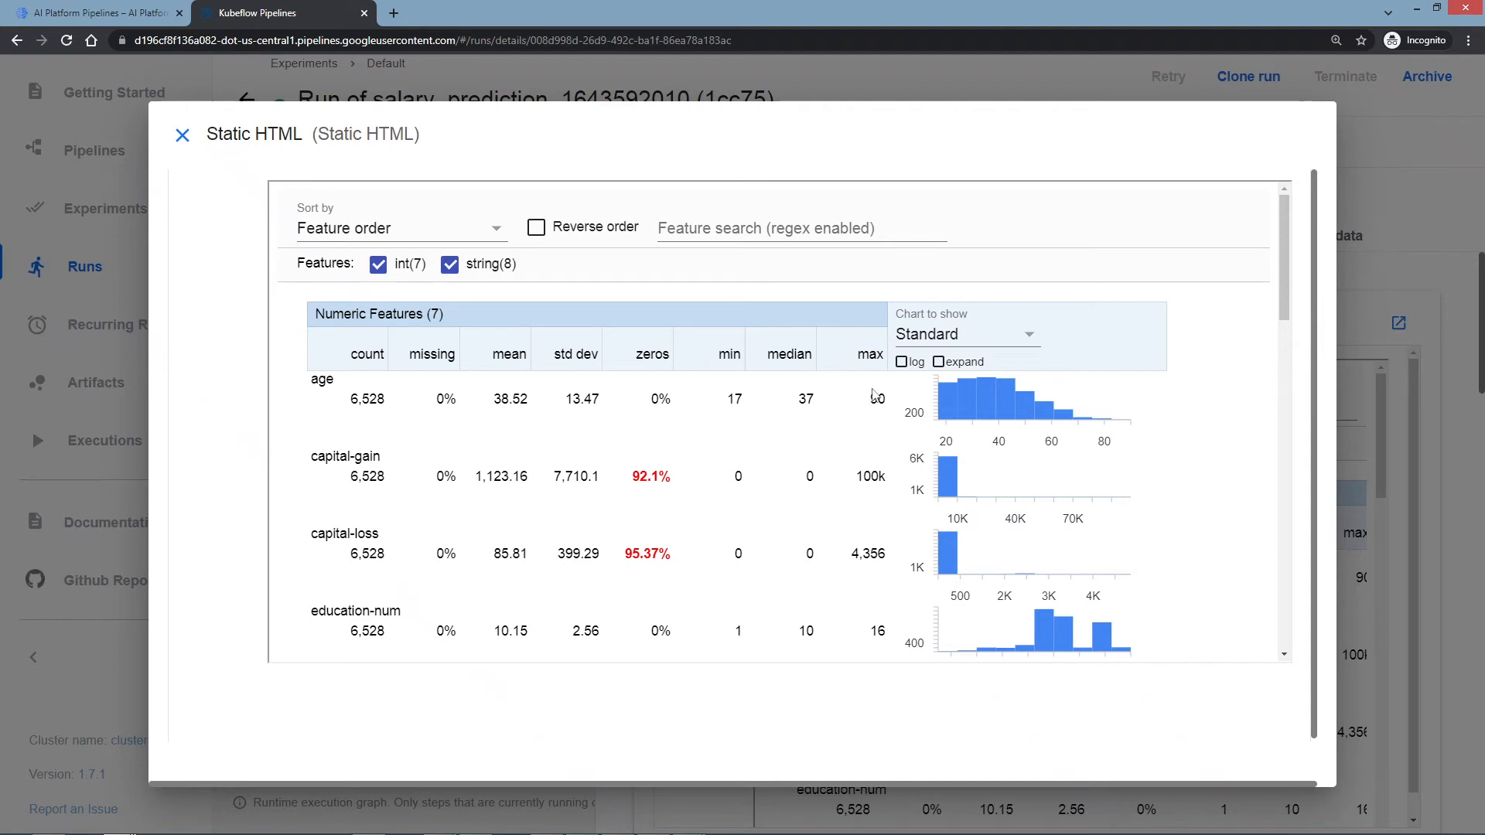
mouse_move(945, 391)
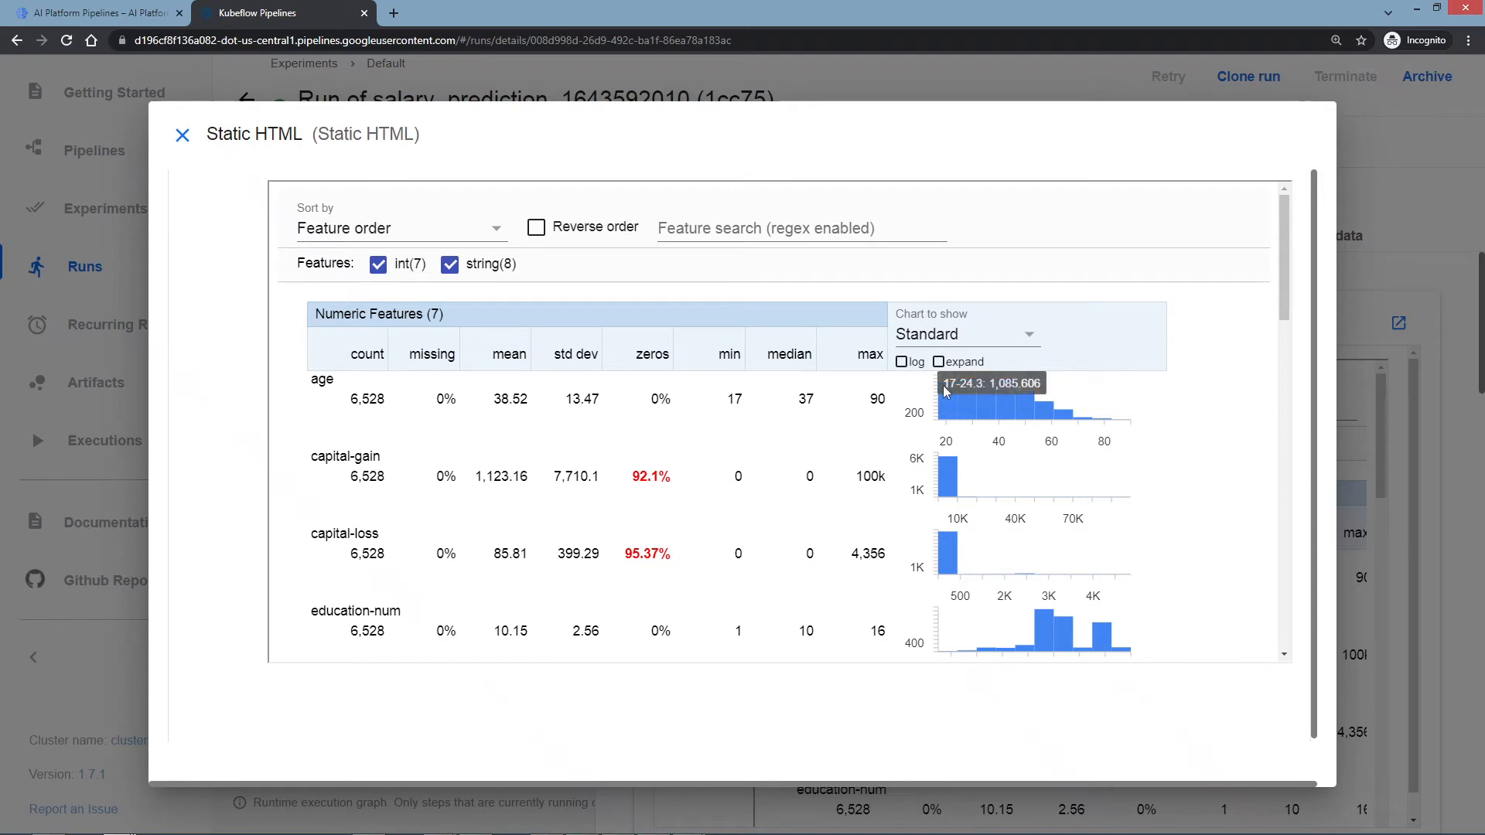
mouse_move(898, 380)
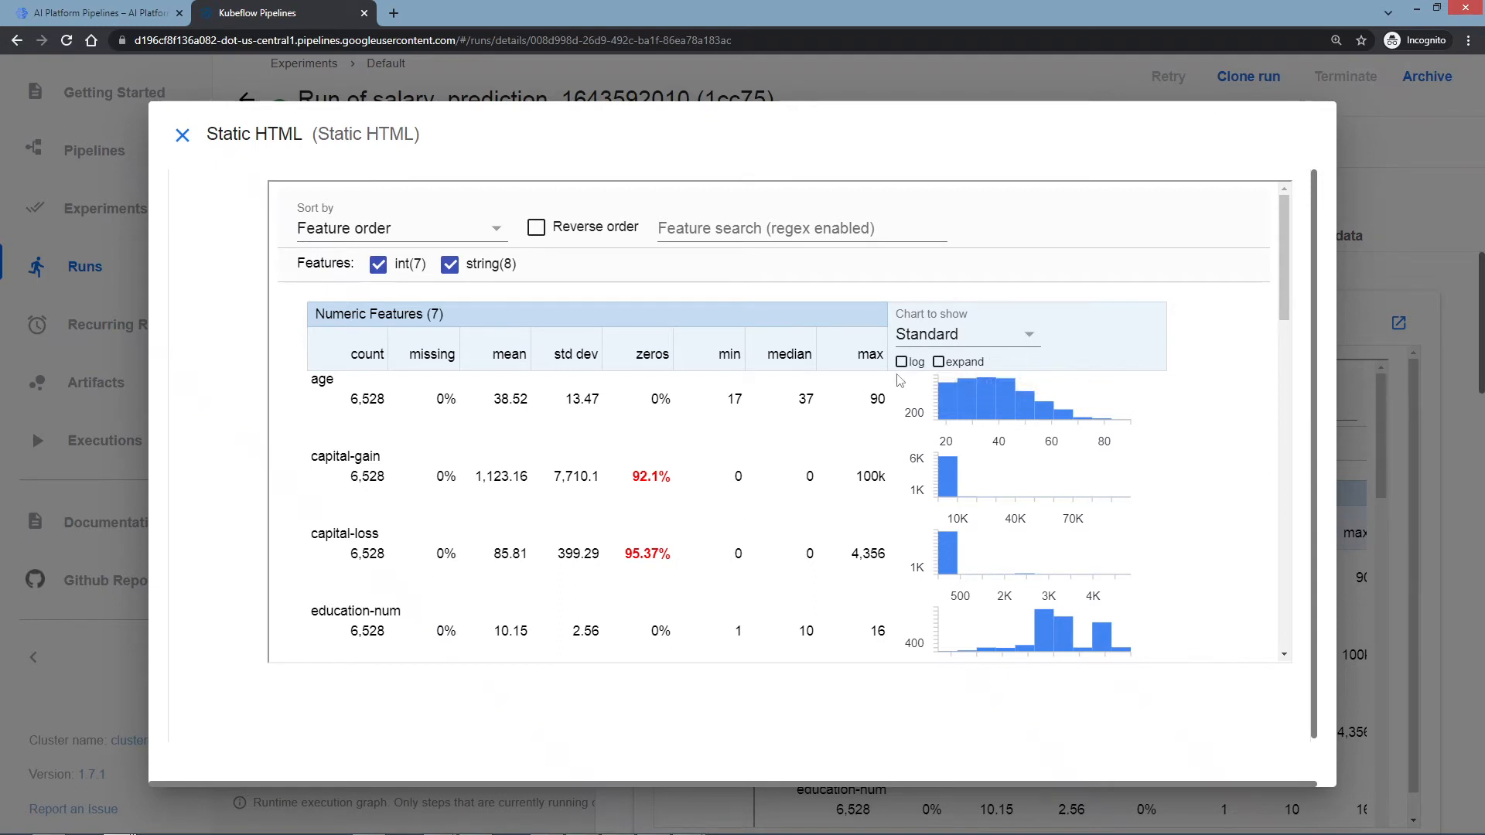
mouse_move(909, 421)
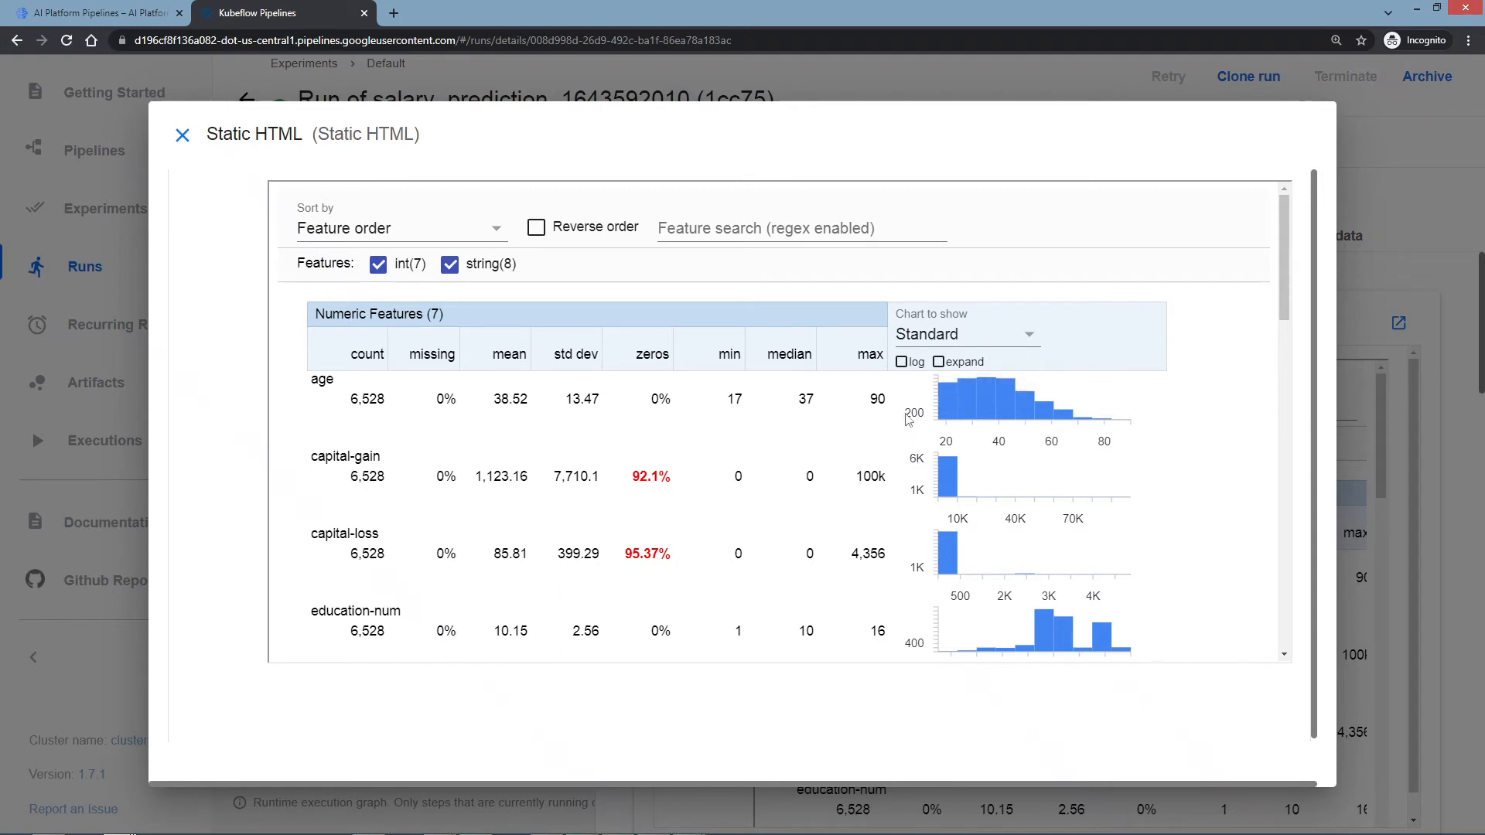
mouse_move(466, 482)
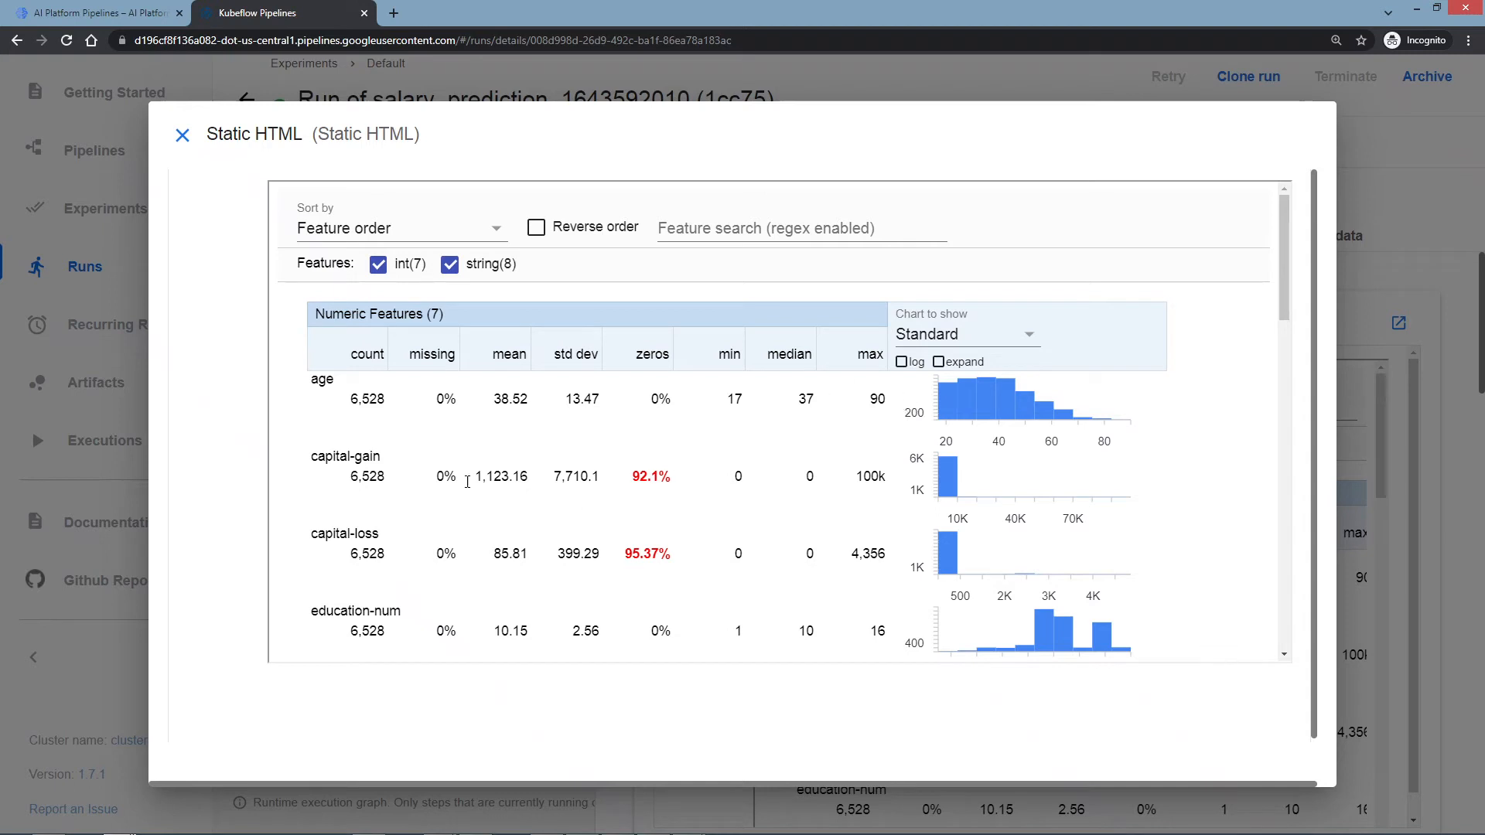
mouse_move(357, 460)
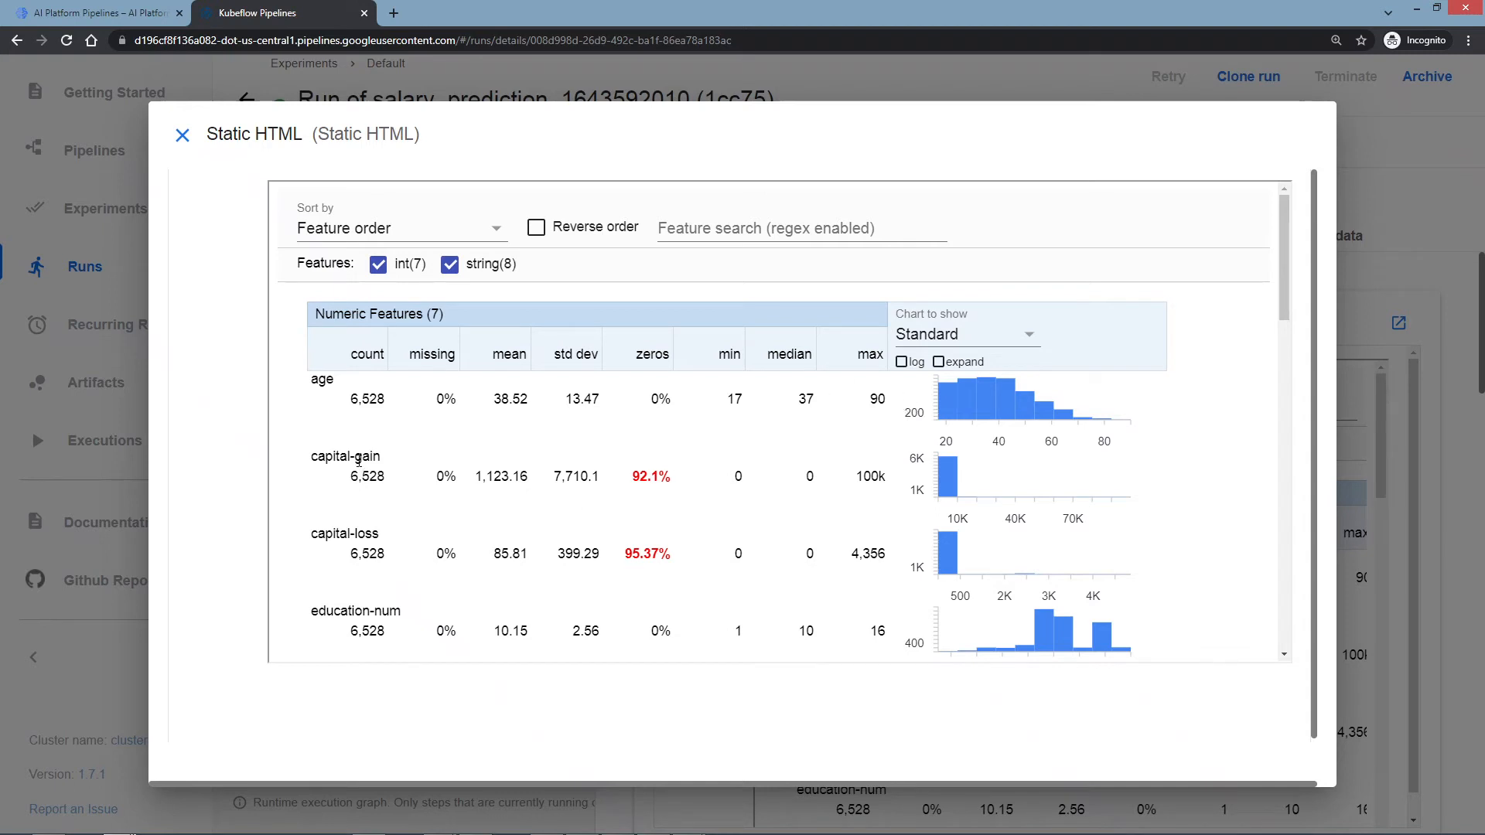
mouse_move(656, 461)
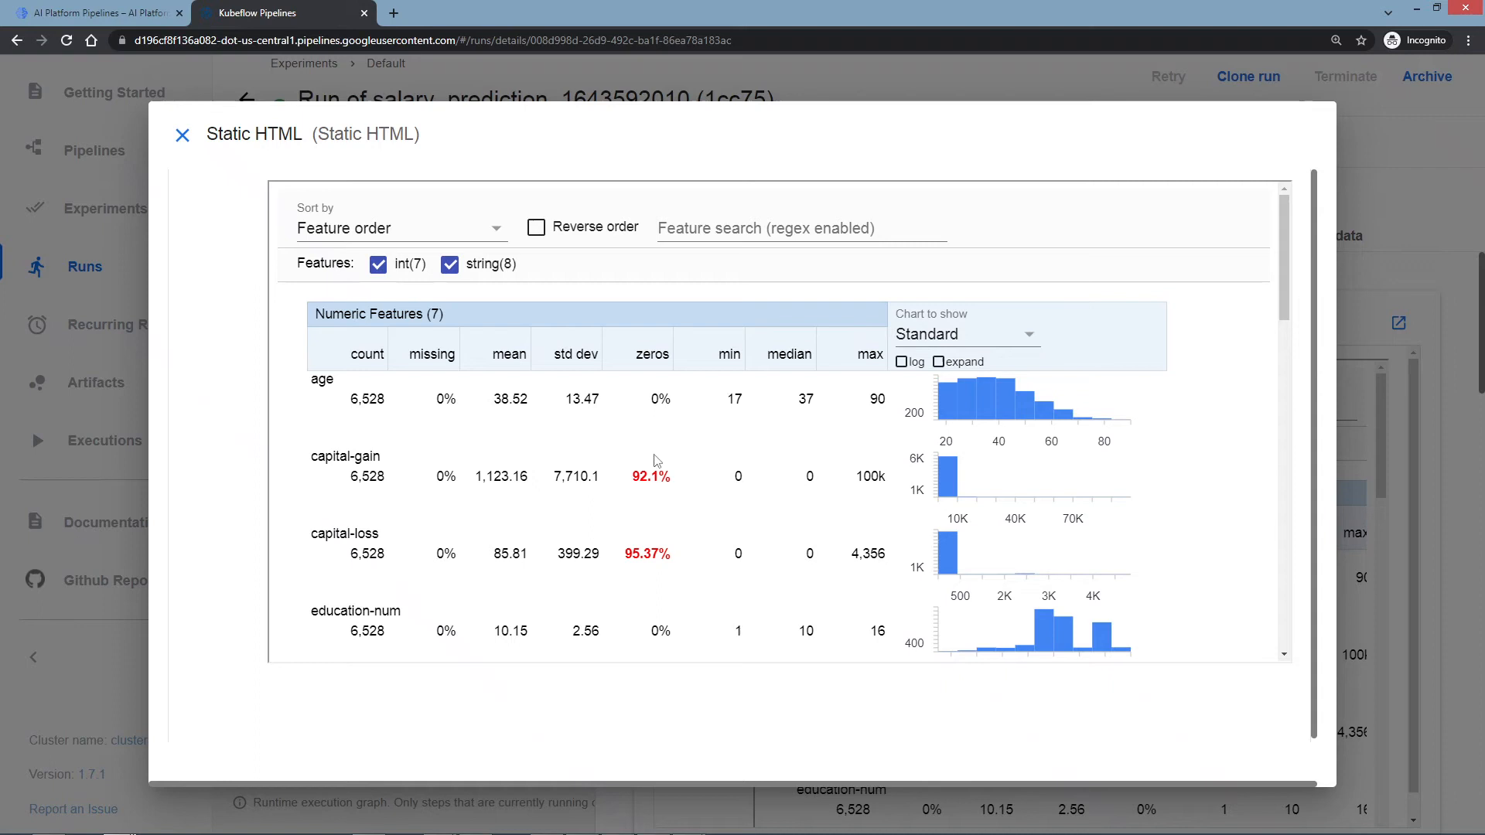
mouse_move(652, 466)
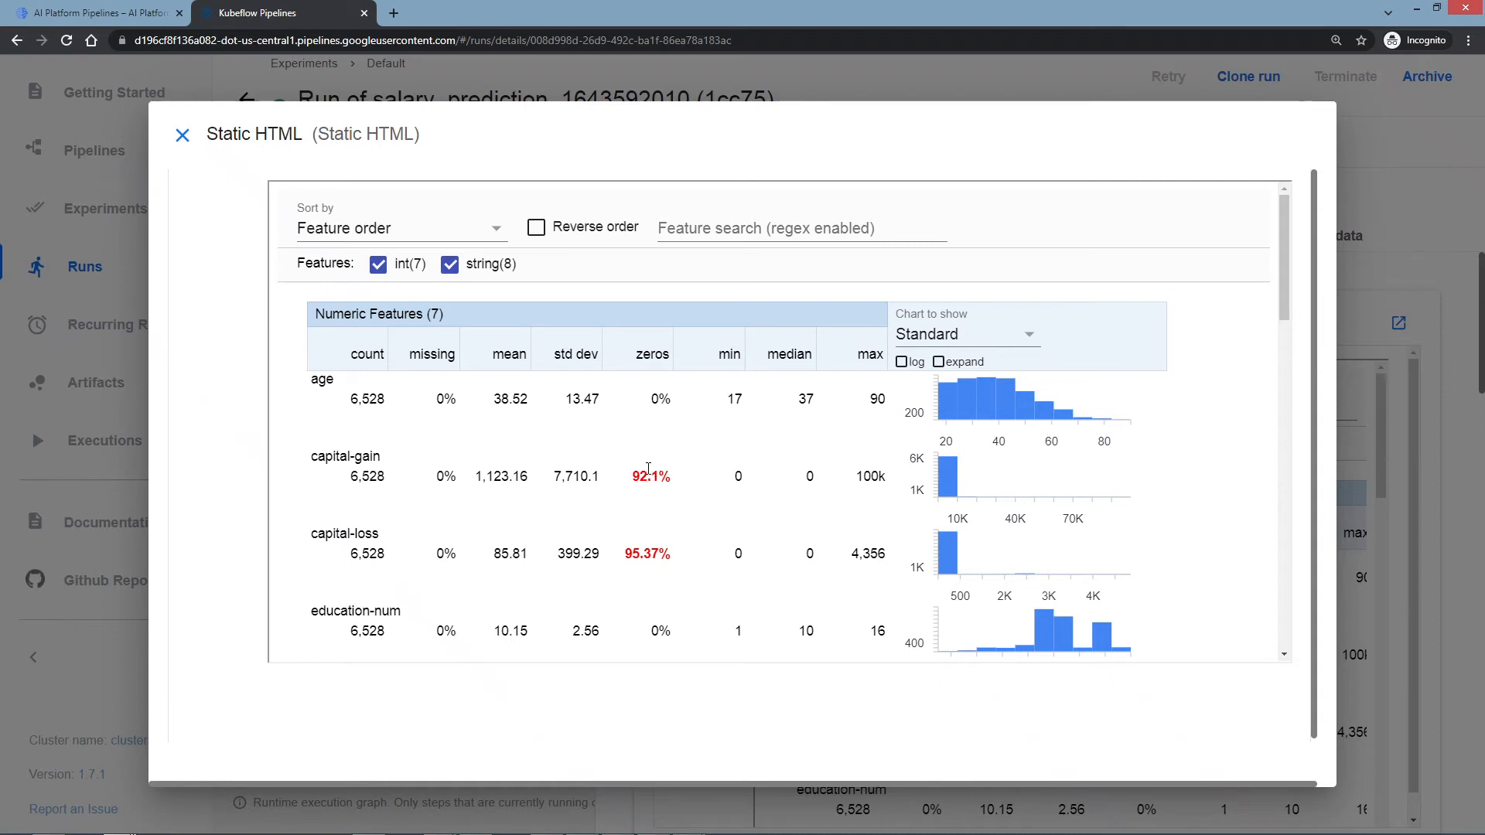
mouse_move(728, 437)
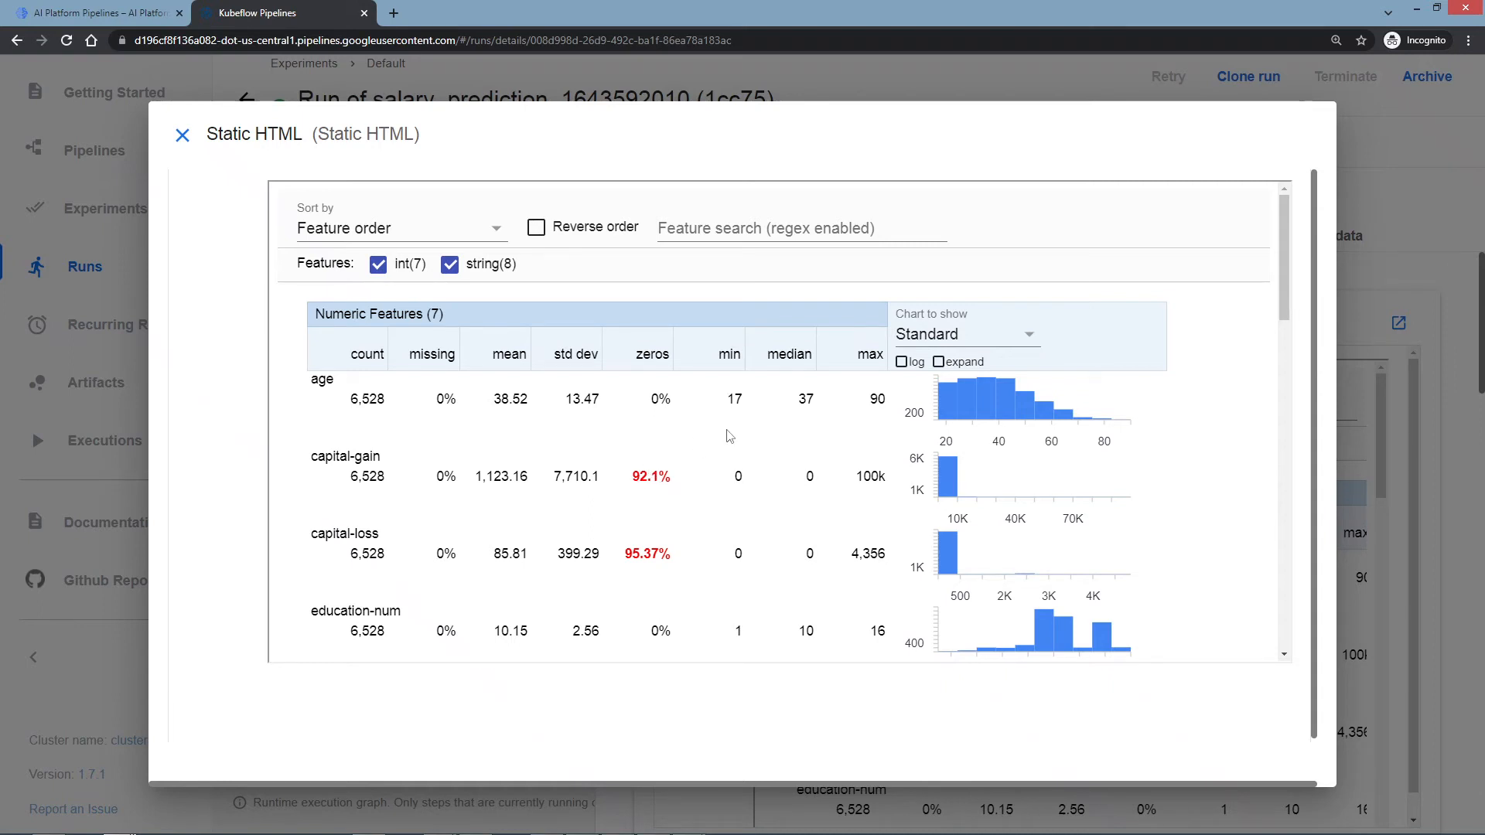
mouse_move(345, 490)
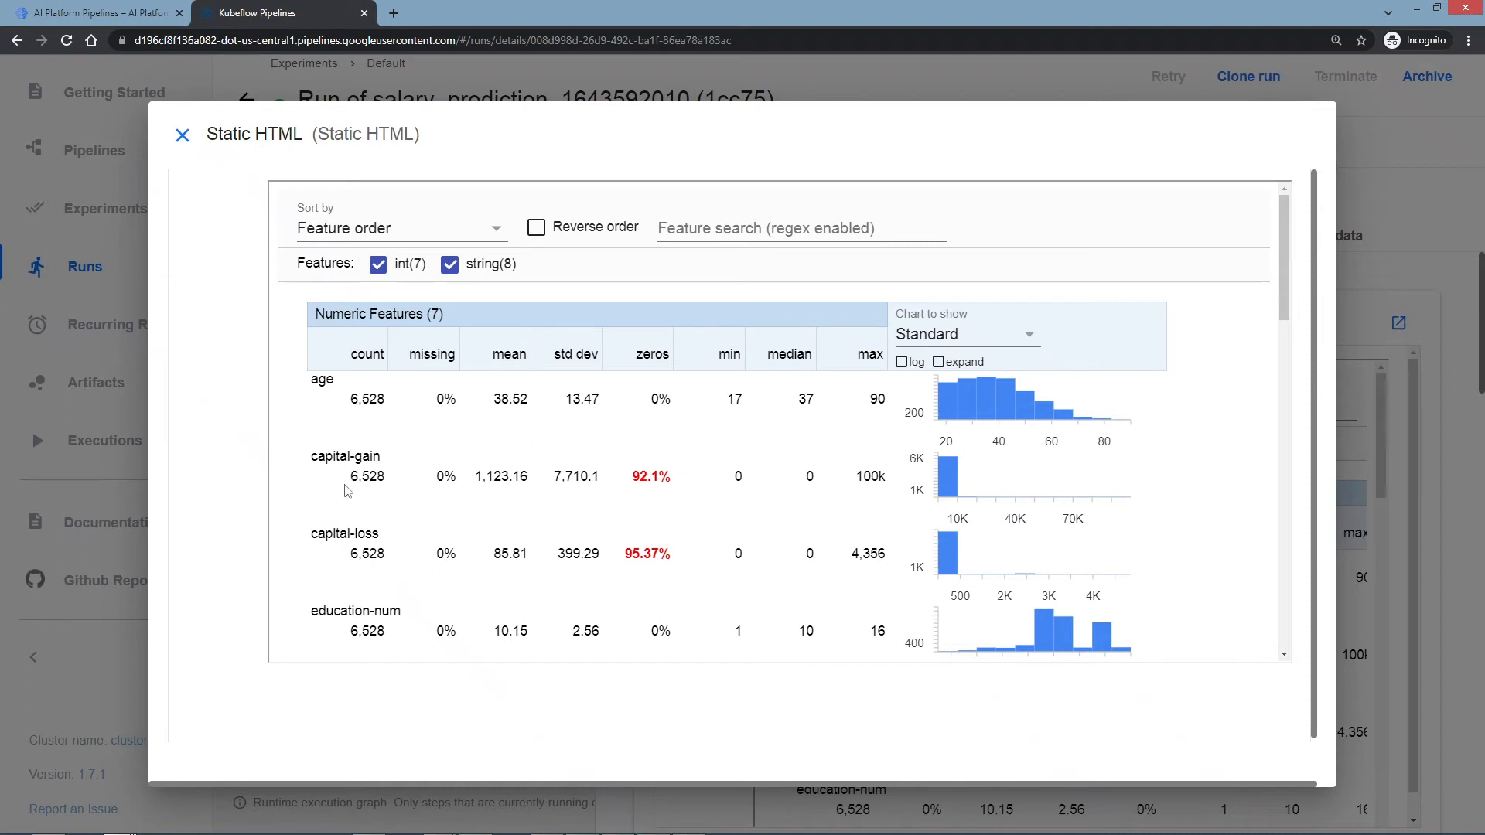
mouse_move(605, 478)
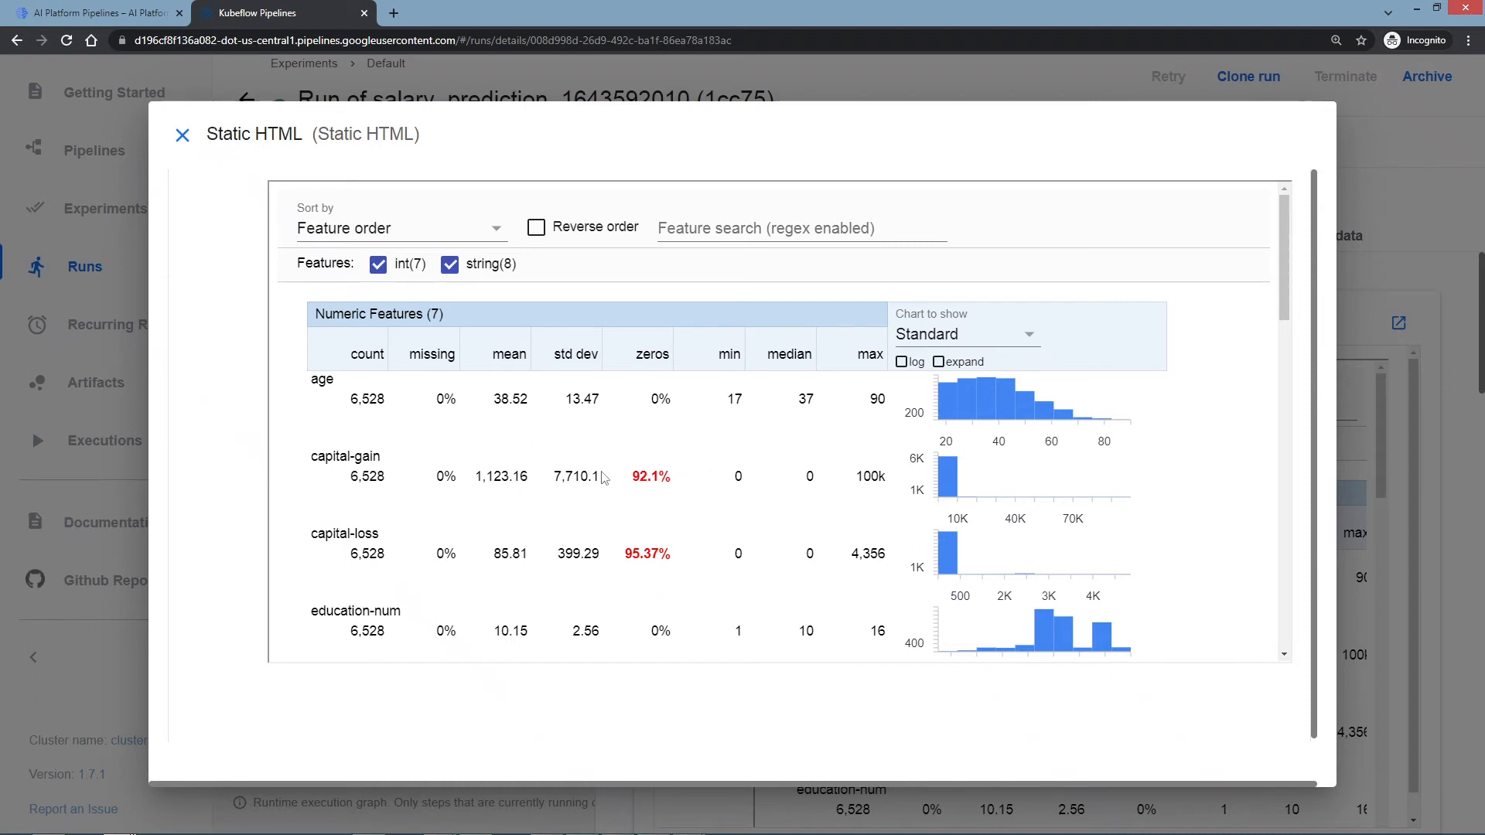
mouse_move(664, 498)
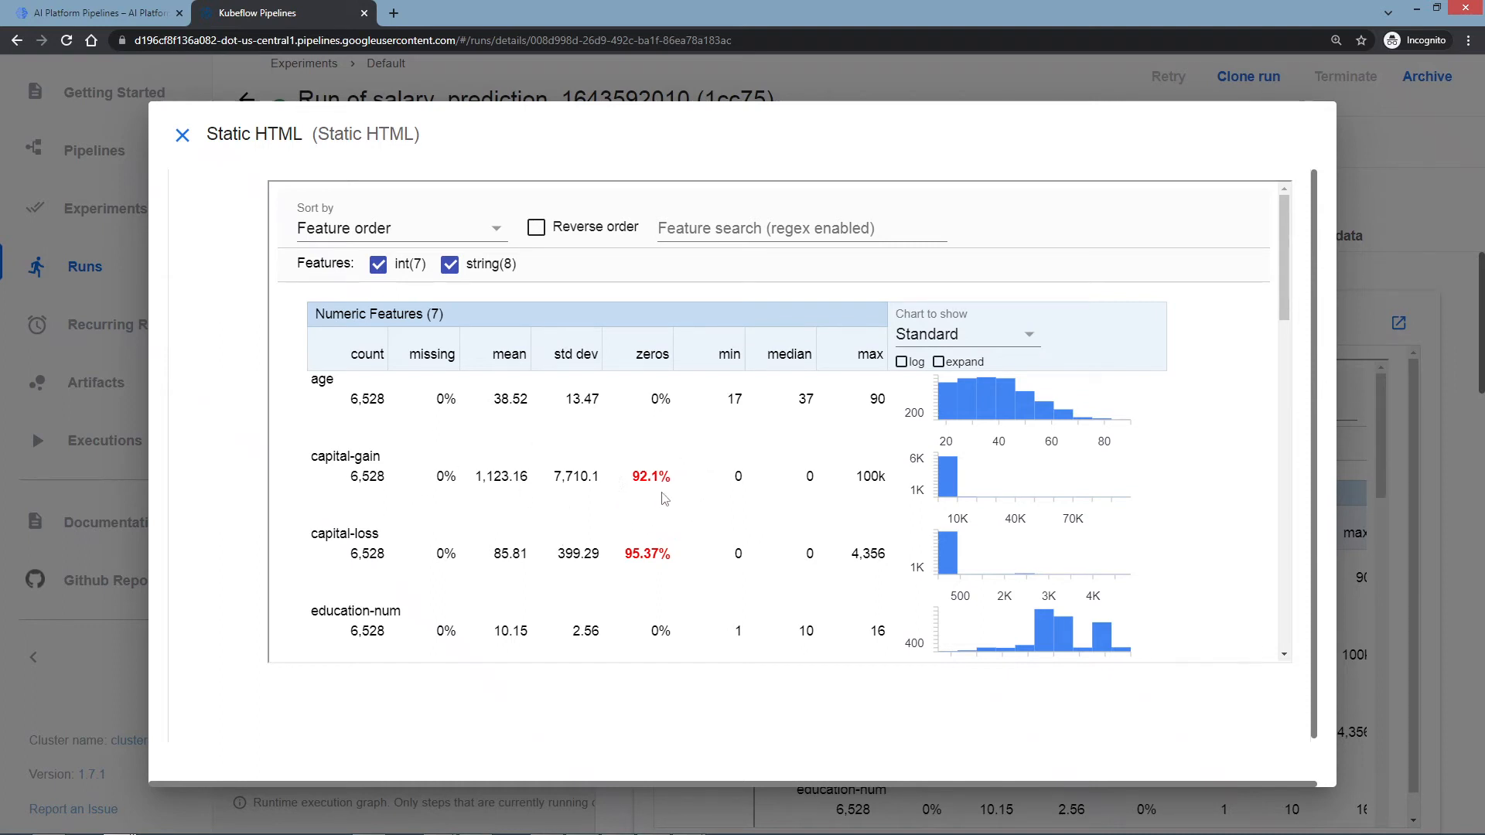
mouse_move(687, 486)
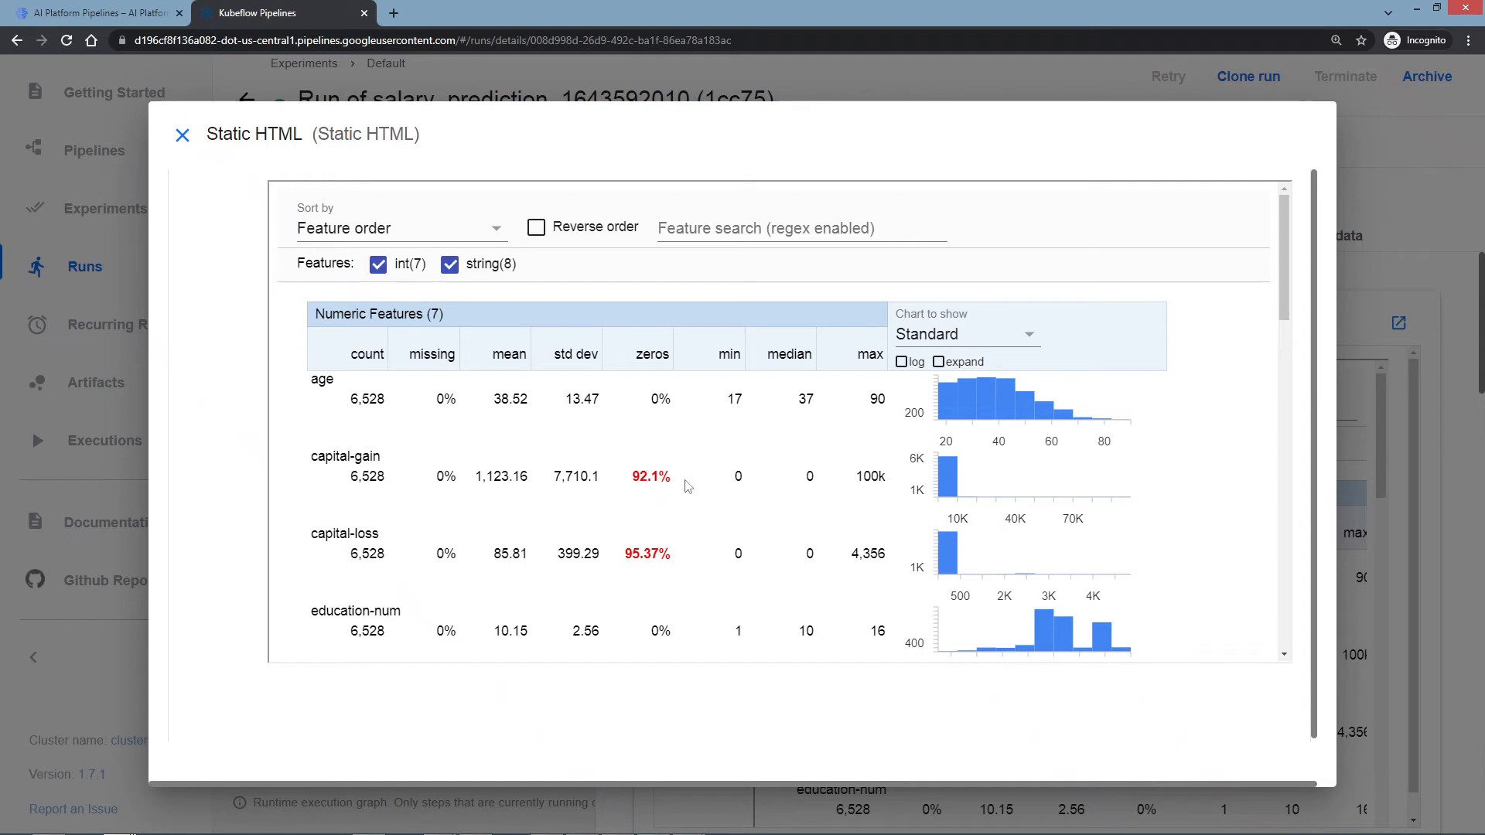
mouse_move(665, 475)
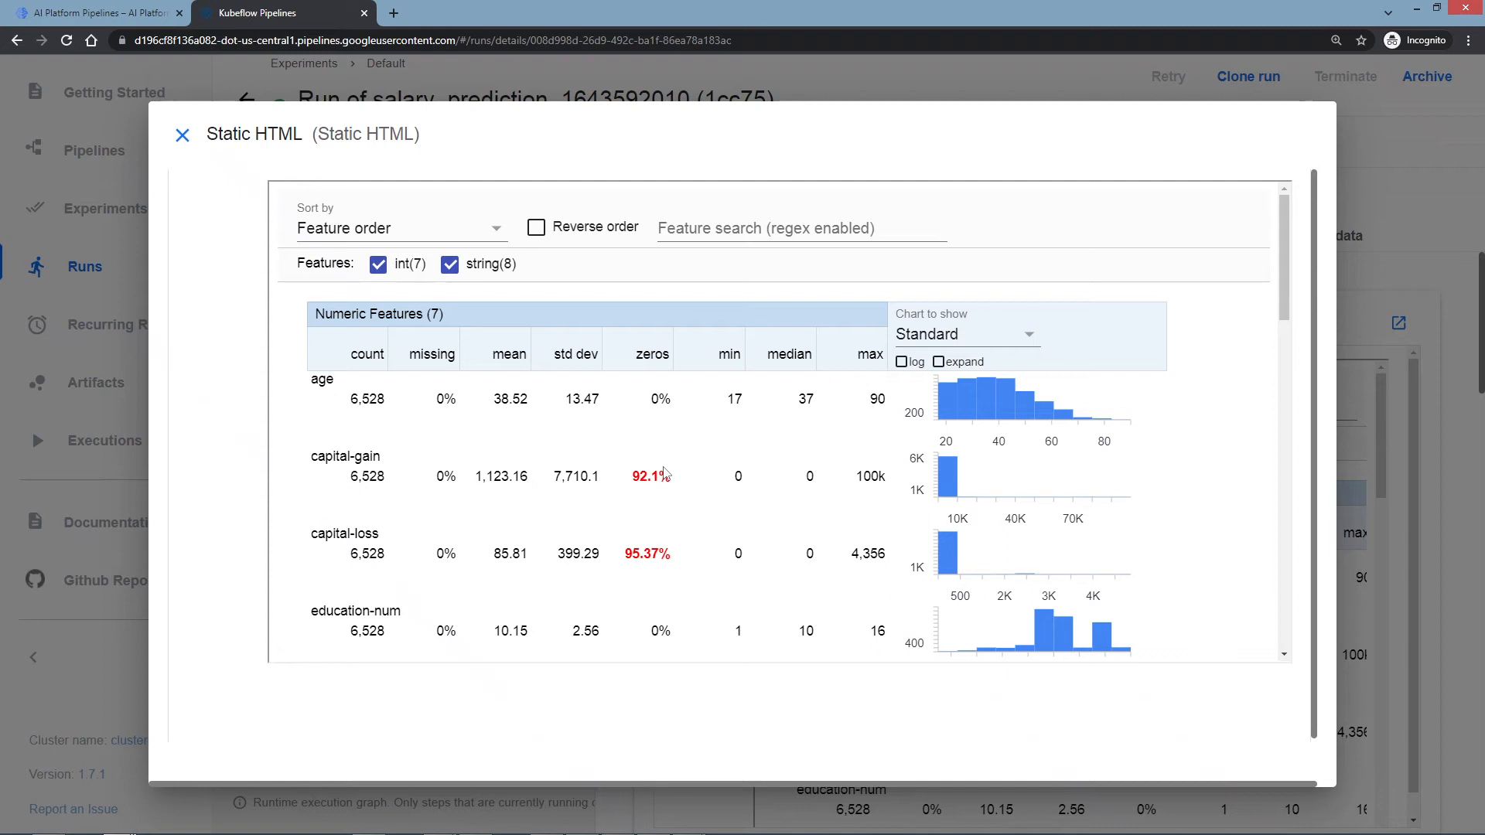
mouse_move(321, 472)
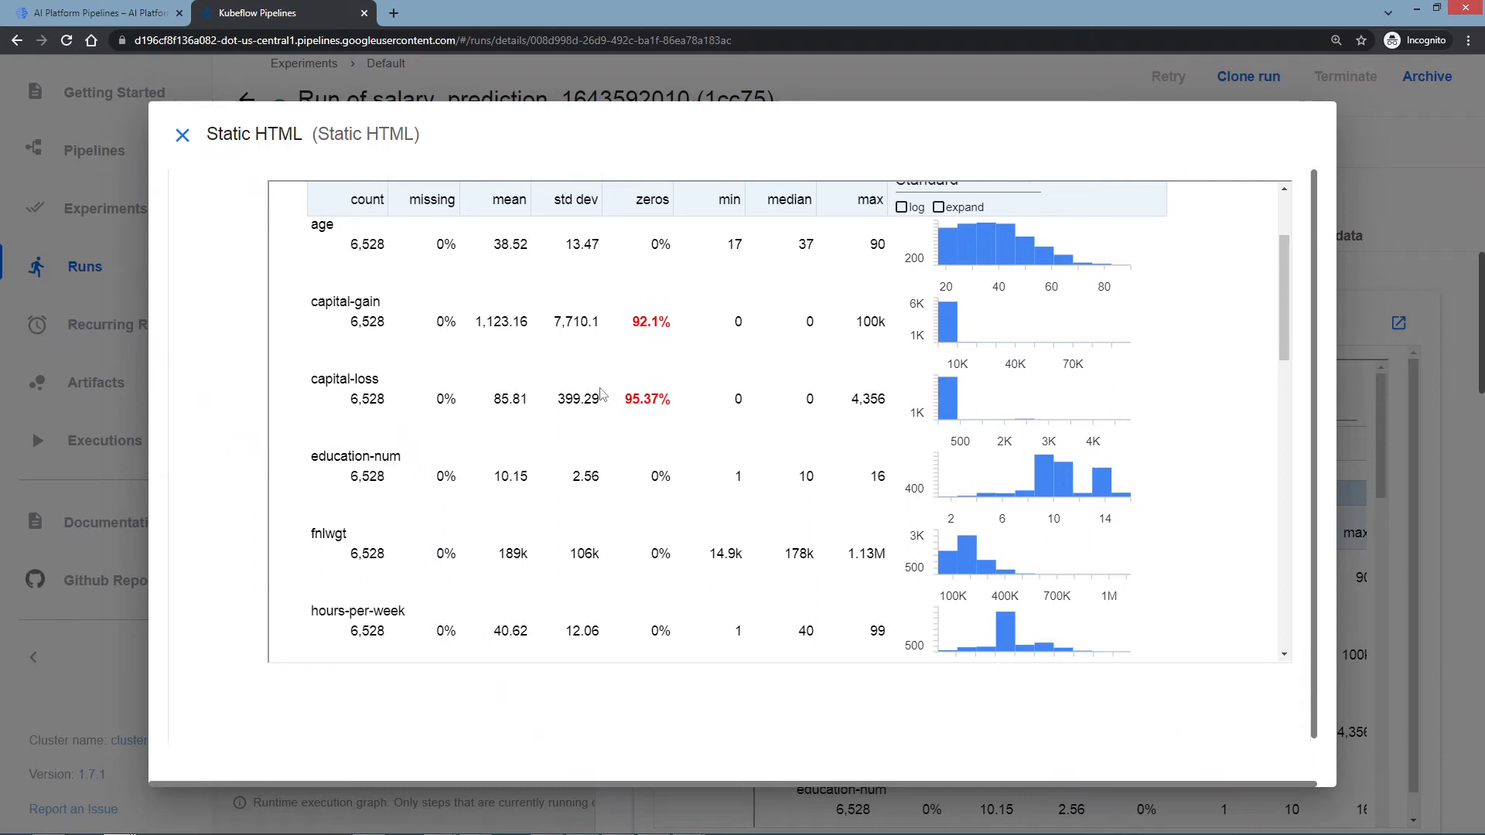
scroll(up, 3)
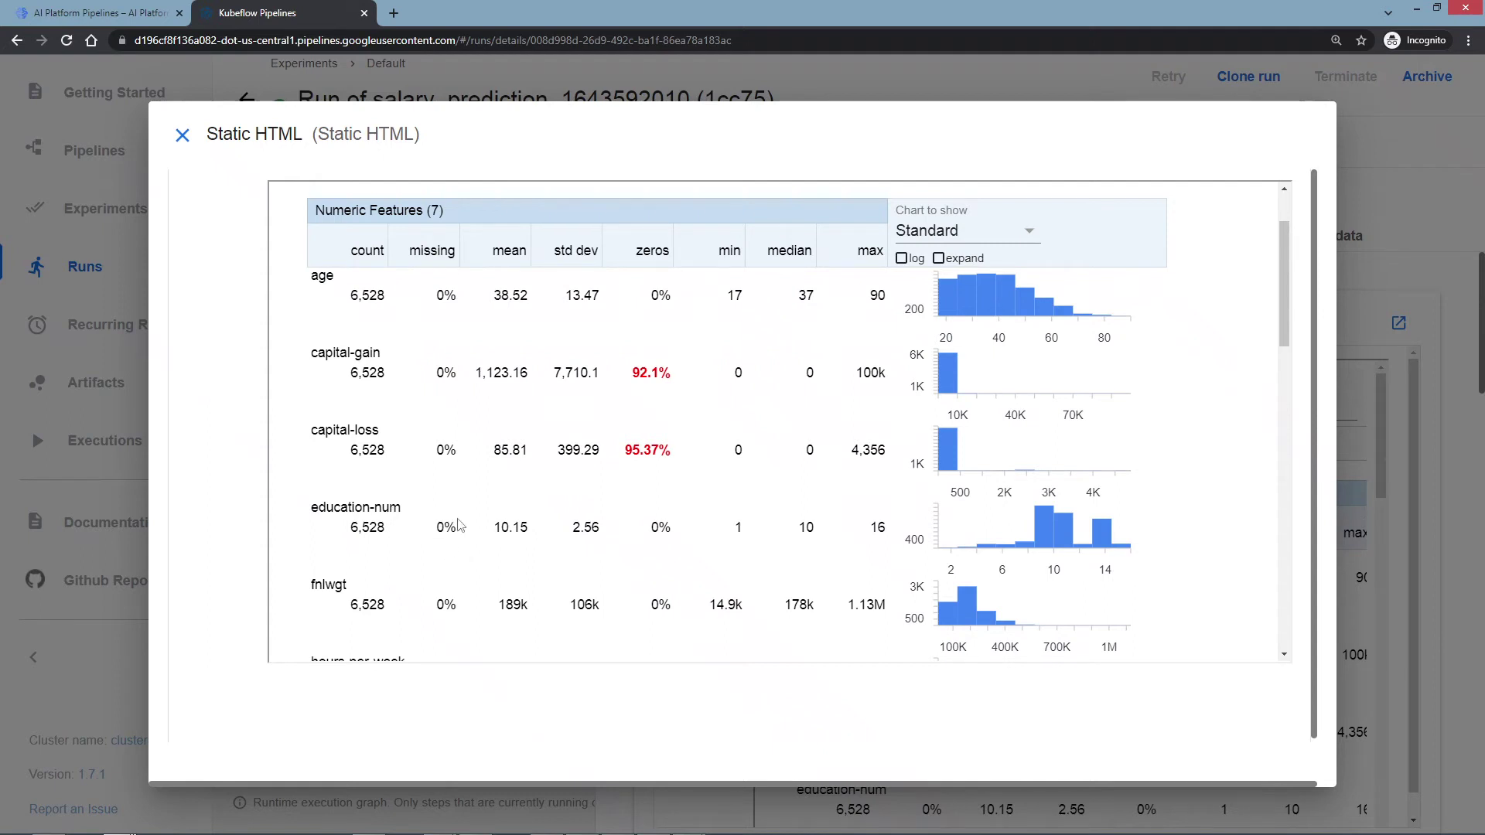
mouse_move(532, 540)
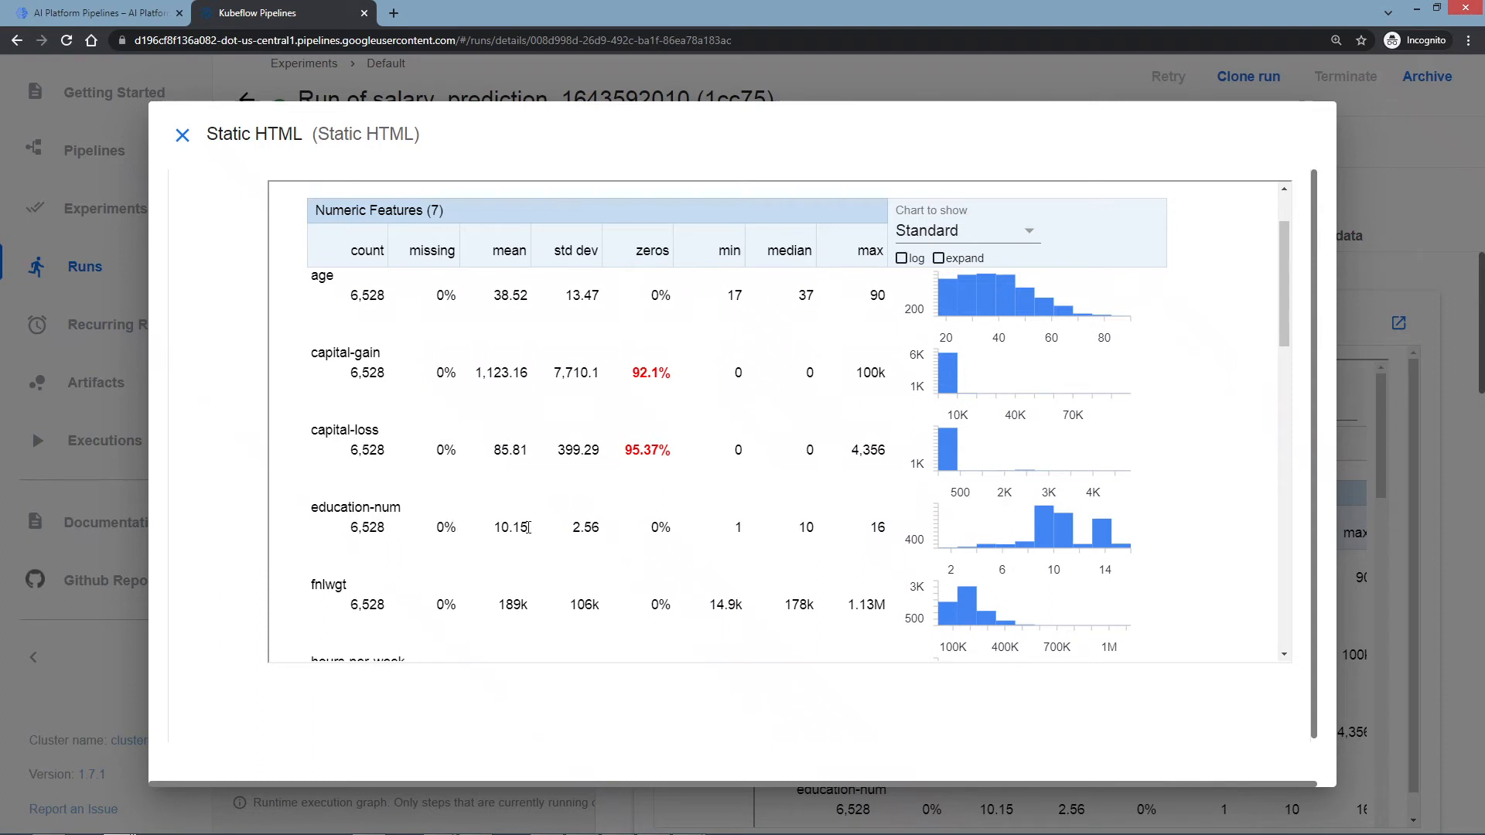
mouse_move(692, 516)
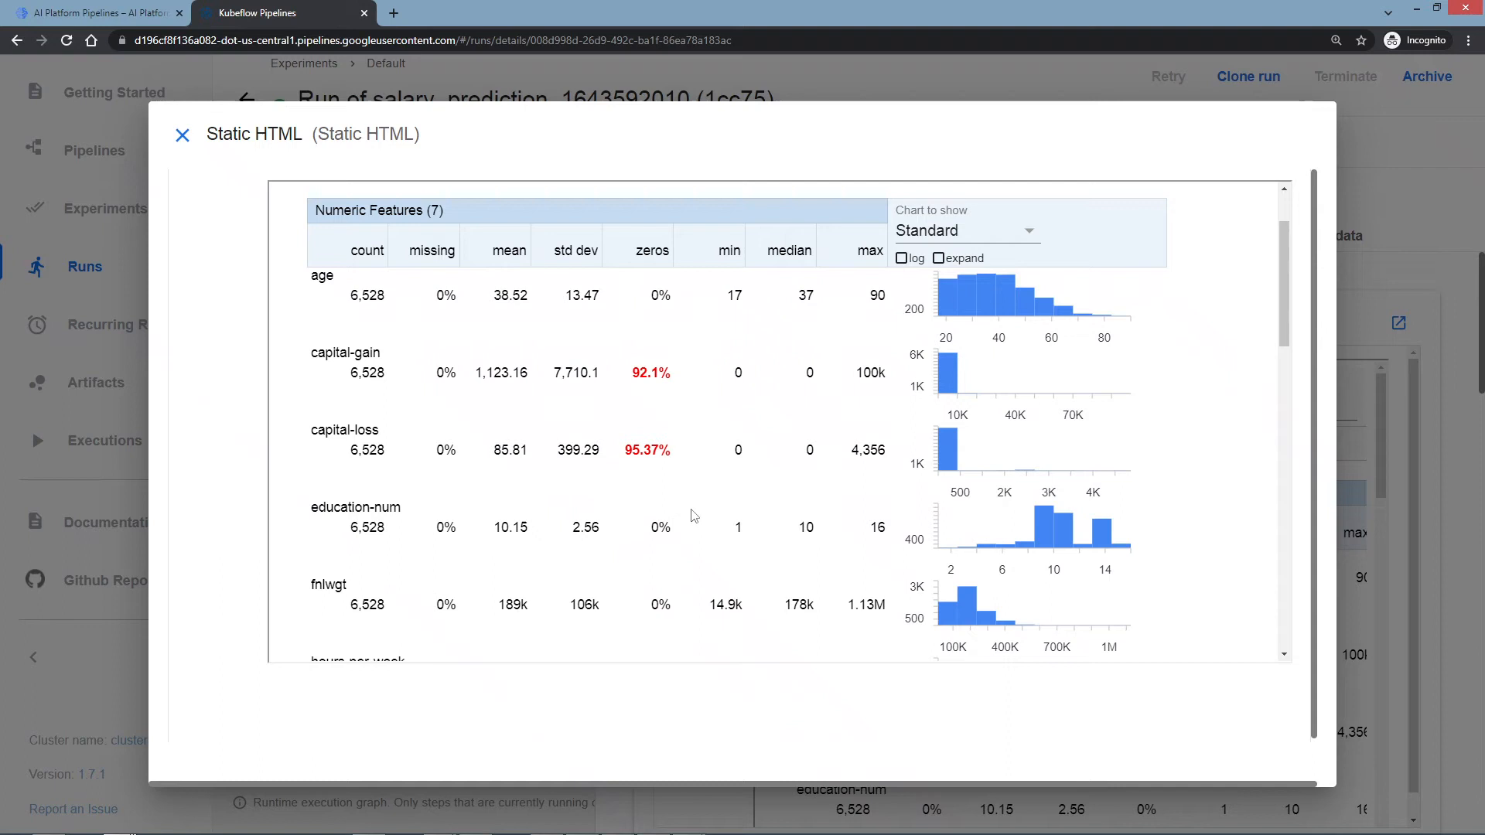
mouse_move(734, 526)
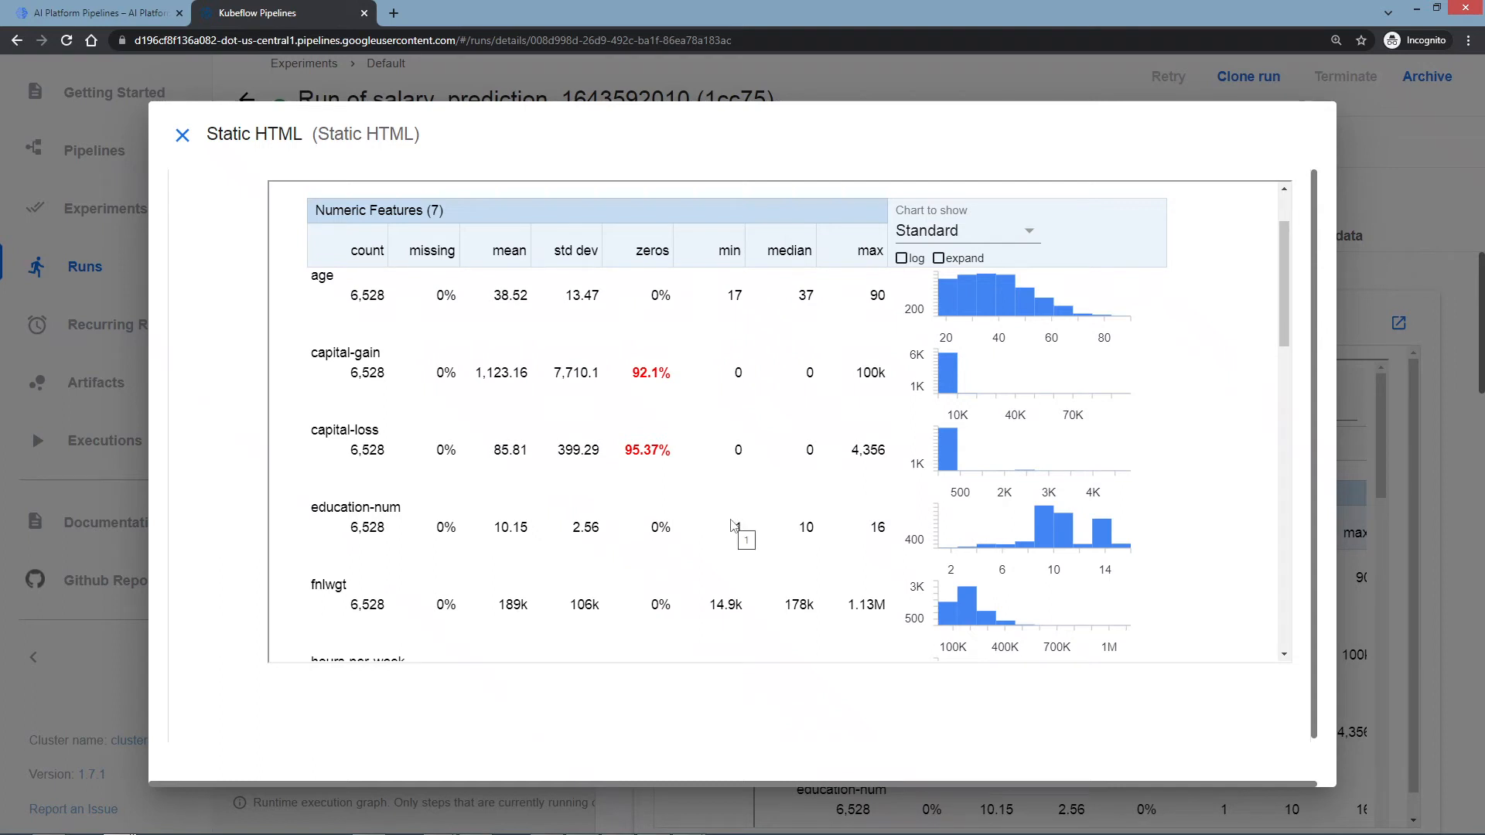
mouse_move(845, 504)
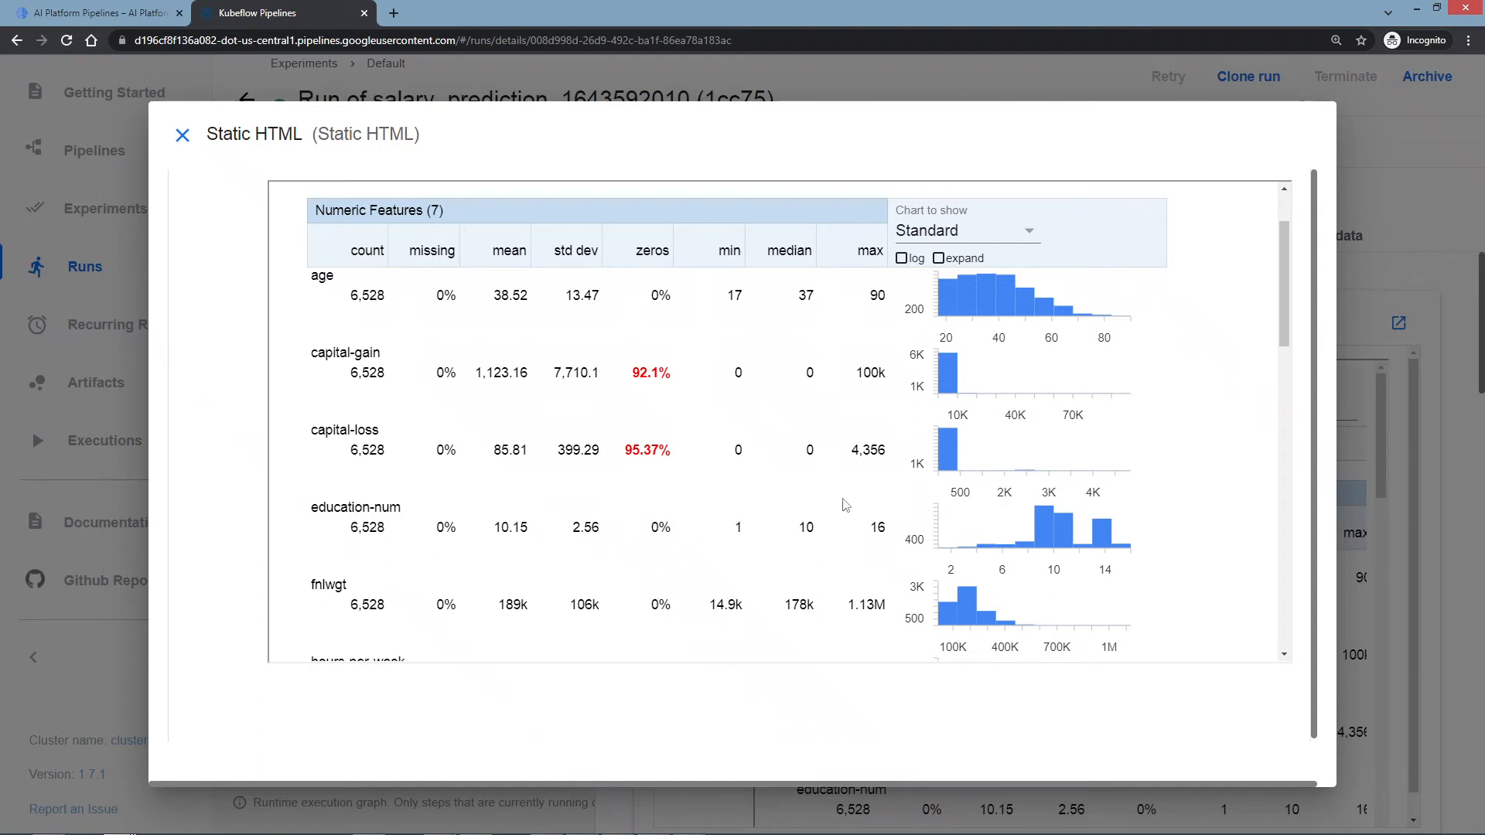
mouse_move(23, 501)
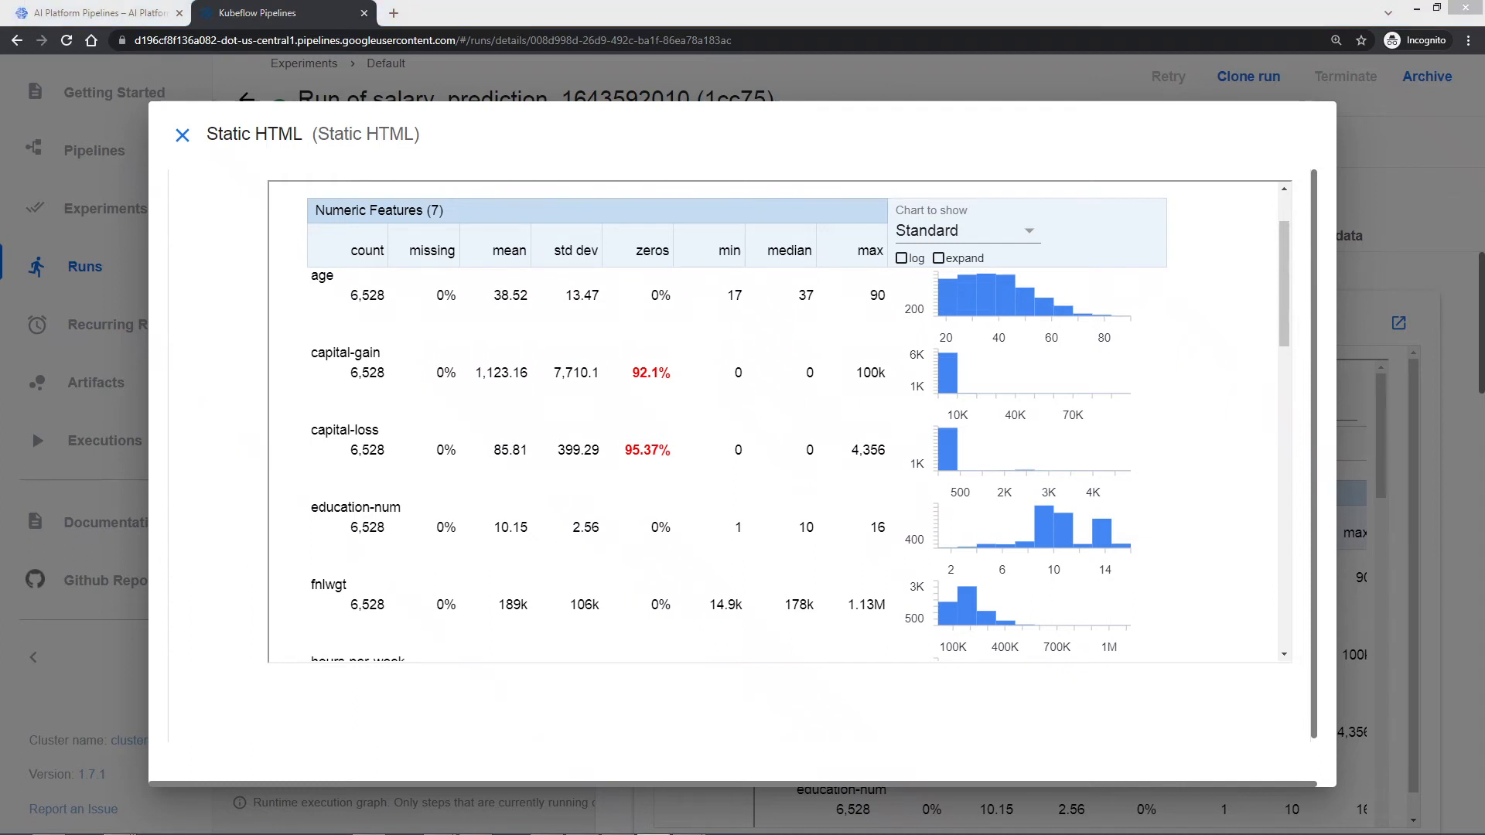
mouse_move(316, 607)
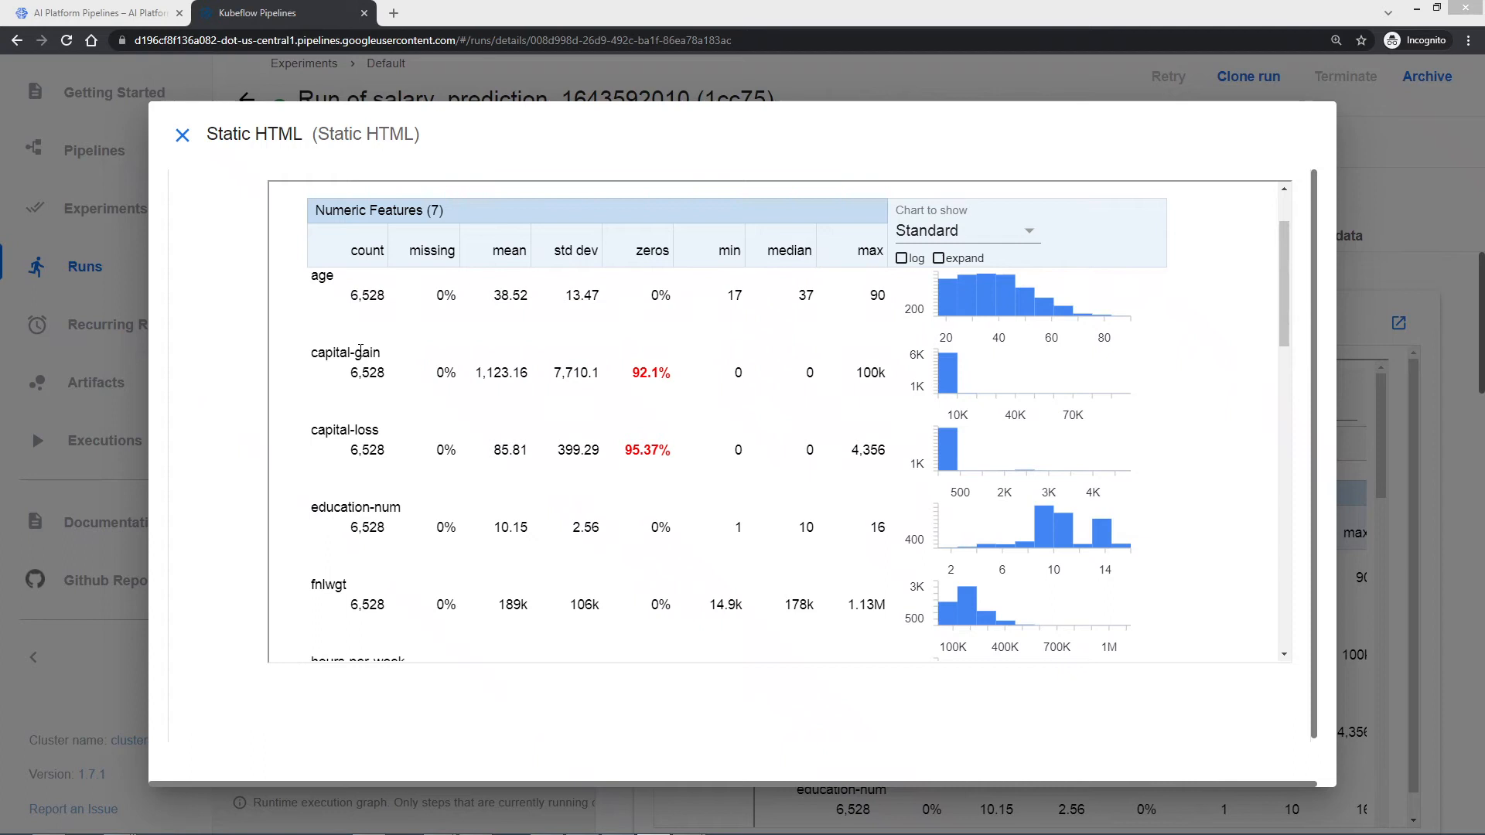
mouse_move(424, 495)
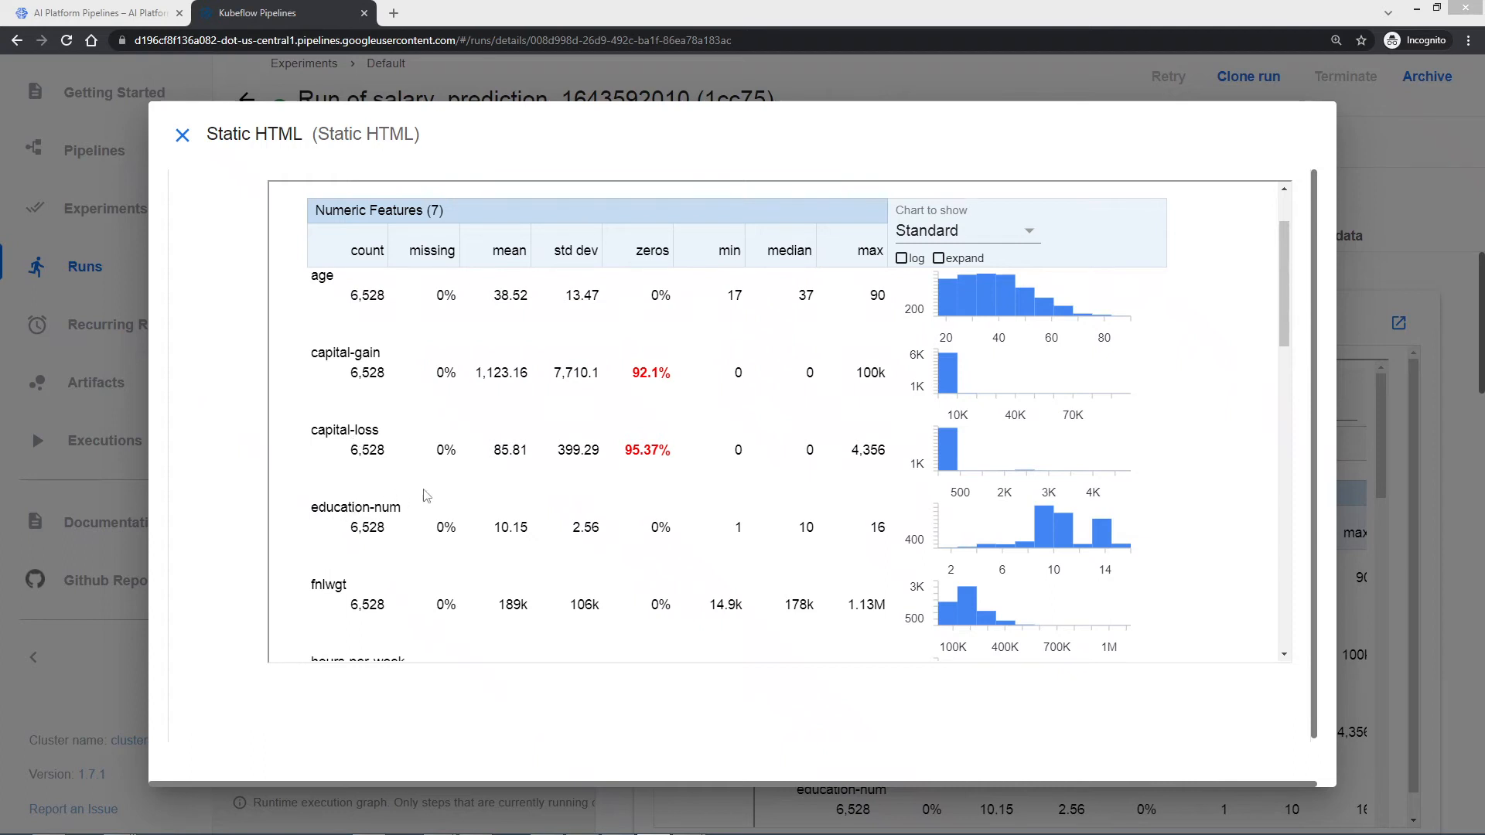
mouse_move(458, 455)
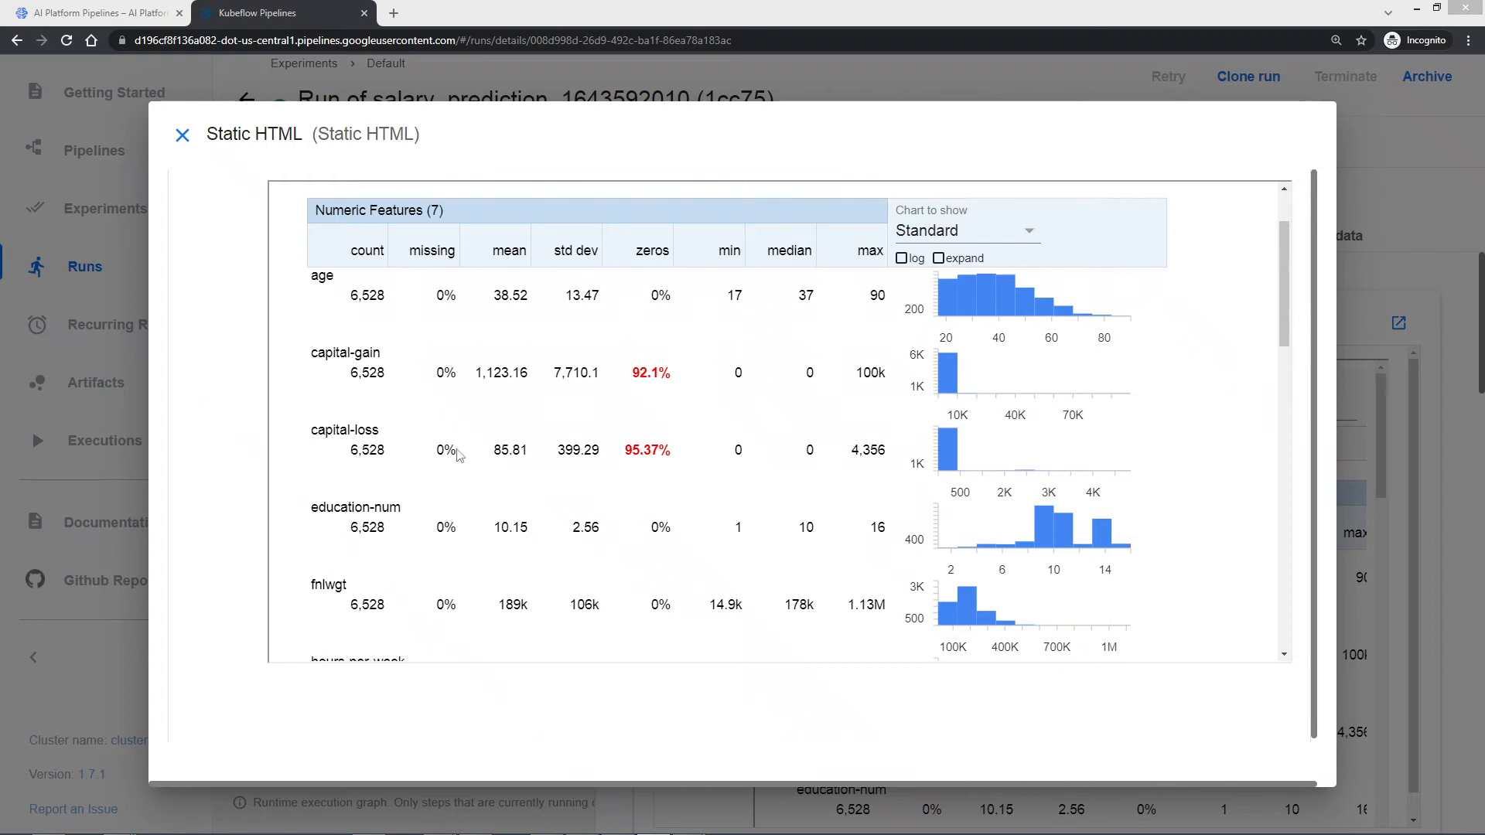
mouse_move(517, 366)
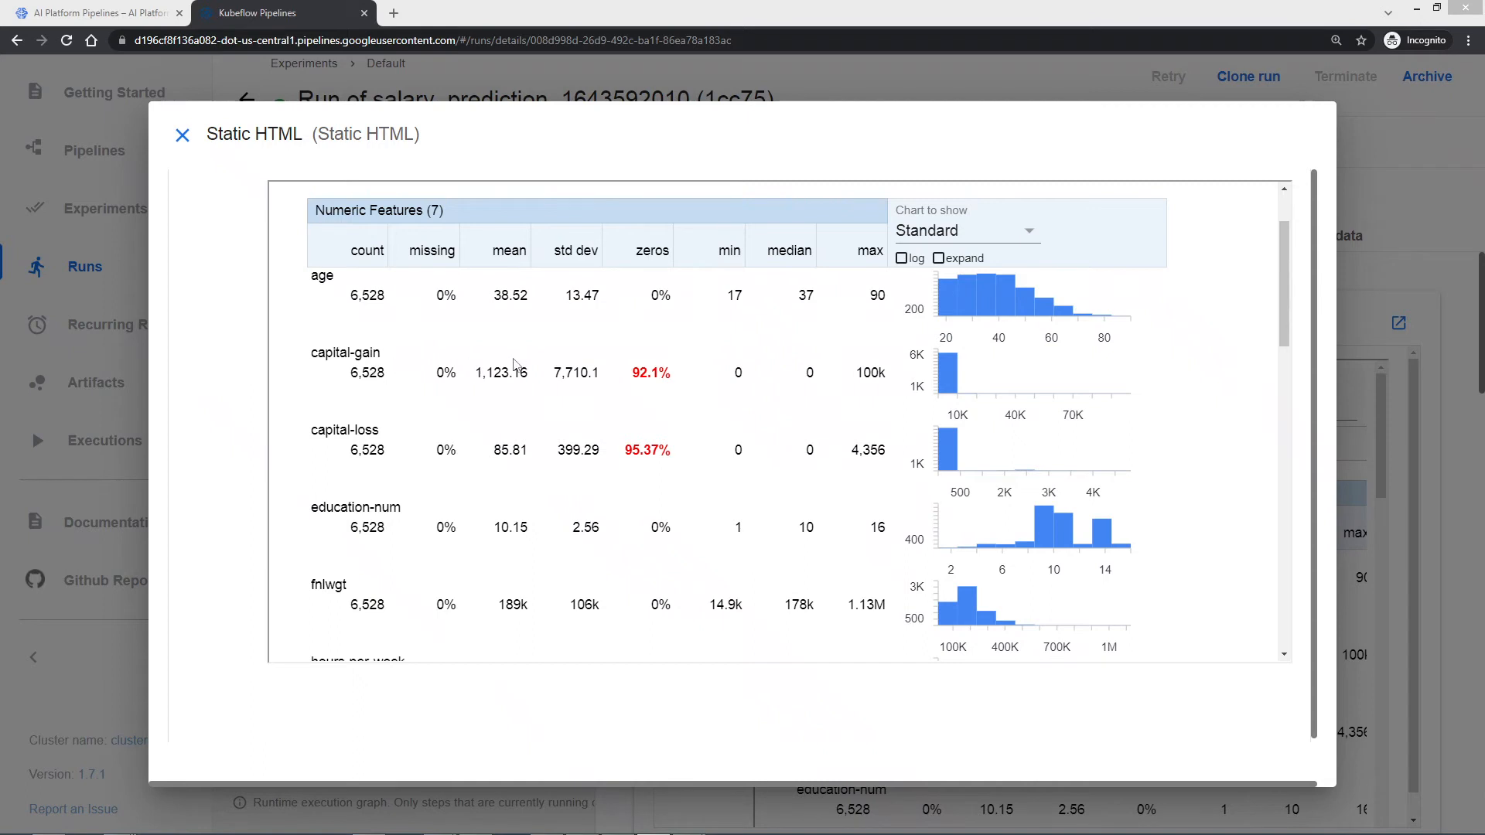
scroll(down, 3)
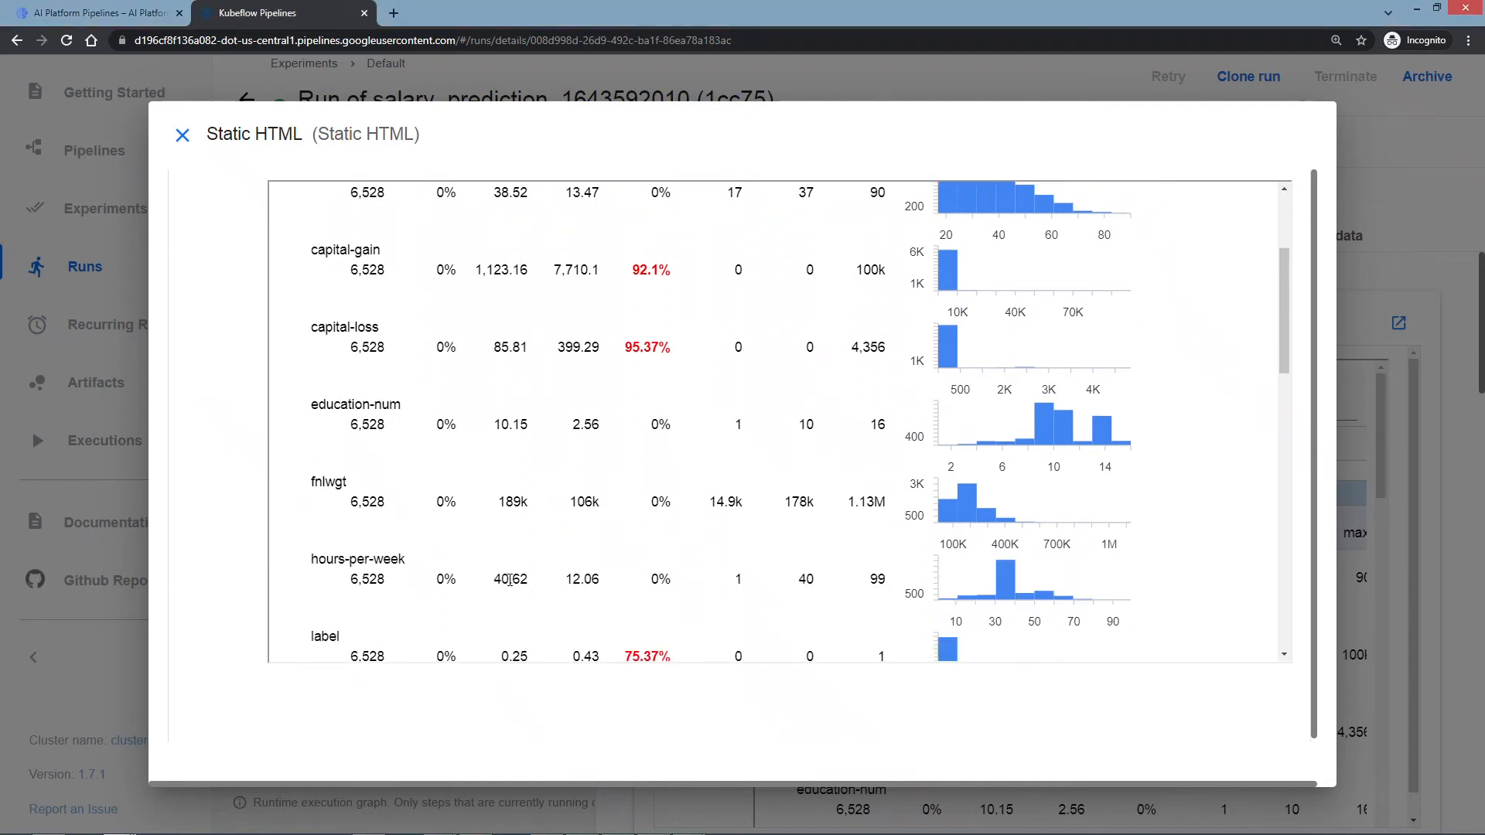
scroll(up, 3)
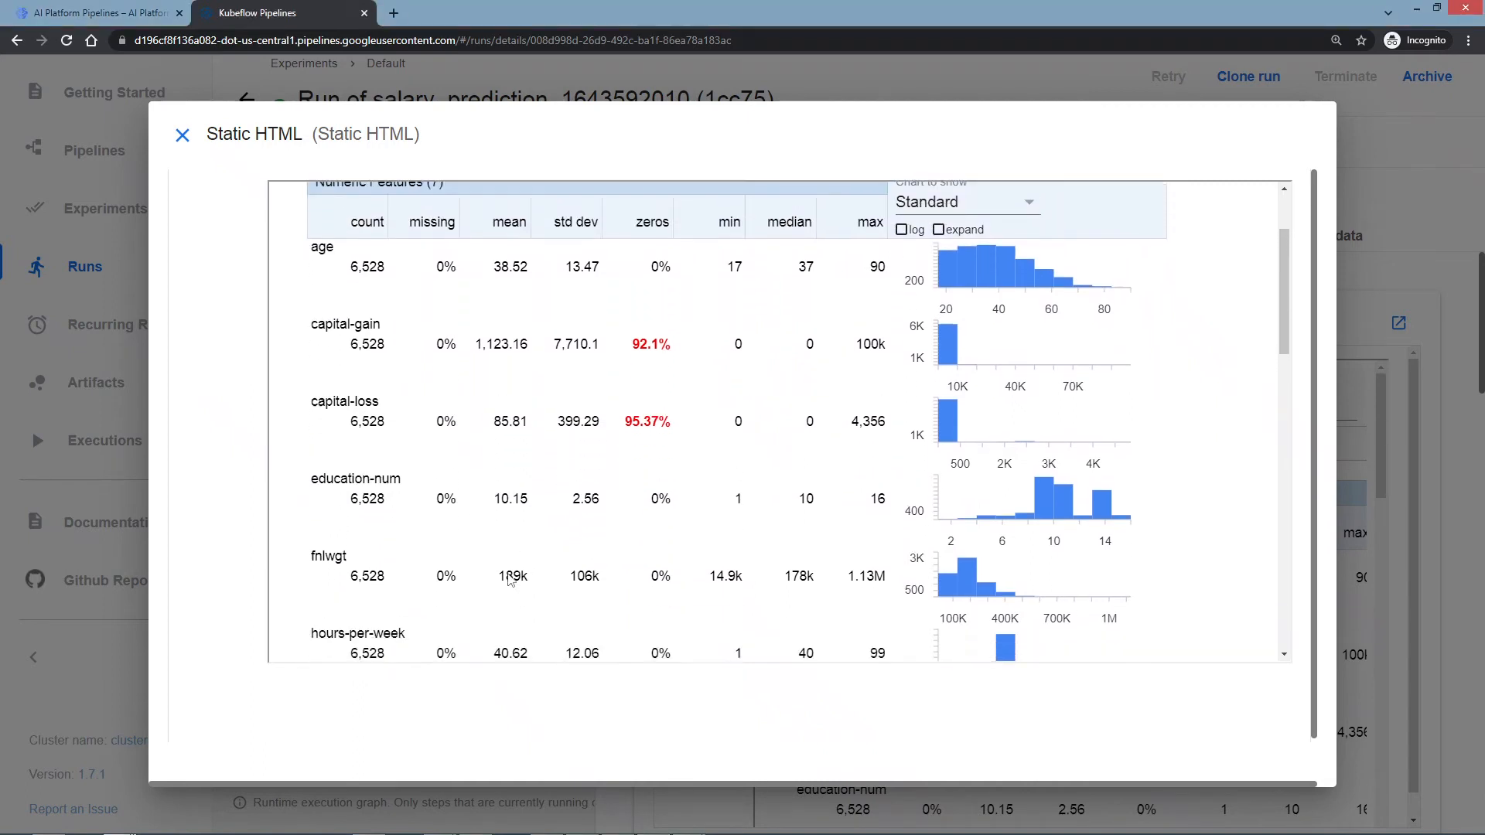
scroll(down, 3)
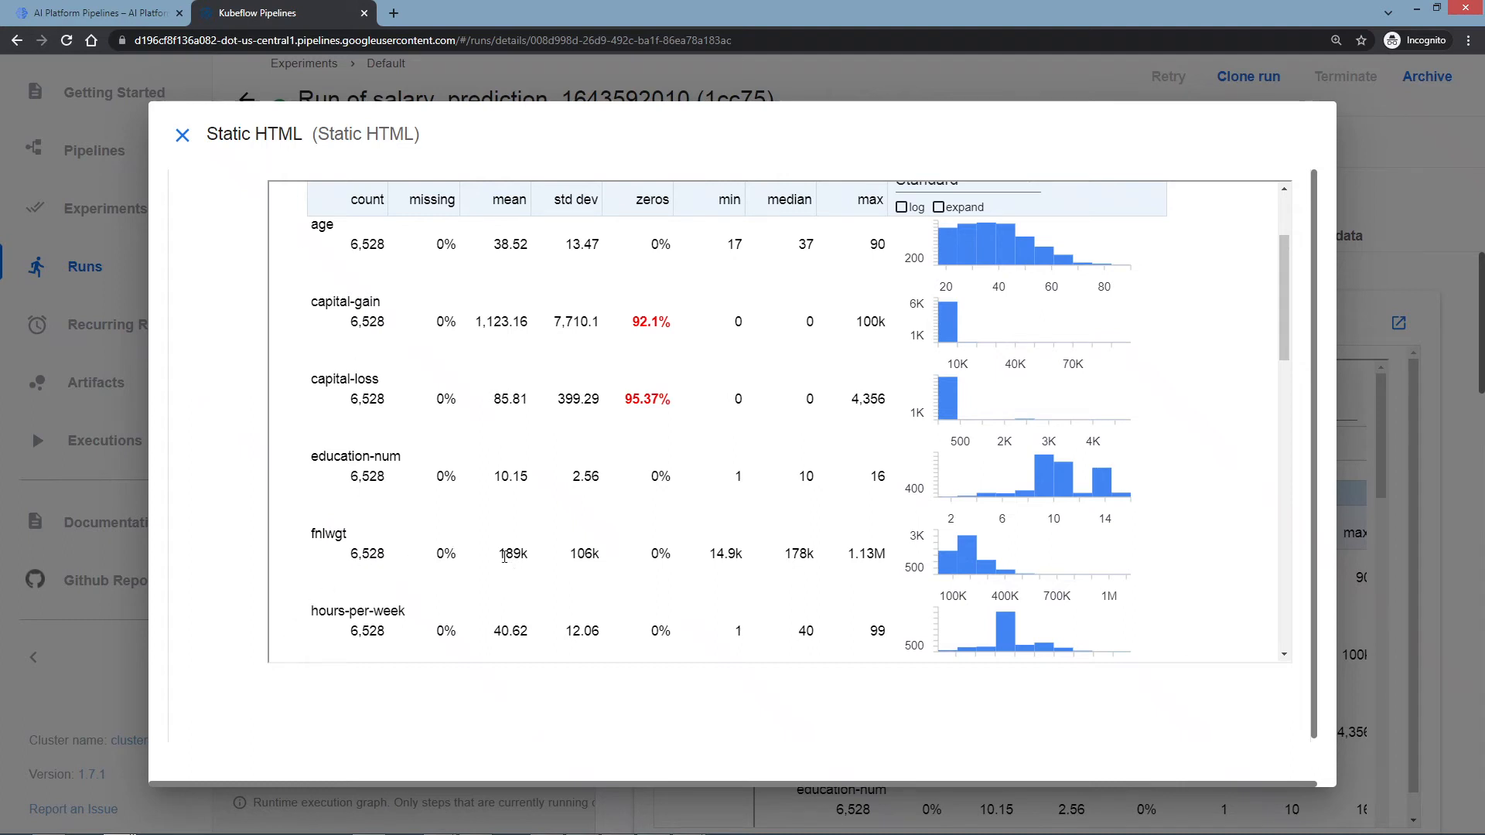
mouse_move(369, 509)
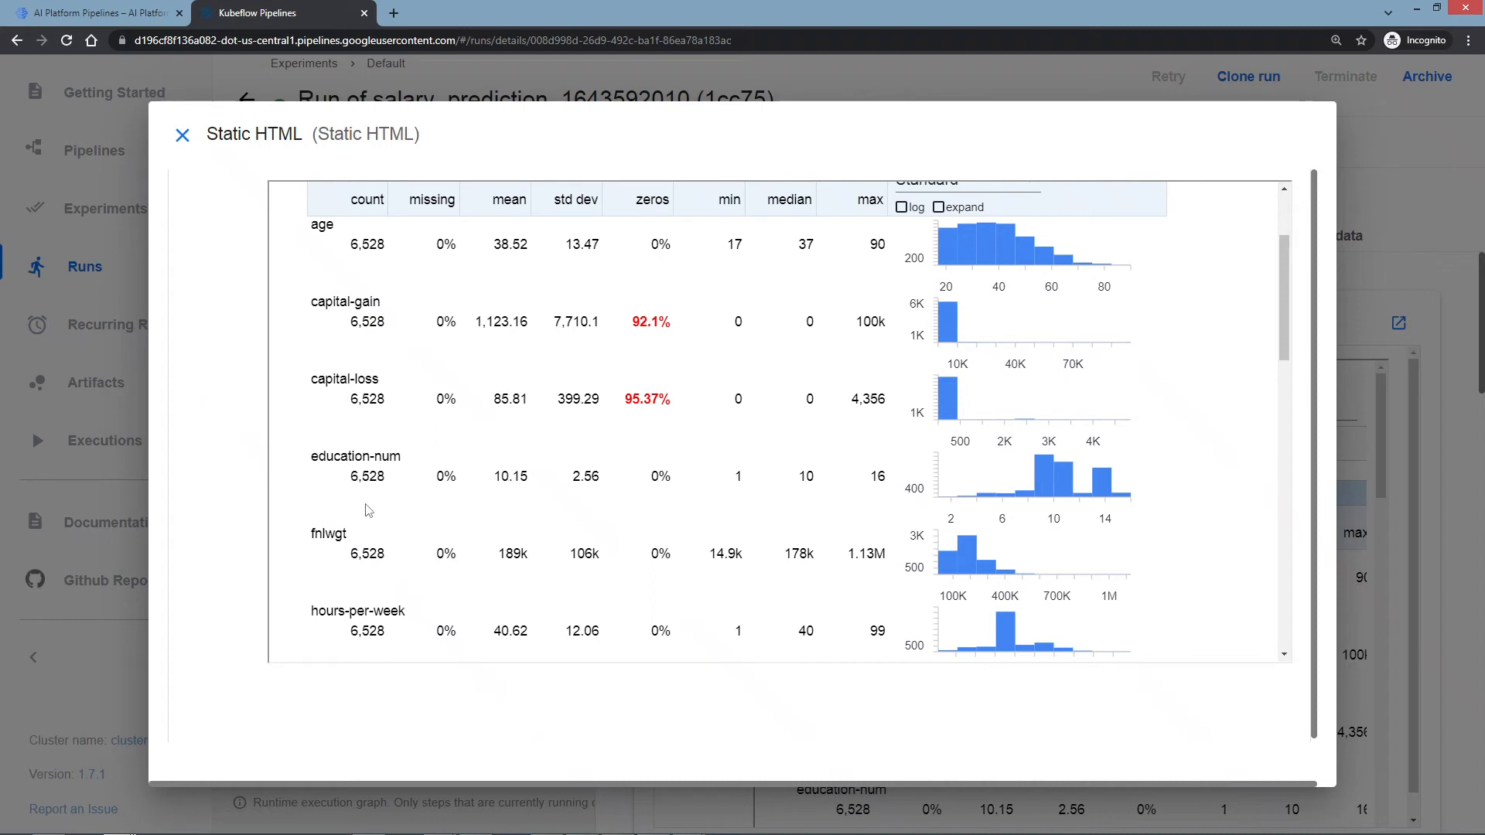
mouse_move(491, 583)
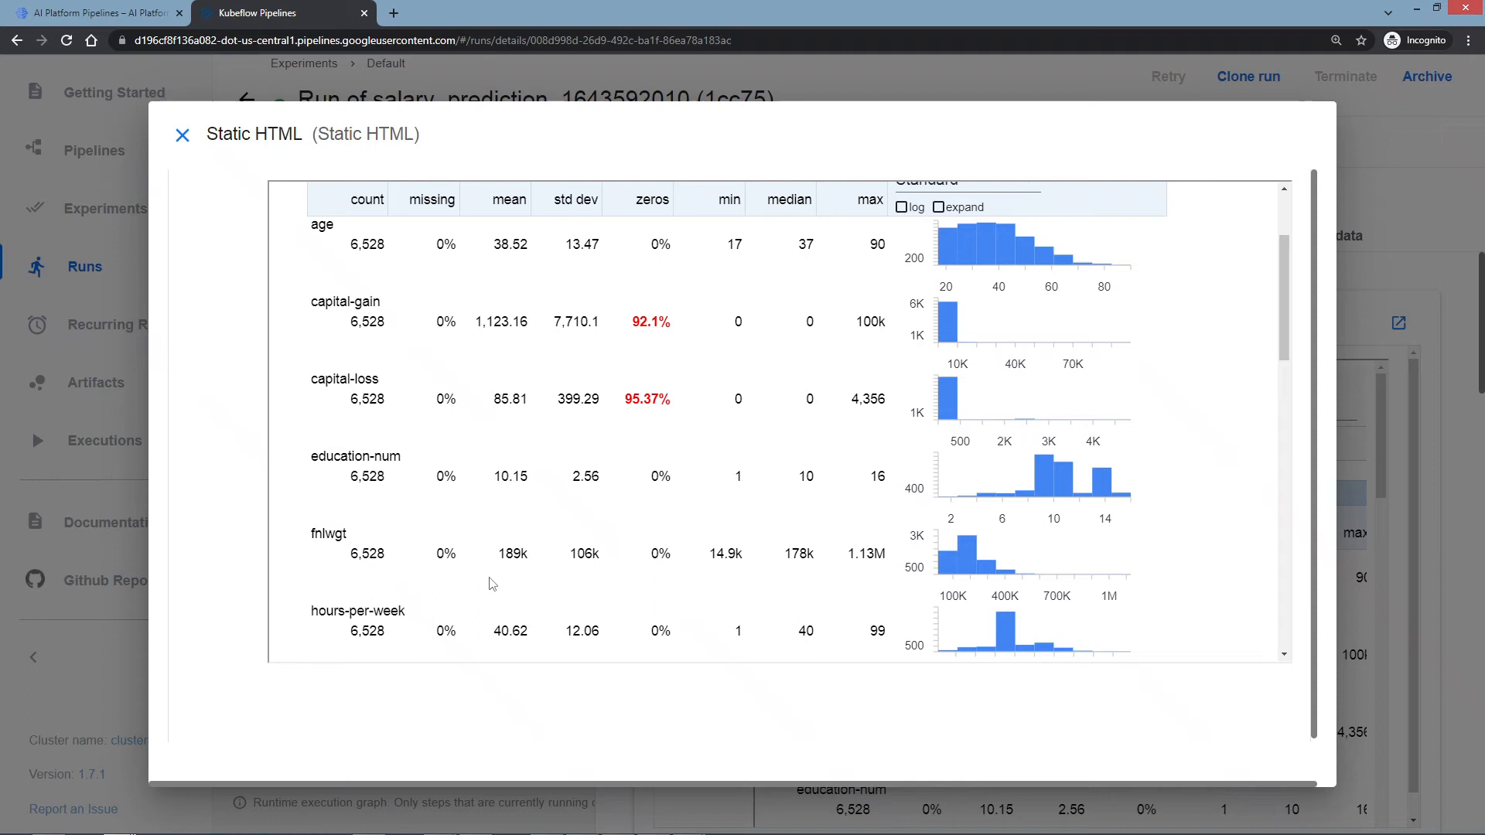
mouse_move(544, 564)
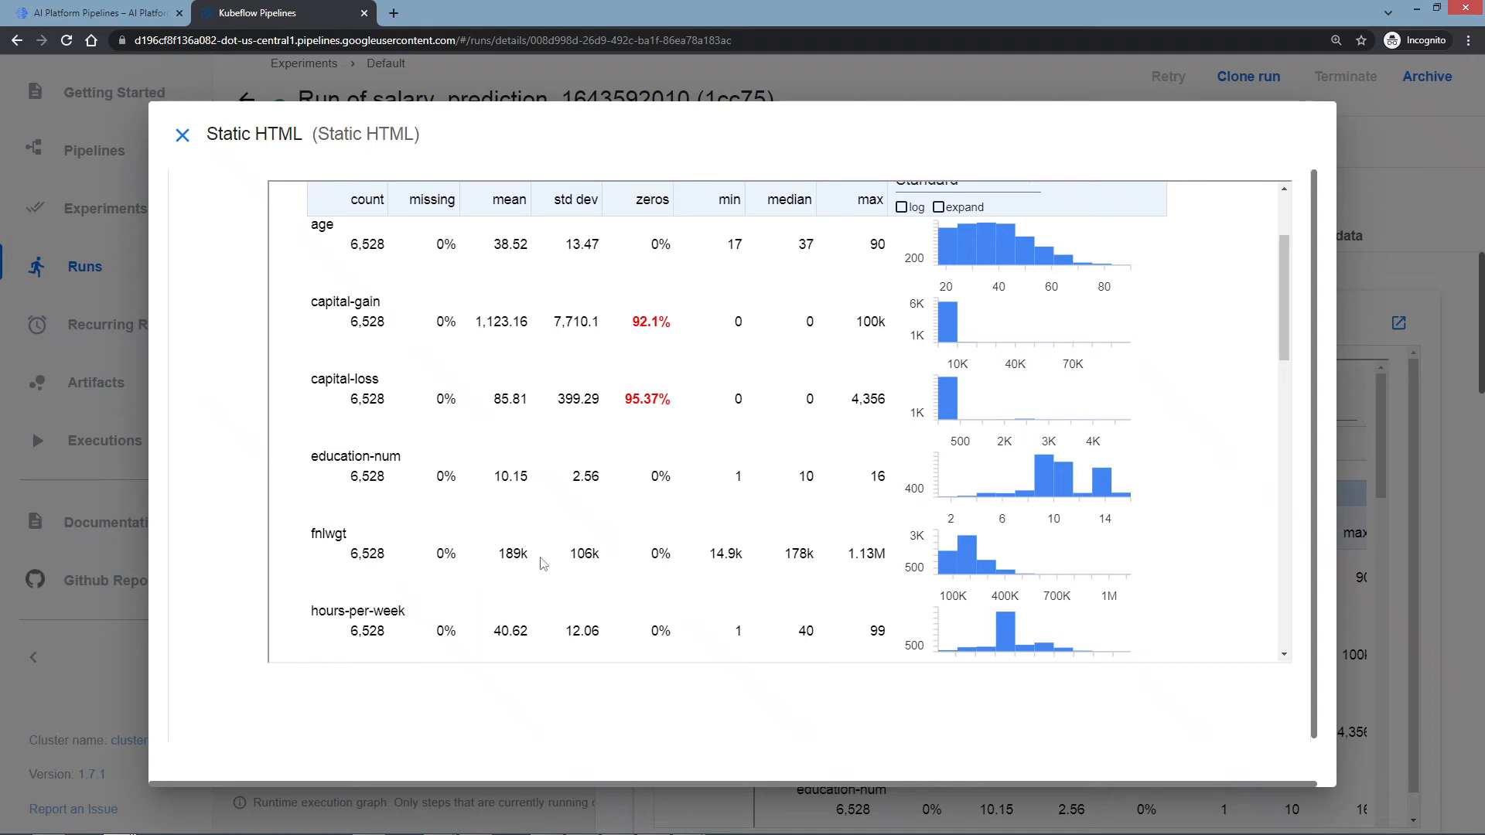
mouse_move(849, 537)
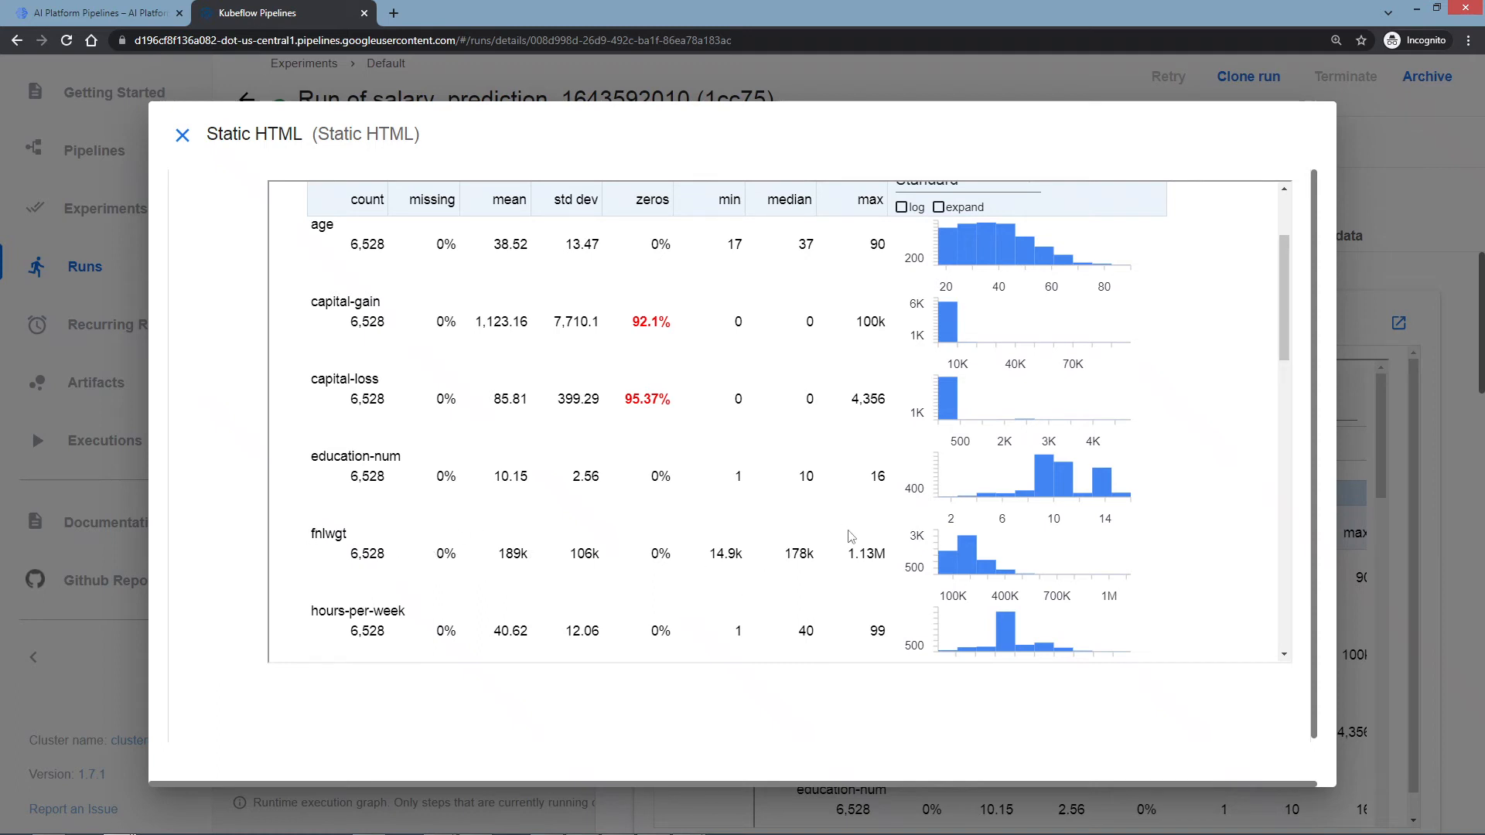
mouse_move(892, 556)
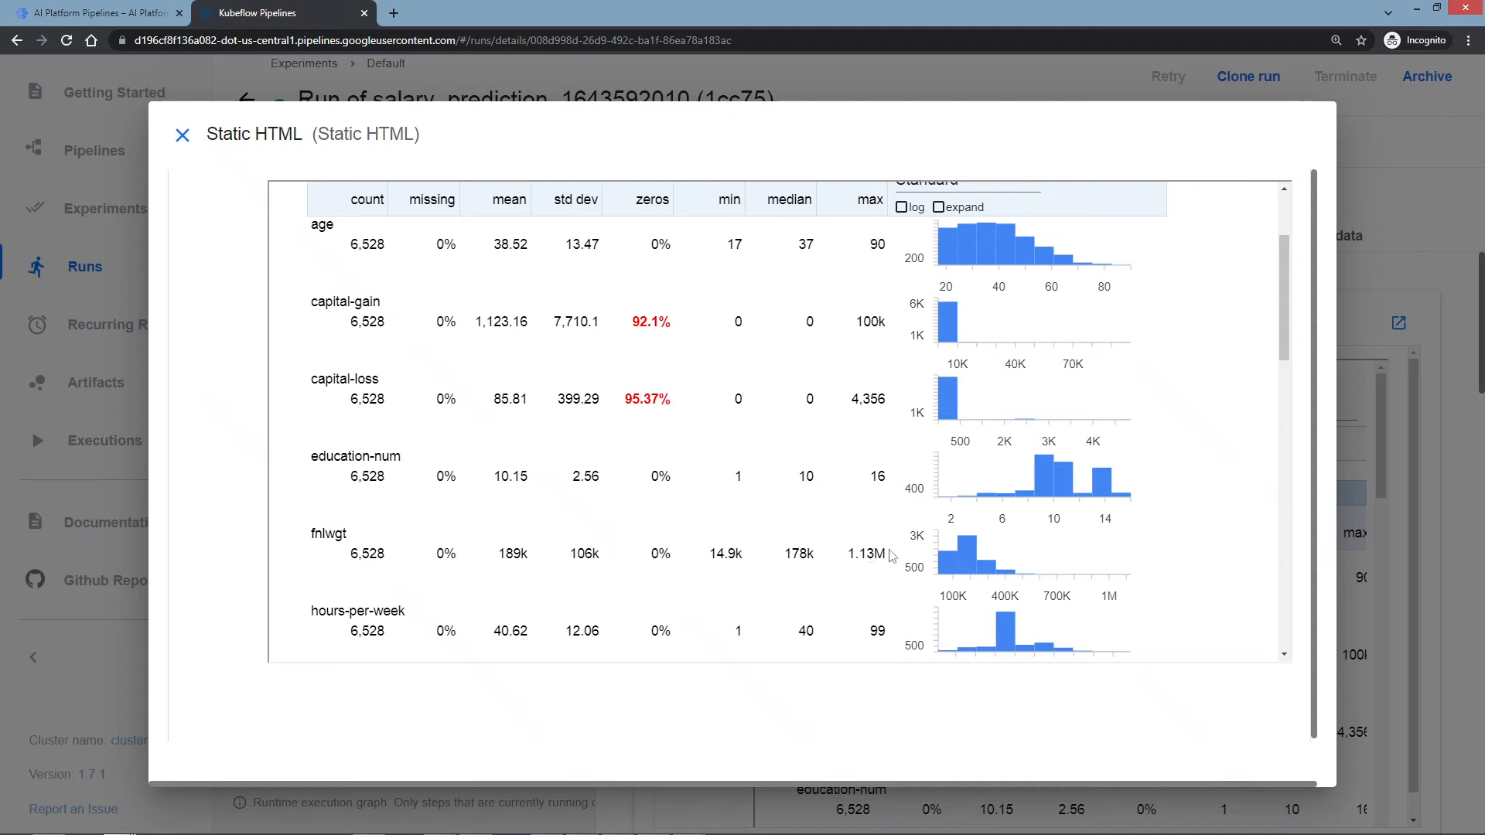
mouse_move(709, 566)
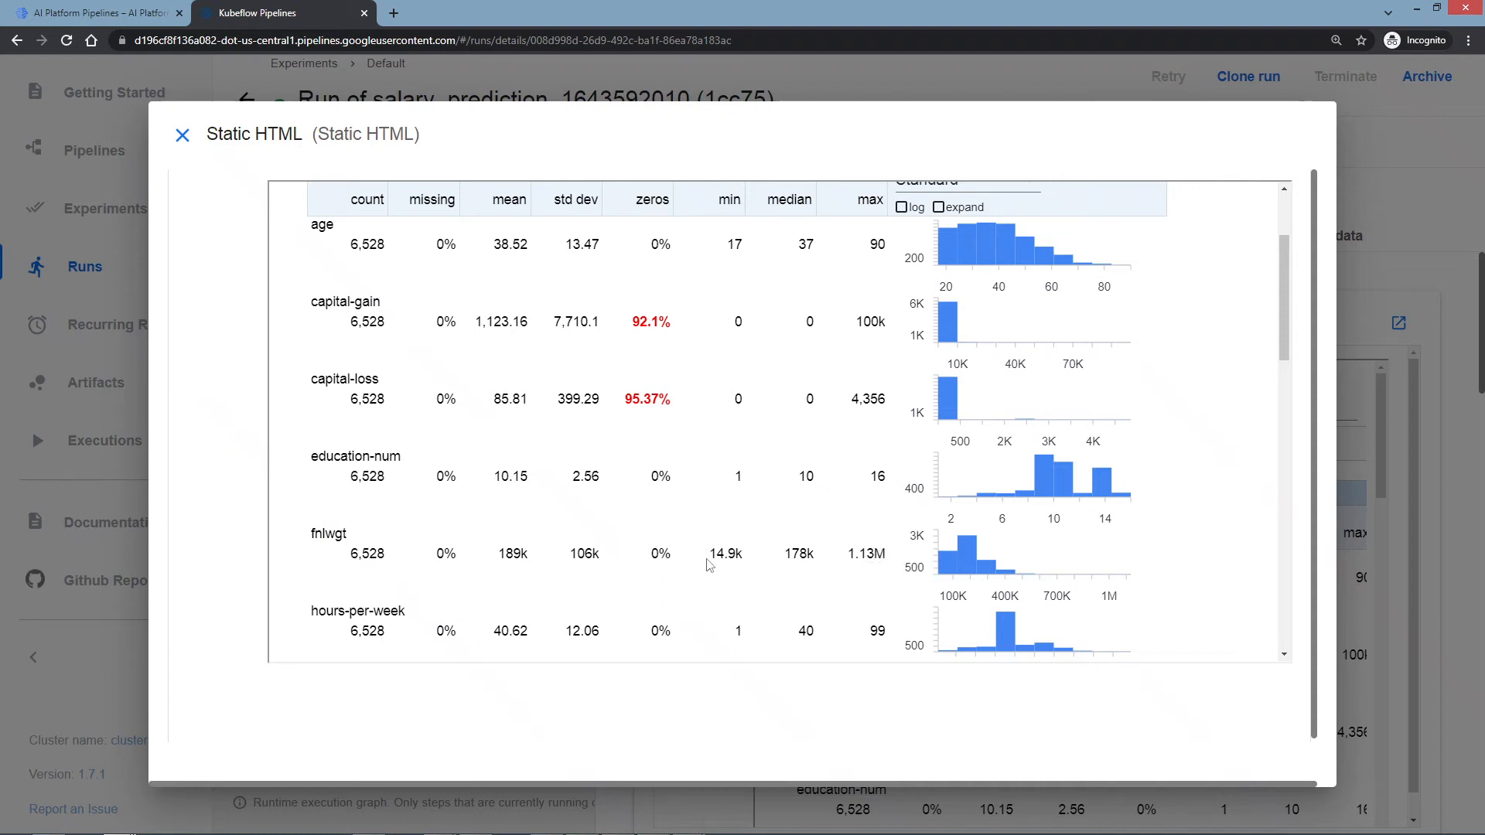
mouse_move(741, 576)
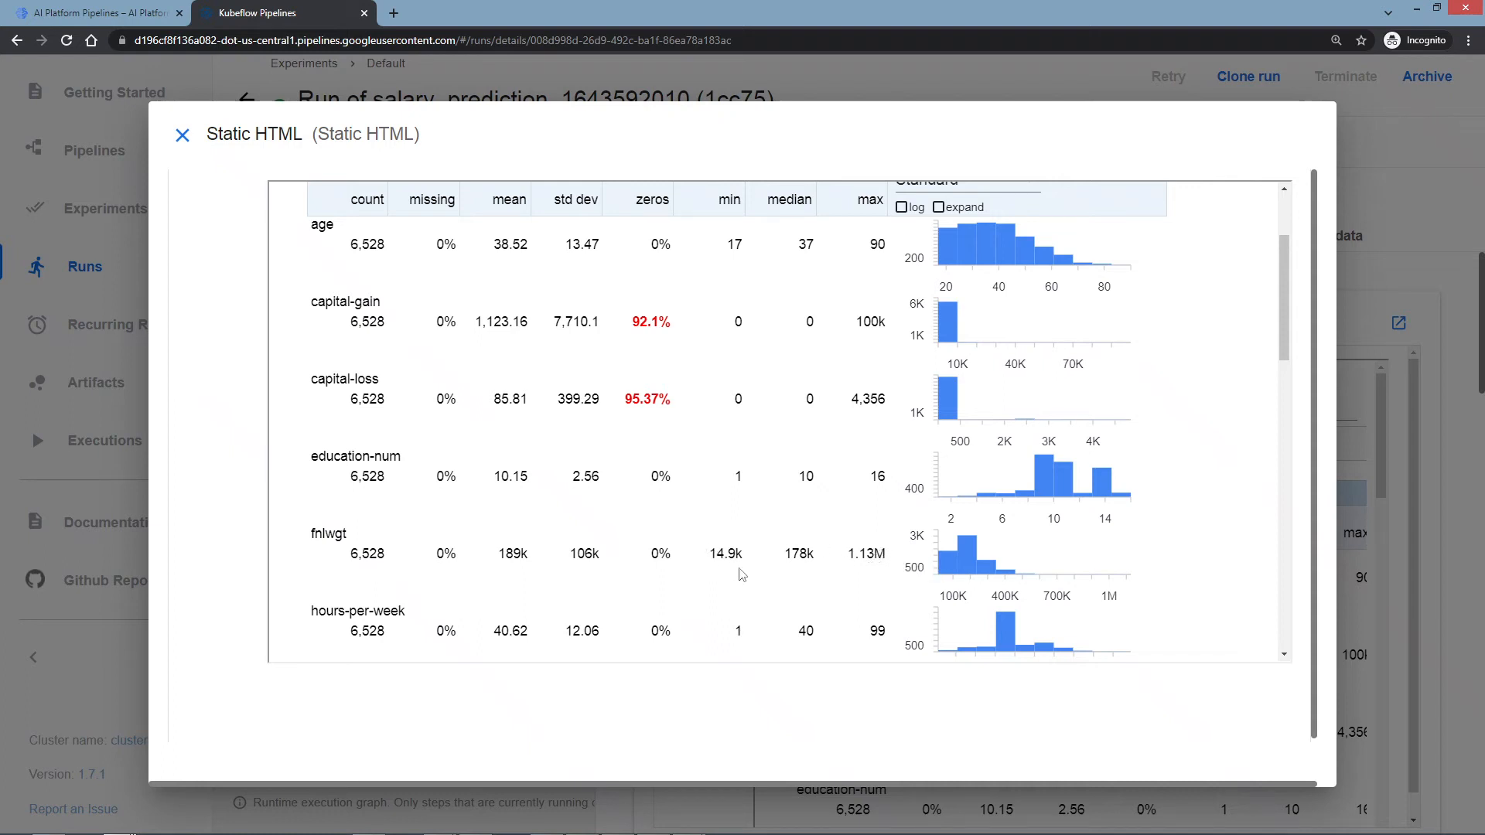
mouse_move(405, 556)
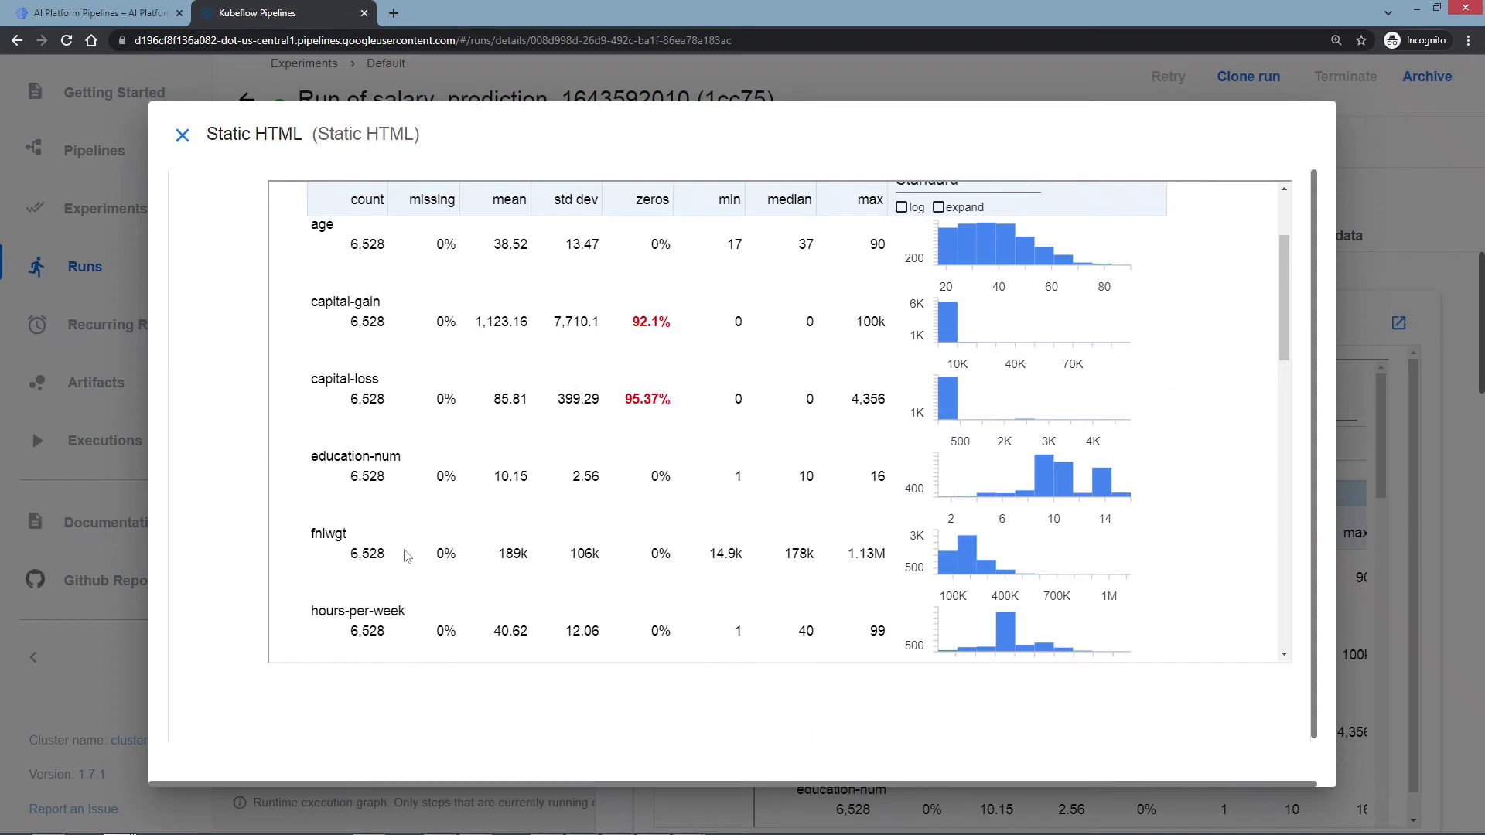
mouse_move(632, 495)
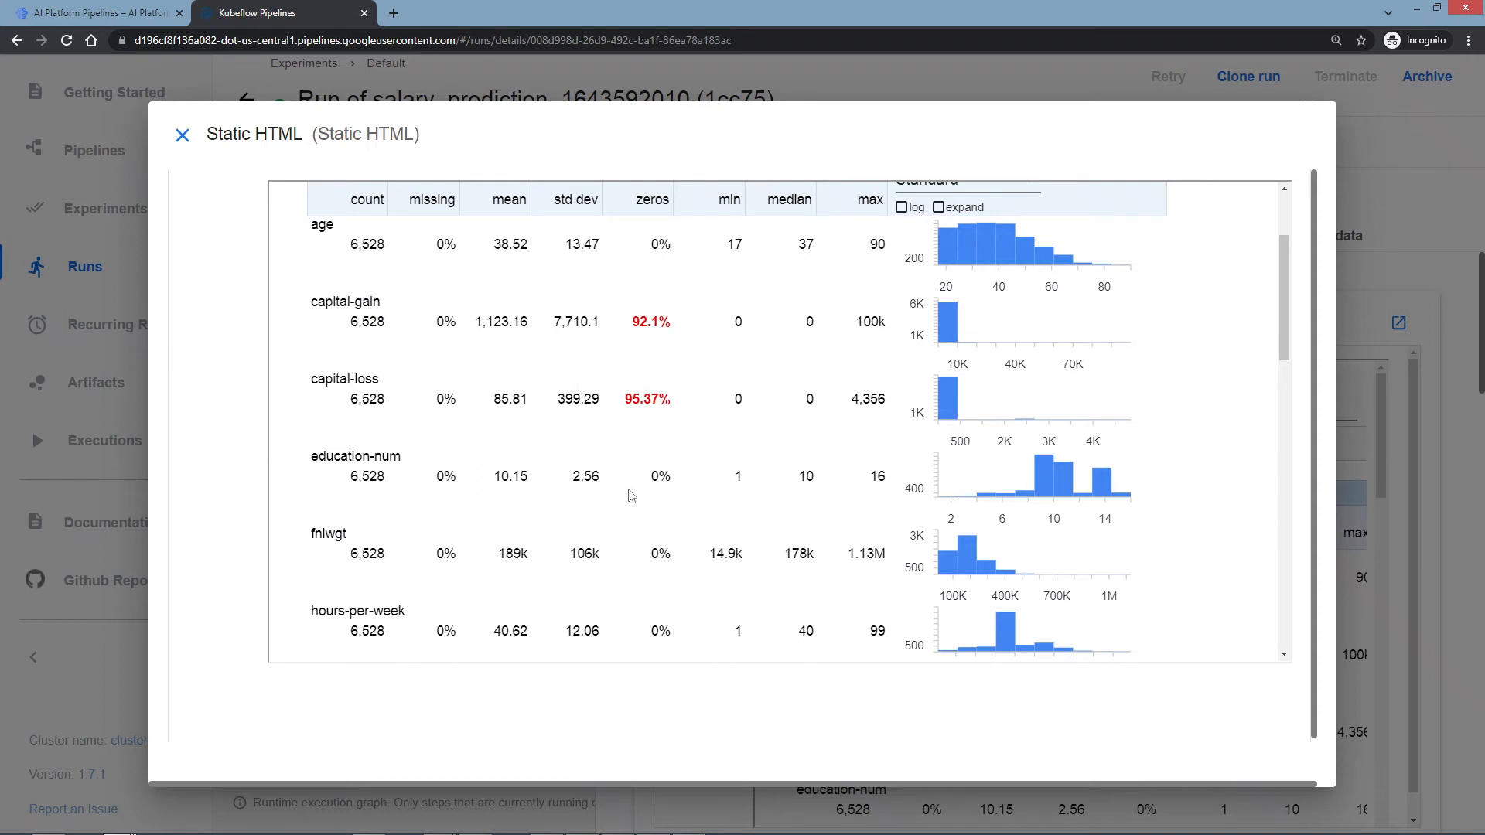
scroll(down, 3)
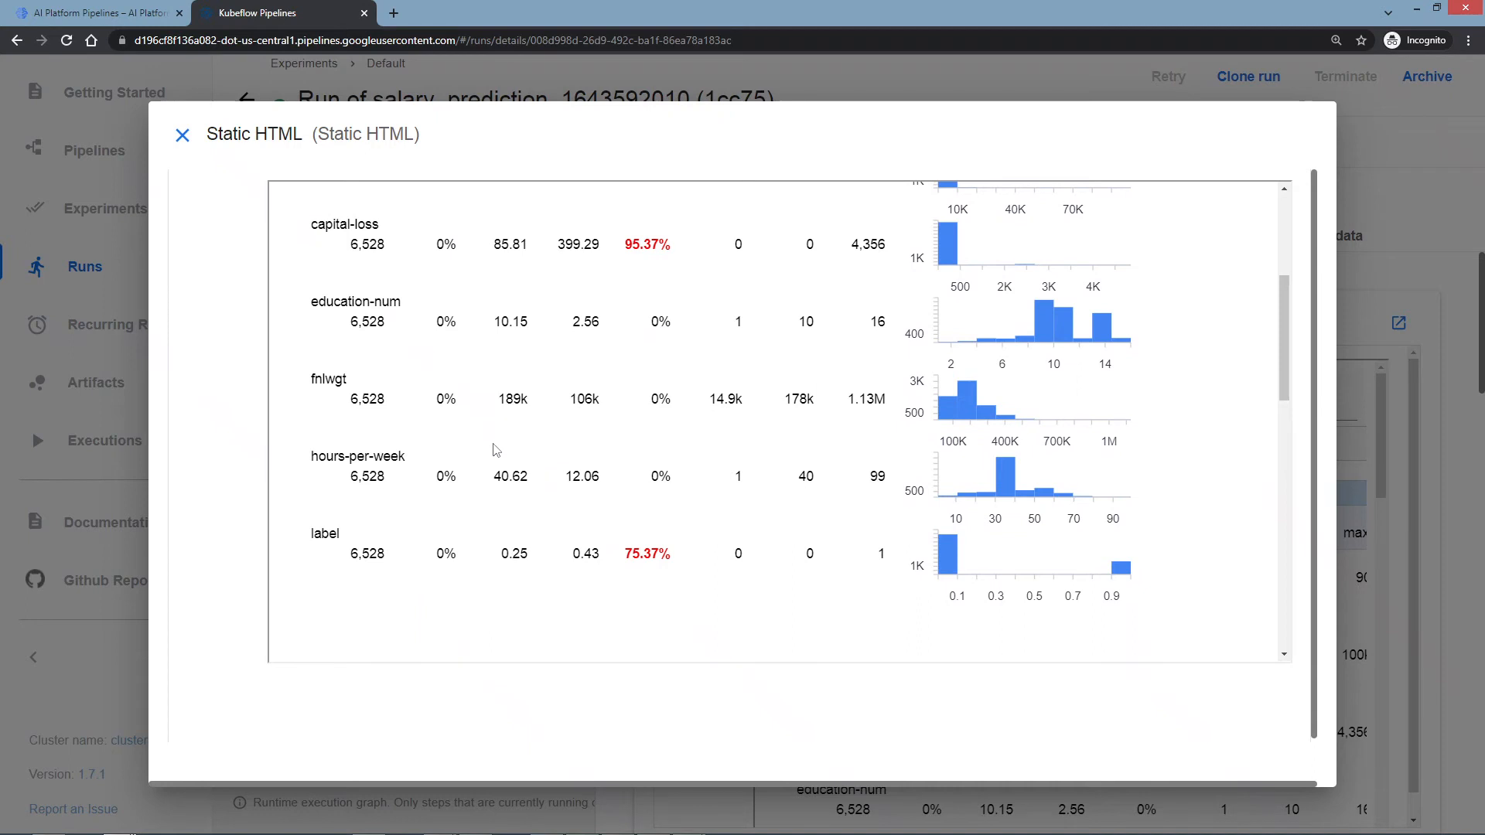
mouse_move(850, 485)
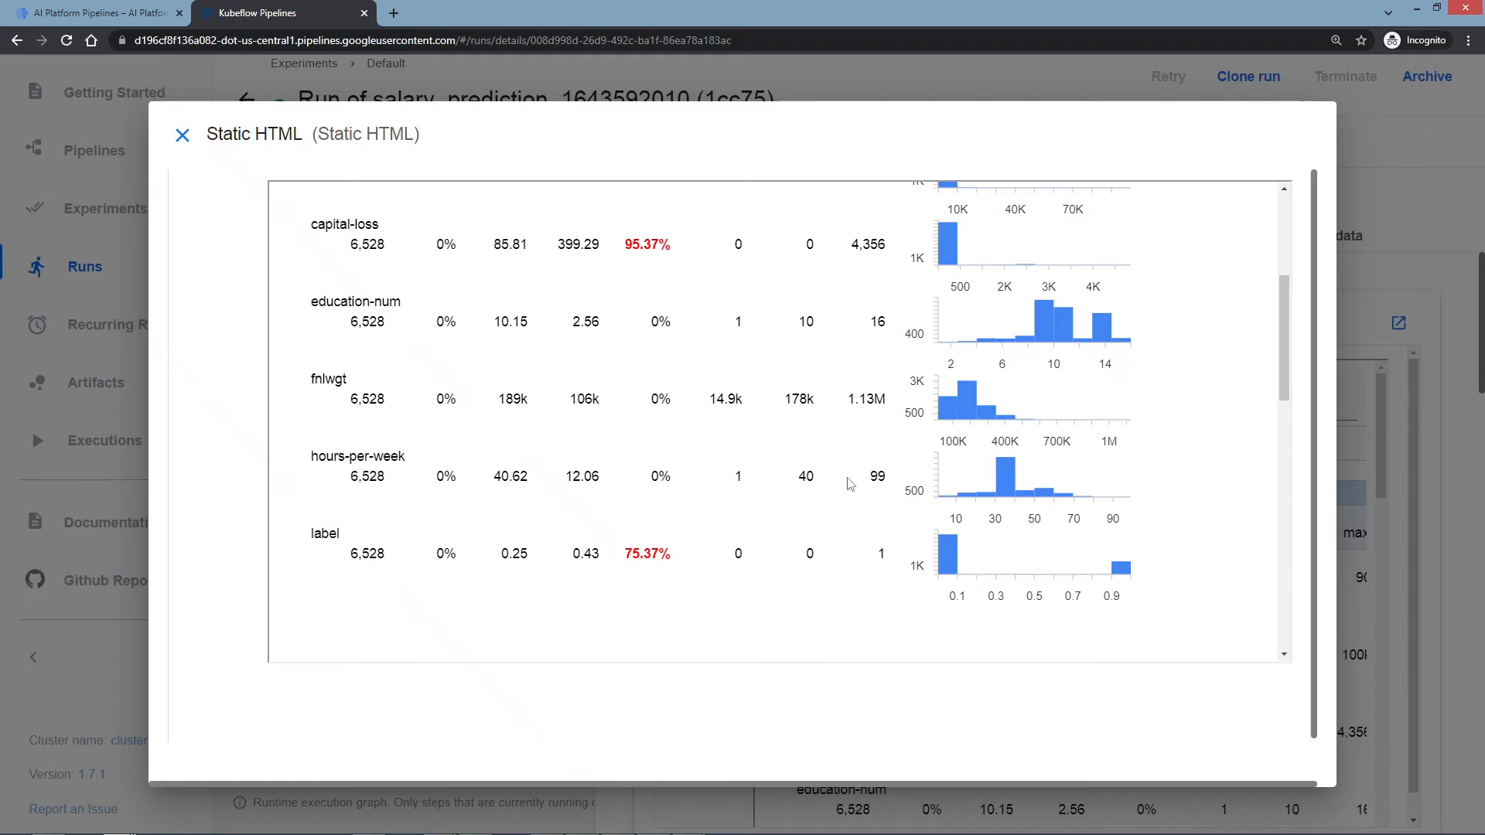
scroll(up, 3)
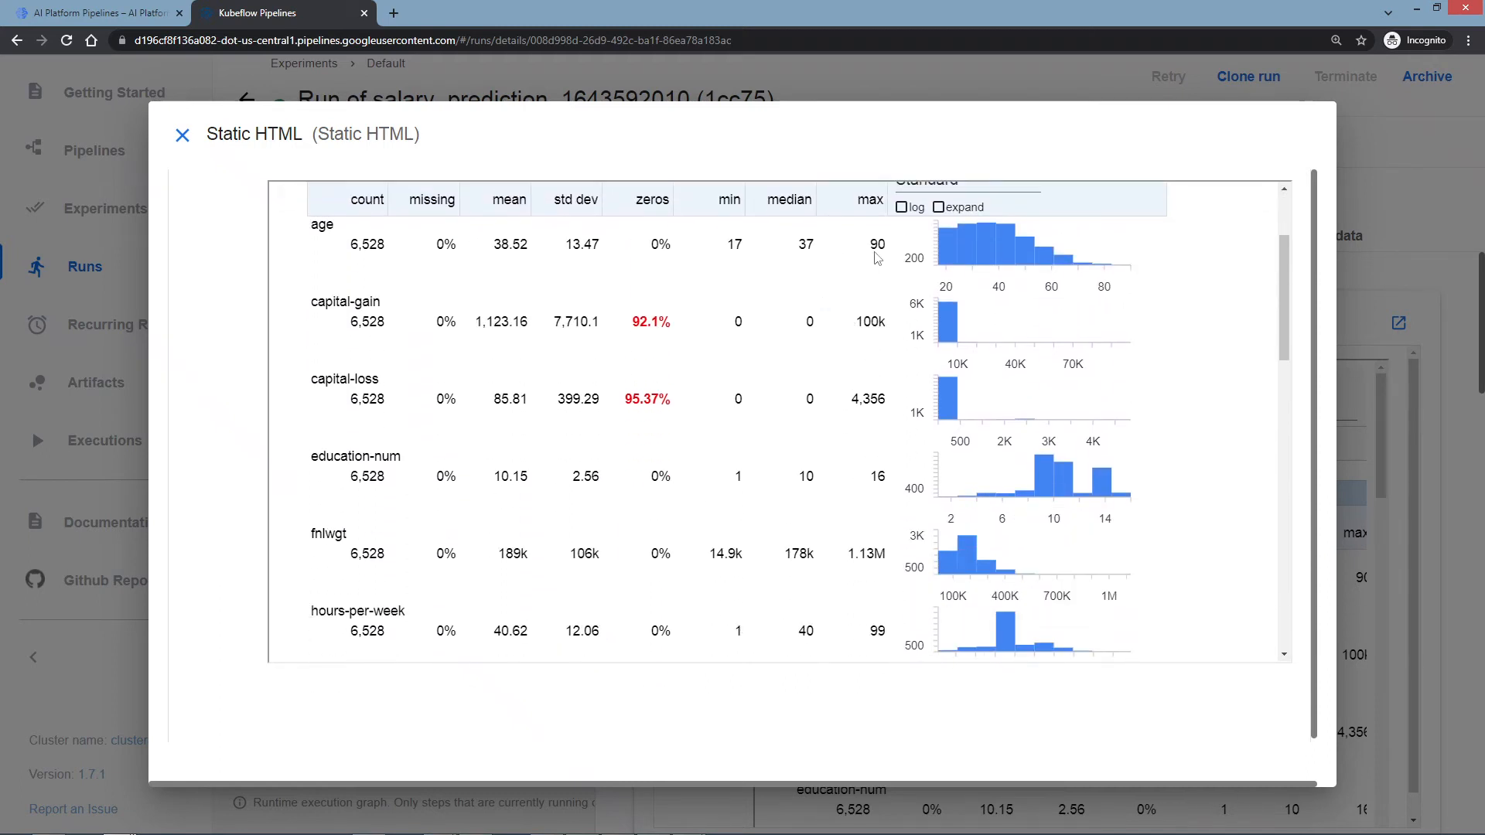
scroll(down, 3)
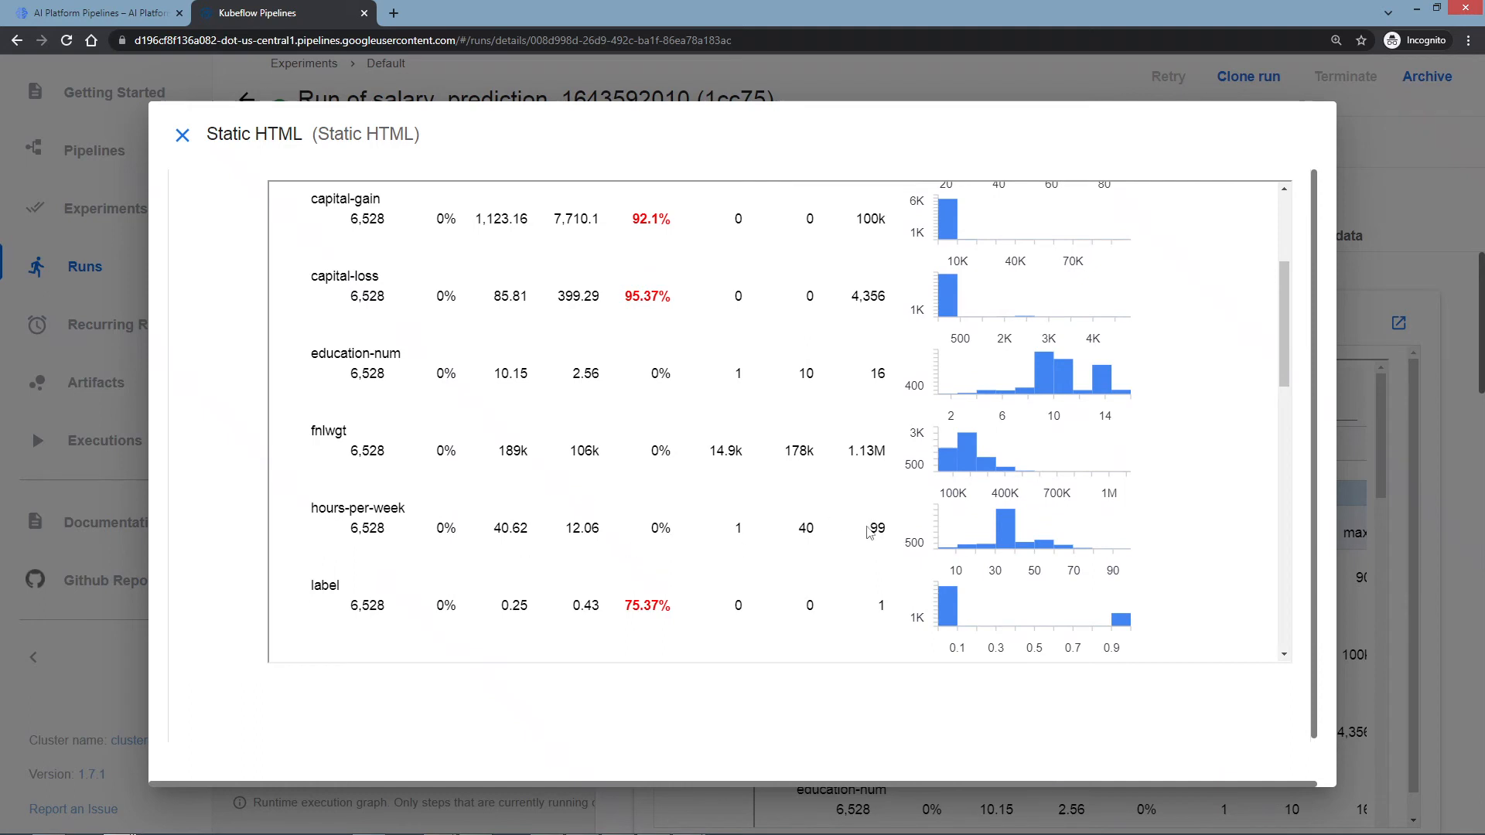
mouse_move(836, 512)
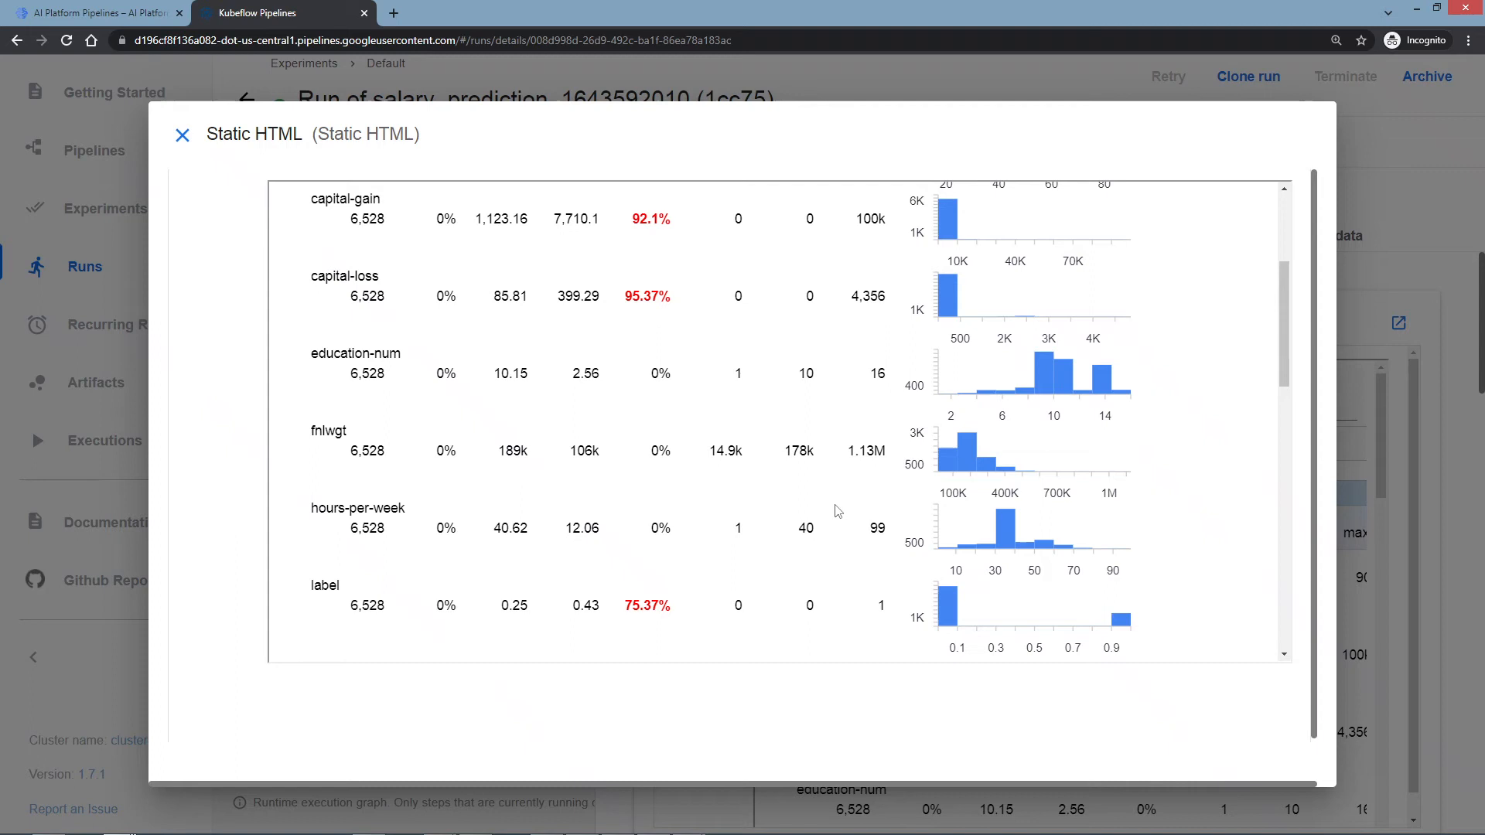
scroll(down, 3)
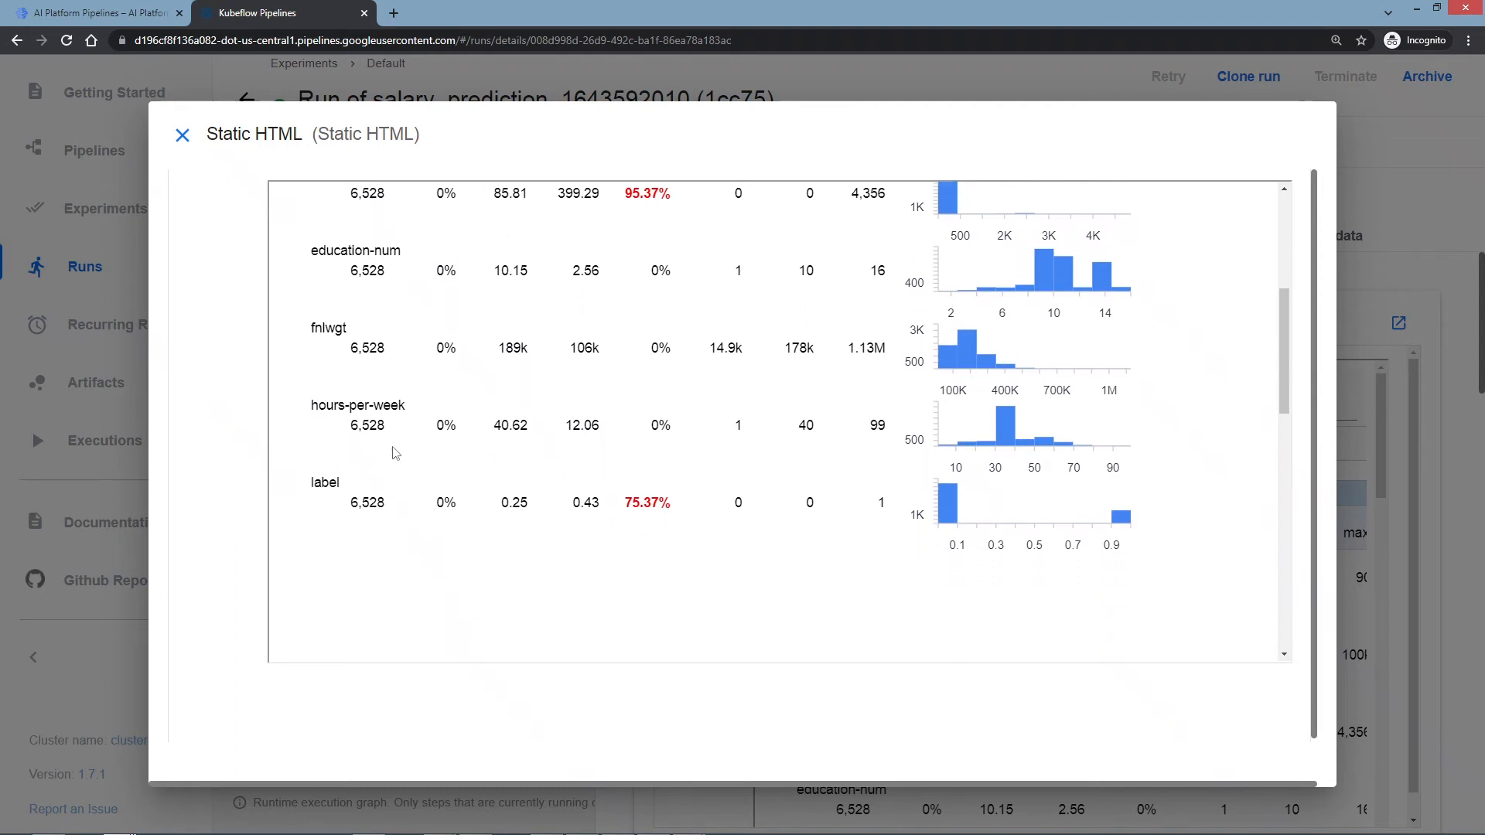
mouse_move(370, 477)
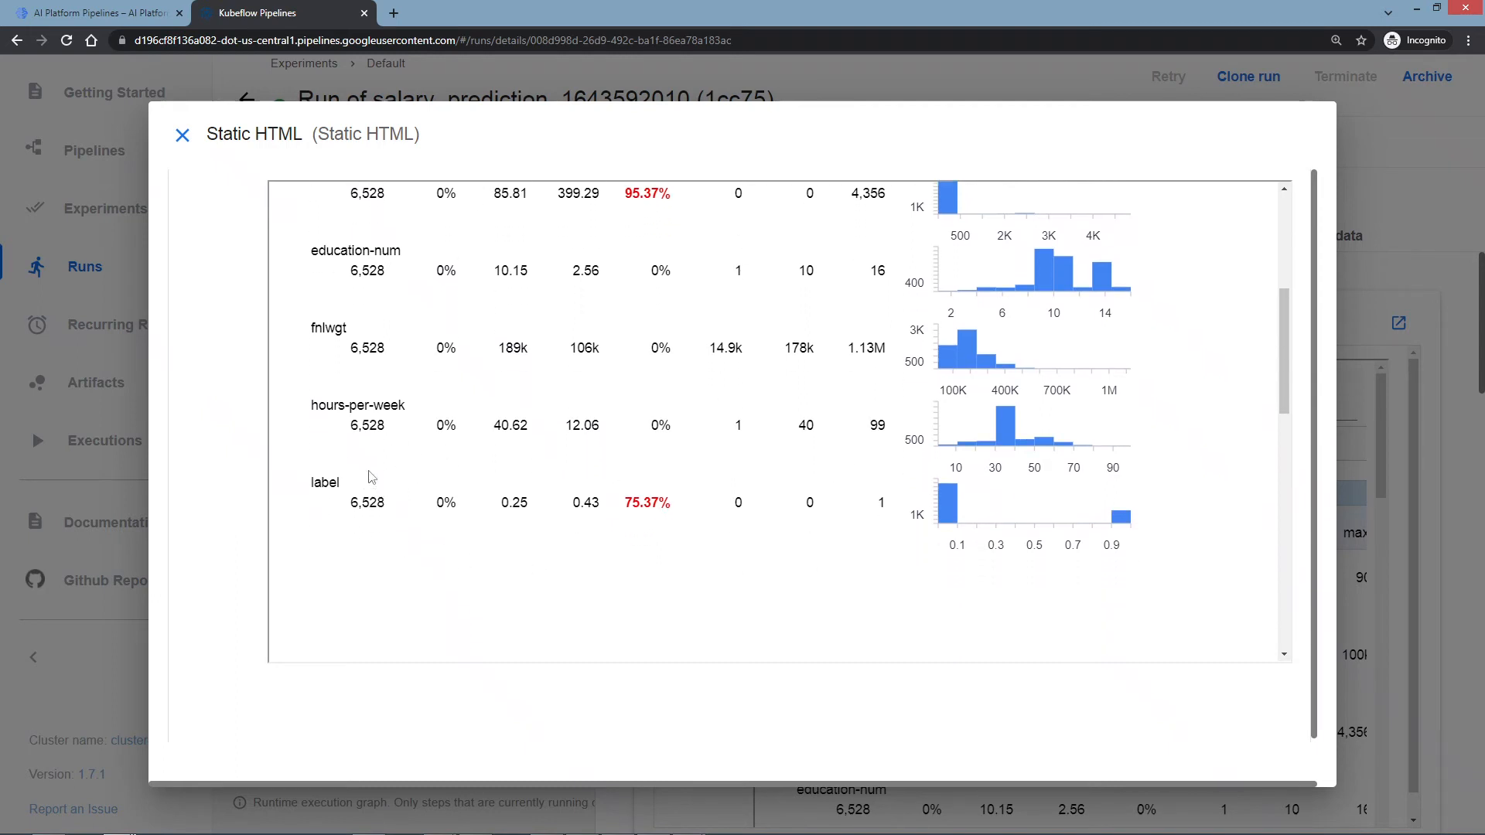
mouse_move(772, 524)
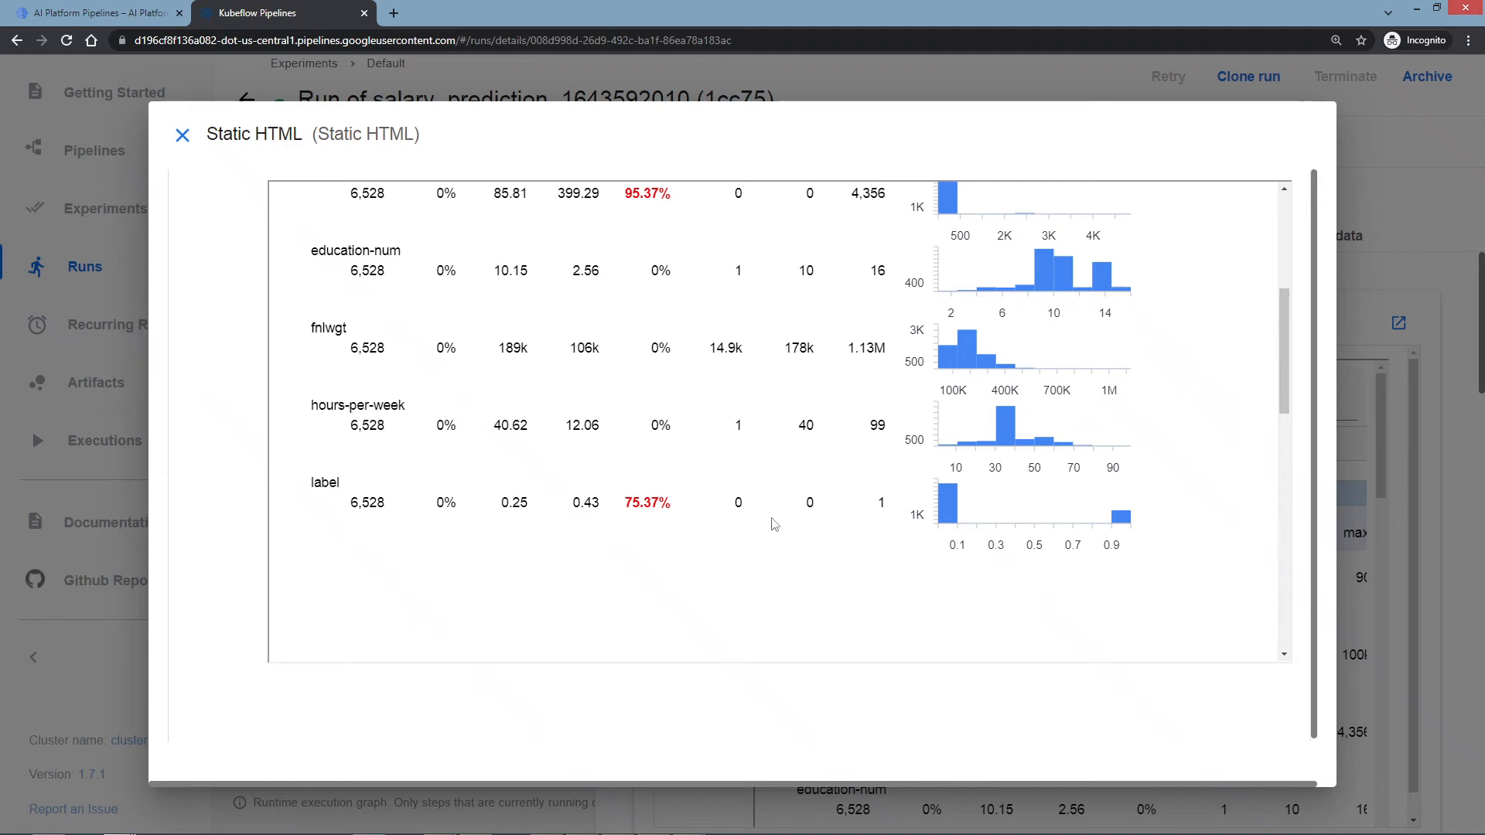
mouse_move(803, 513)
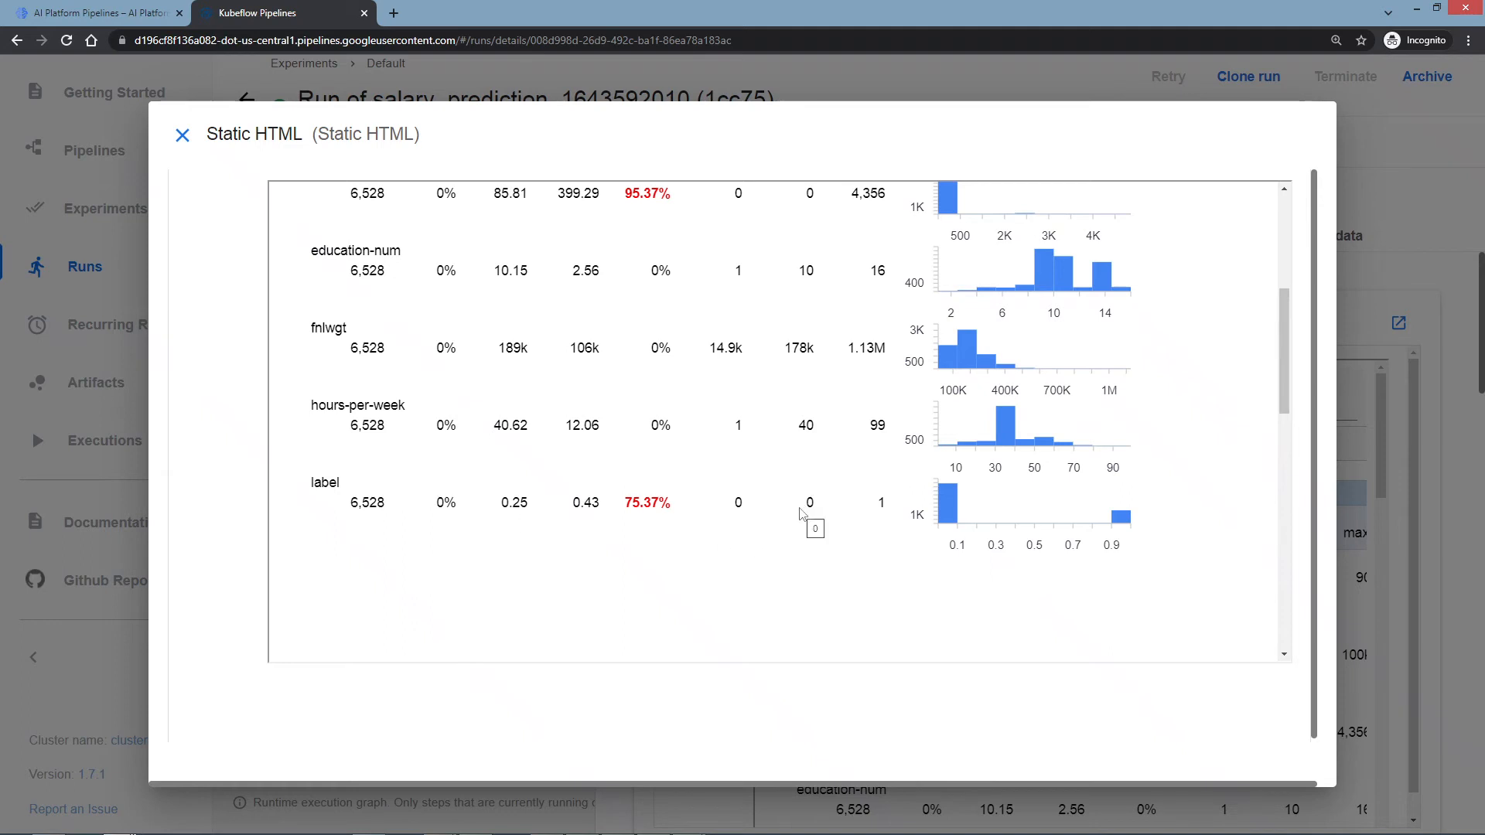
mouse_move(798, 511)
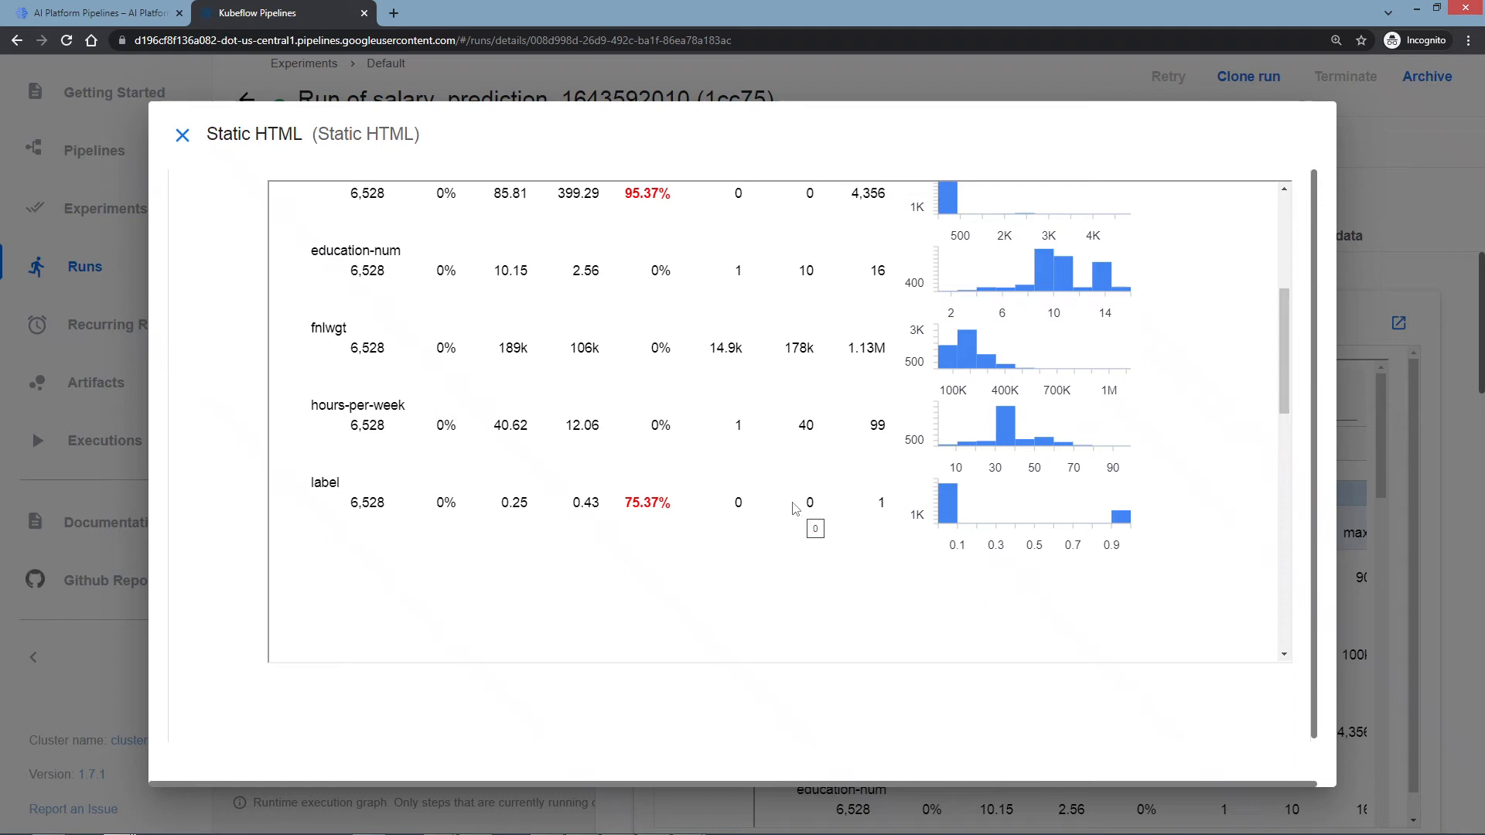
mouse_move(947, 516)
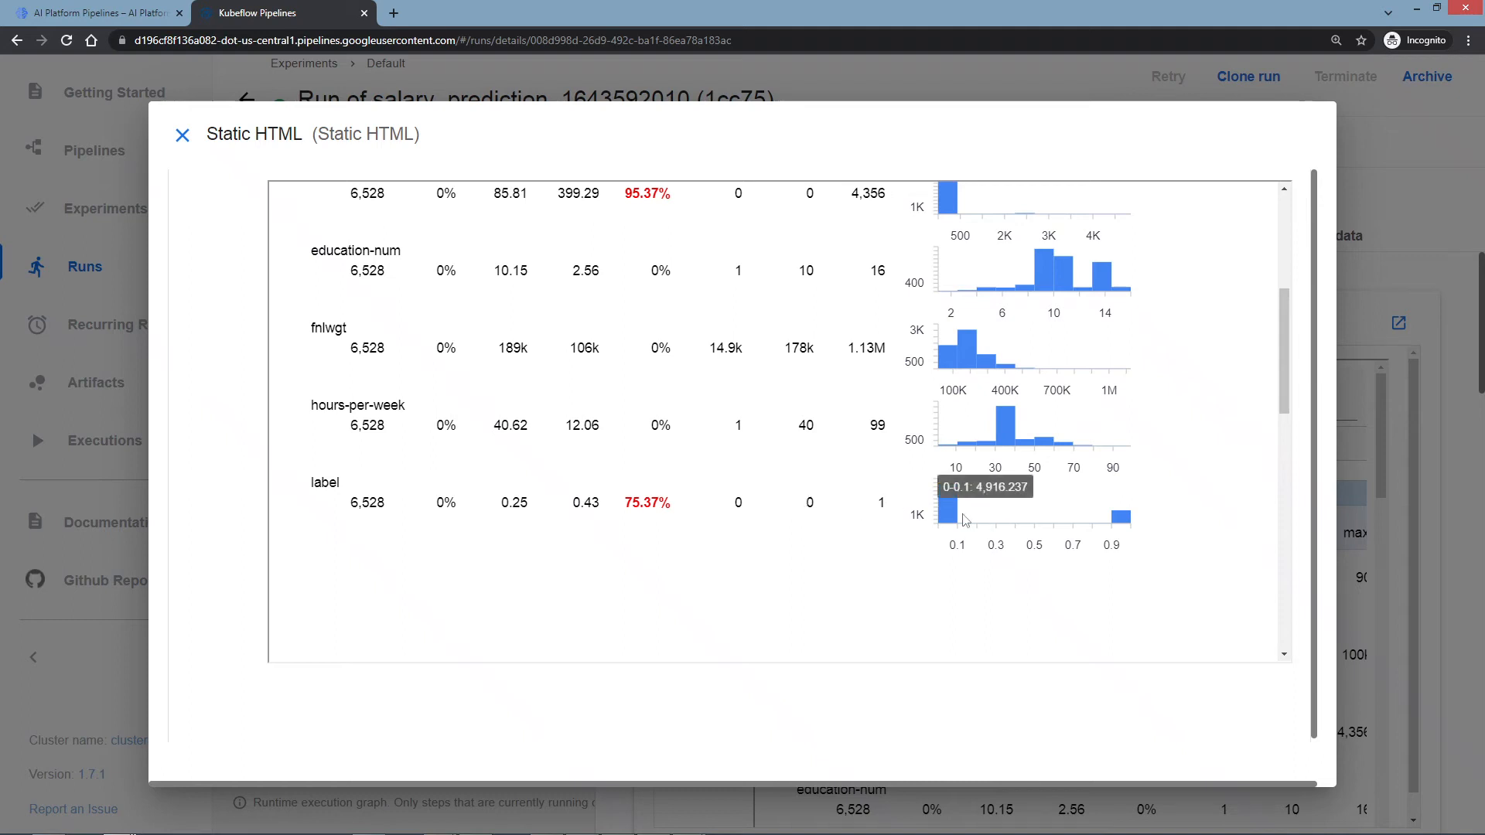
mouse_move(826, 539)
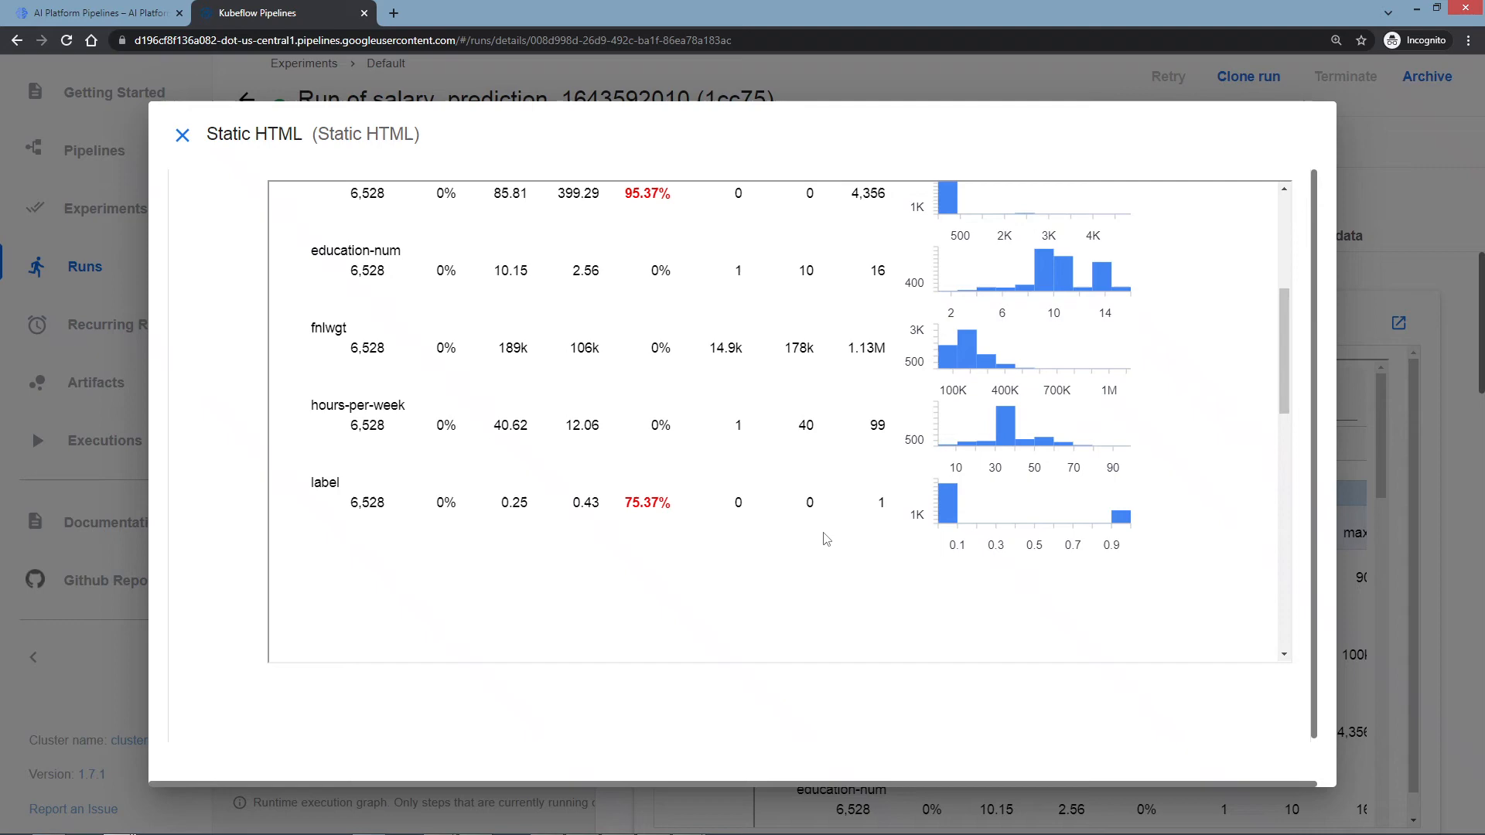
scroll(up, 3)
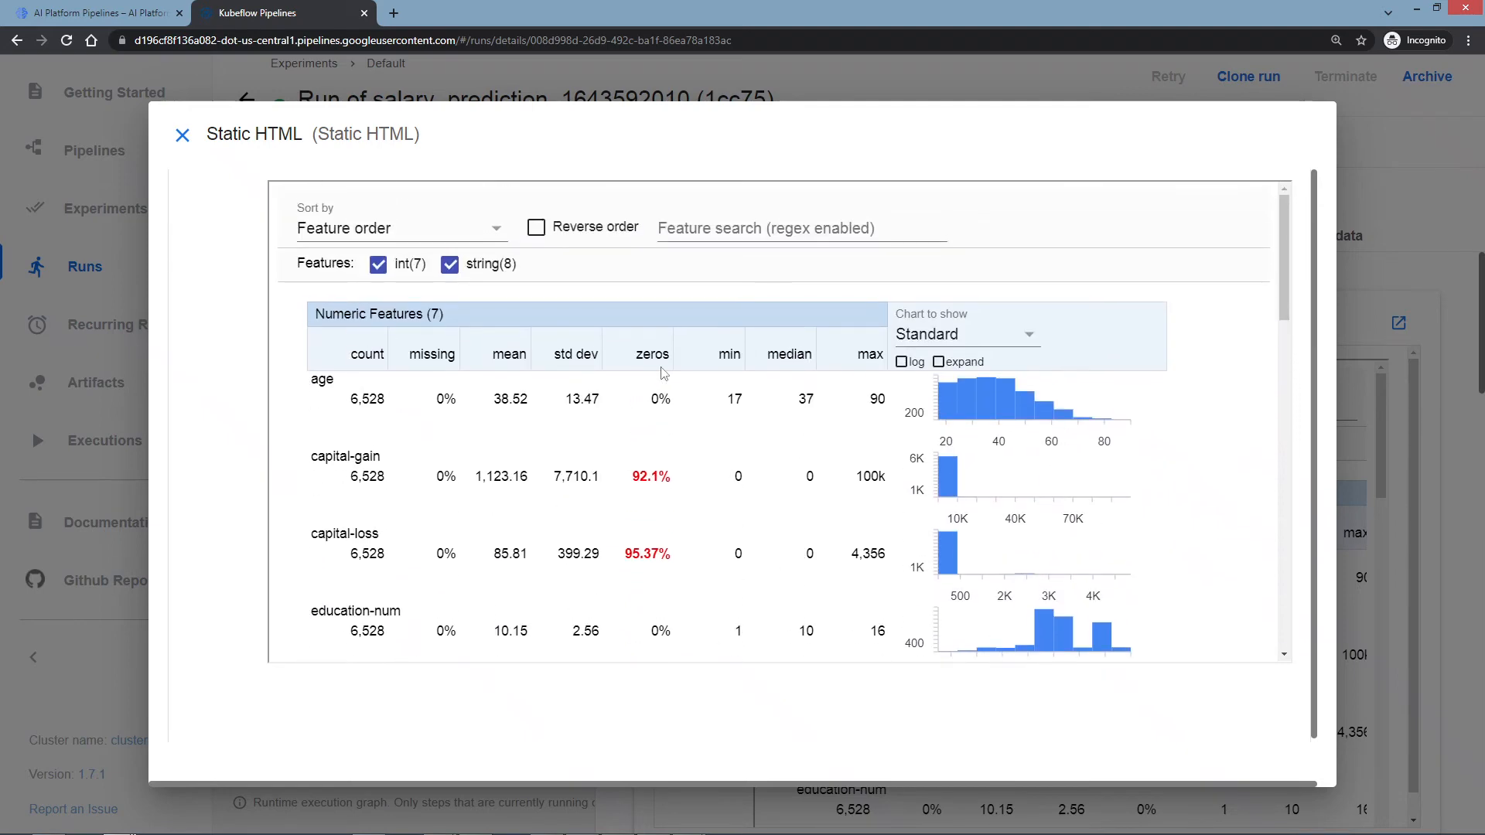
scroll(down, 3)
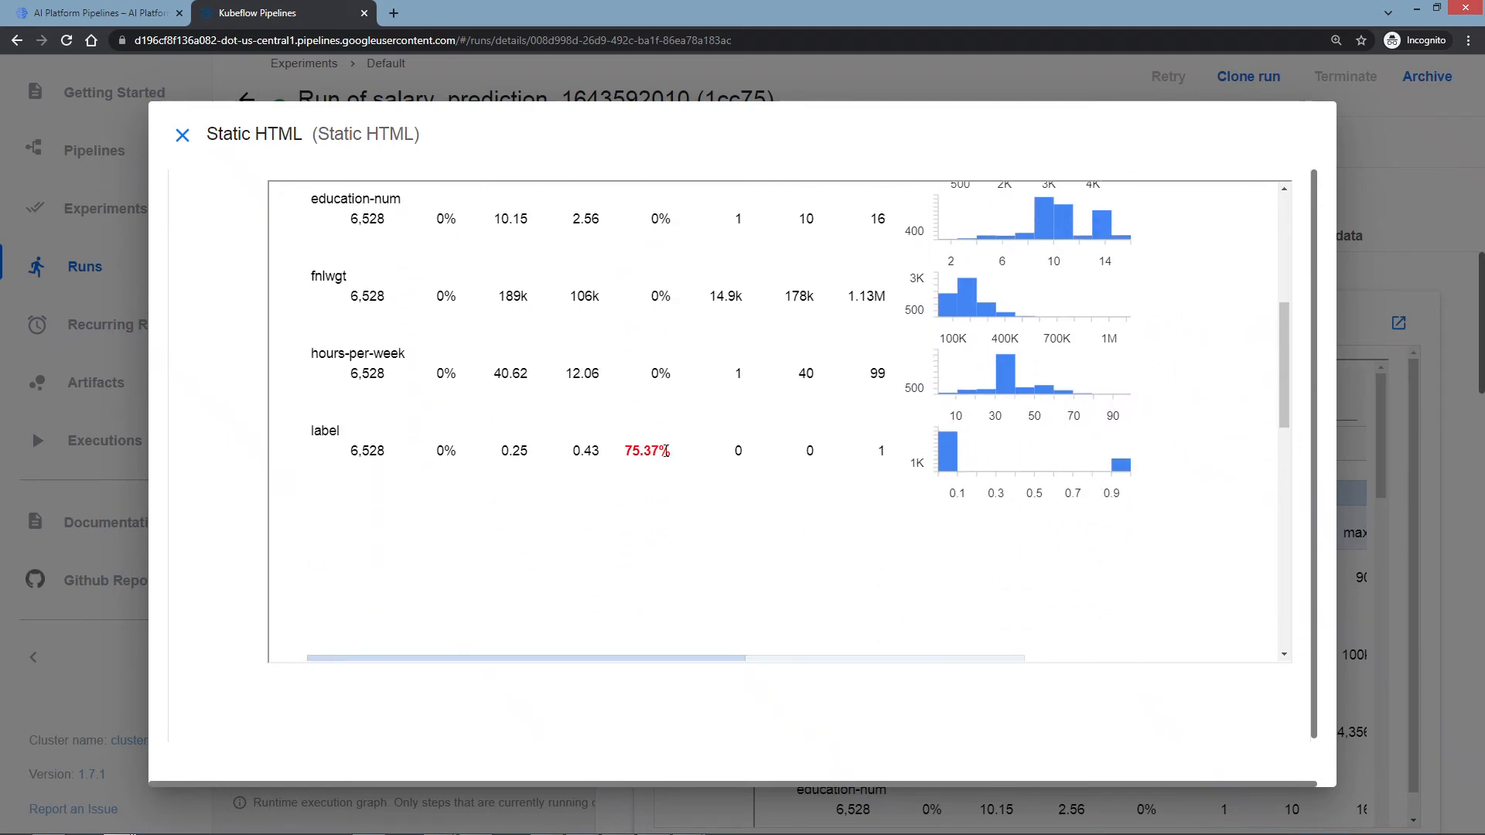
mouse_move(947, 455)
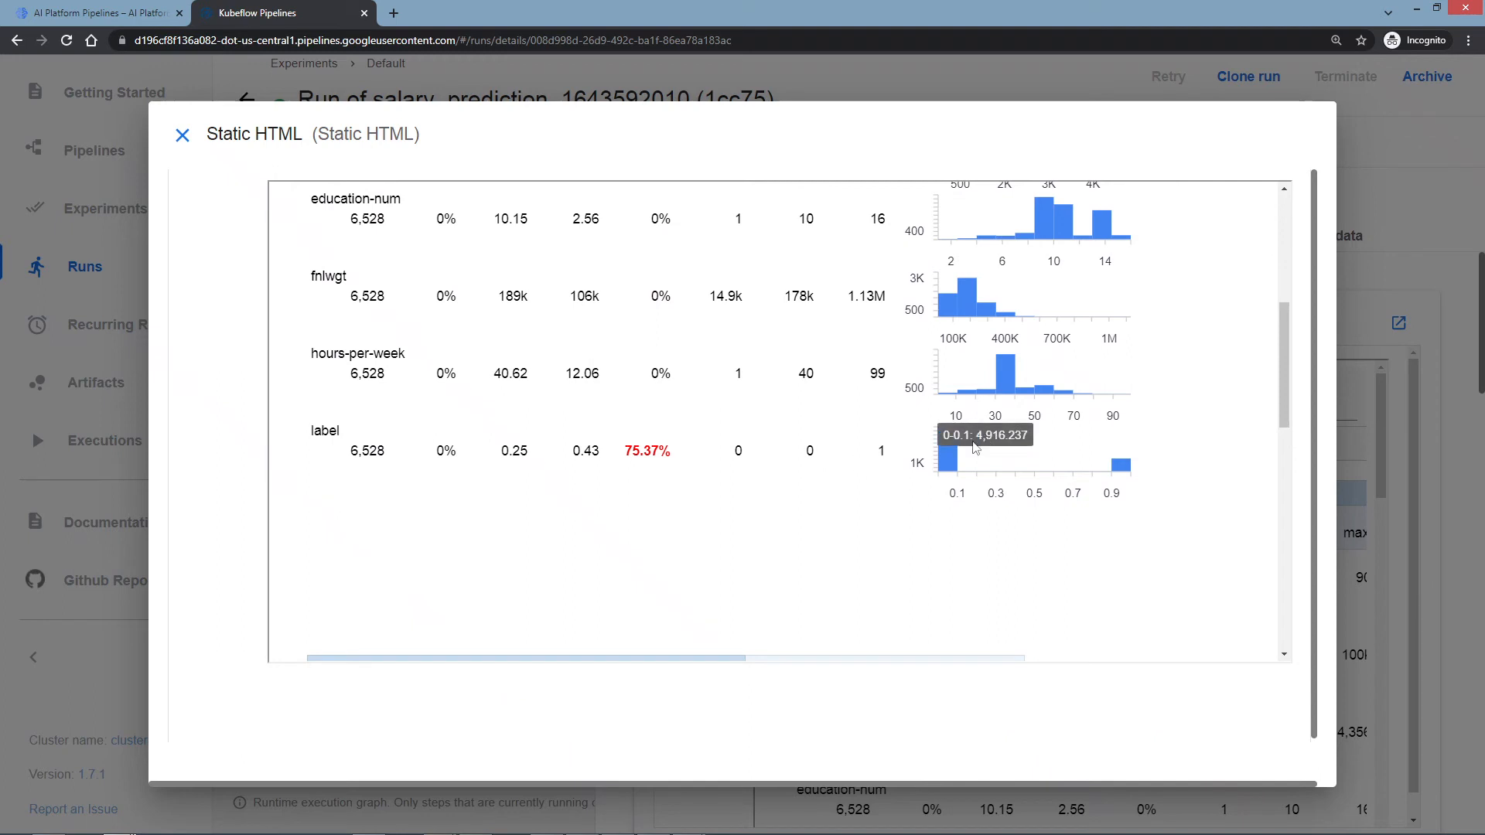
mouse_move(964, 474)
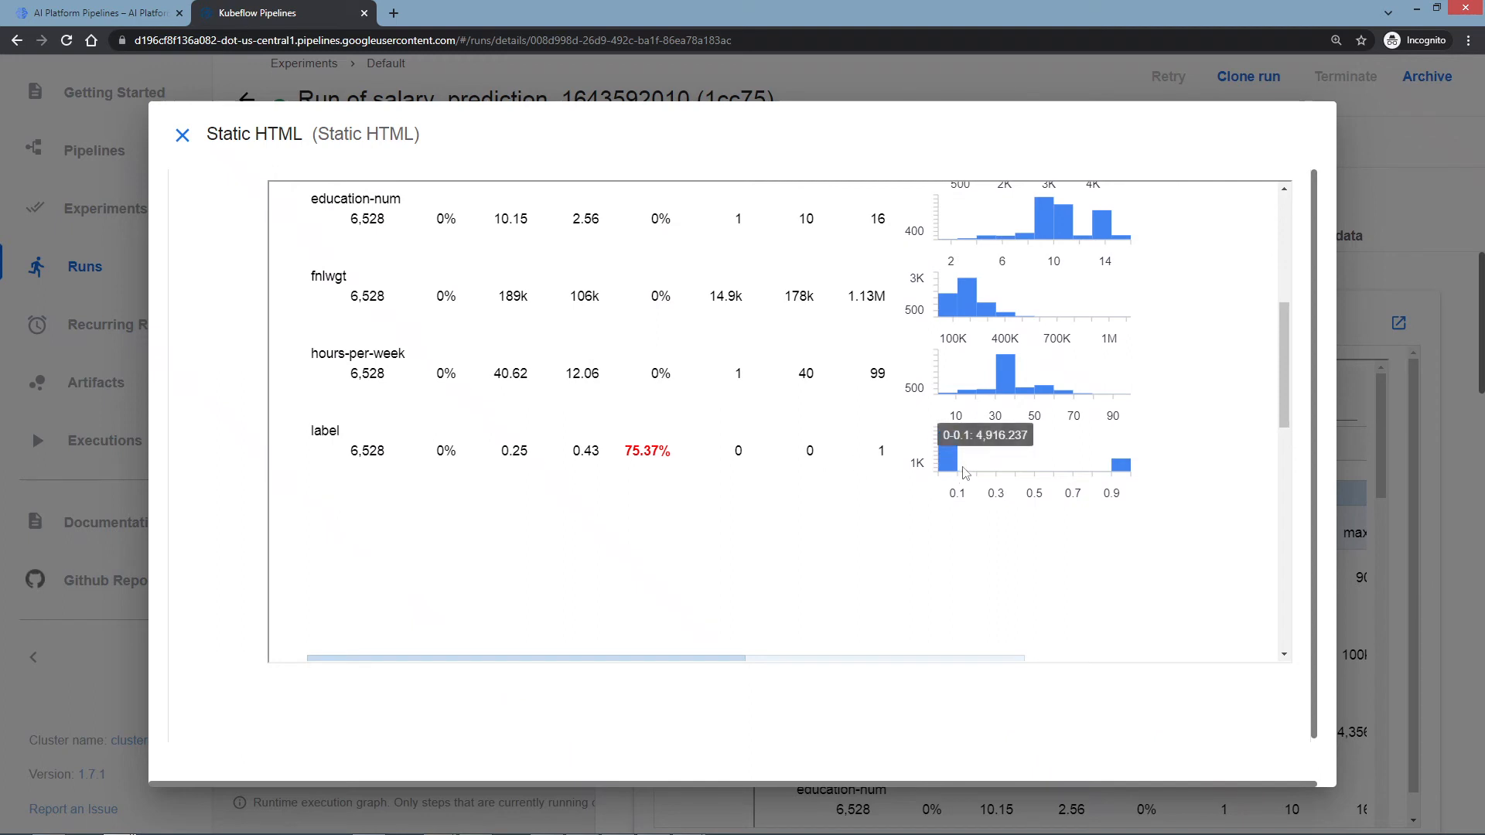
mouse_move(964, 447)
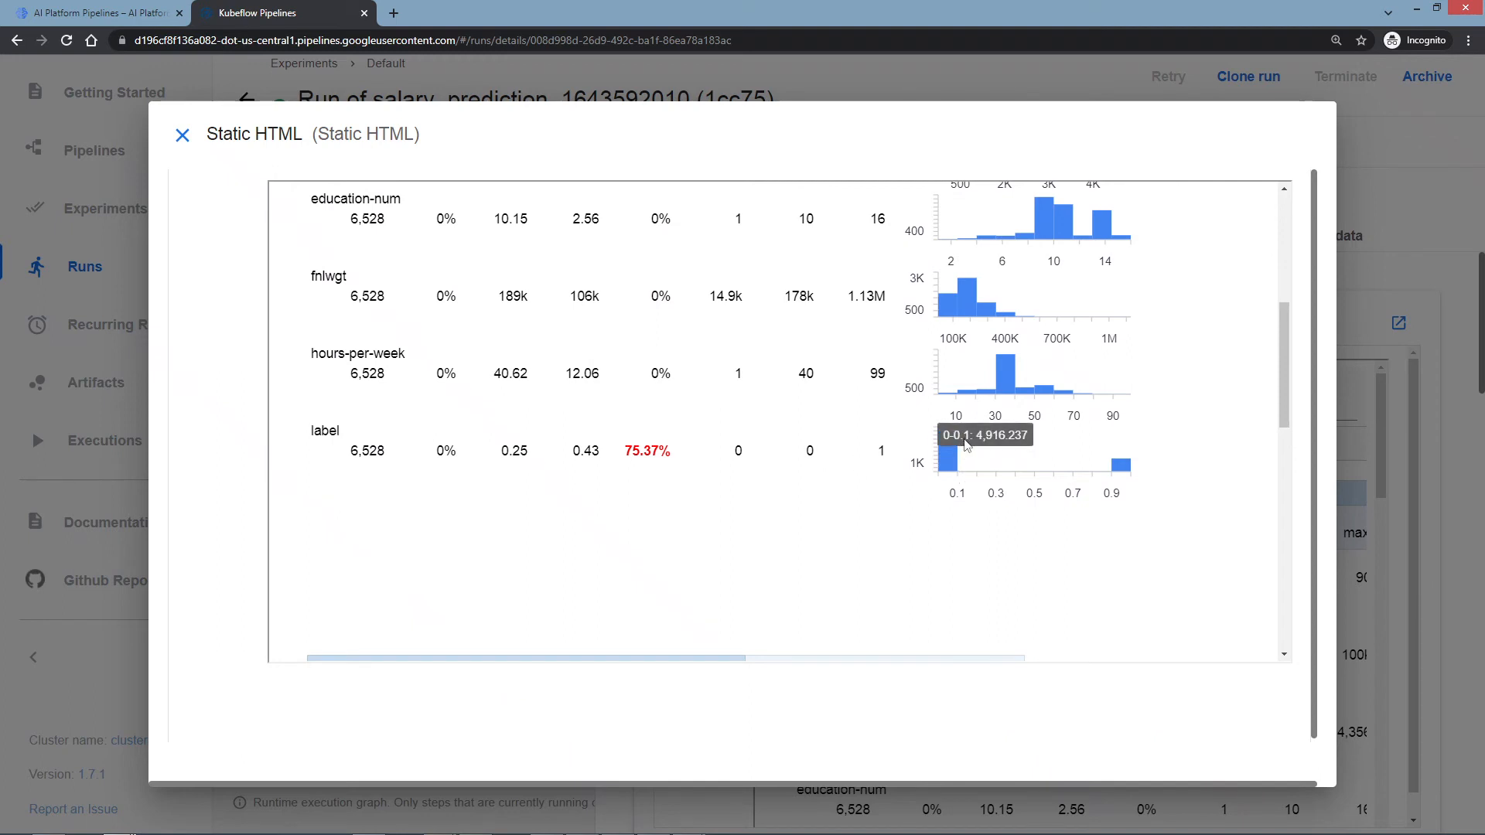
mouse_move(967, 451)
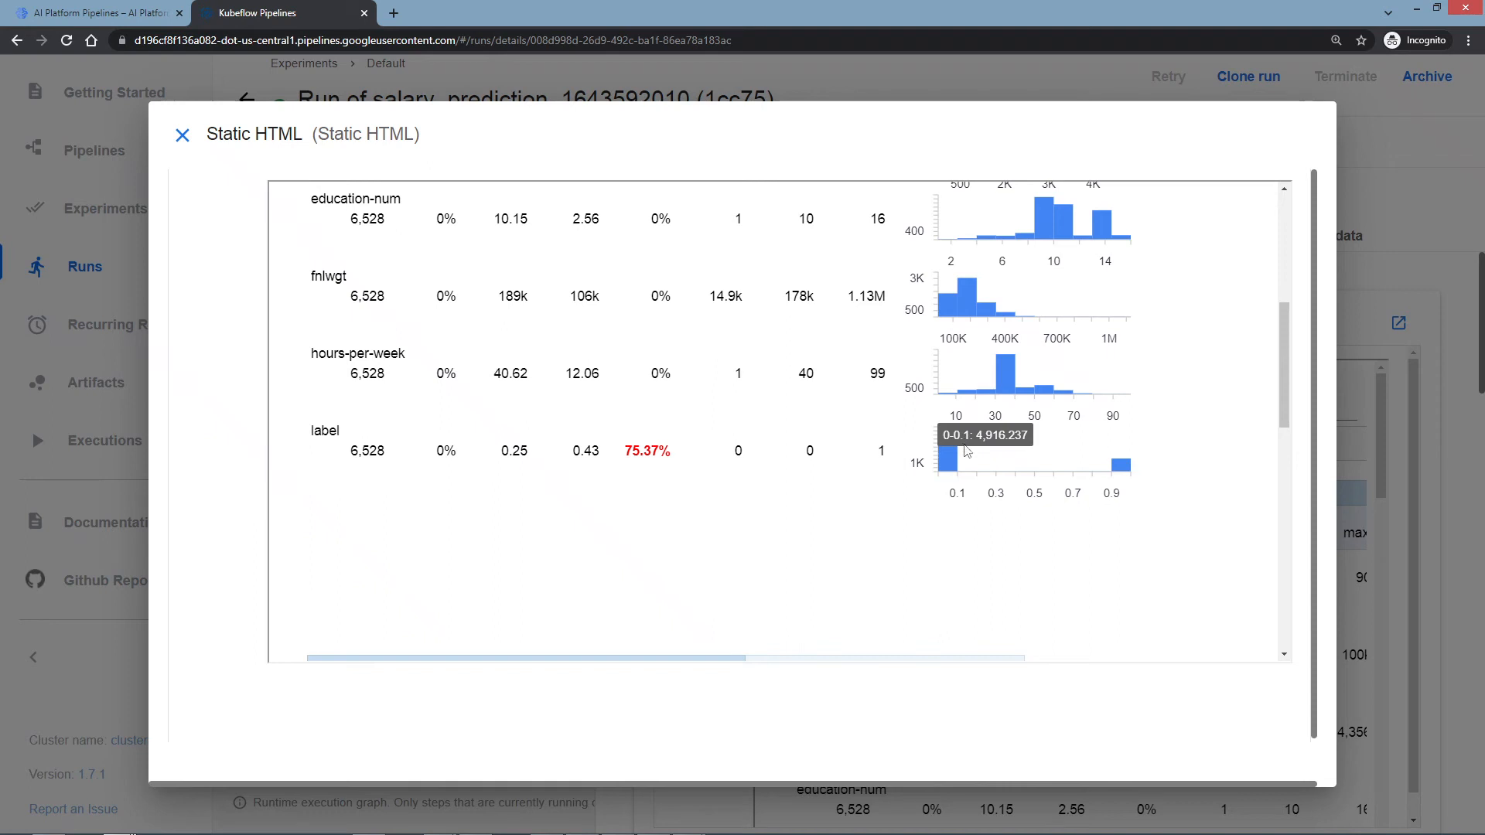
mouse_move(956, 470)
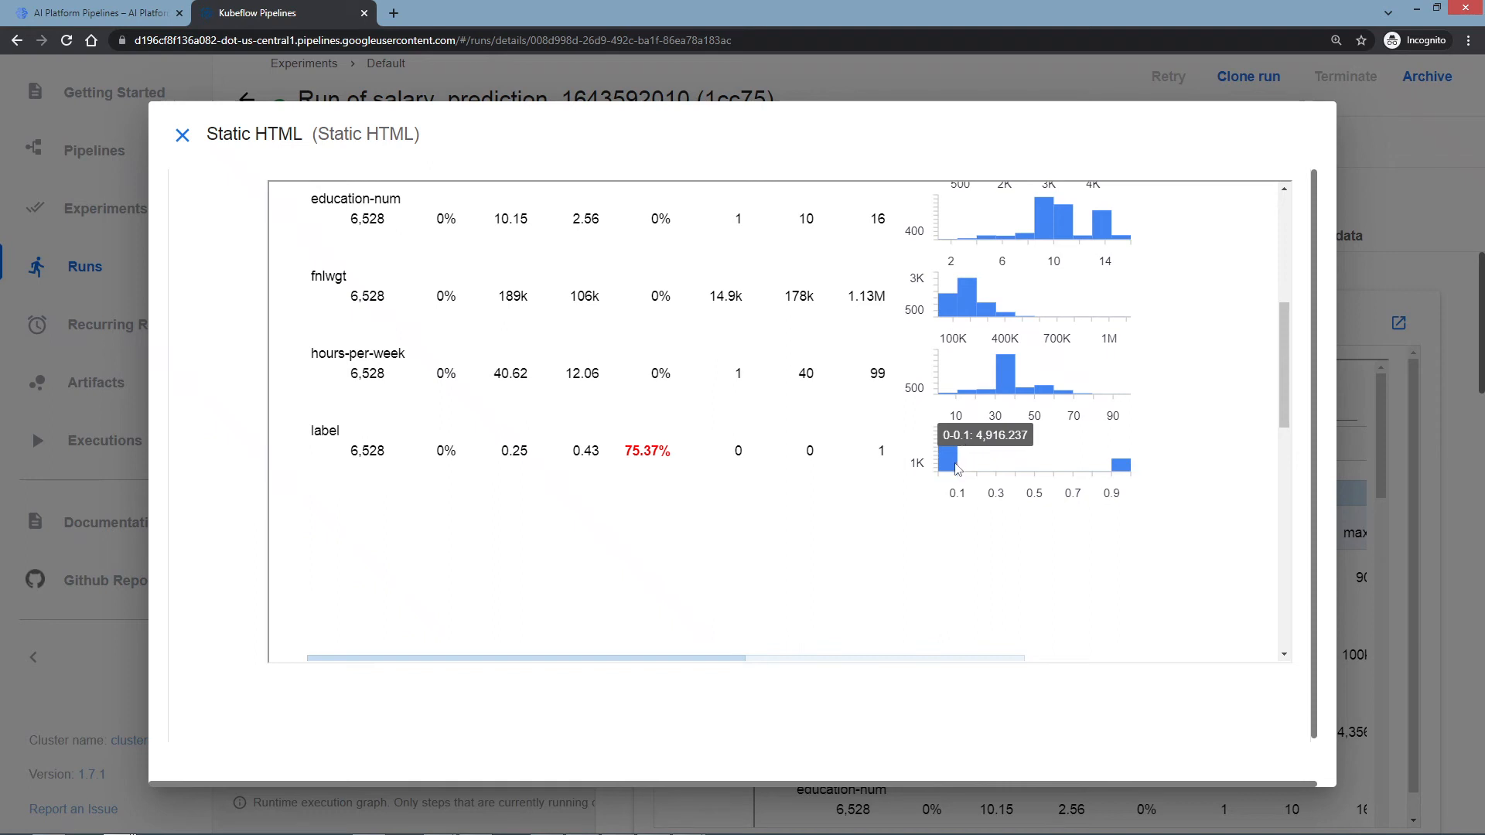
mouse_move(985, 478)
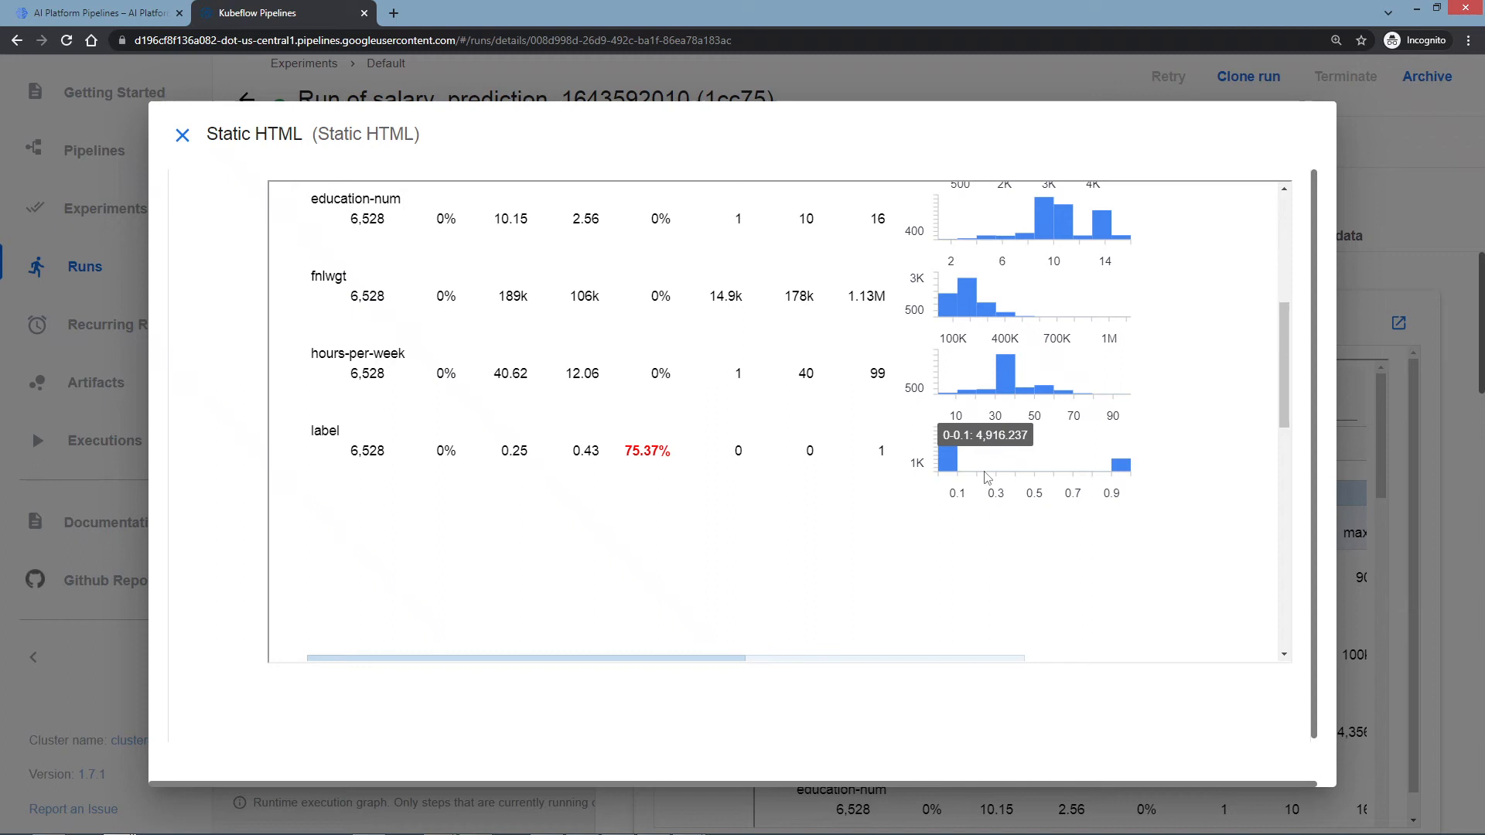
mouse_move(449, 438)
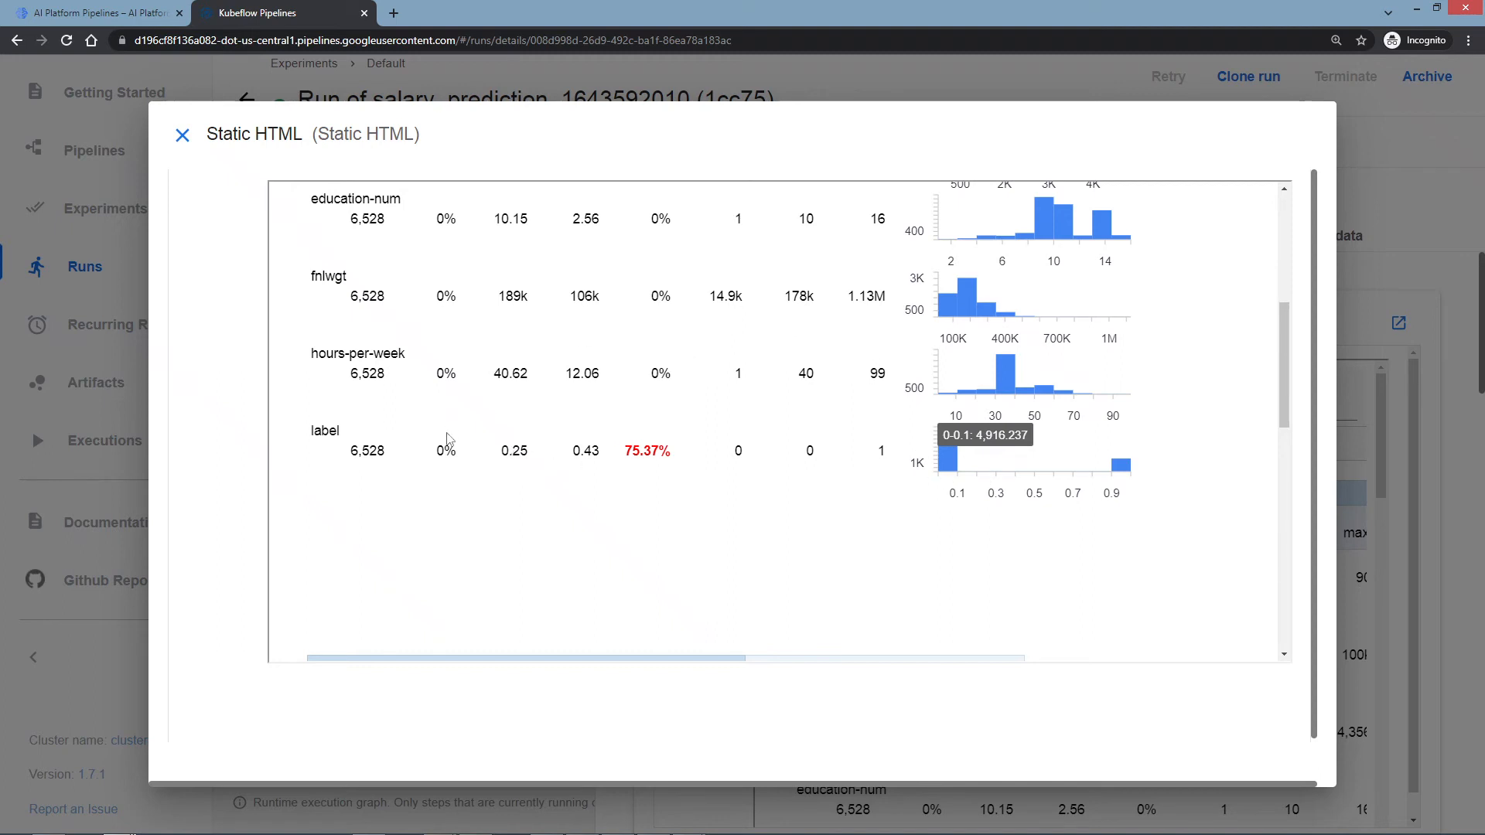
mouse_move(458, 475)
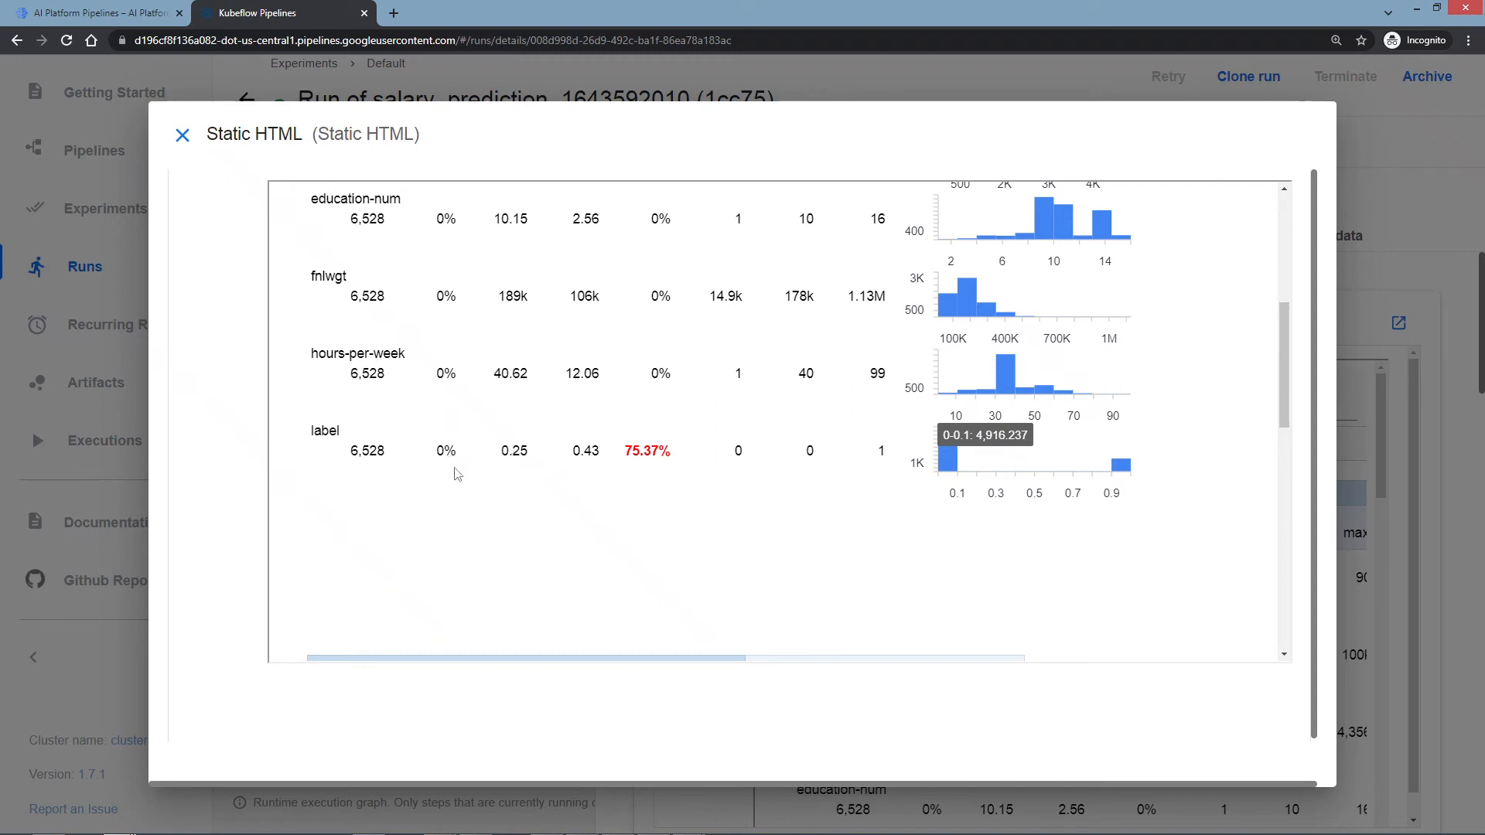
mouse_move(465, 461)
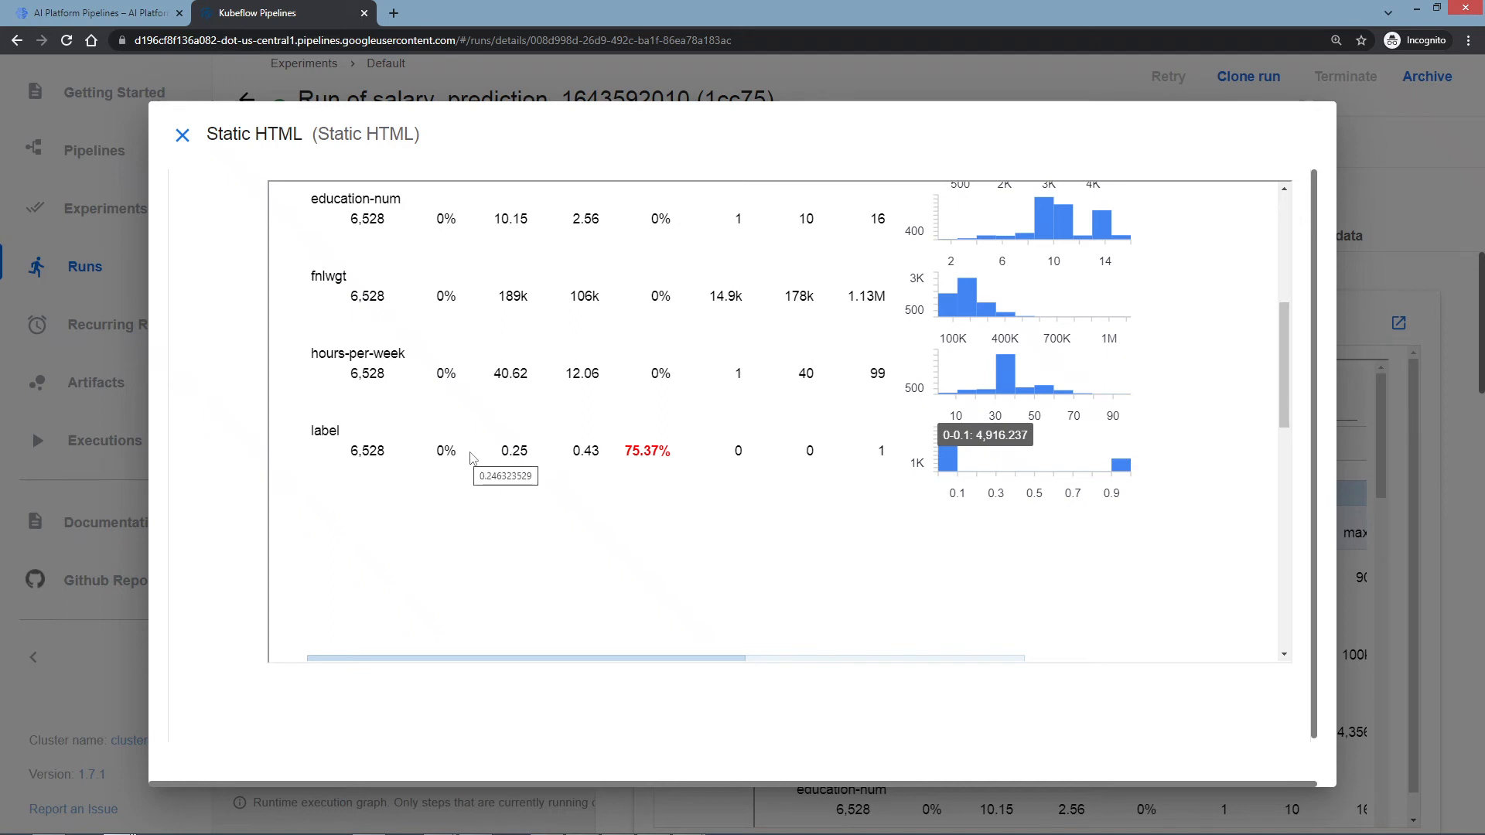
mouse_move(478, 447)
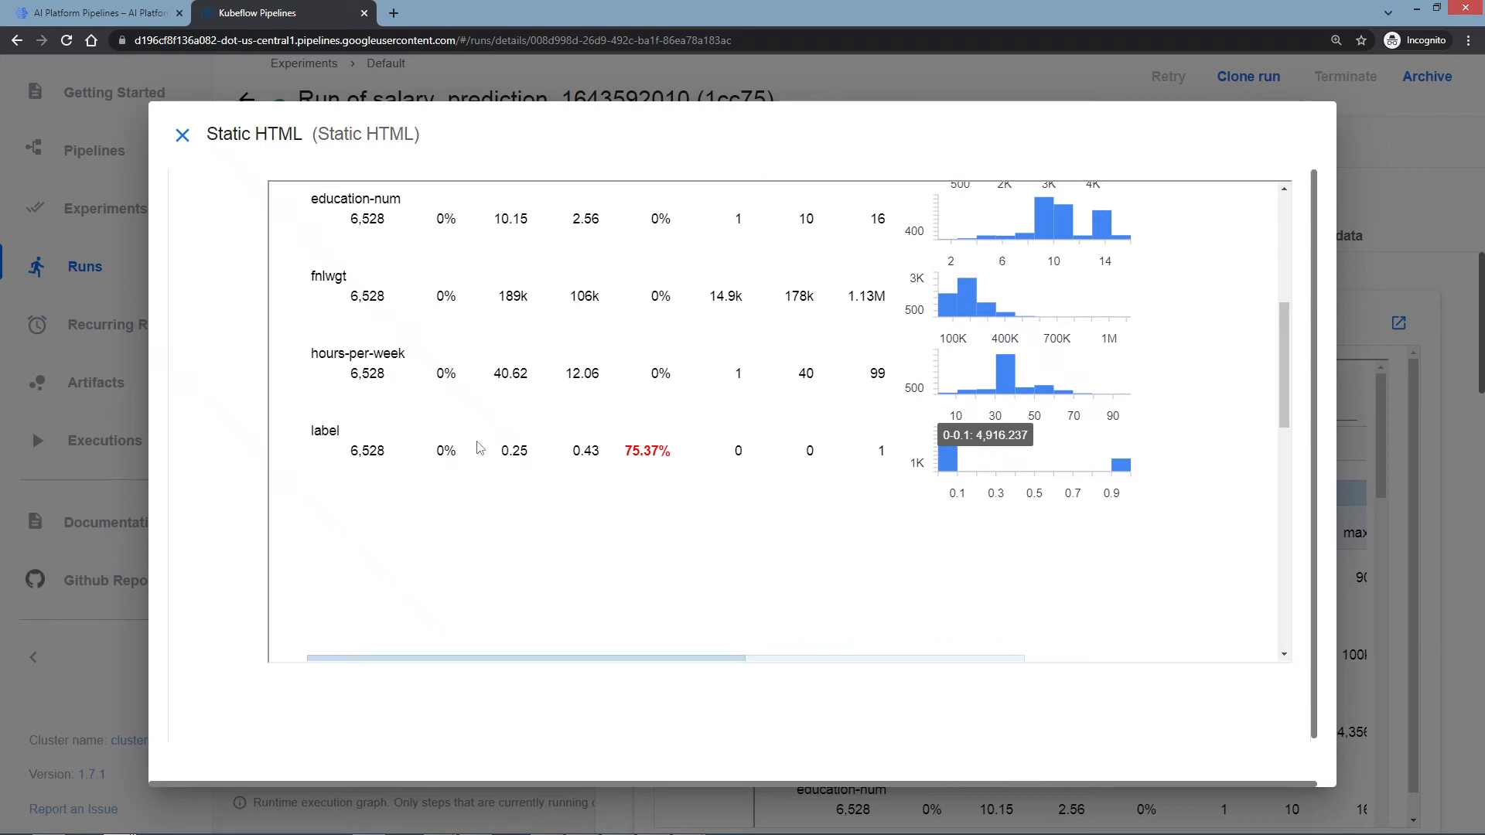
mouse_move(503, 444)
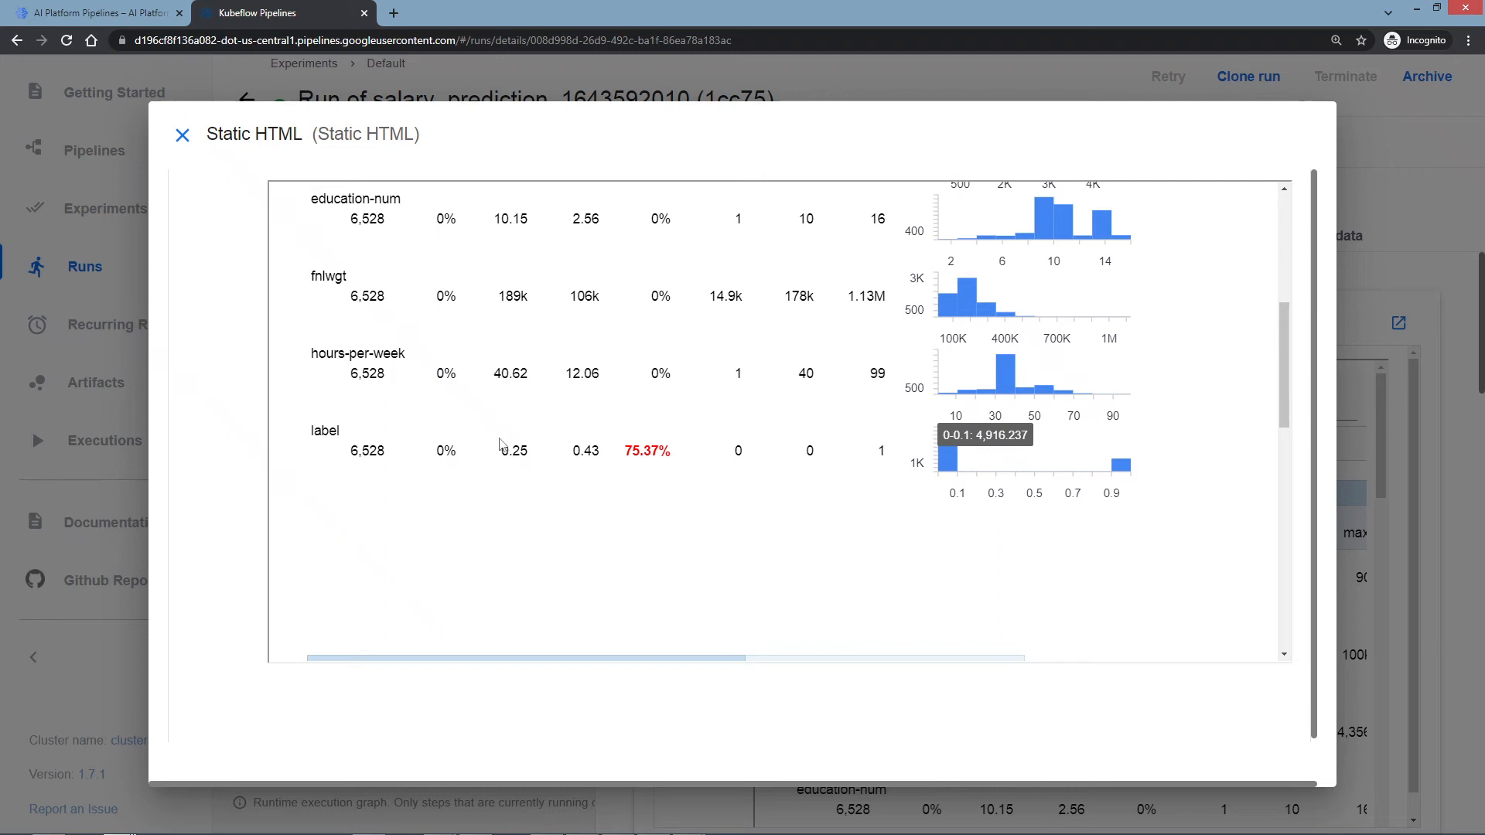
mouse_move(540, 429)
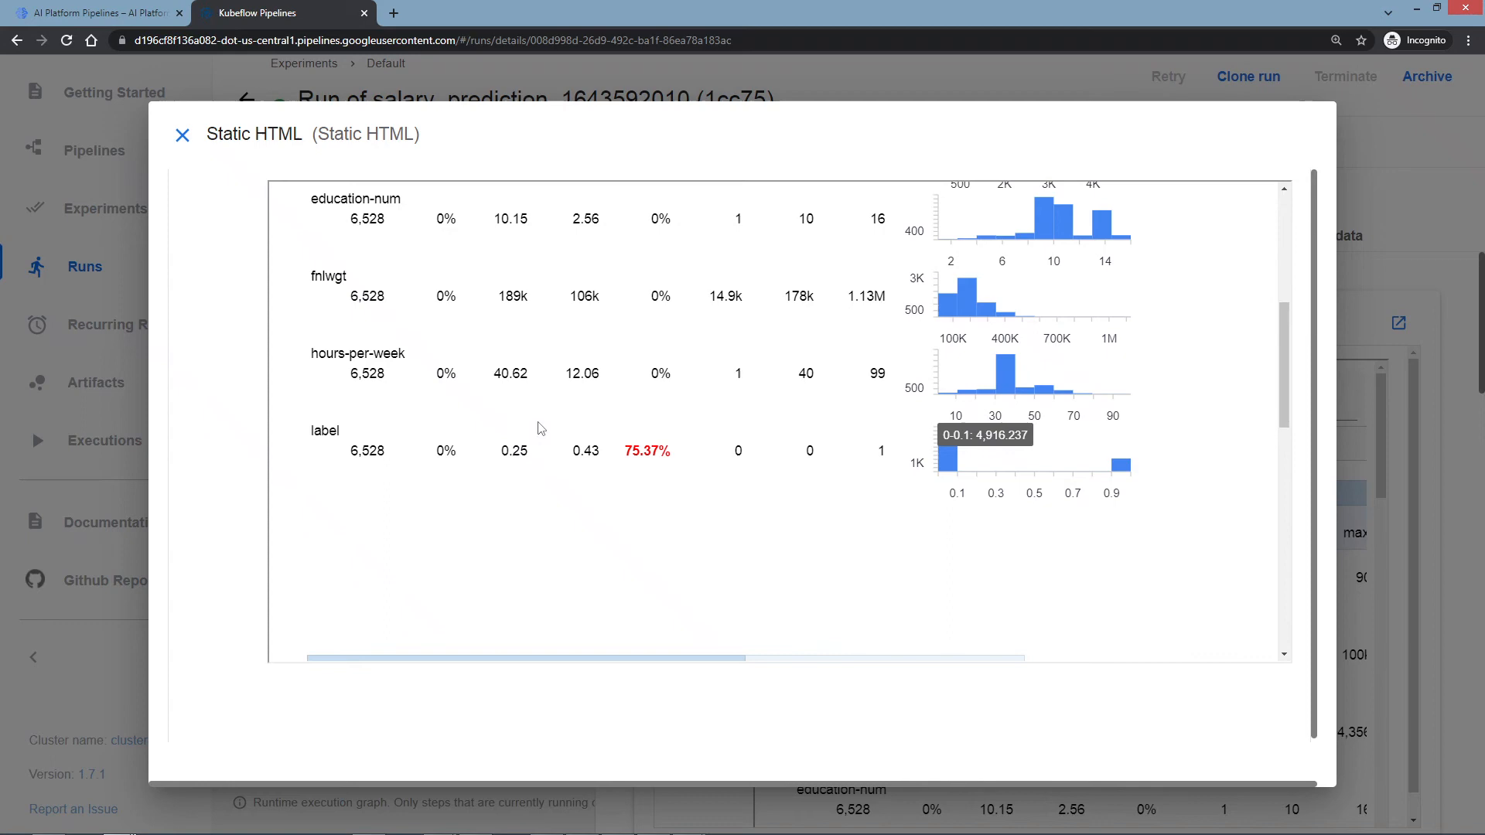
scroll(up, 3)
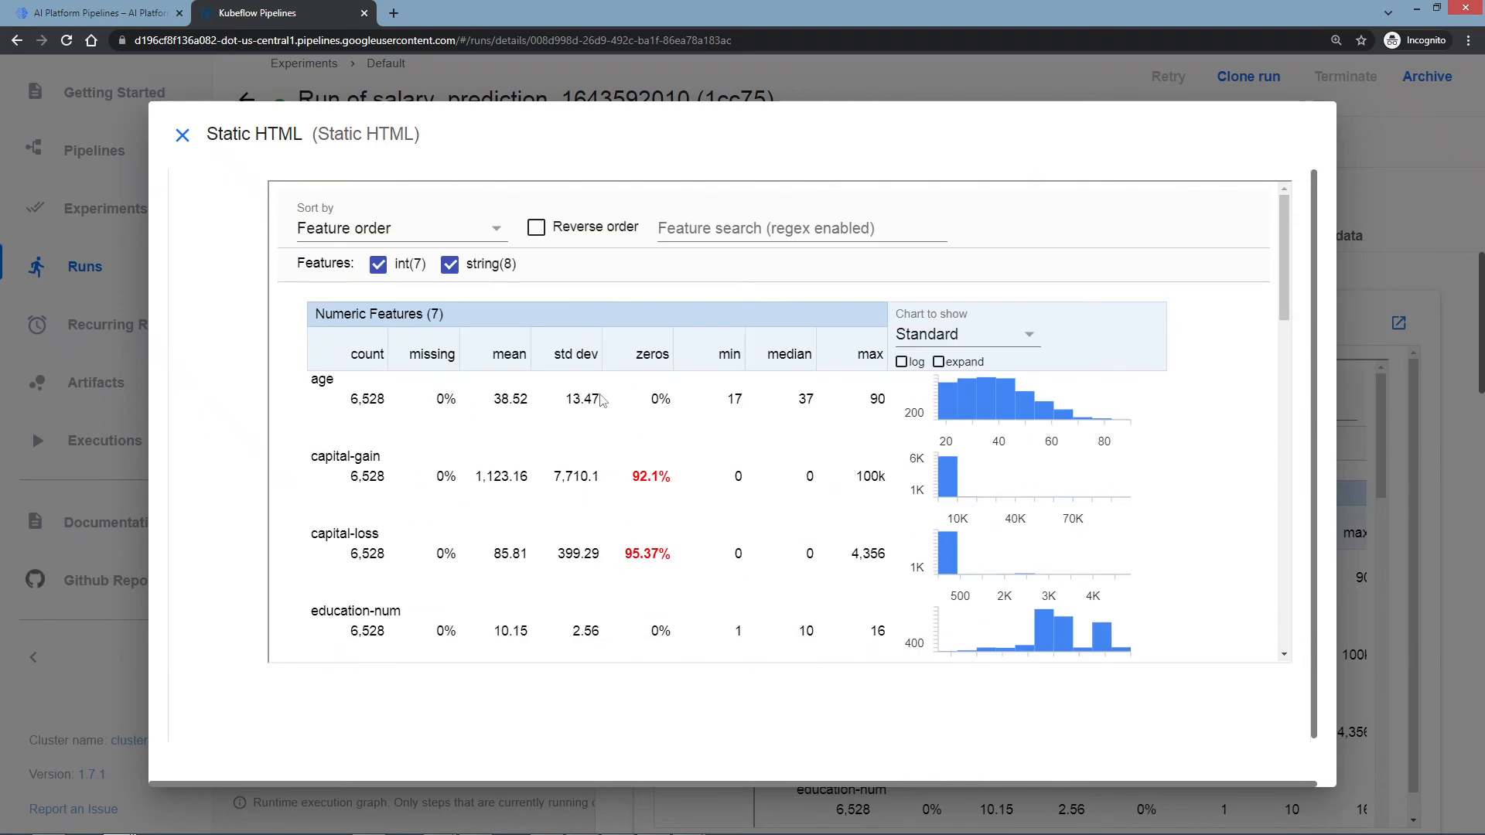
mouse_move(491, 437)
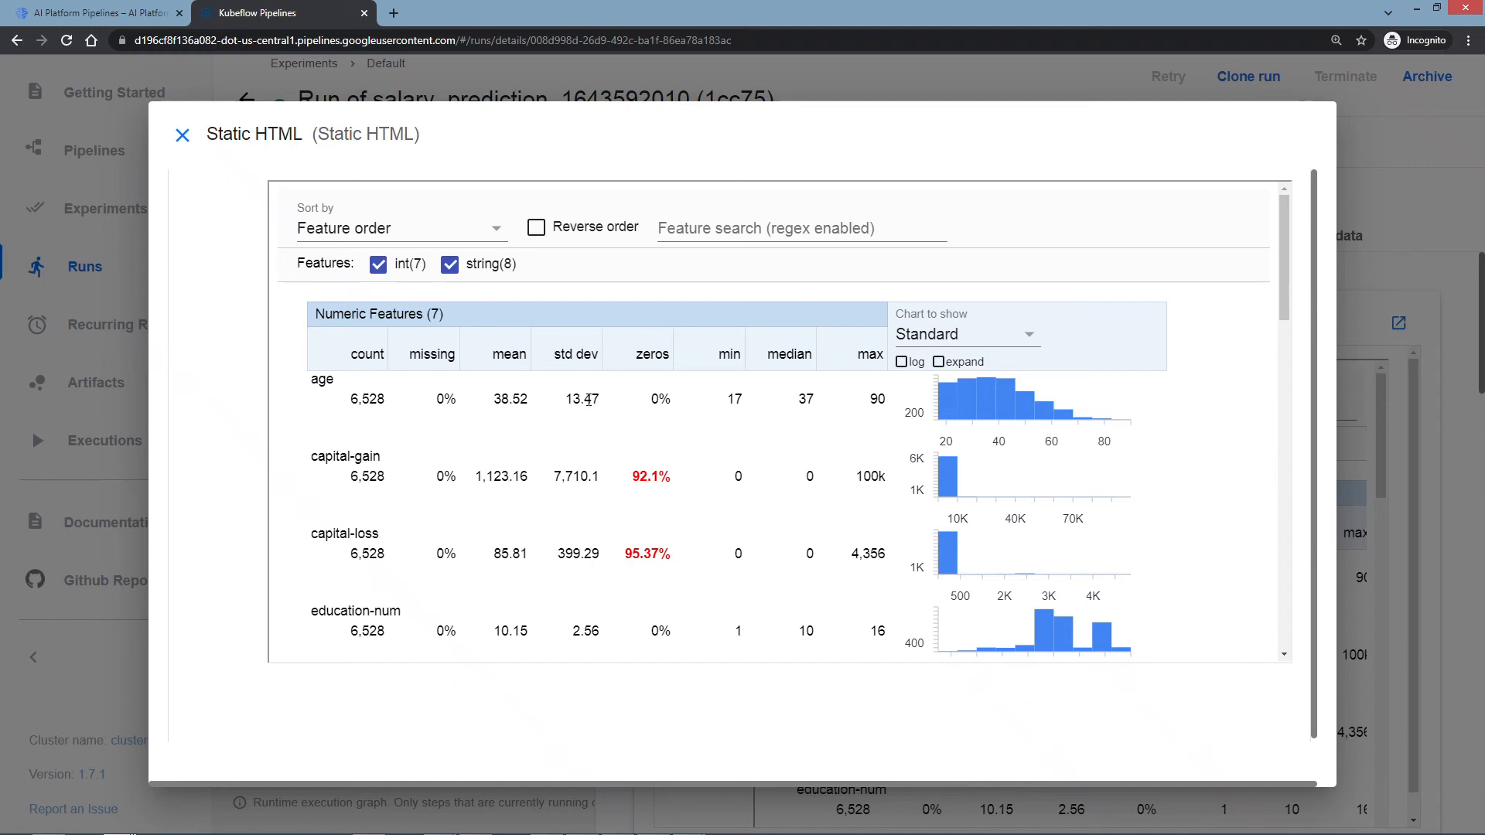
scroll(down, 3)
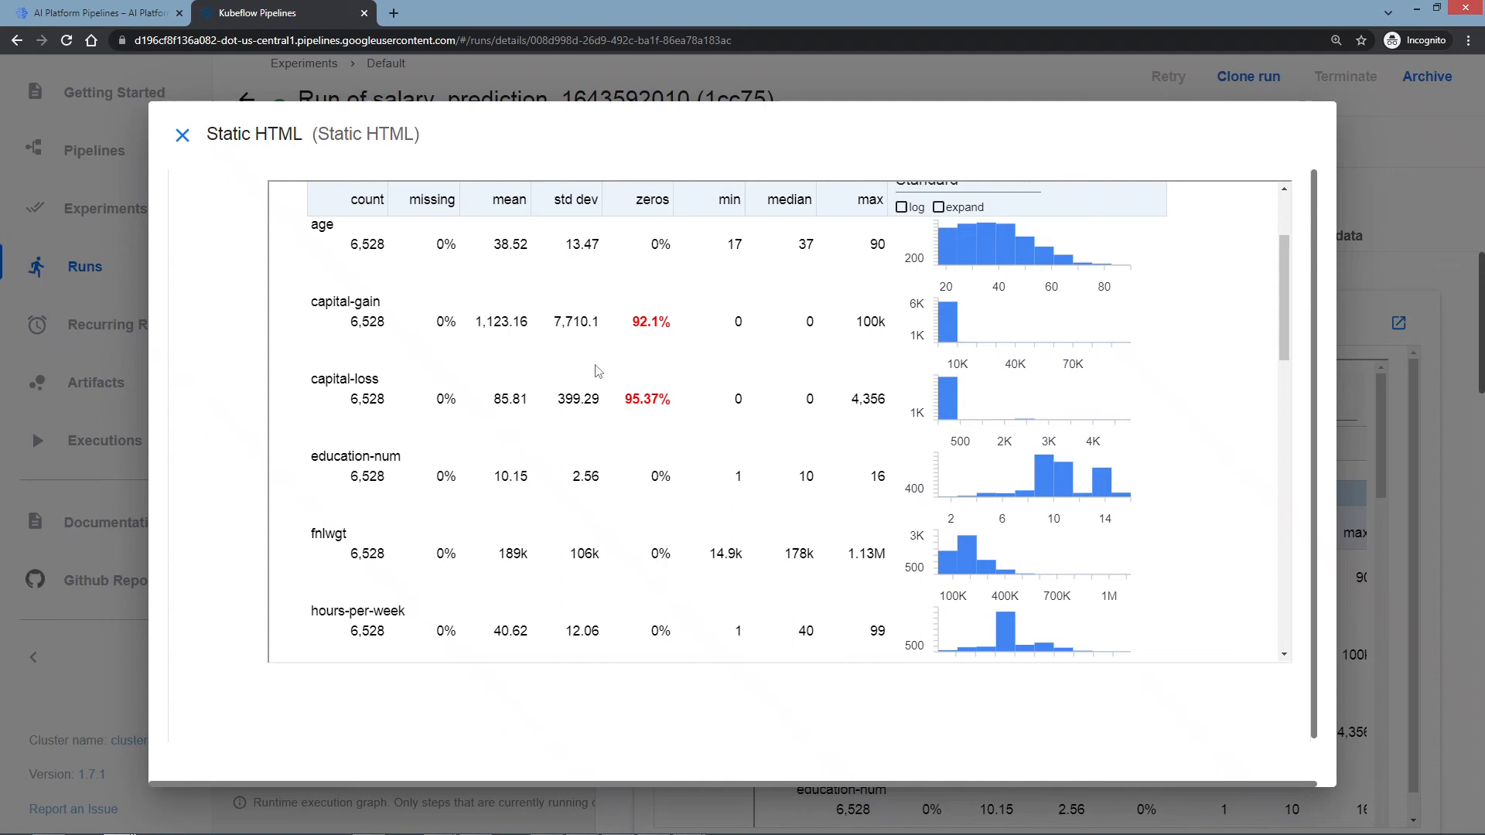
mouse_move(901, 352)
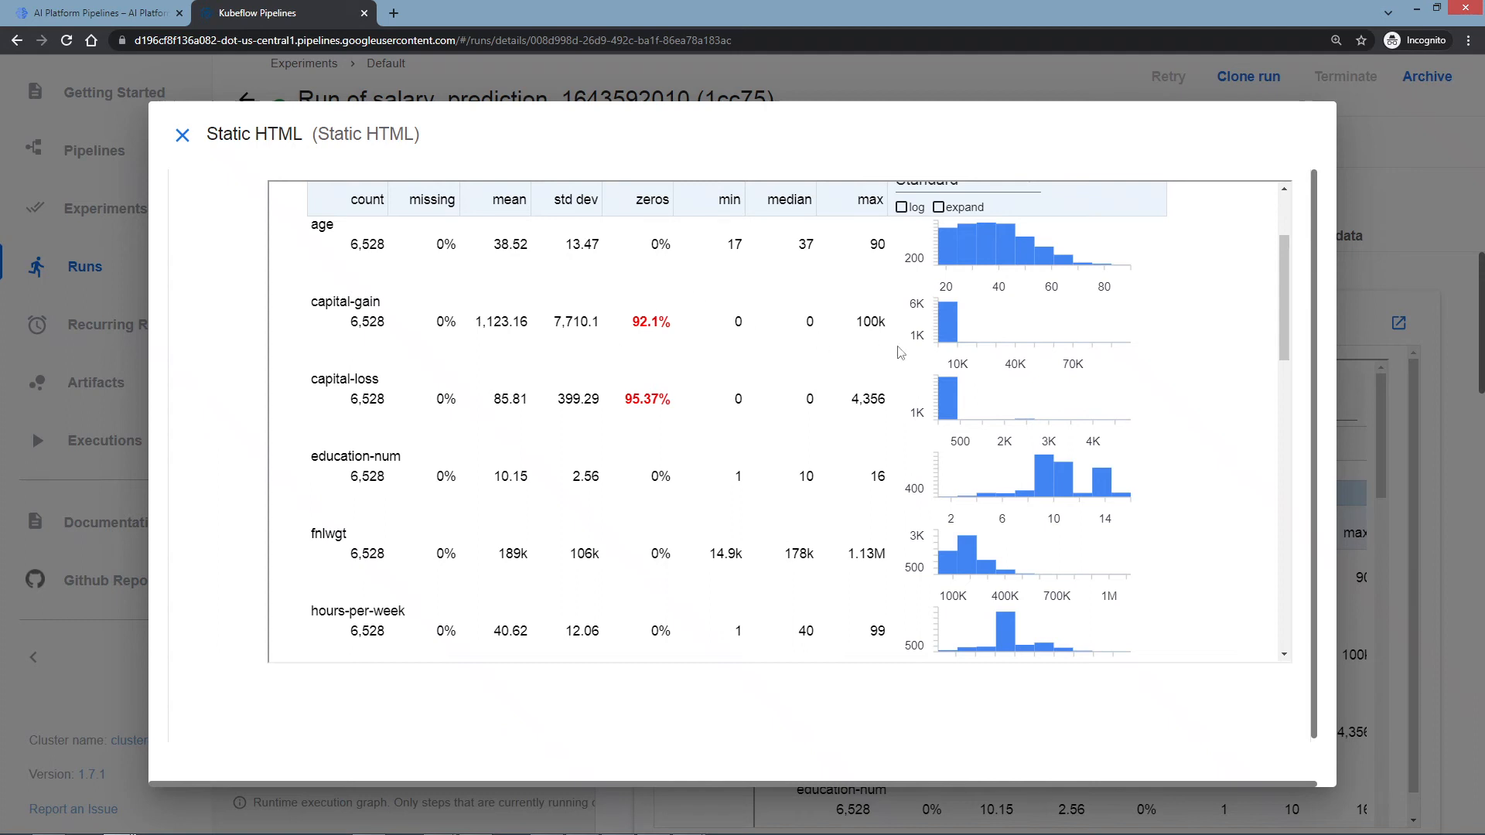
mouse_move(860, 554)
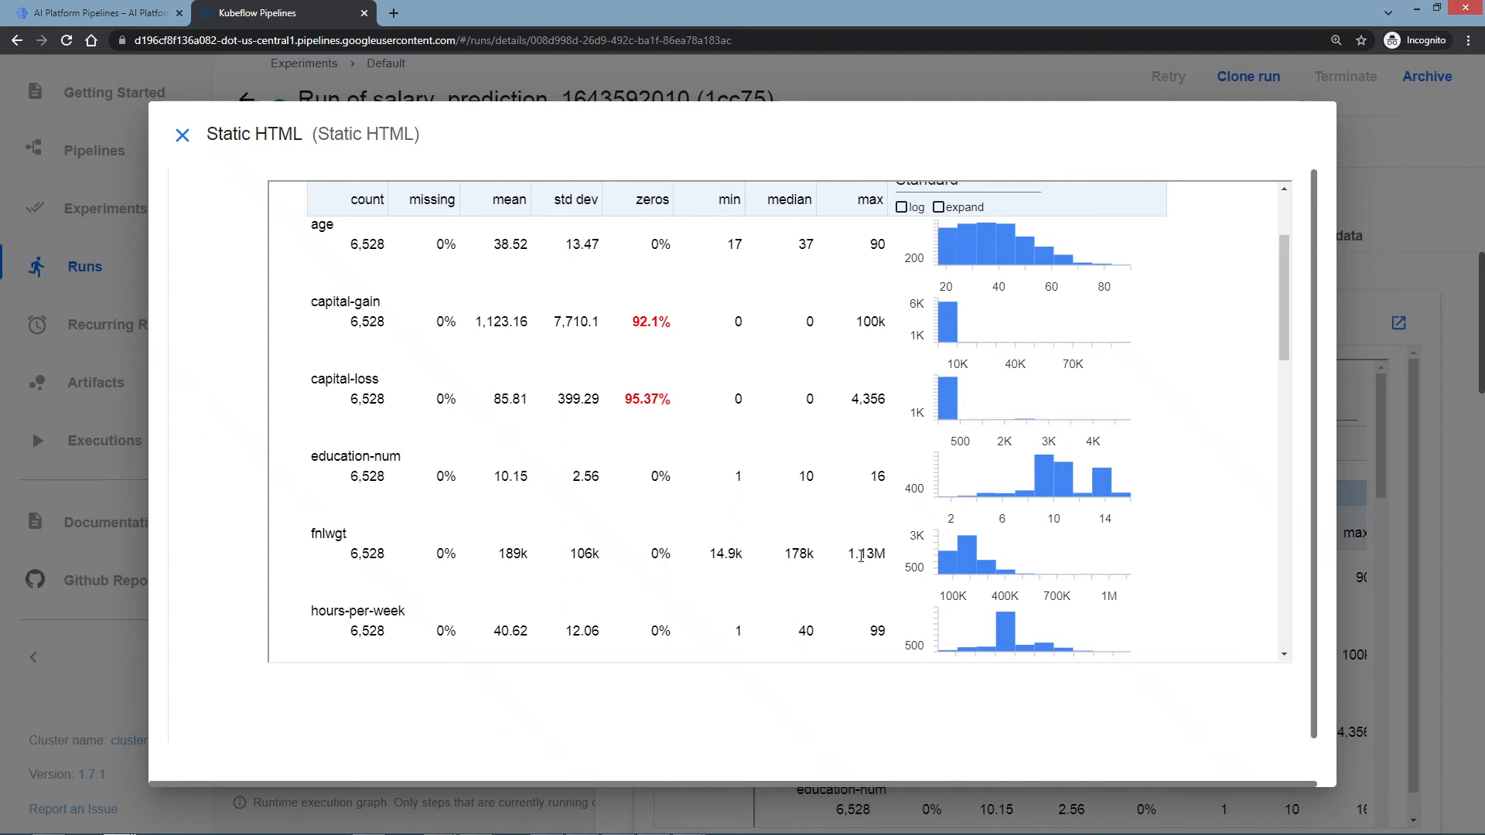
mouse_move(429, 471)
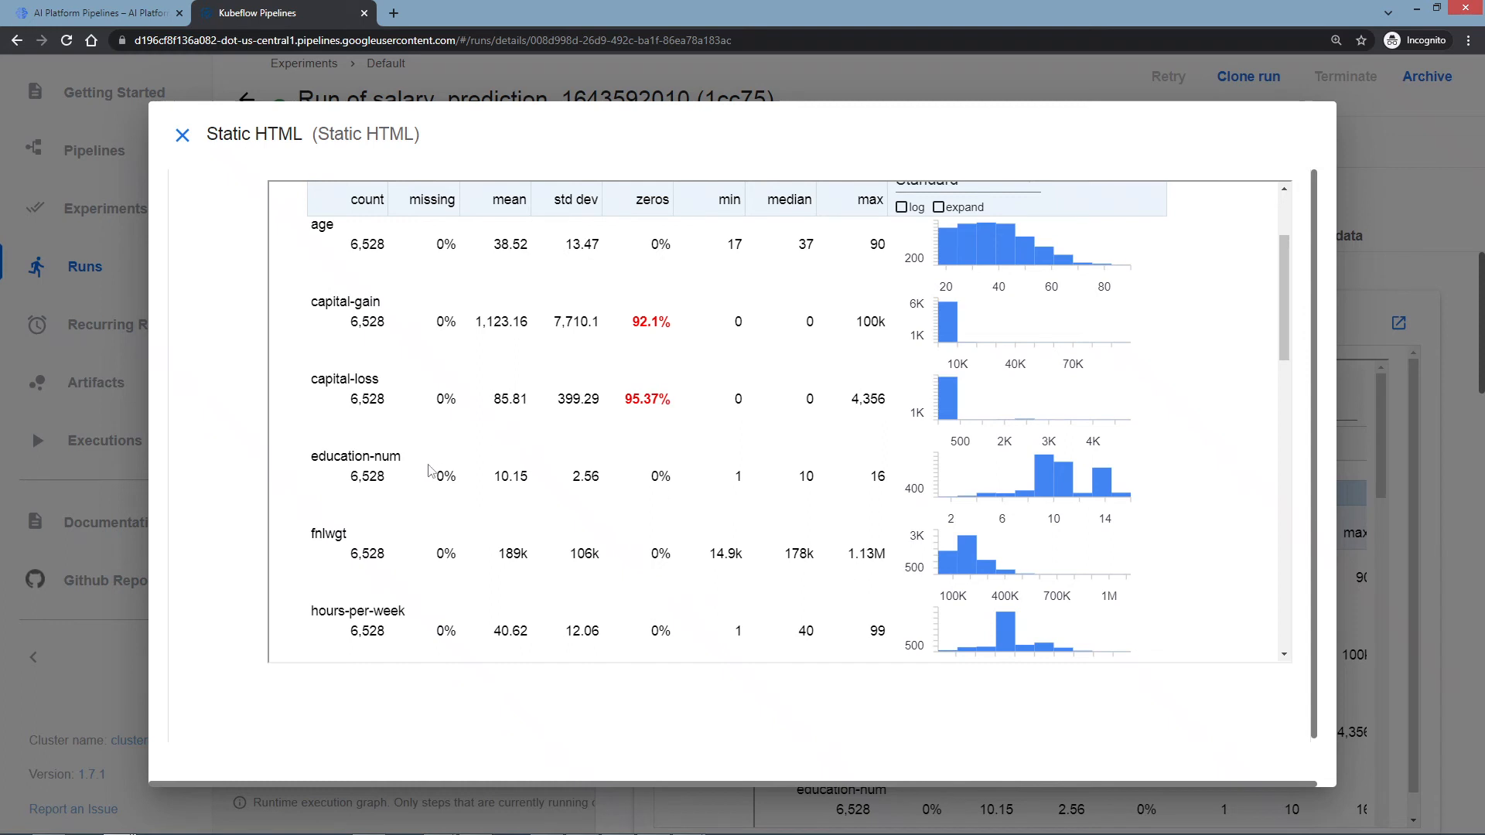
mouse_move(862, 505)
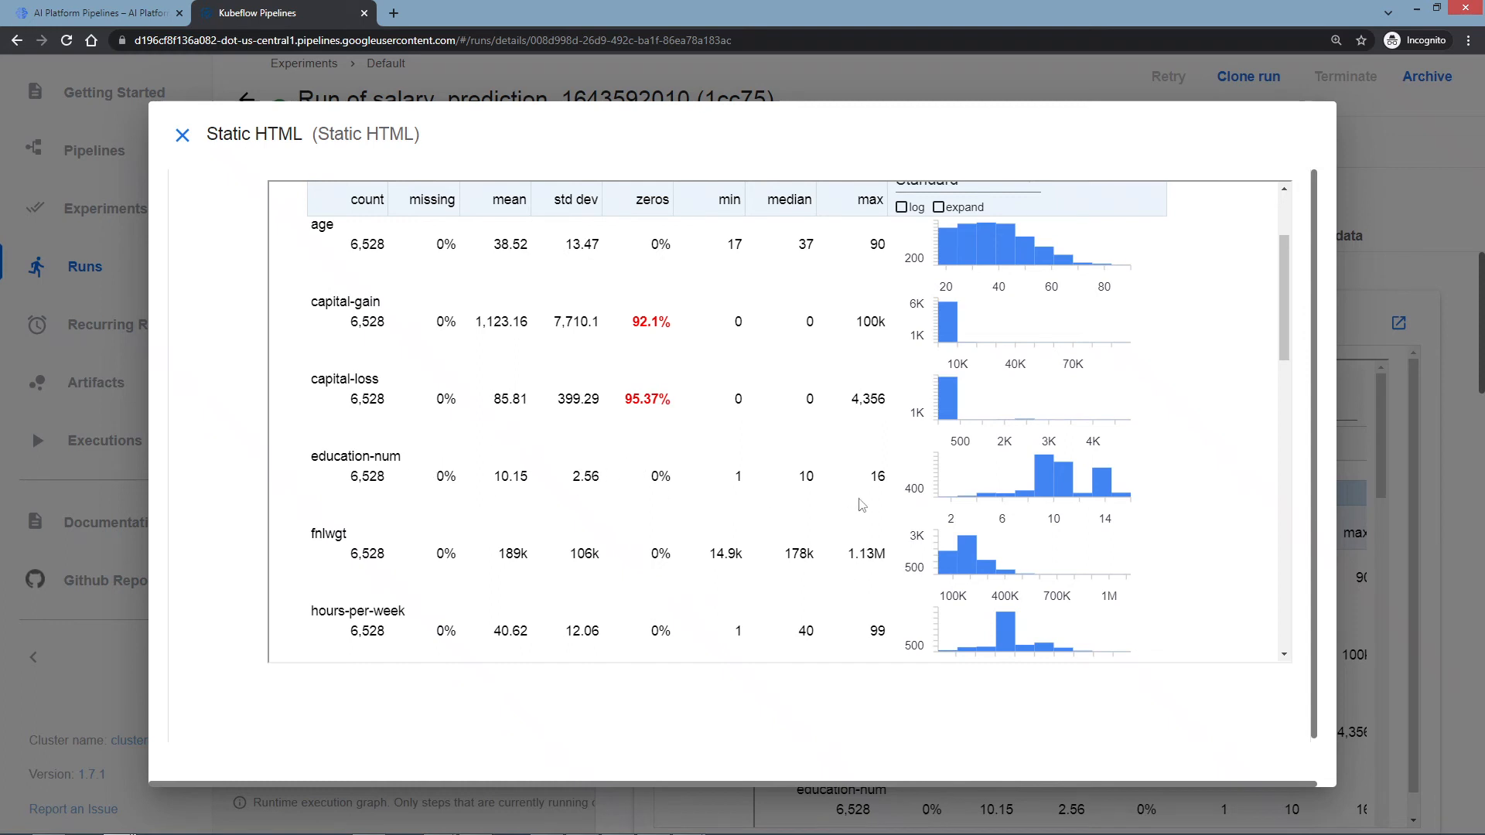
mouse_move(320, 530)
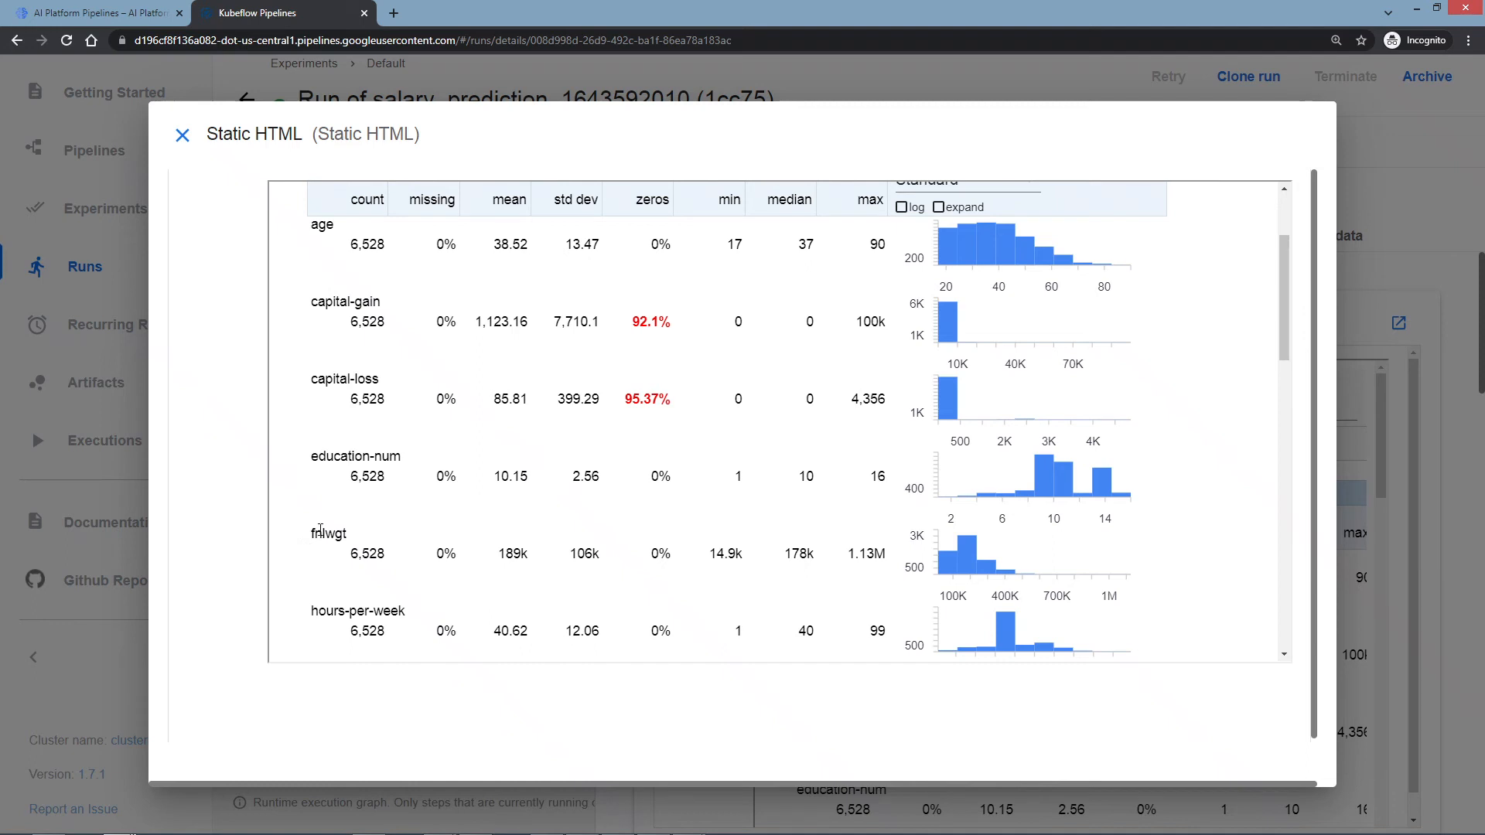
mouse_move(719, 548)
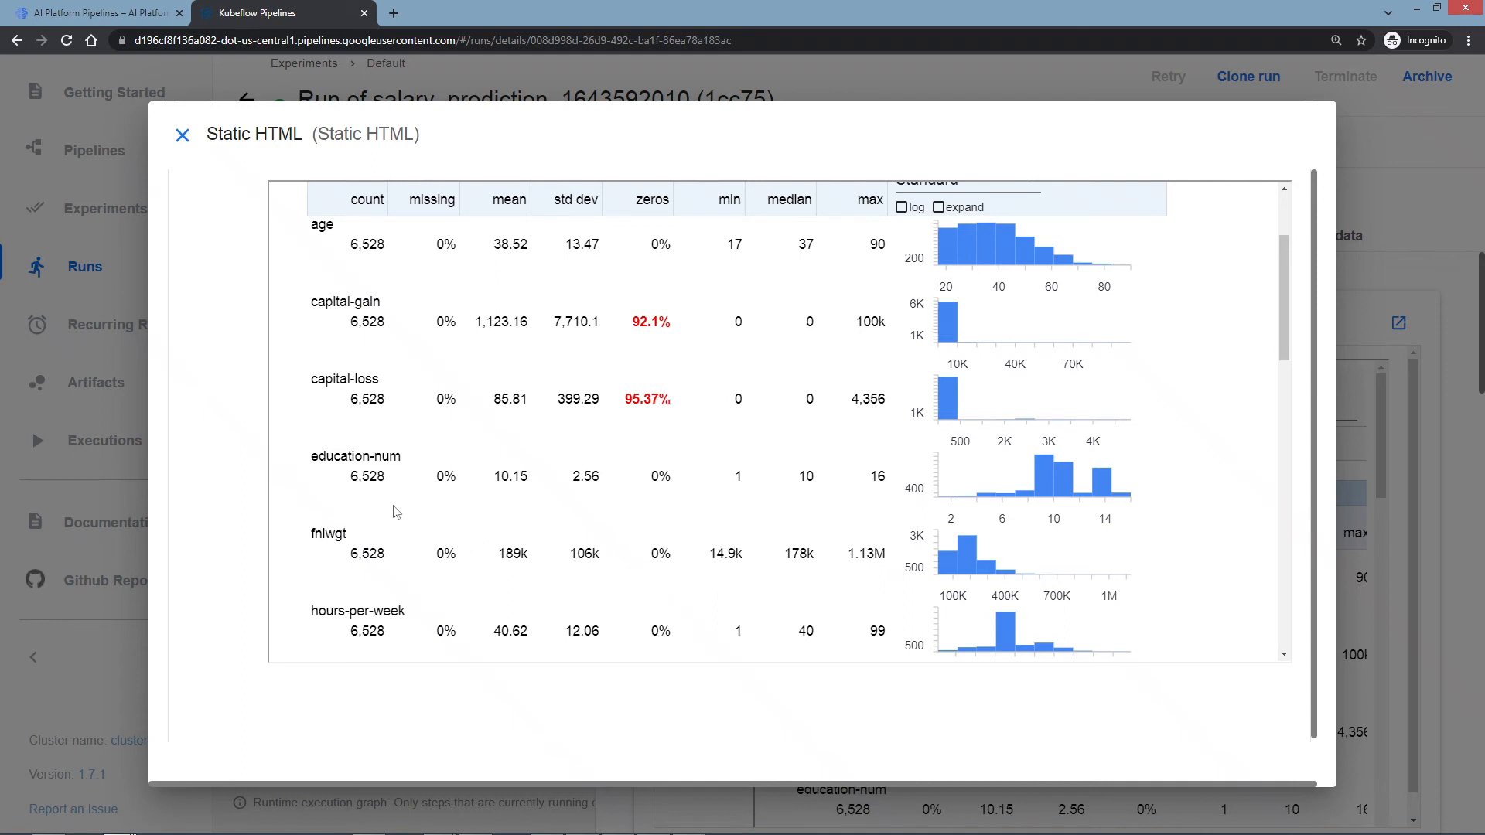
mouse_move(351, 560)
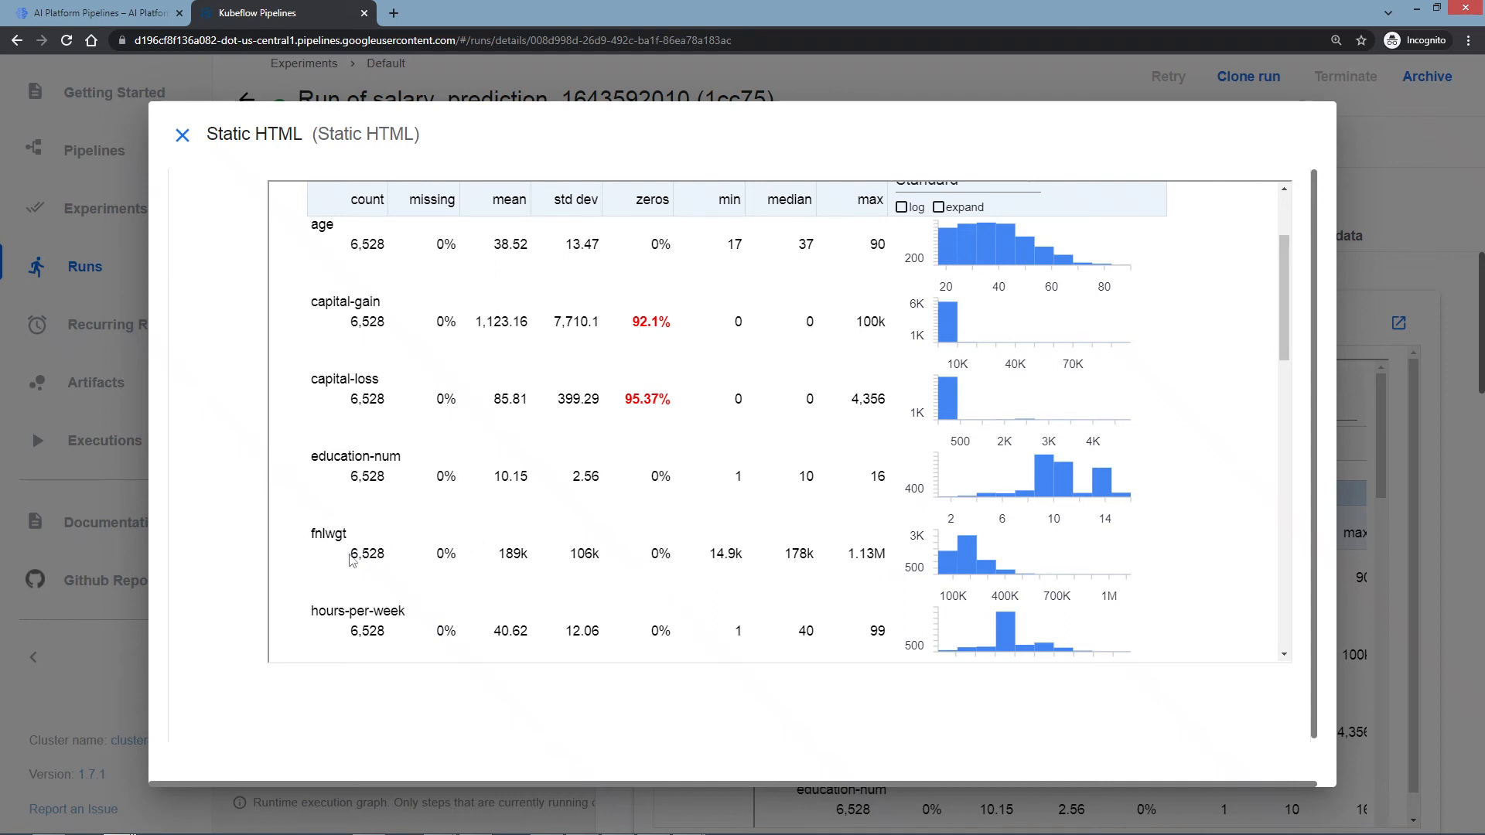
mouse_move(339, 501)
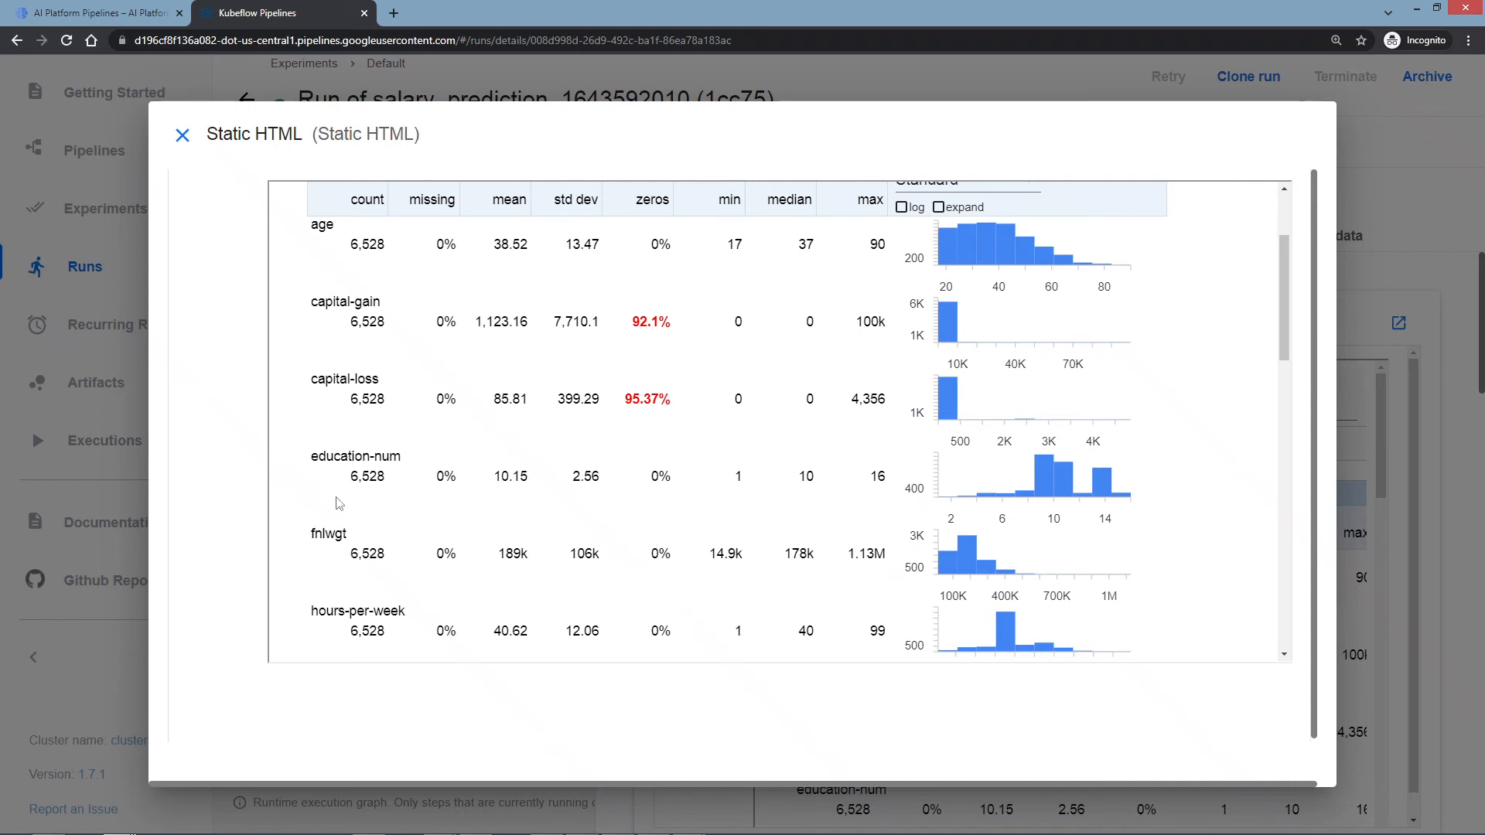
mouse_move(388, 461)
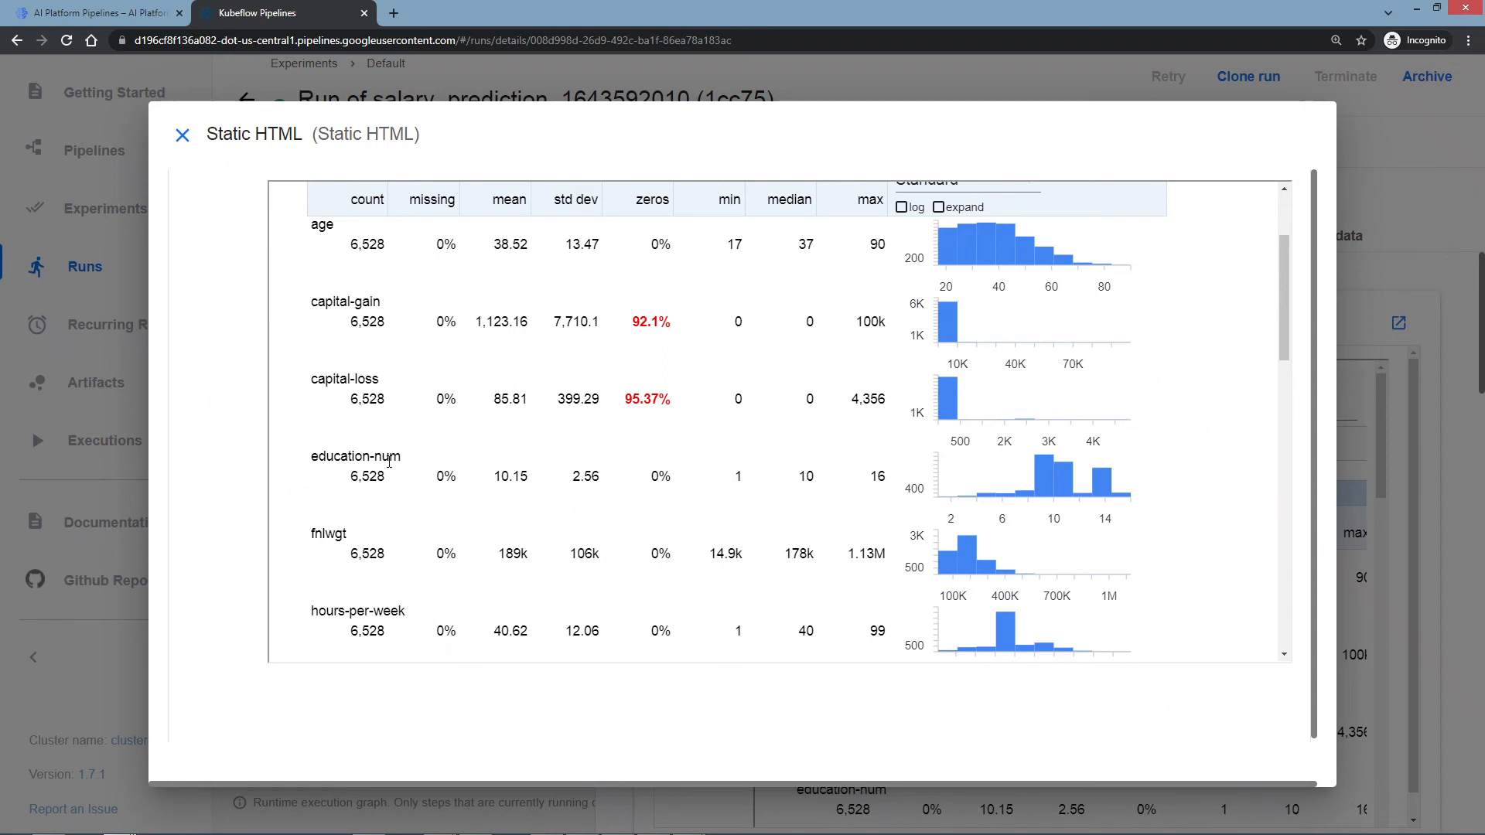
mouse_move(402, 472)
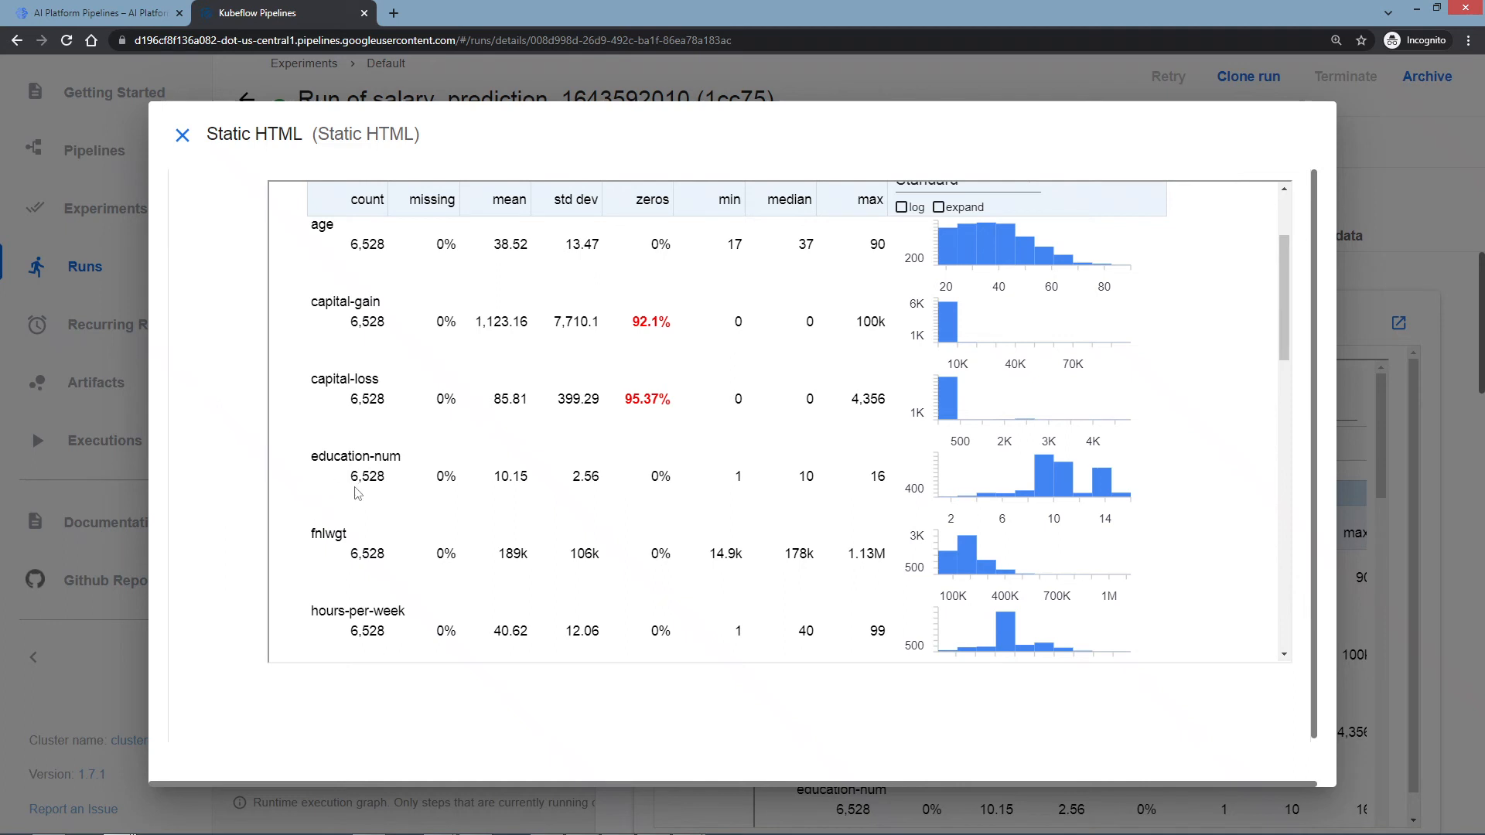
mouse_move(391, 496)
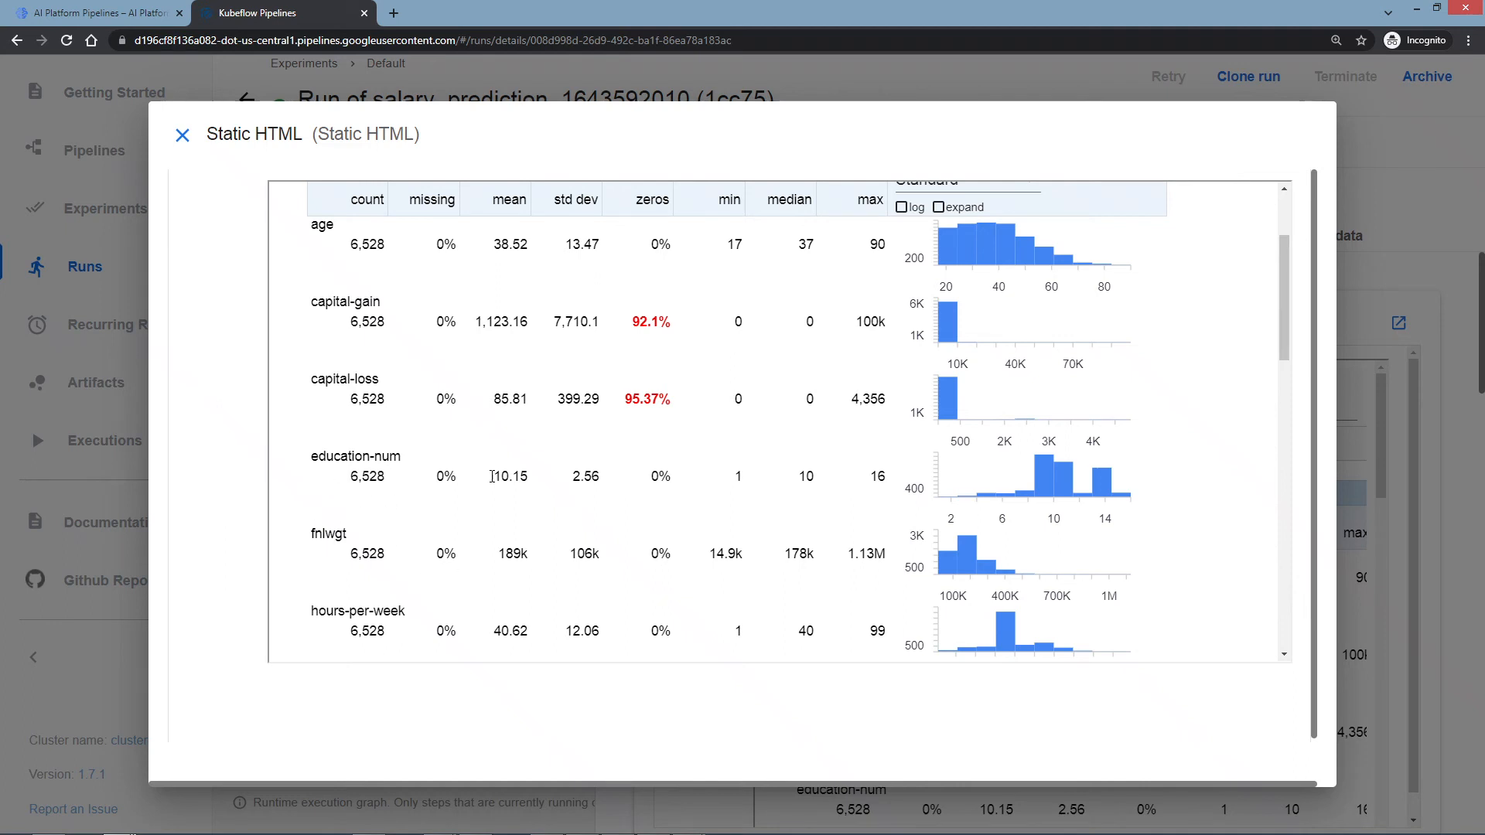
mouse_move(365, 474)
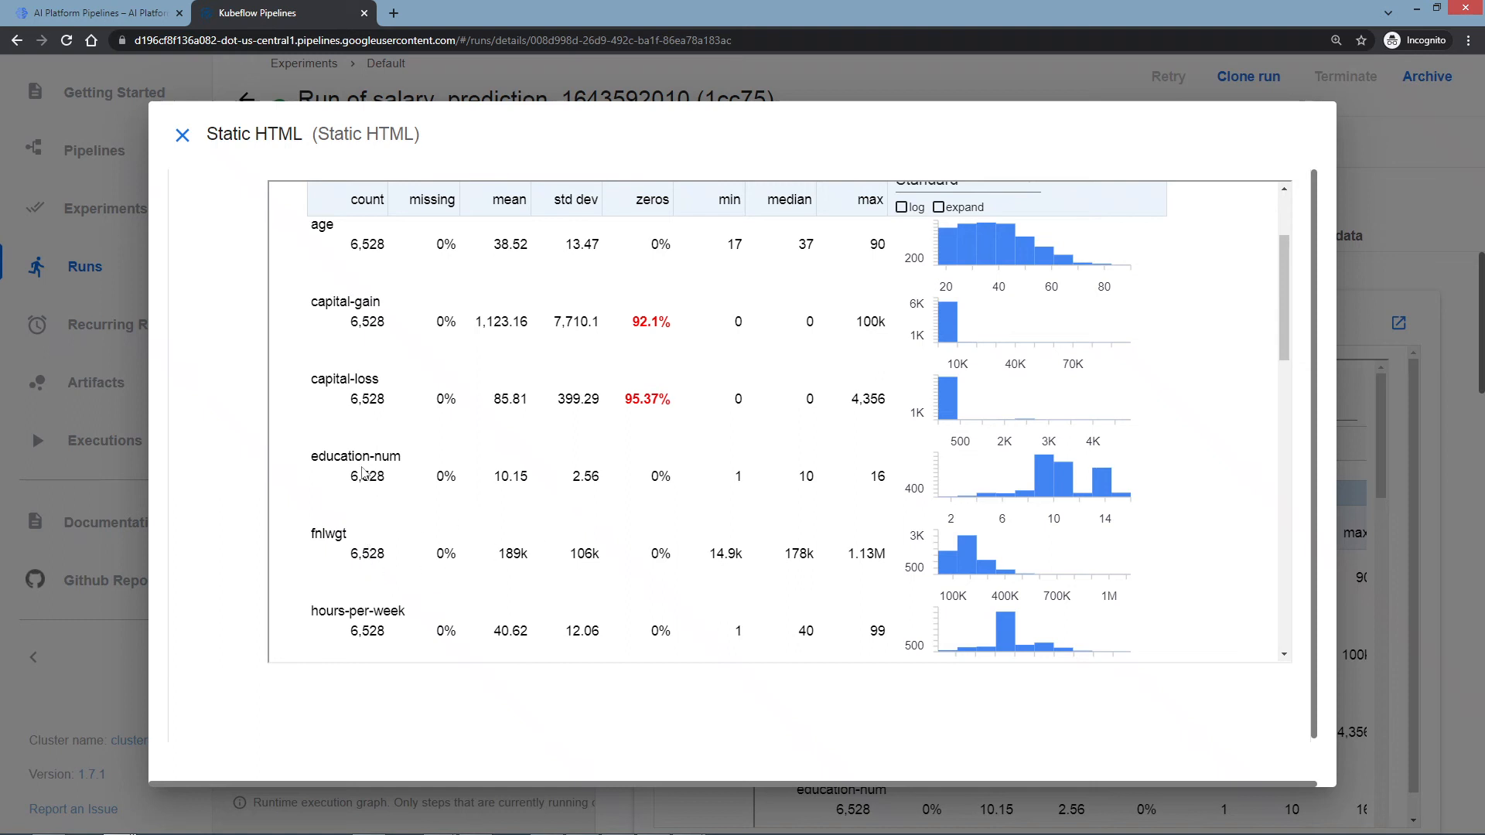
scroll(up, 3)
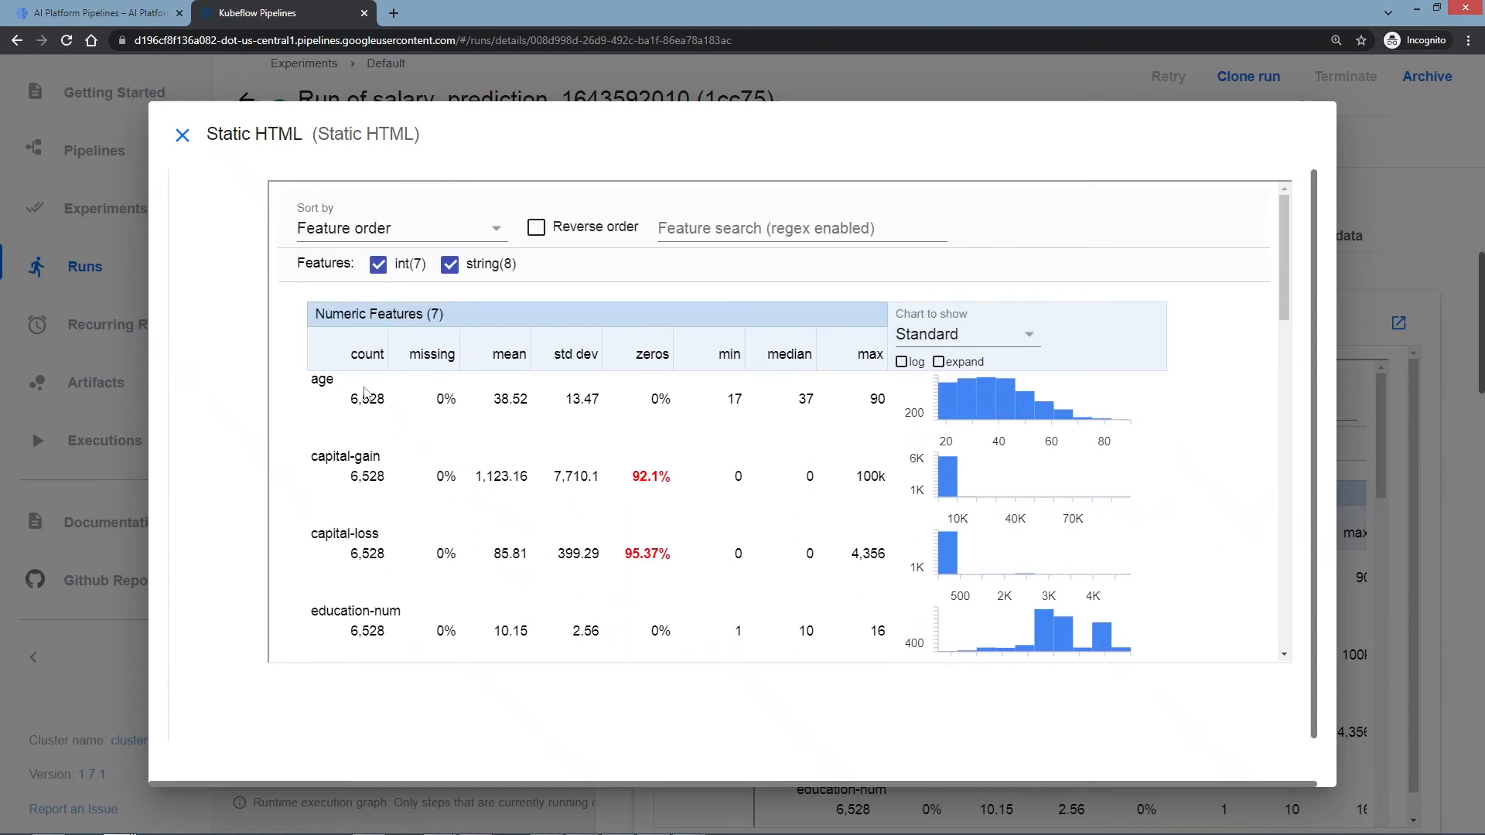
scroll(down, 3)
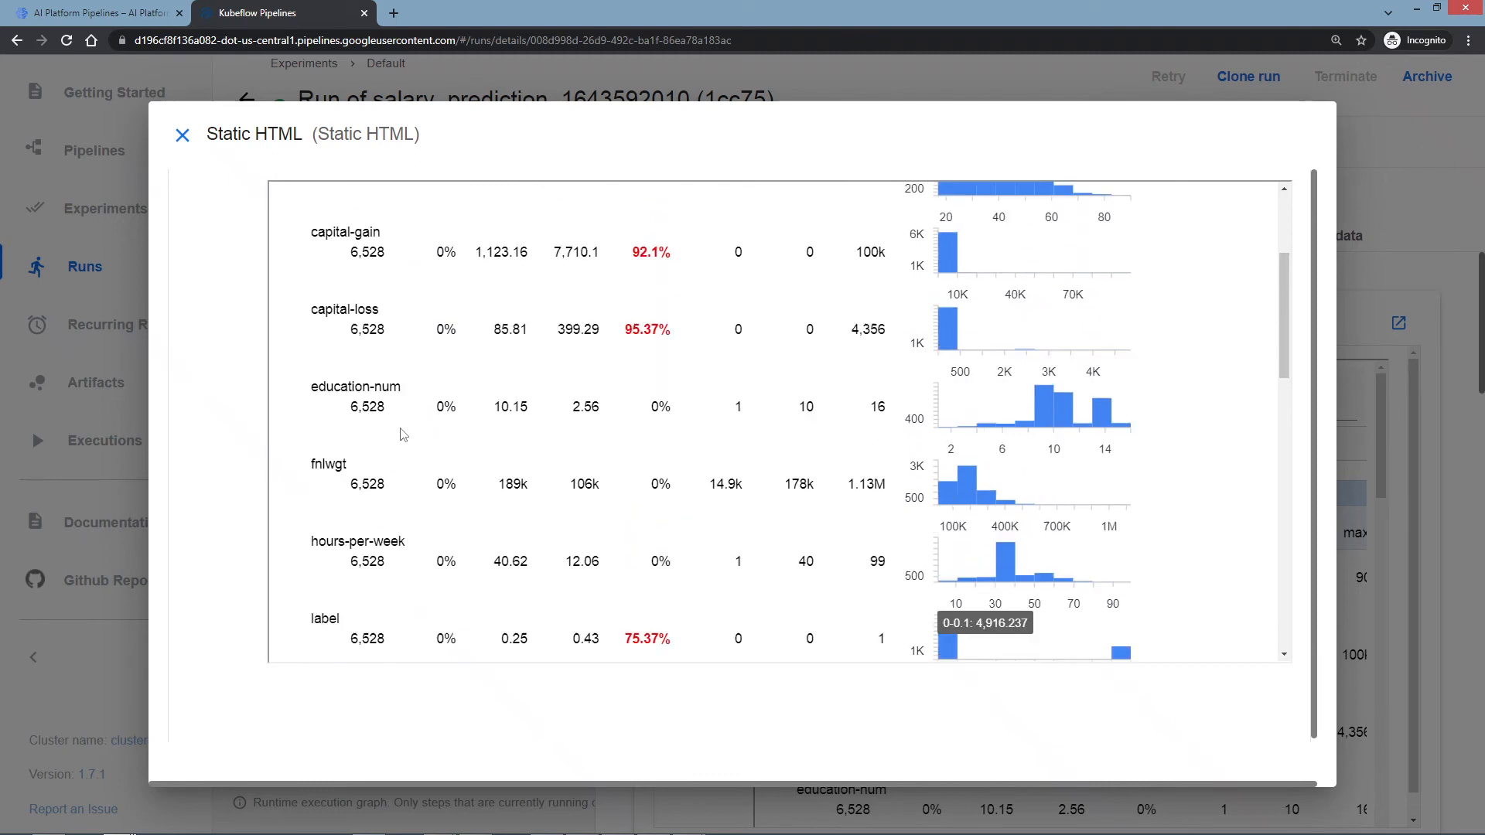
scroll(up, 3)
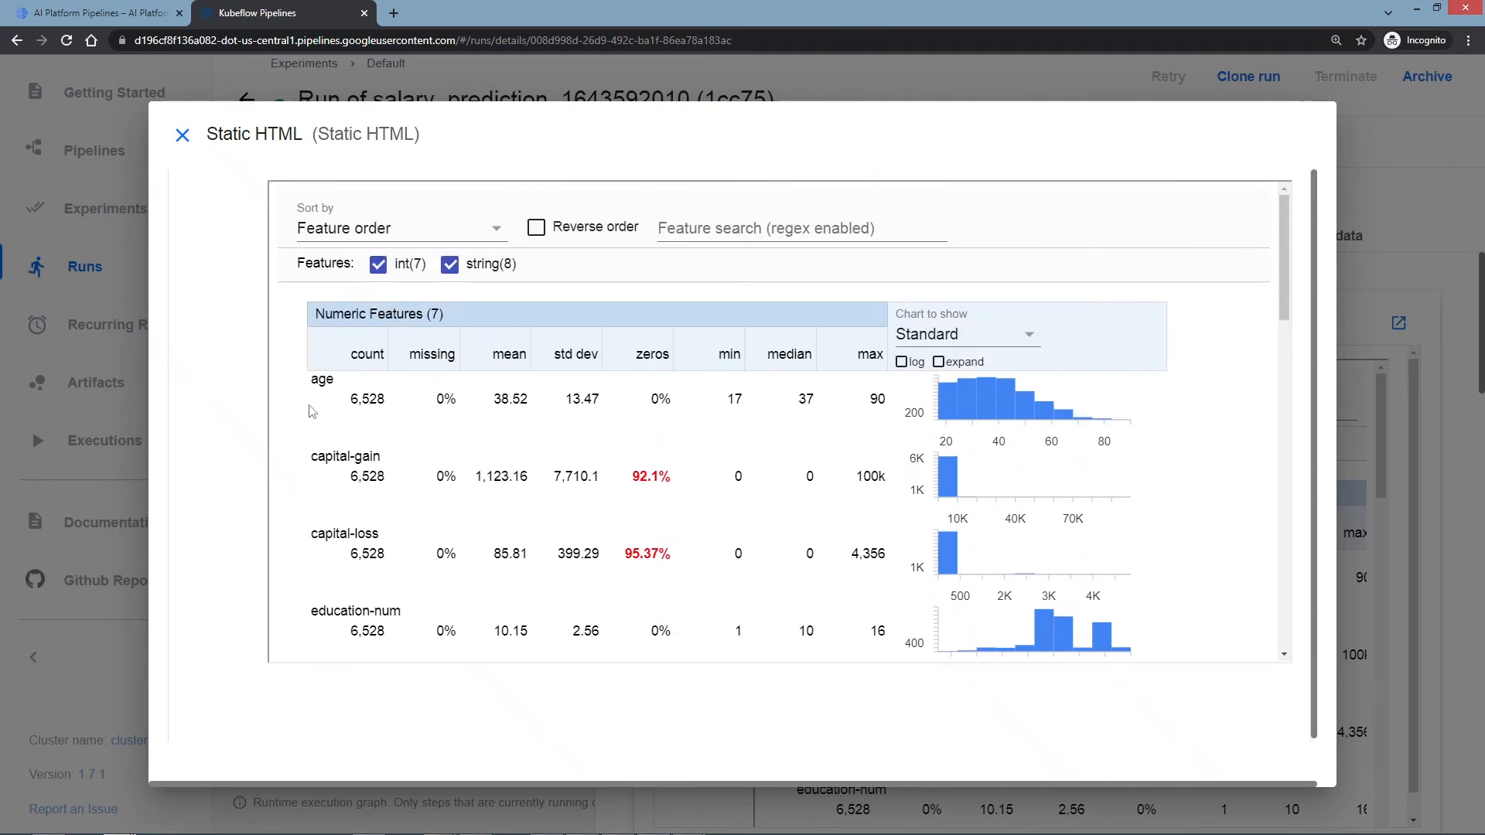
mouse_move(559, 370)
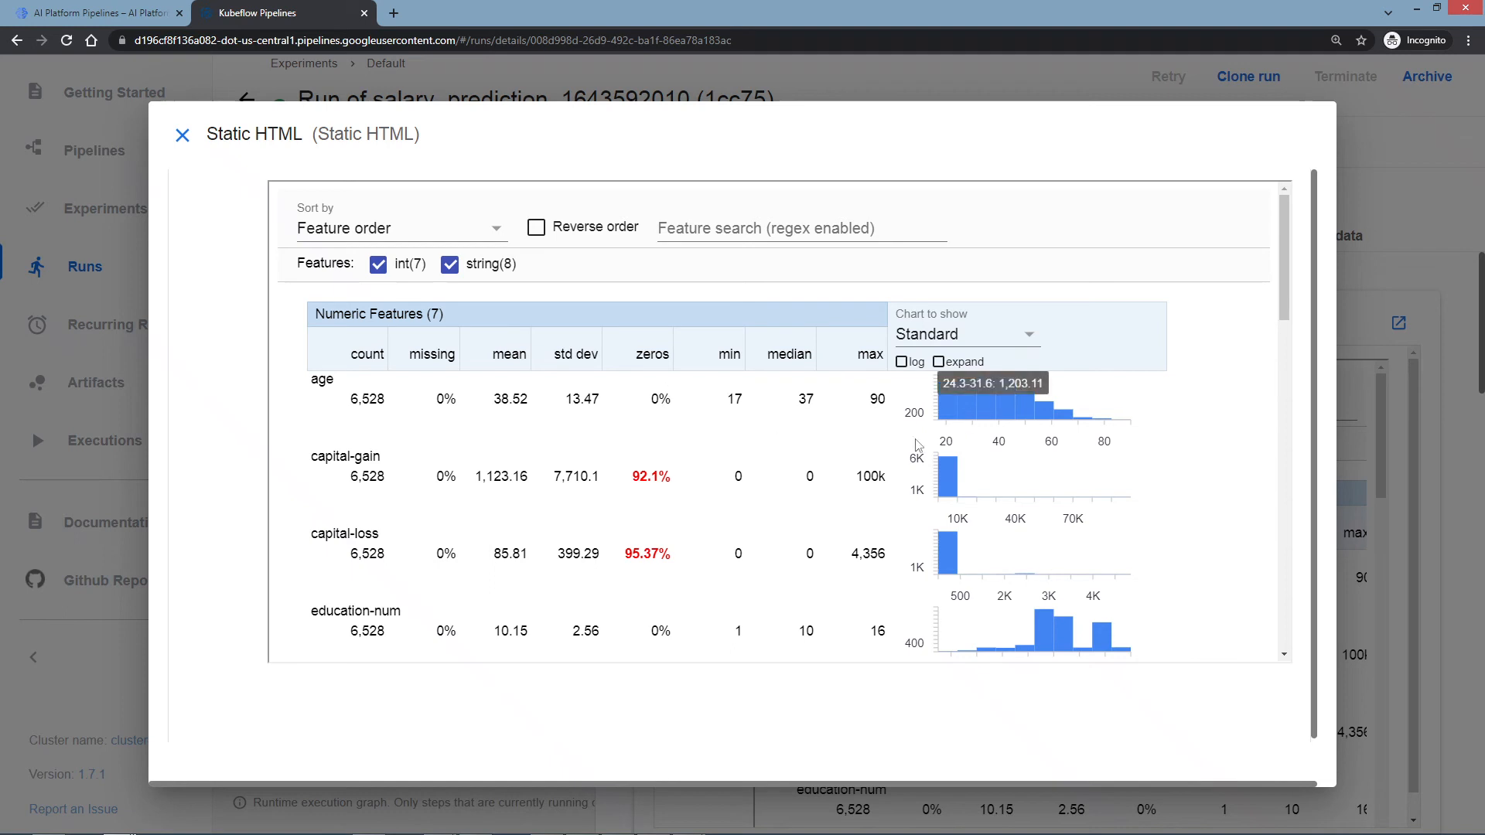
Scroll past the label row to the Categorical Features (8) table with education and marital-status.
scroll(down, 3)
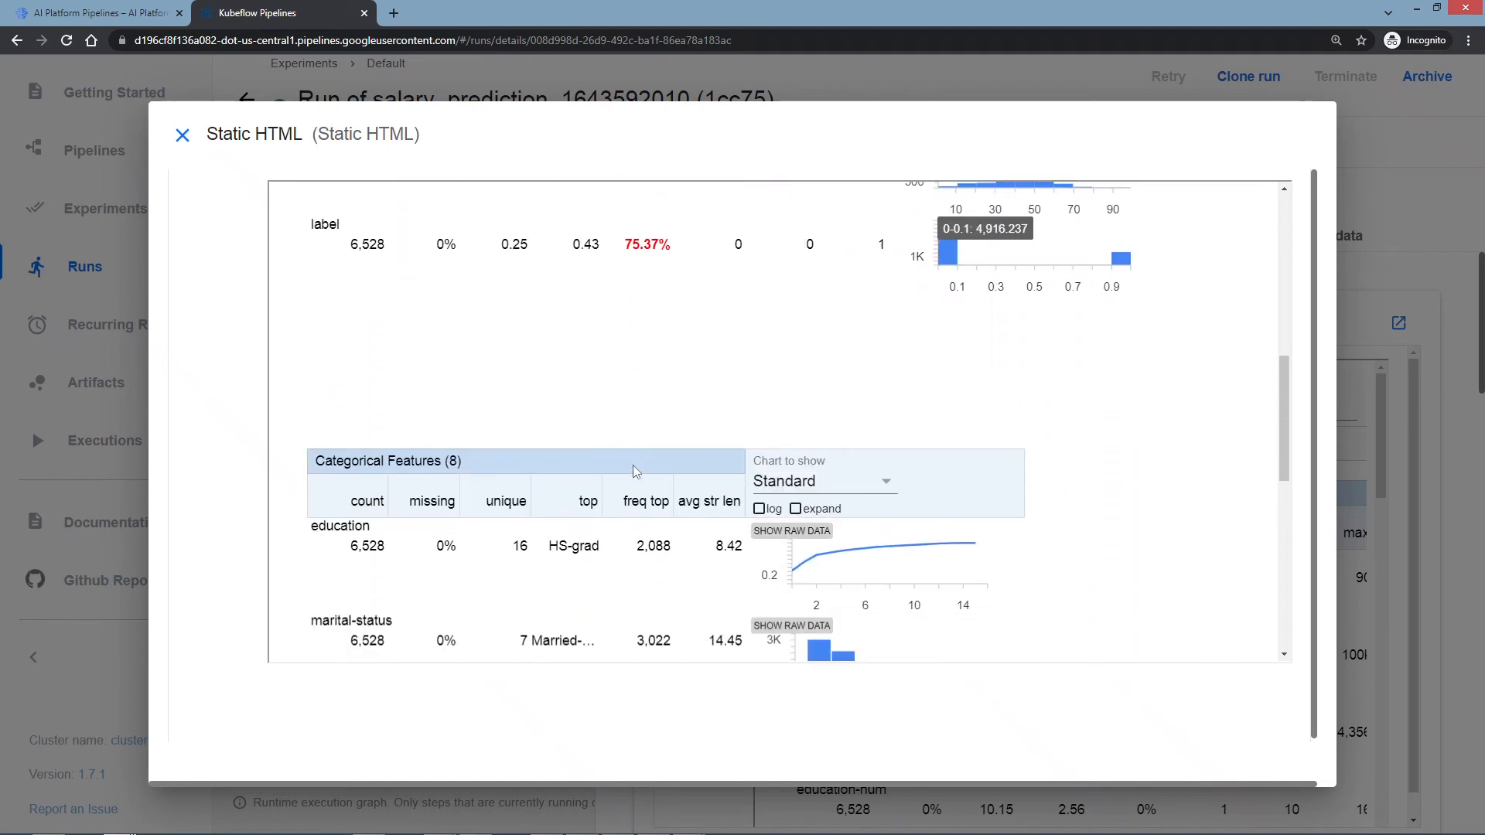
scroll(down, 3)
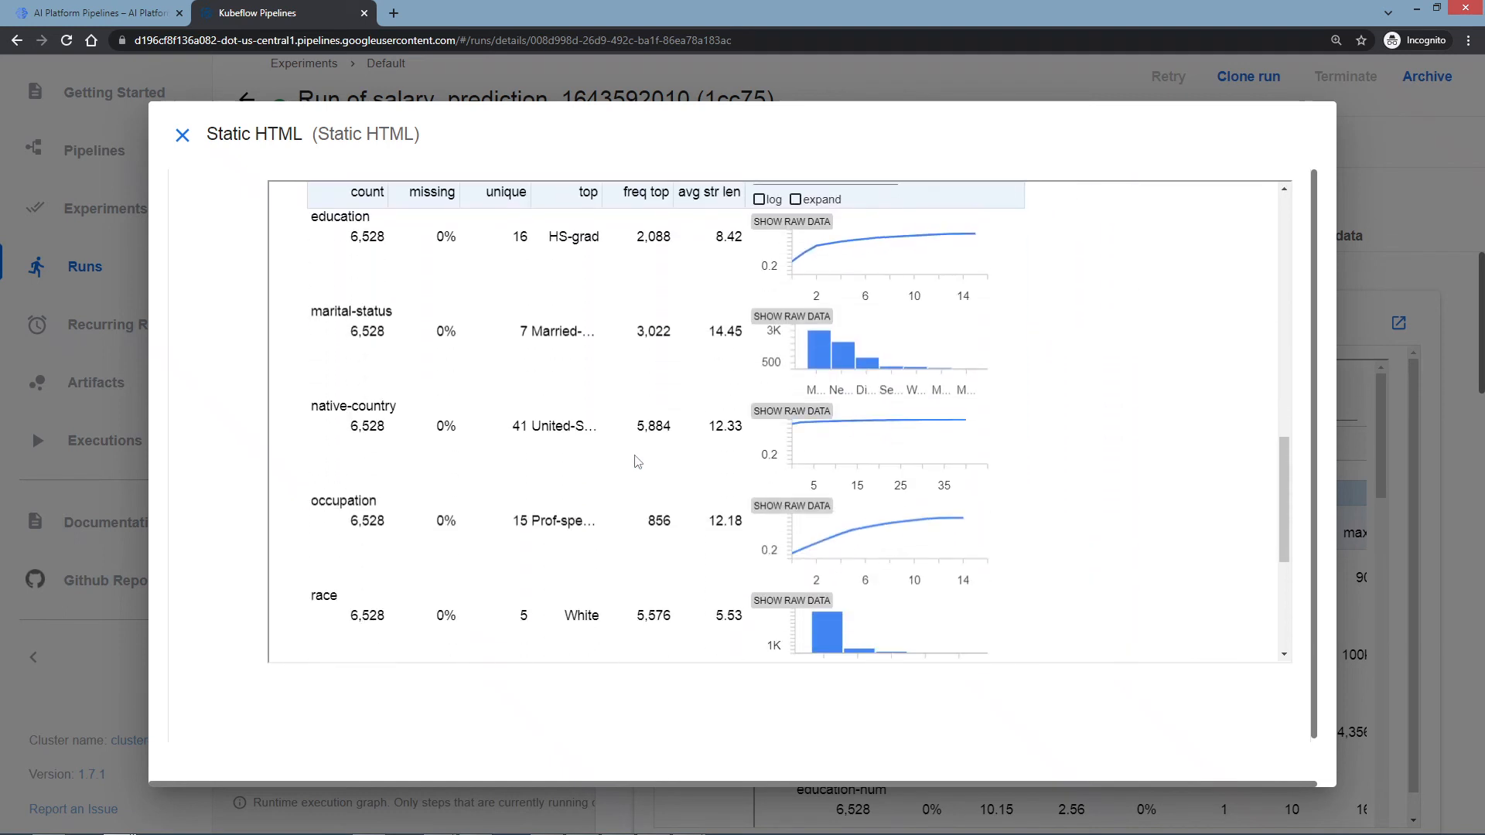
scroll(up, 3)
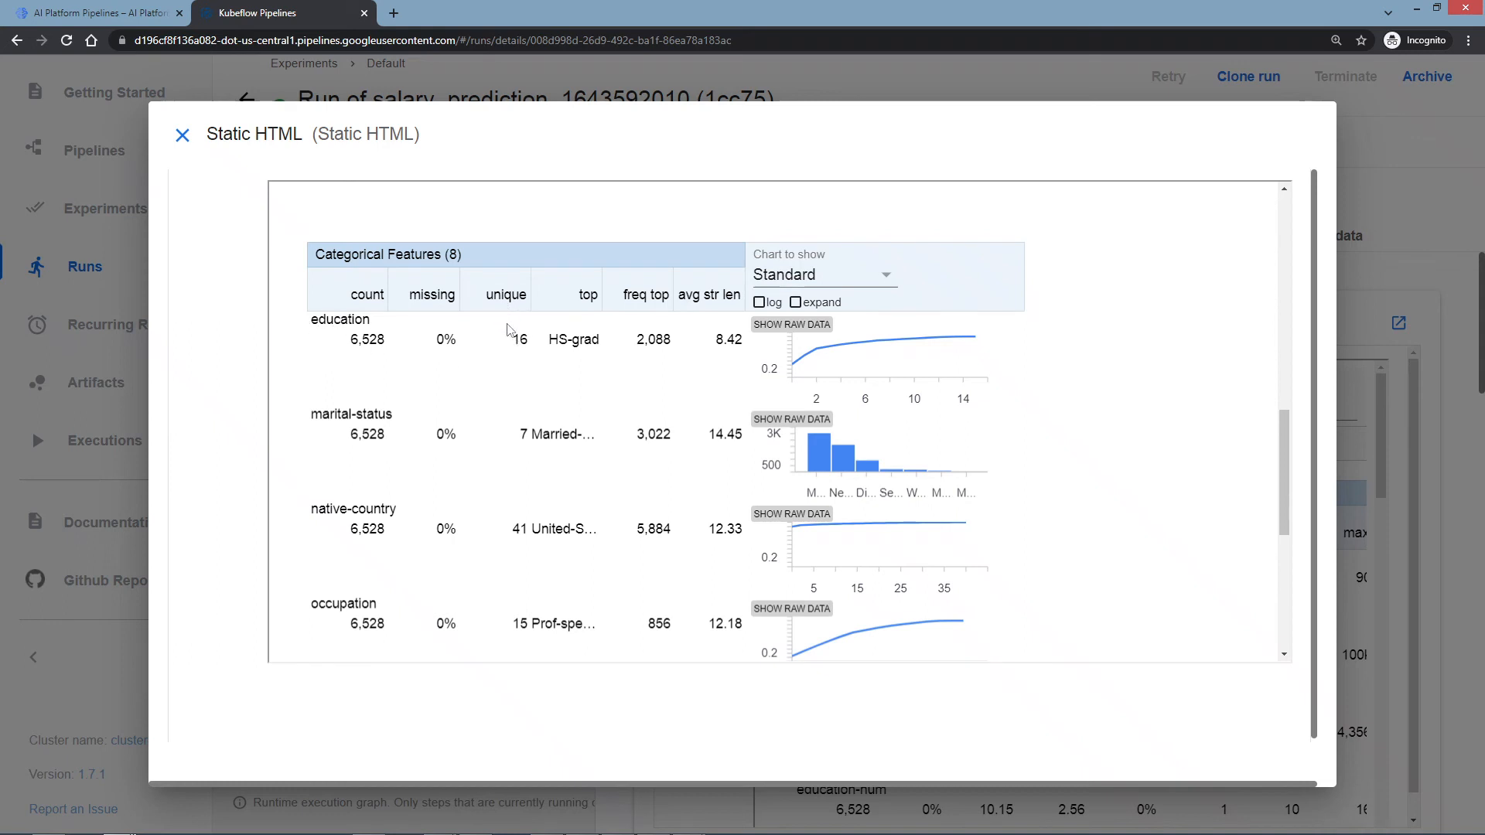
mouse_move(606, 345)
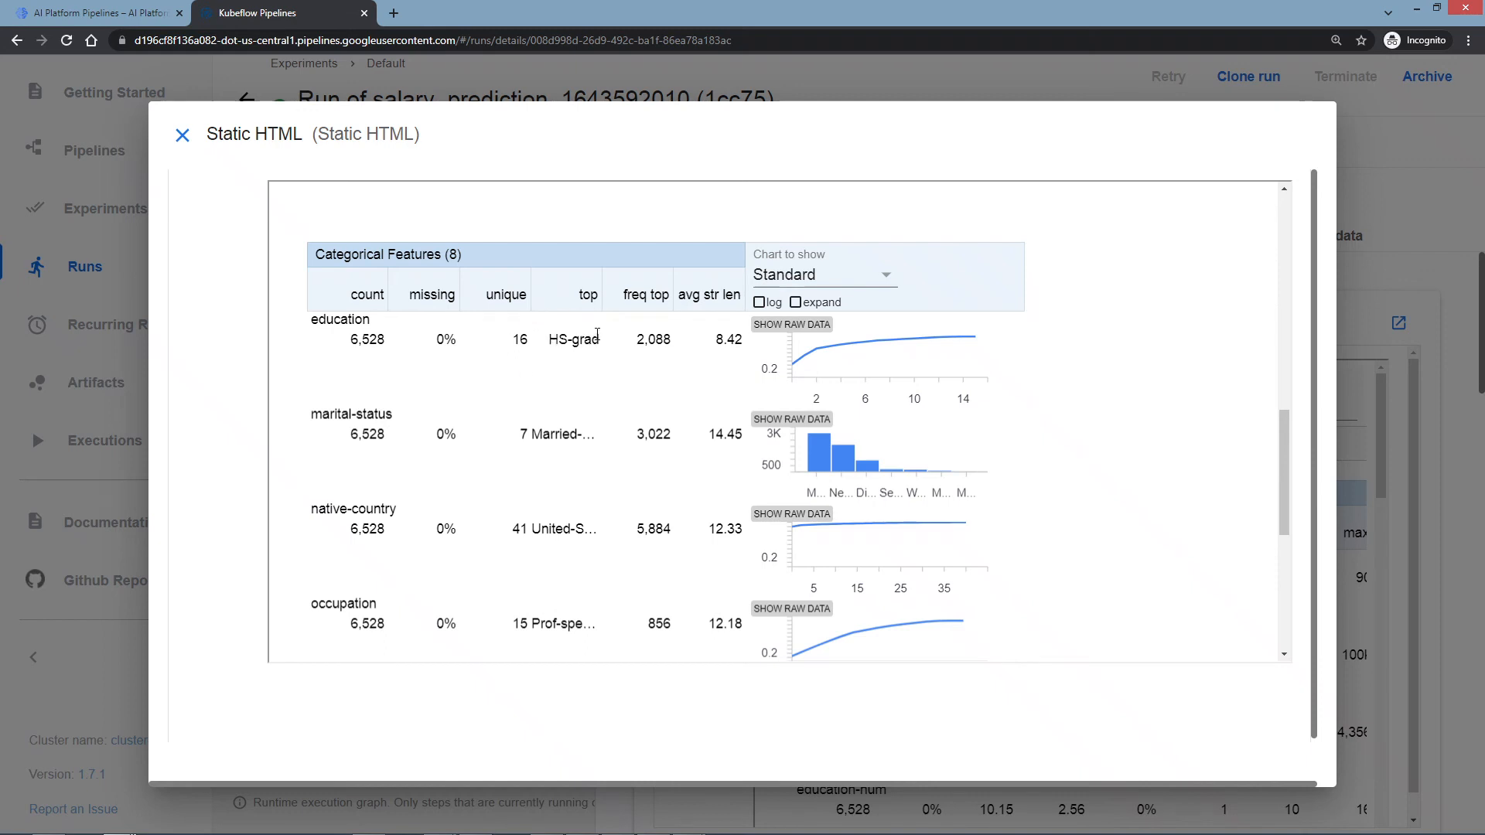
mouse_move(528, 395)
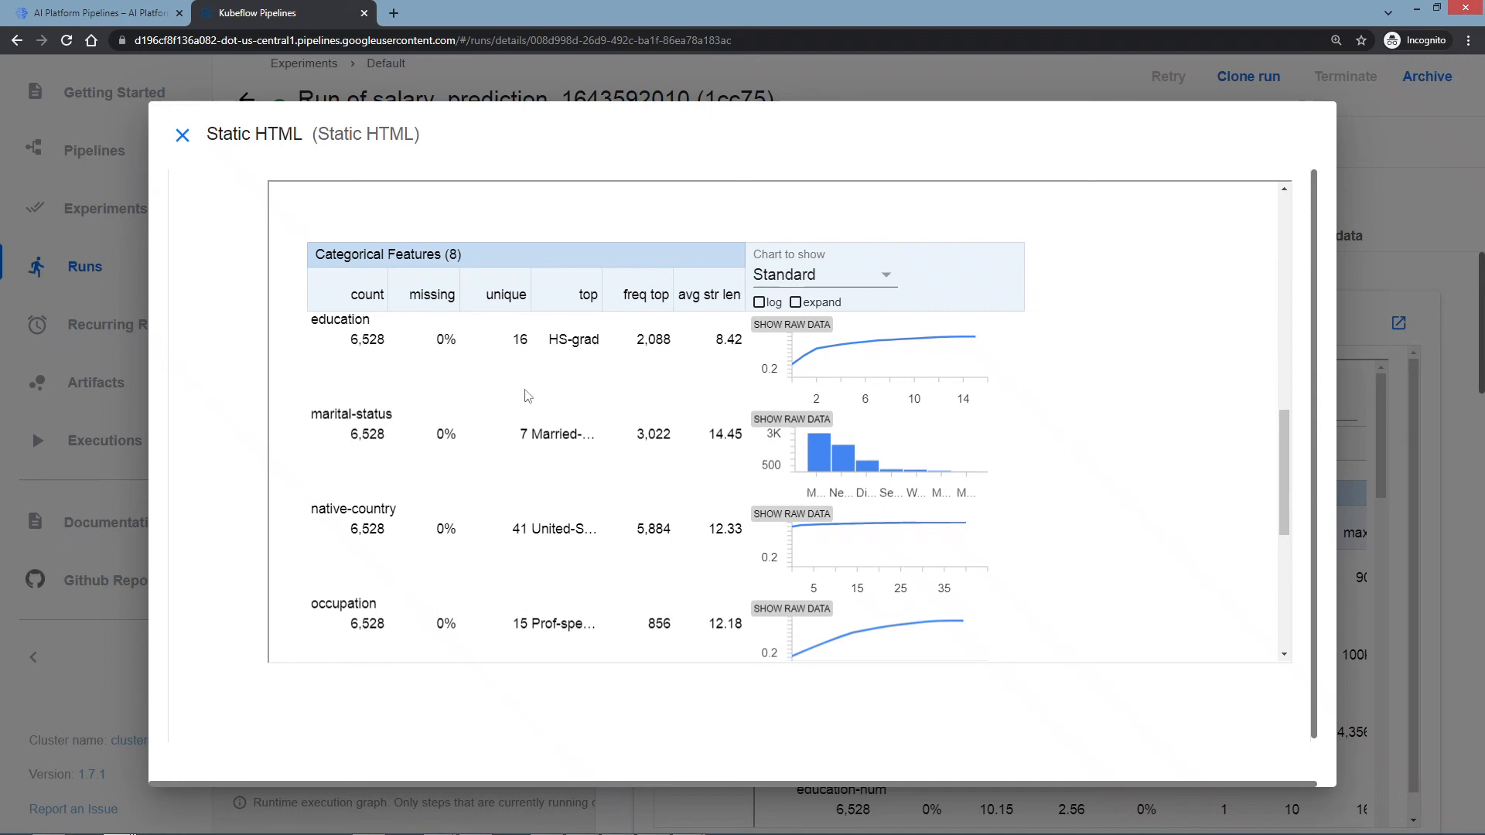
mouse_move(521, 439)
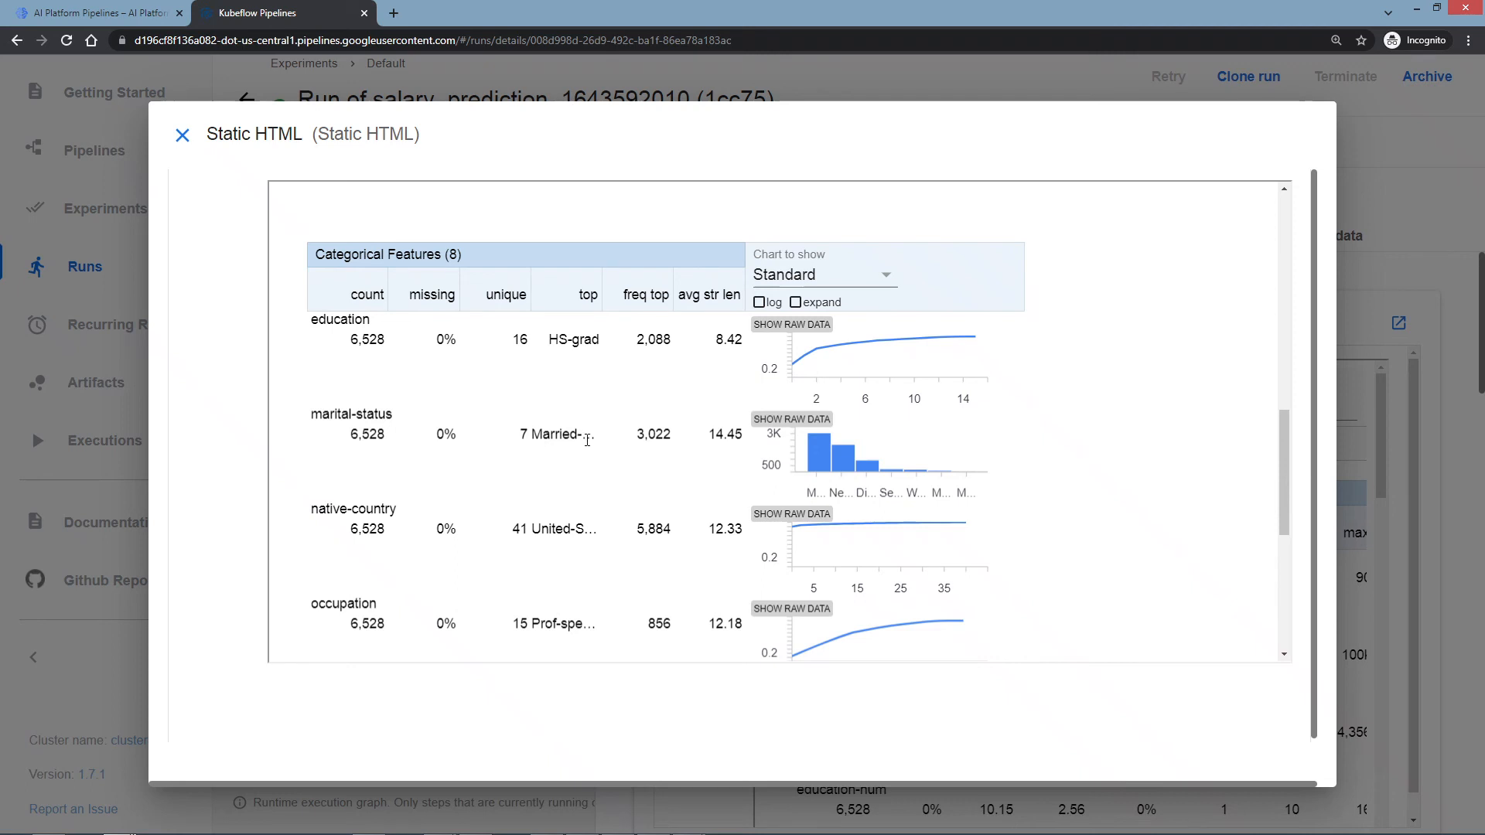
mouse_move(568, 435)
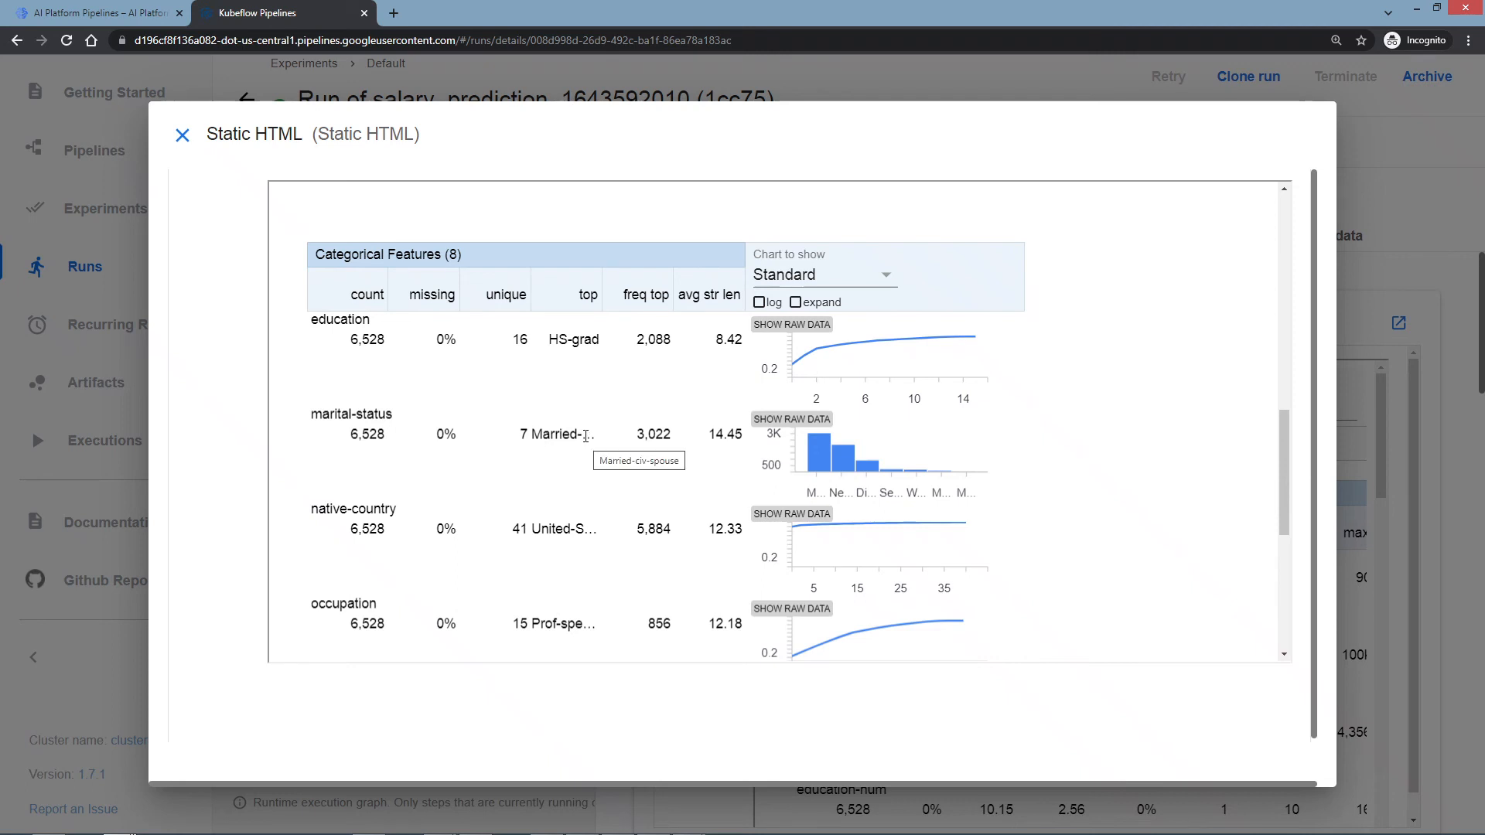
mouse_move(388, 504)
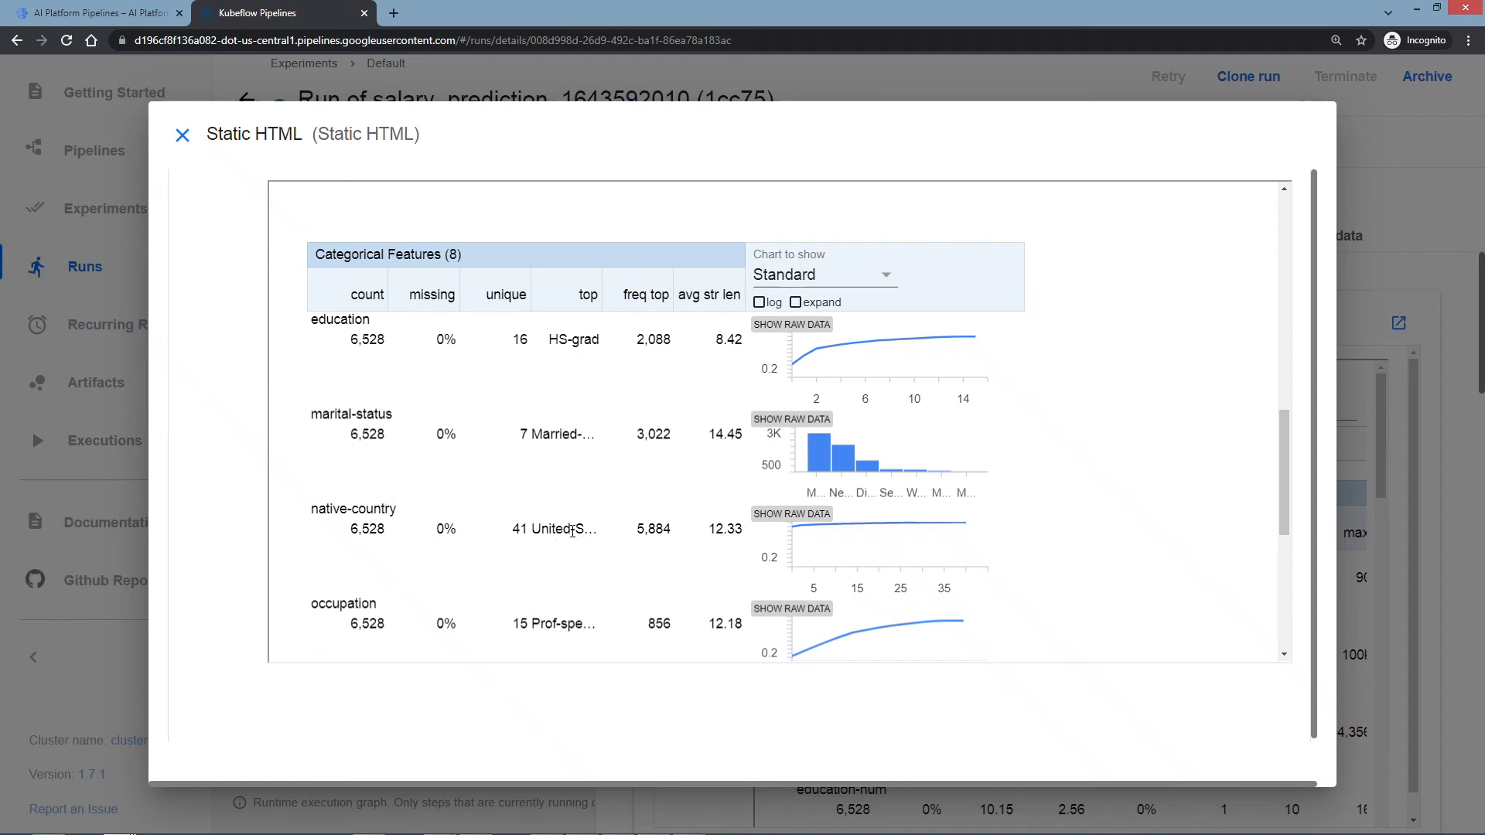
mouse_move(573, 529)
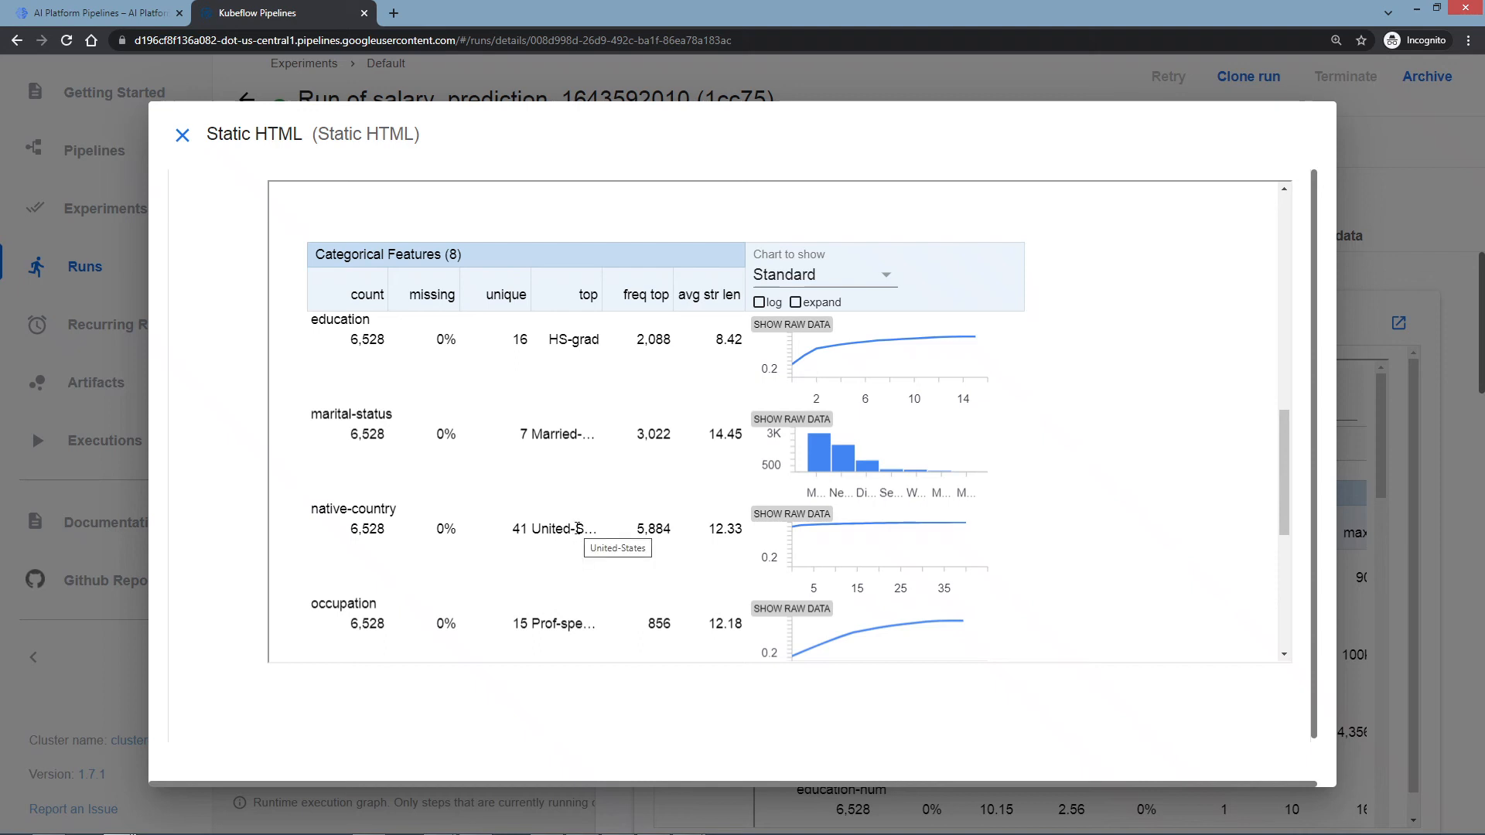
mouse_move(873, 553)
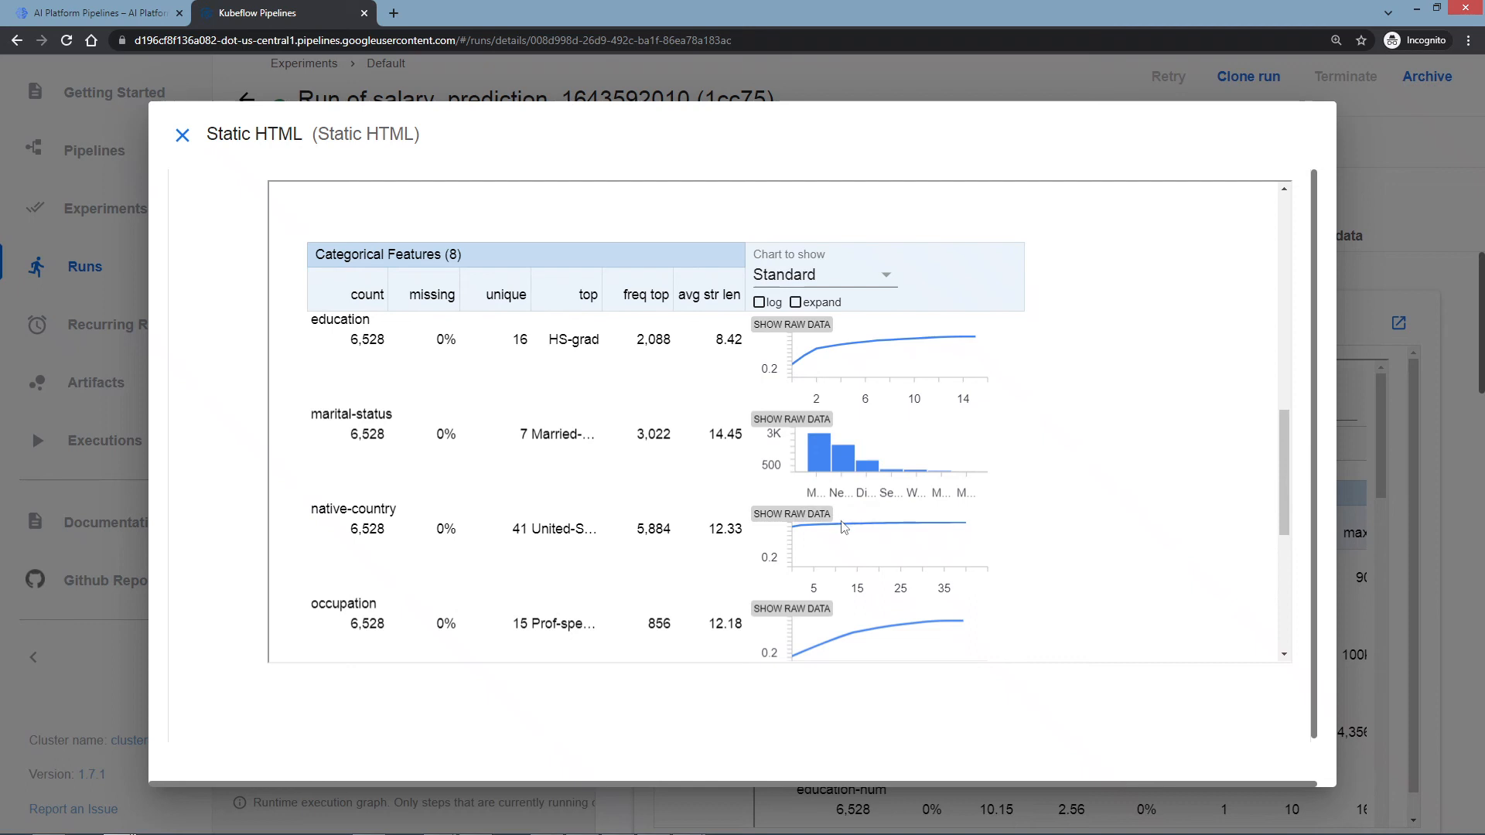
Switch native-country and the next categorical feature to raw value-count tables, scrolling through them.
click(791, 513)
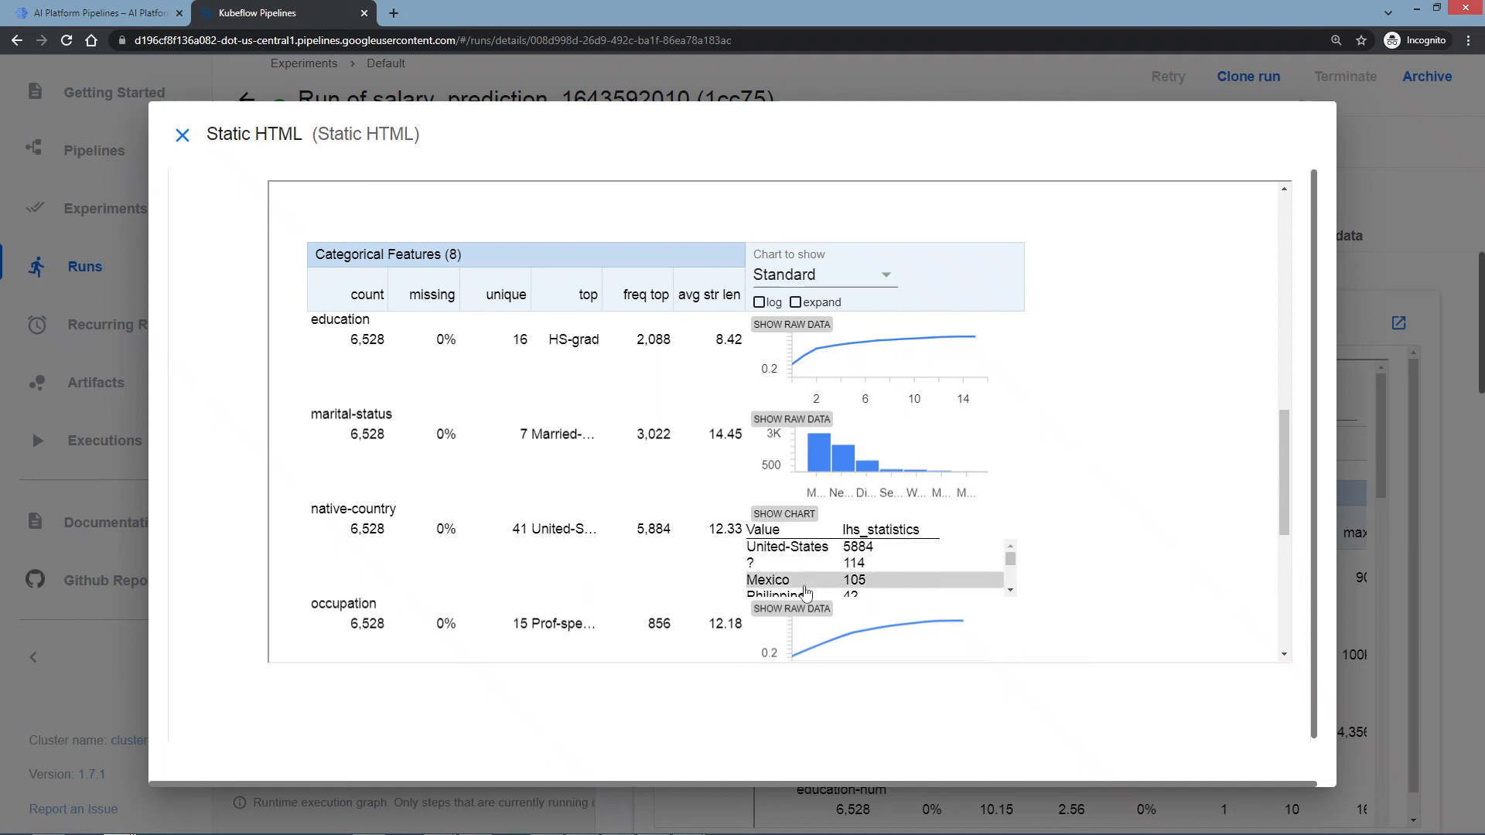
scroll(down, 3)
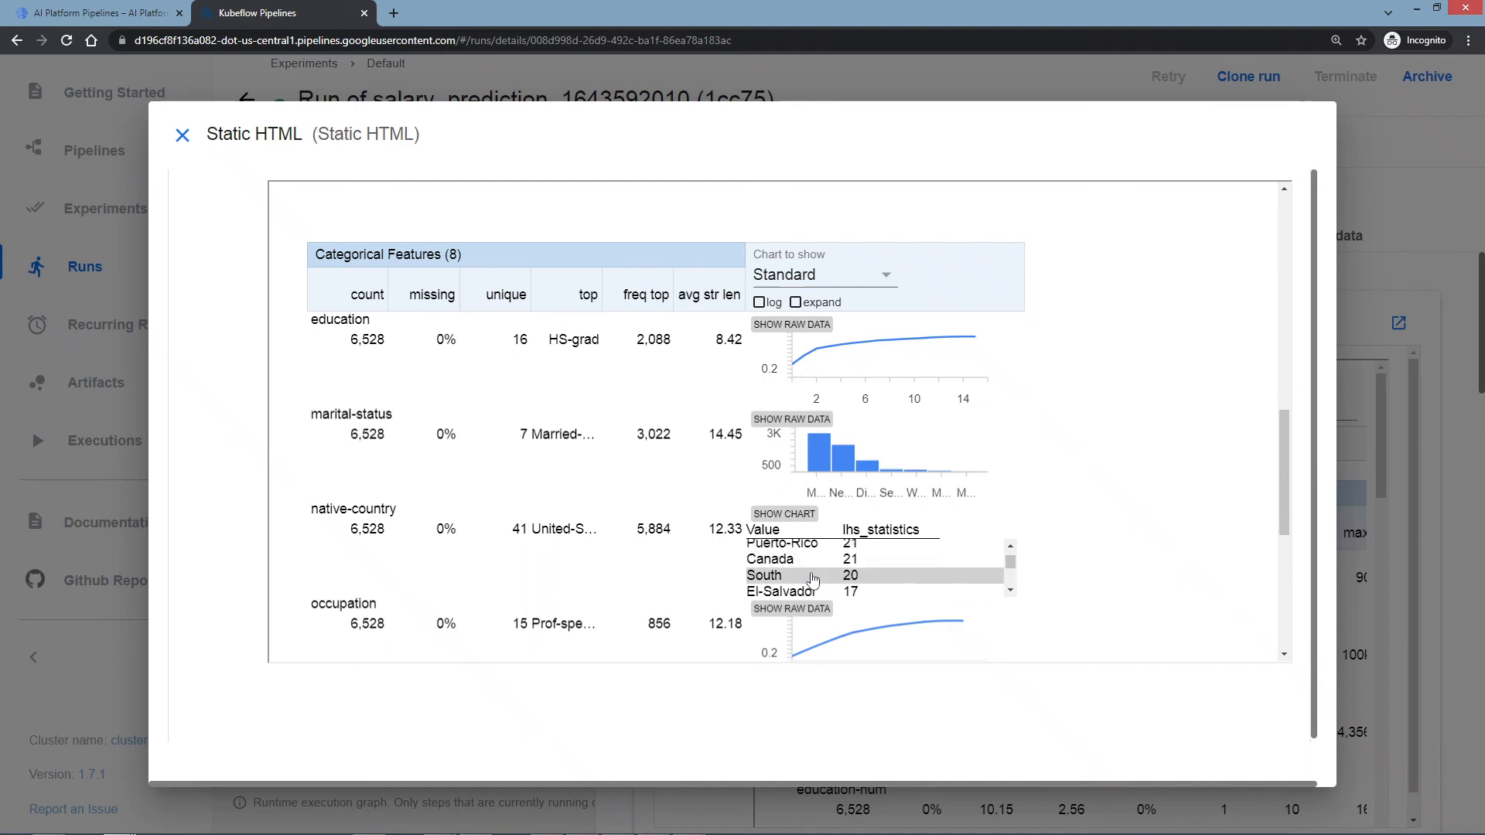
scroll(down, 3)
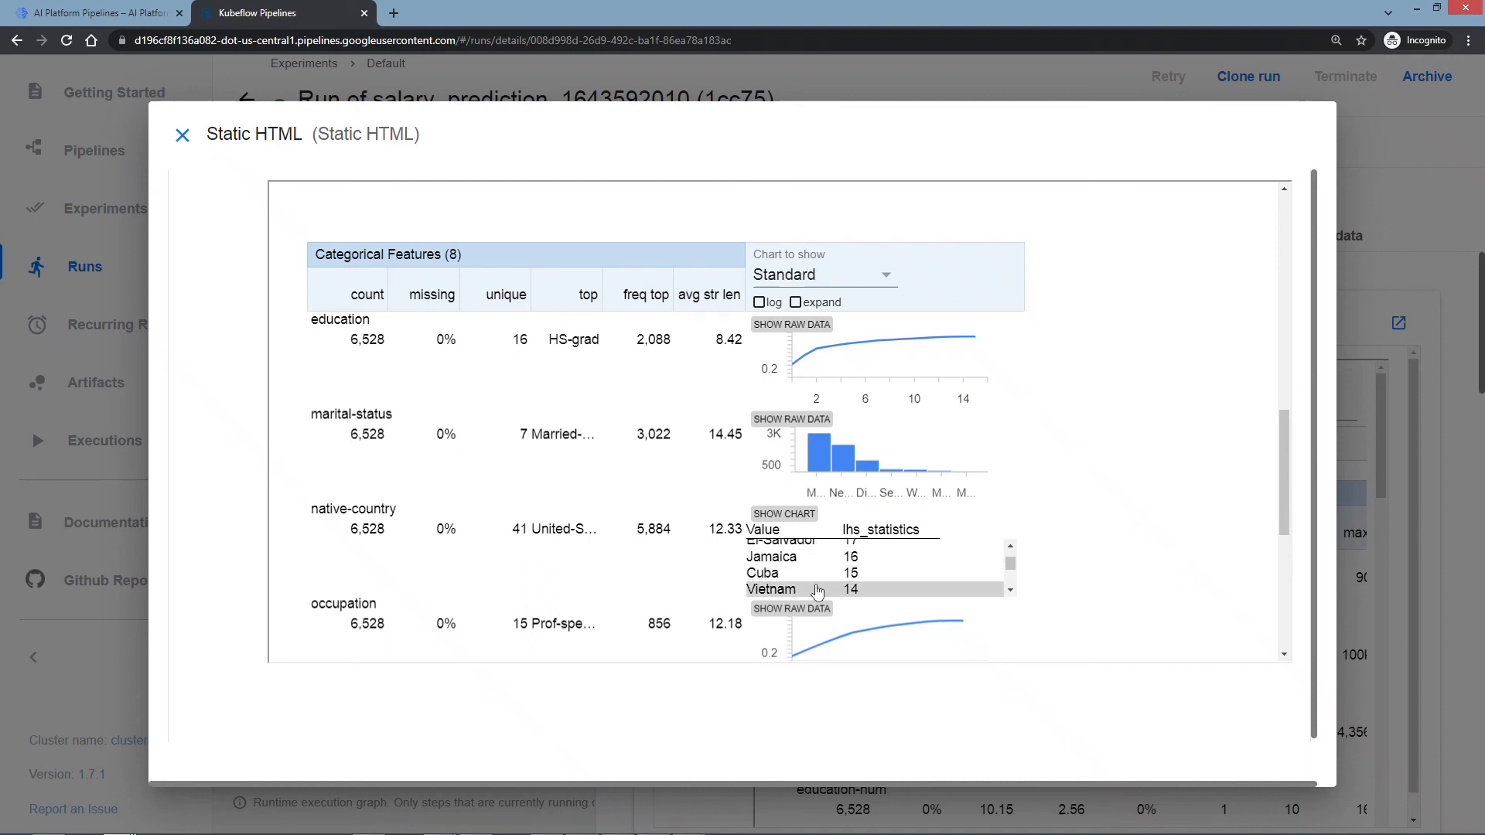
mouse_move(817, 427)
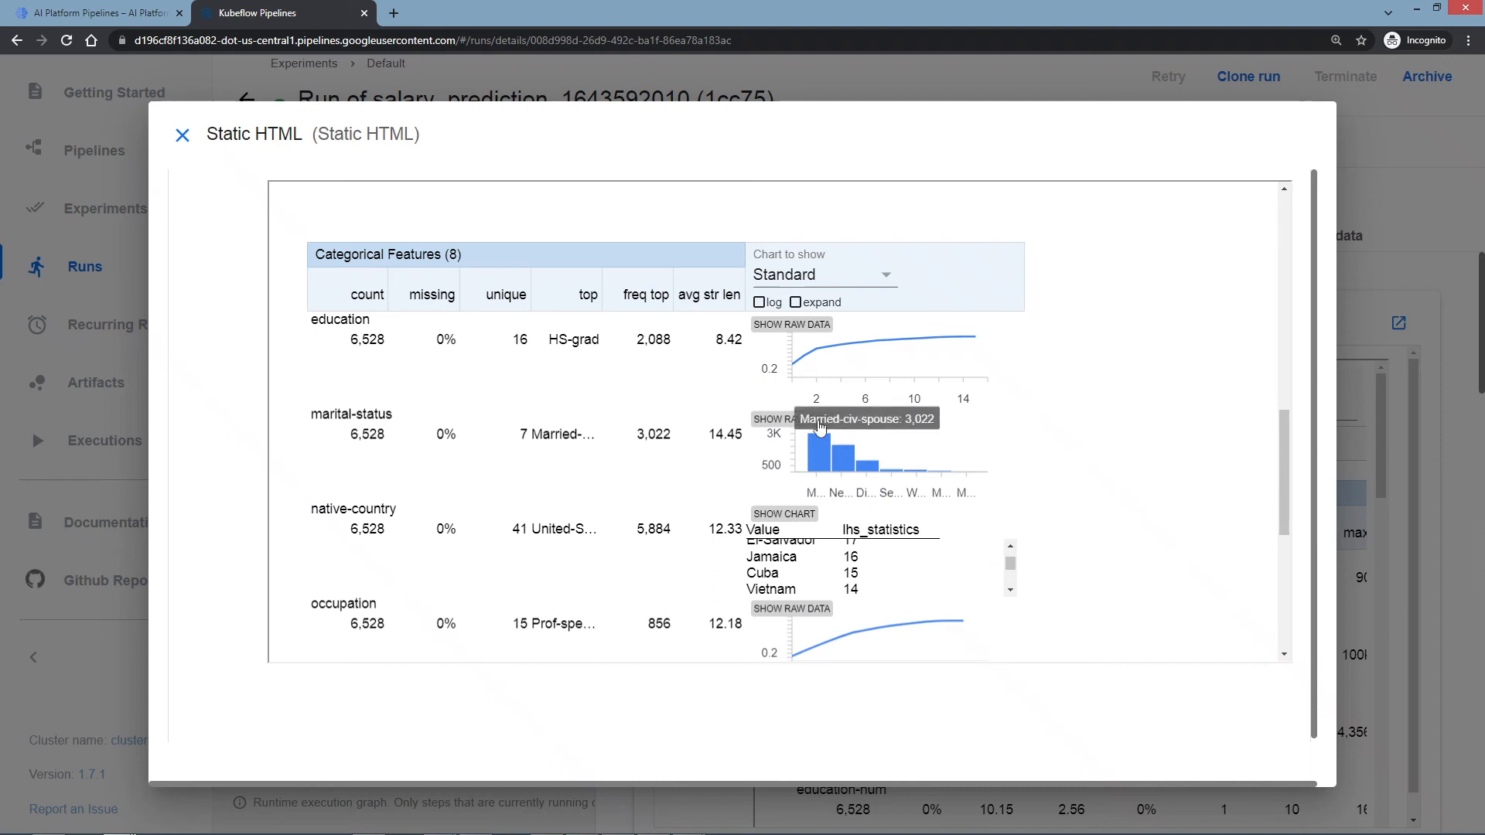
click(790, 419)
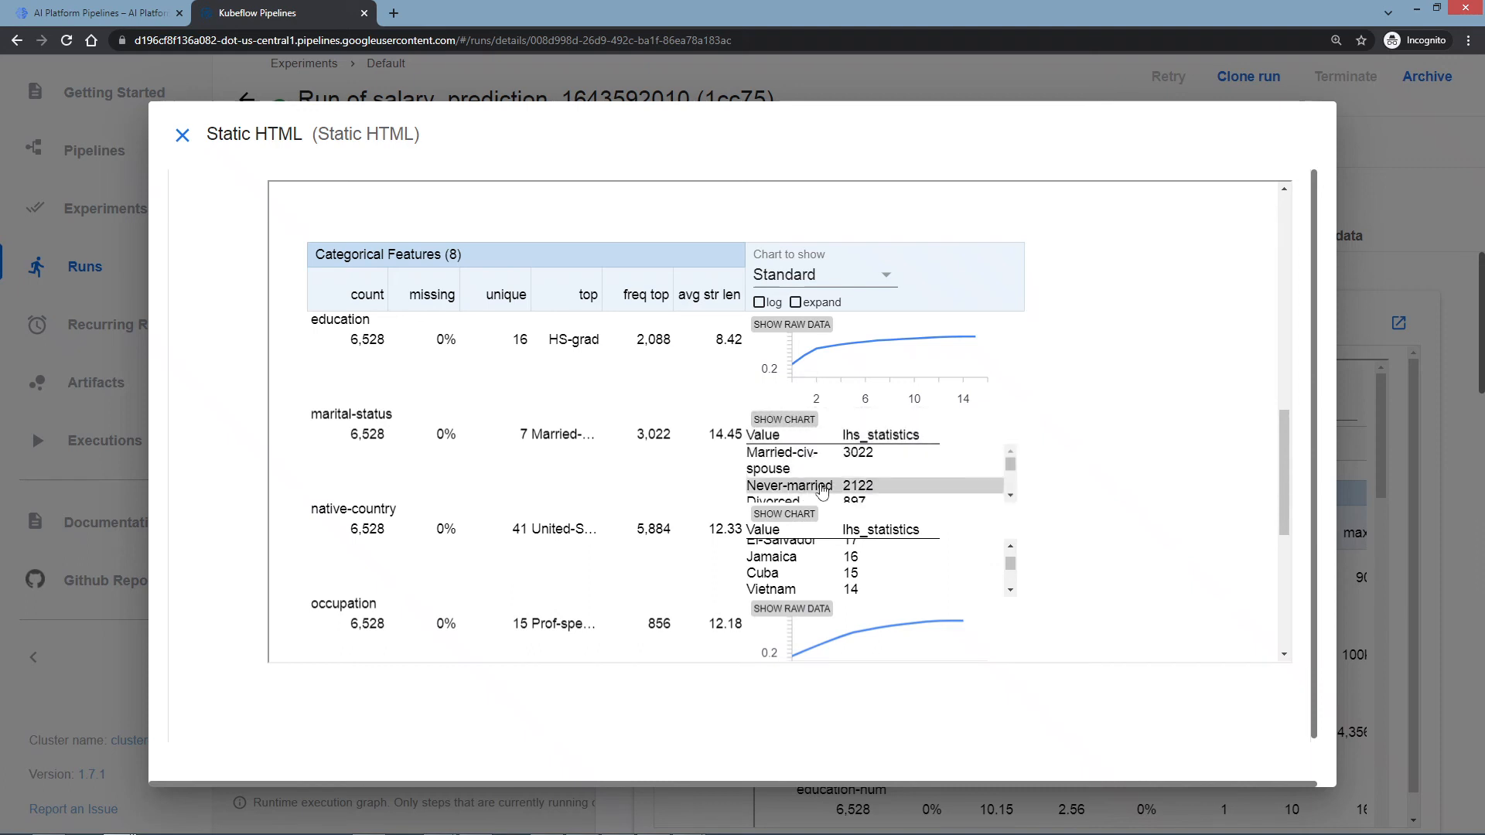
scroll(down, 3)
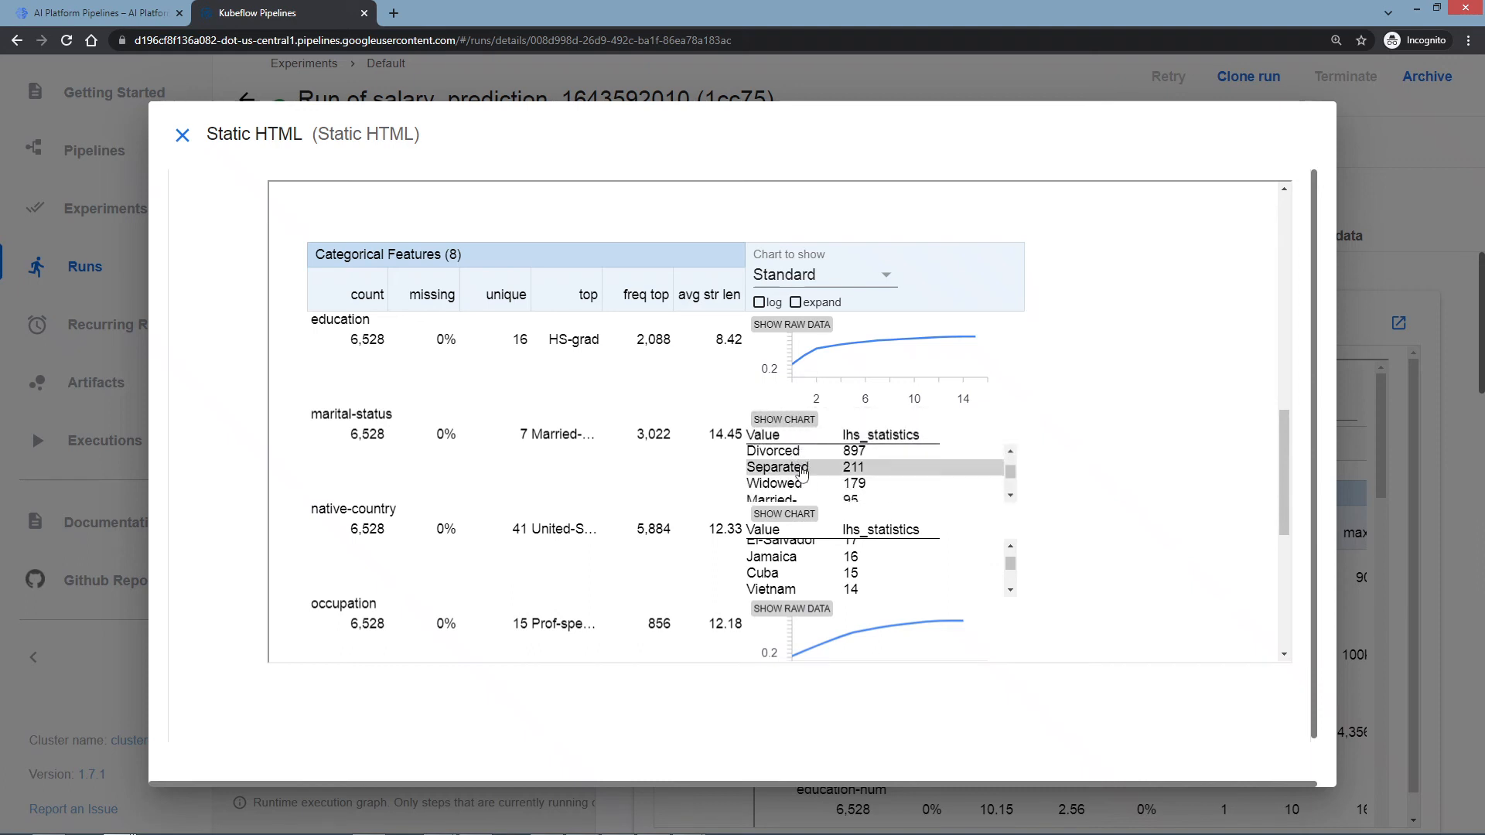
scroll(down, 3)
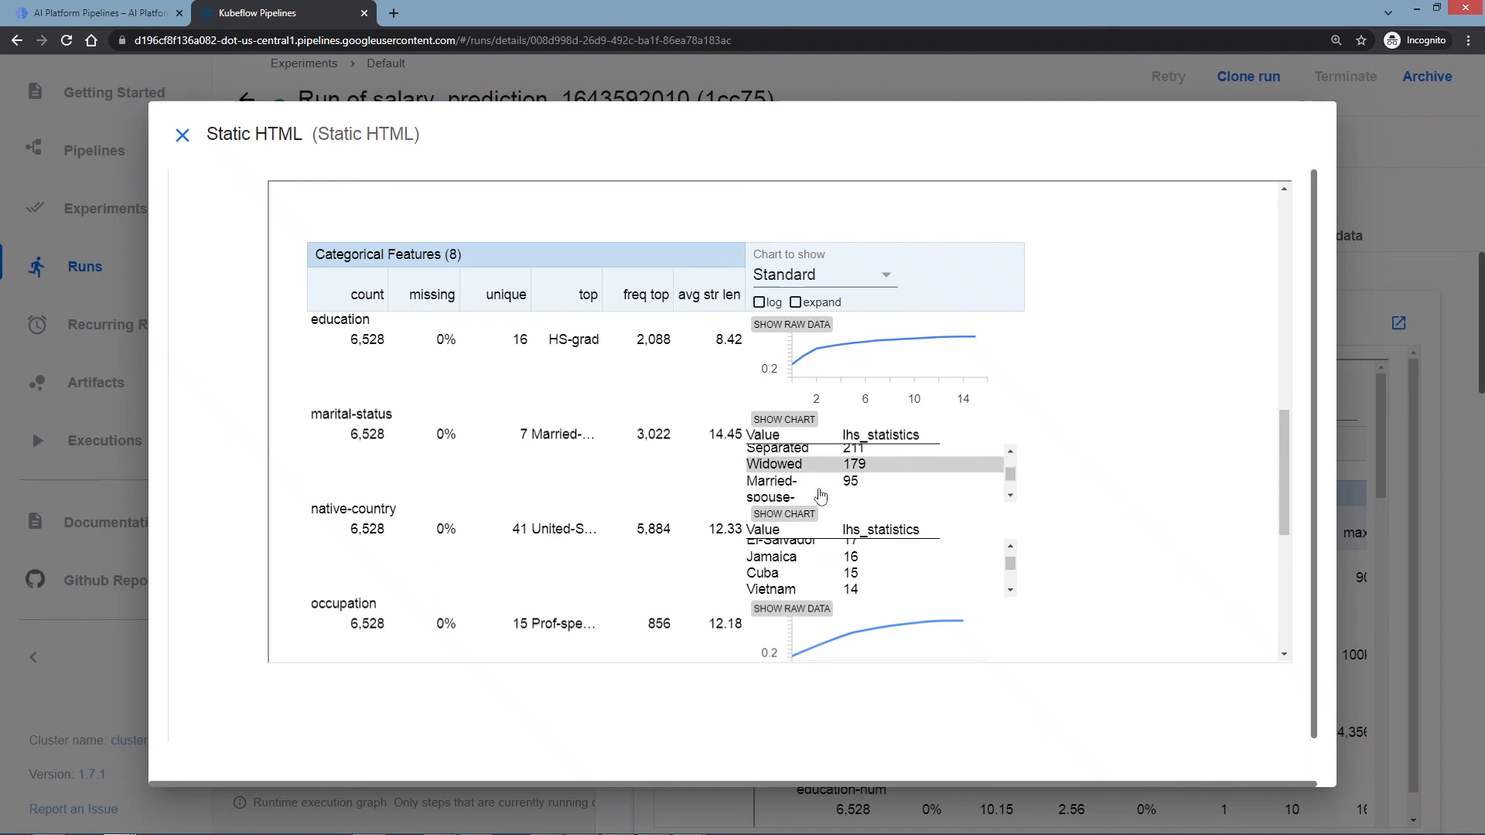
scroll(down, 3)
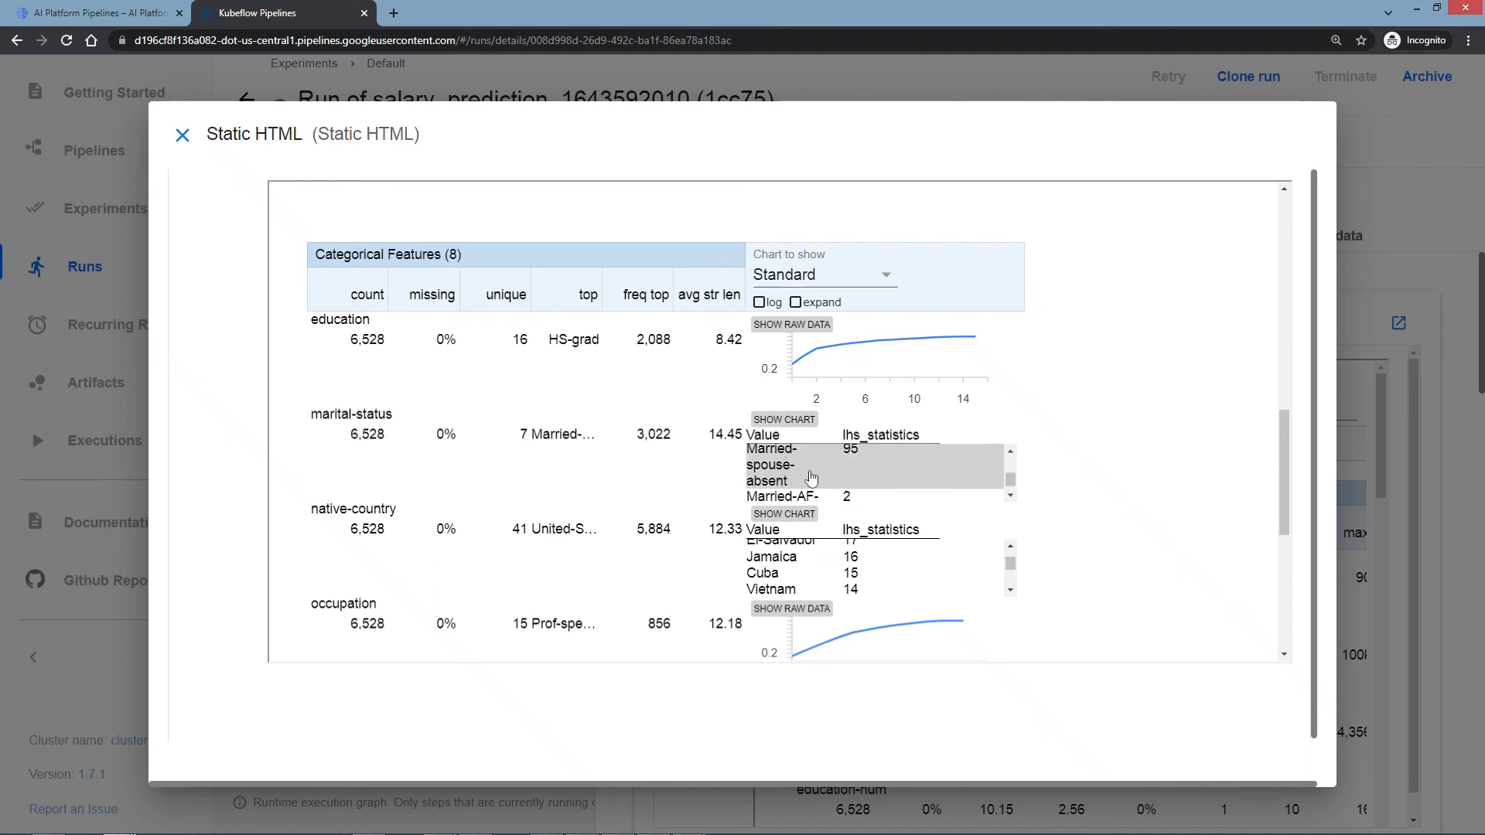
scroll(down, 3)
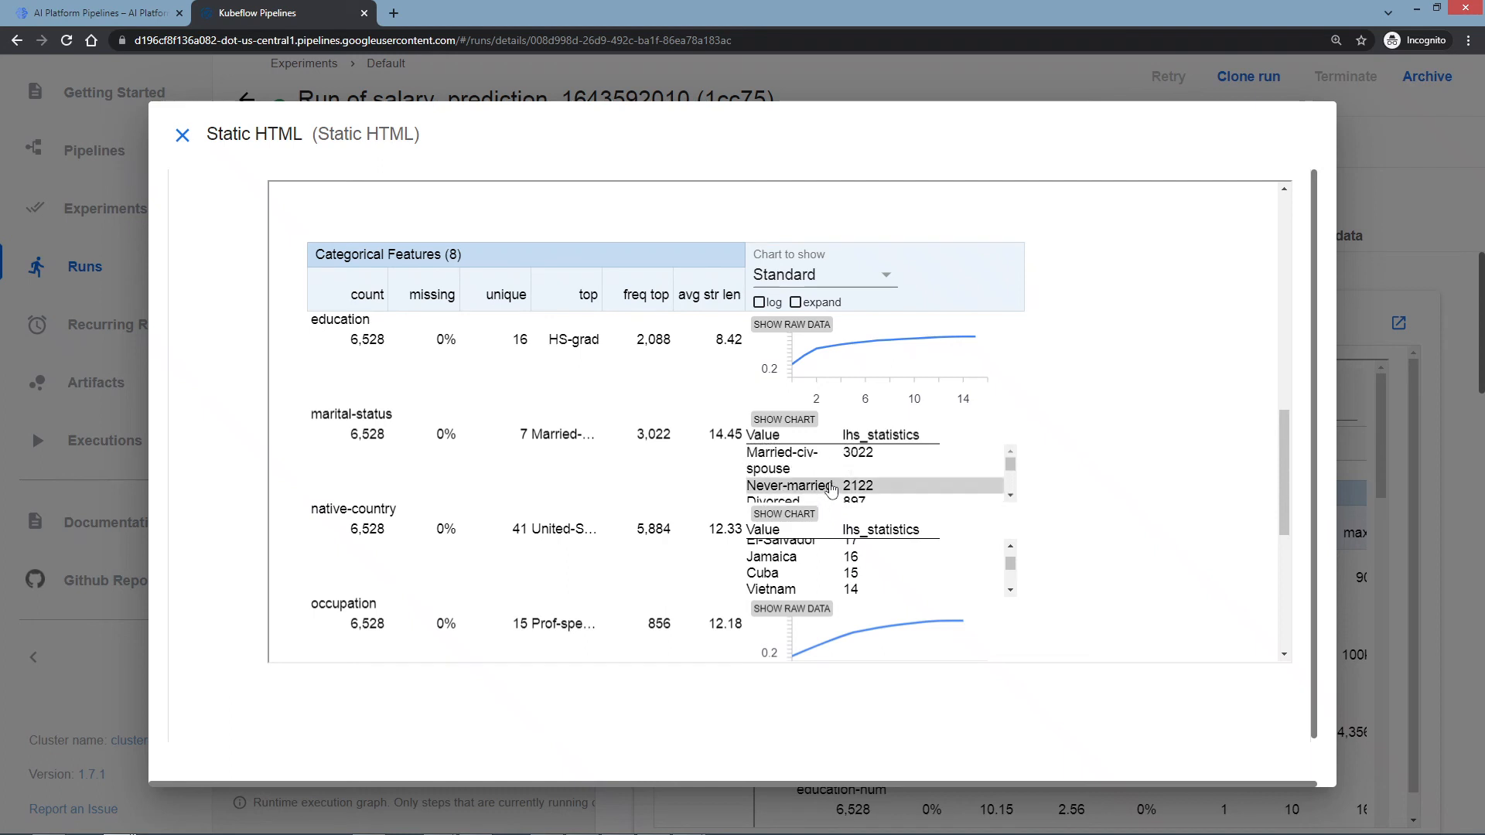
mouse_move(839, 459)
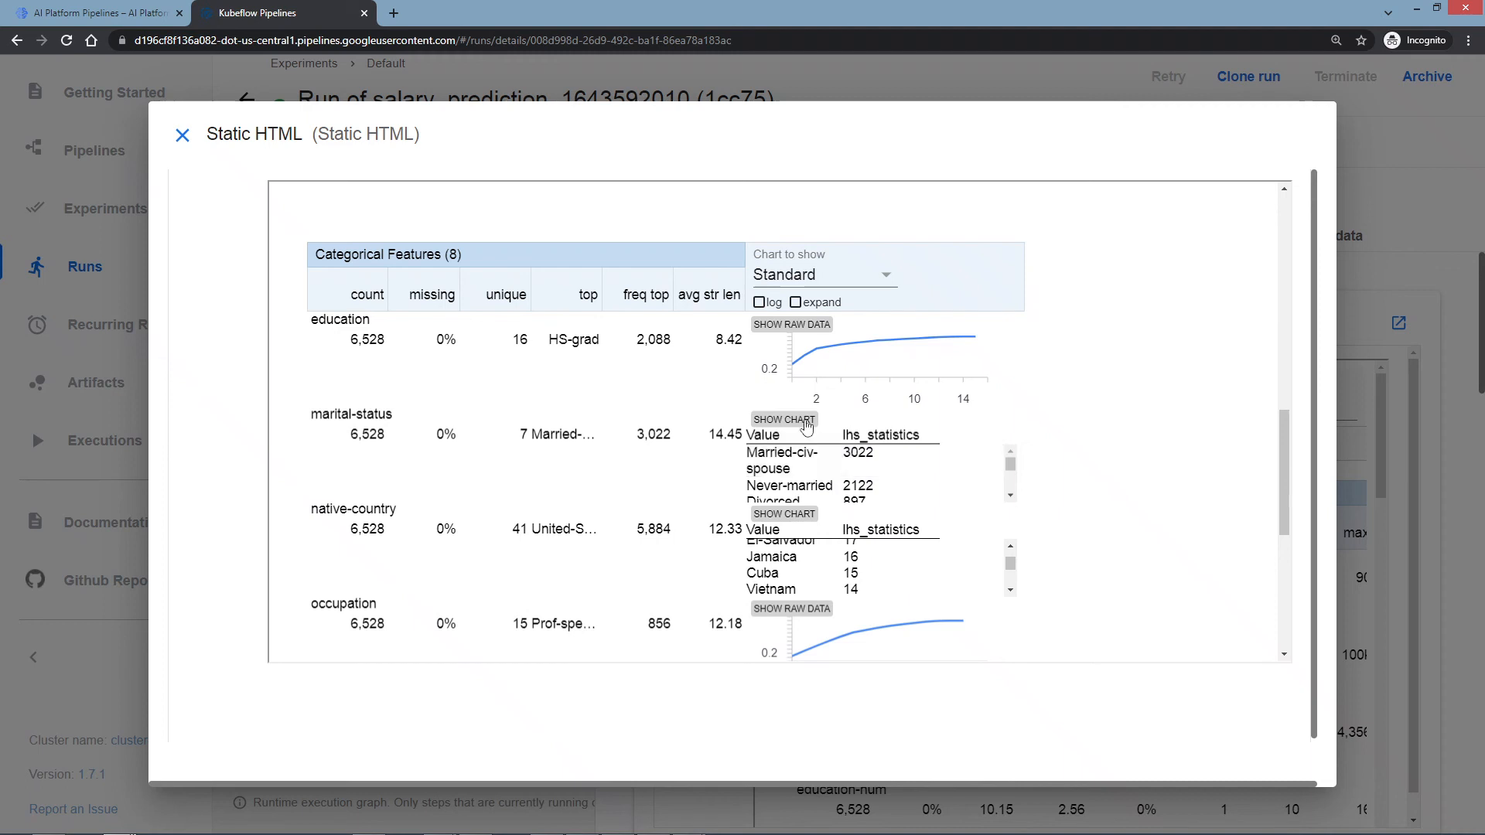
Show raw value counts for education and scroll through its value table.
click(790, 324)
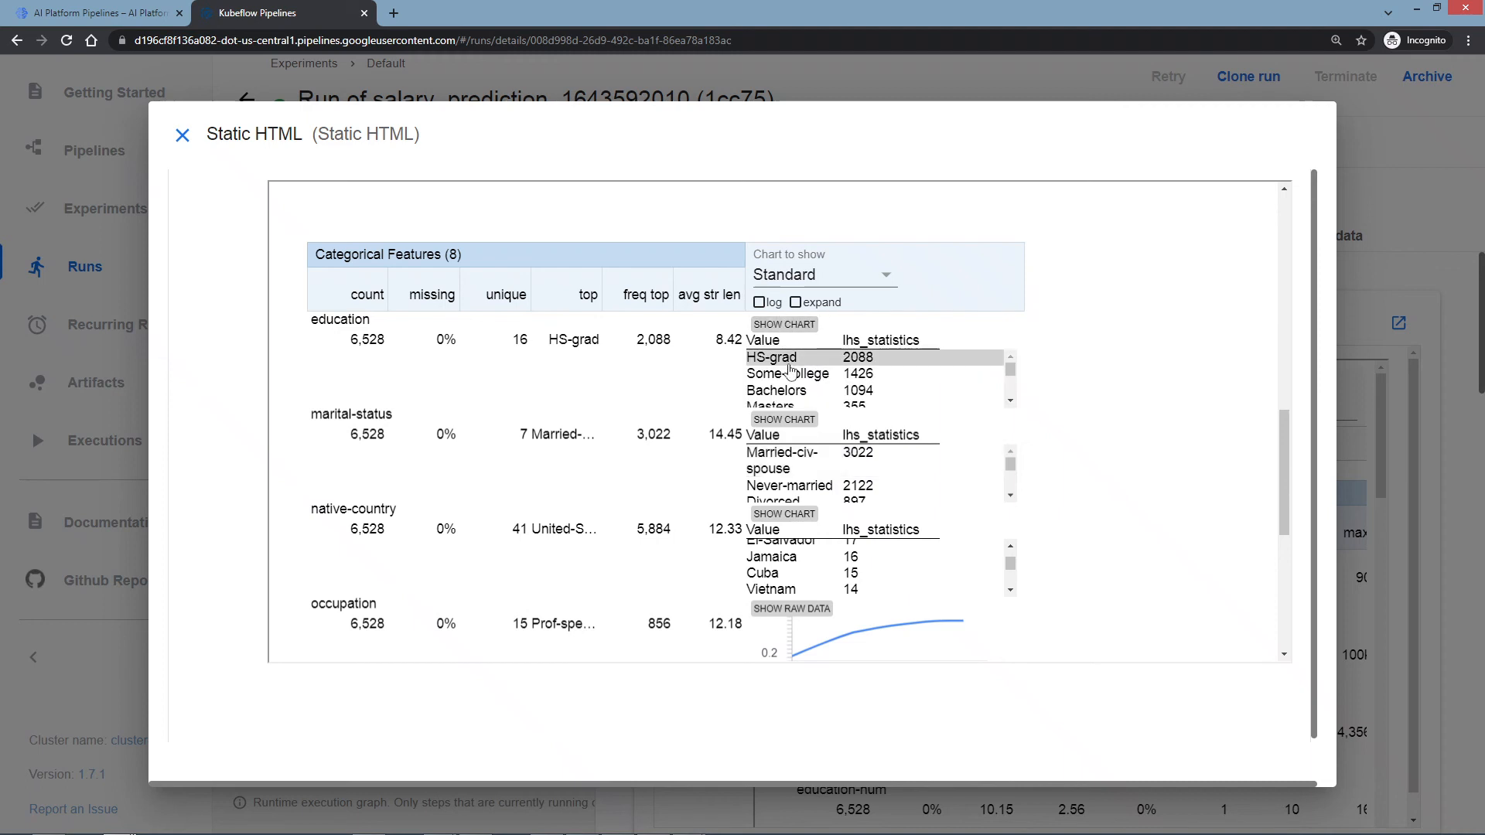
scroll(down, 3)
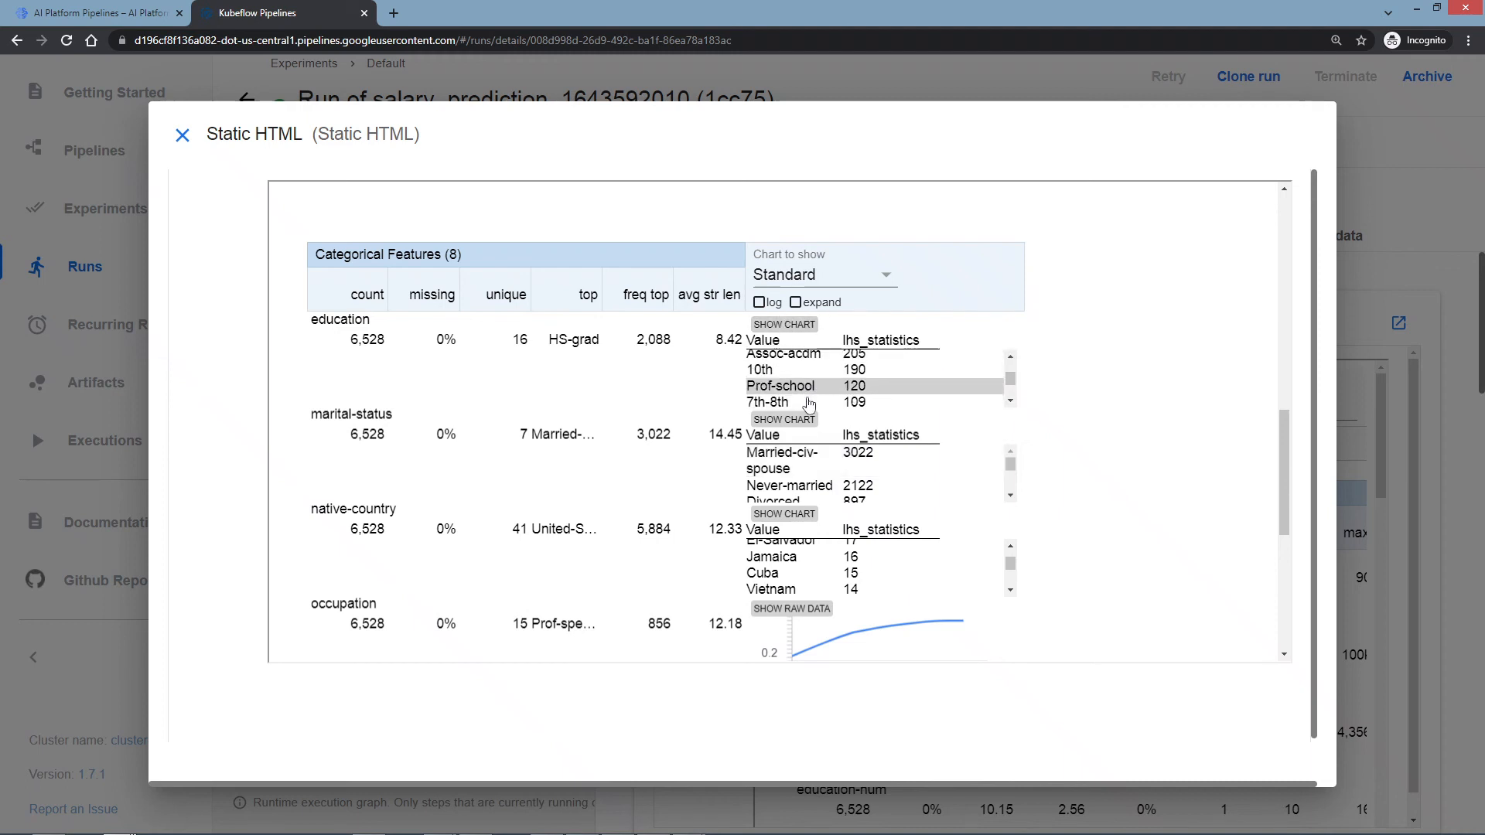
scroll(down, 3)
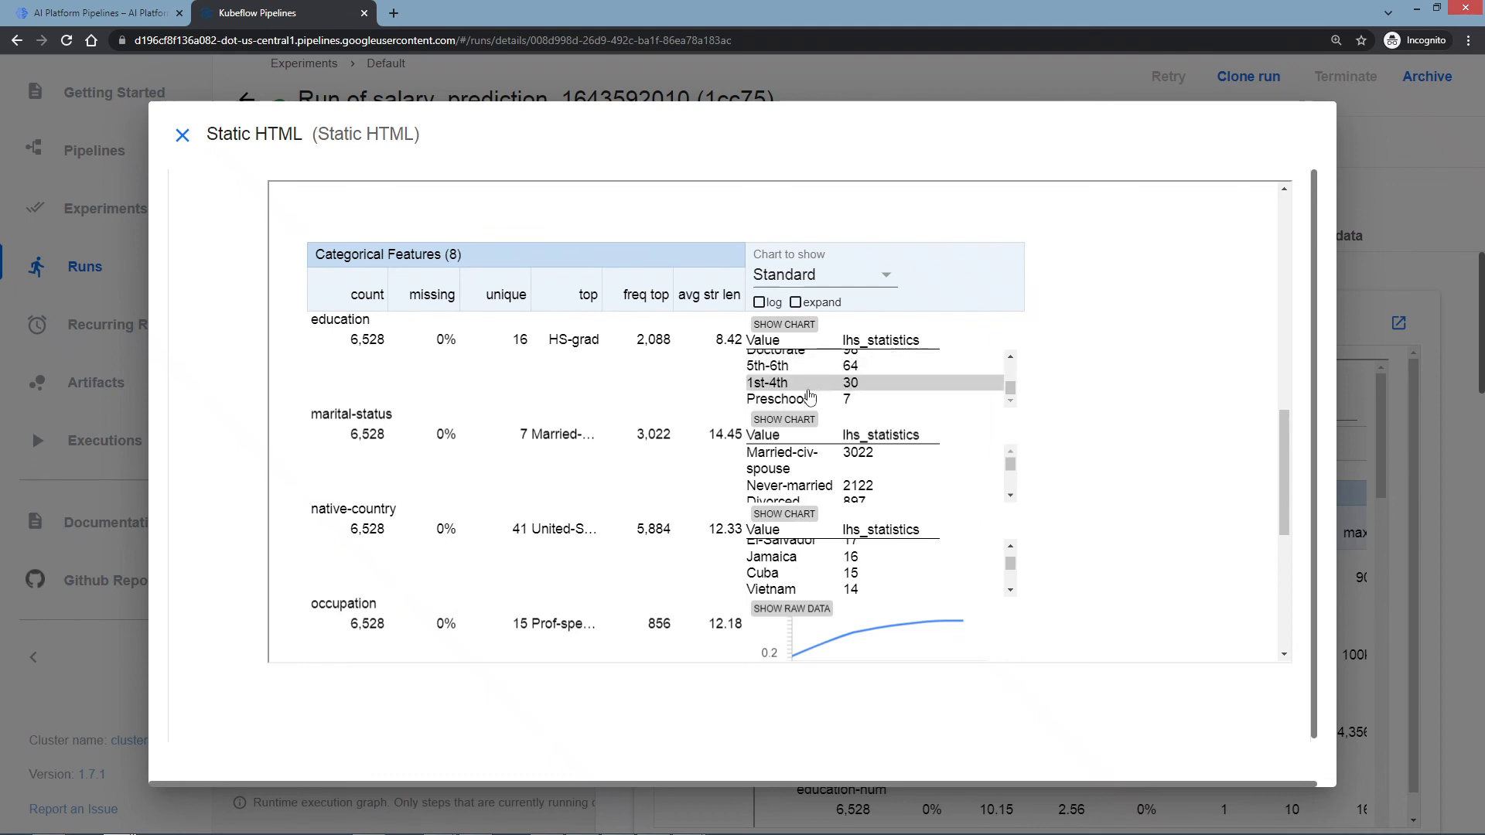
scroll(up, 3)
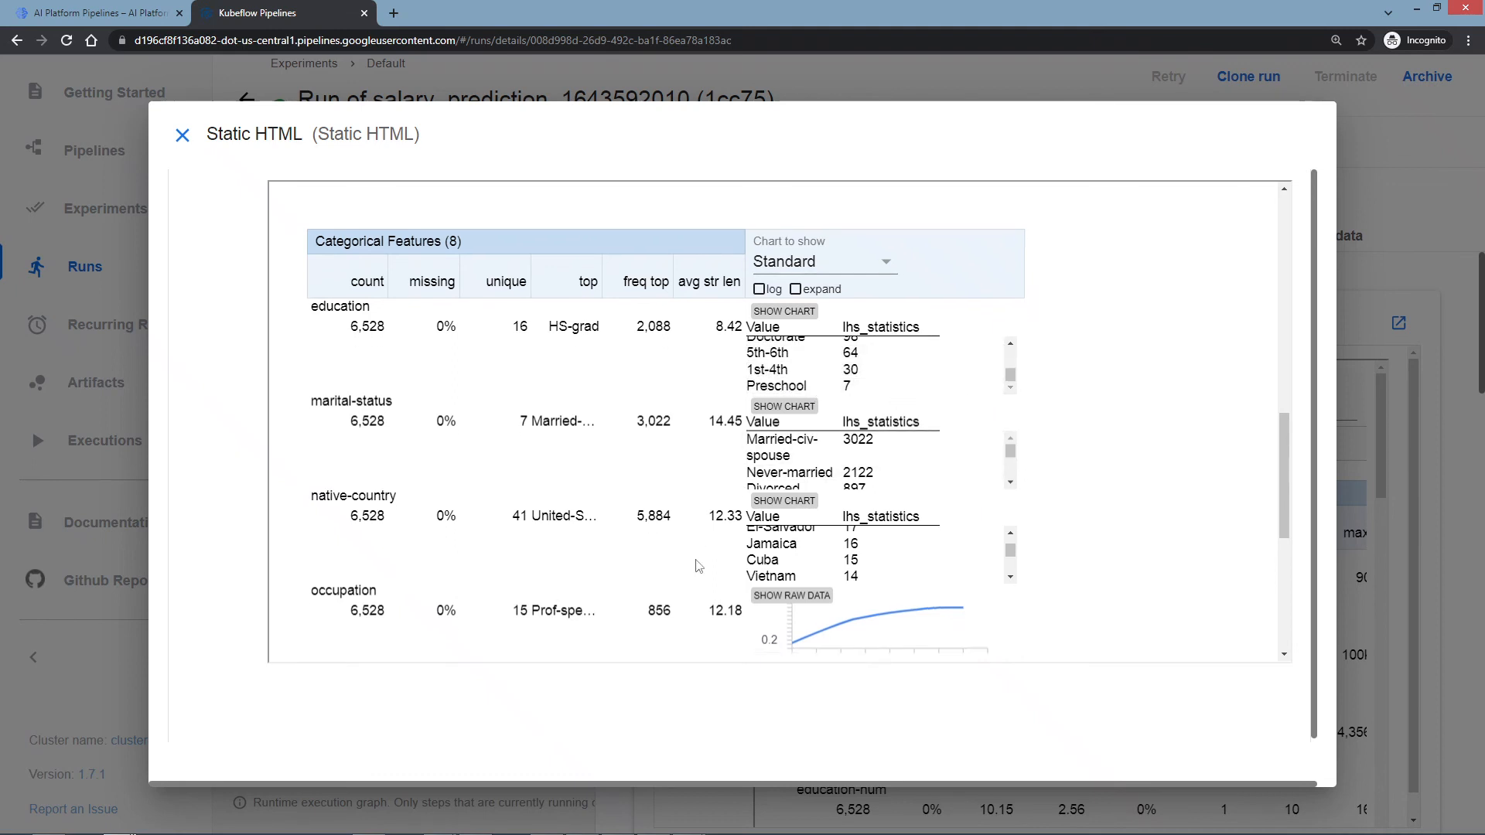
scroll(down, 3)
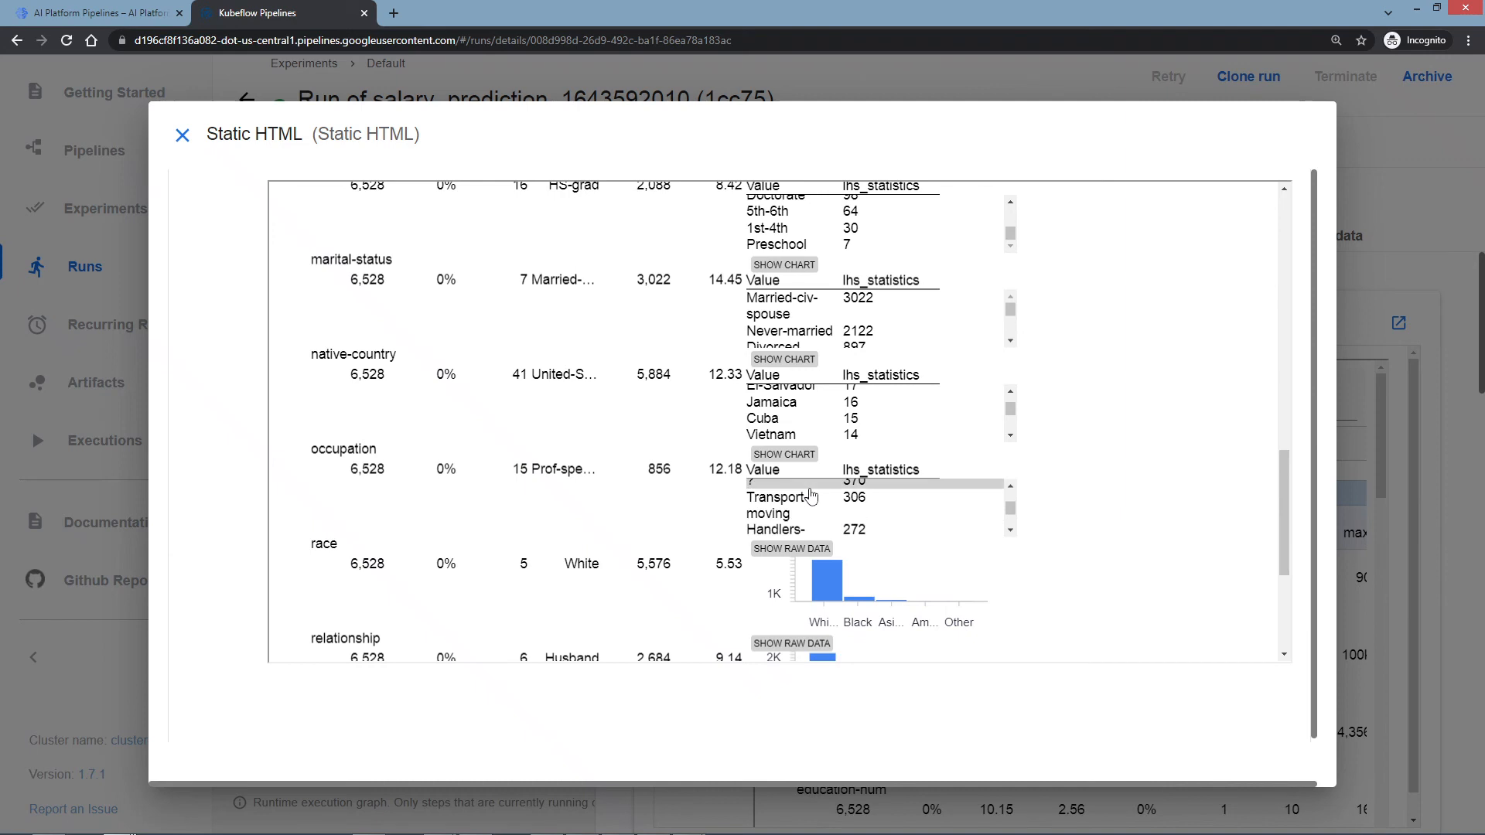
scroll(down, 3)
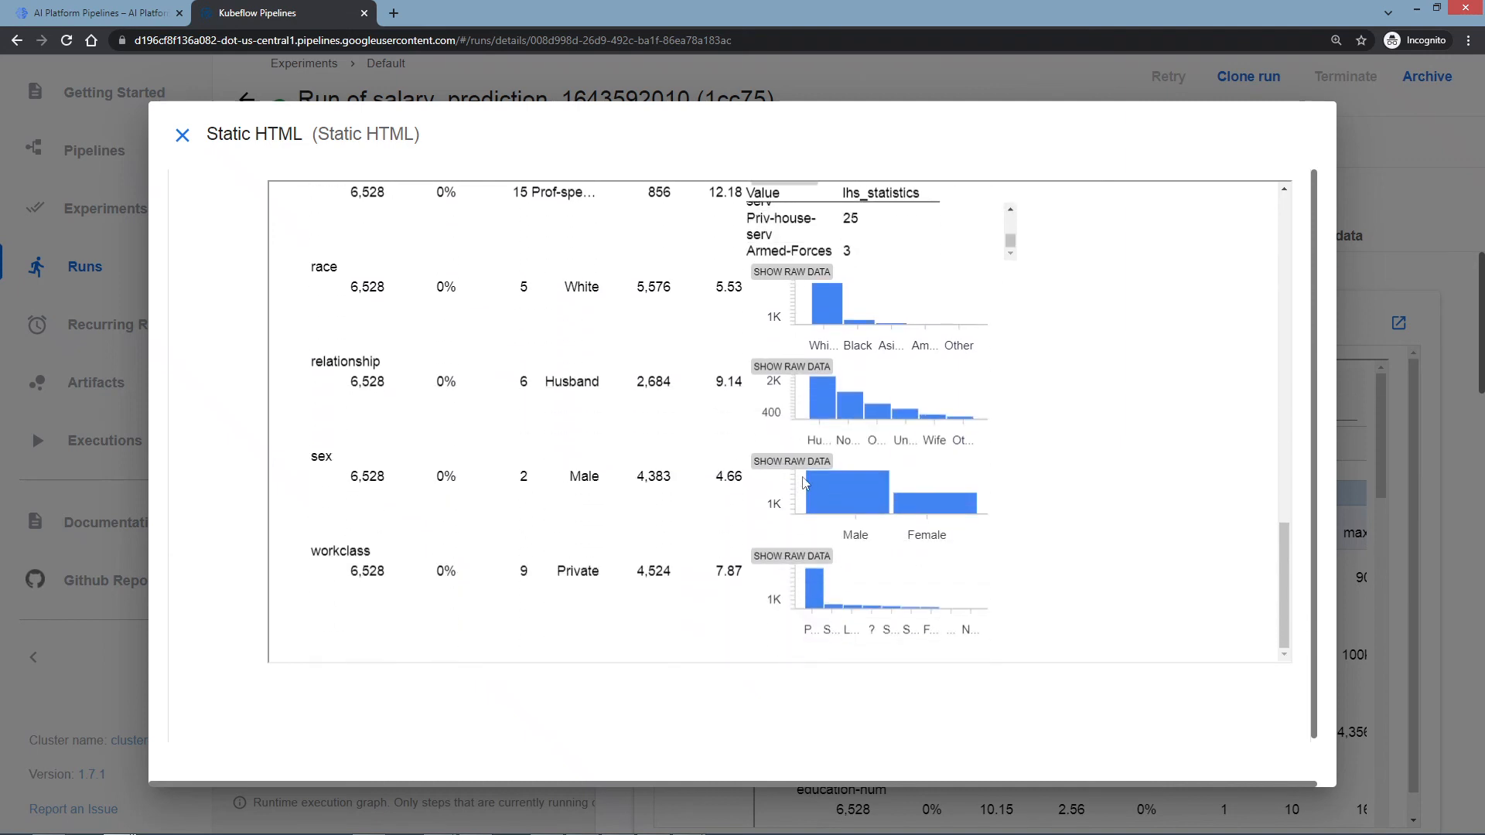
scroll(up, 3)
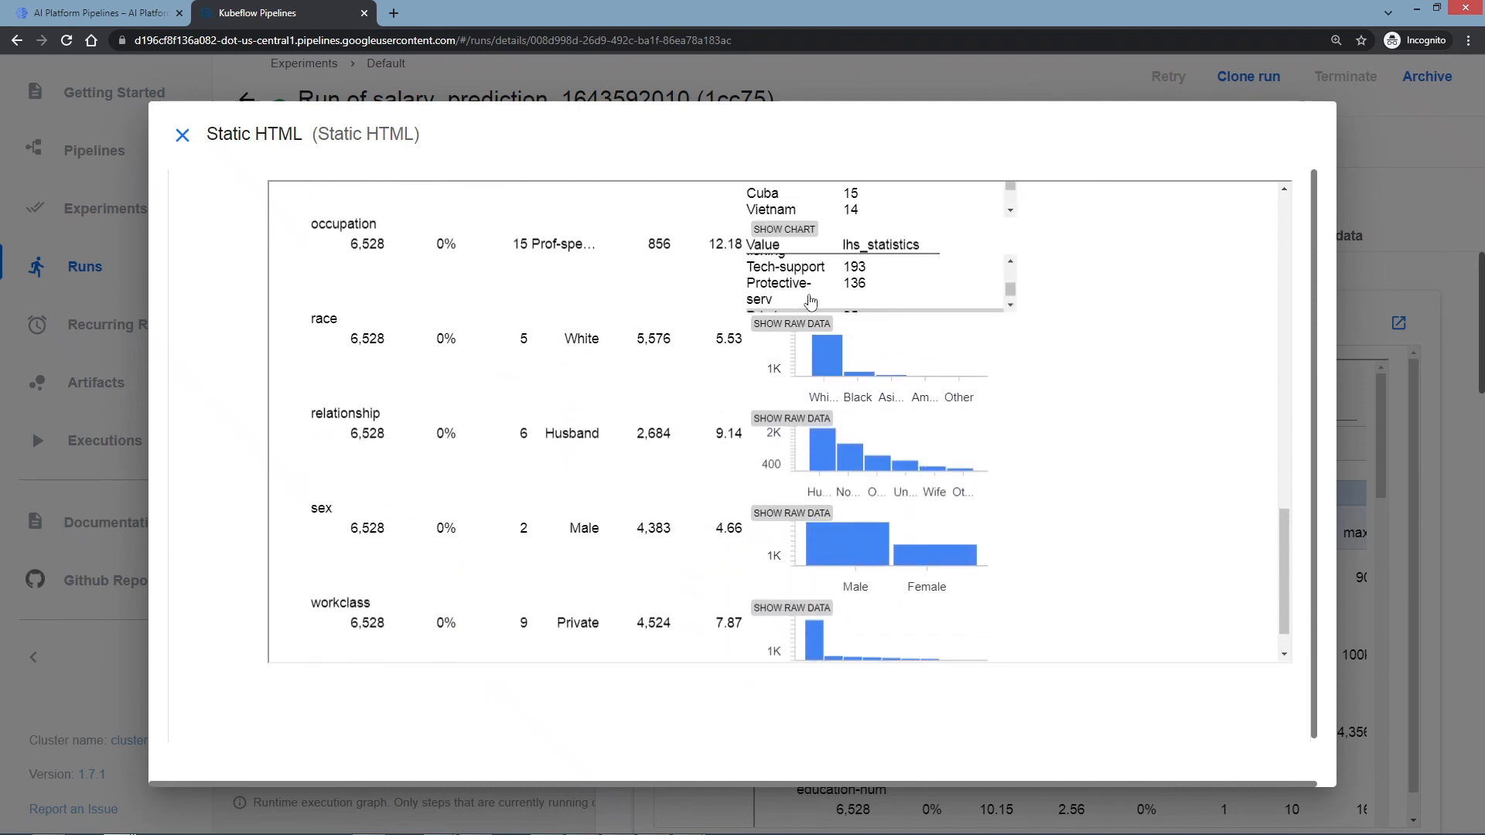
scroll(down, 3)
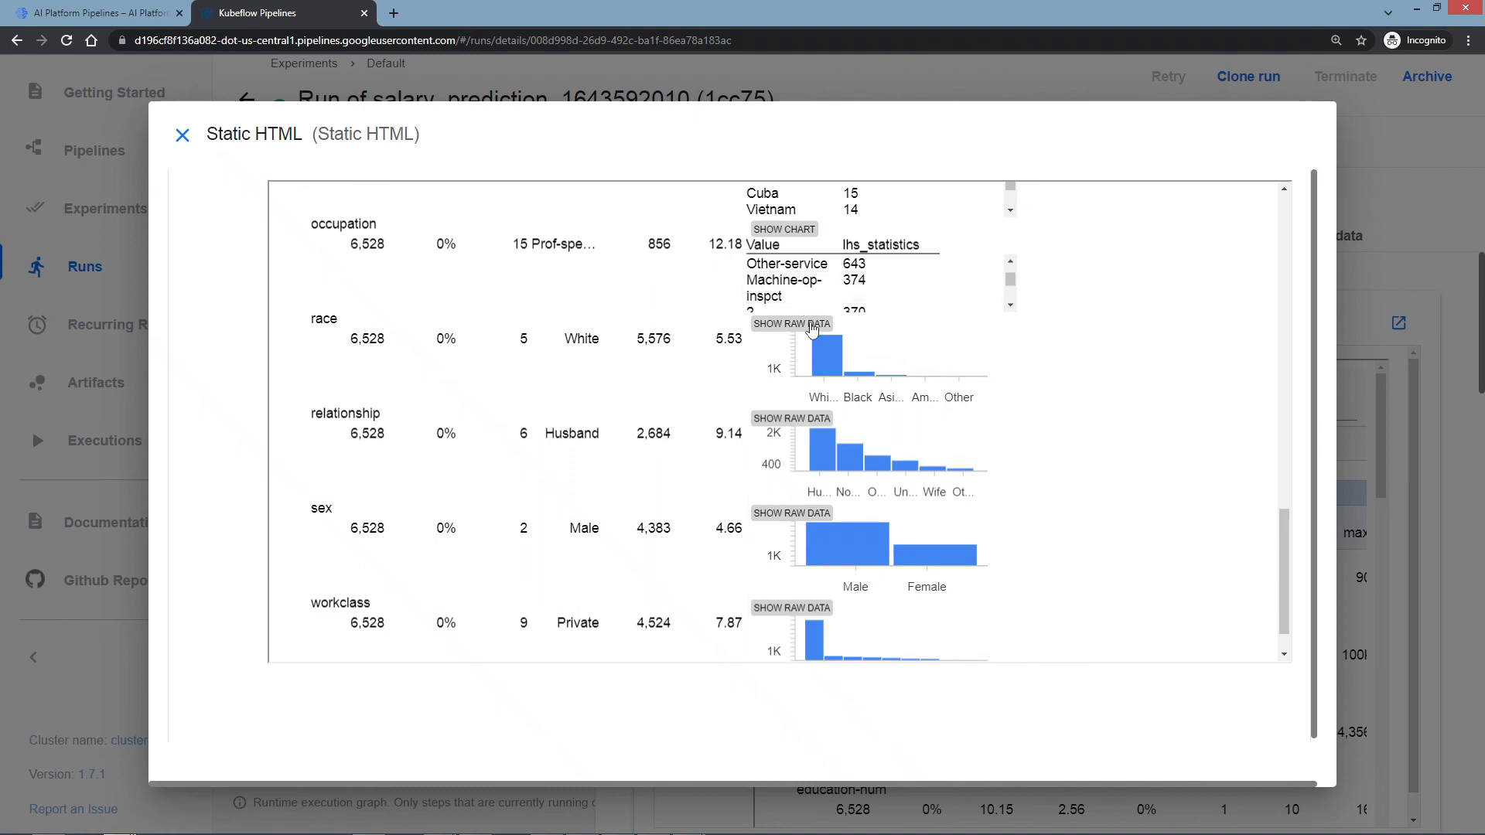
Show raw value counts for race and workclass, scrolling through their tables.
click(790, 324)
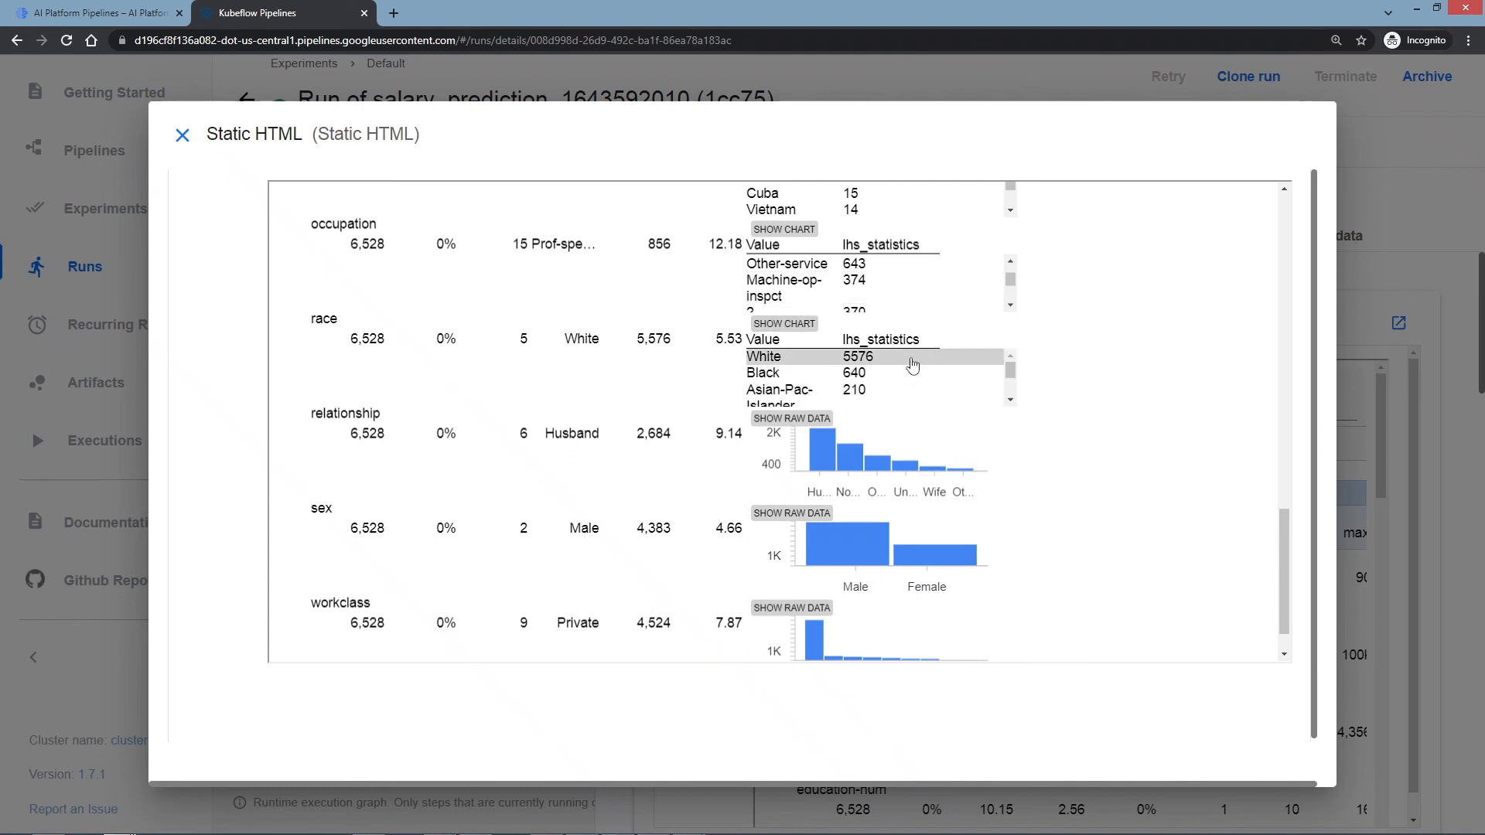
scroll(down, 3)
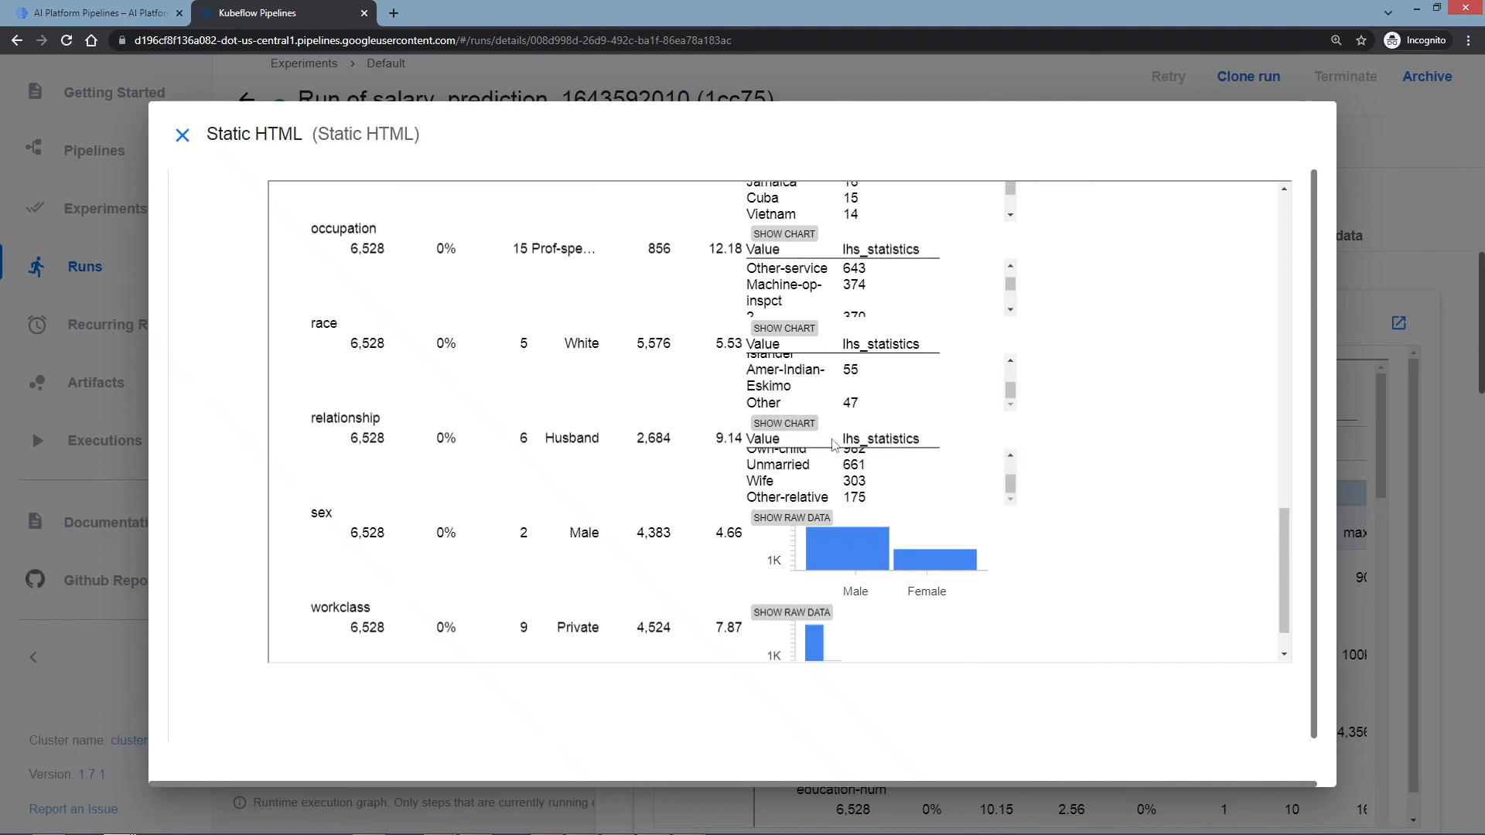
scroll(up, 3)
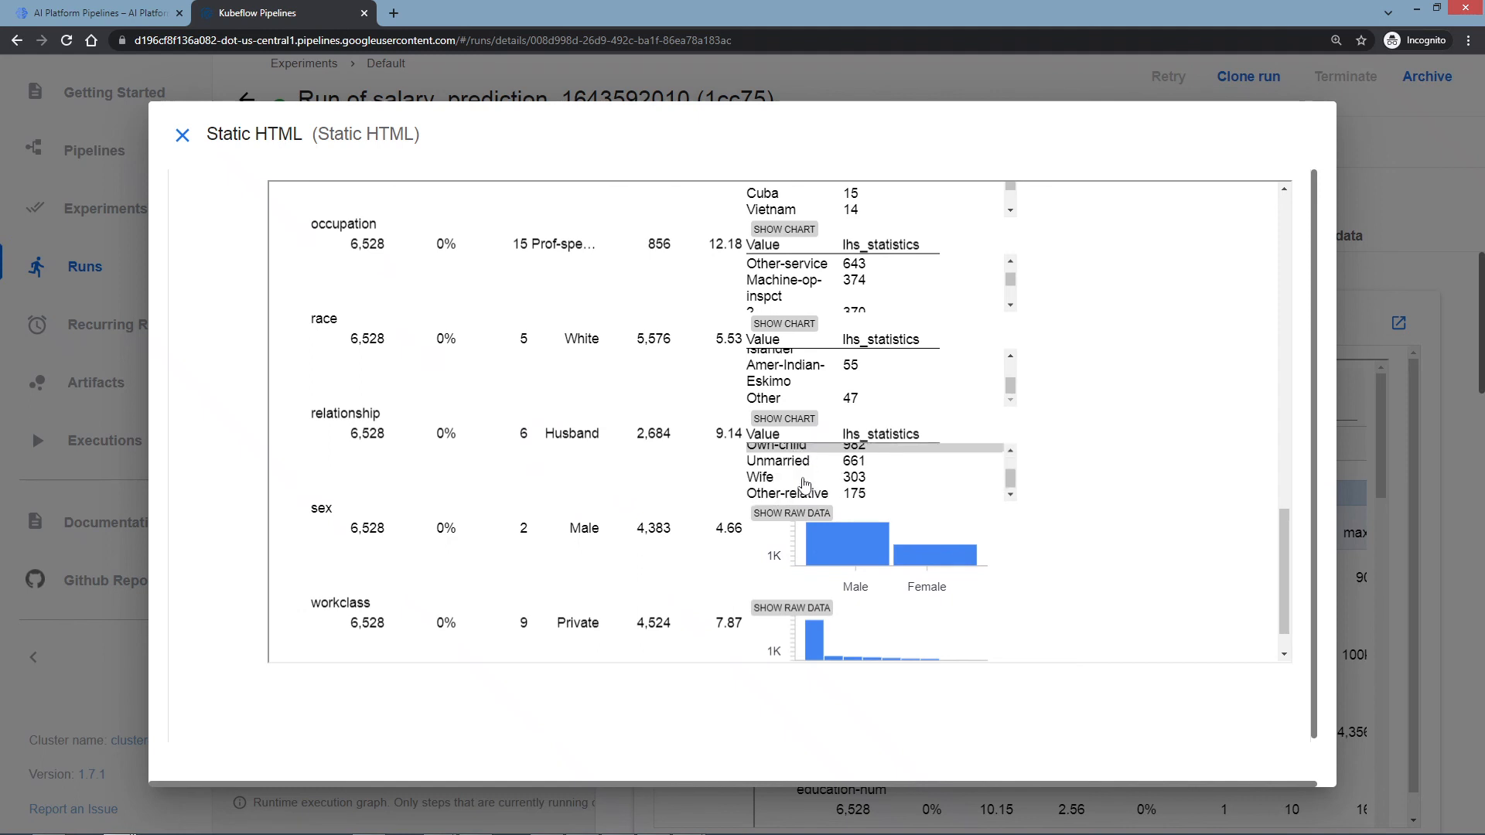
scroll(down, 3)
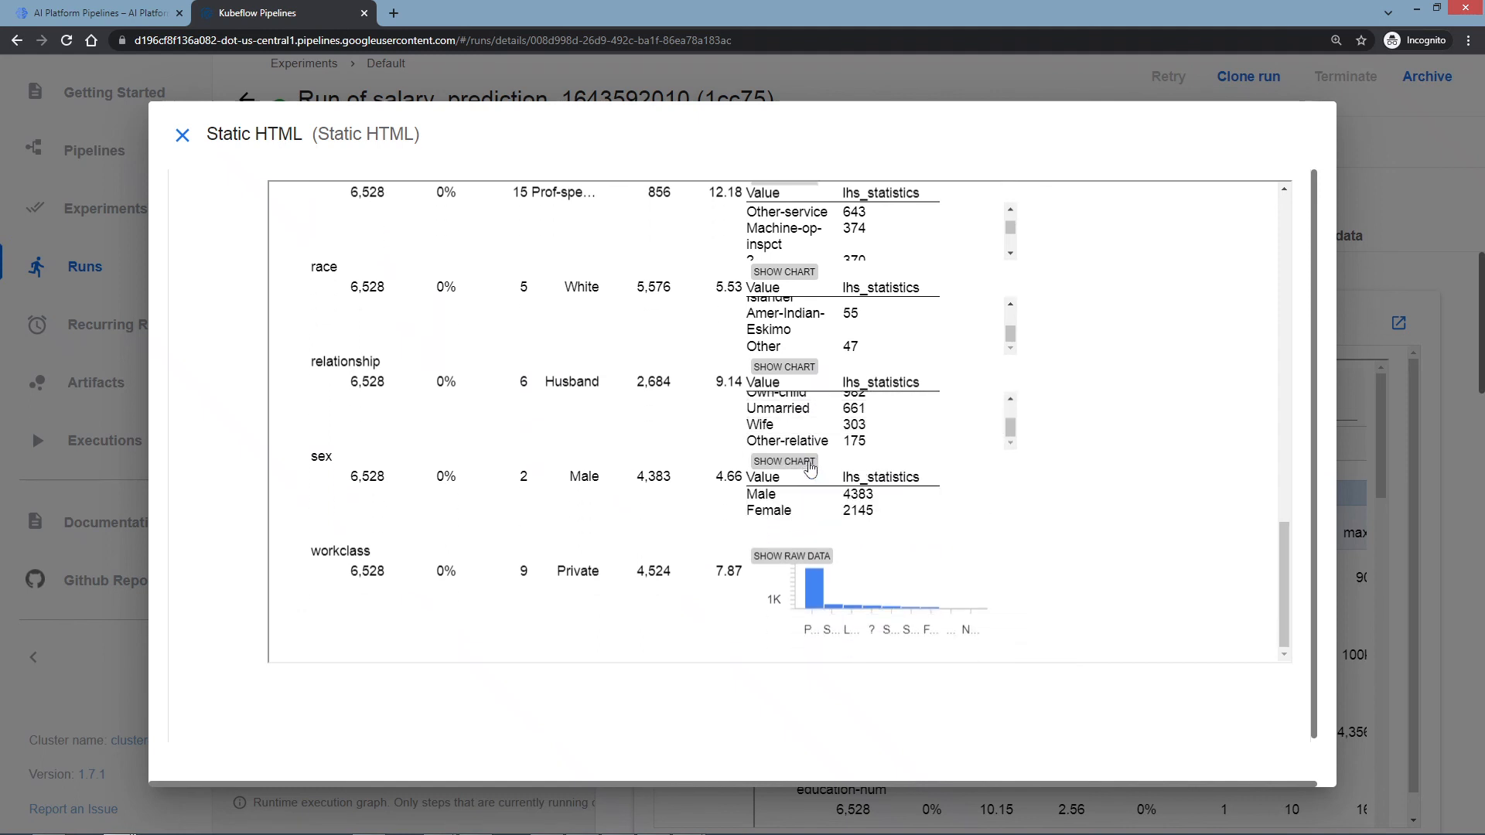
click(791, 556)
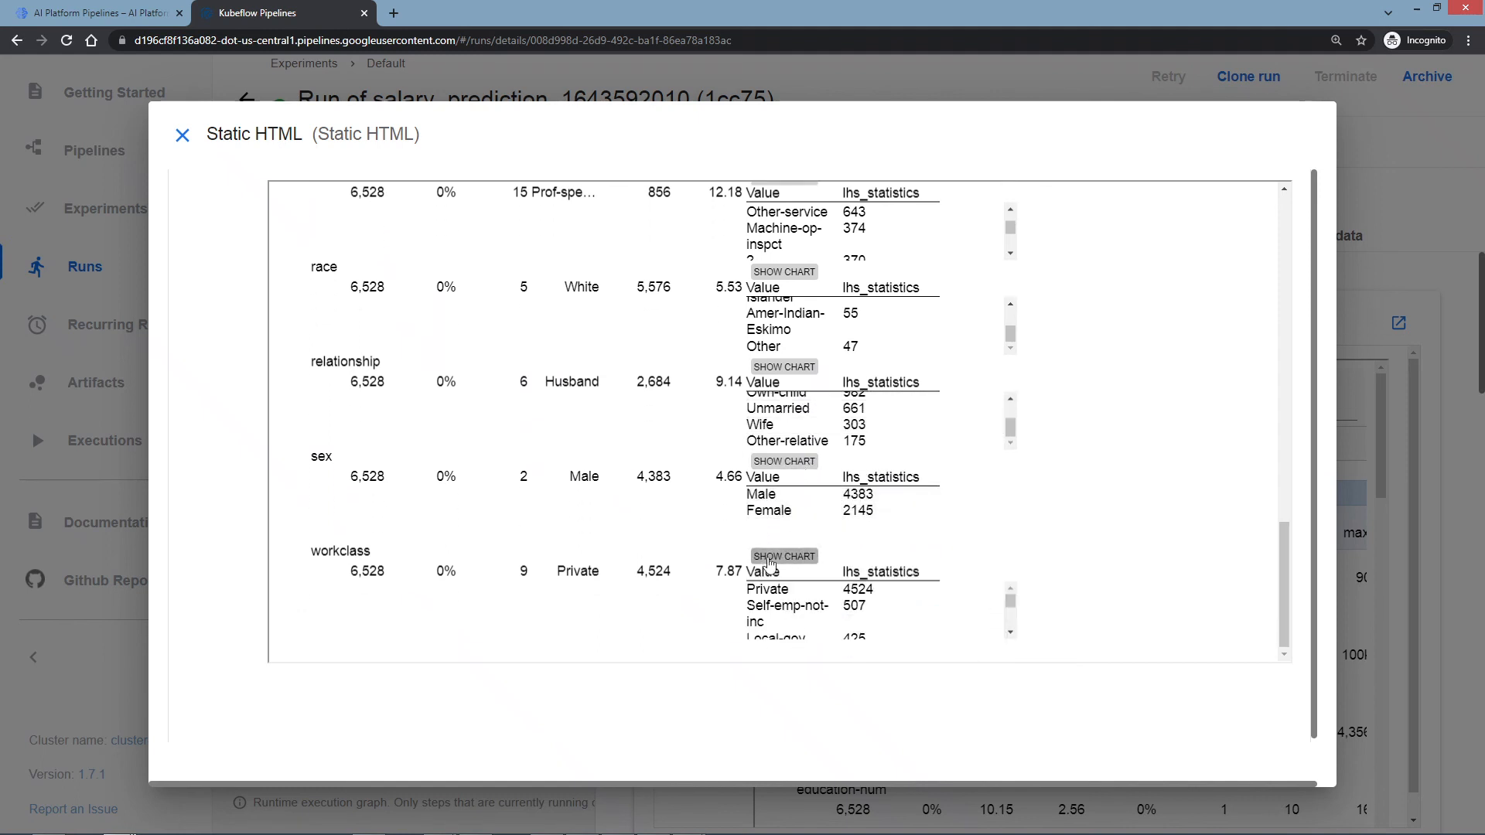
scroll(down, 3)
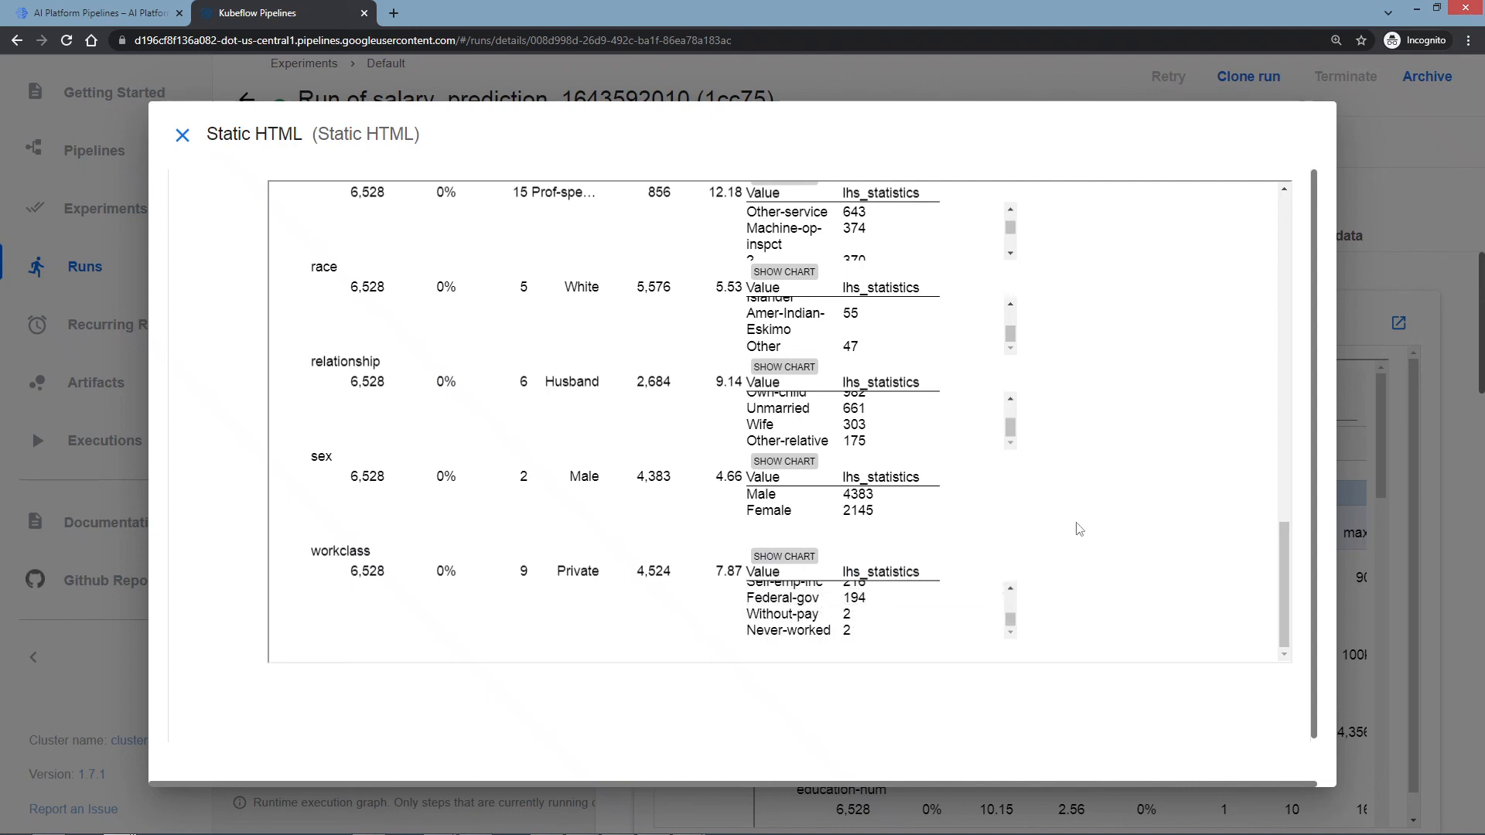
scroll(up, 3)
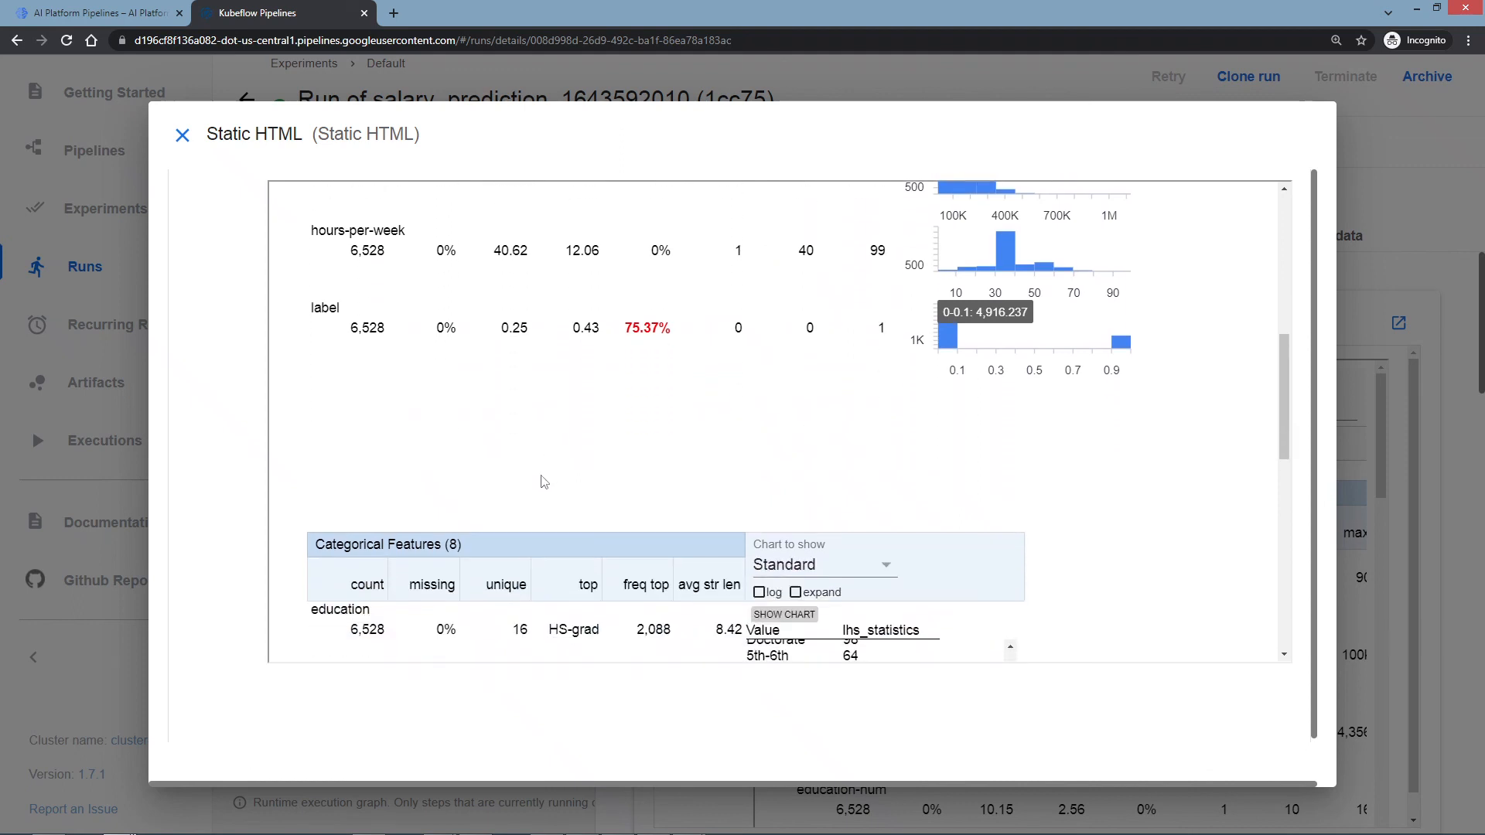
mouse_move(554, 533)
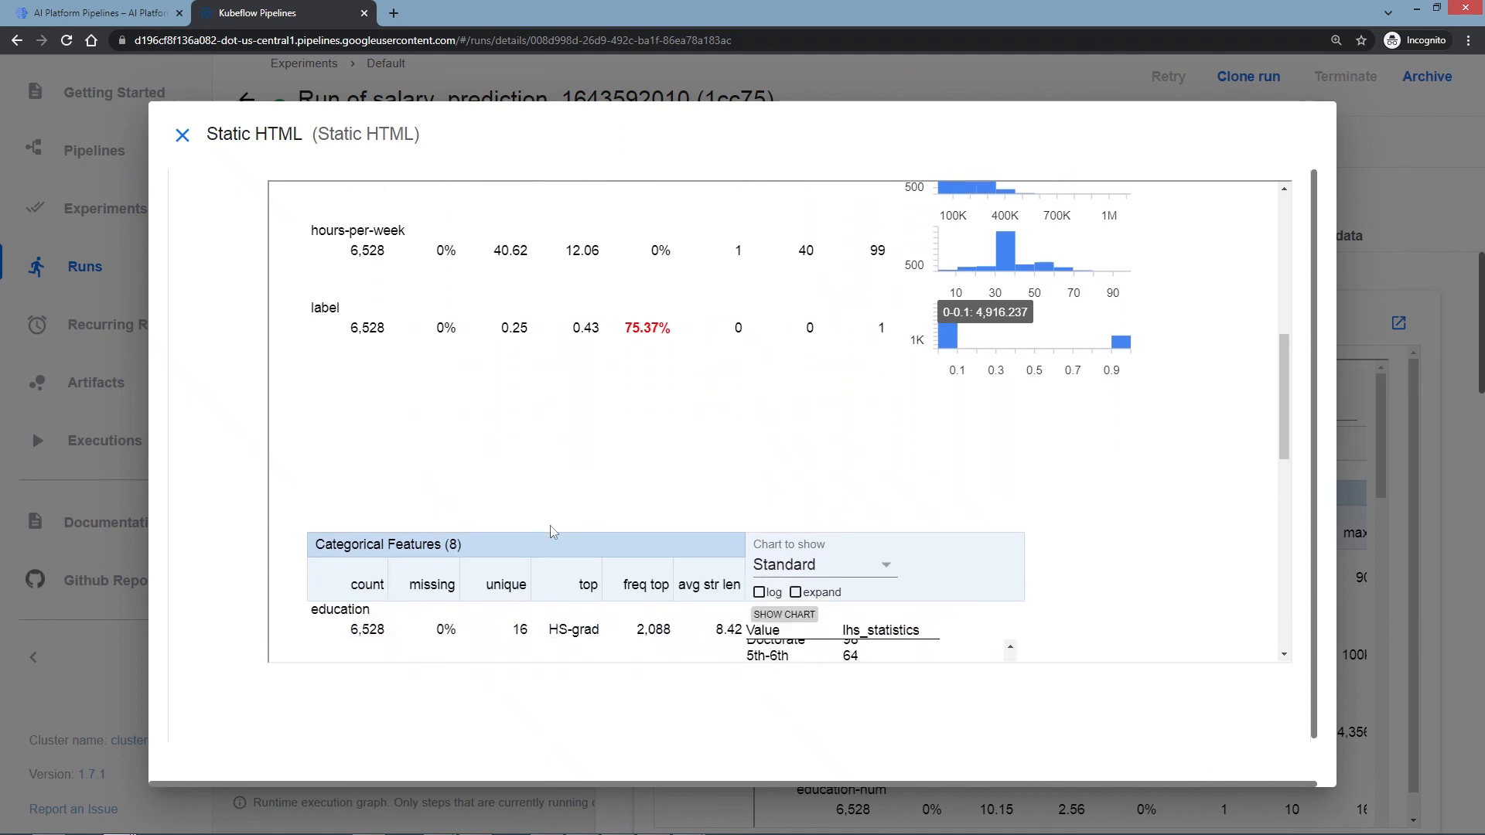
mouse_move(554, 530)
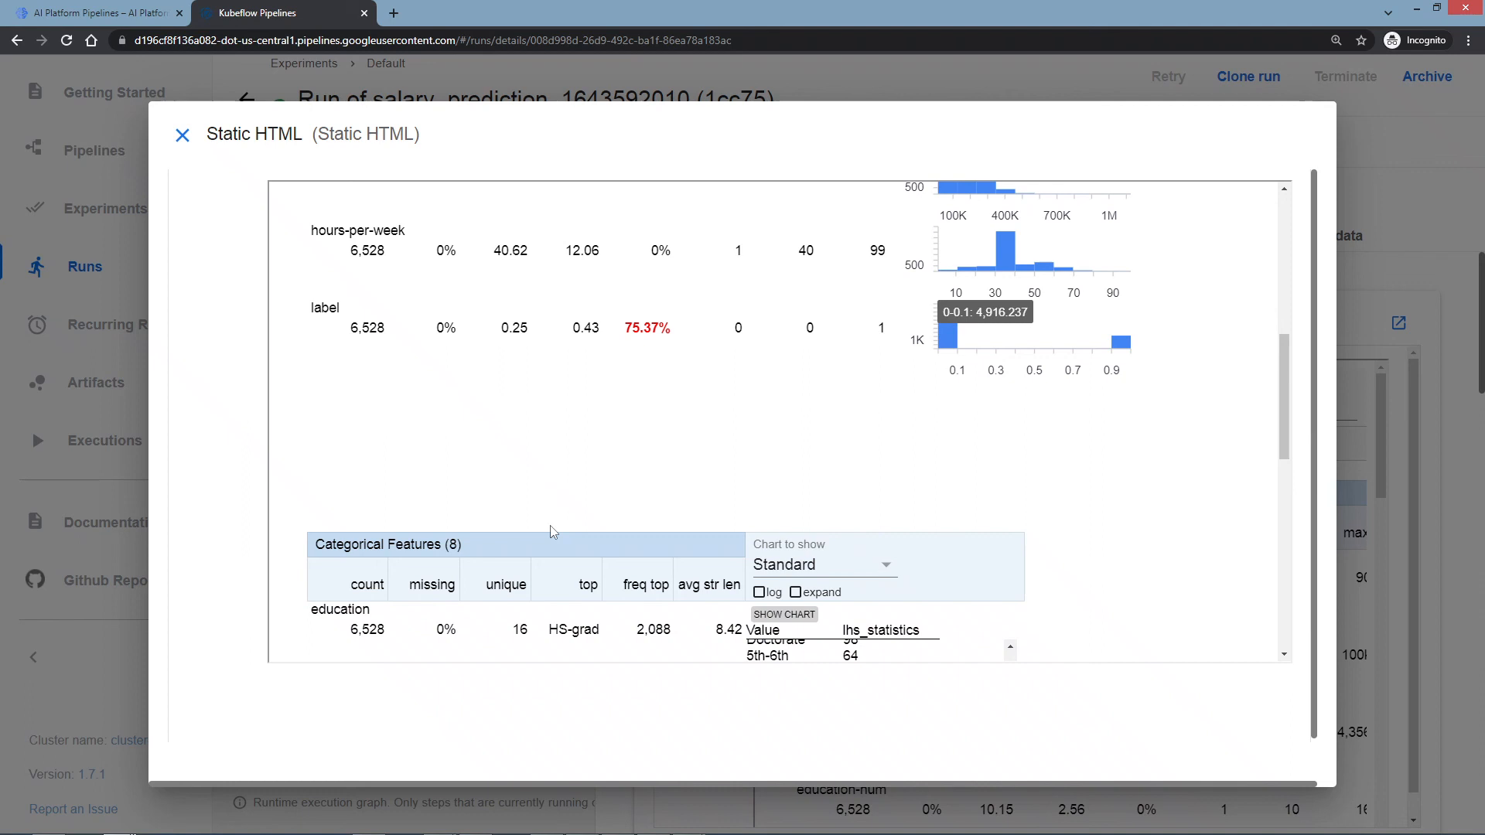
scroll(down, 3)
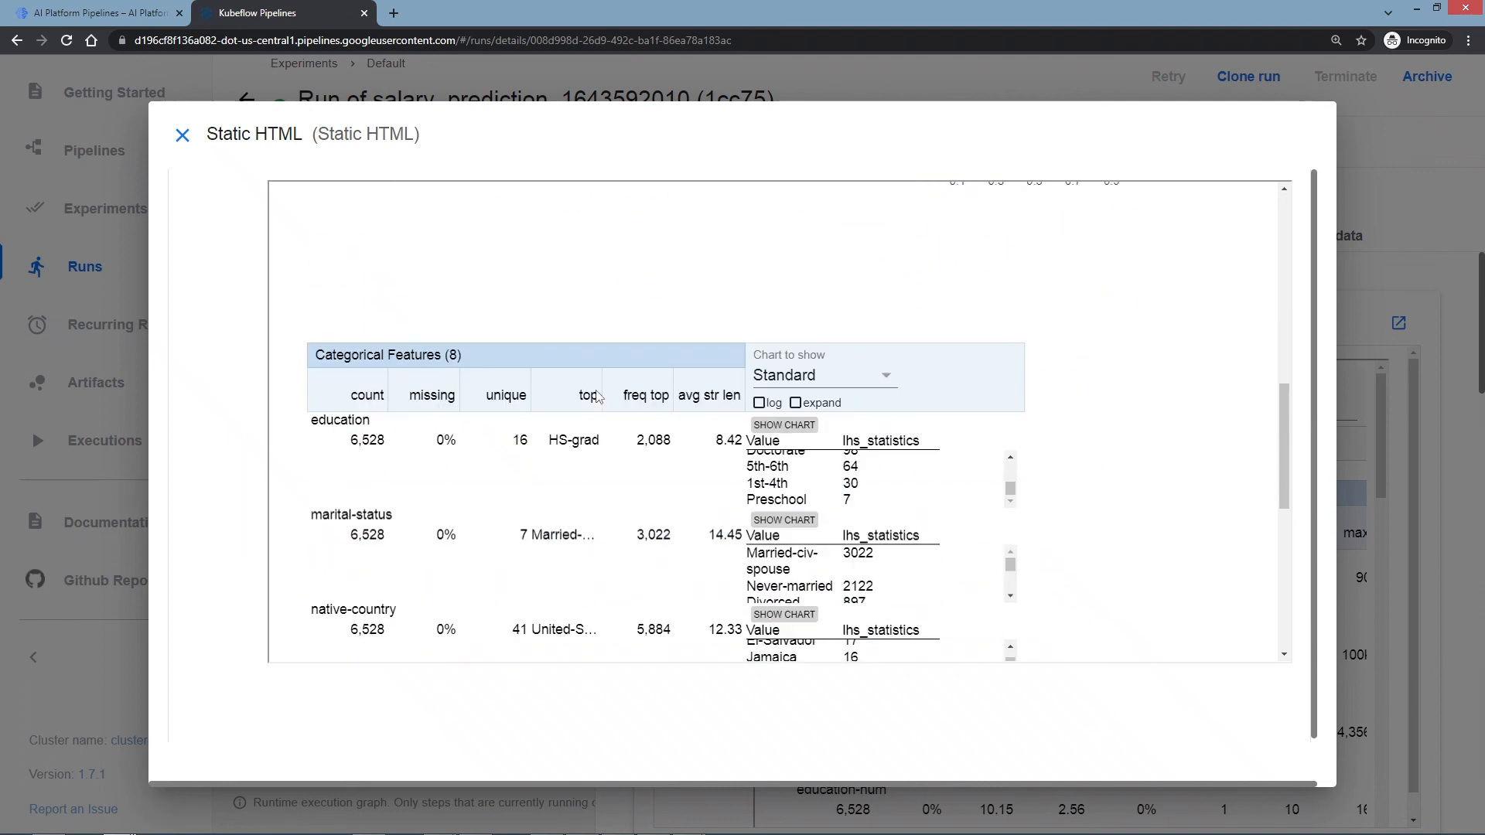
scroll(up, 3)
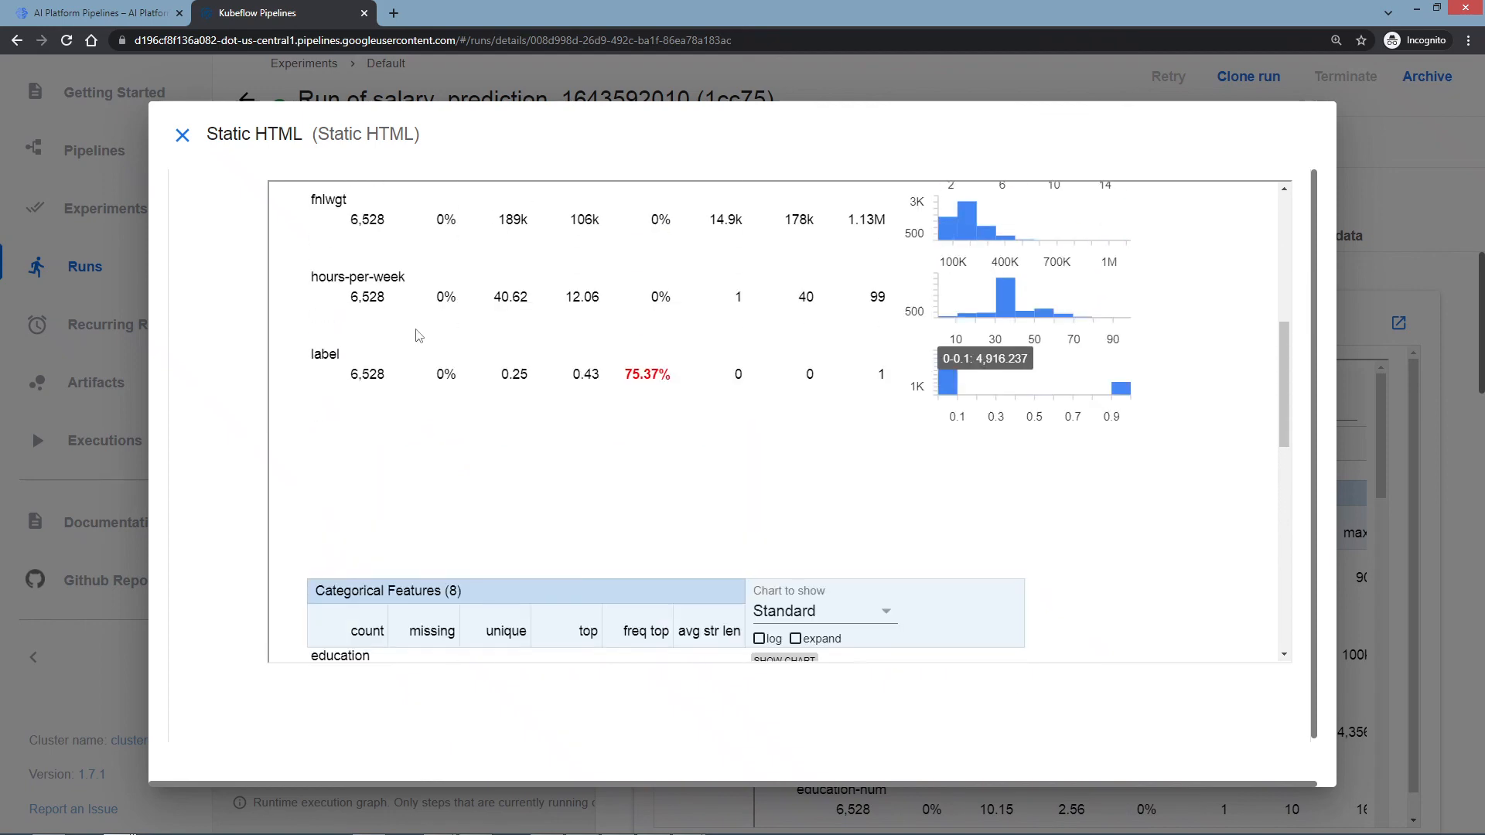
scroll(up, 3)
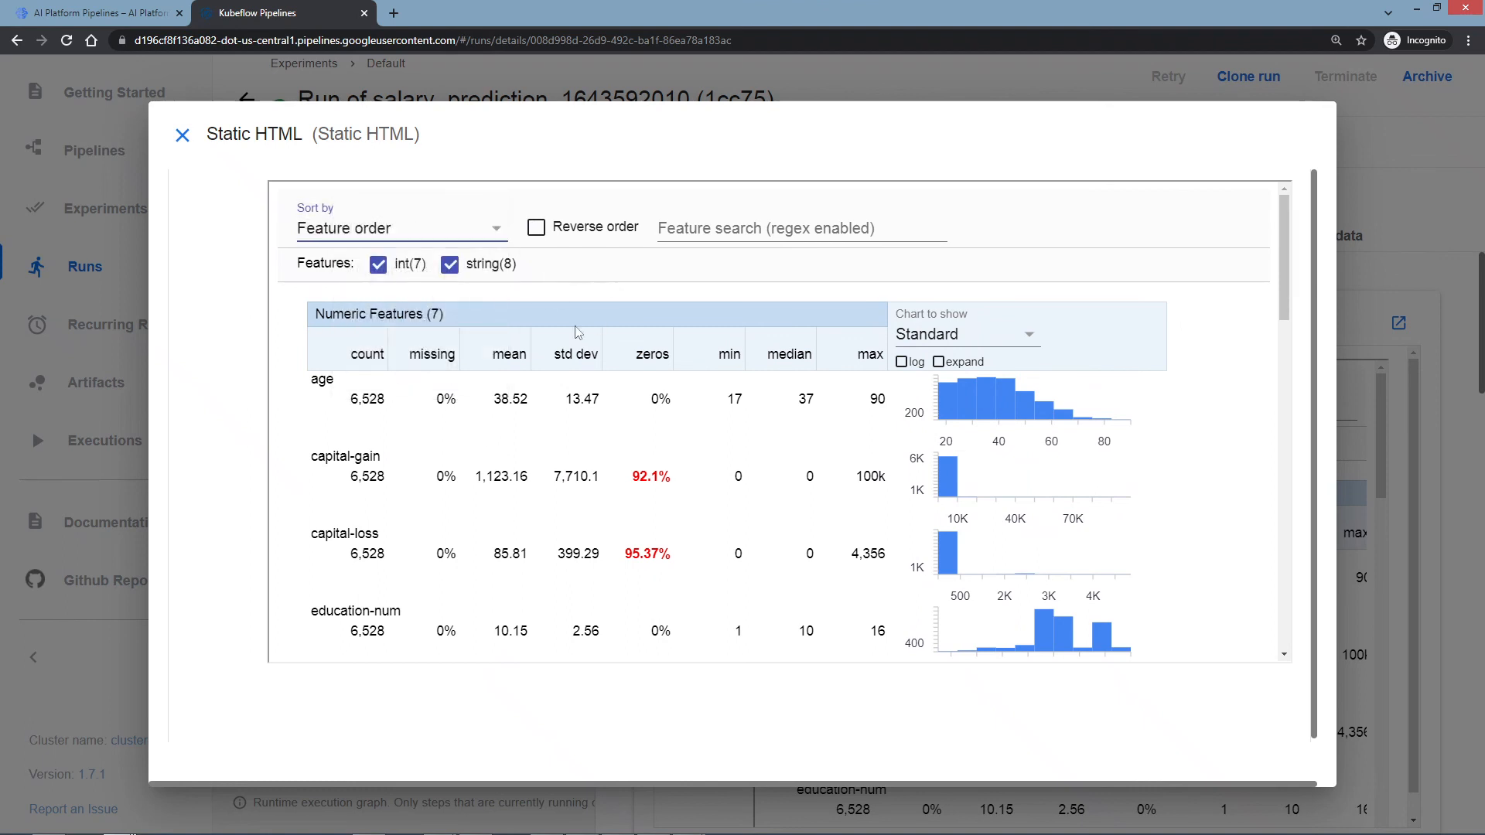
mouse_move(877, 341)
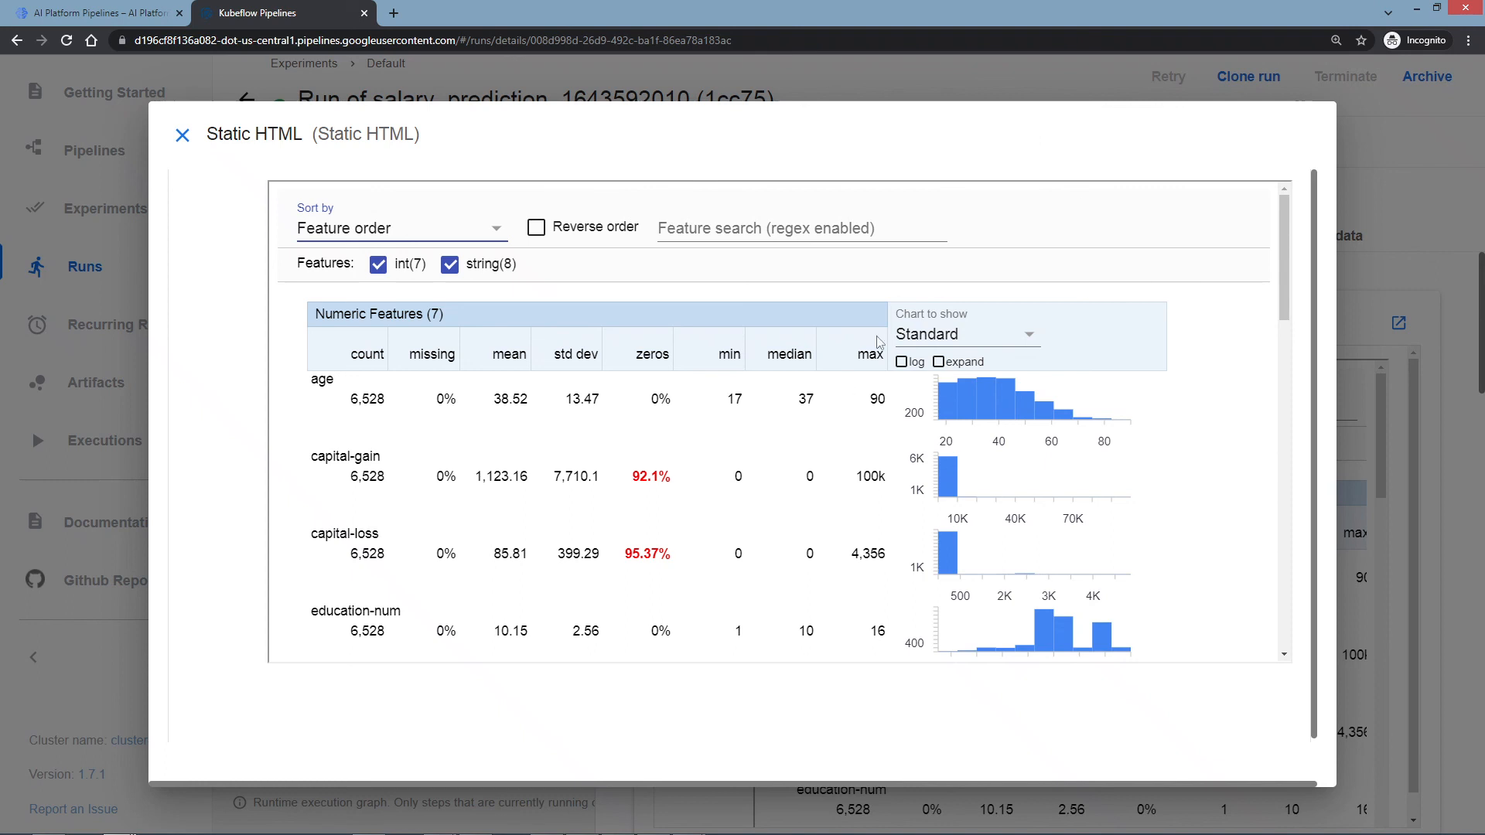
mouse_move(752, 435)
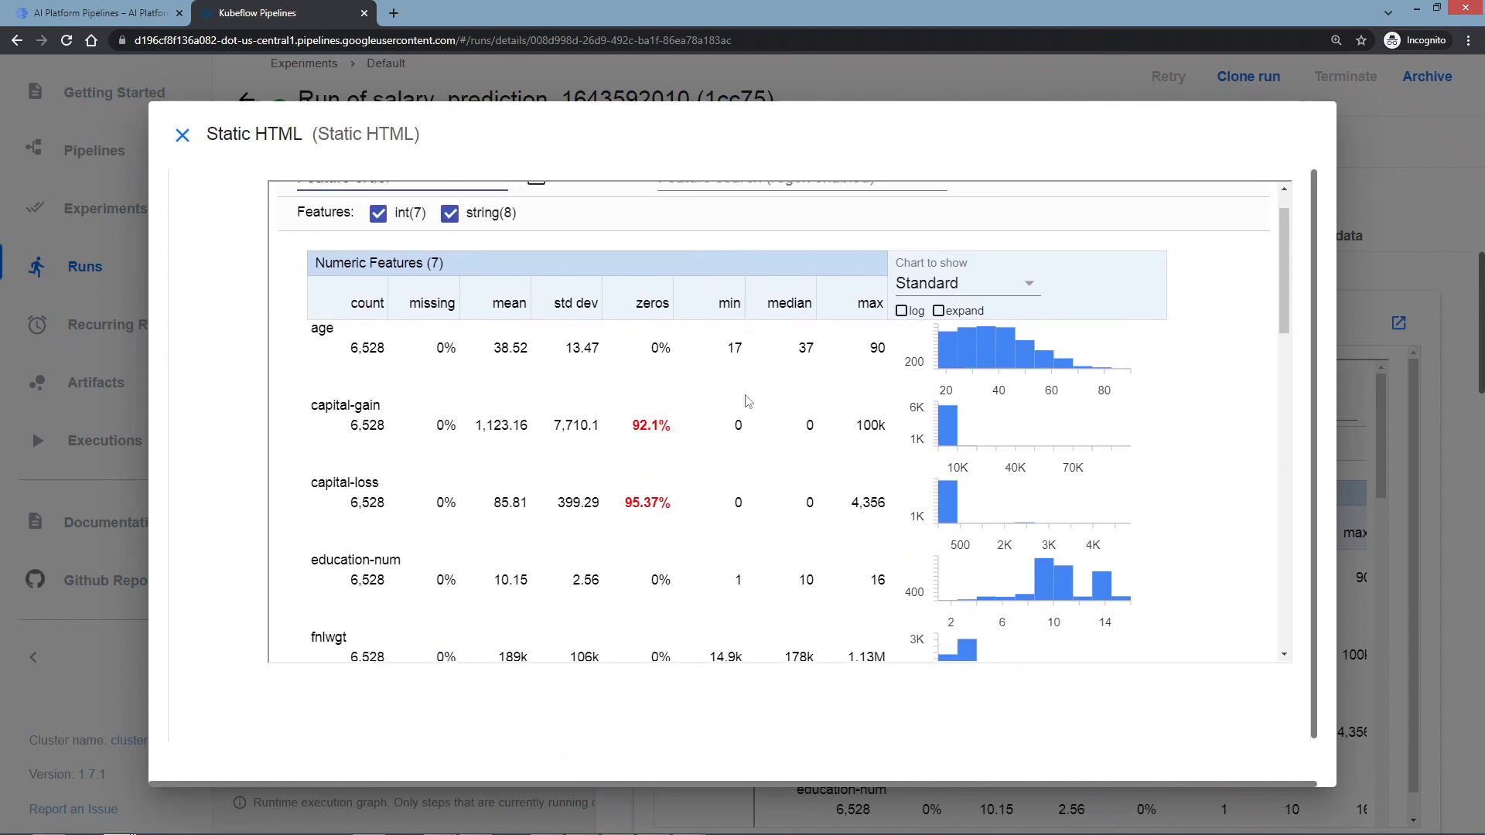
scroll(down, 3)
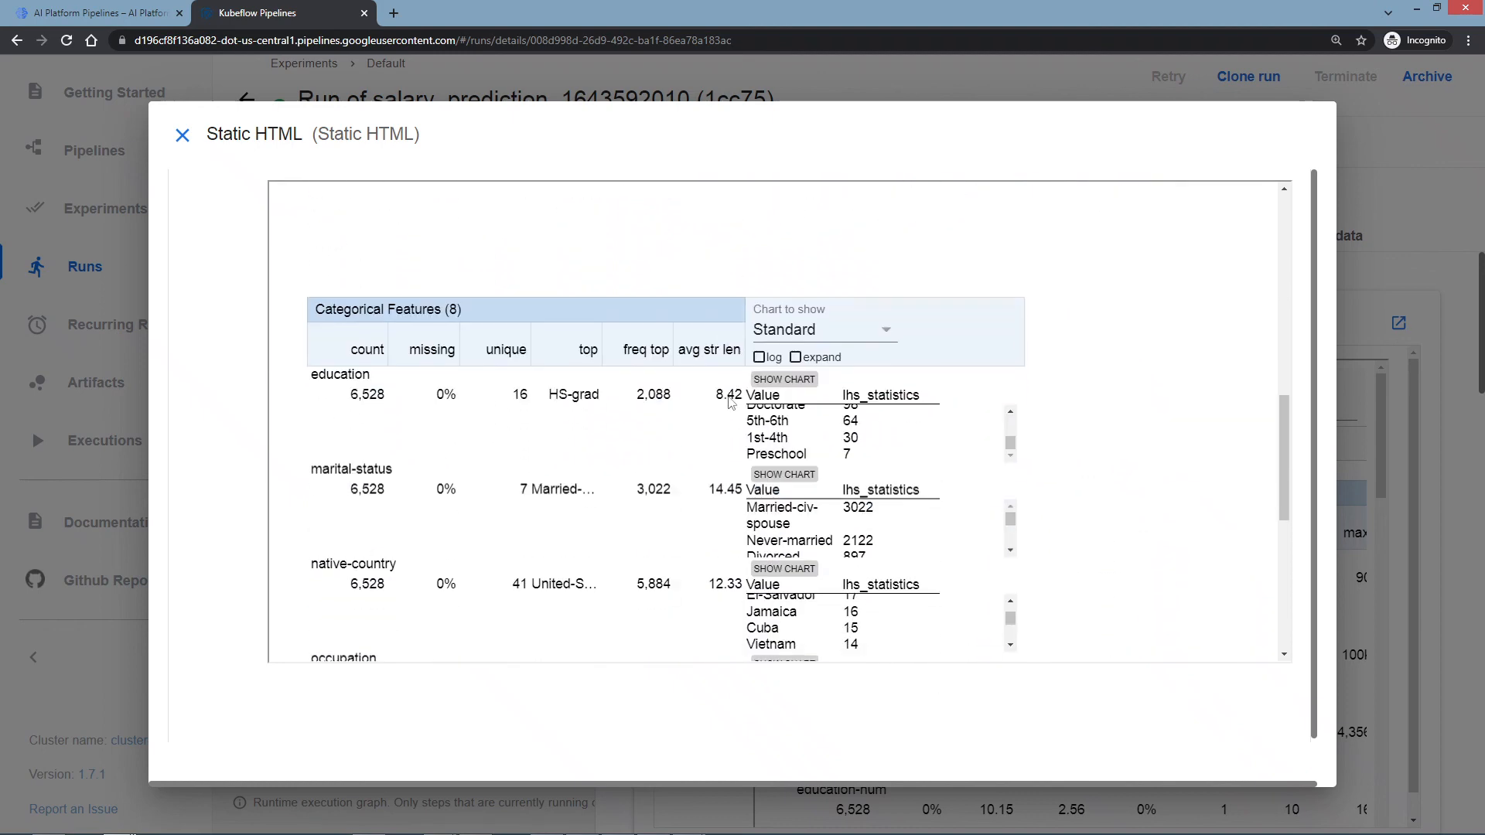
scroll(down, 3)
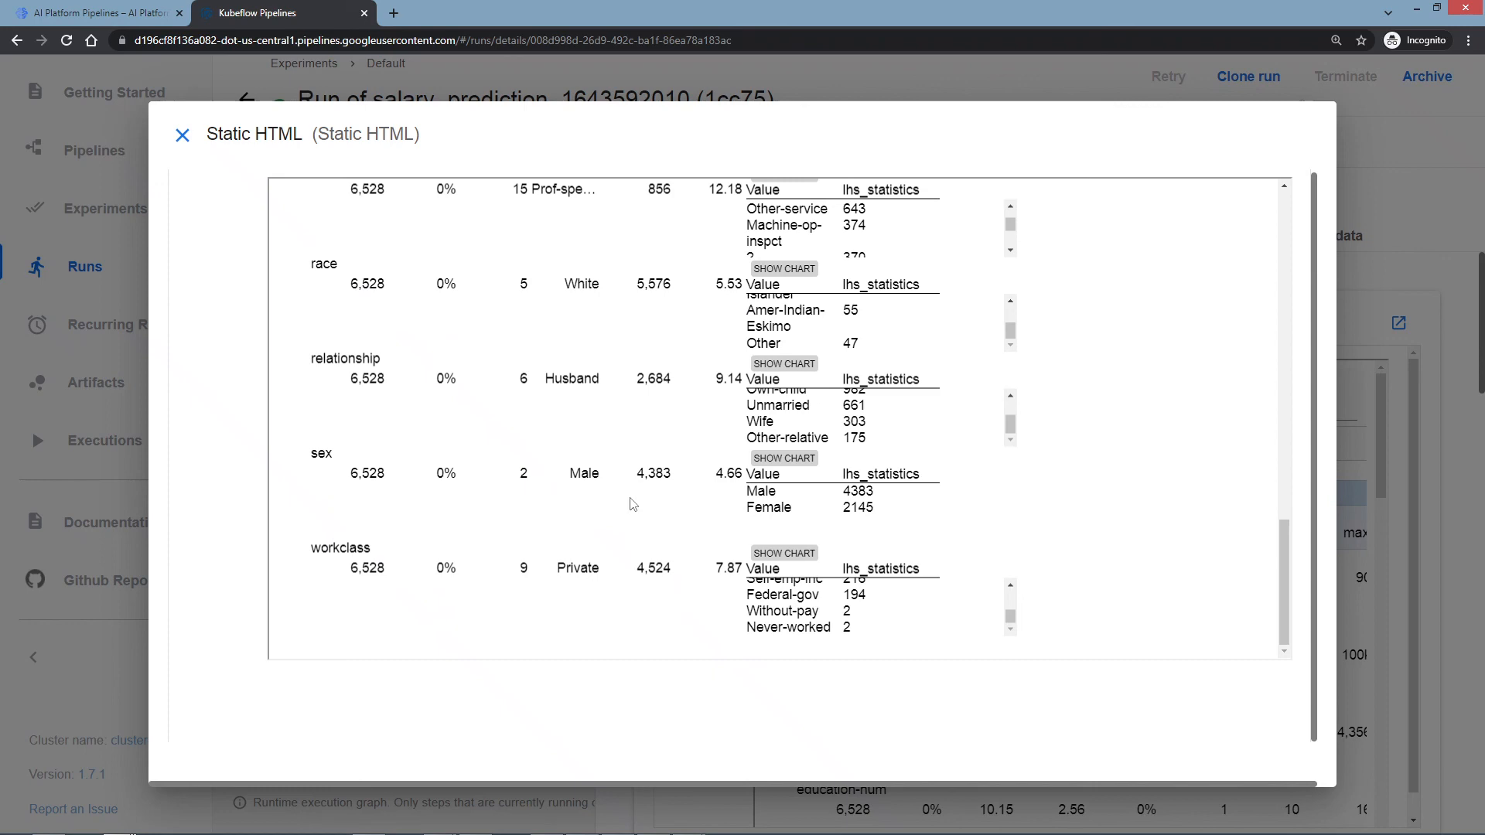
scroll(up, 3)
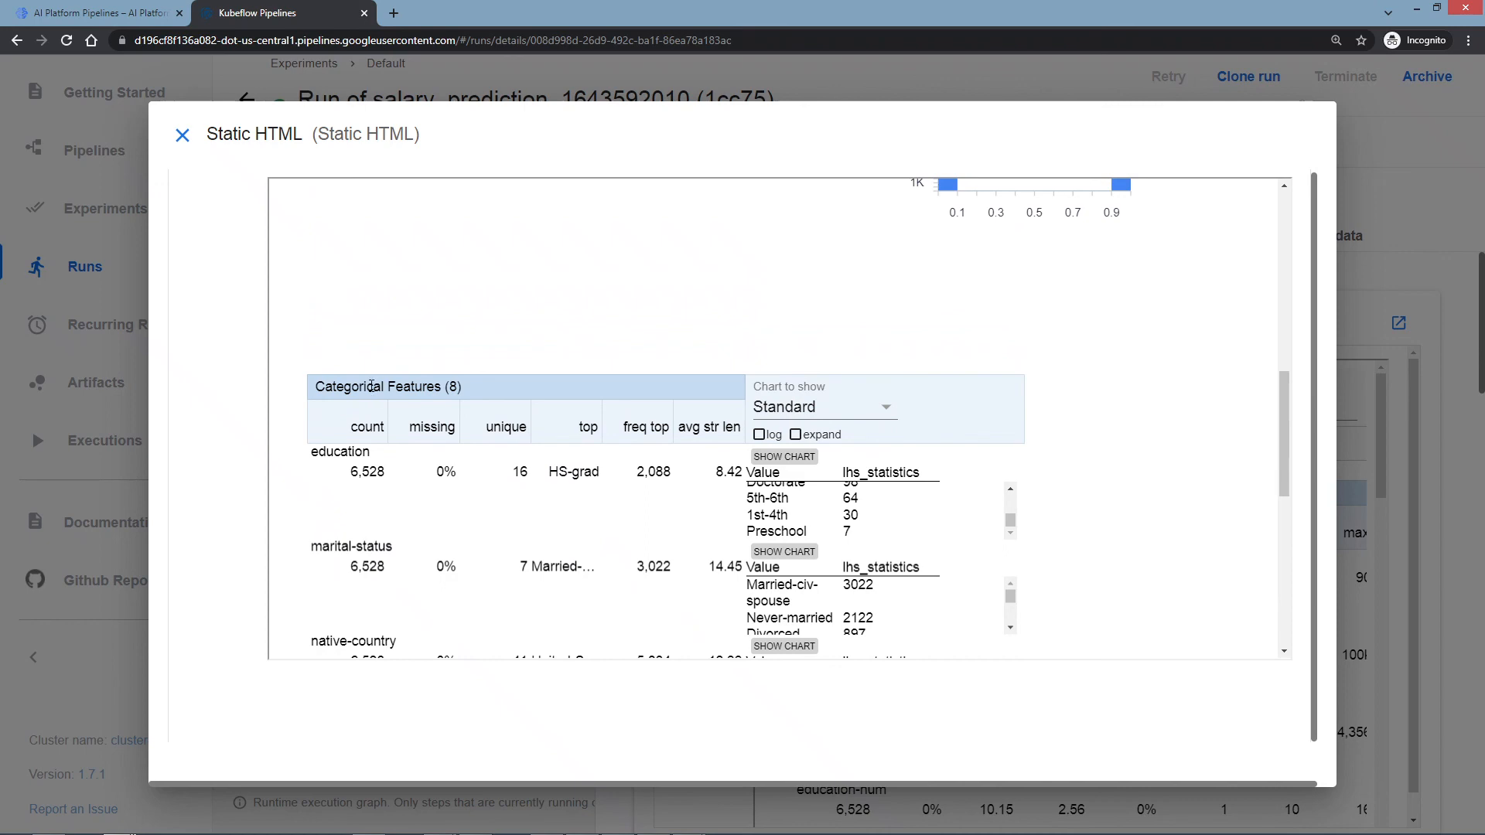
scroll(down, 3)
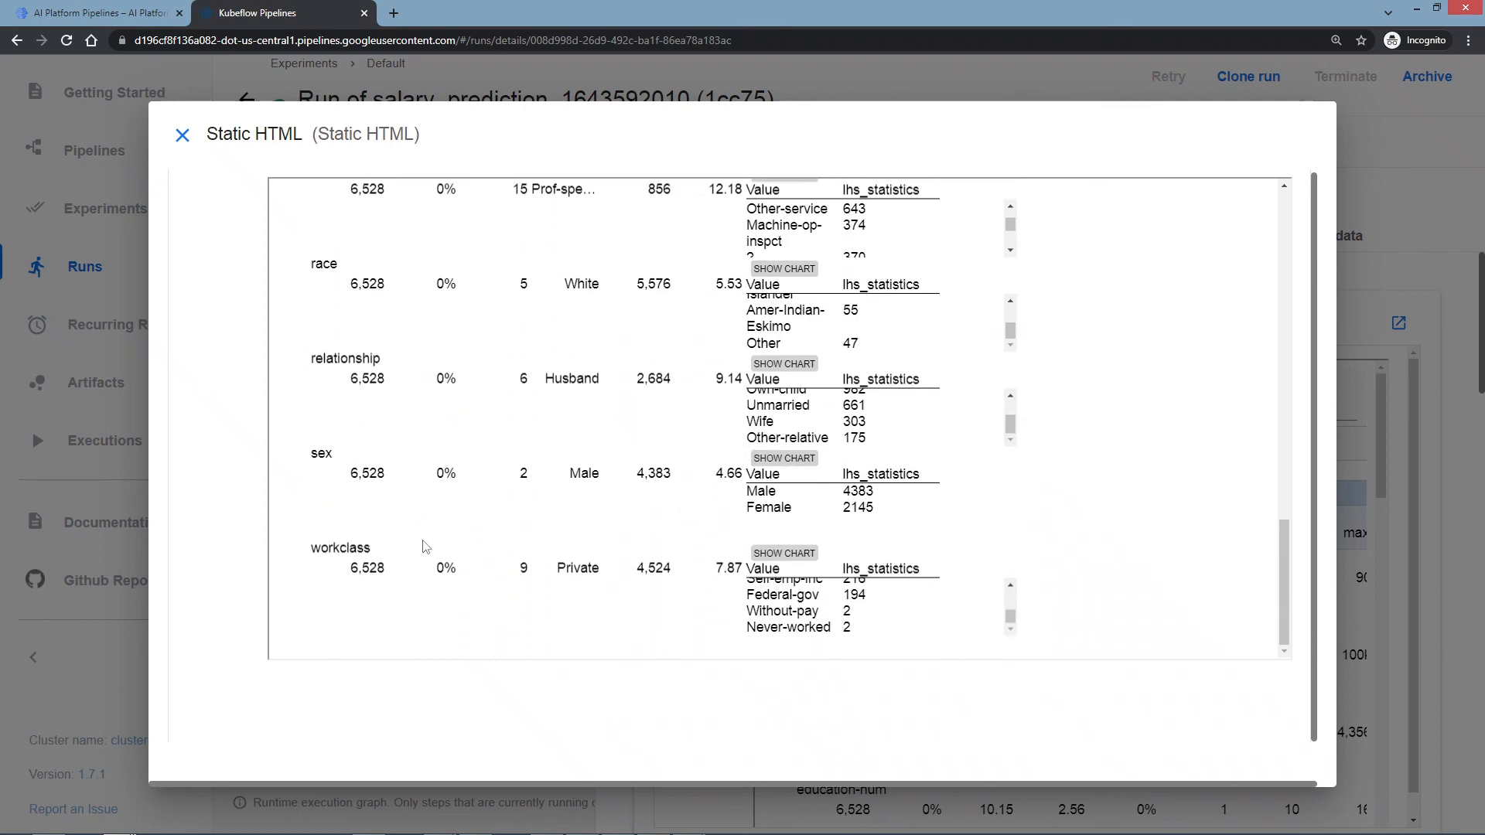
scroll(up, 3)
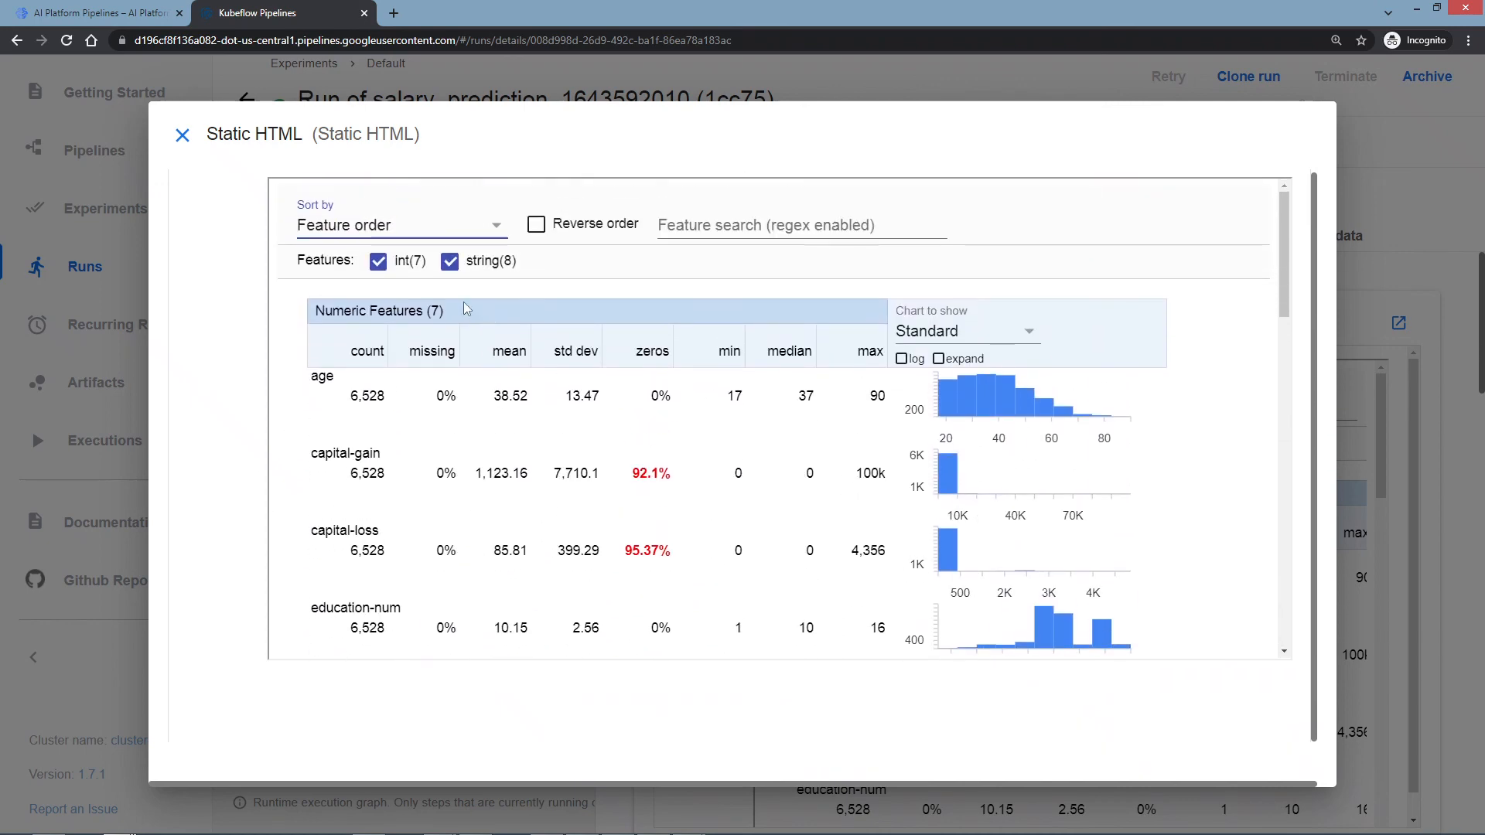
scroll(down, 3)
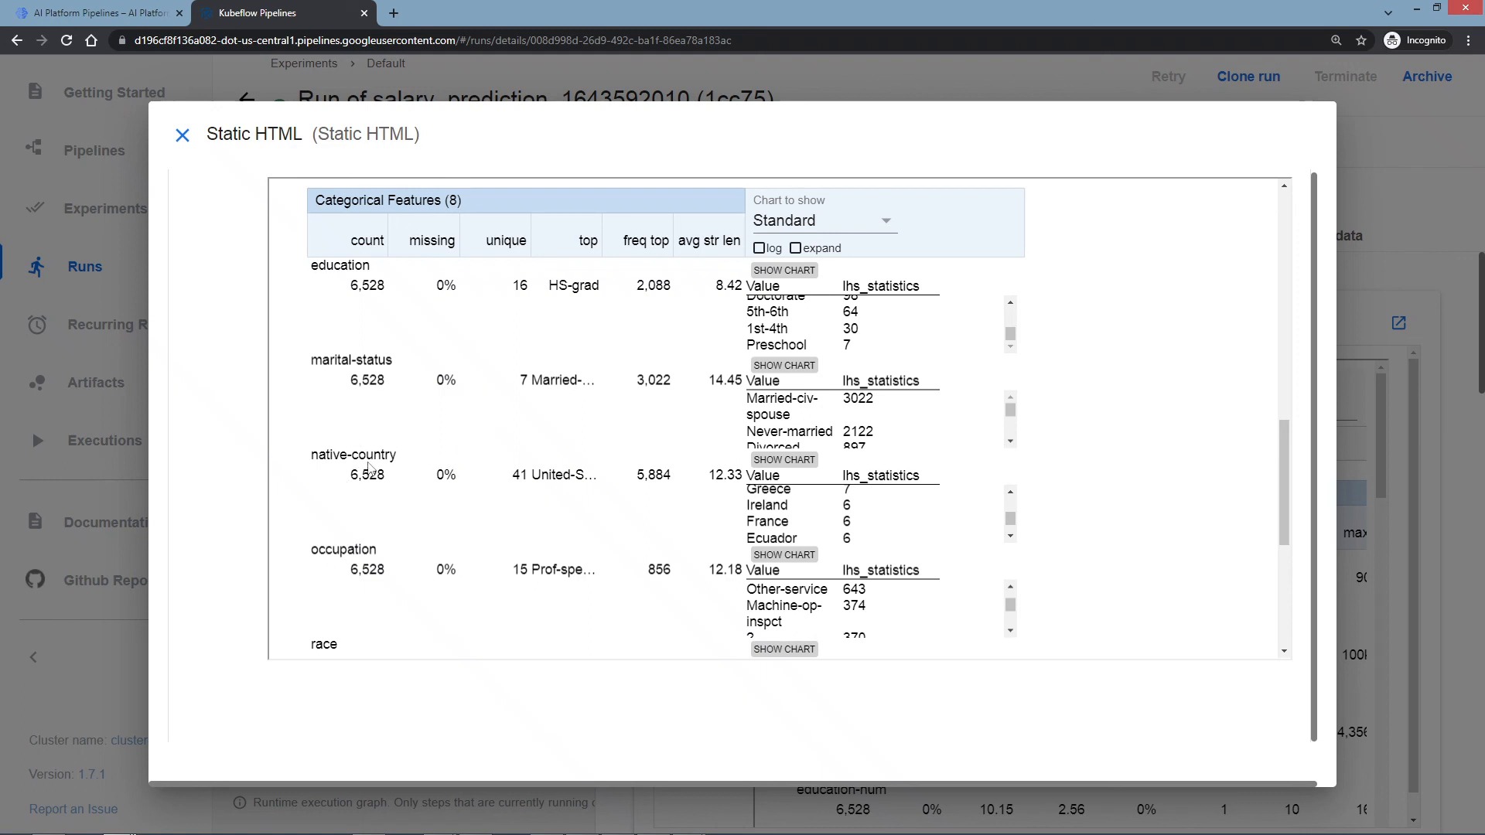
mouse_move(242, 526)
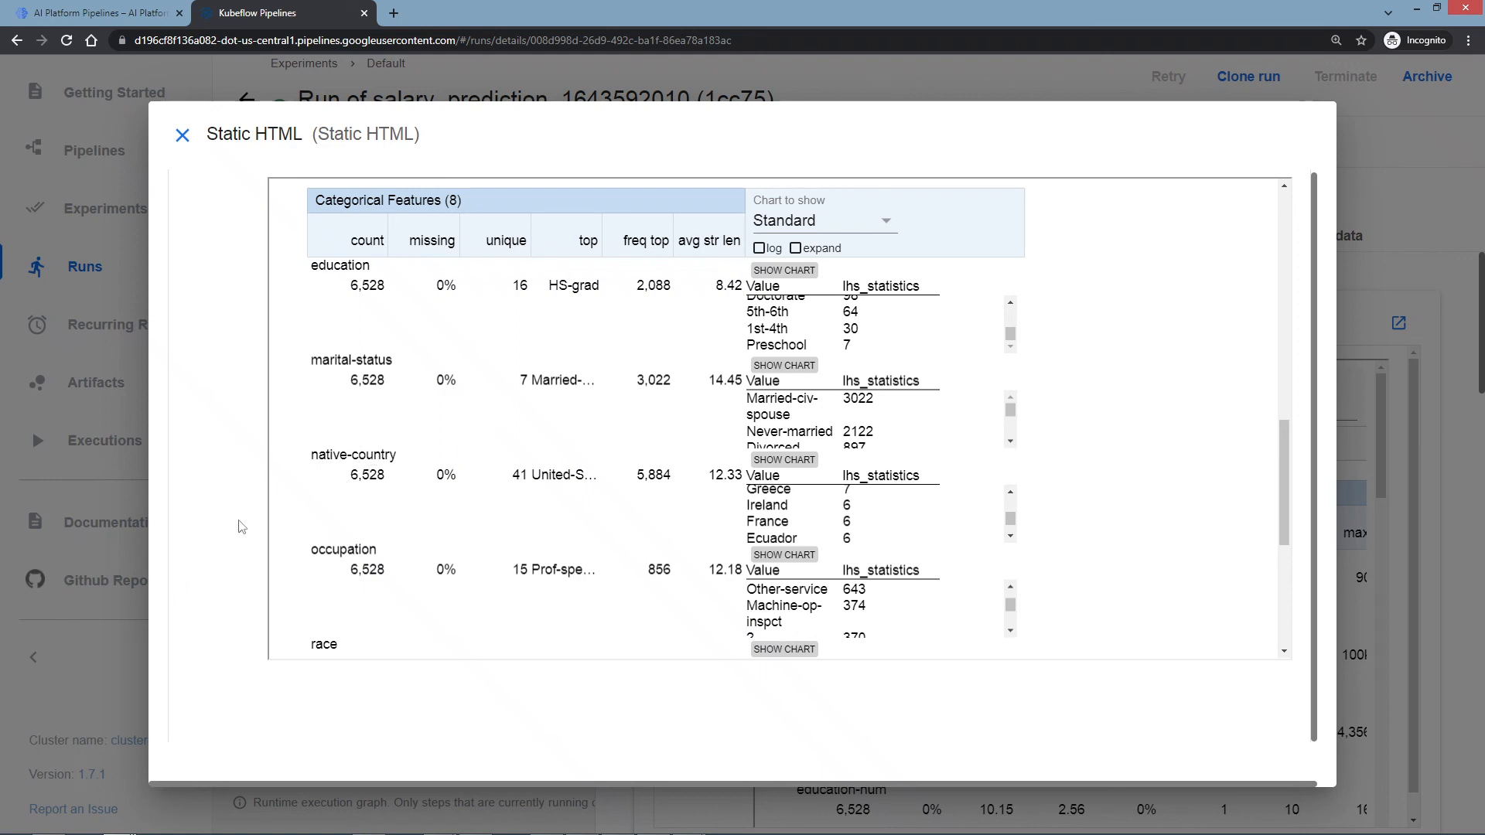
mouse_move(243, 512)
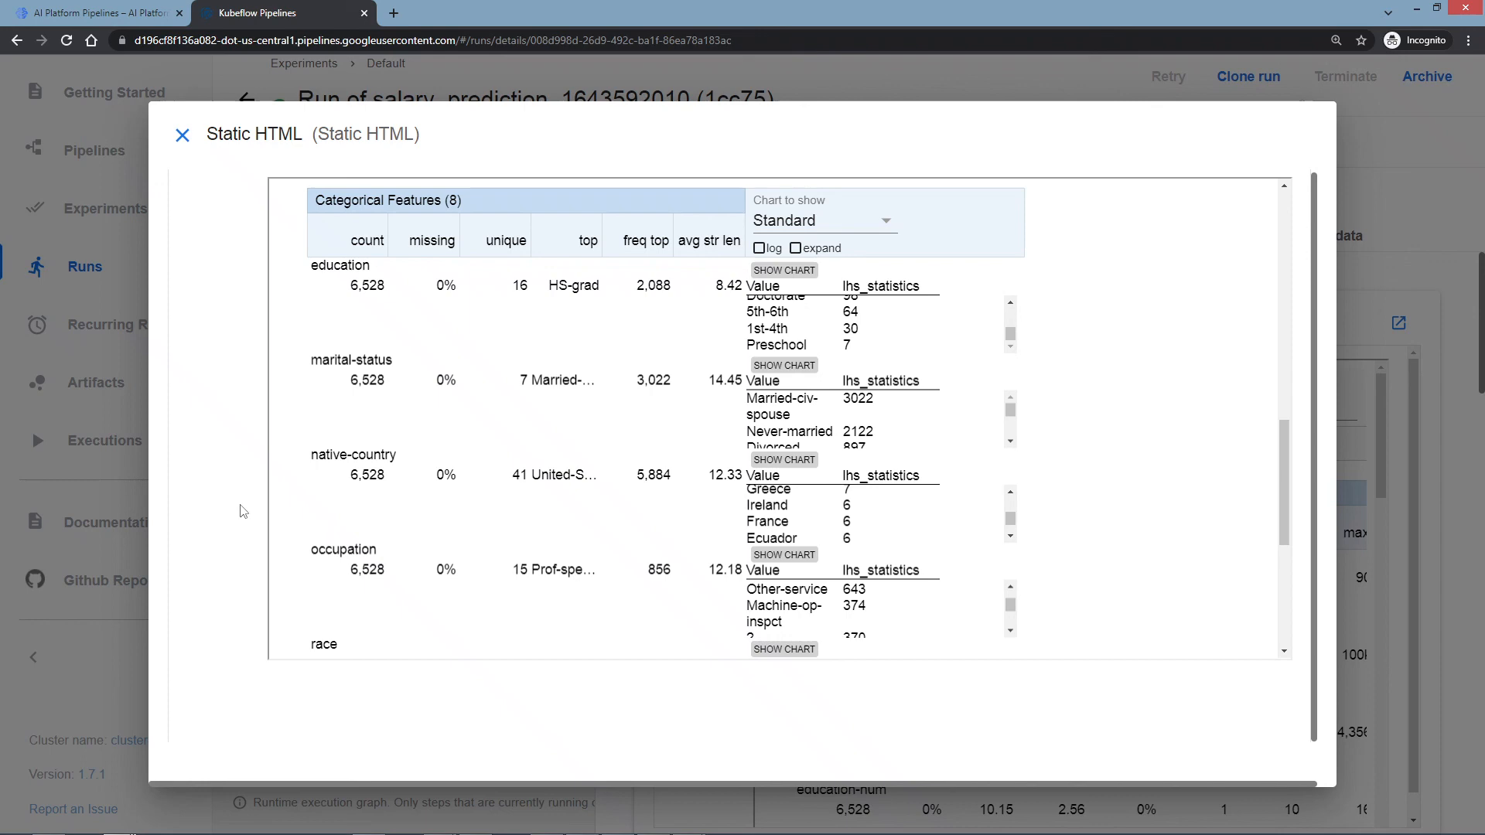
mouse_move(447, 455)
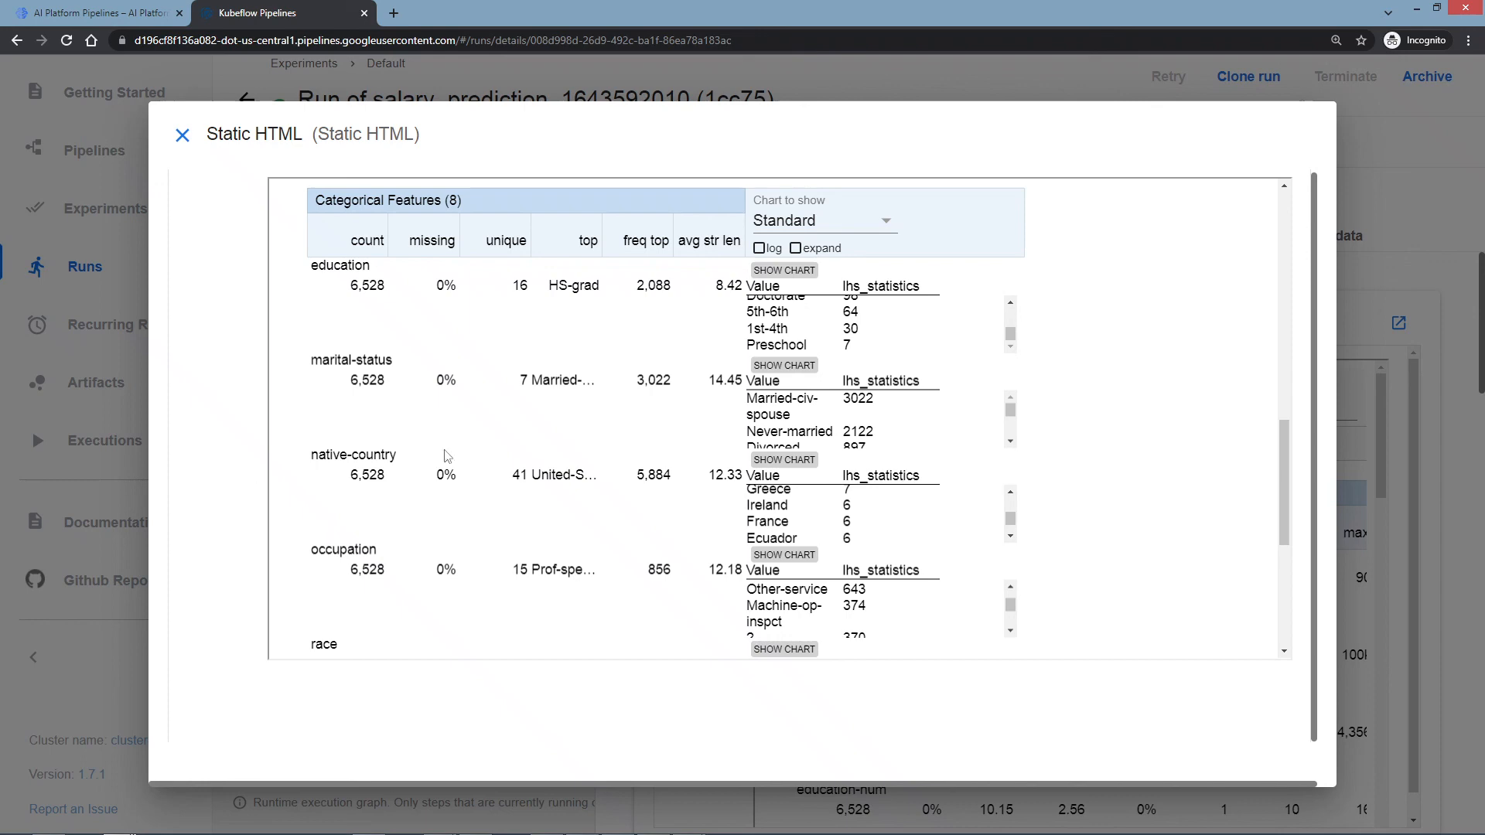
scroll(down, 3)
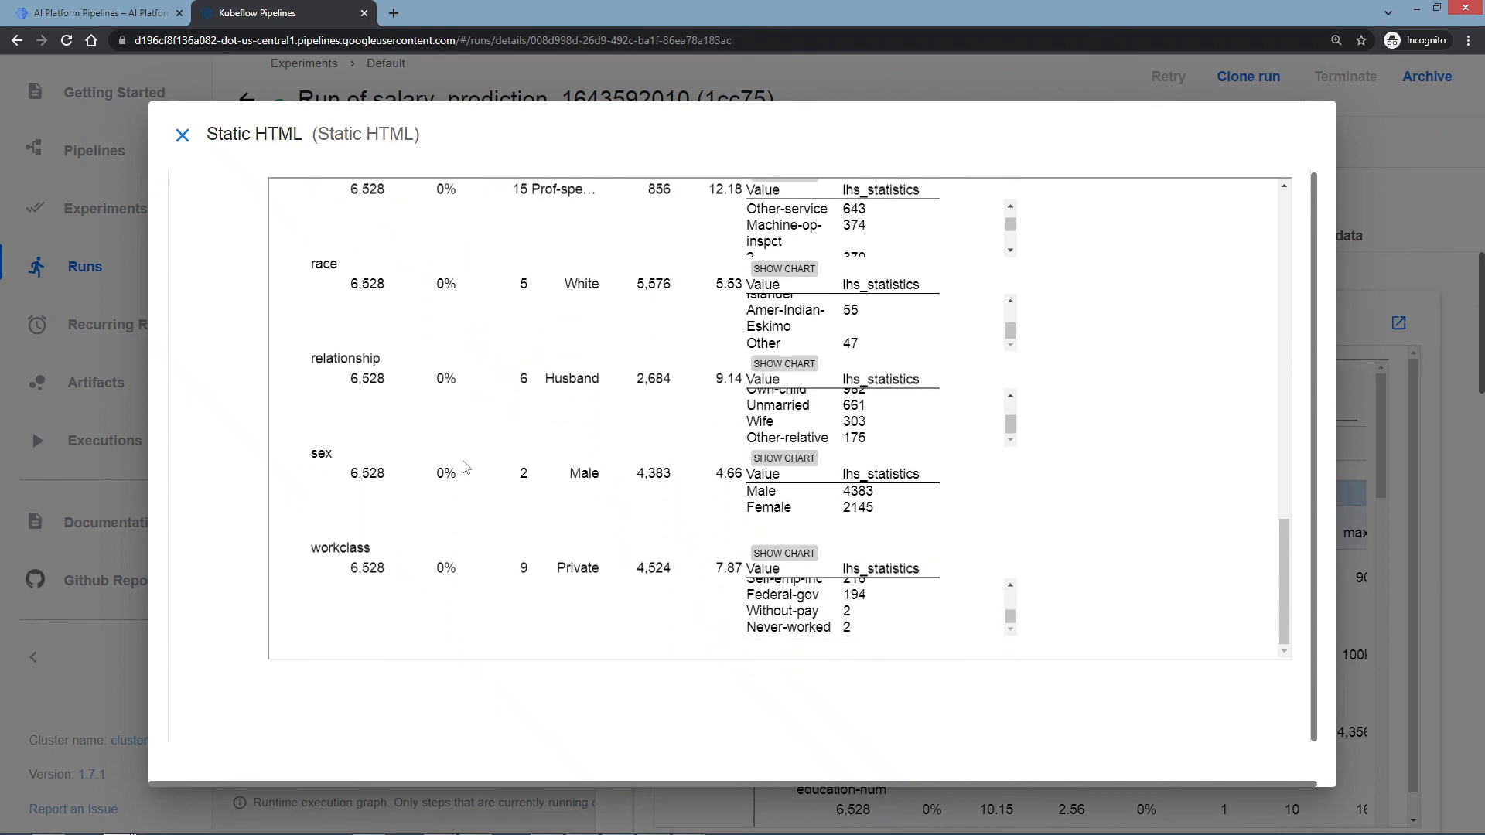
scroll(up, 3)
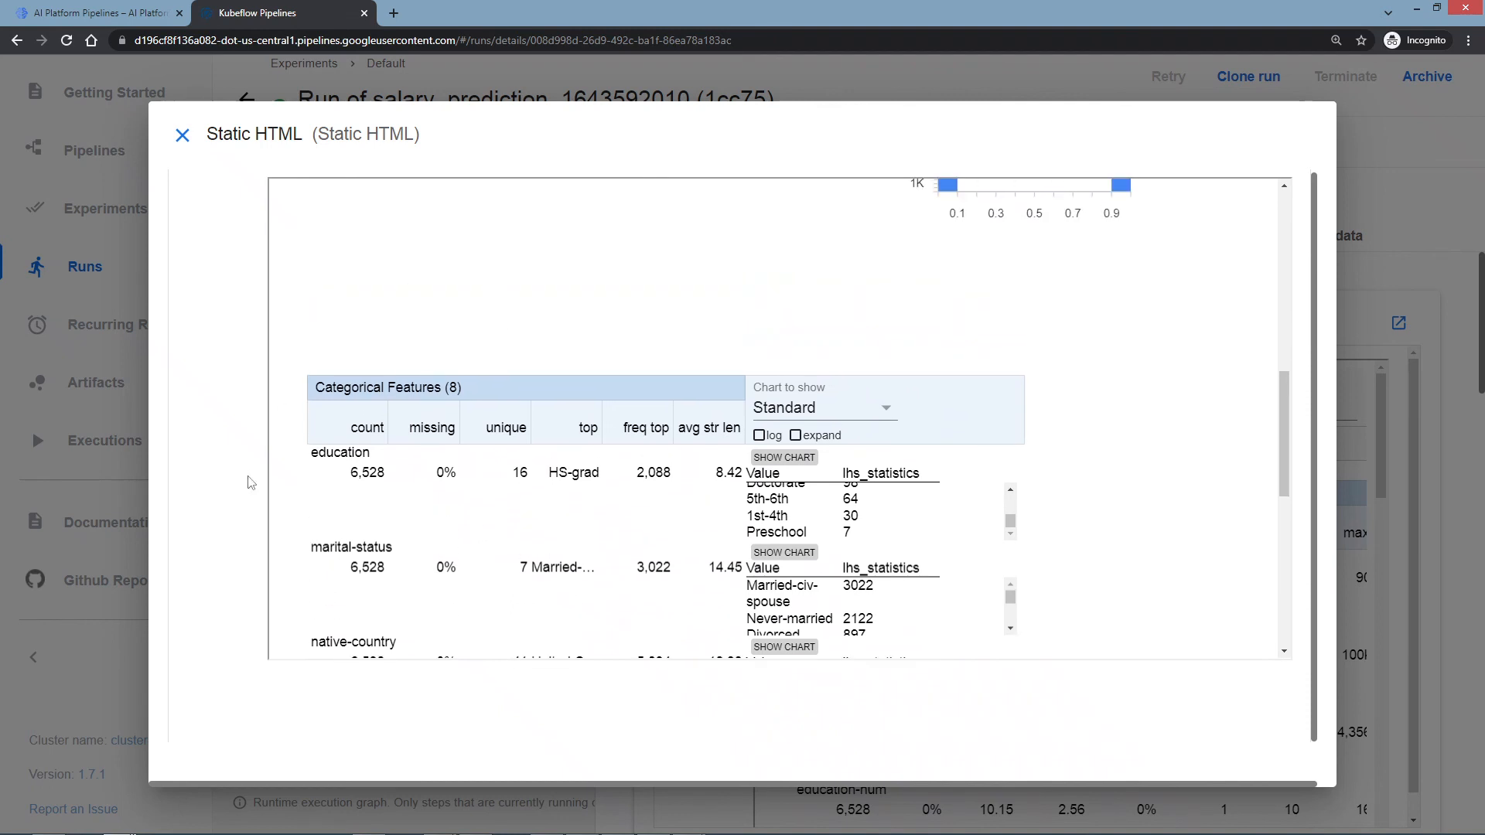
mouse_move(374, 519)
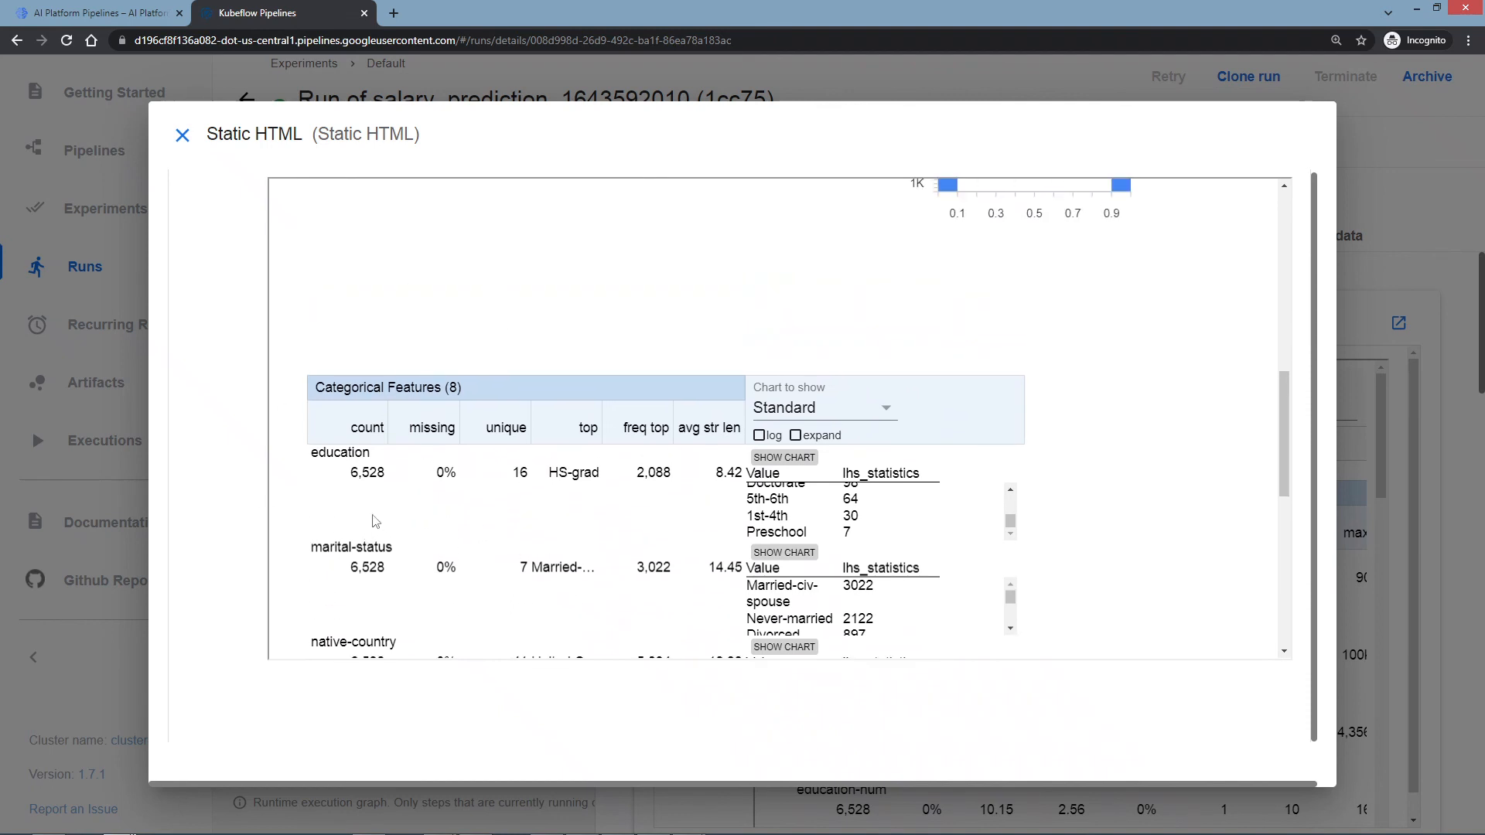
mouse_move(558, 535)
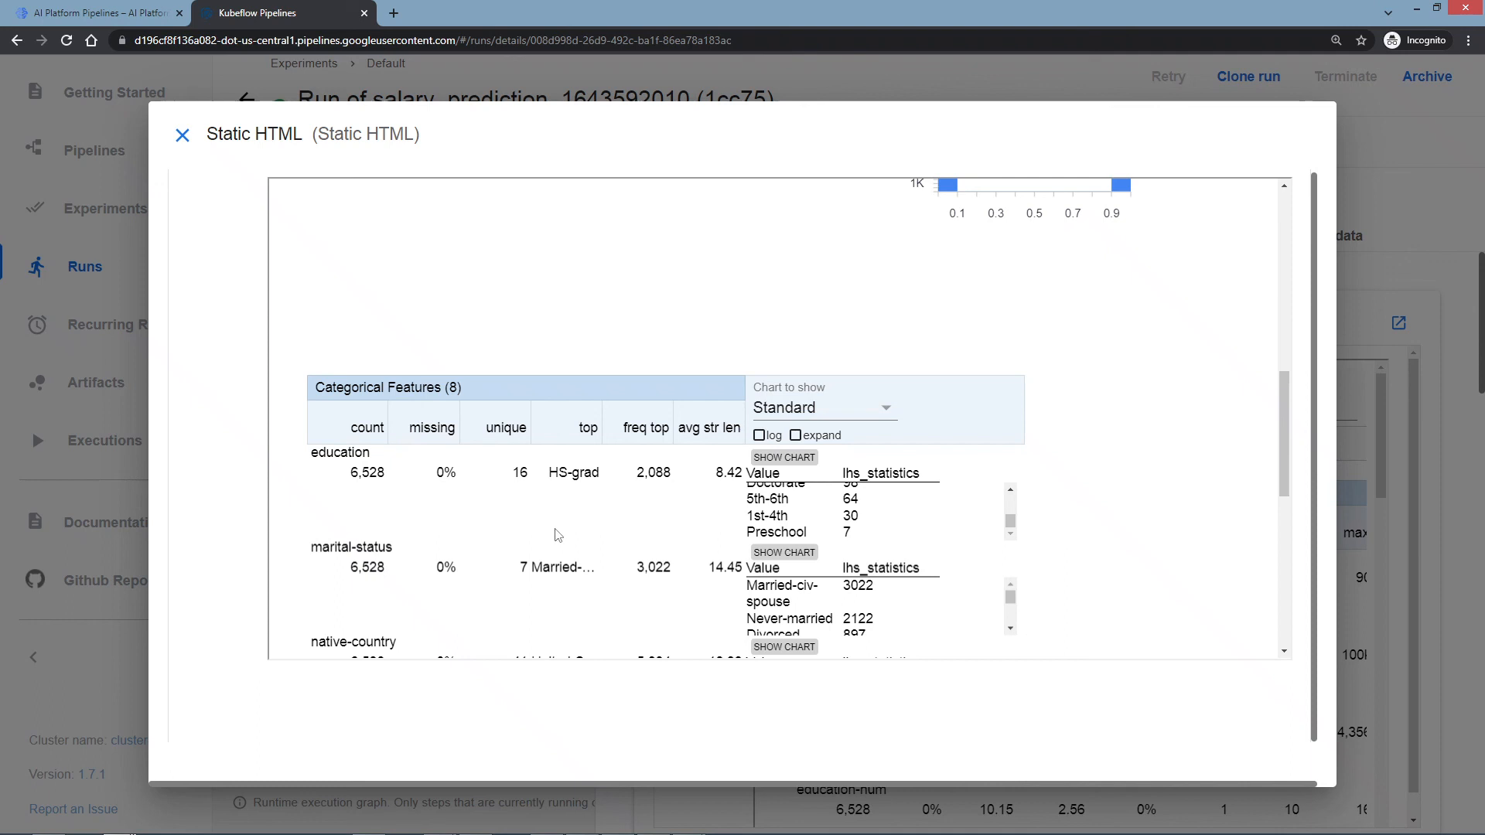
scroll(down, 3)
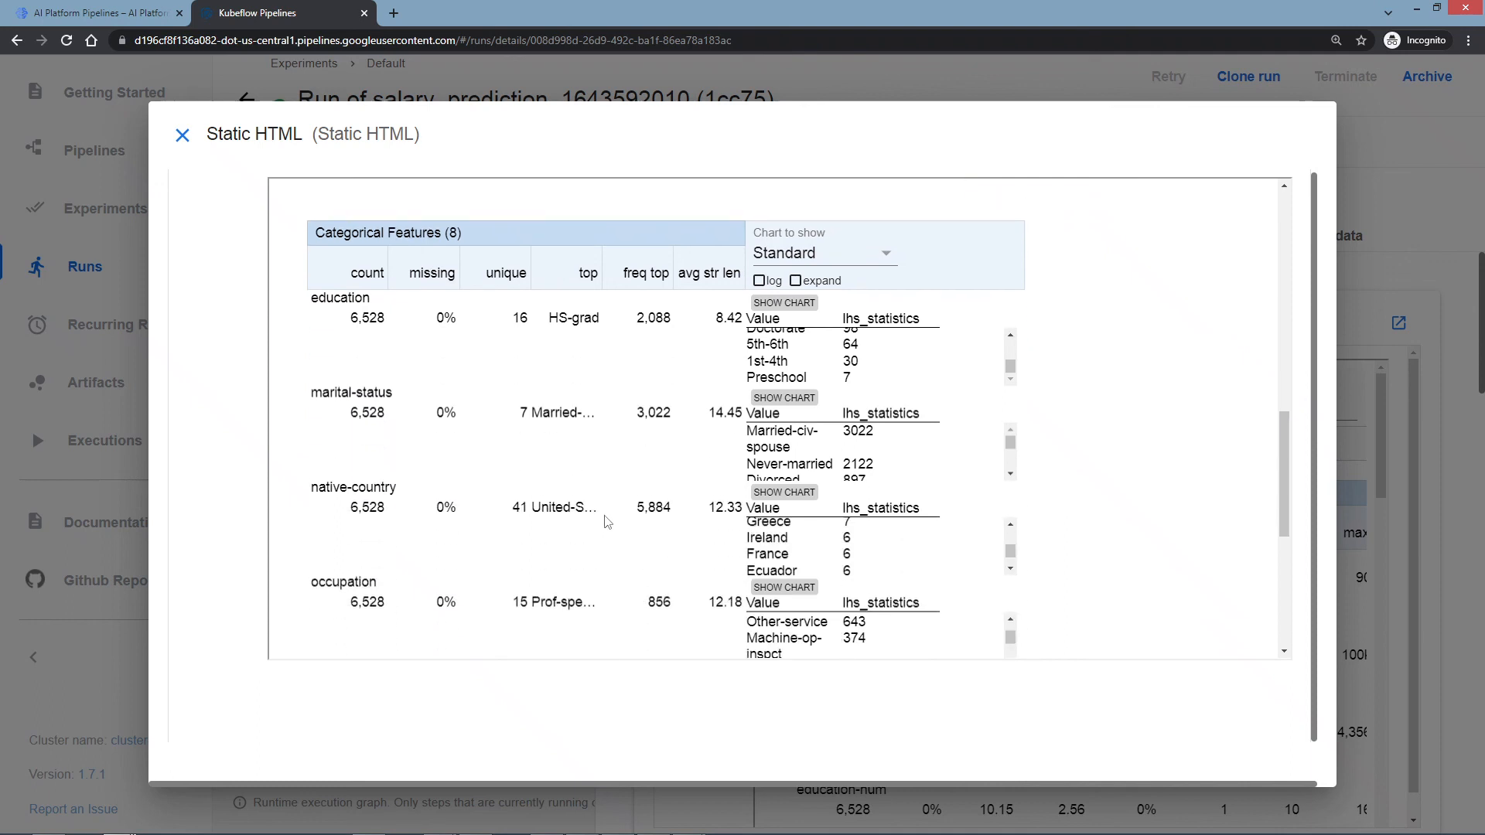
mouse_move(607, 522)
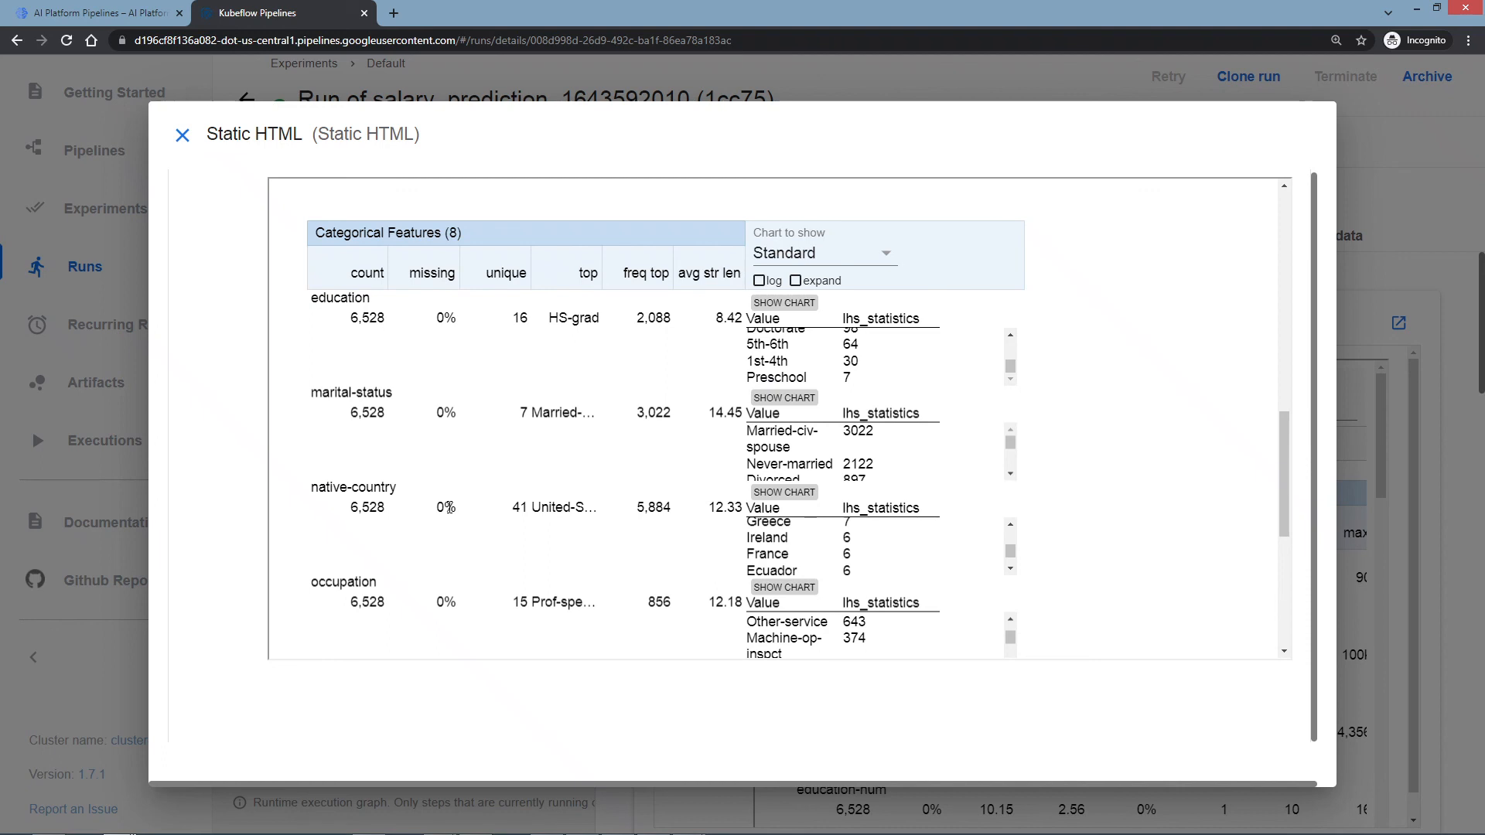
mouse_move(473, 520)
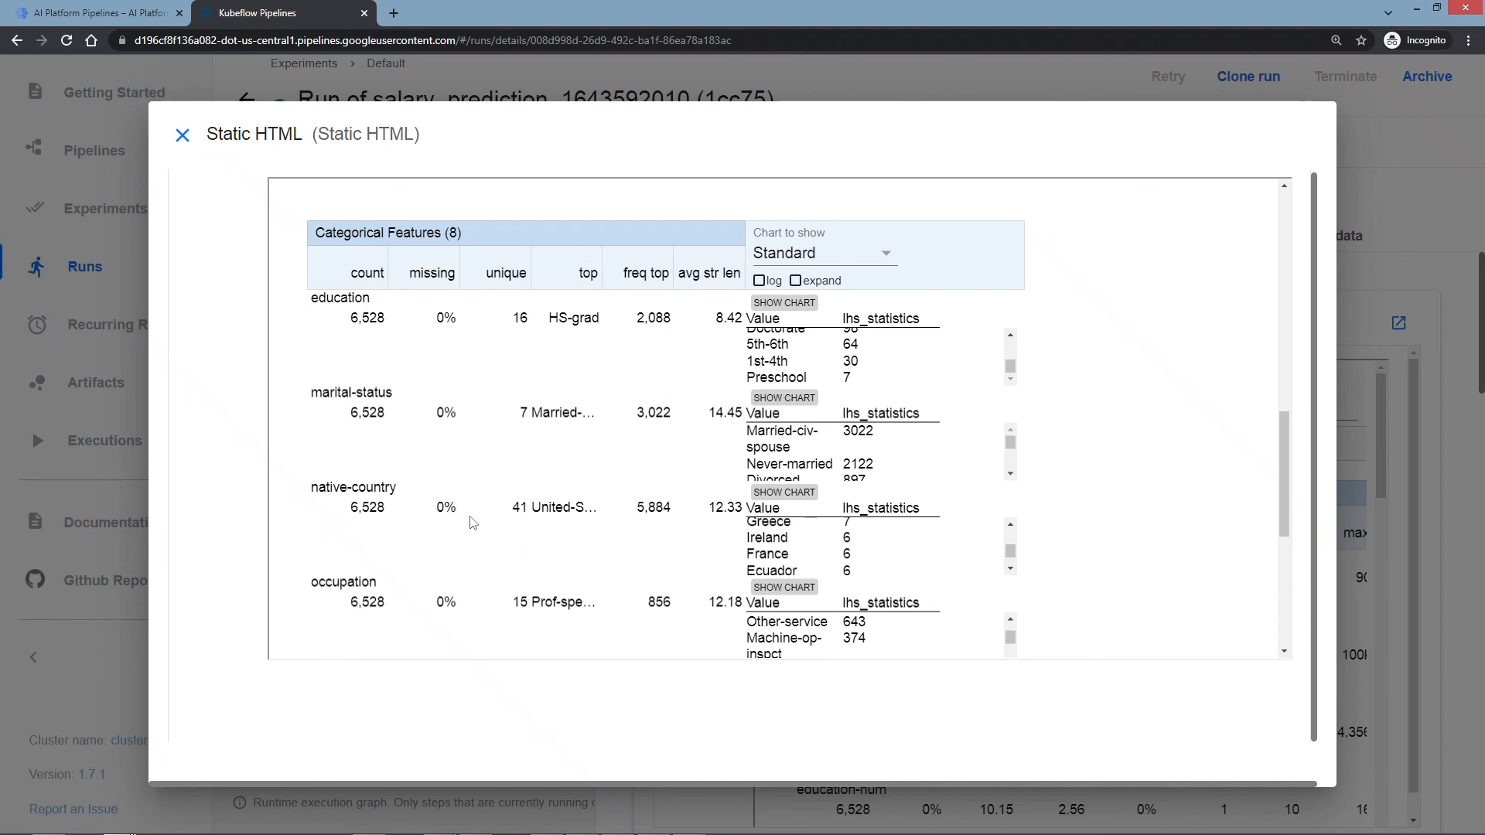
mouse_move(698, 308)
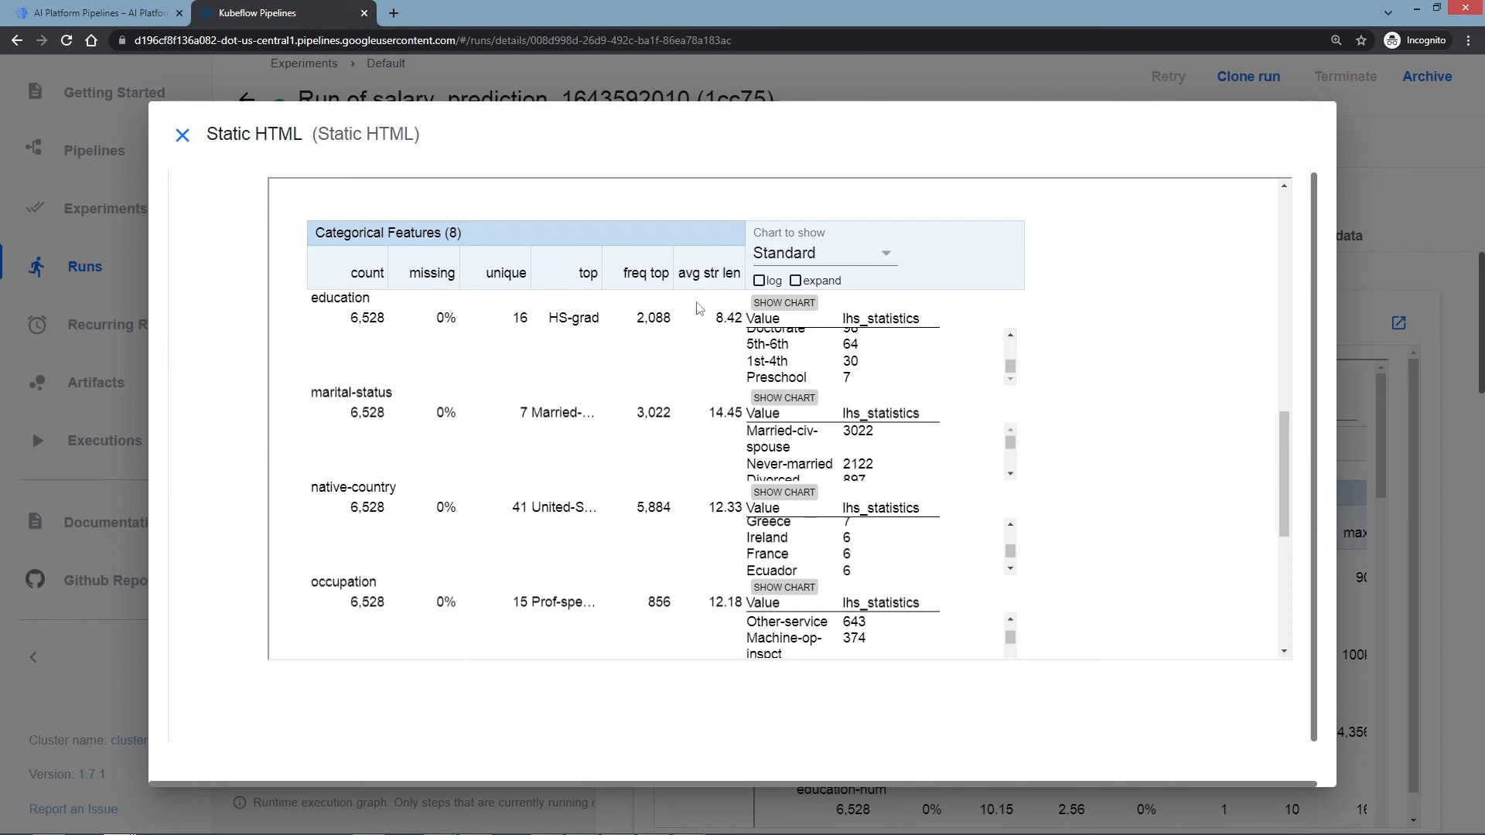
scroll(up, 3)
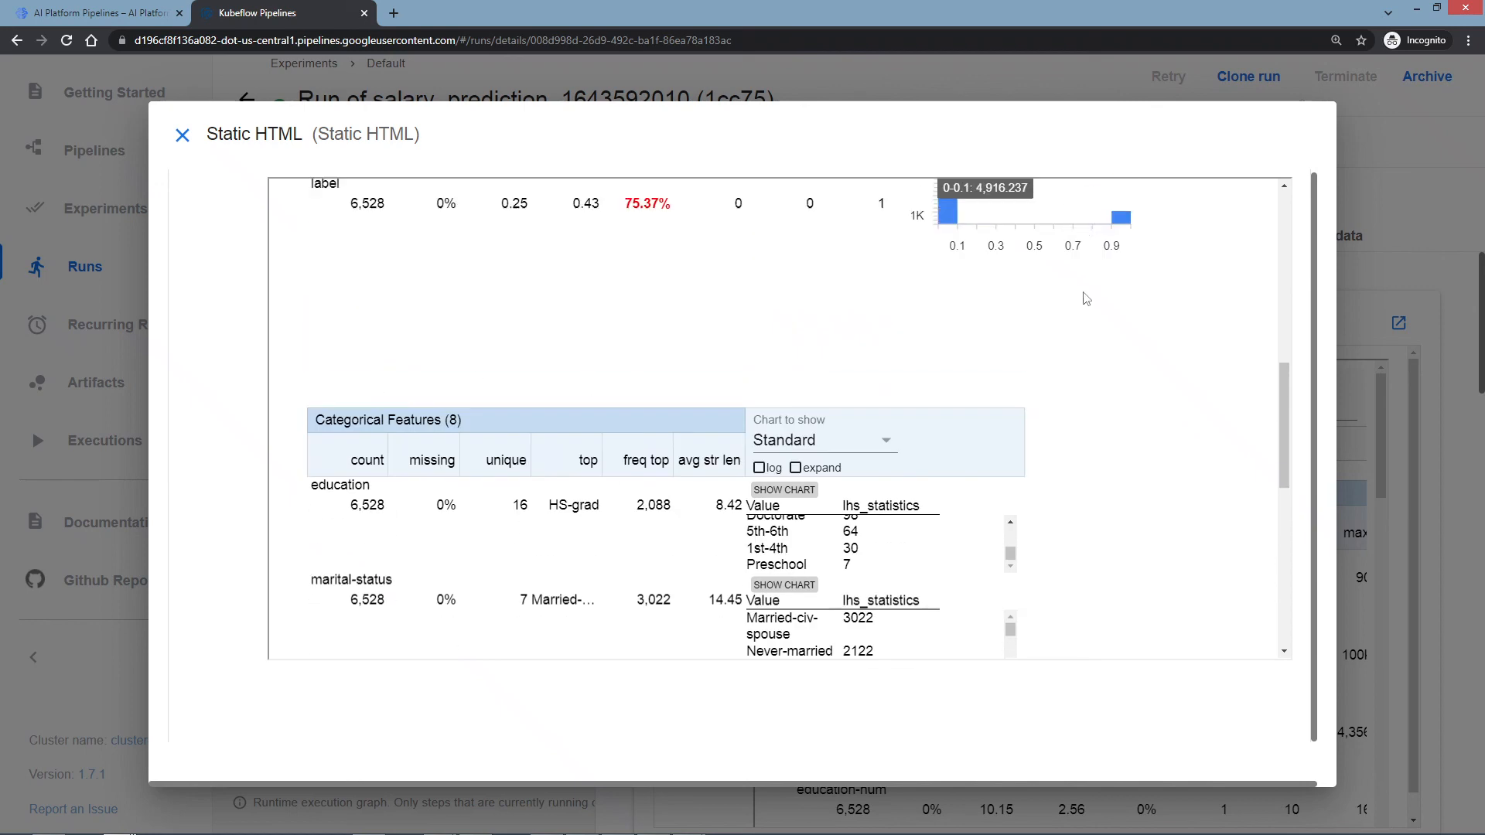
scroll(up, 3)
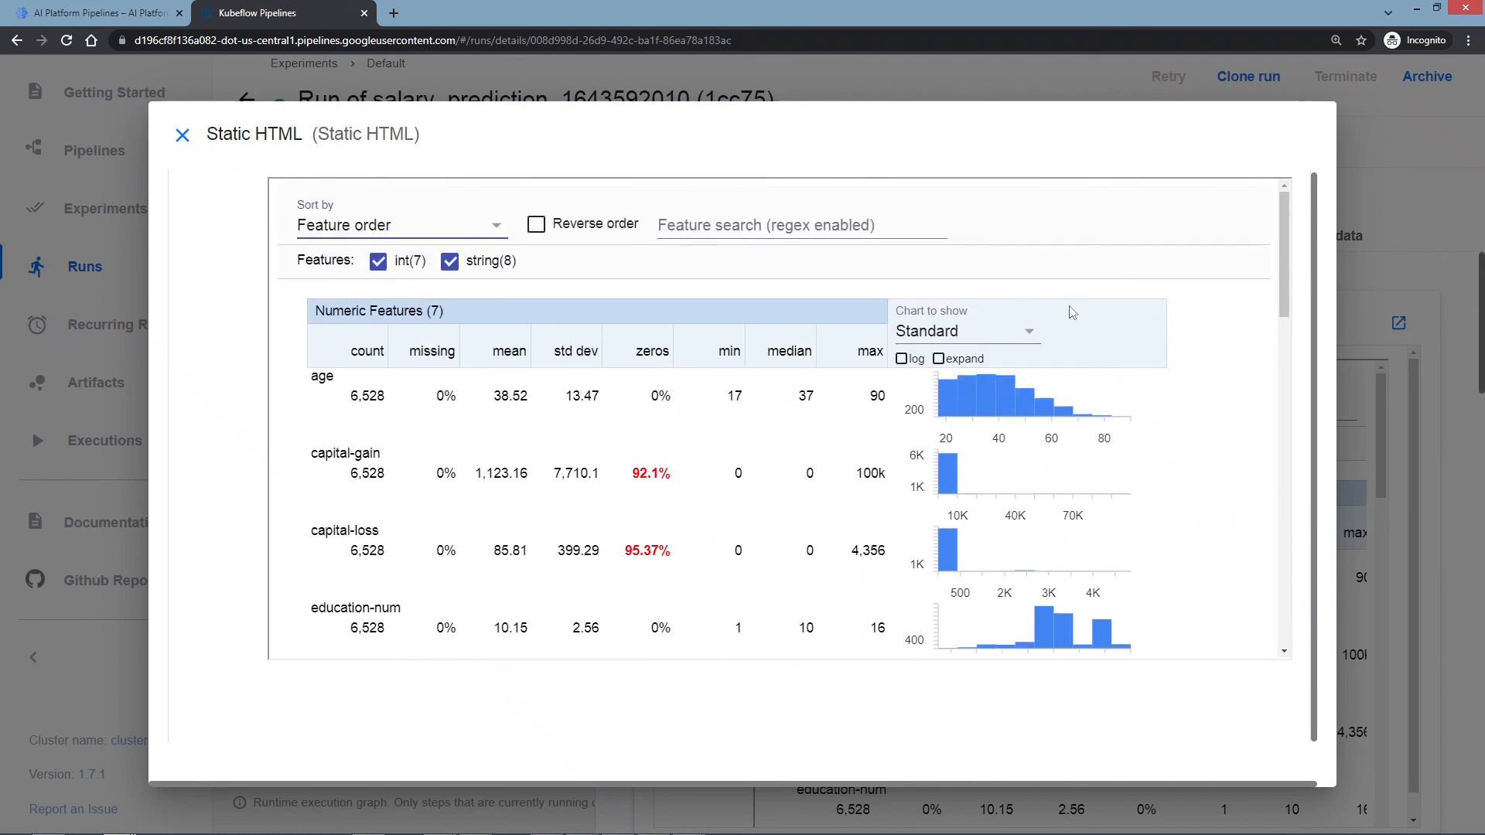
mouse_move(1060, 319)
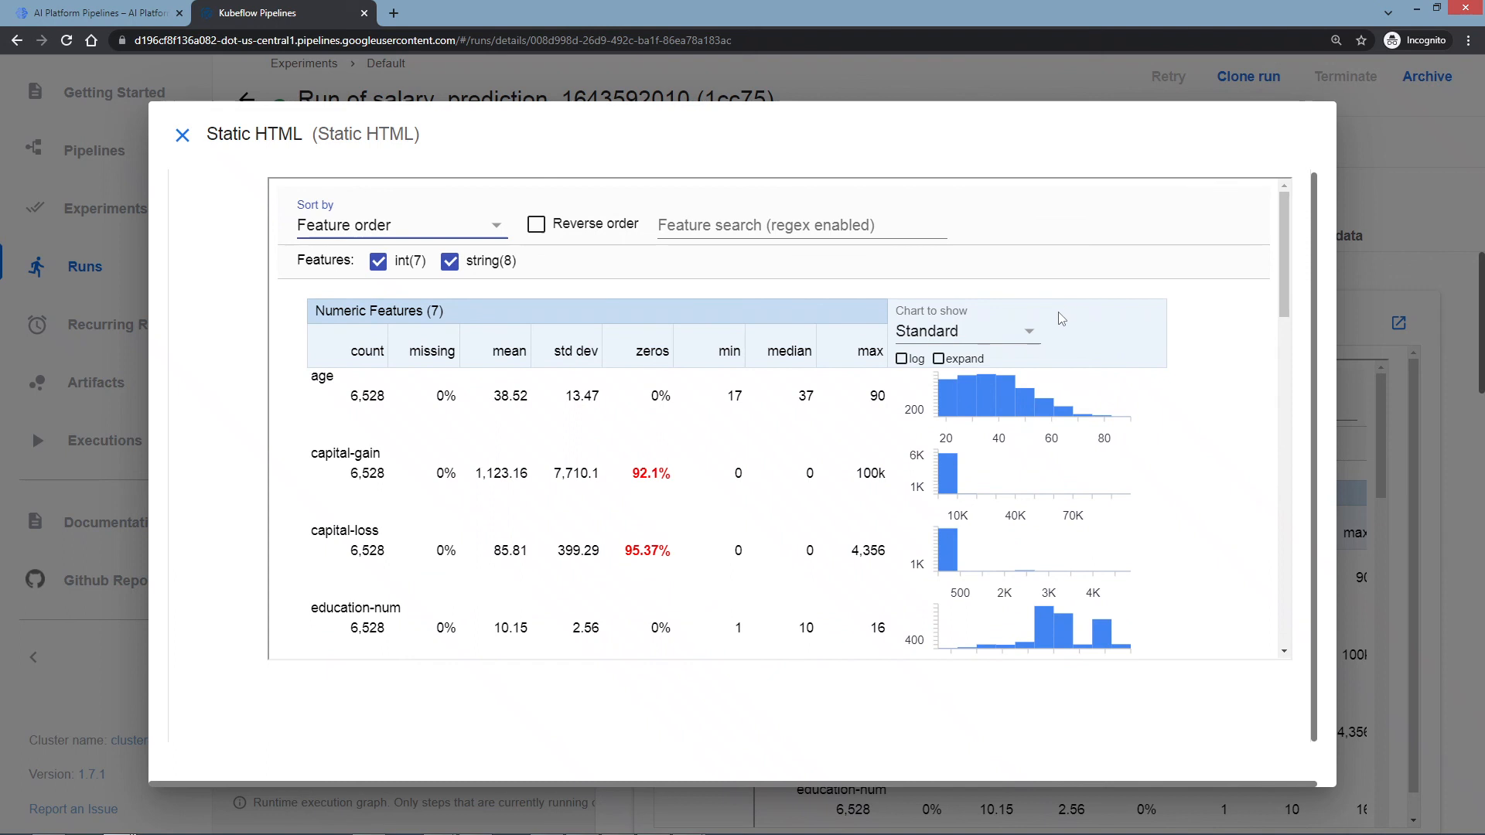
mouse_move(1025, 326)
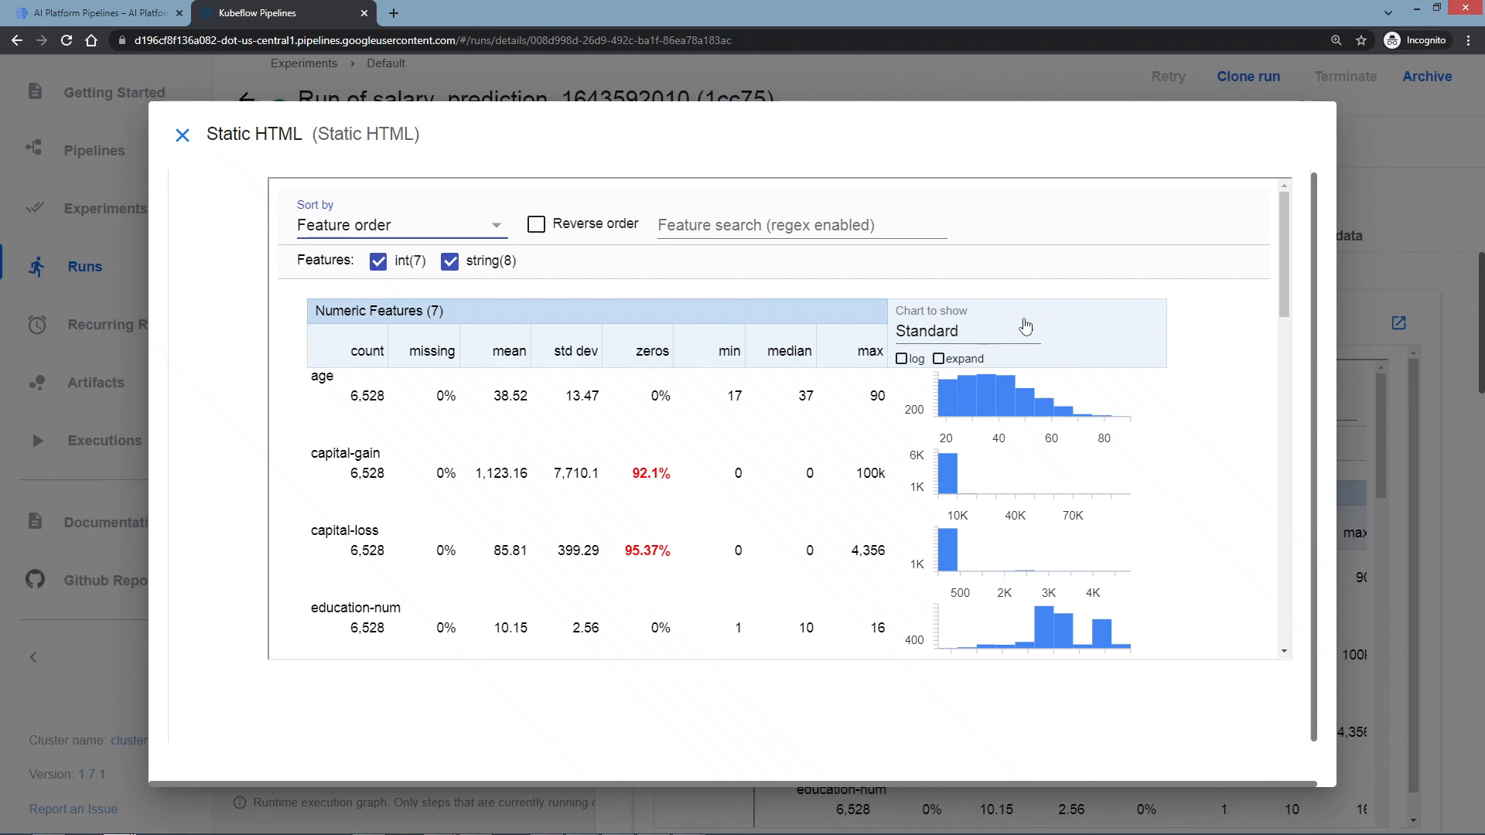
mouse_move(531, 234)
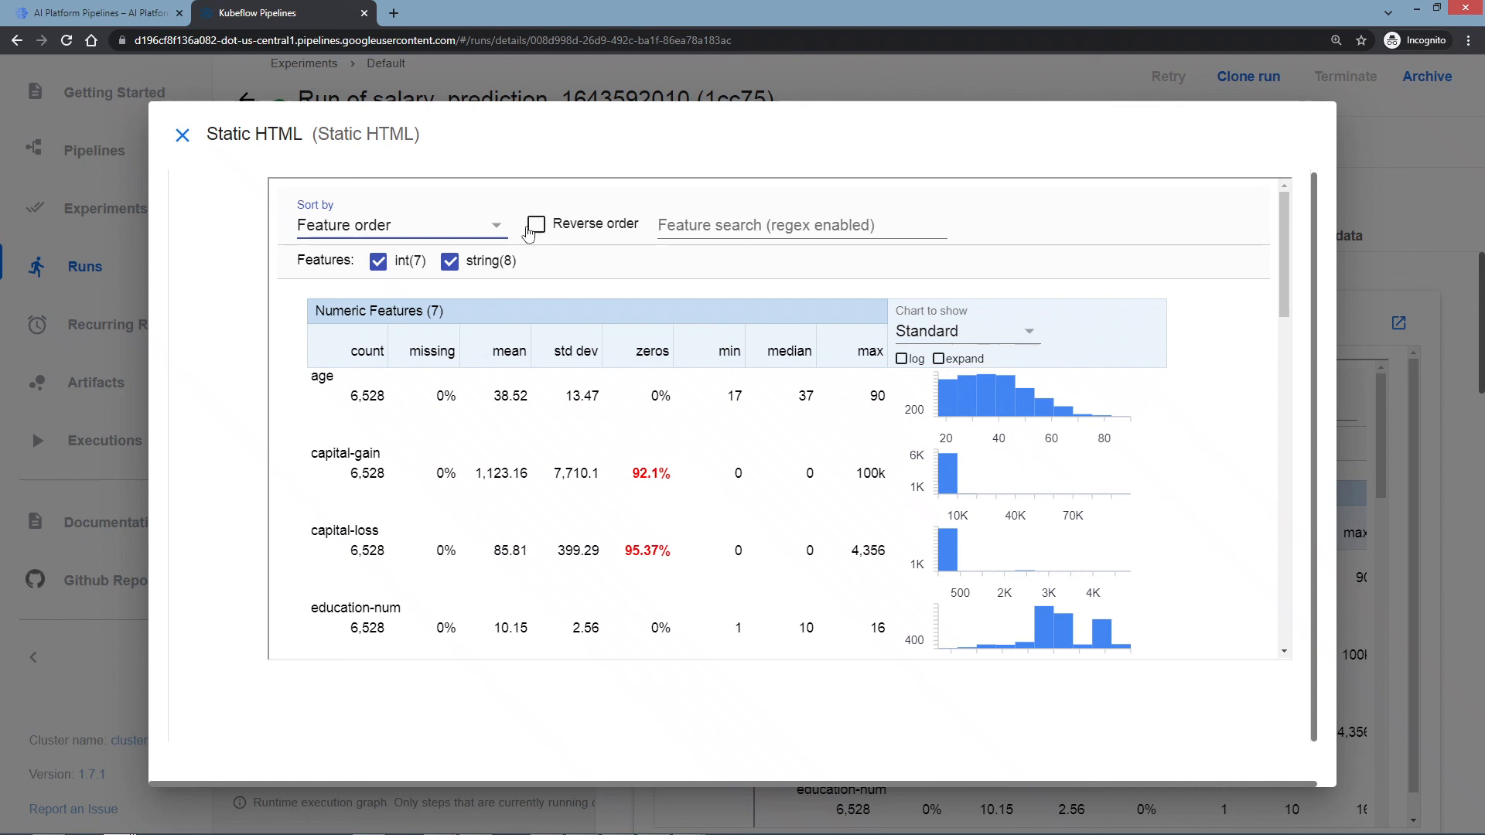
mouse_move(616, 428)
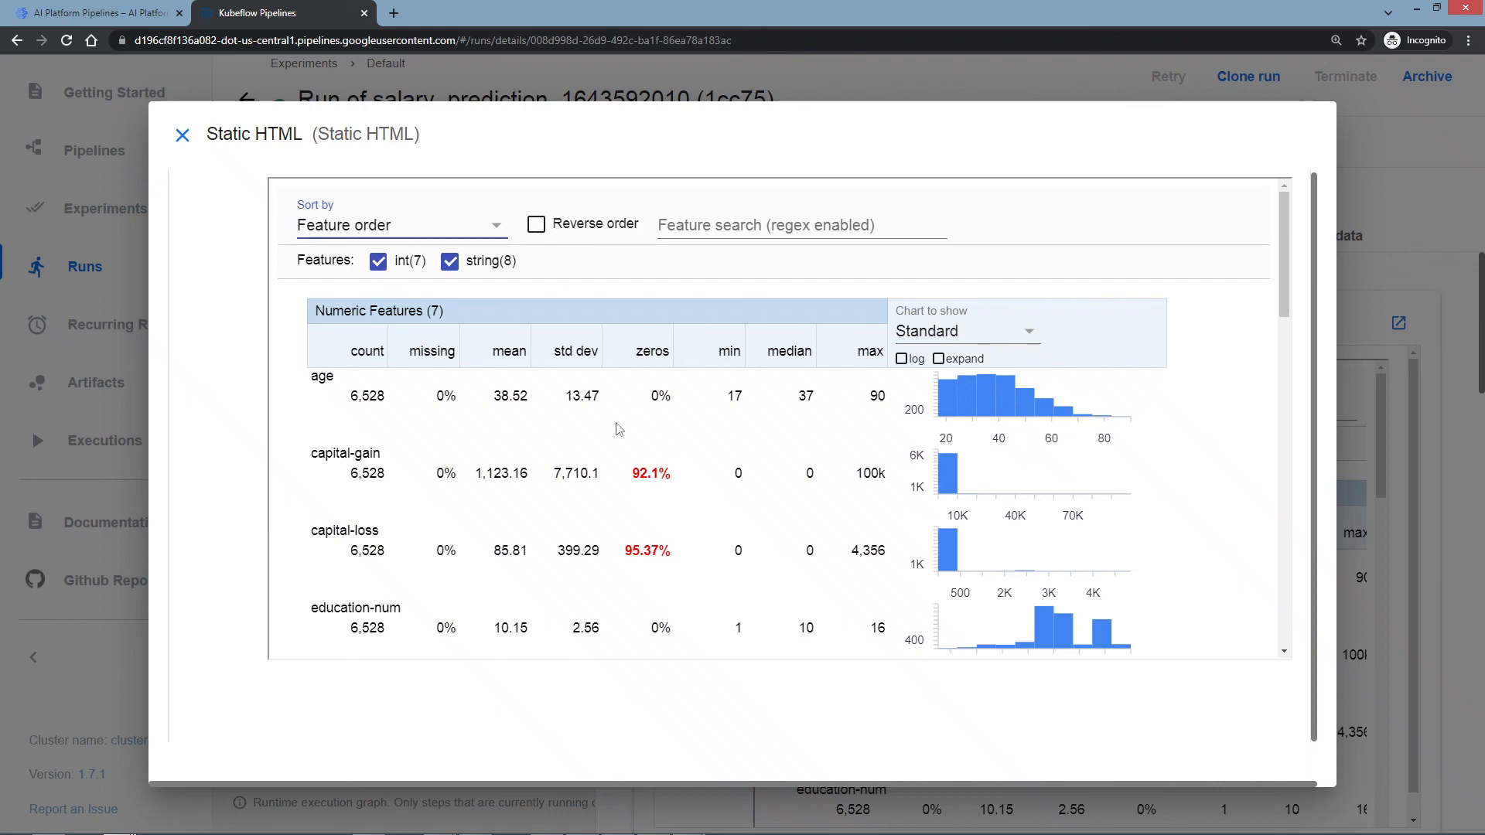
Scroll back down to the Categorical Features (8) table with its value counts.
scroll(down, 3)
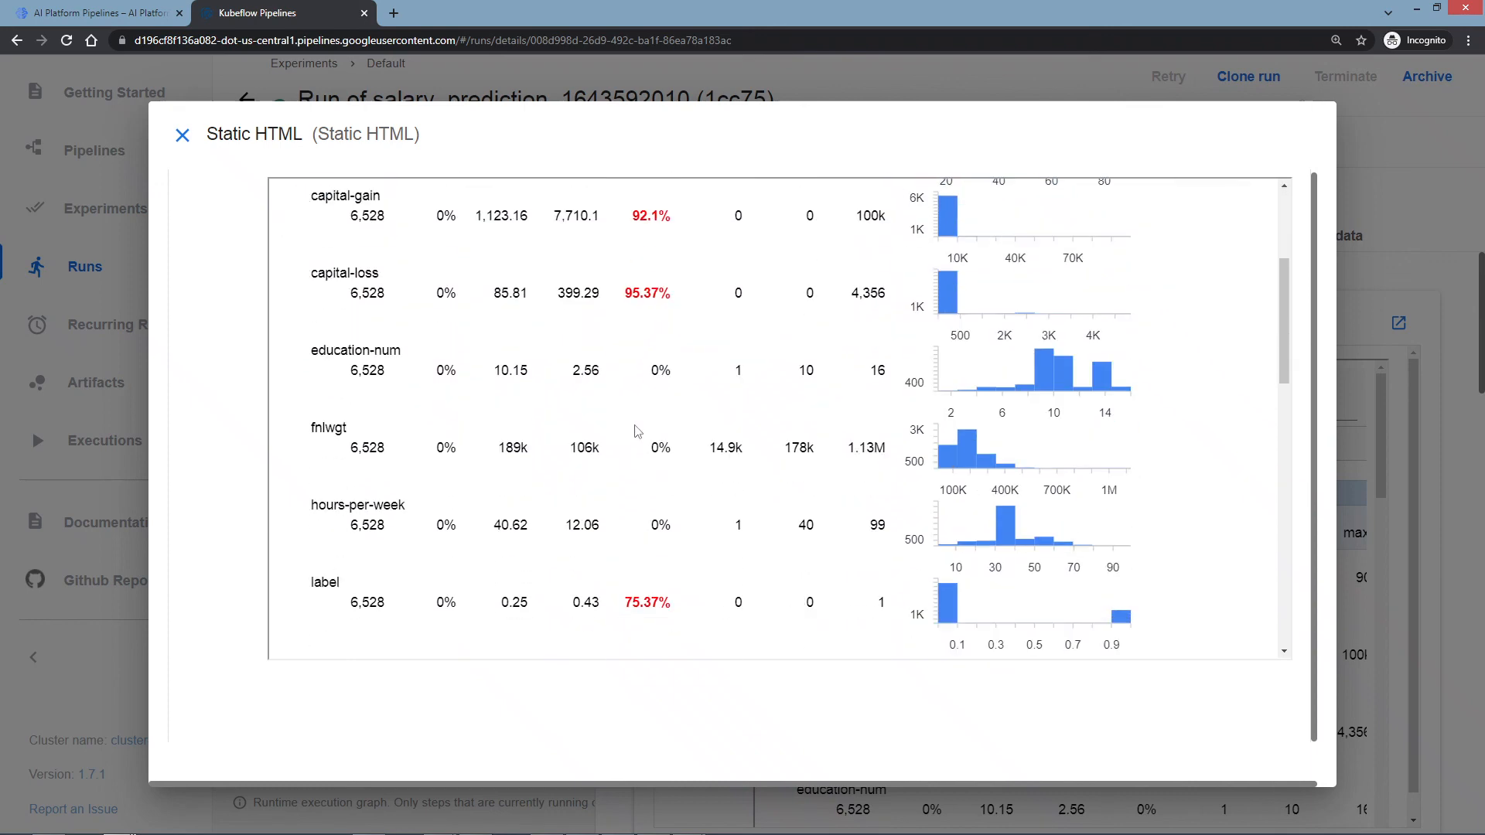
scroll(down, 3)
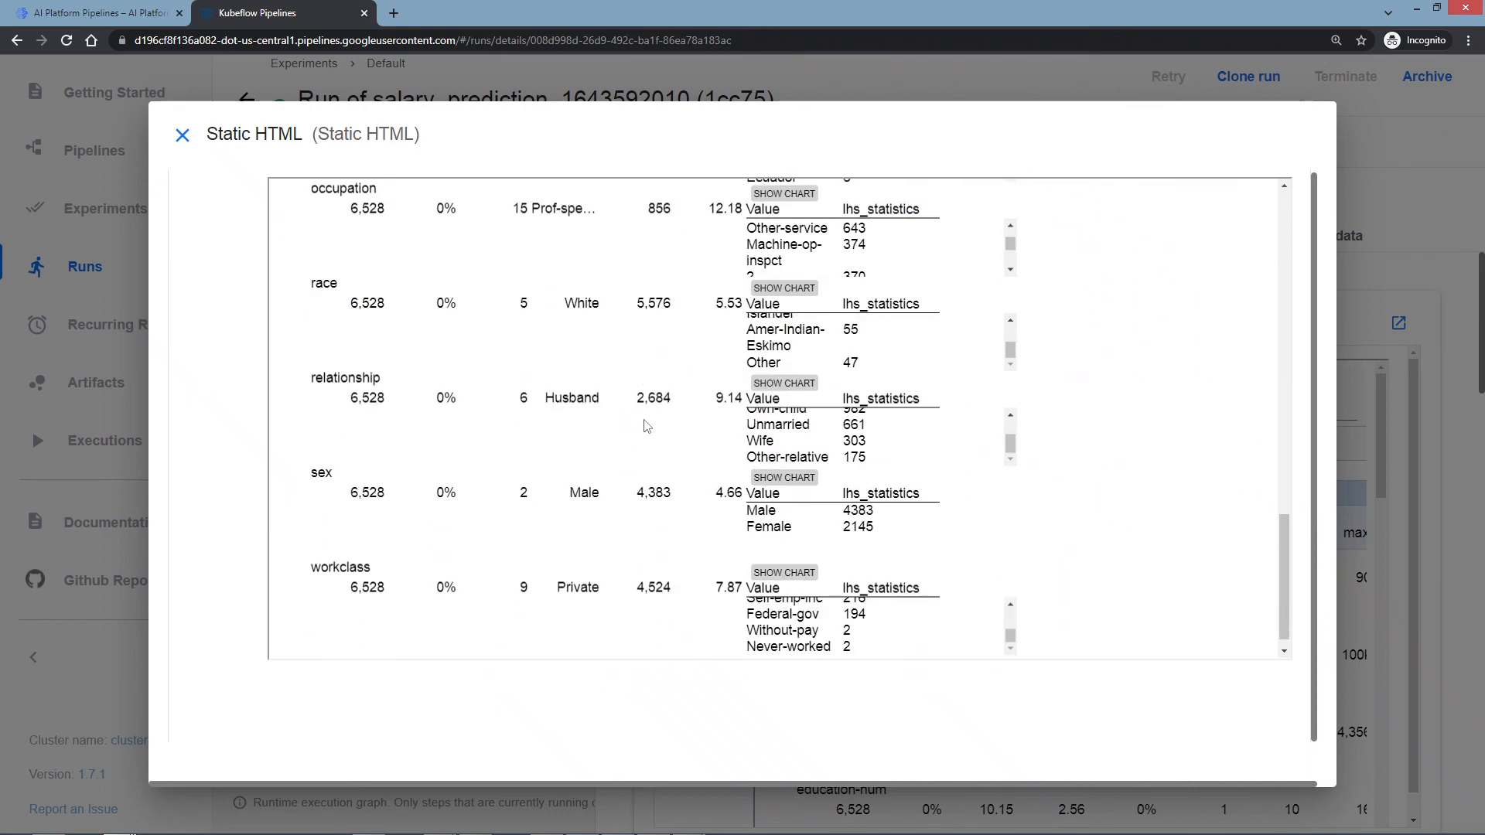
scroll(up, 3)
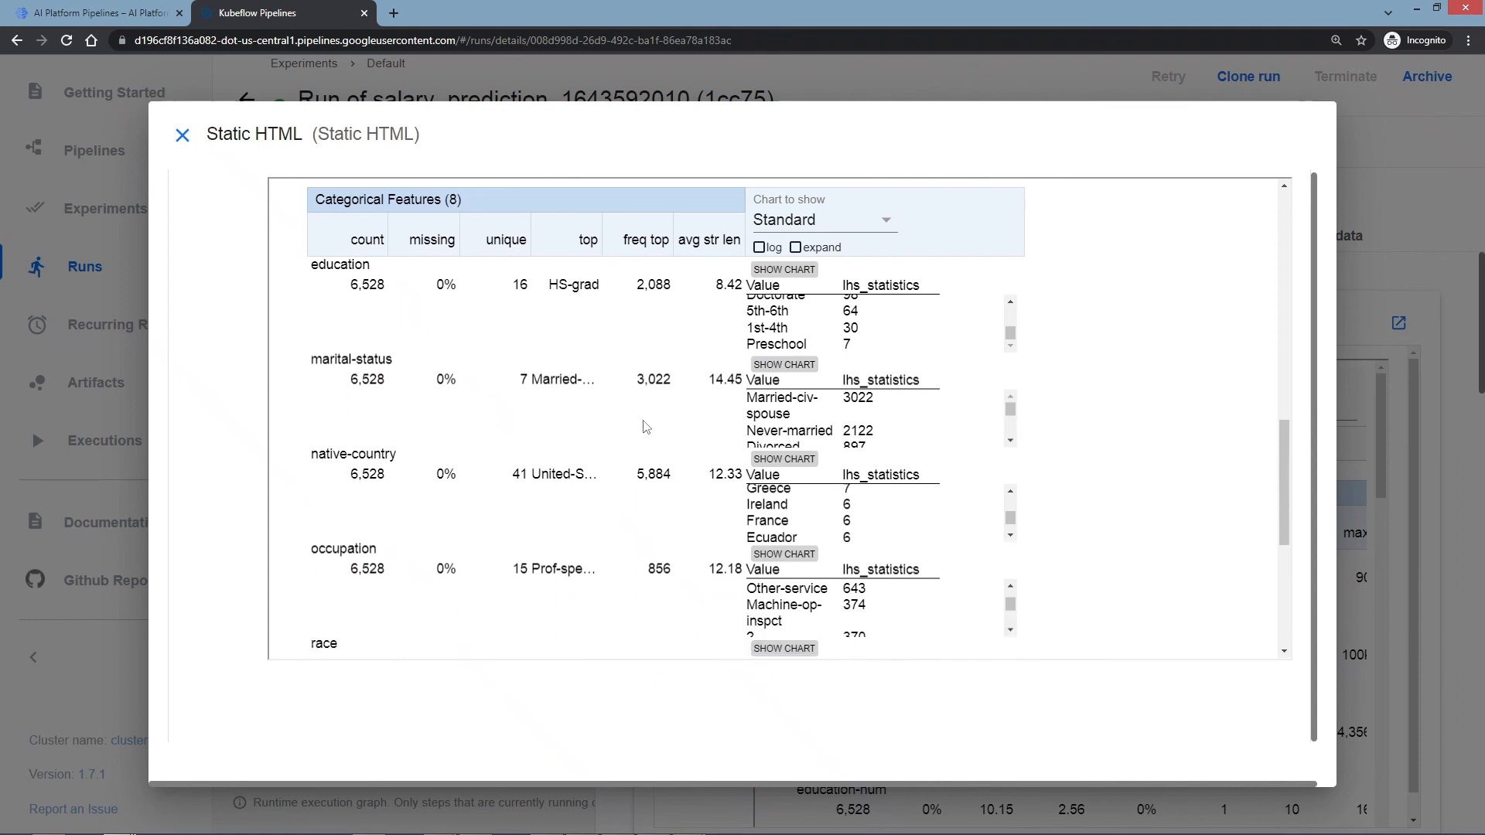
scroll(down, 3)
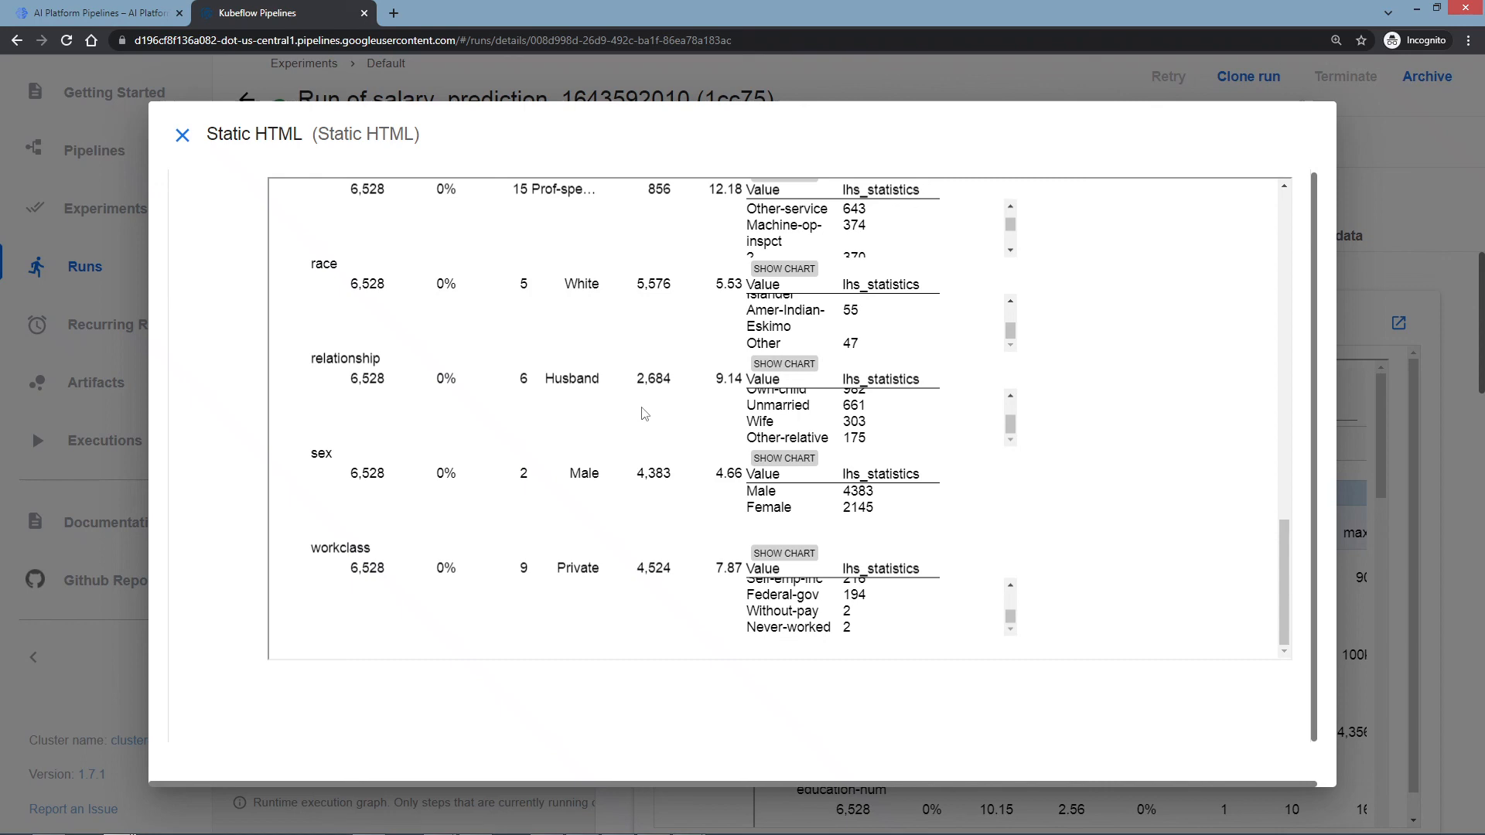
scroll(up, 3)
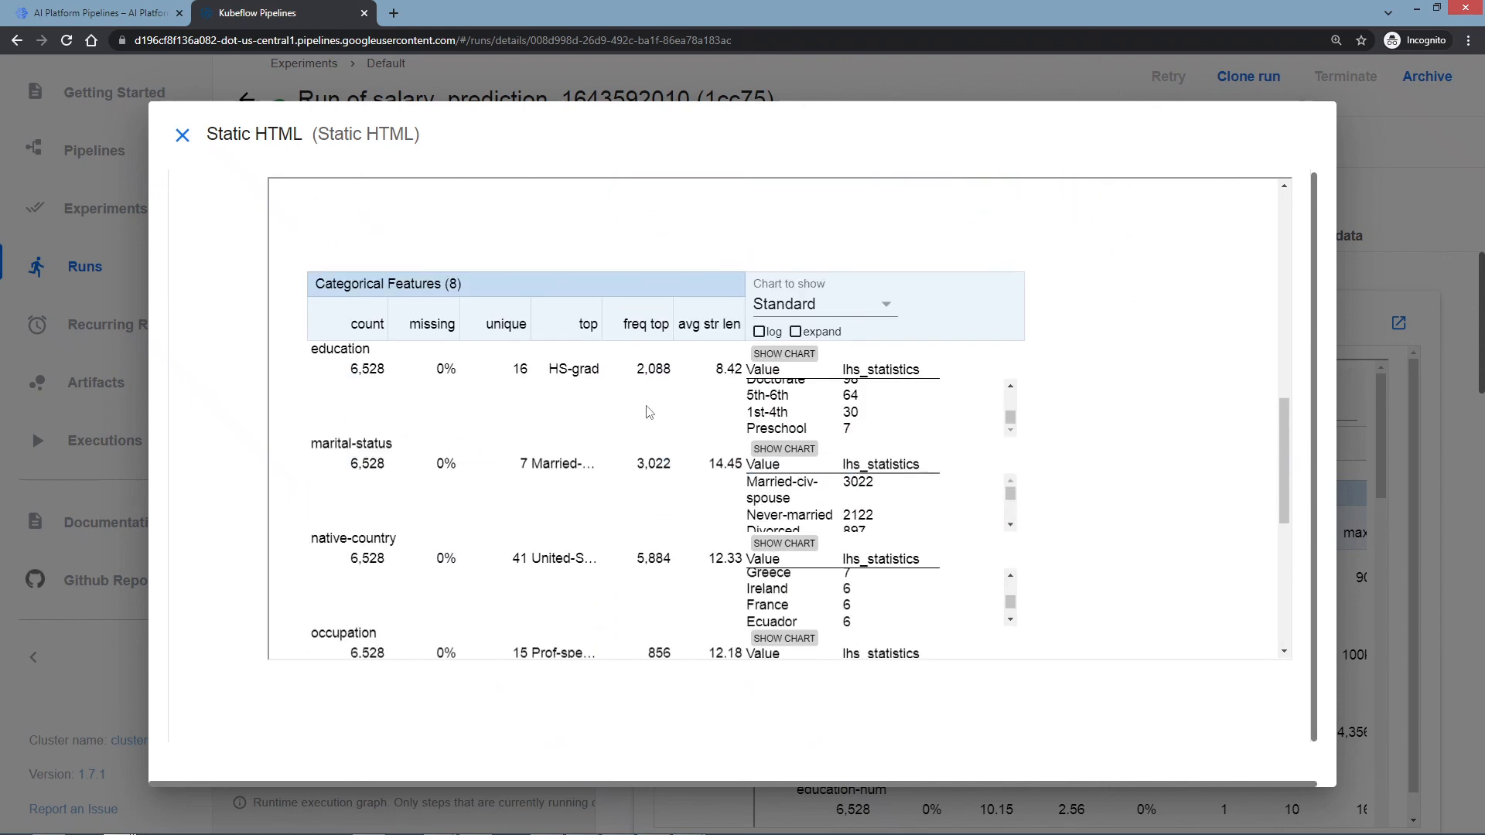